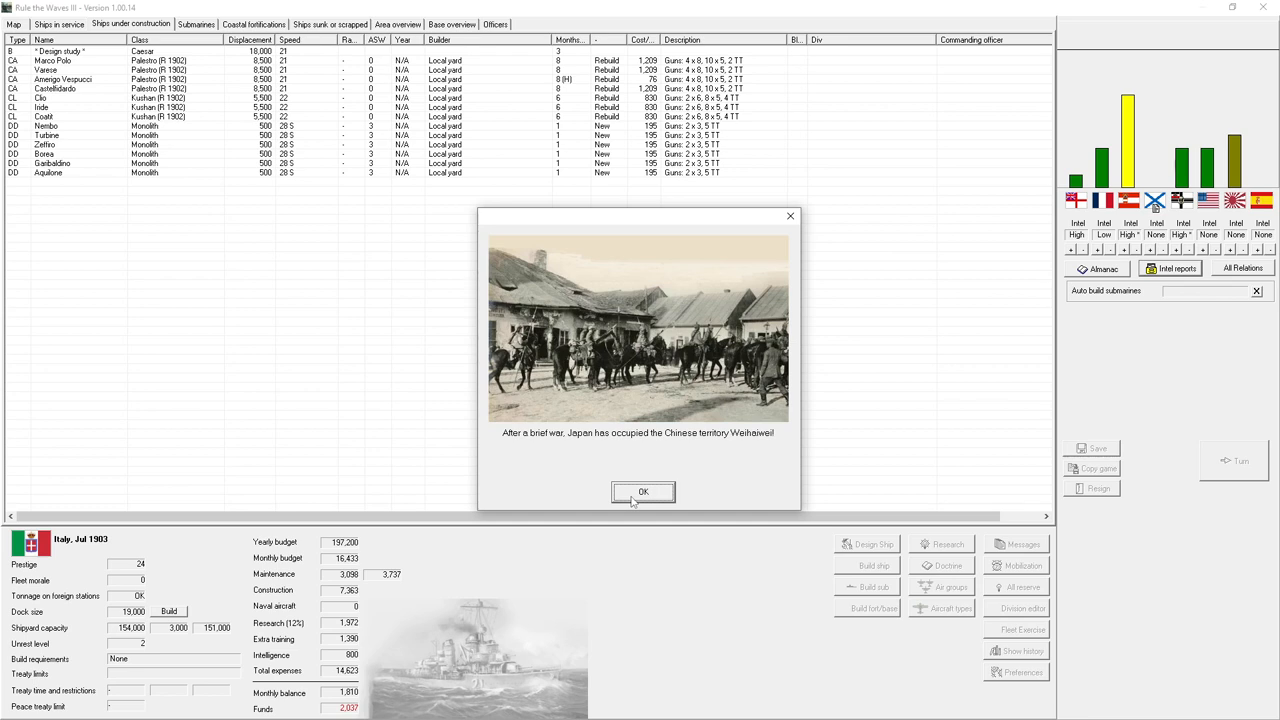
- Dismiss the Weihaiwei occupation news and the turn messages report
click(644, 492)
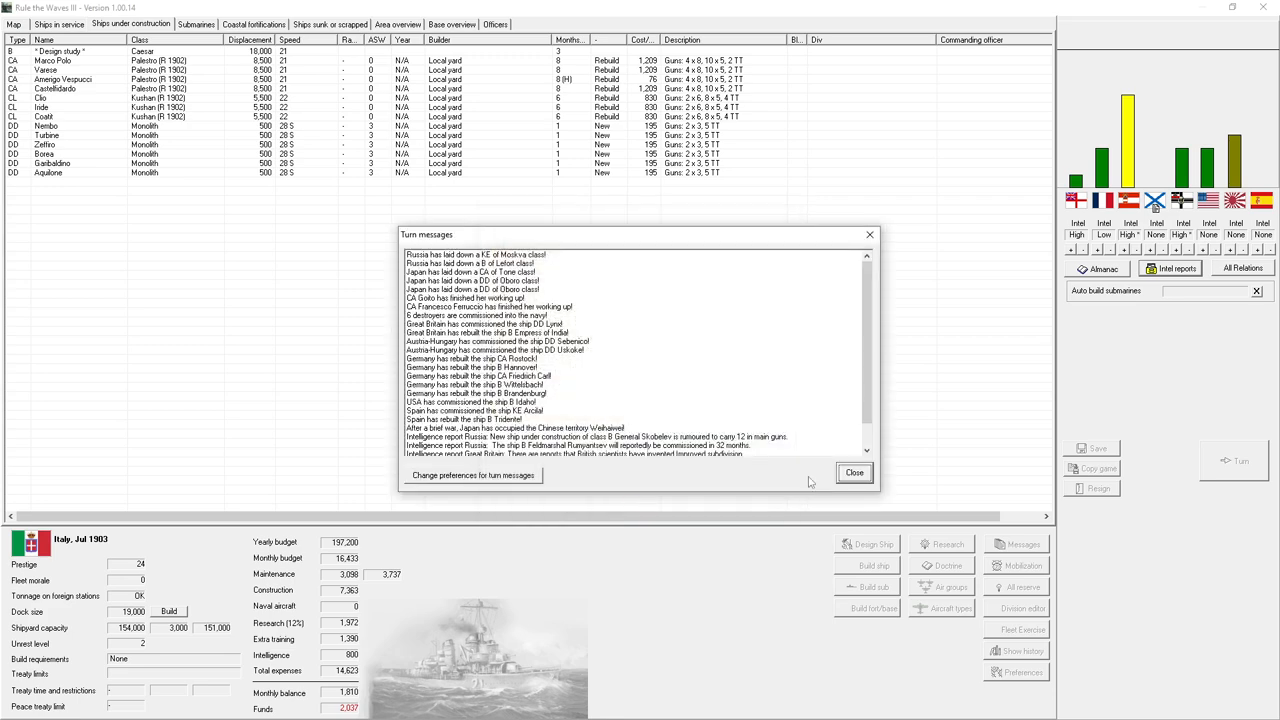
click(854, 472)
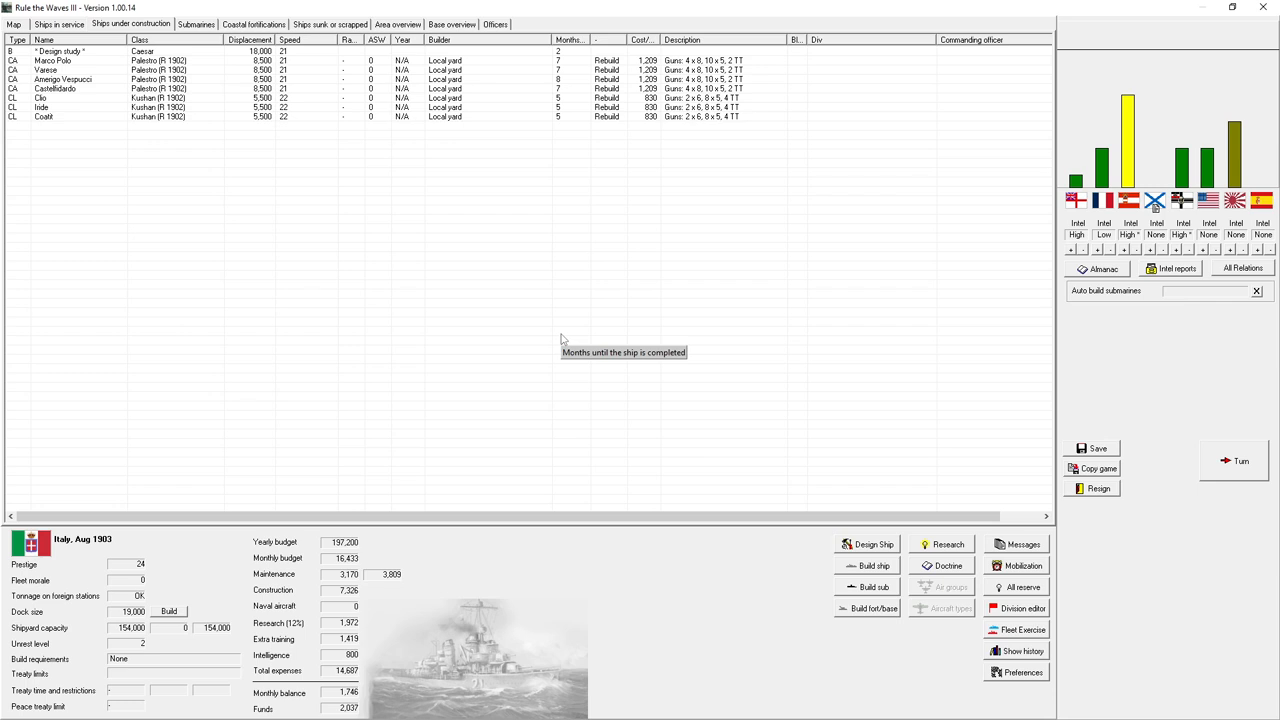
mouse_move(392, 666)
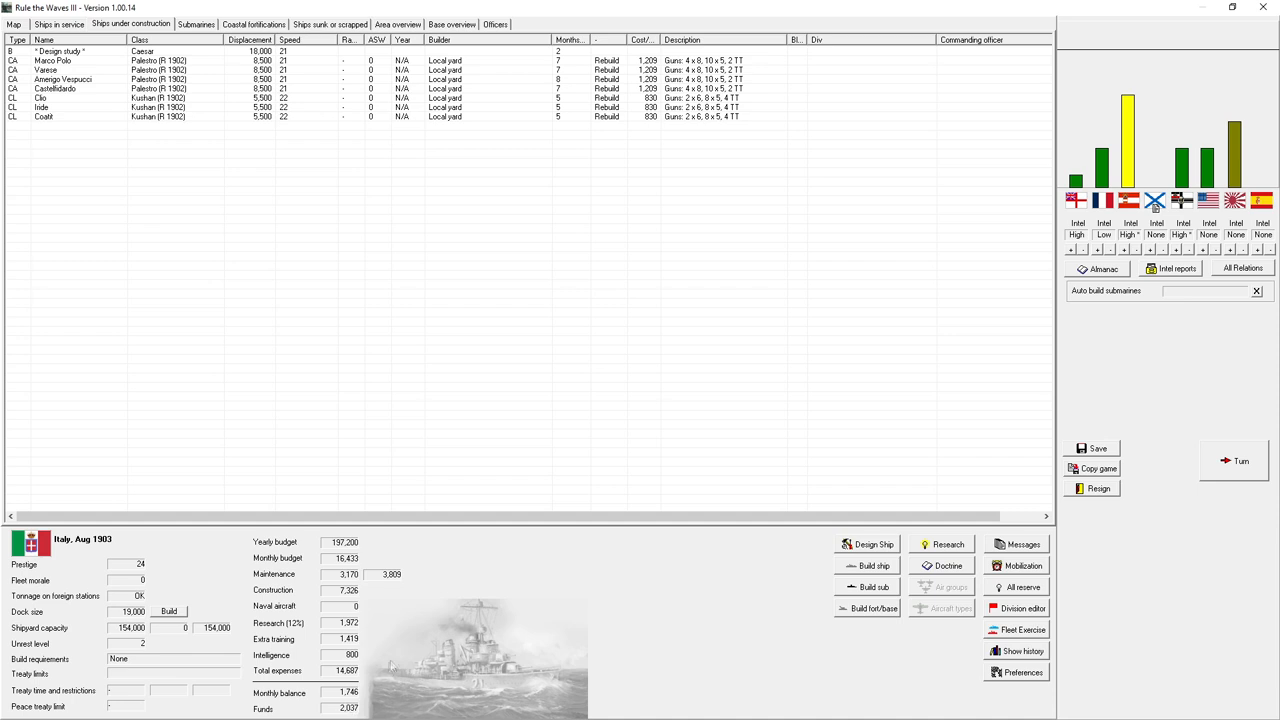
mouse_move(564, 476)
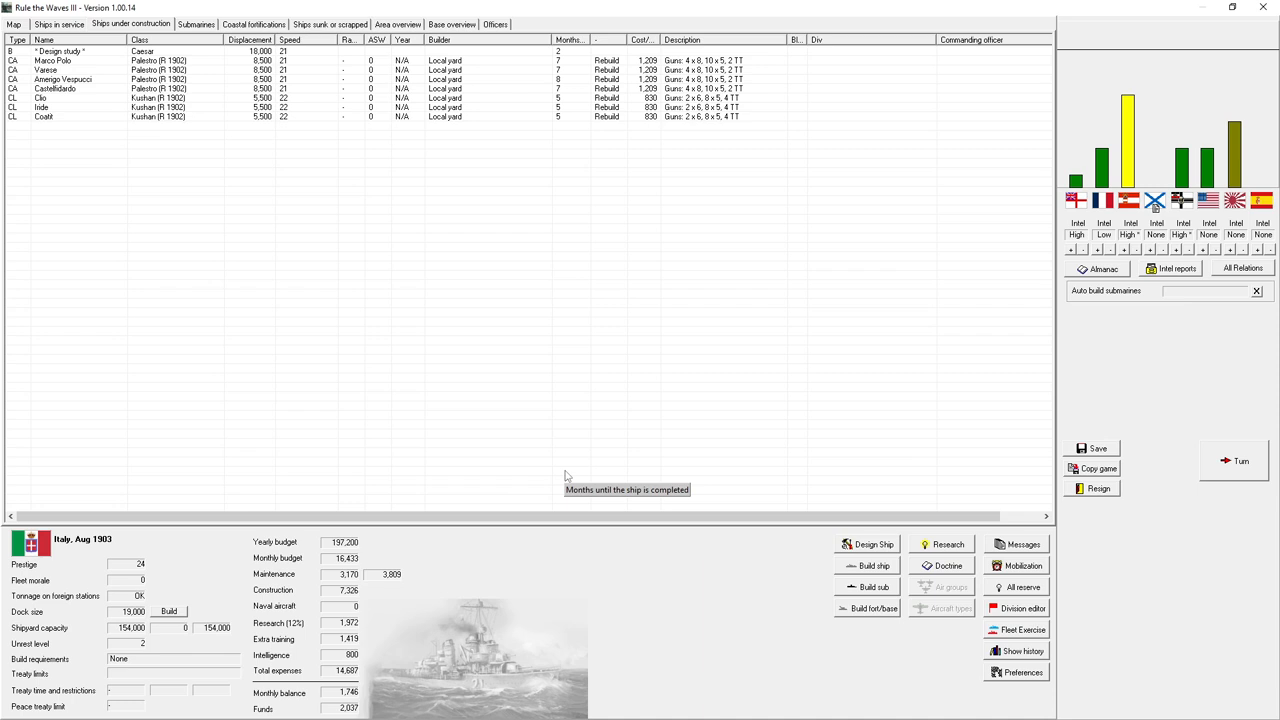
mouse_move(1110, 382)
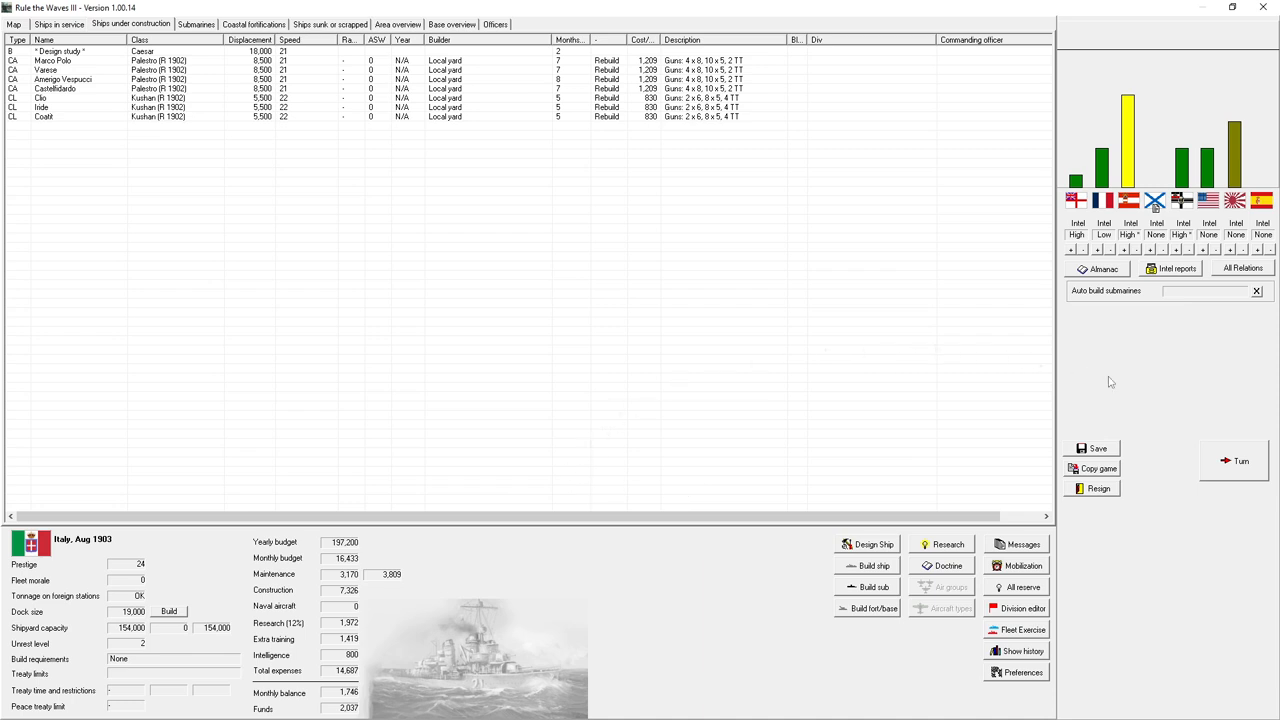
mouse_move(1220, 472)
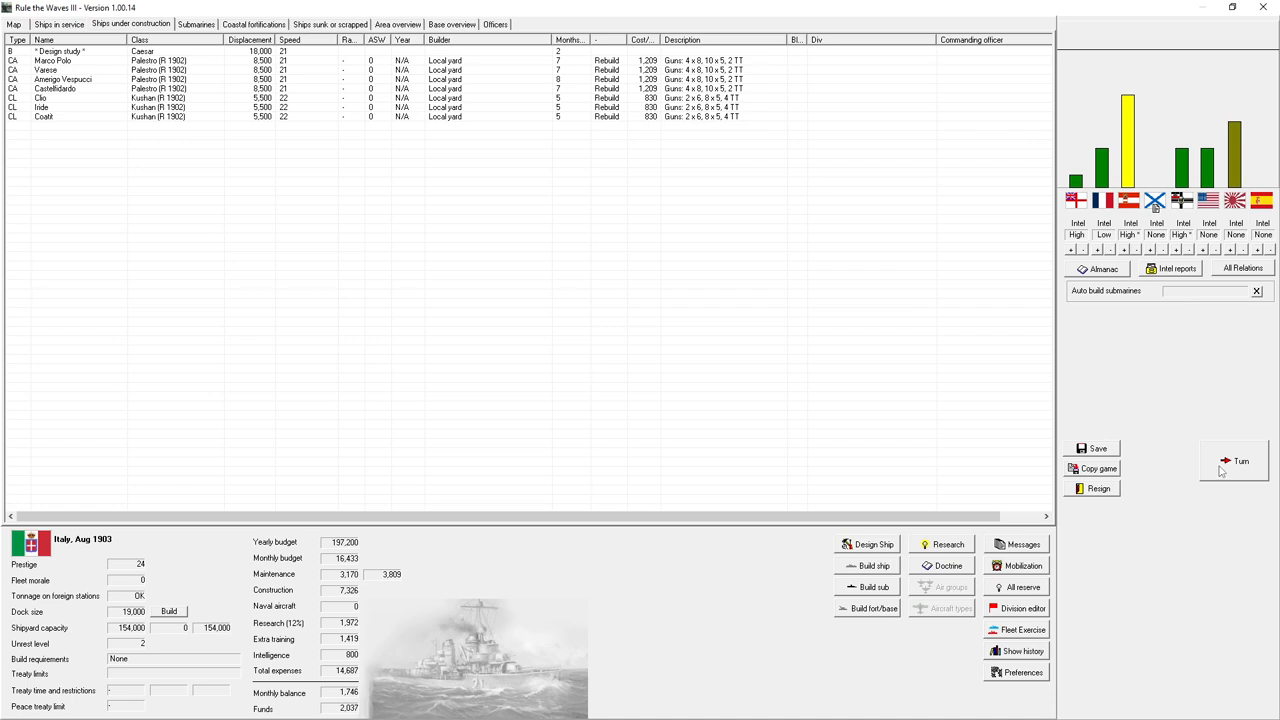
mouse_move(1240, 460)
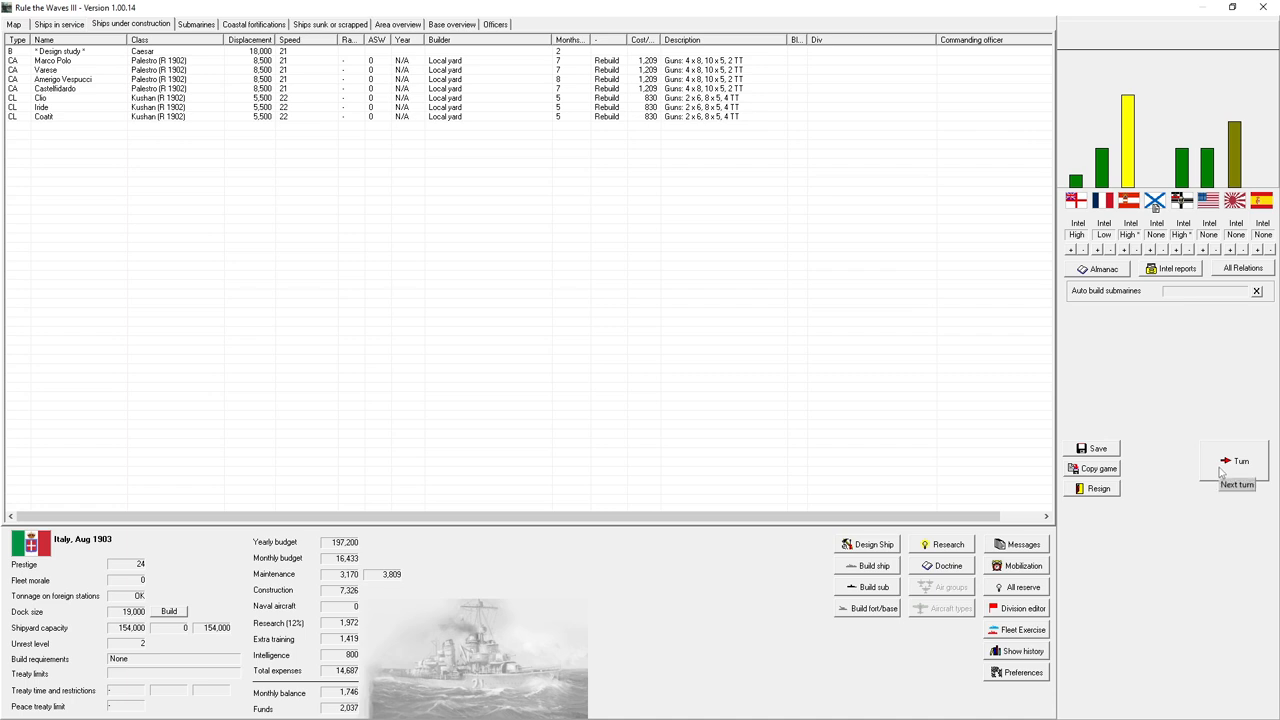
- Advance a month and buy the scientist's explosive shell invention for evaluation
click(1236, 460)
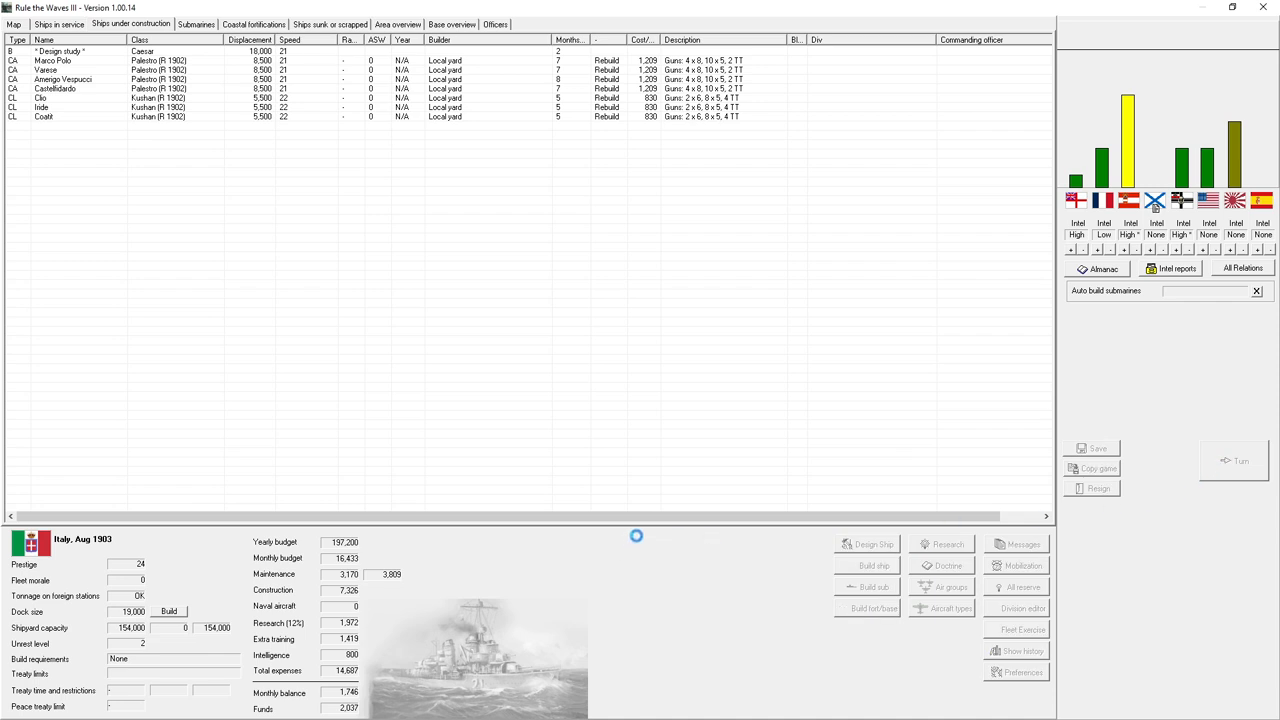
click(1236, 460)
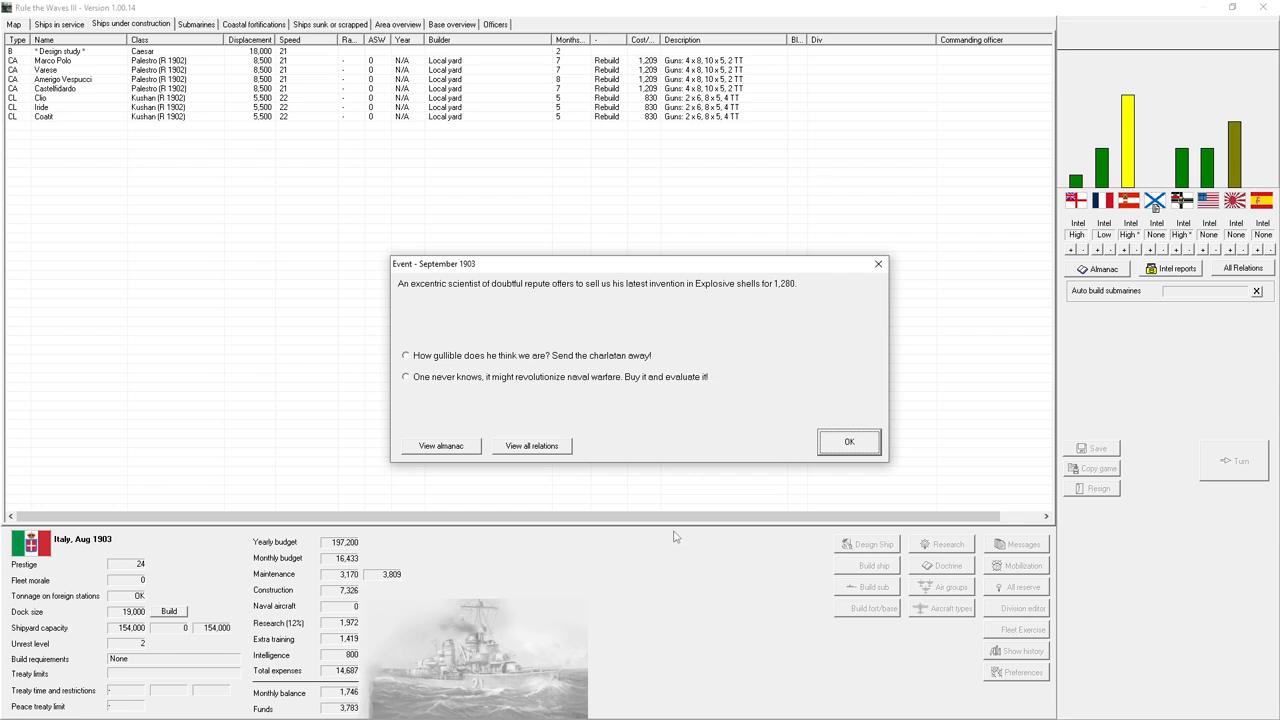
mouse_move(684, 418)
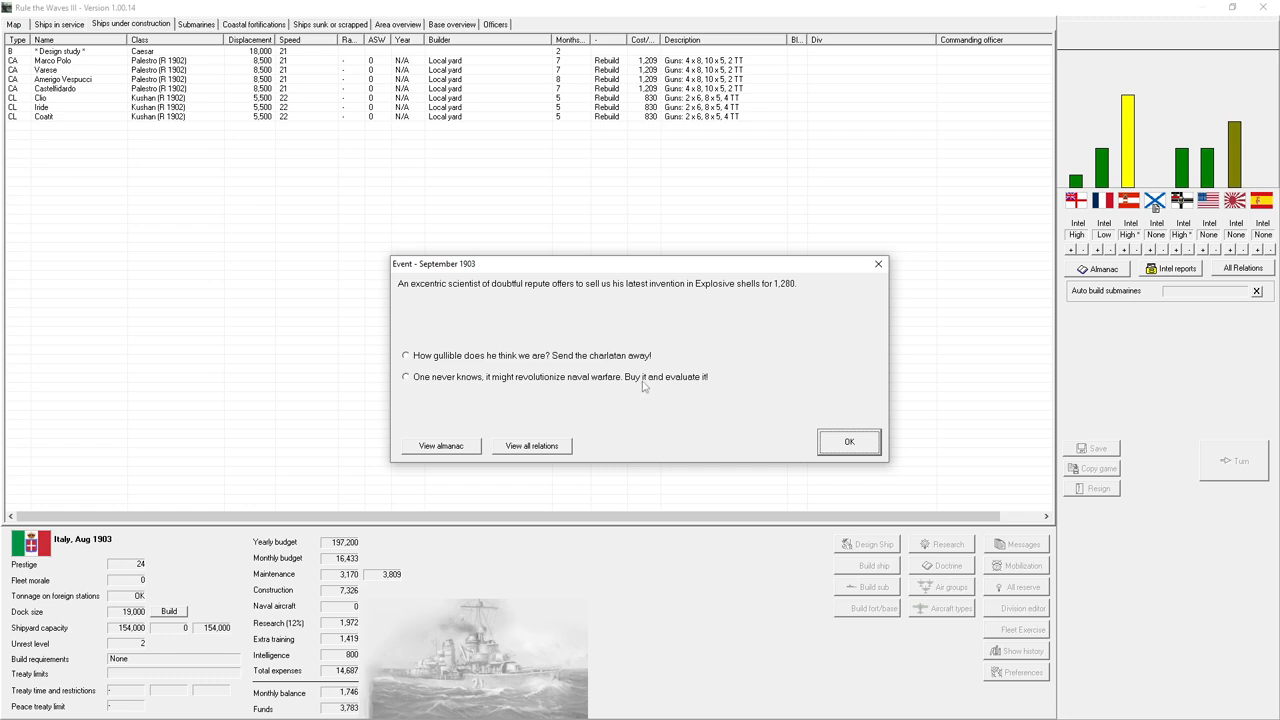
click(406, 376)
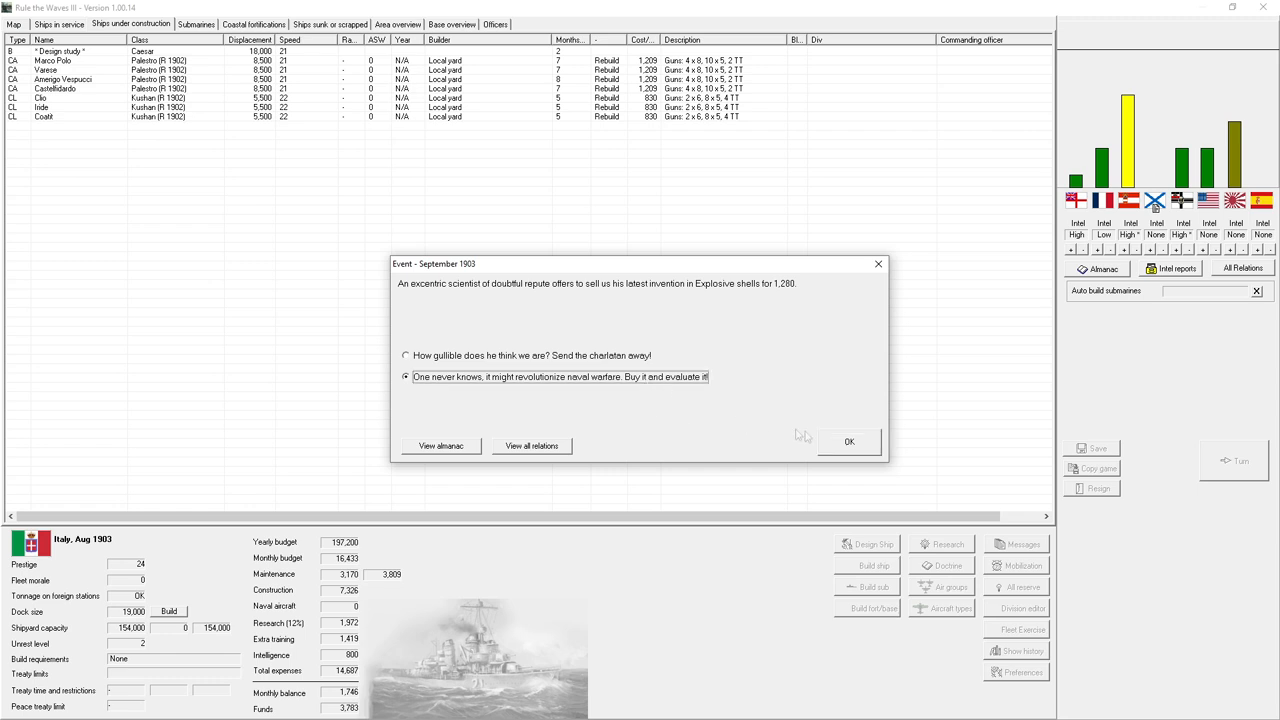
click(848, 442)
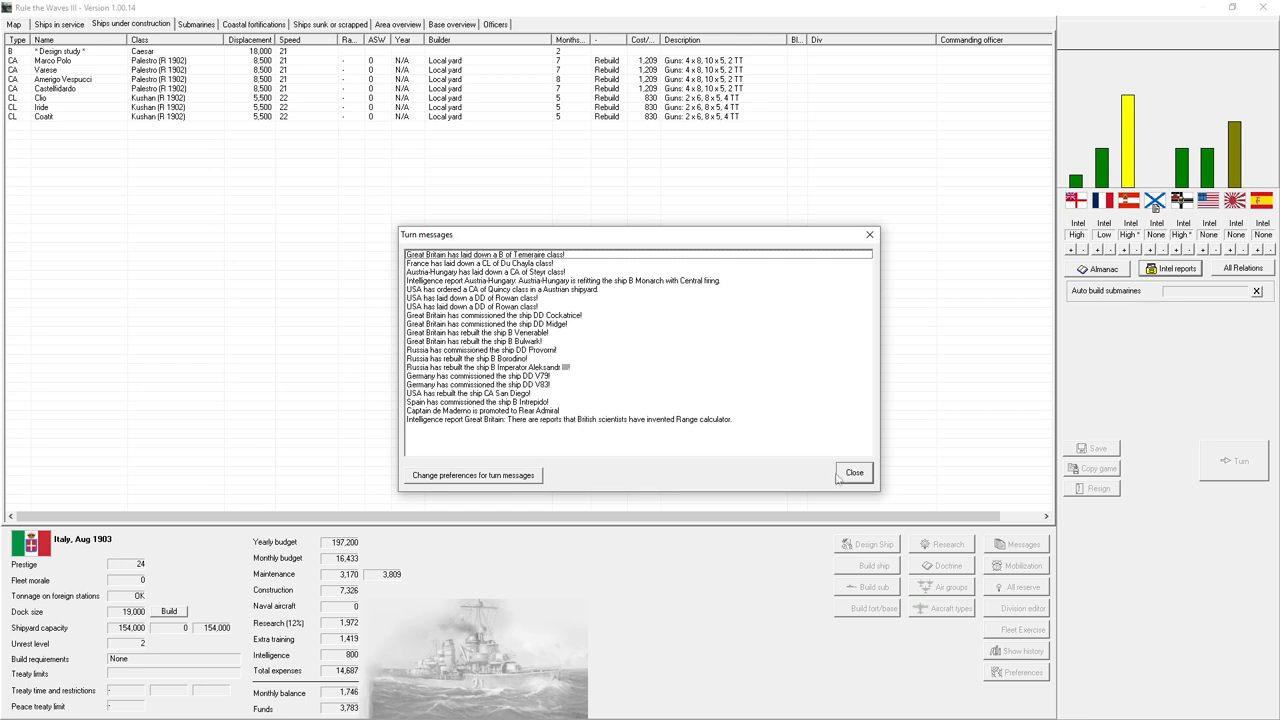
- Clear the turn messages and advance to October 1903, when design Caesar is ready
click(854, 472)
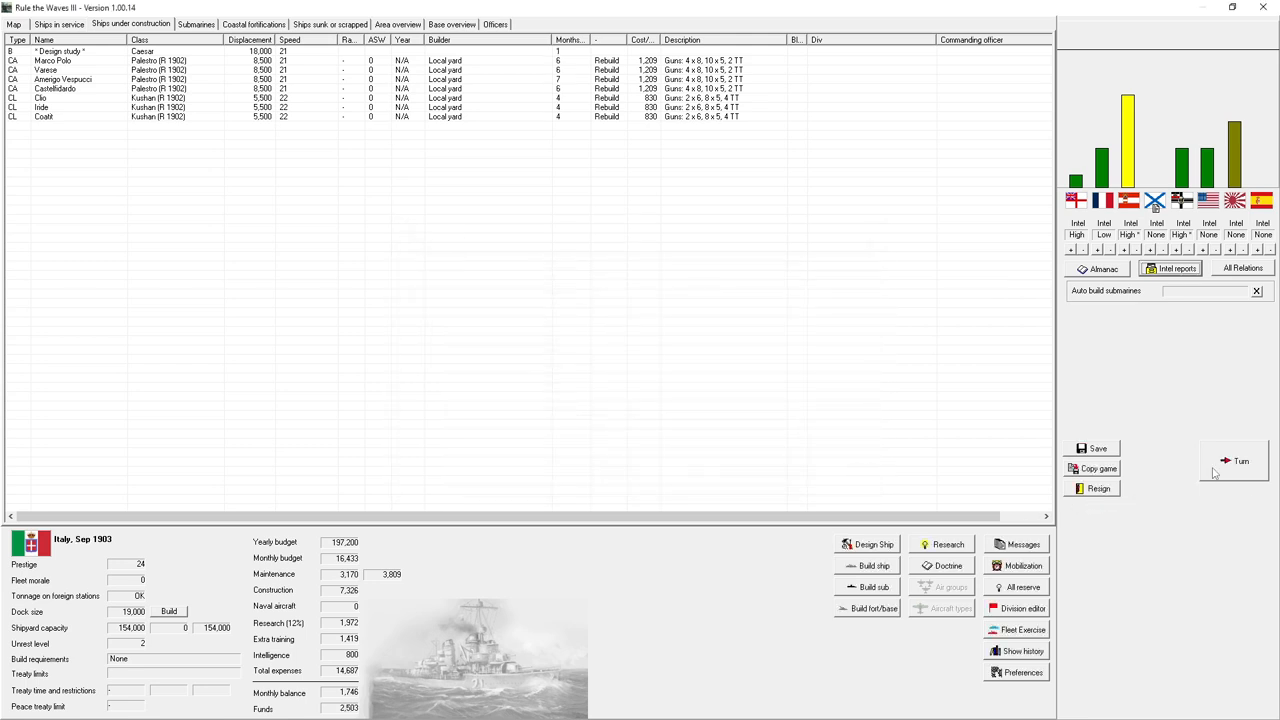
click(1240, 460)
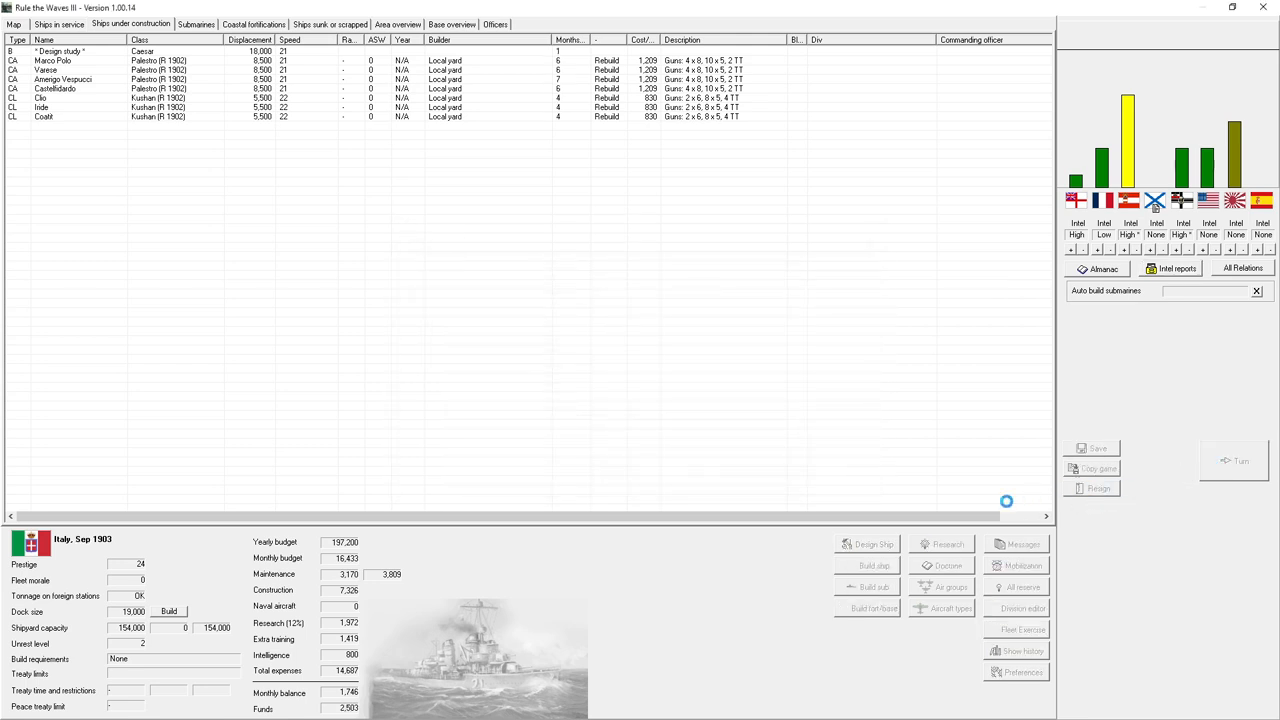
click(1240, 460)
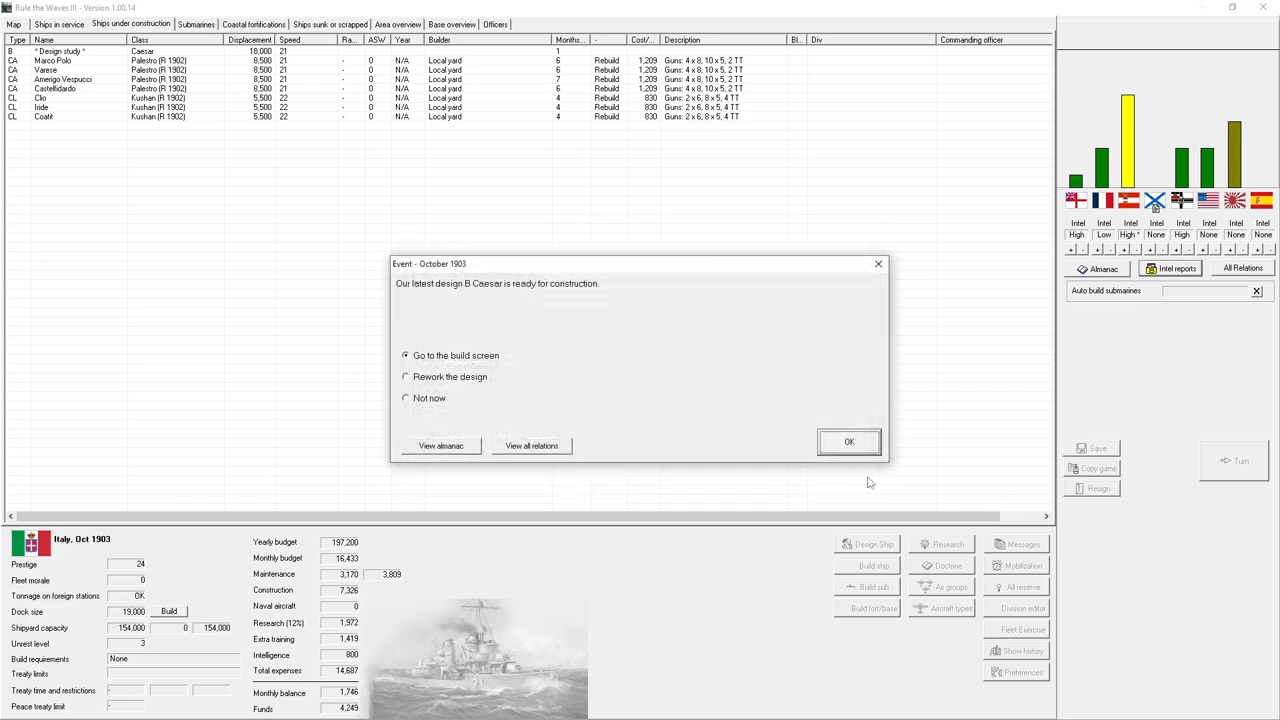
- Order two Caesar-class battleships from the build screen, then look at the cruisers in the construction list
click(848, 442)
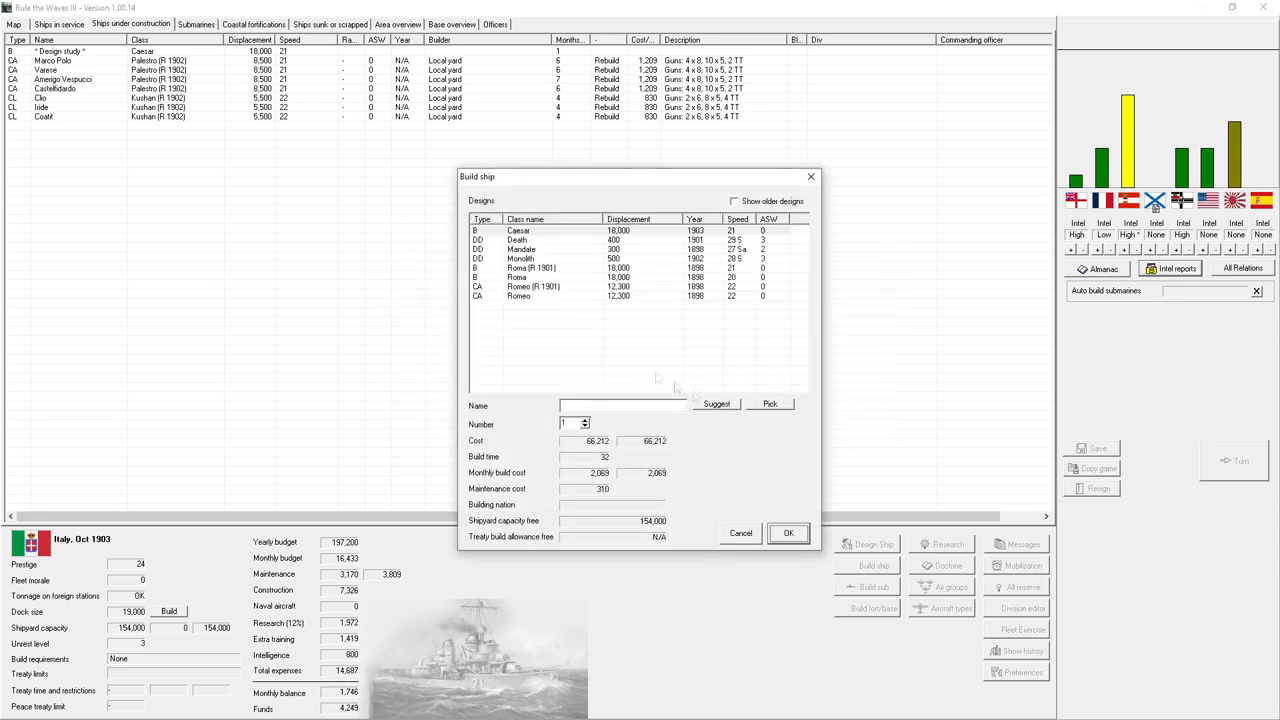
click(520, 240)
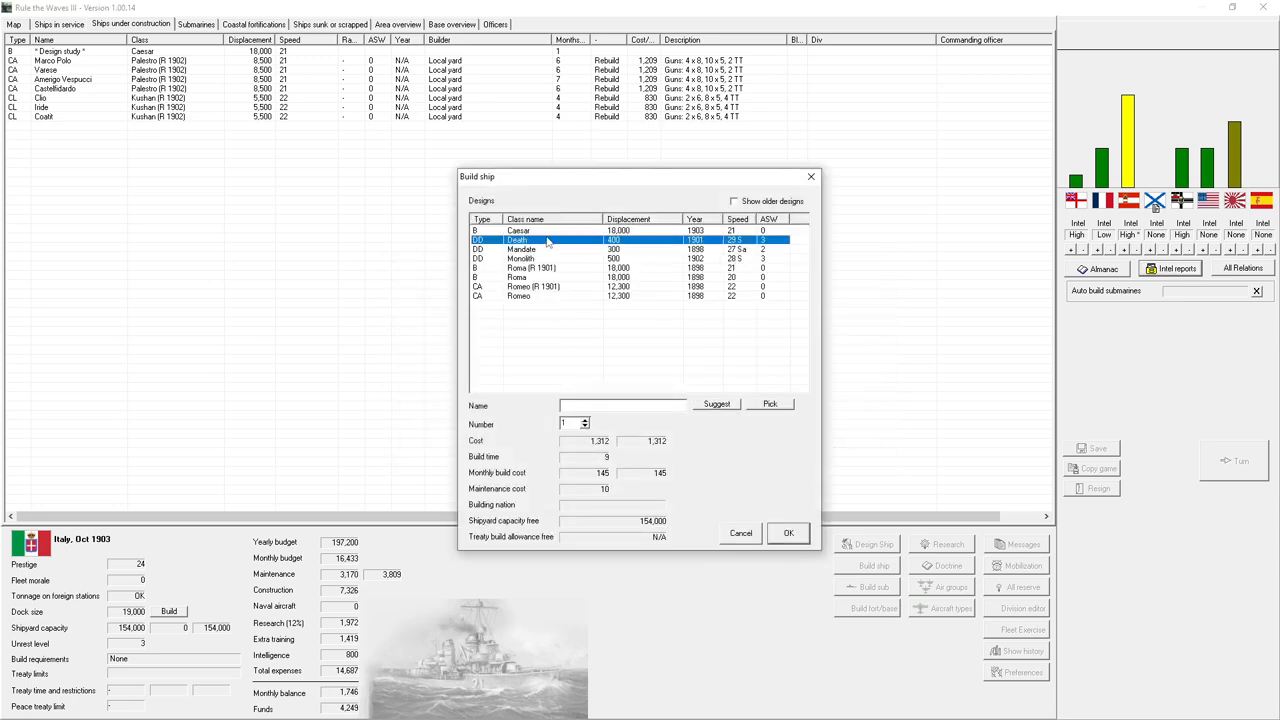
click(518, 232)
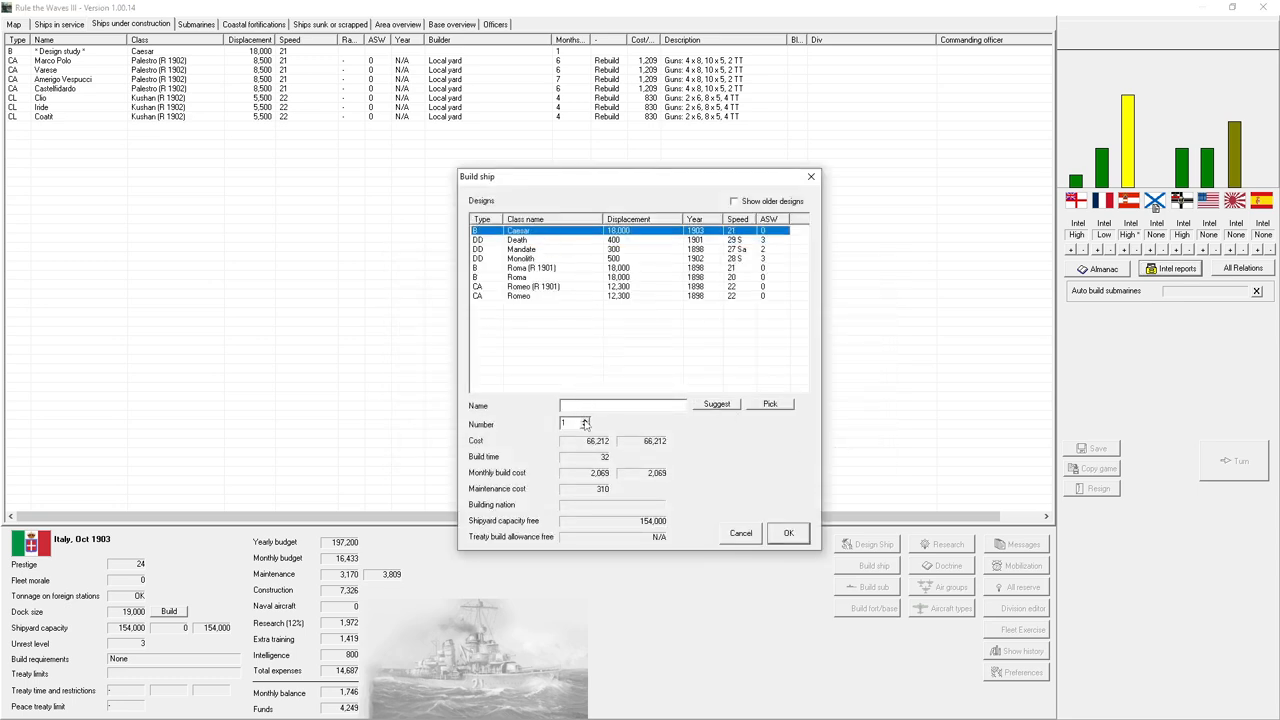
click(788, 532)
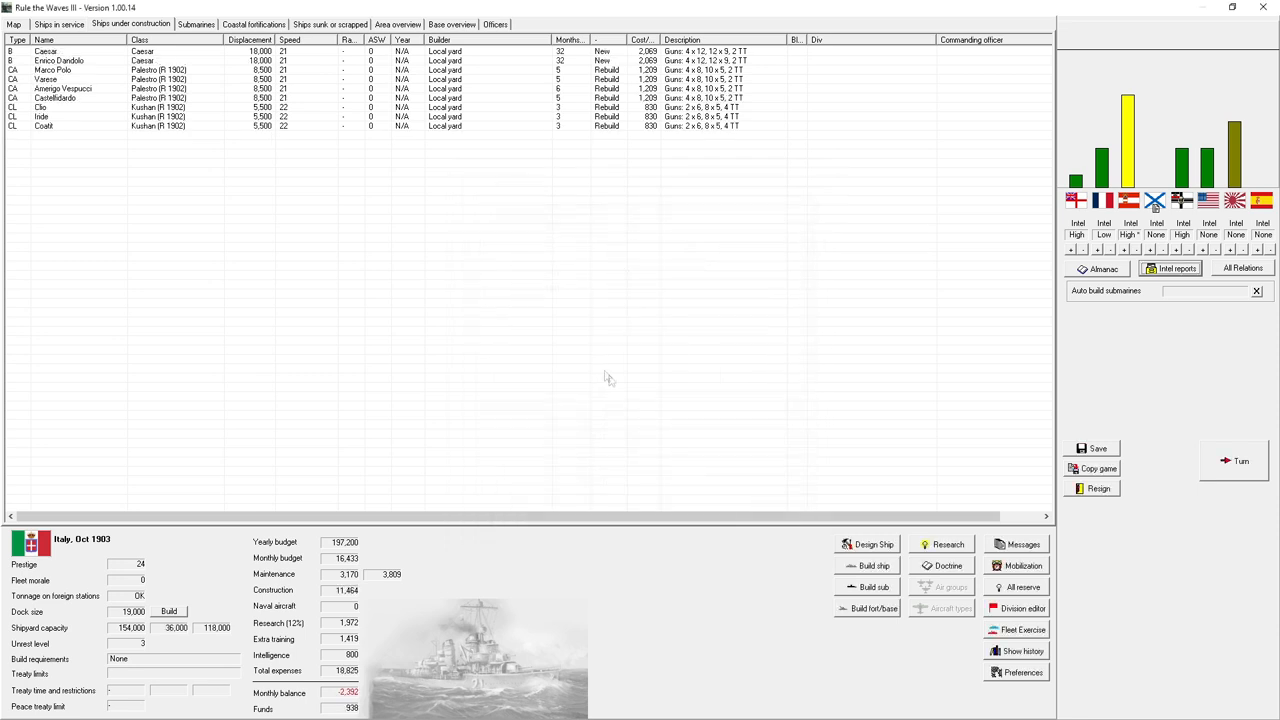
mouse_move(596, 368)
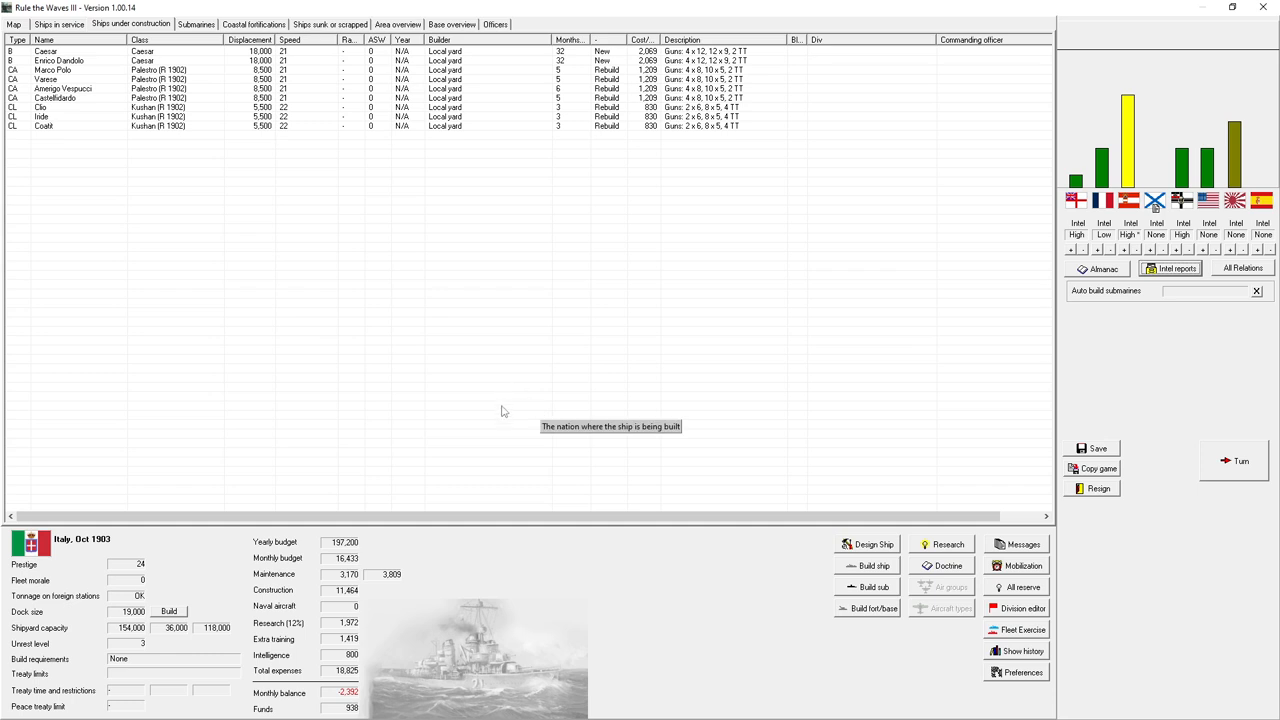
mouse_move(502, 436)
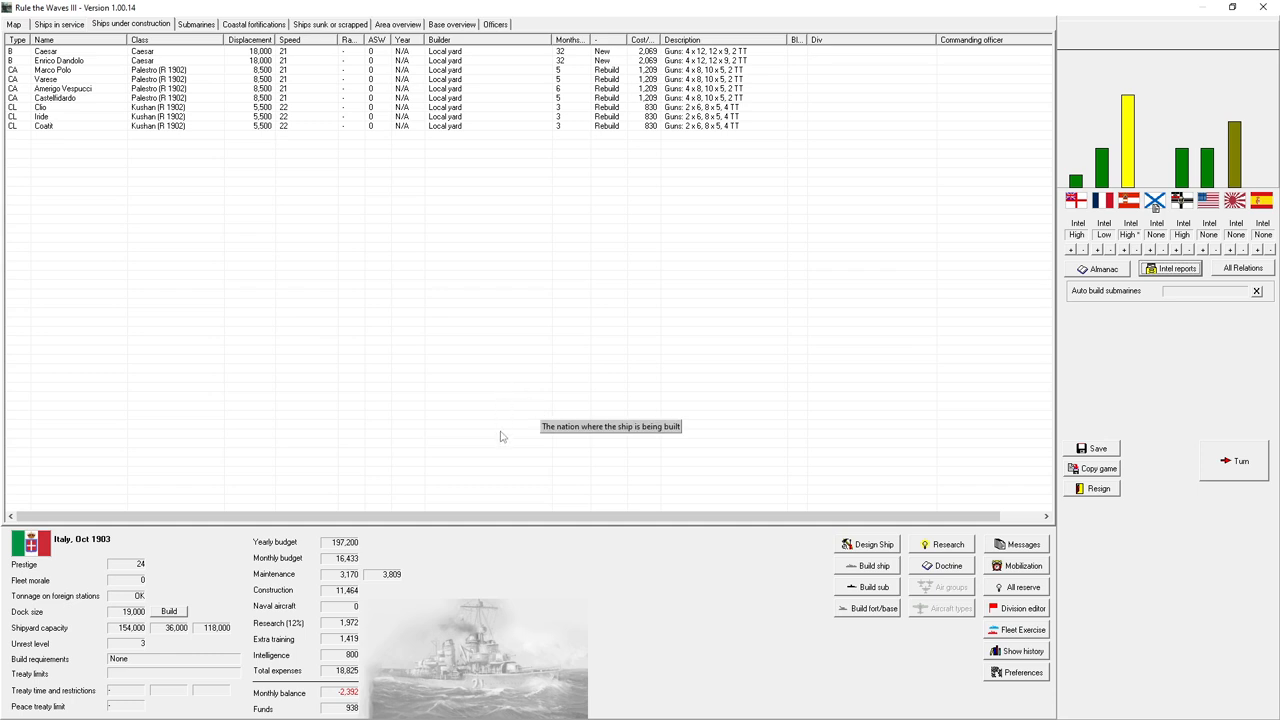
mouse_move(614, 168)
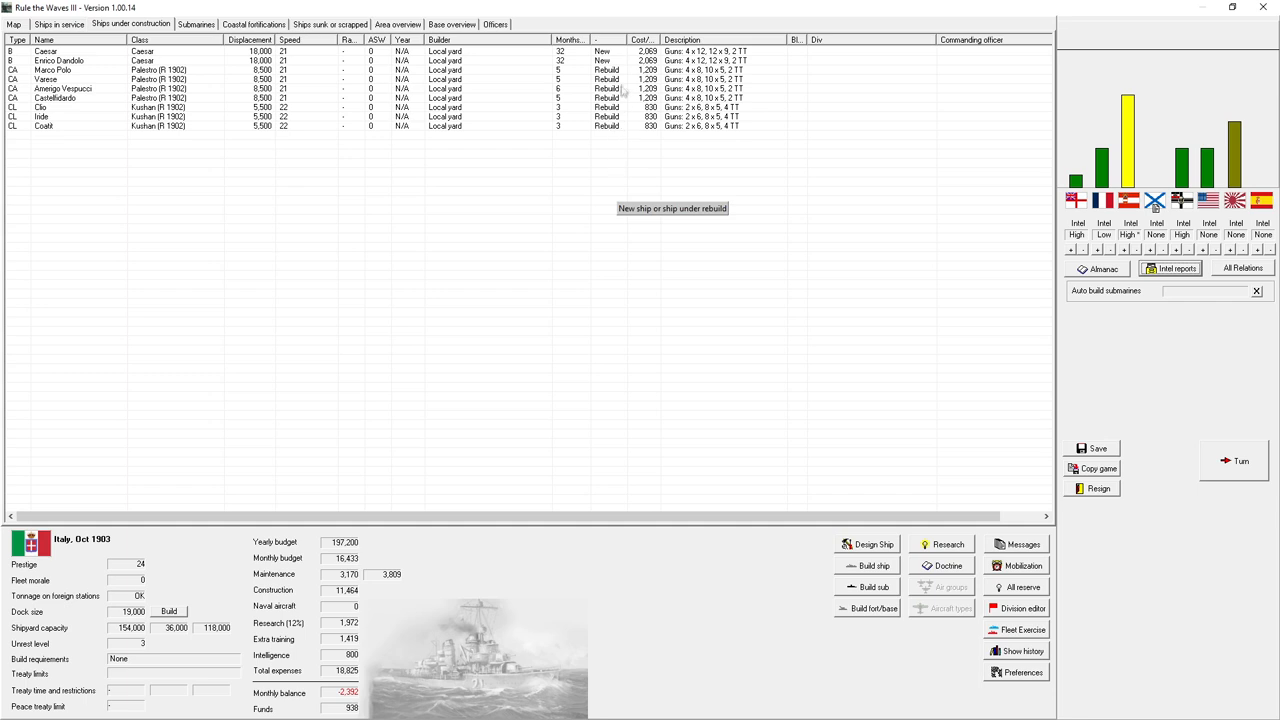
mouse_move(624, 84)
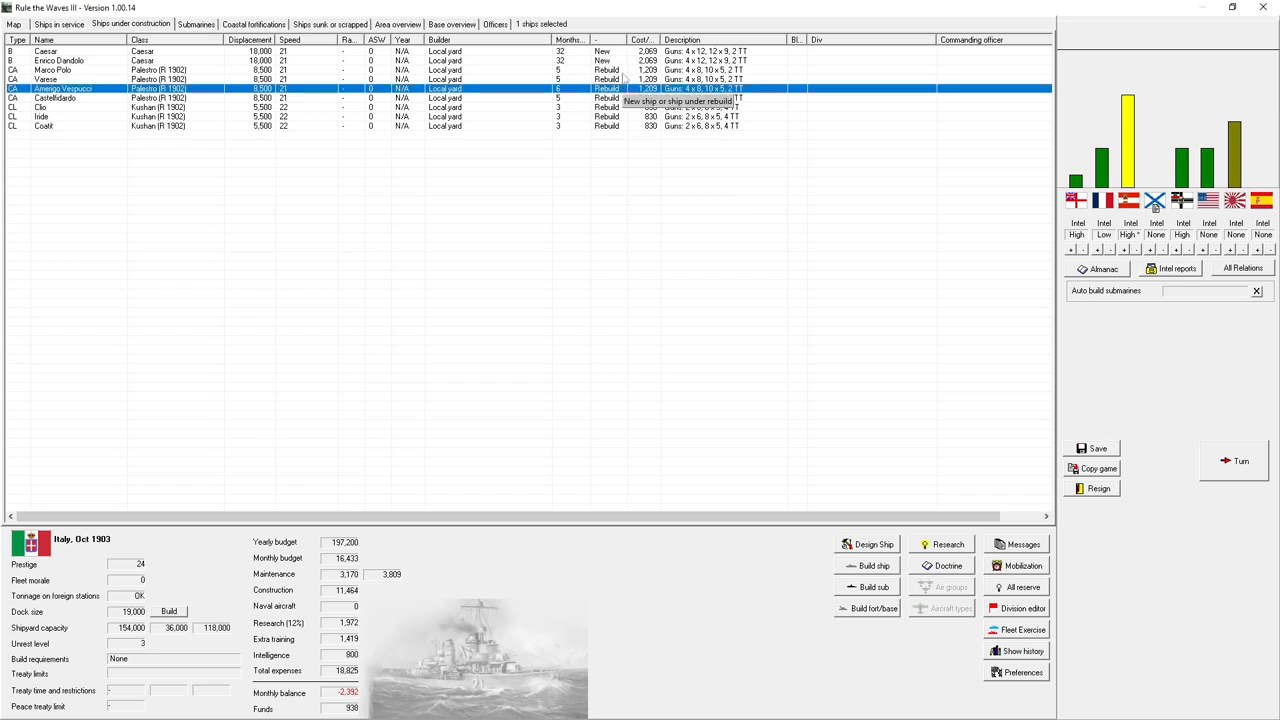
click(52, 76)
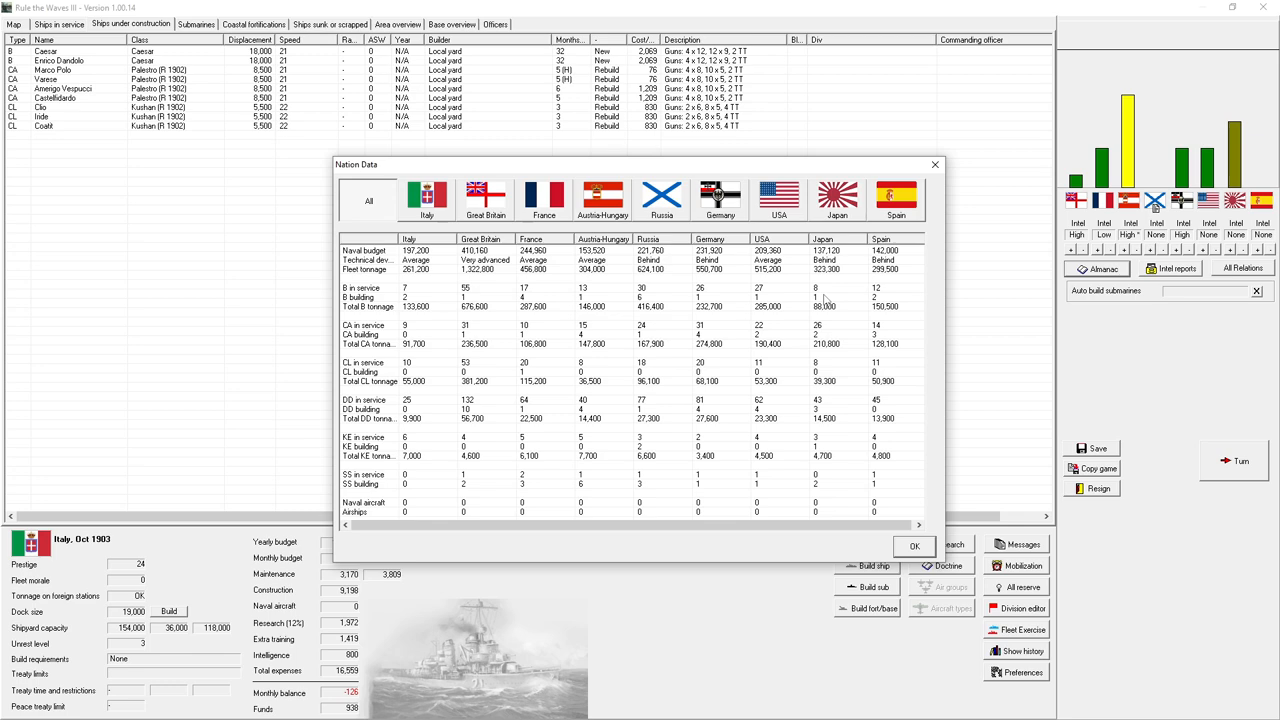
- Leave the fleet comparison and advance to November 1903, dismissing the working-up notice
click(912, 546)
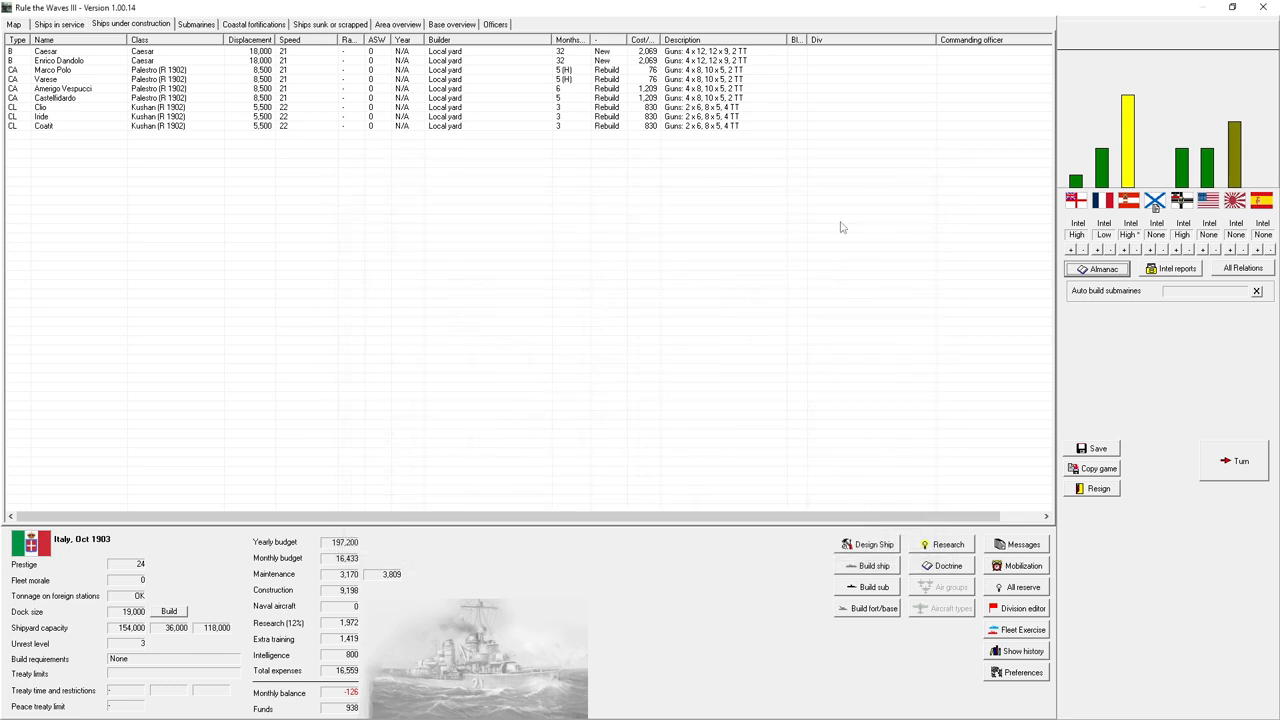
mouse_move(684, 148)
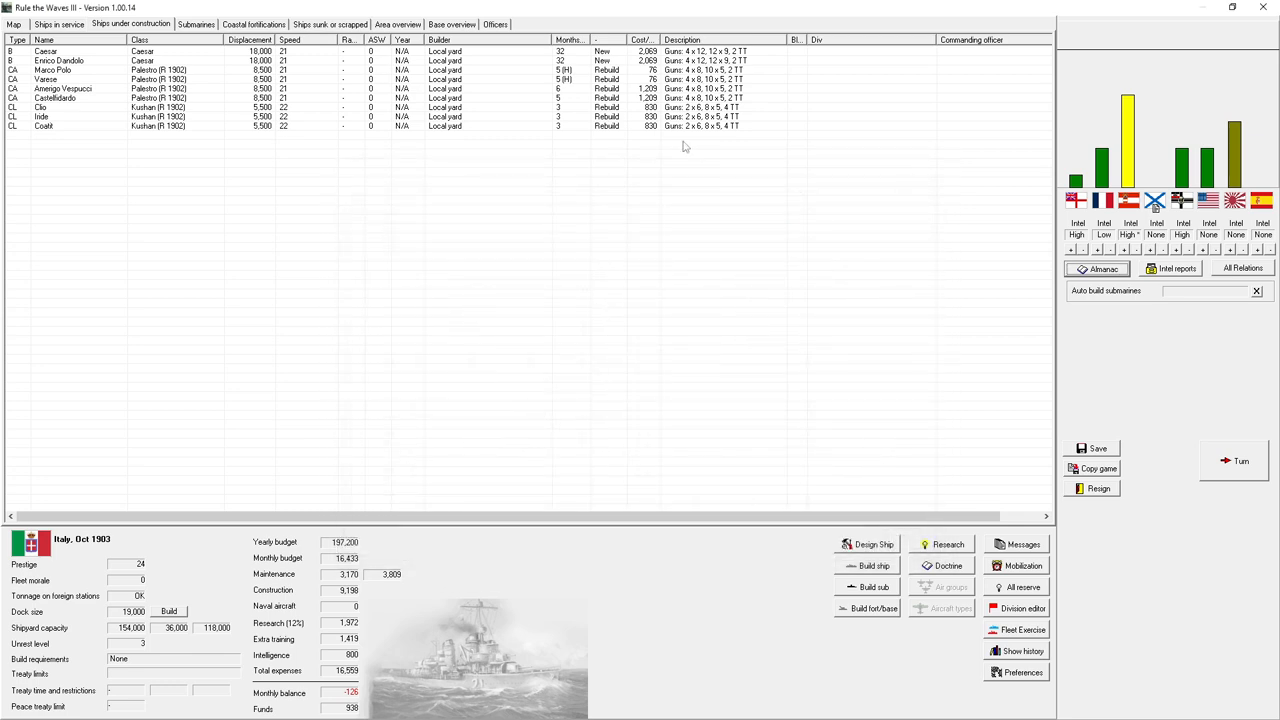
mouse_move(690, 200)
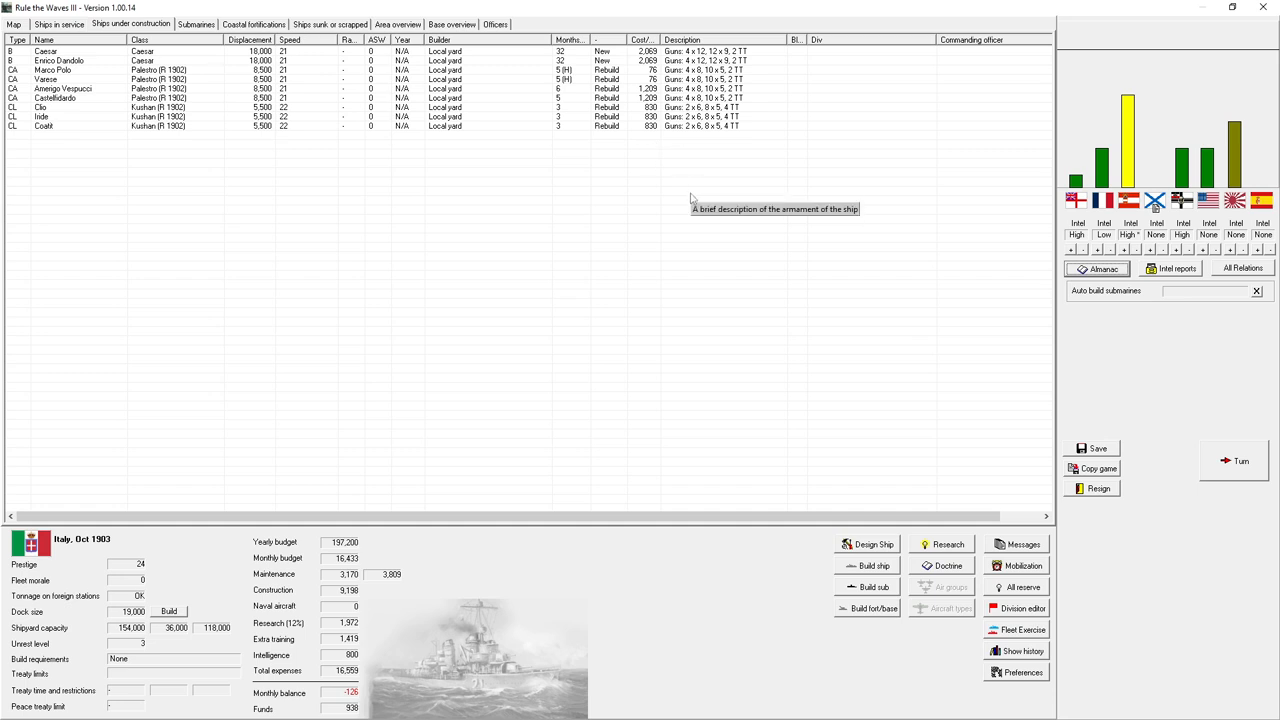
click(1240, 460)
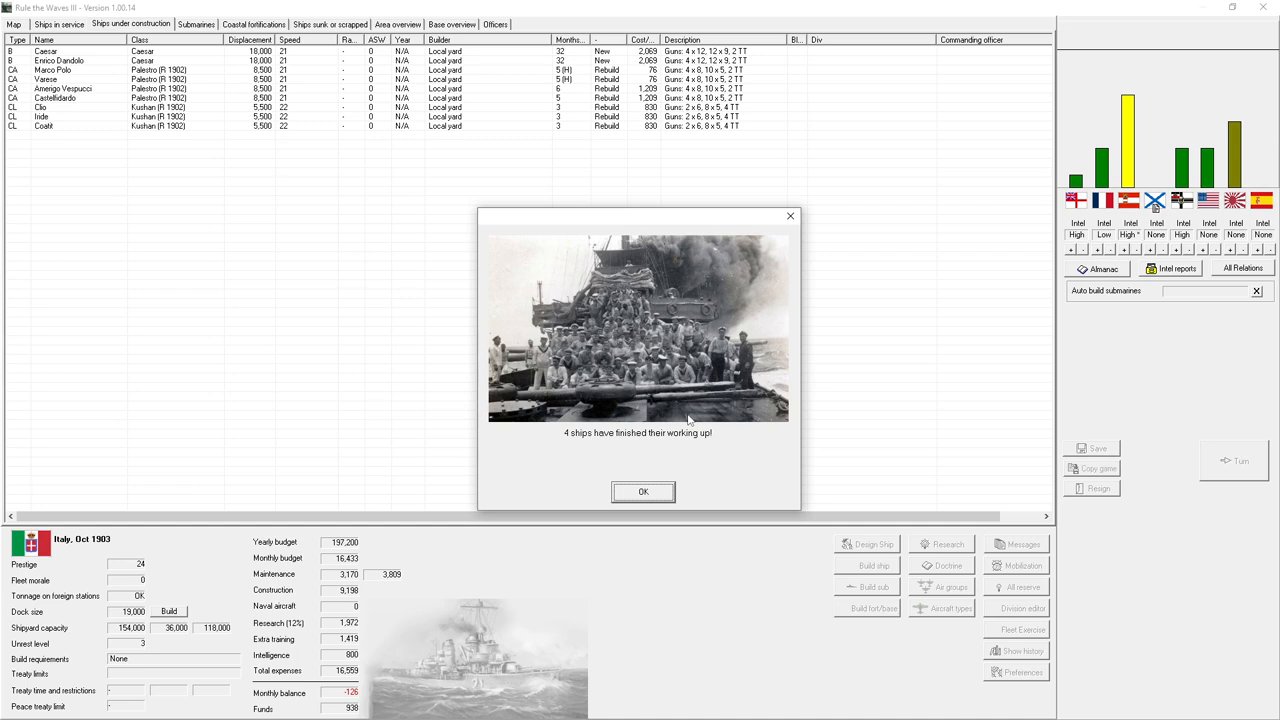
click(644, 492)
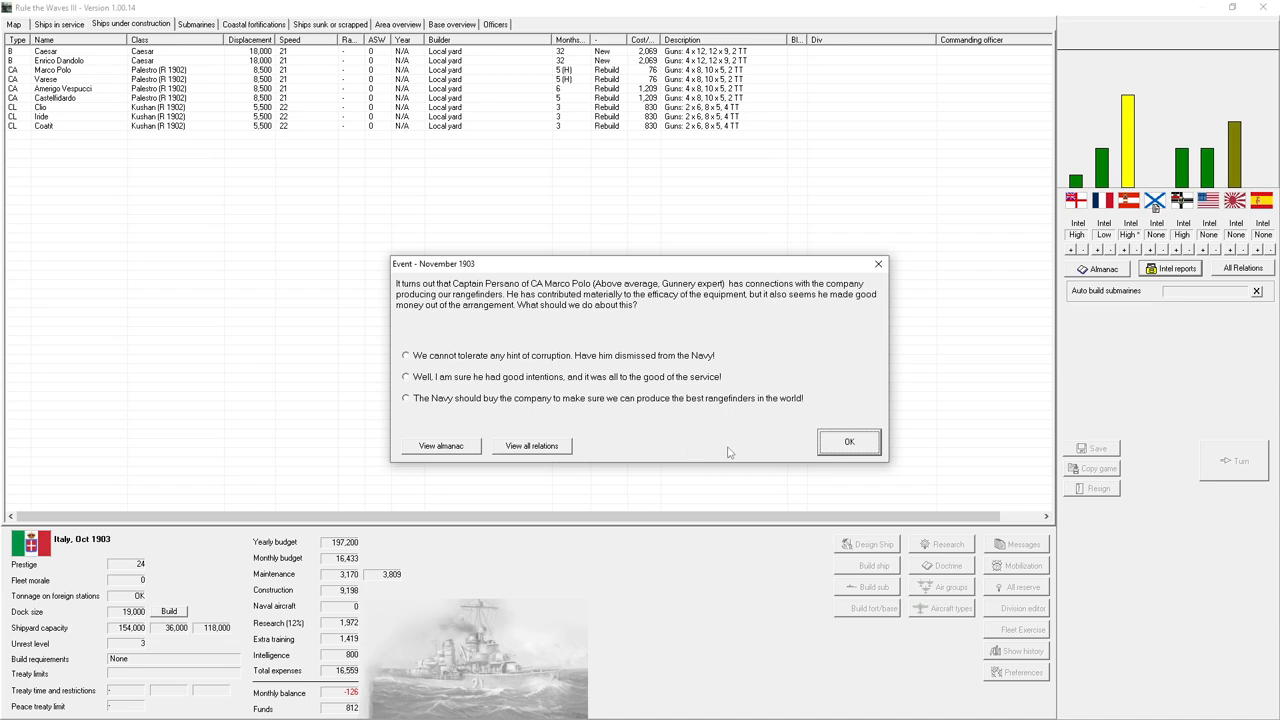
mouse_move(758, 452)
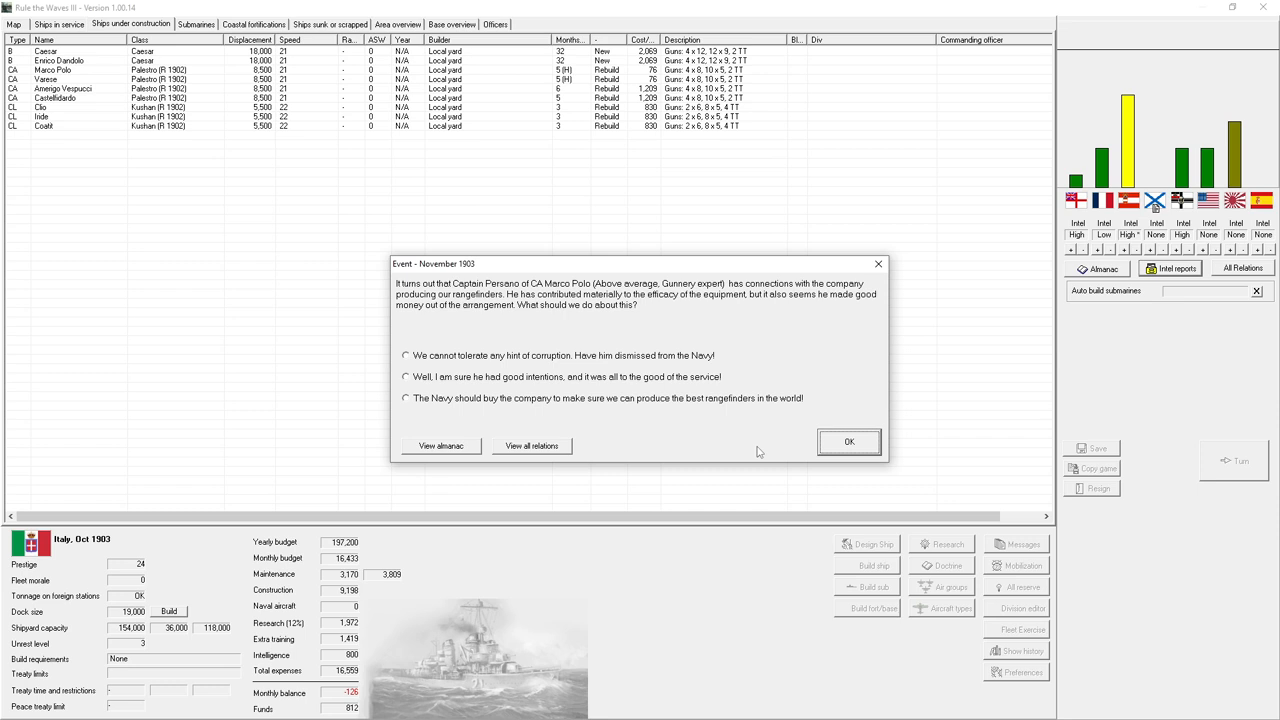
mouse_move(764, 452)
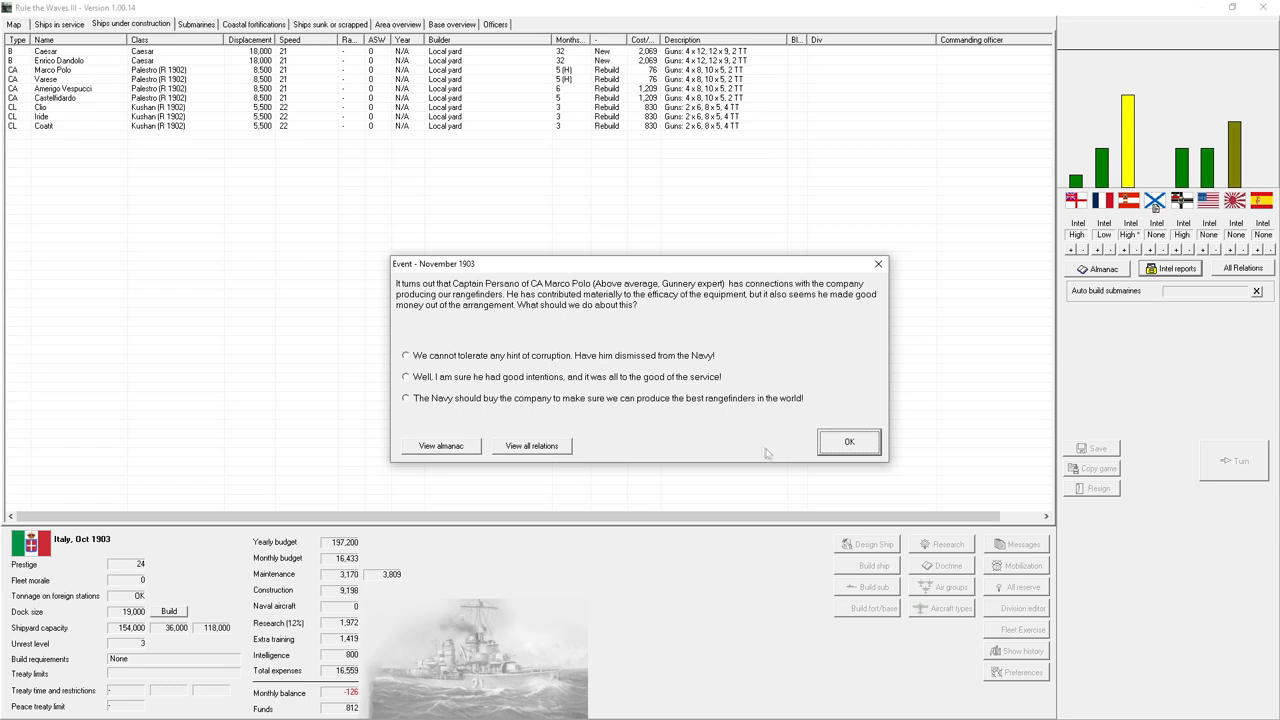
mouse_move(756, 448)
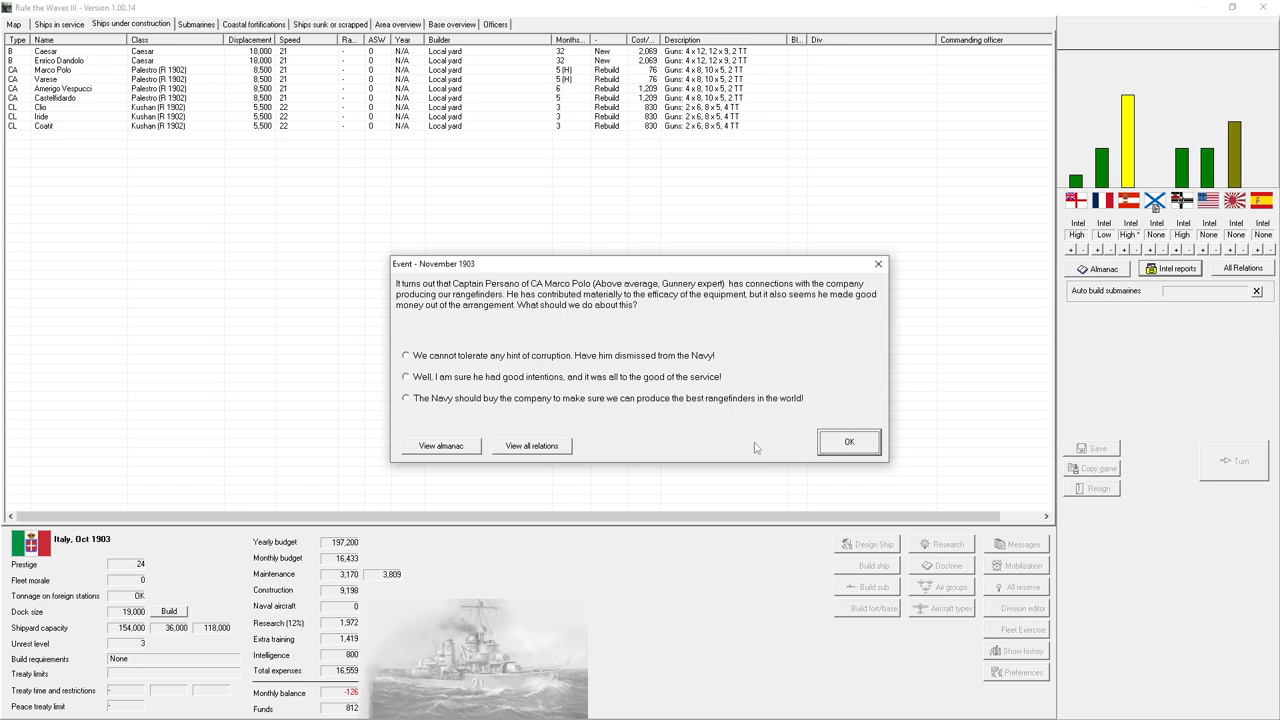
mouse_move(564, 364)
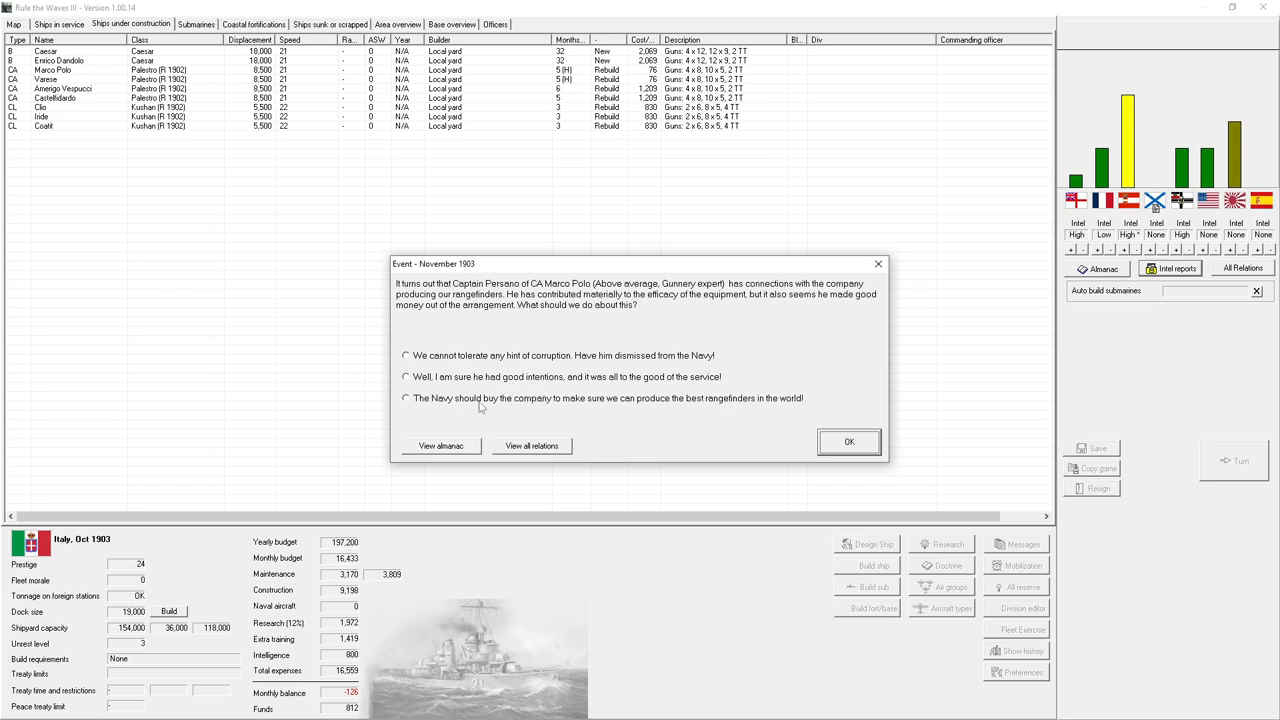
mouse_move(480, 404)
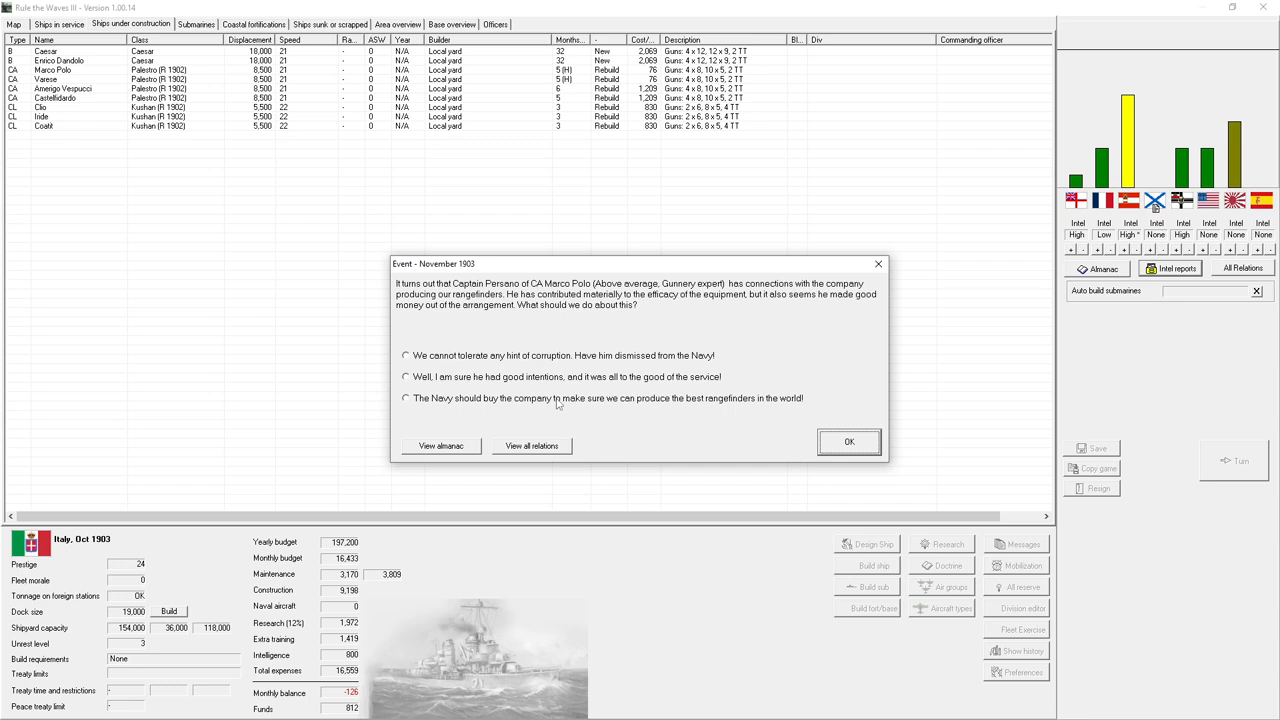
mouse_move(704, 408)
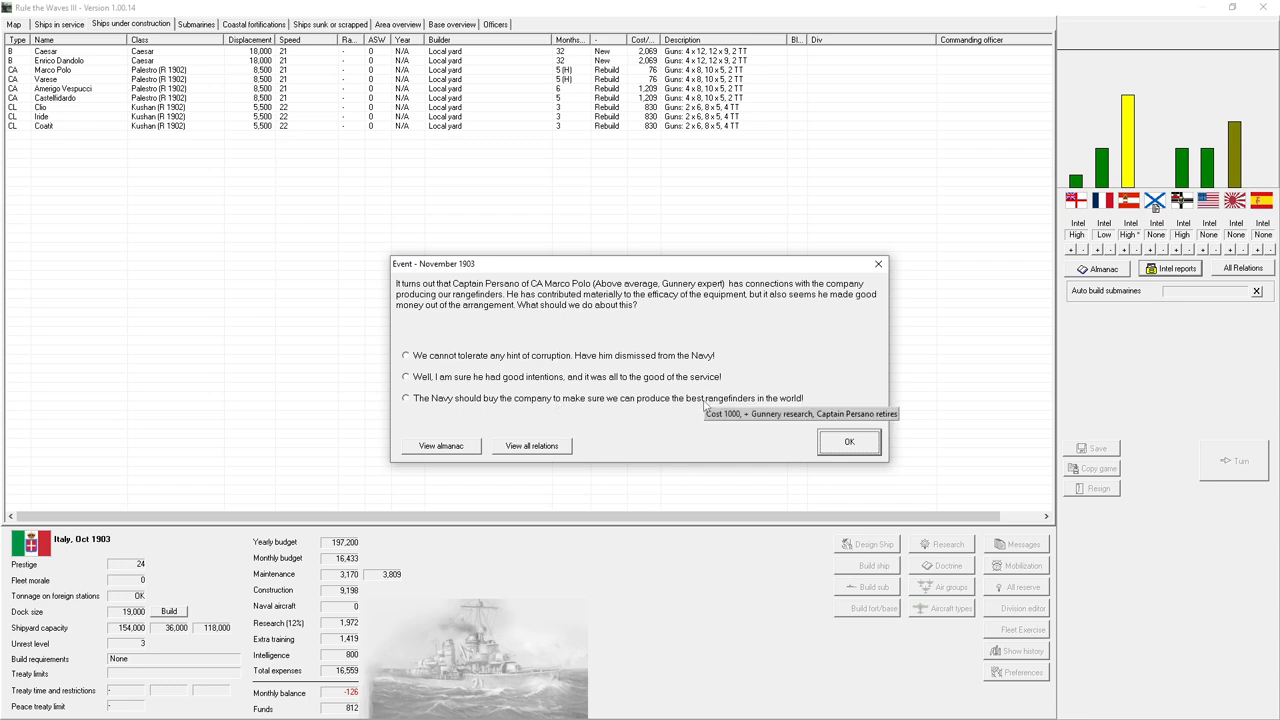
- Answer the Captain Pensano corruption event by having the Navy buy the rangefinder company
click(406, 398)
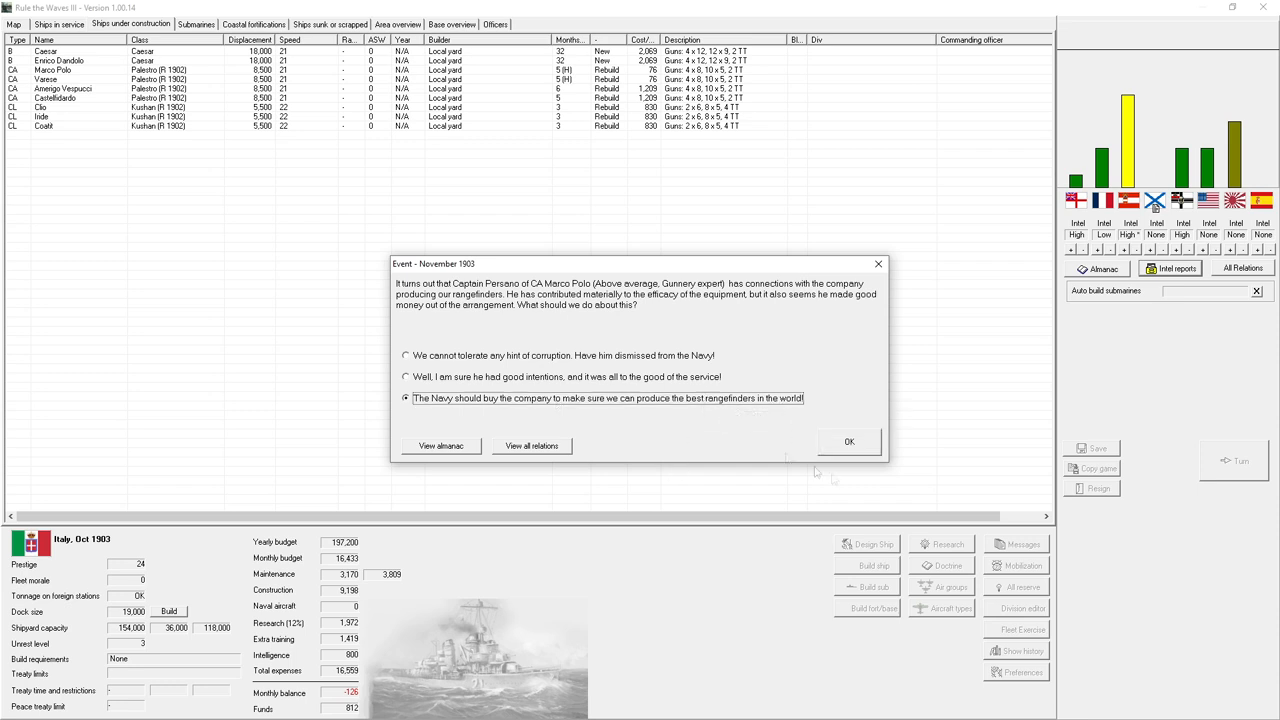
click(848, 442)
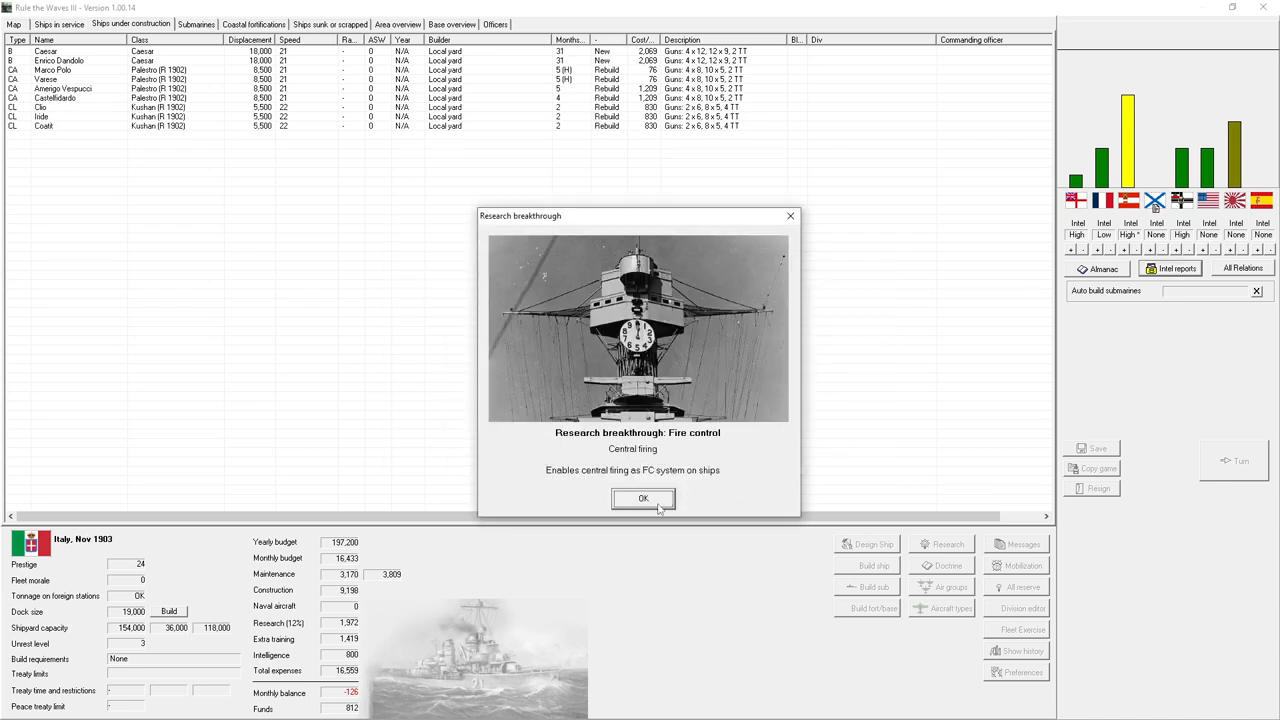
- Dismiss the fire control, subdivision and main battery research breakthrough notices
click(644, 498)
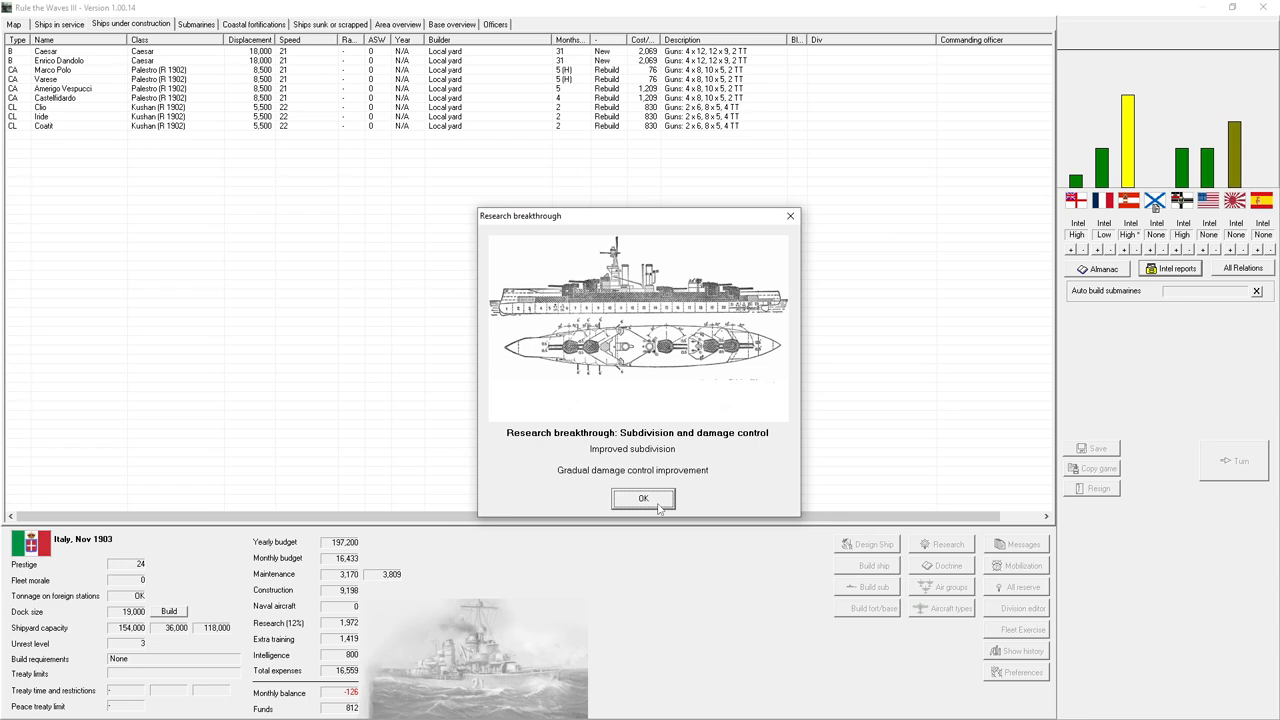
click(644, 498)
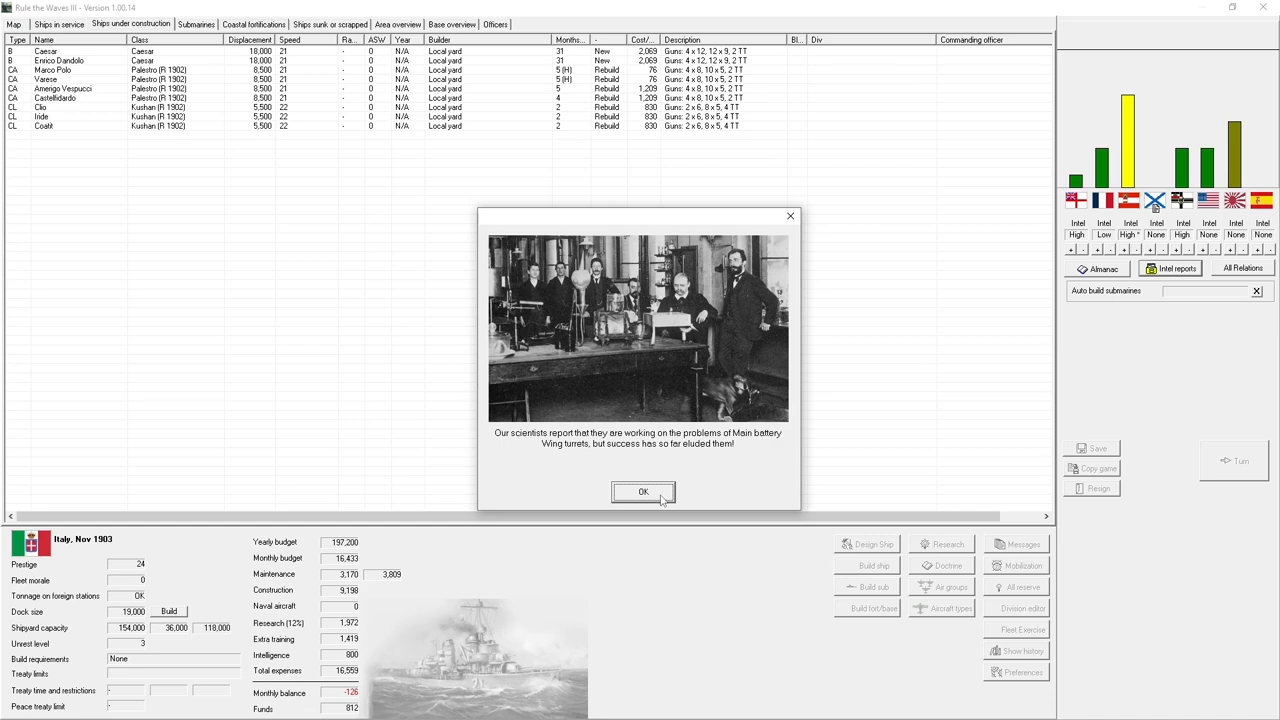
click(644, 492)
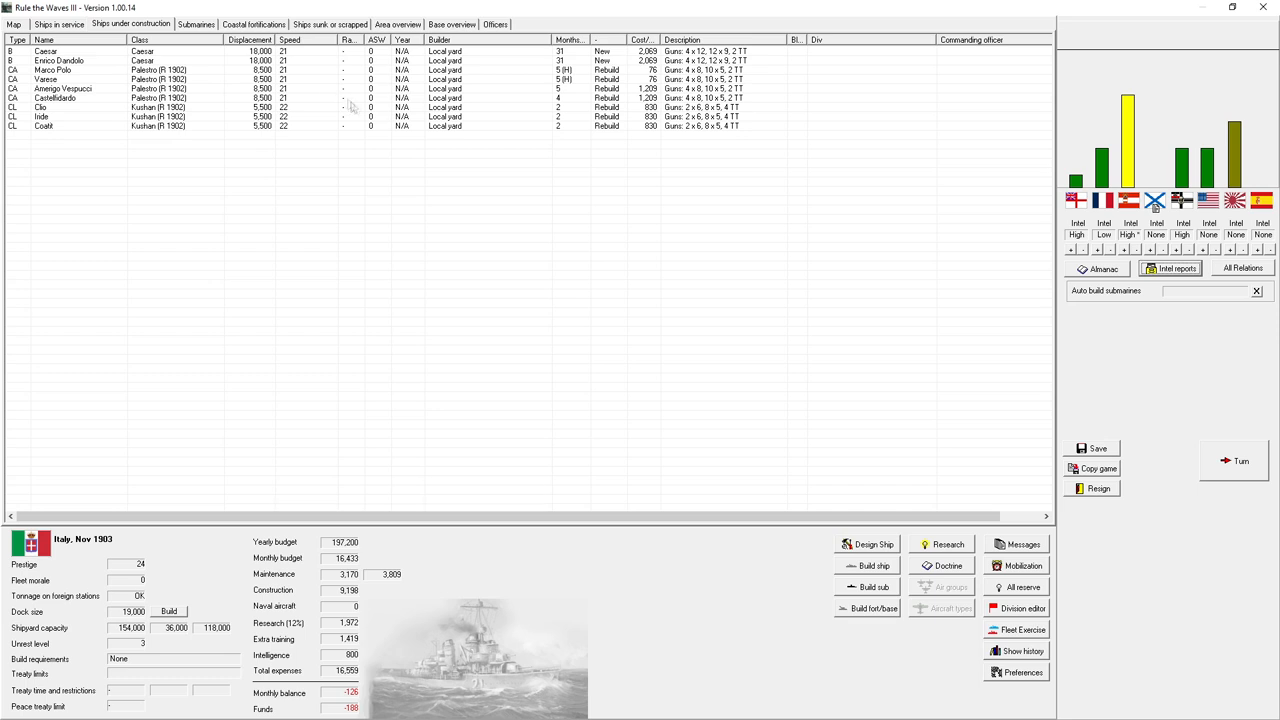
mouse_move(370, 130)
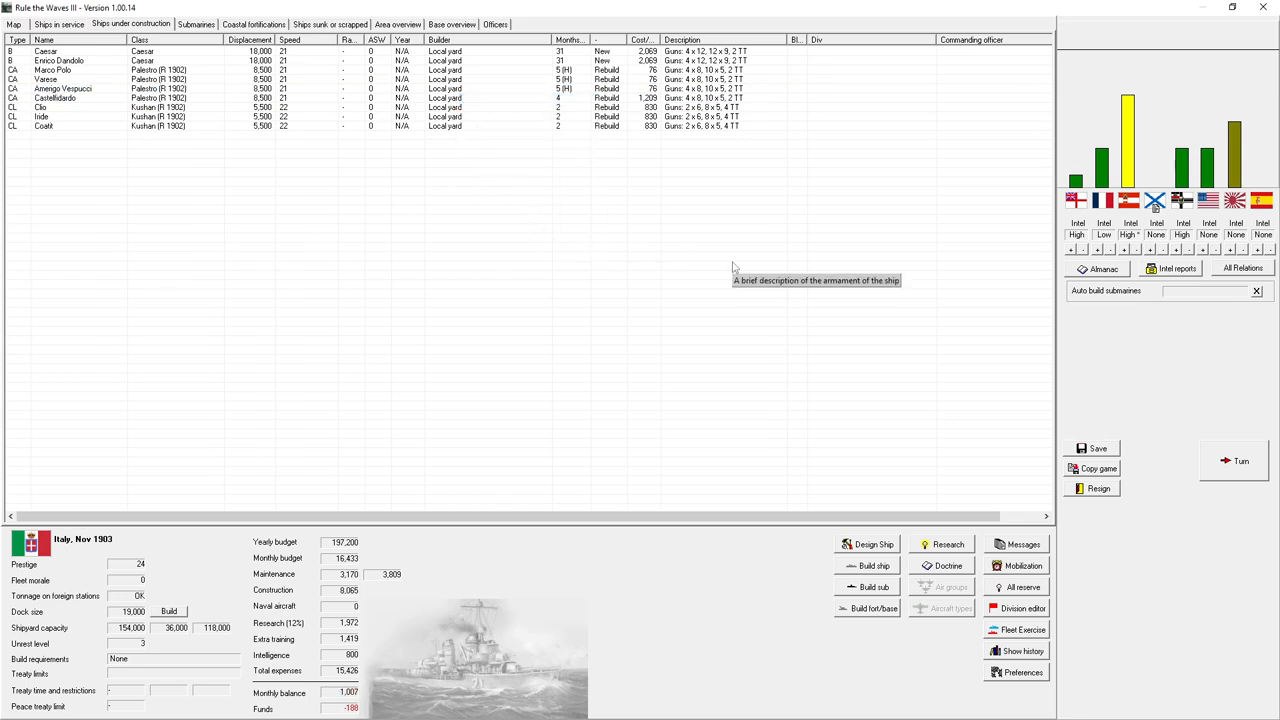
mouse_move(78, 30)
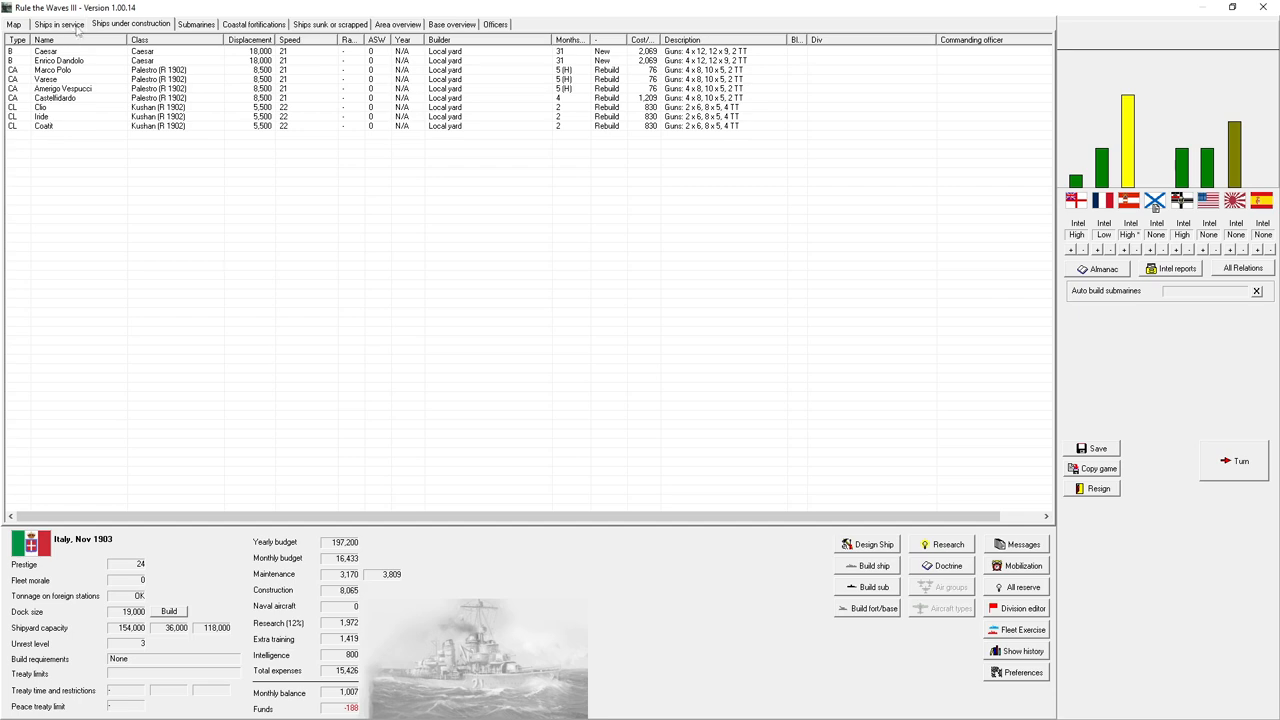
- Switch to ships in service and bring up the actions for the battleship Roma
click(60, 24)
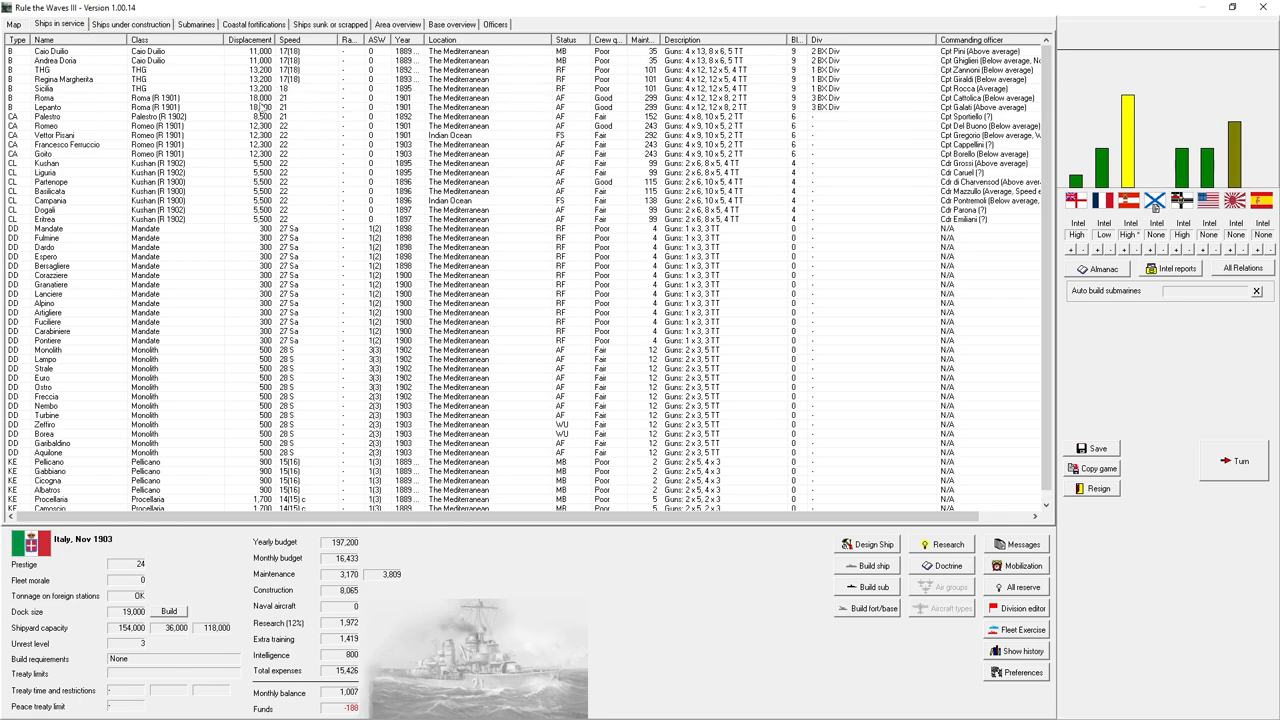
right_click(150, 98)
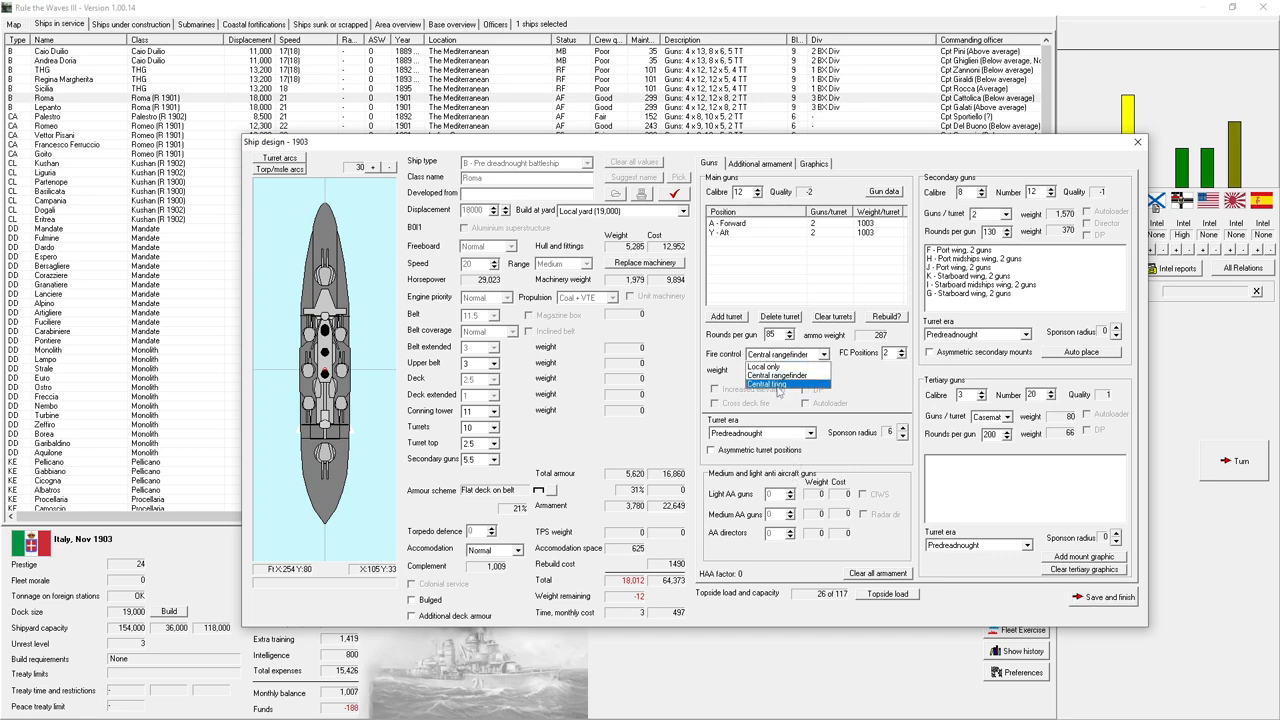
click(768, 384)
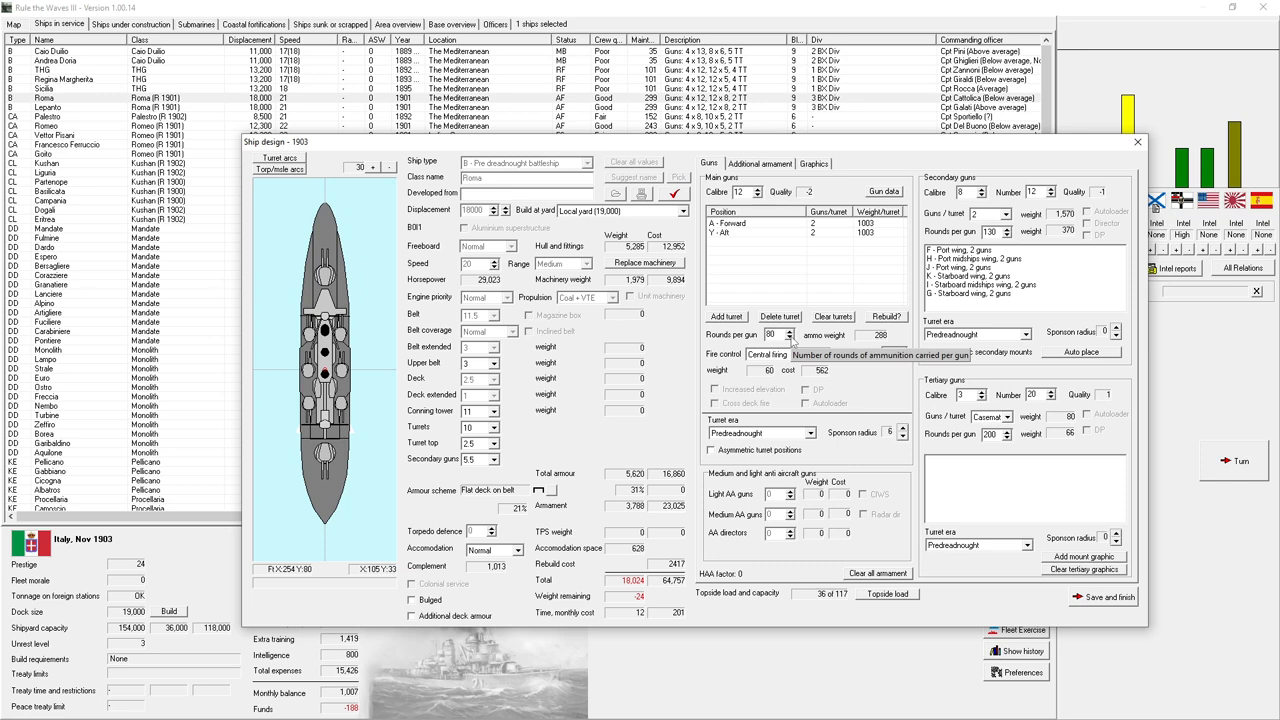
click(788, 332)
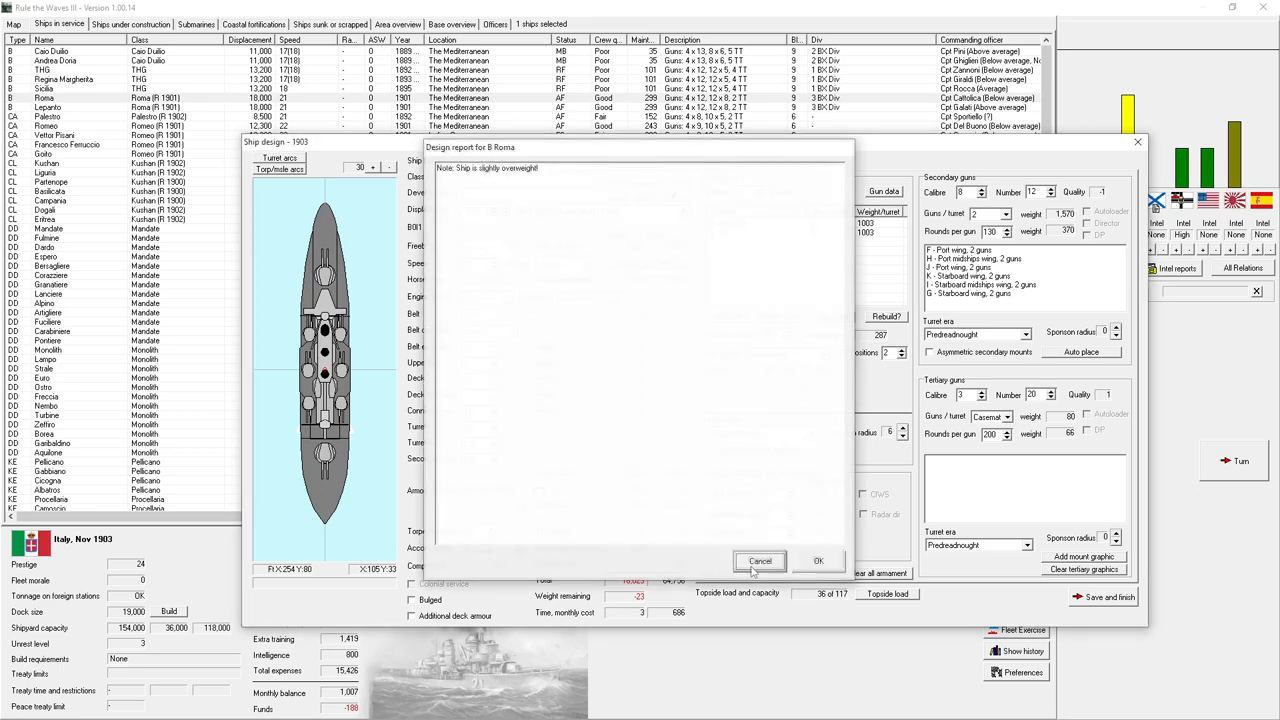
click(760, 560)
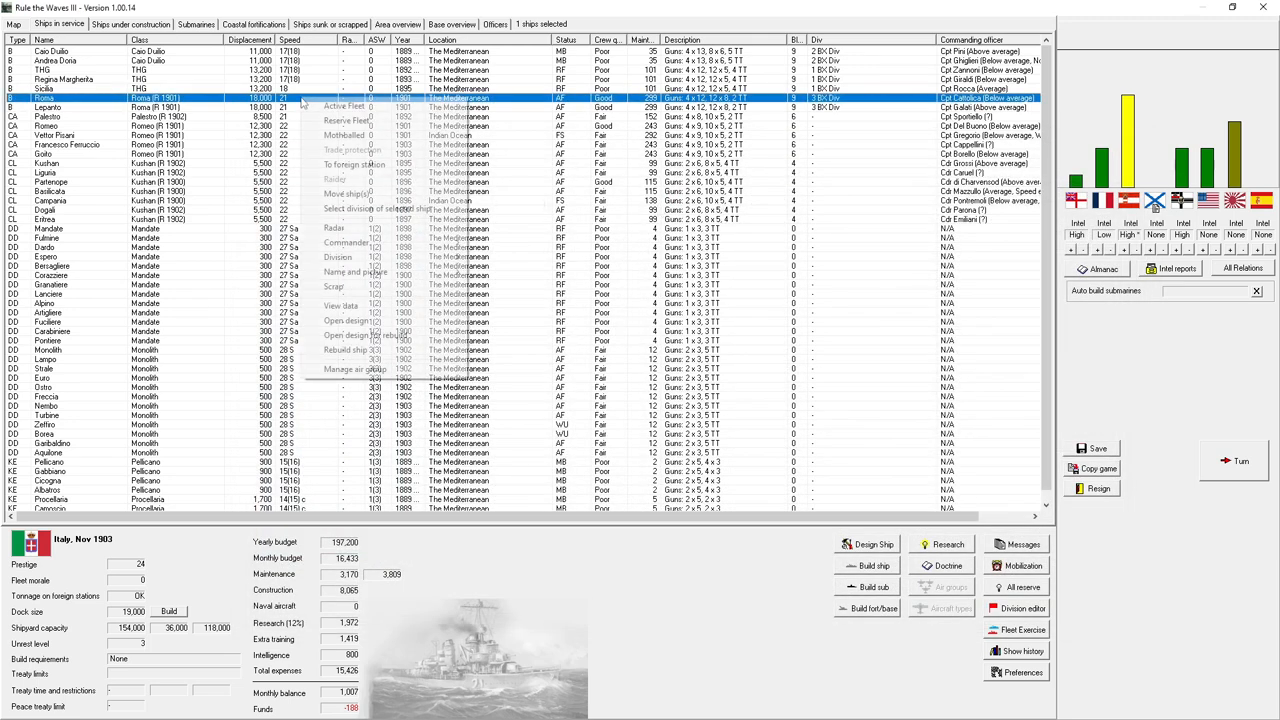
mouse_move(364, 334)
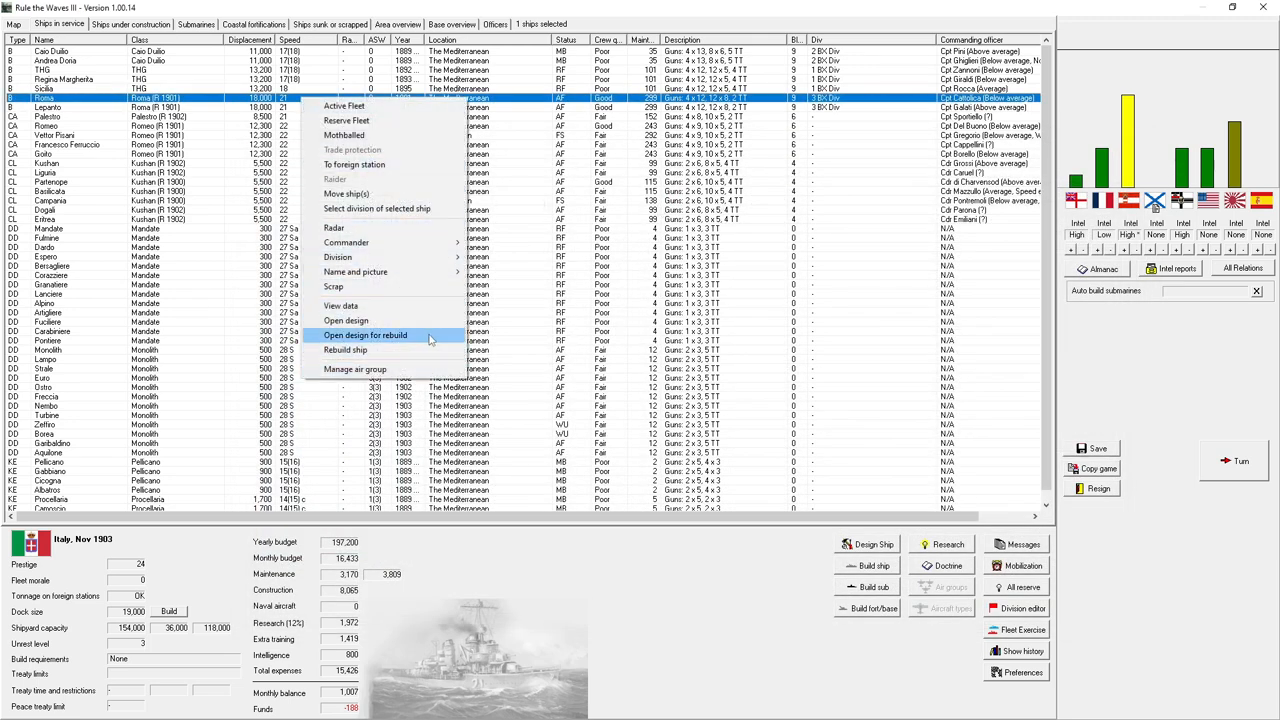
click(364, 336)
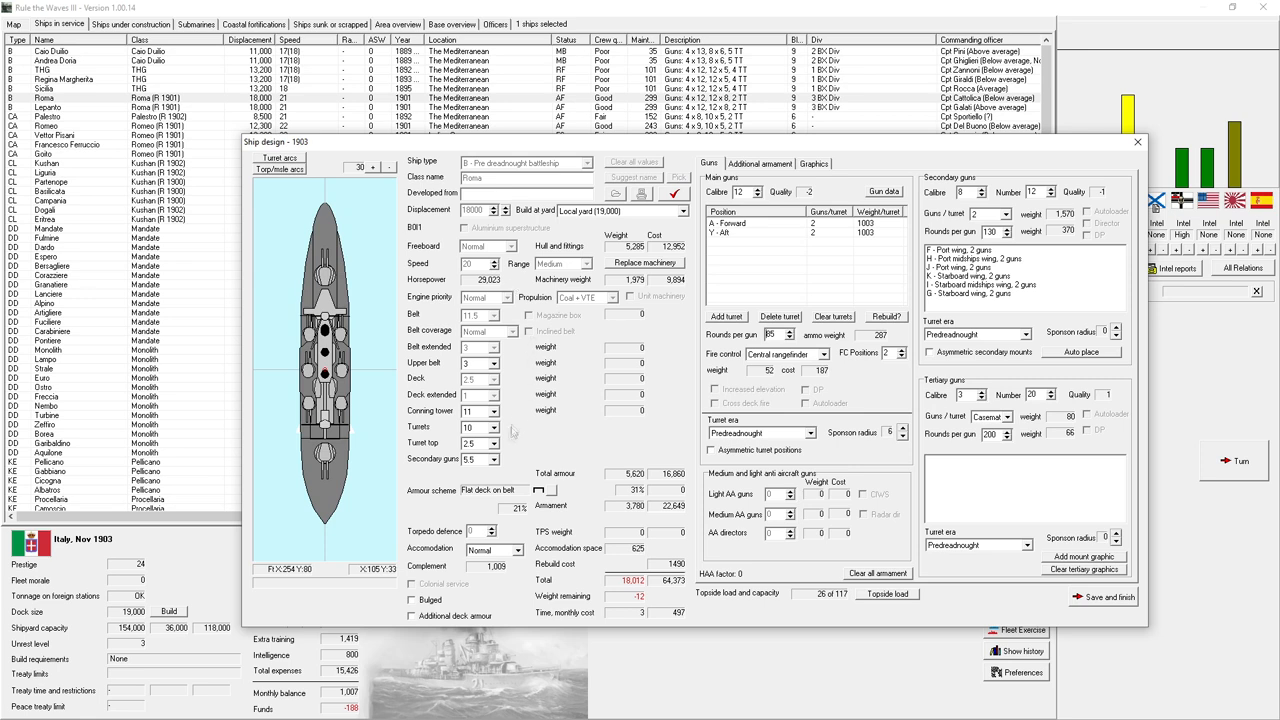
click(490, 444)
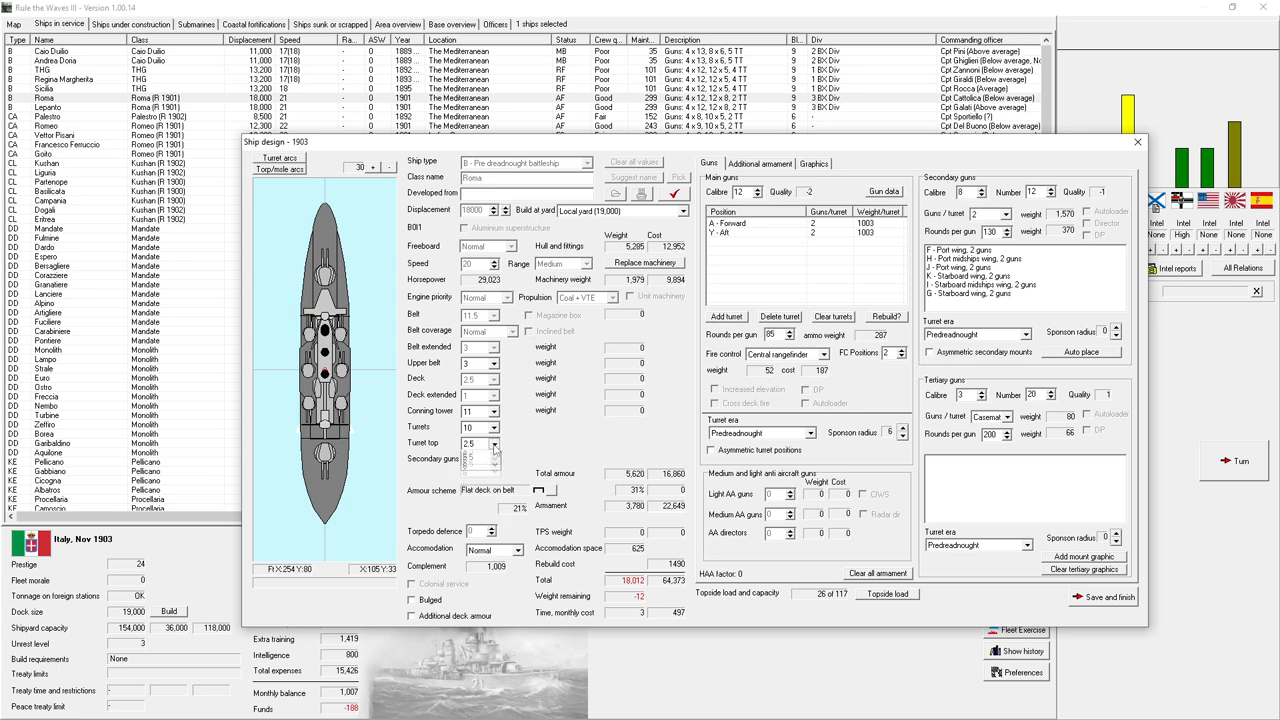
click(492, 446)
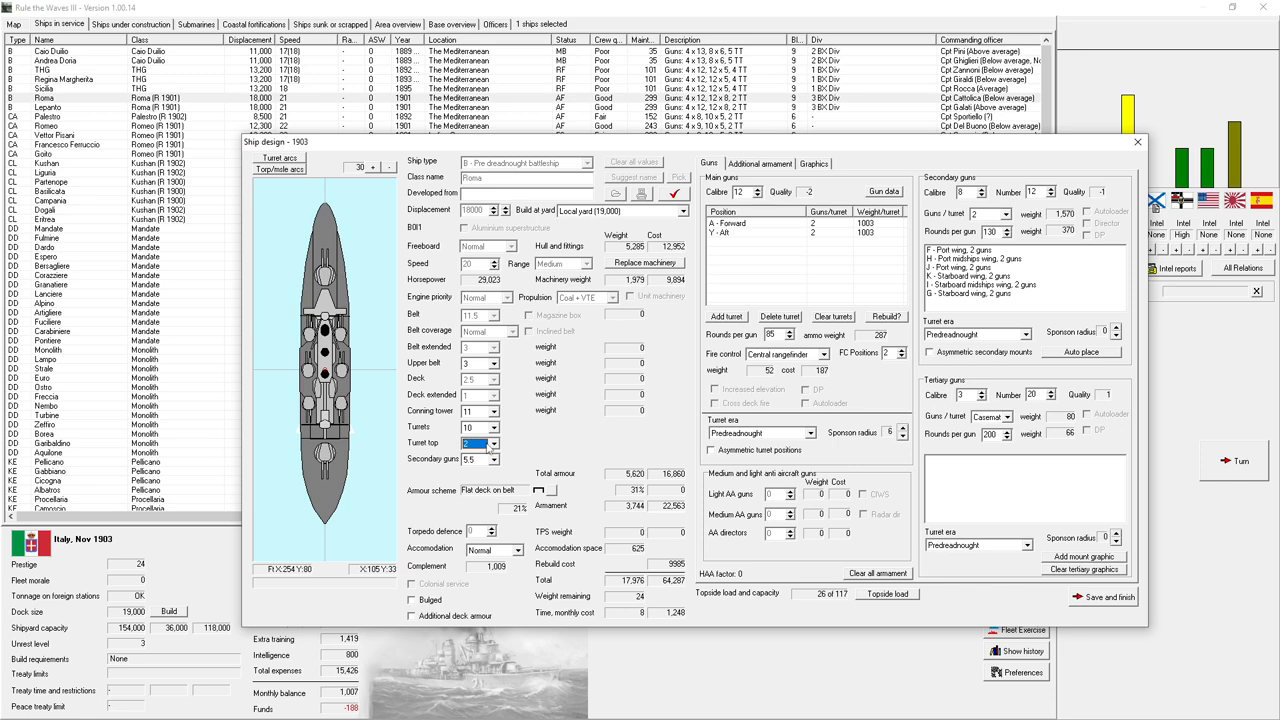
mouse_move(574, 408)
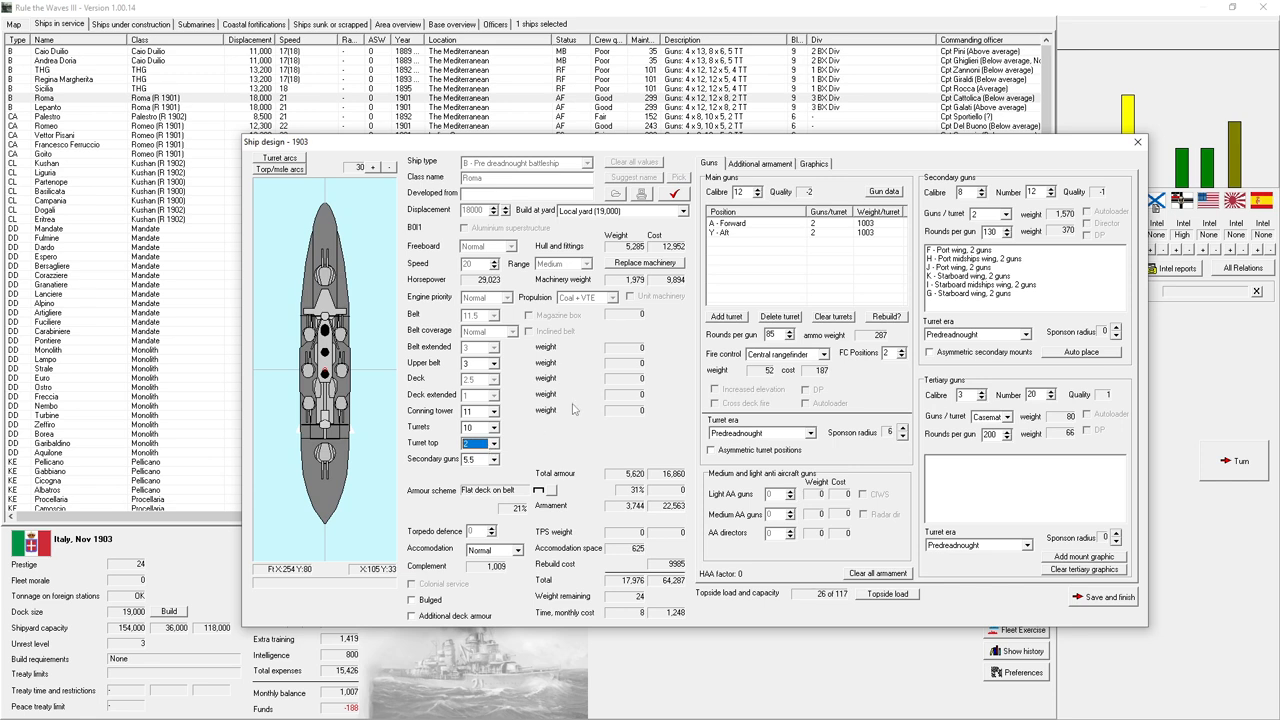
mouse_move(808, 348)
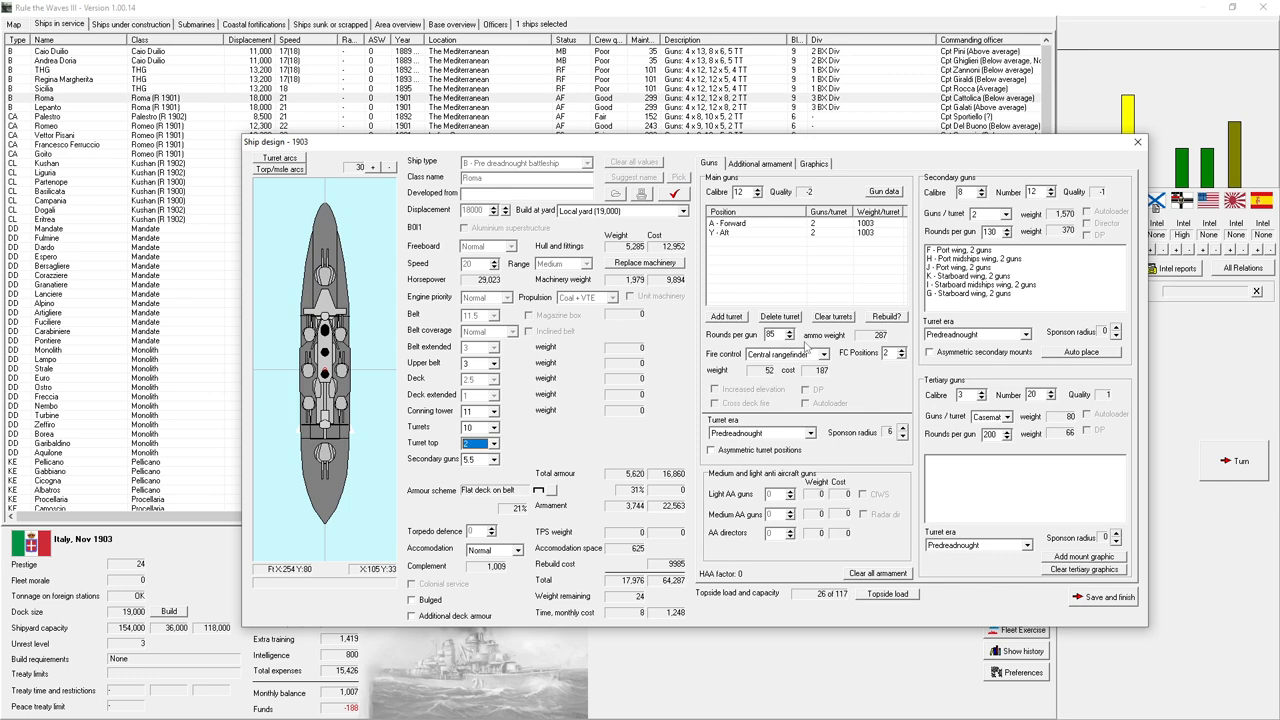
mouse_move(896, 302)
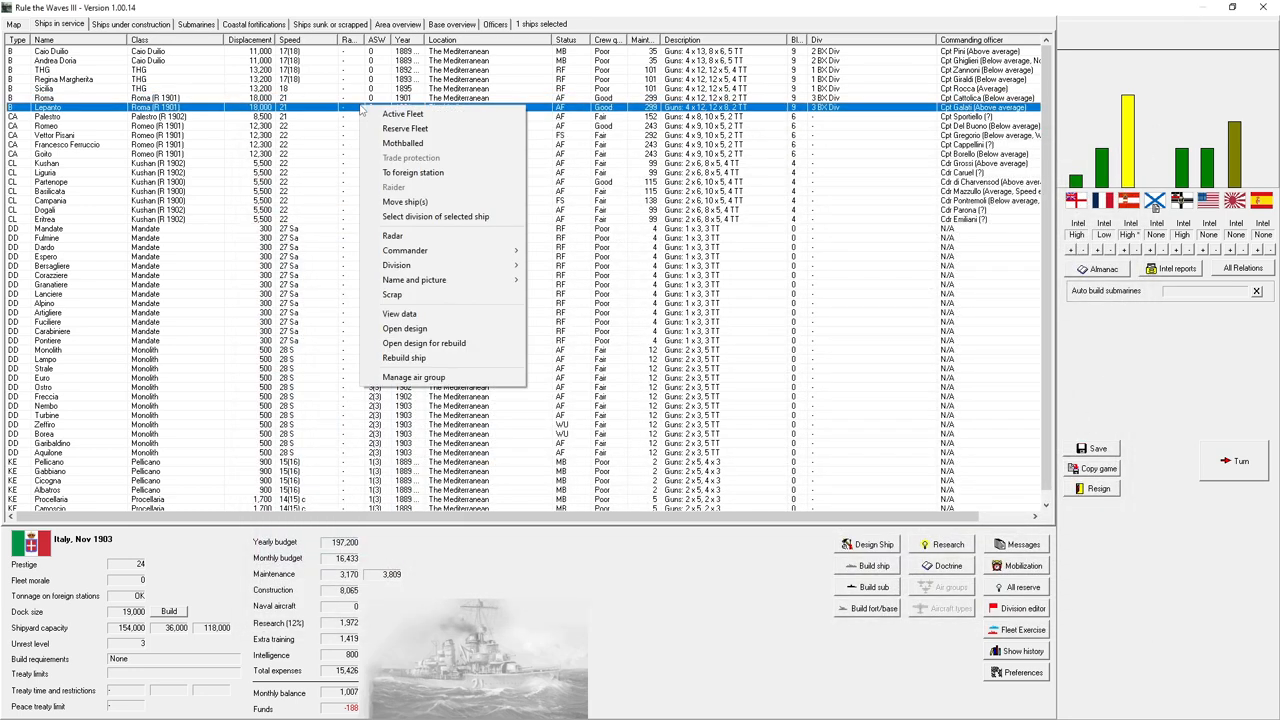
mouse_move(476, 294)
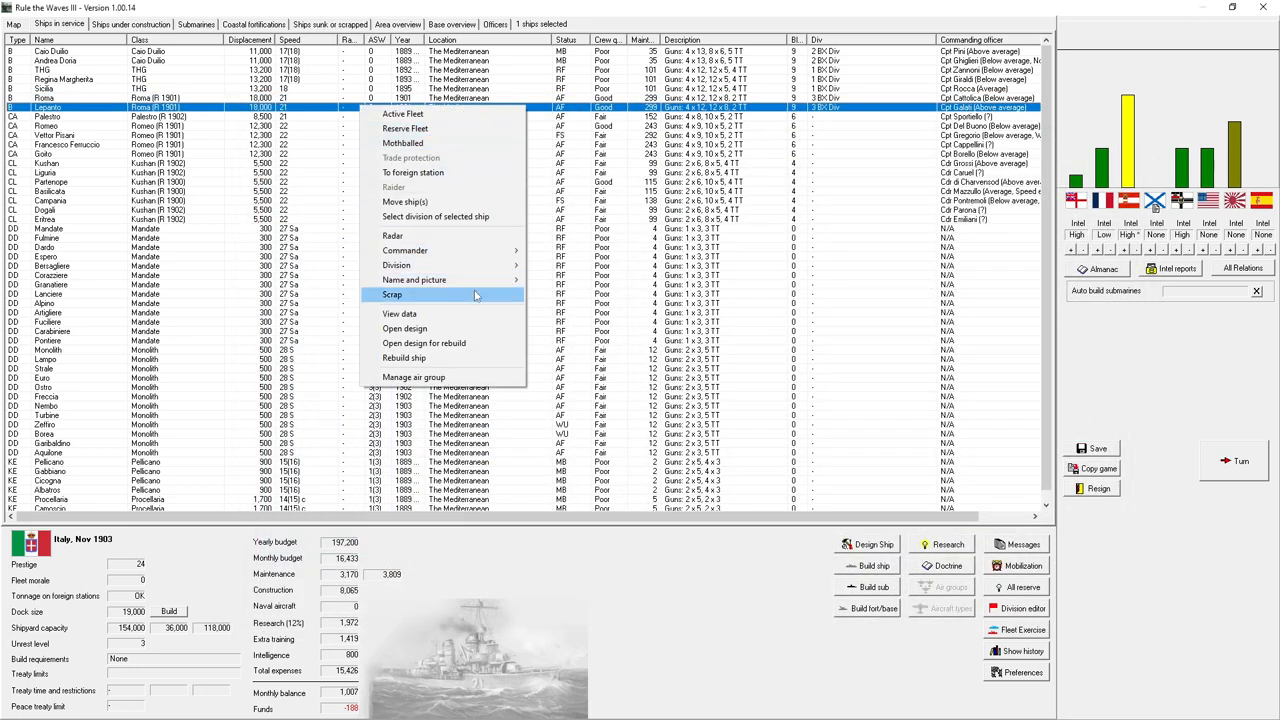
- Give the Roma rebuild central firing fire control and save it as Roma (R 1903)
click(404, 328)
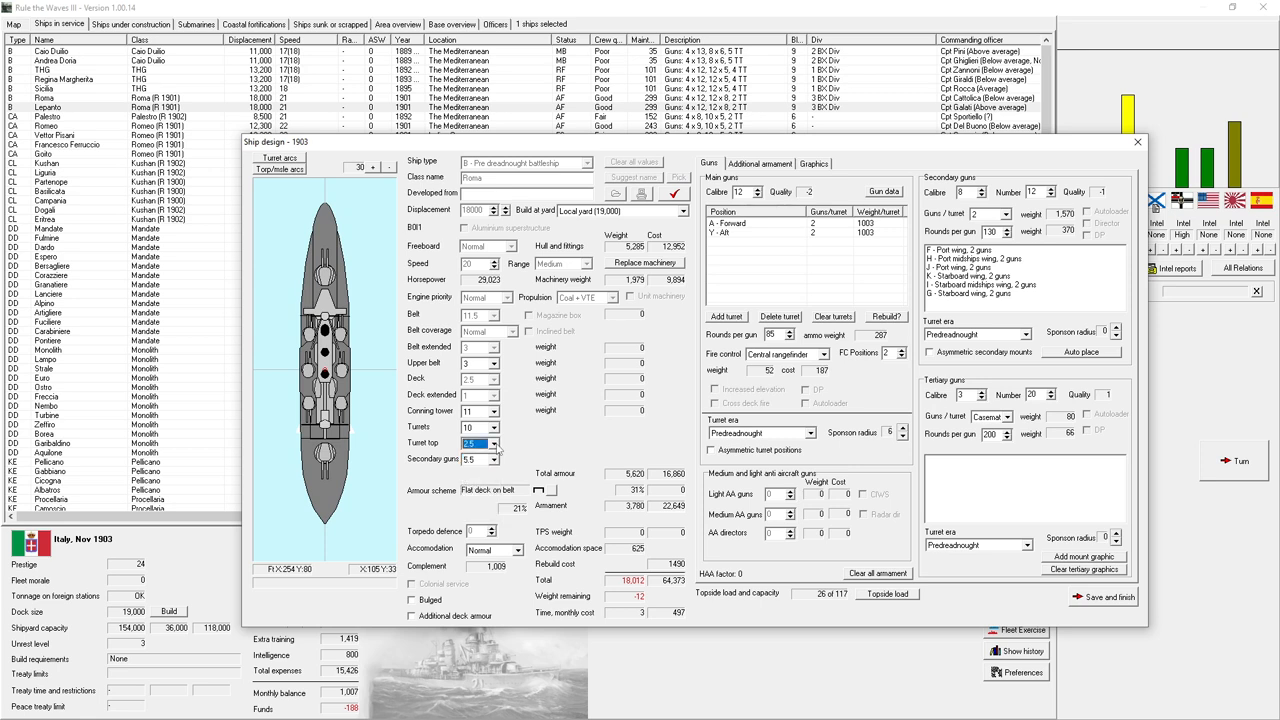
mouse_move(498, 450)
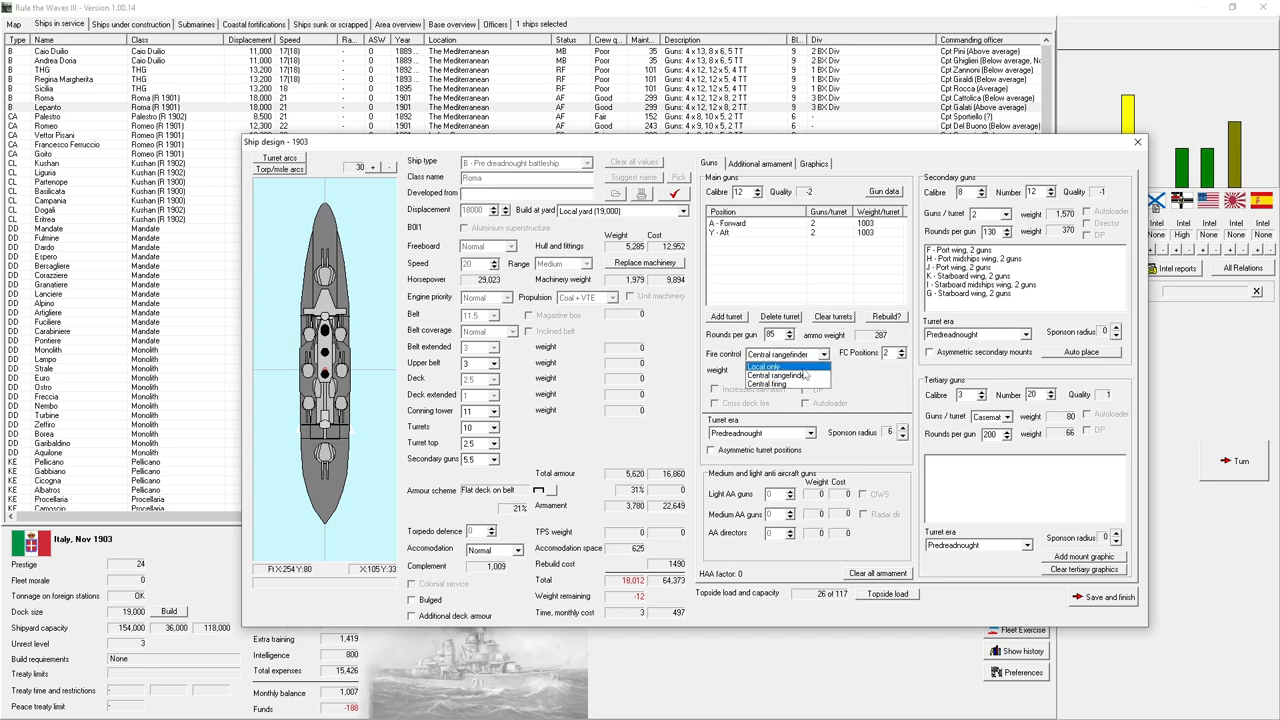
click(772, 384)
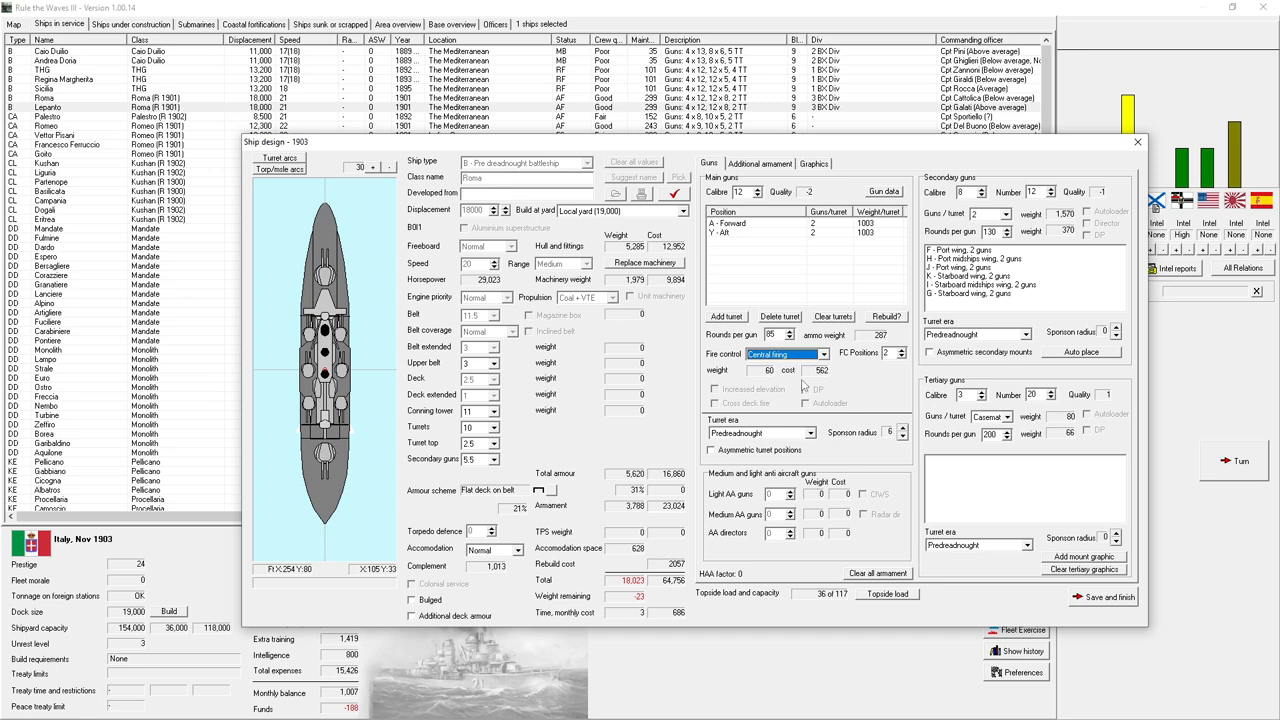
mouse_move(1010, 258)
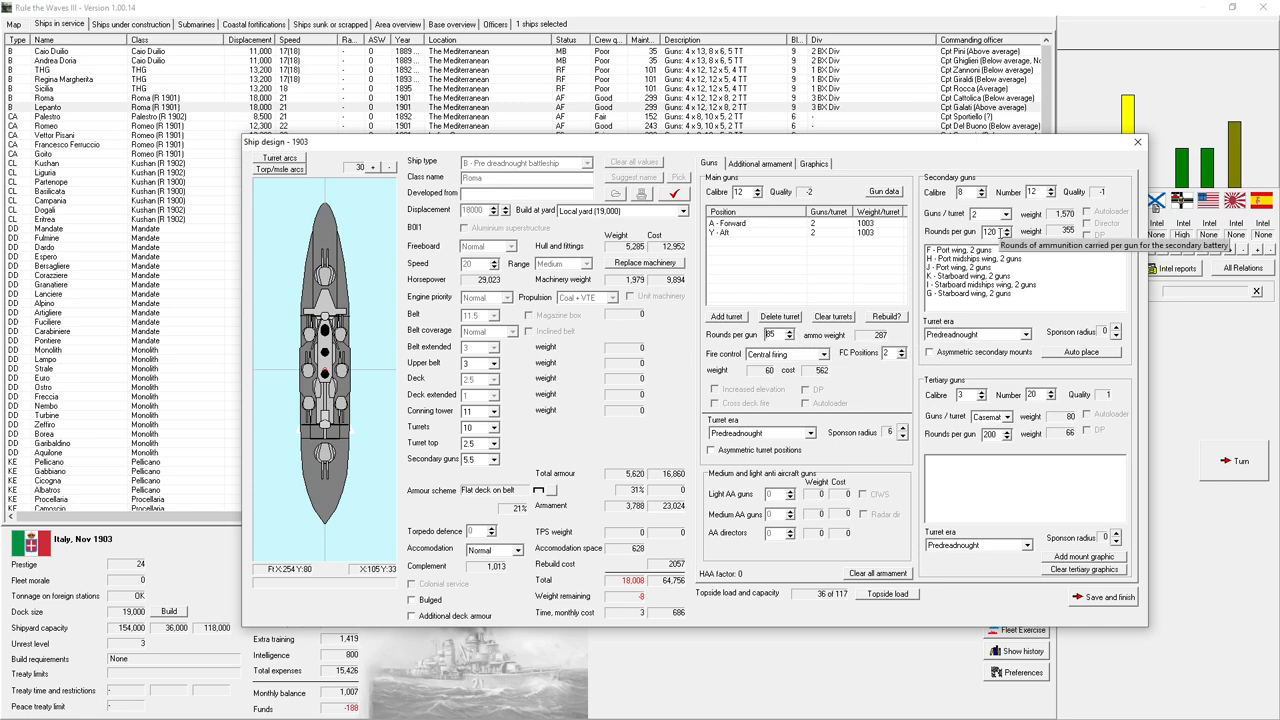
mouse_move(1008, 440)
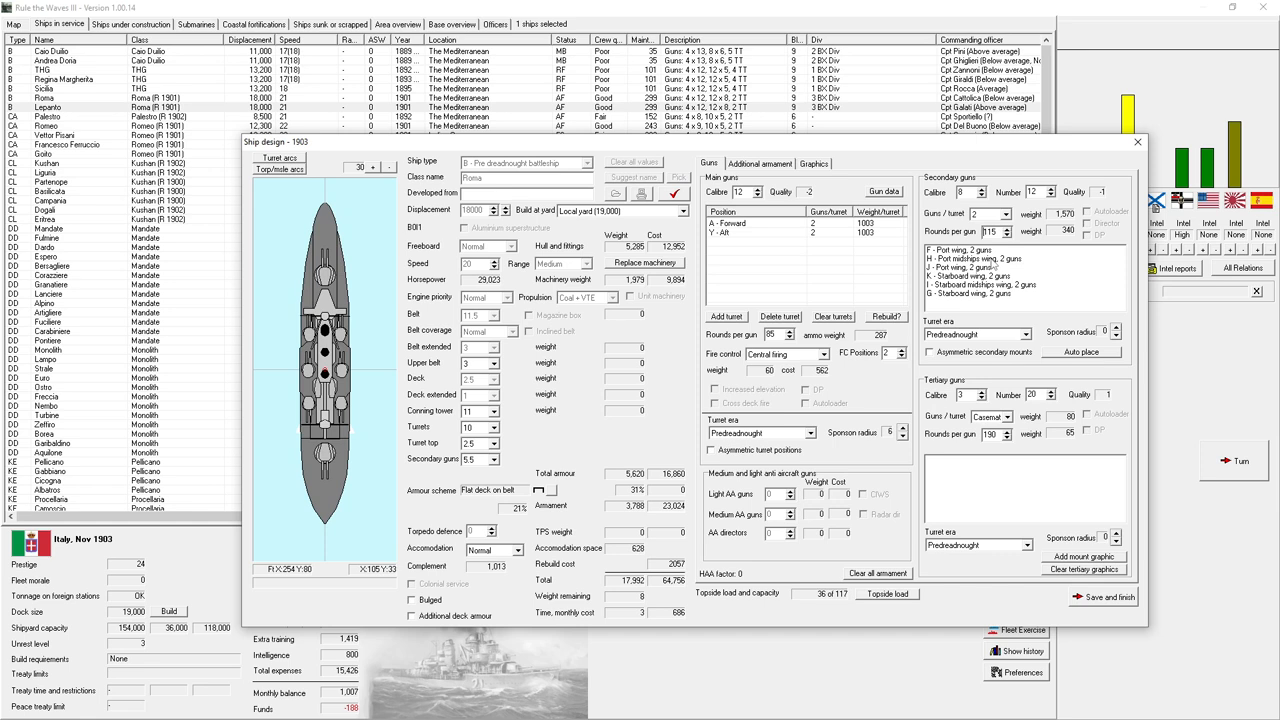
mouse_move(684, 620)
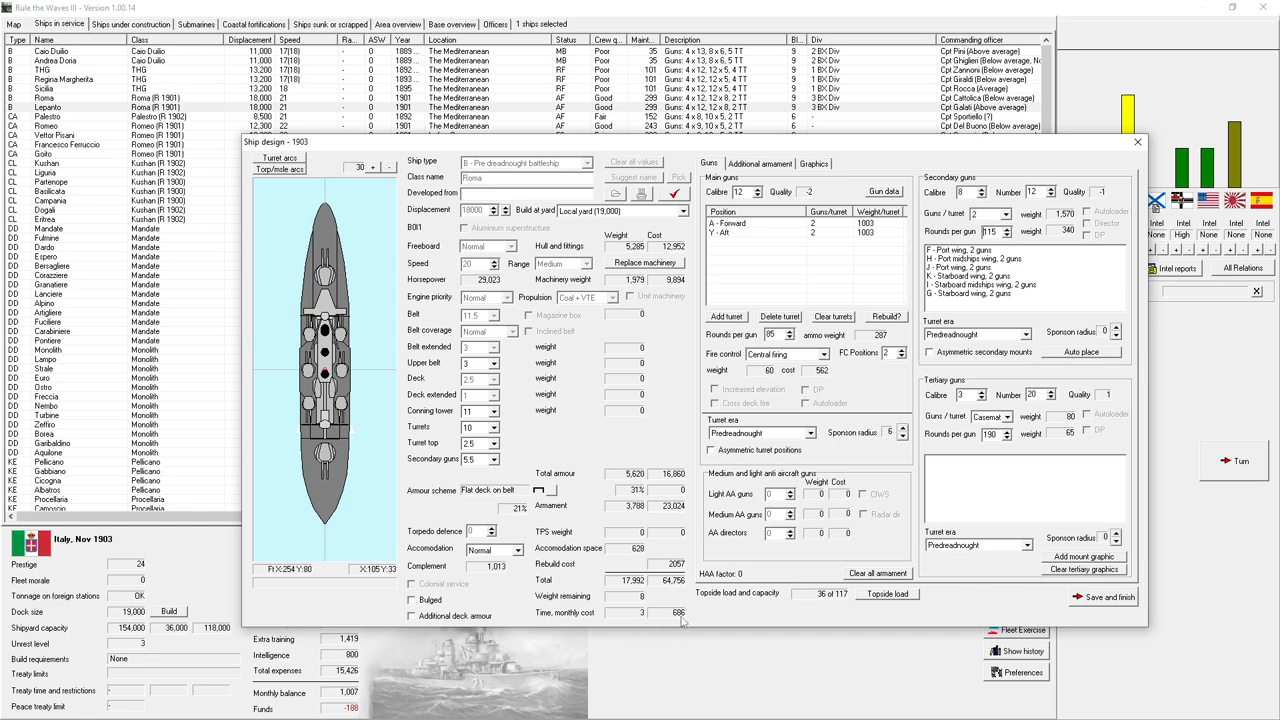
mouse_move(1112, 620)
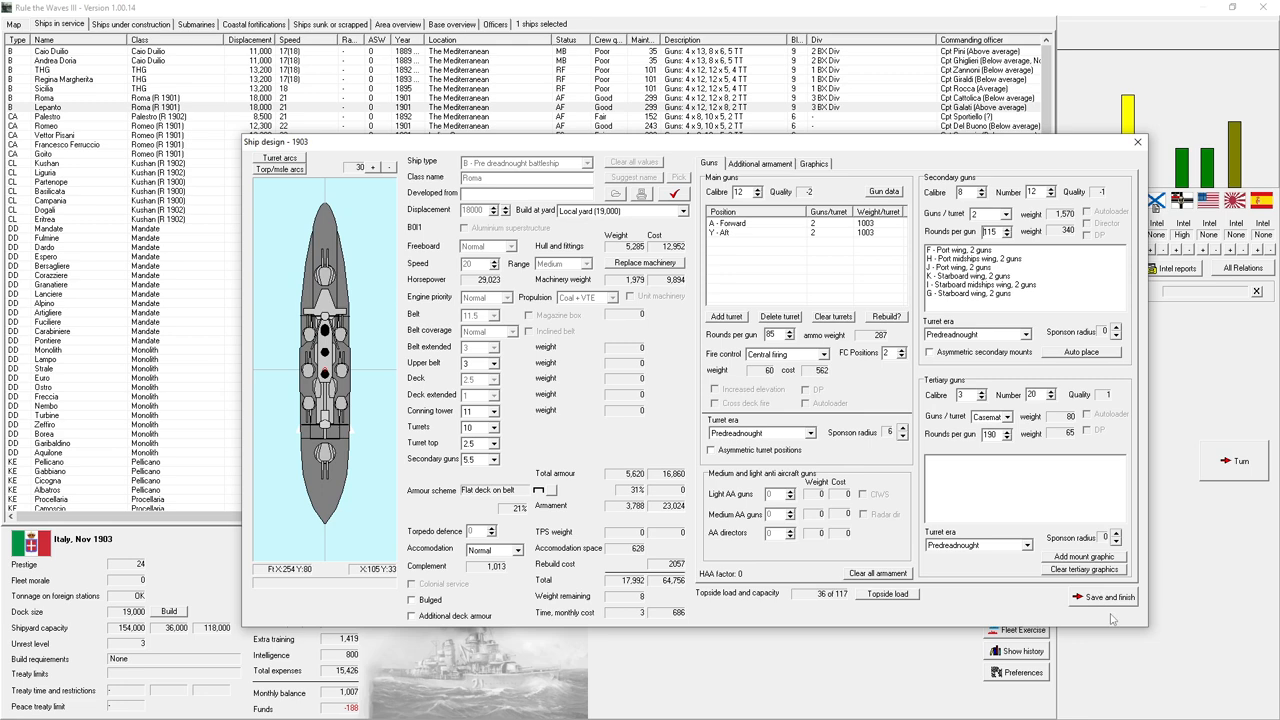
click(1106, 596)
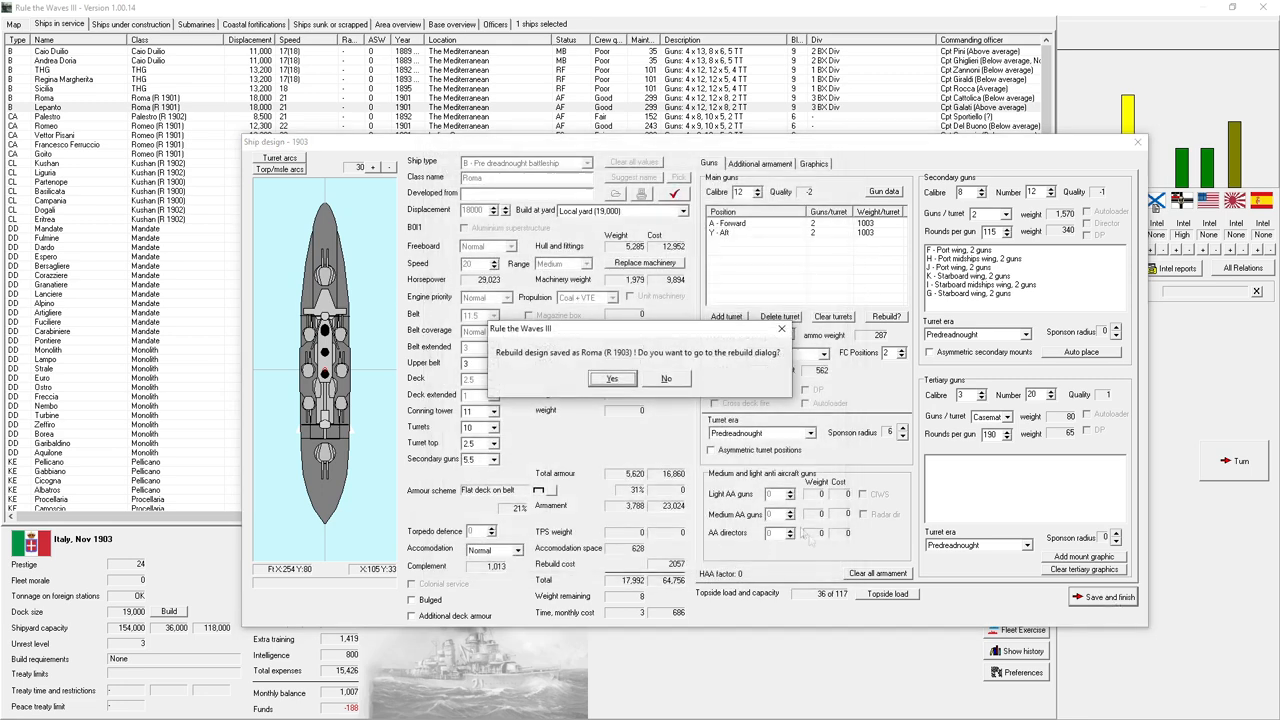
- Send Roma and Lepanto in for rebuild to Roma (R 1903), check them under construction, and return to ships in service
click(612, 378)
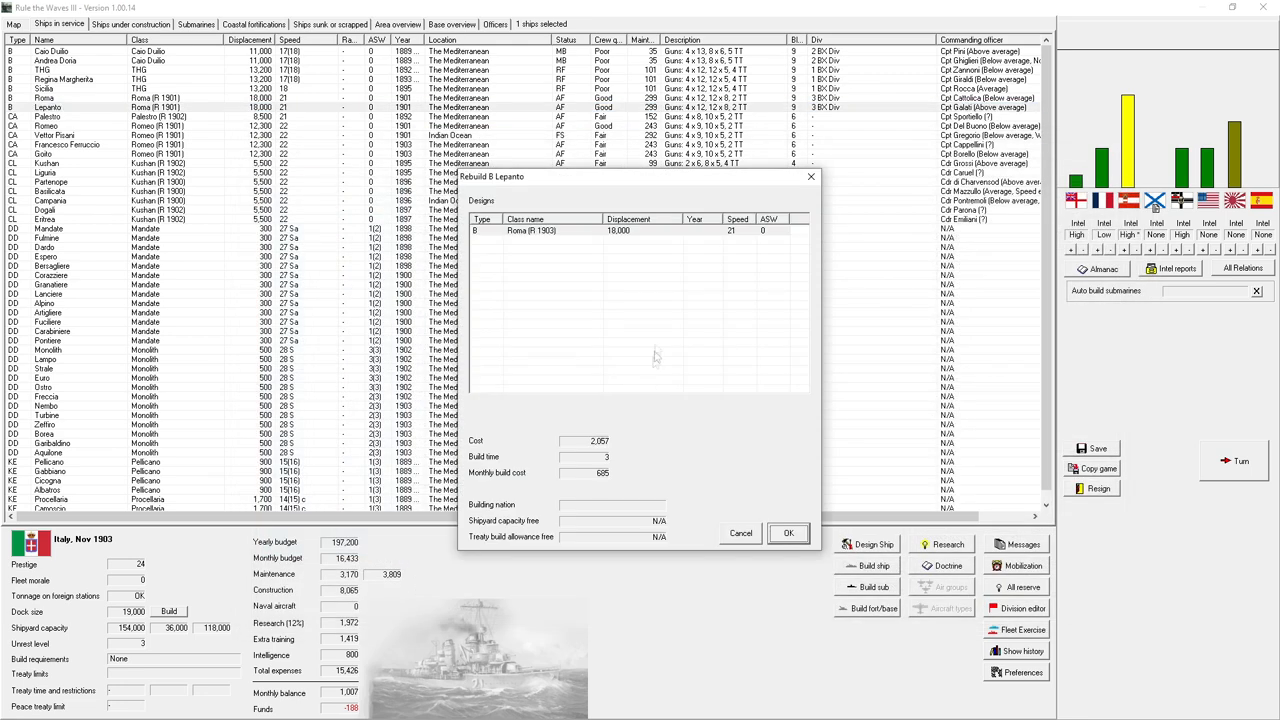
click(788, 532)
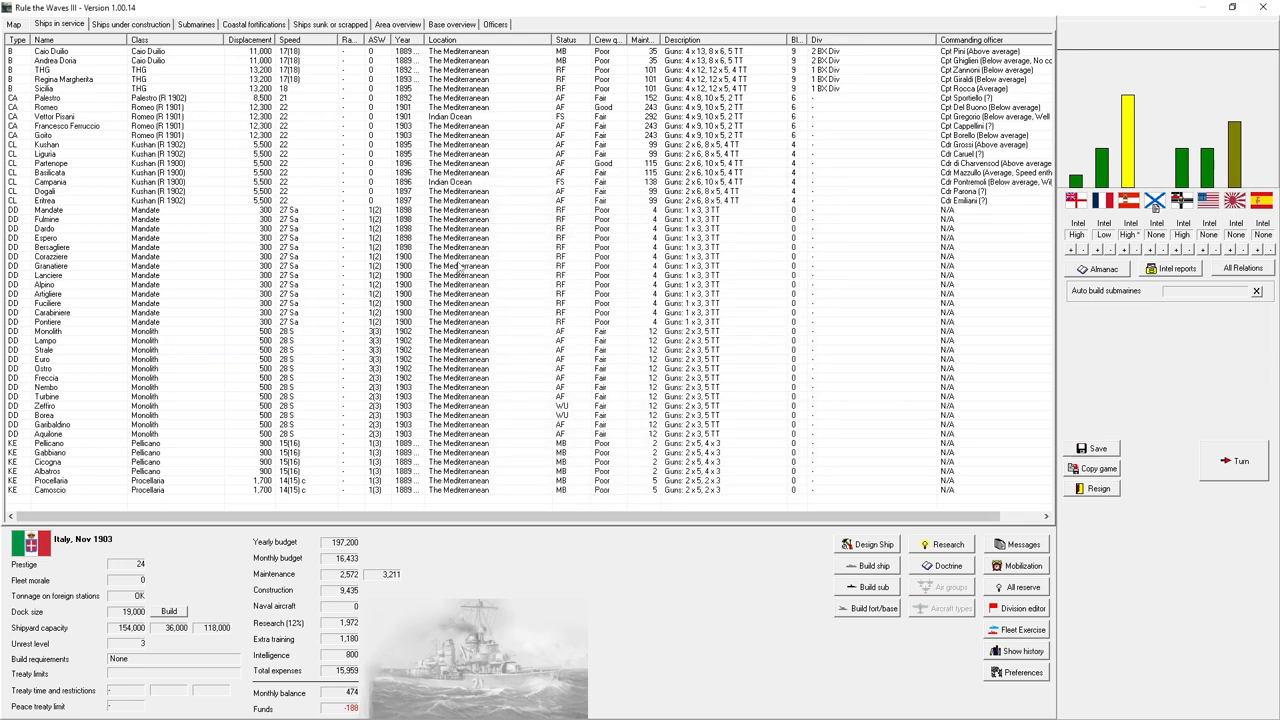
click(130, 24)
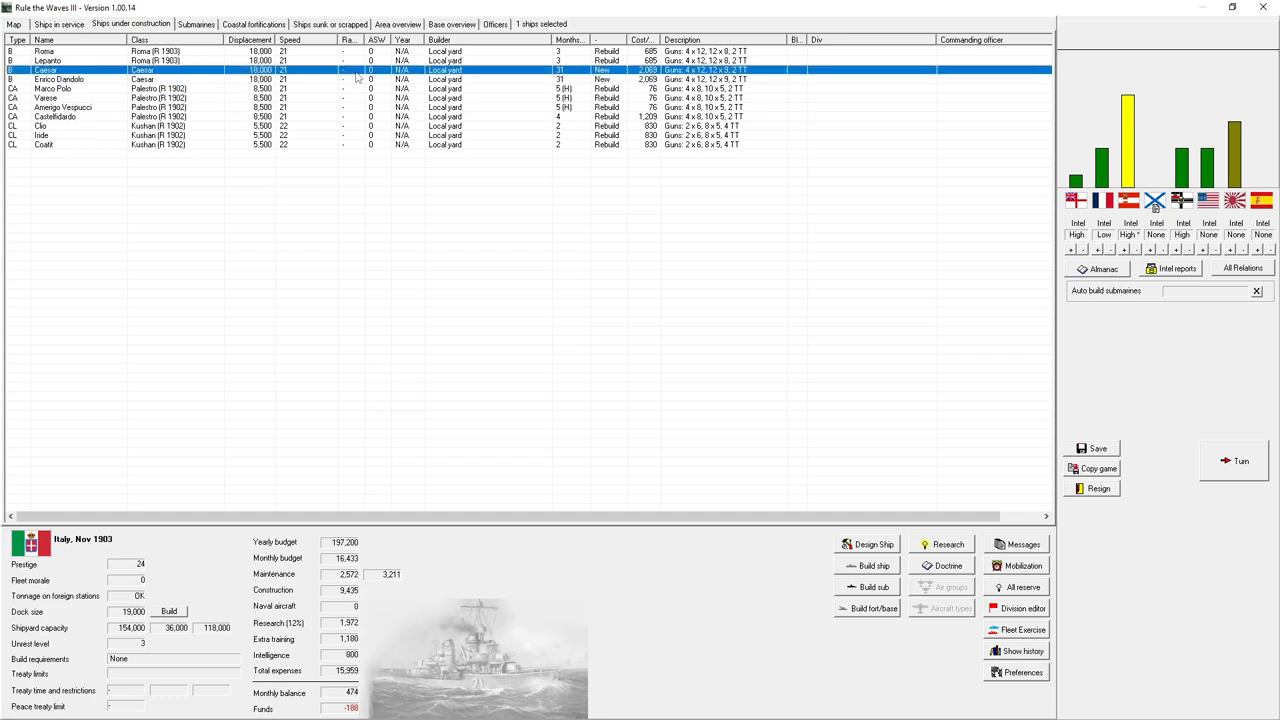
click(60, 24)
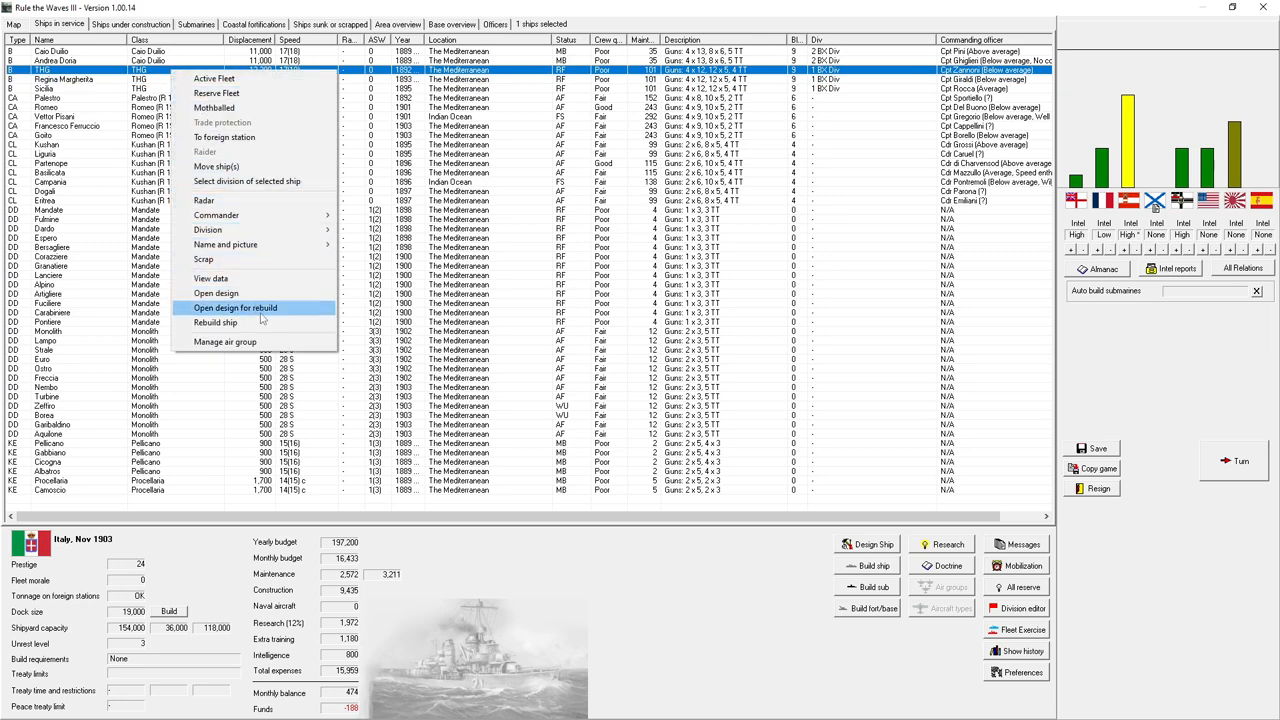
- Open the THG class for rebuild with Central long fire control and review its torpedo armament
click(236, 308)
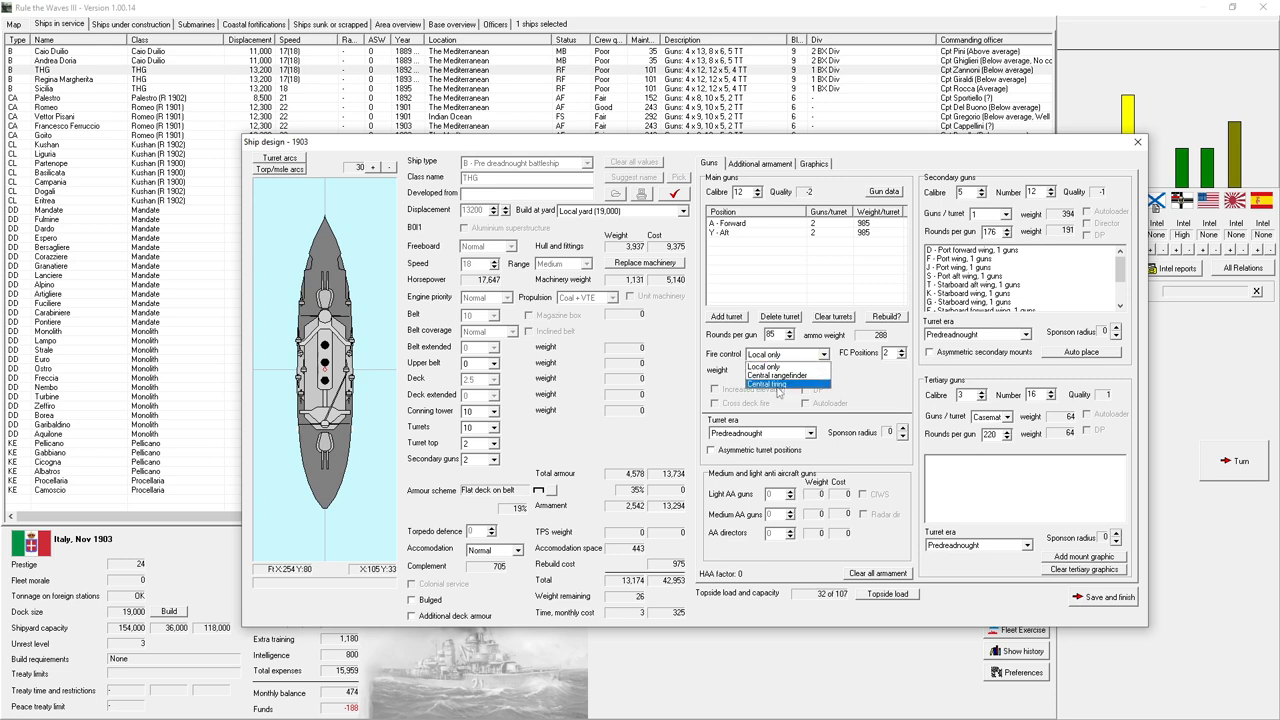
click(768, 384)
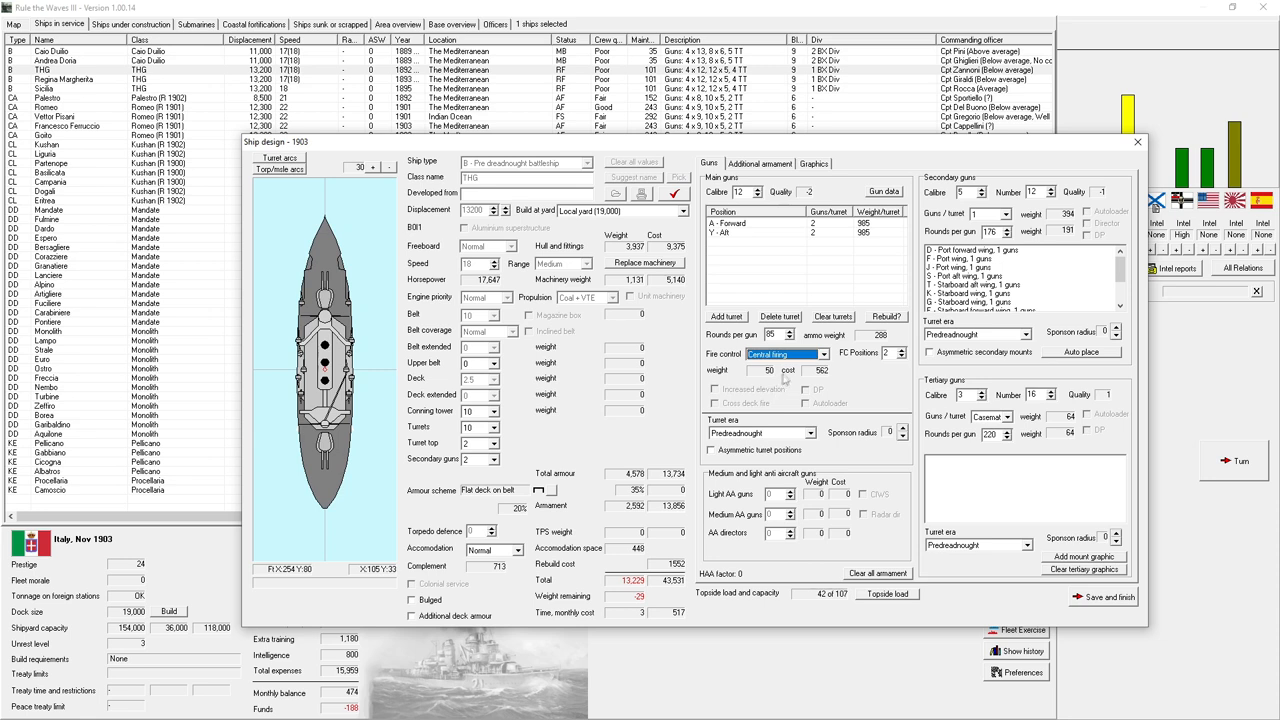
mouse_move(1008, 350)
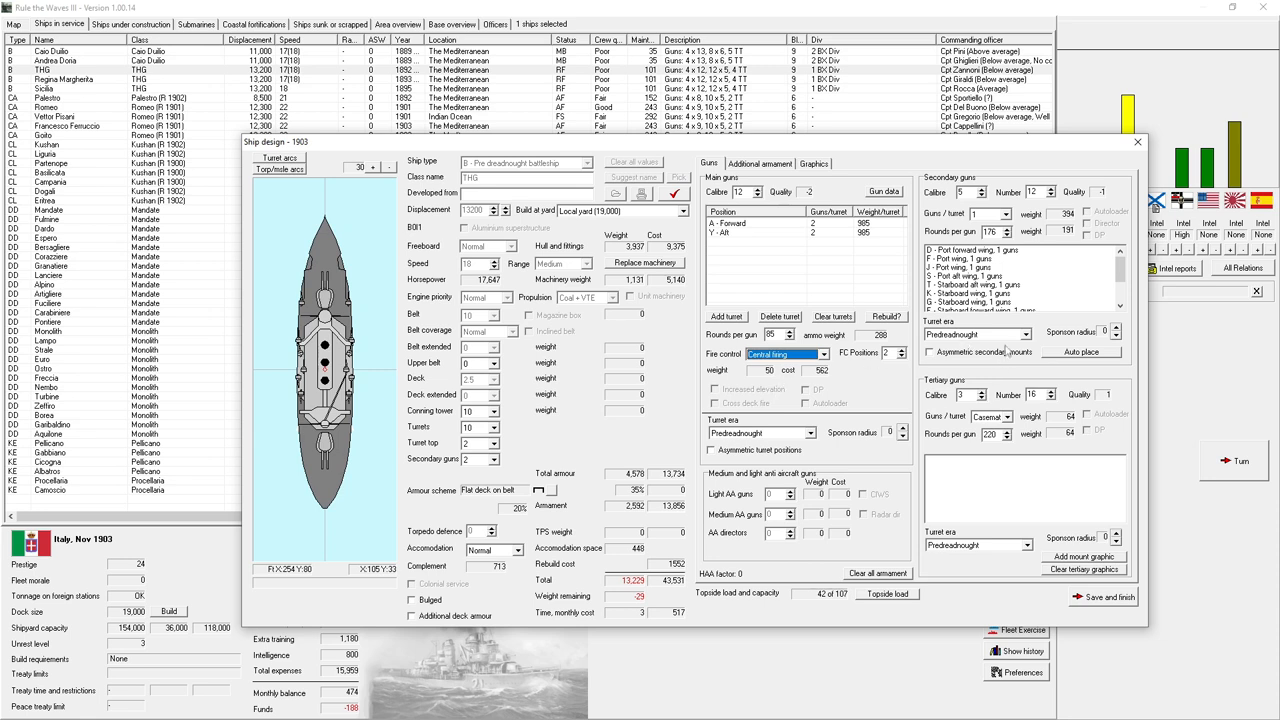
mouse_move(1008, 344)
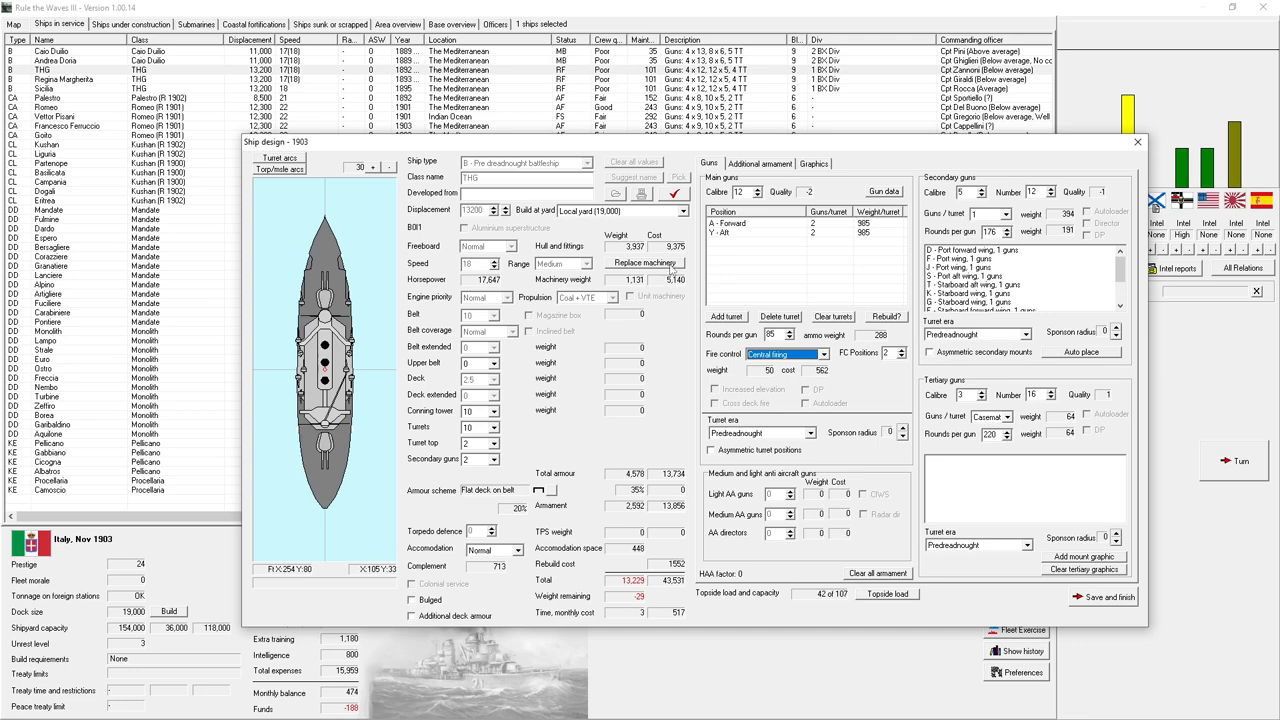
mouse_move(644, 262)
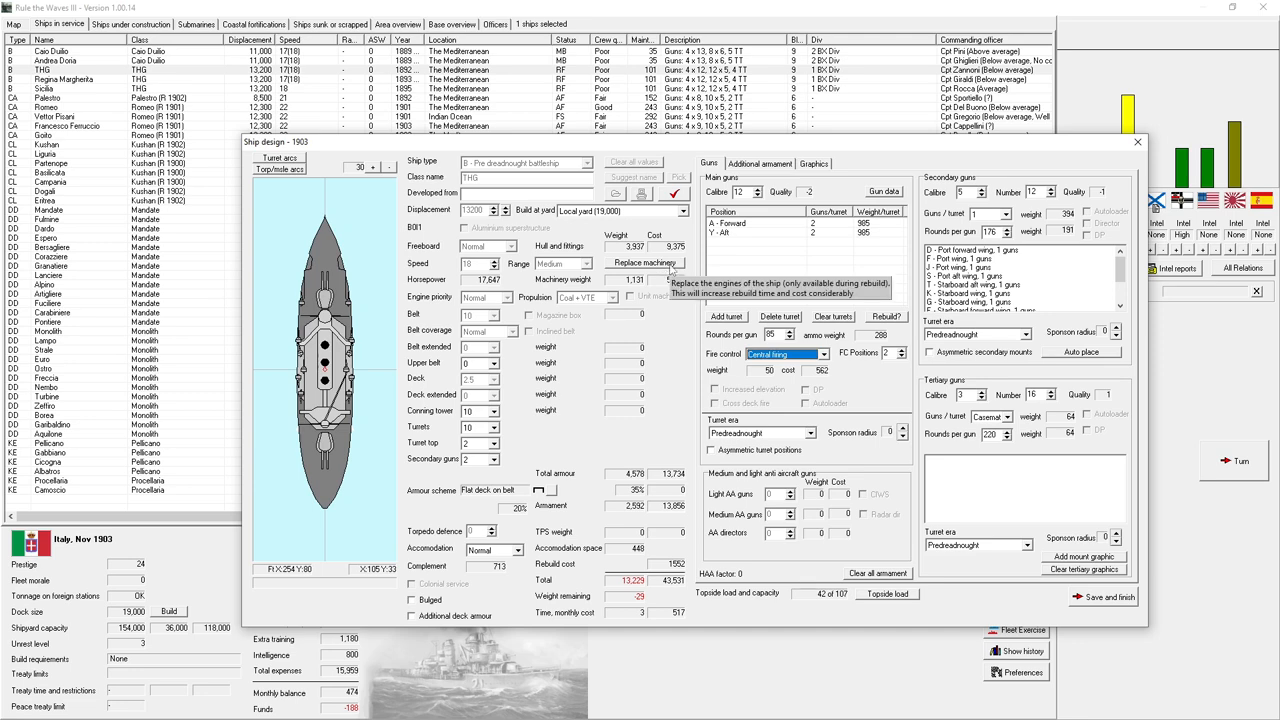
click(760, 164)
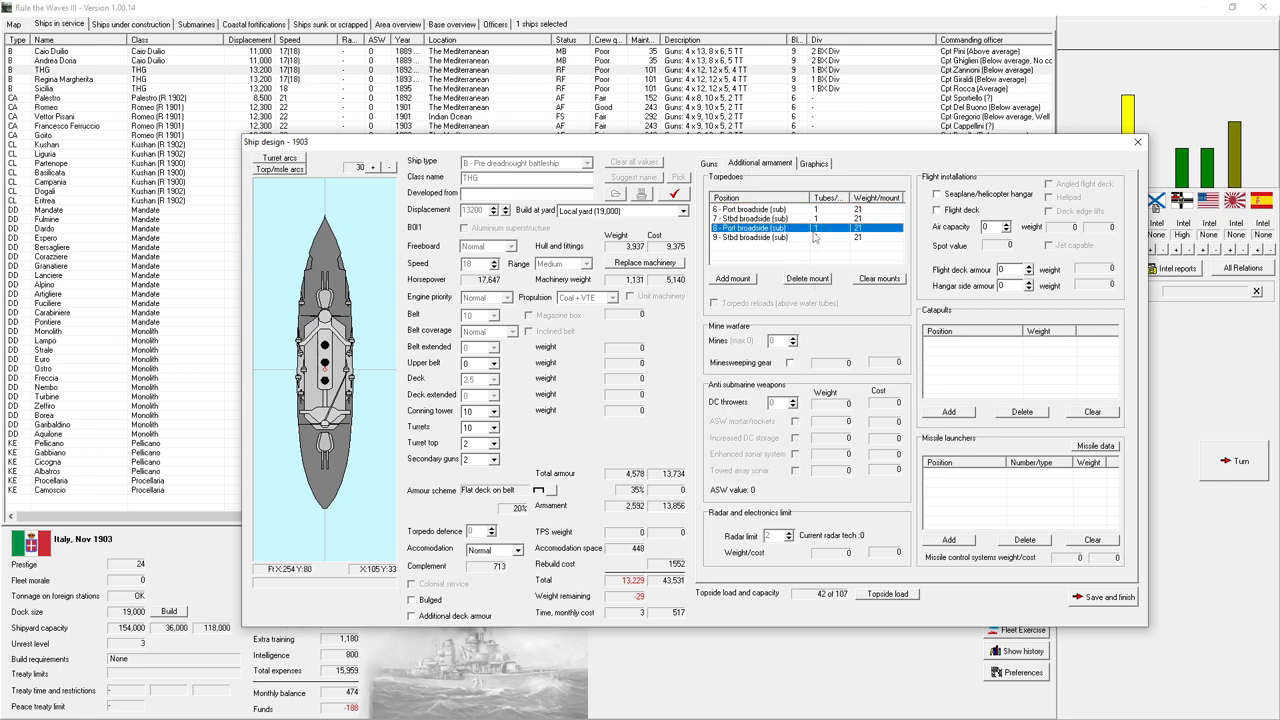
- Delete two THG torpedo mounts and attempt to save, which flags unbalanced torpedo mounts
click(808, 278)
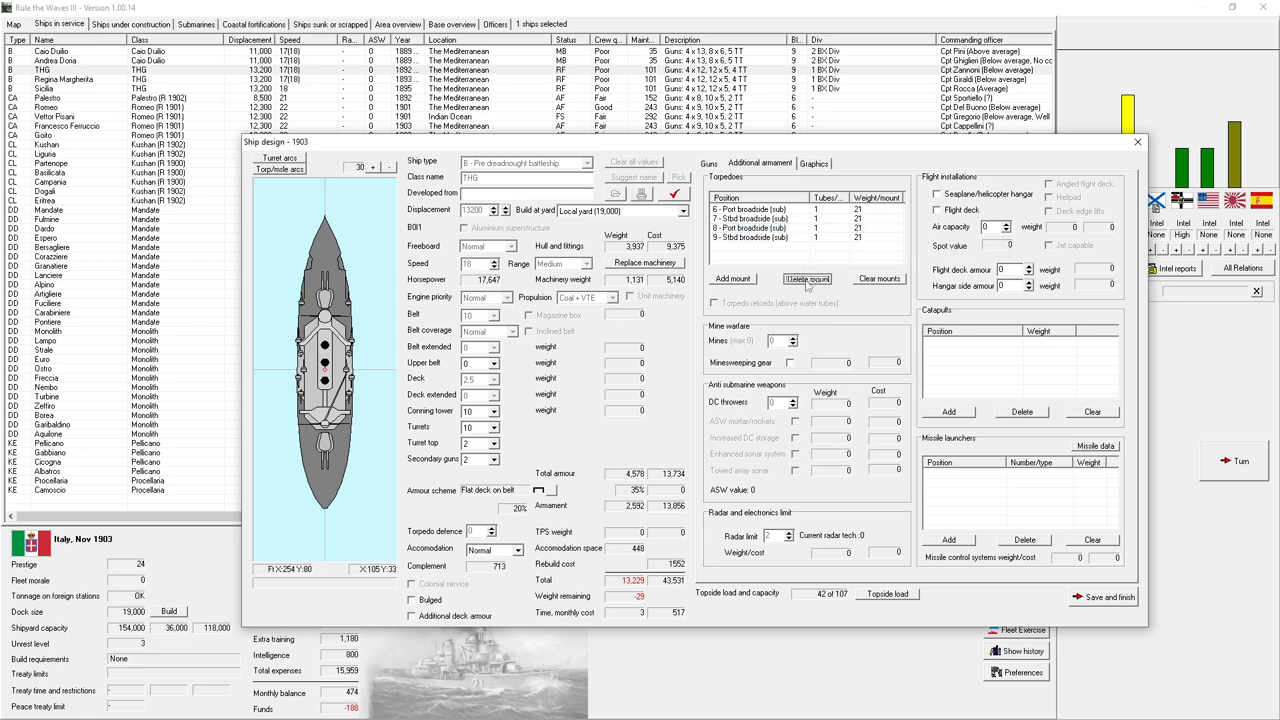
click(808, 278)
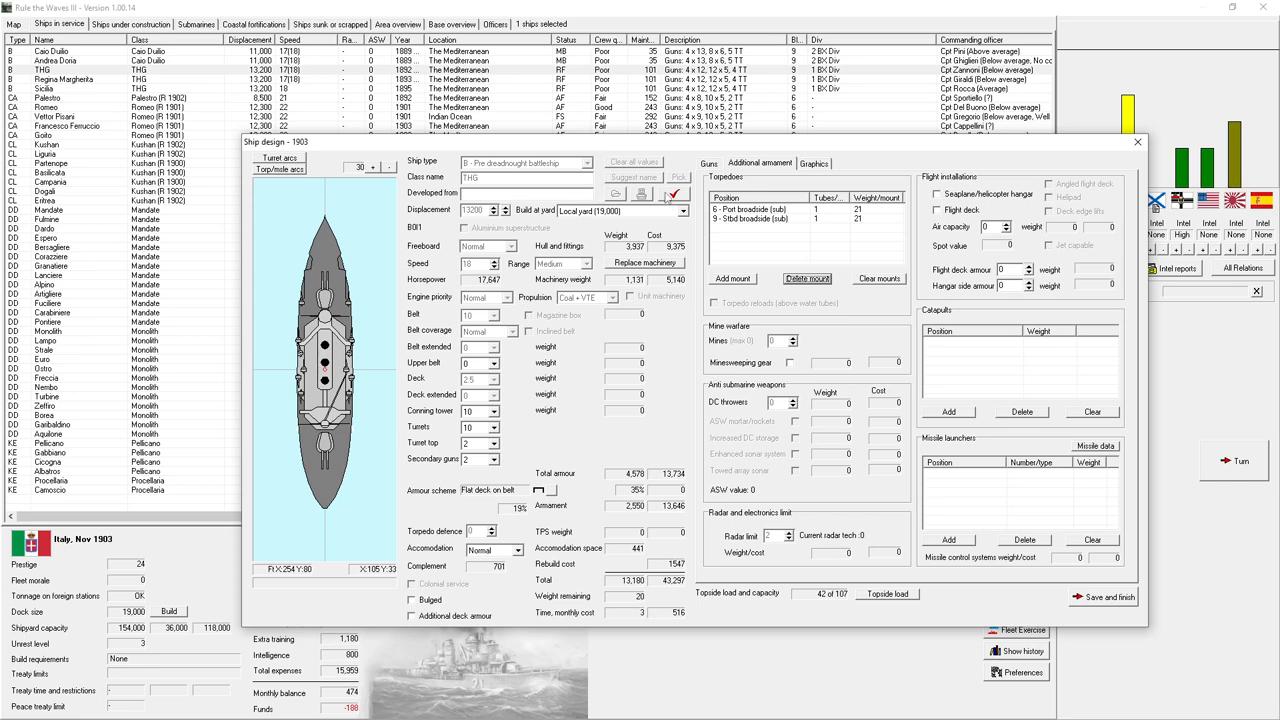
mouse_move(710, 172)
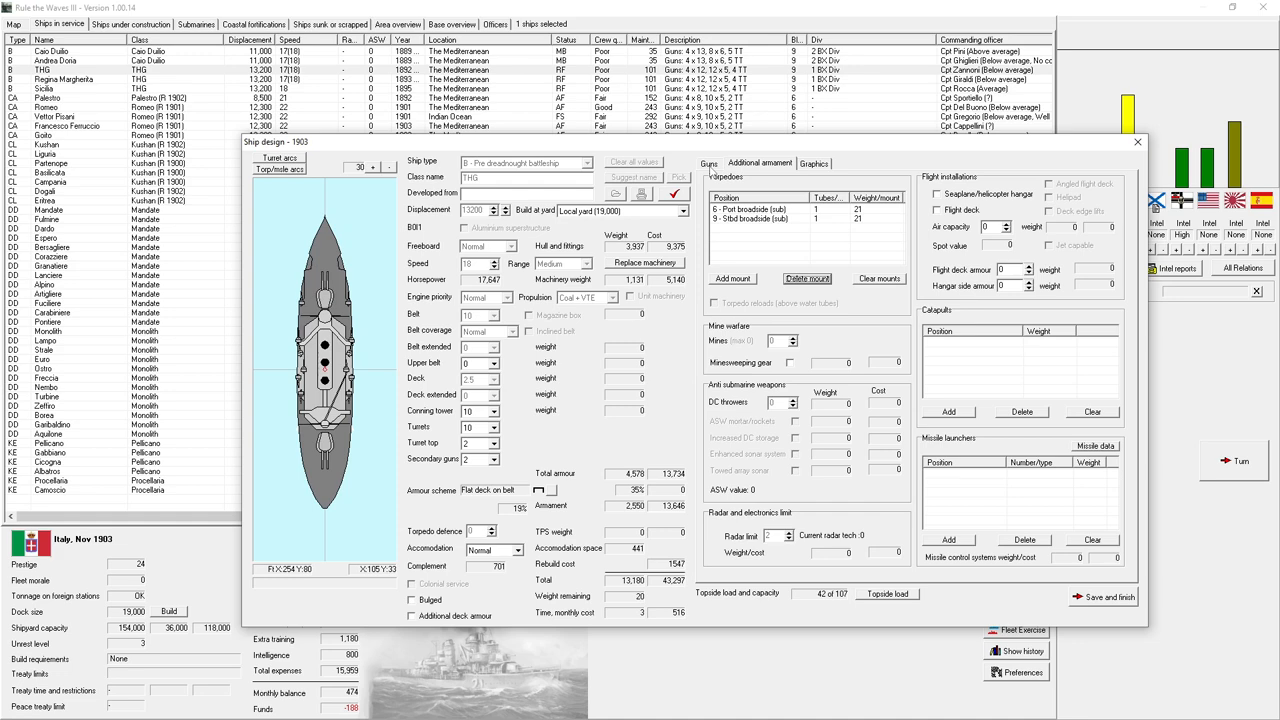
click(708, 164)
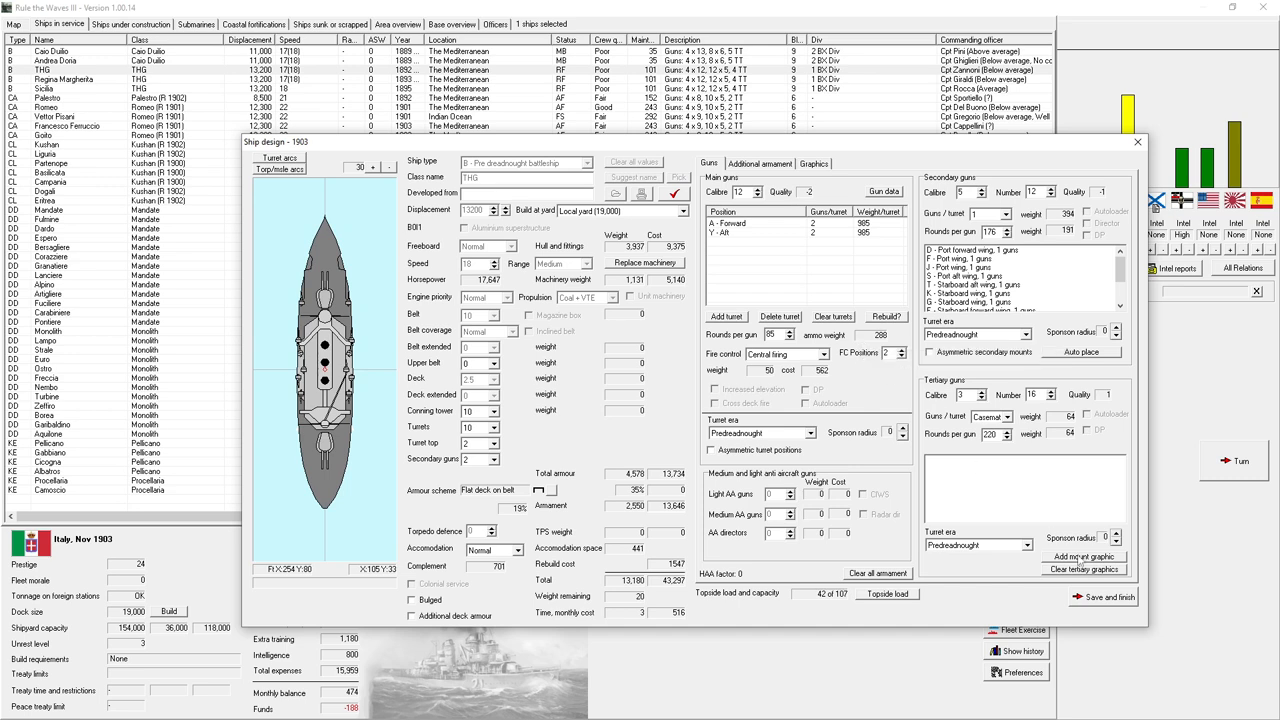
mouse_move(1104, 596)
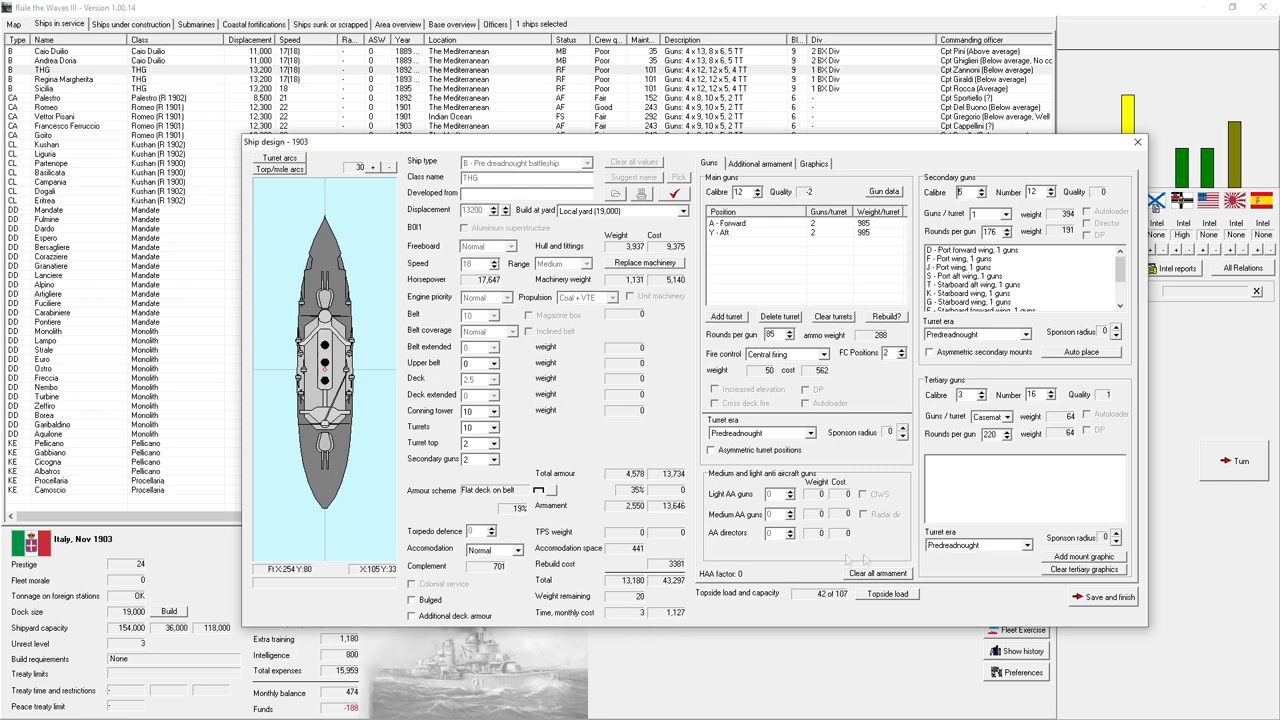
mouse_move(1084, 556)
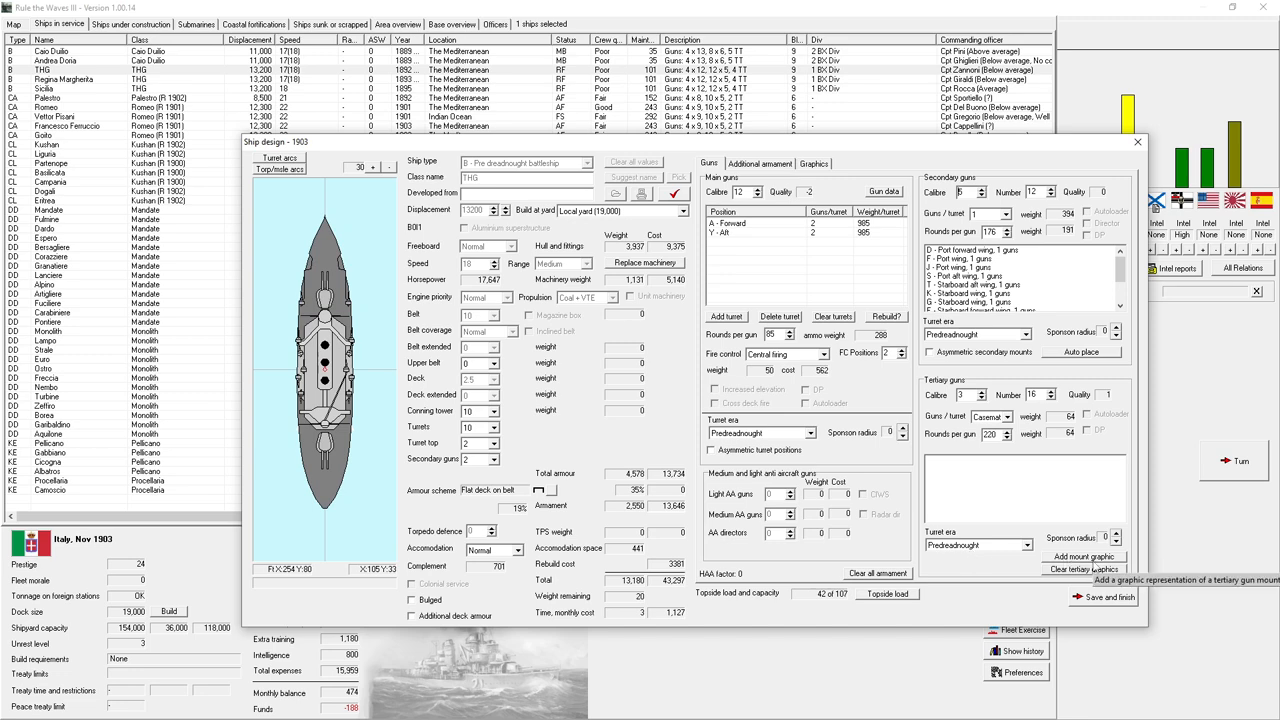
mouse_move(1112, 604)
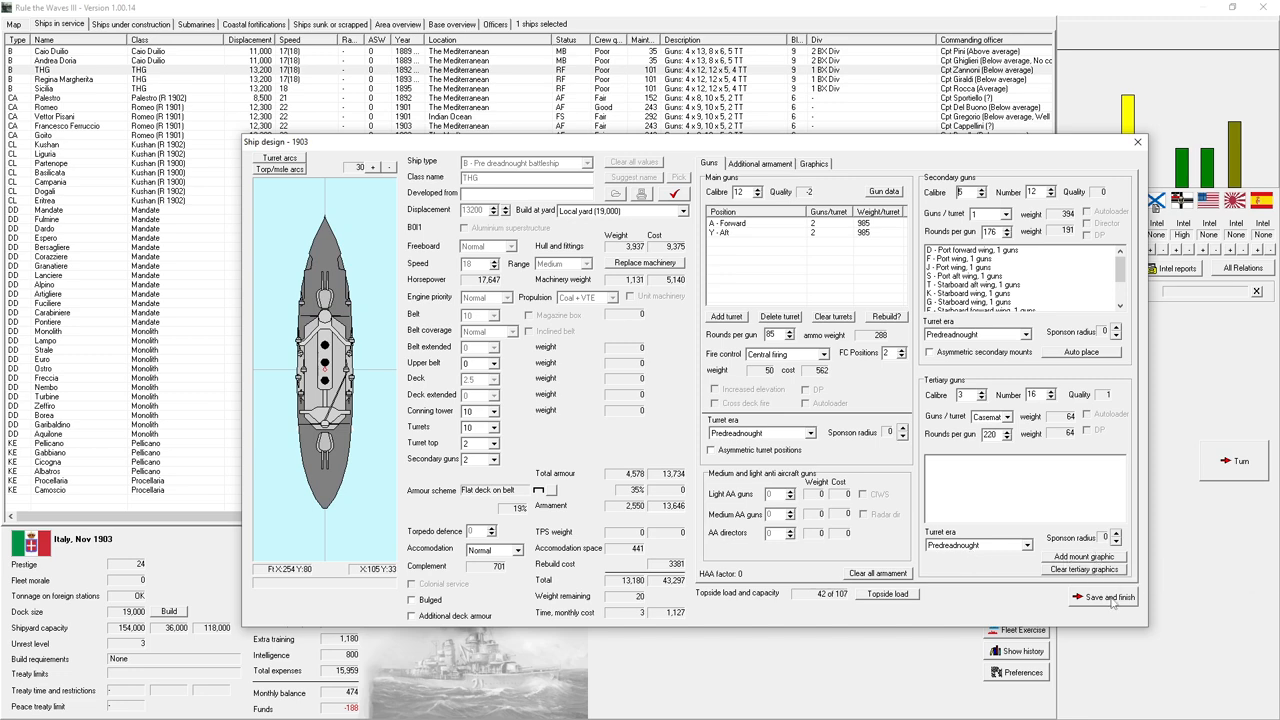
click(1110, 596)
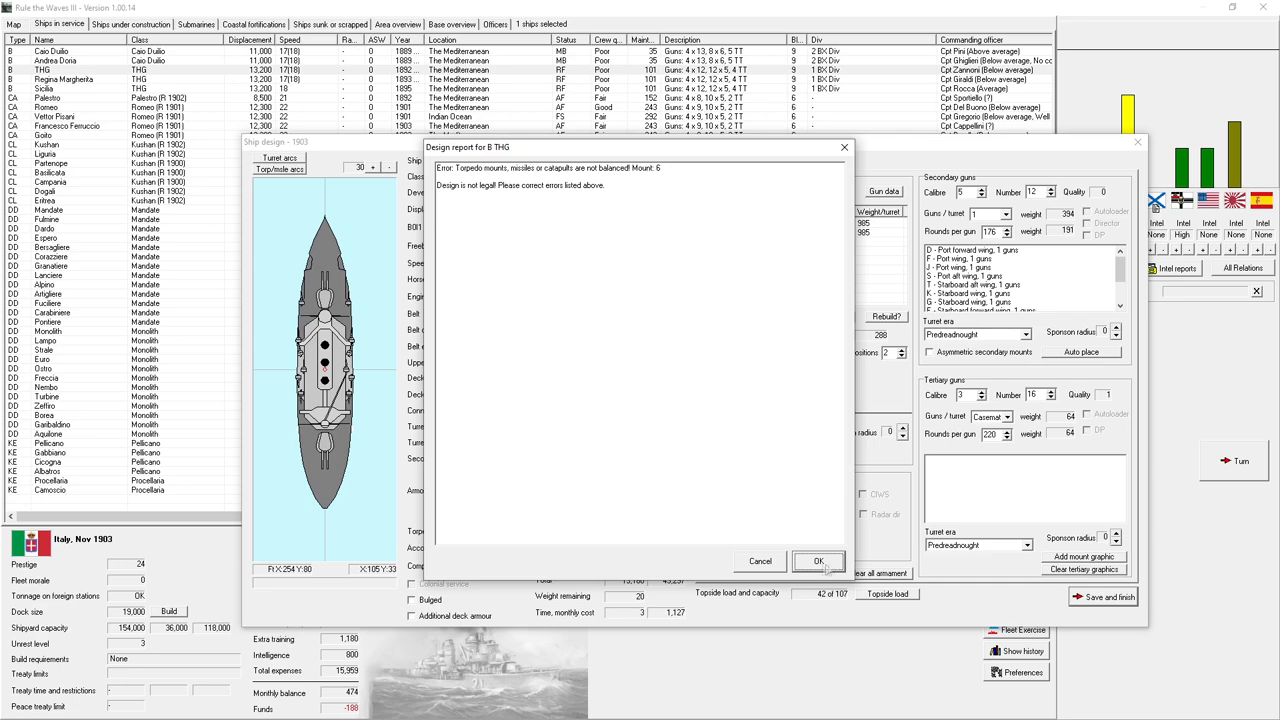
- Dismiss the illegal-design report and add a torpedo mount to balance the pair
click(818, 560)
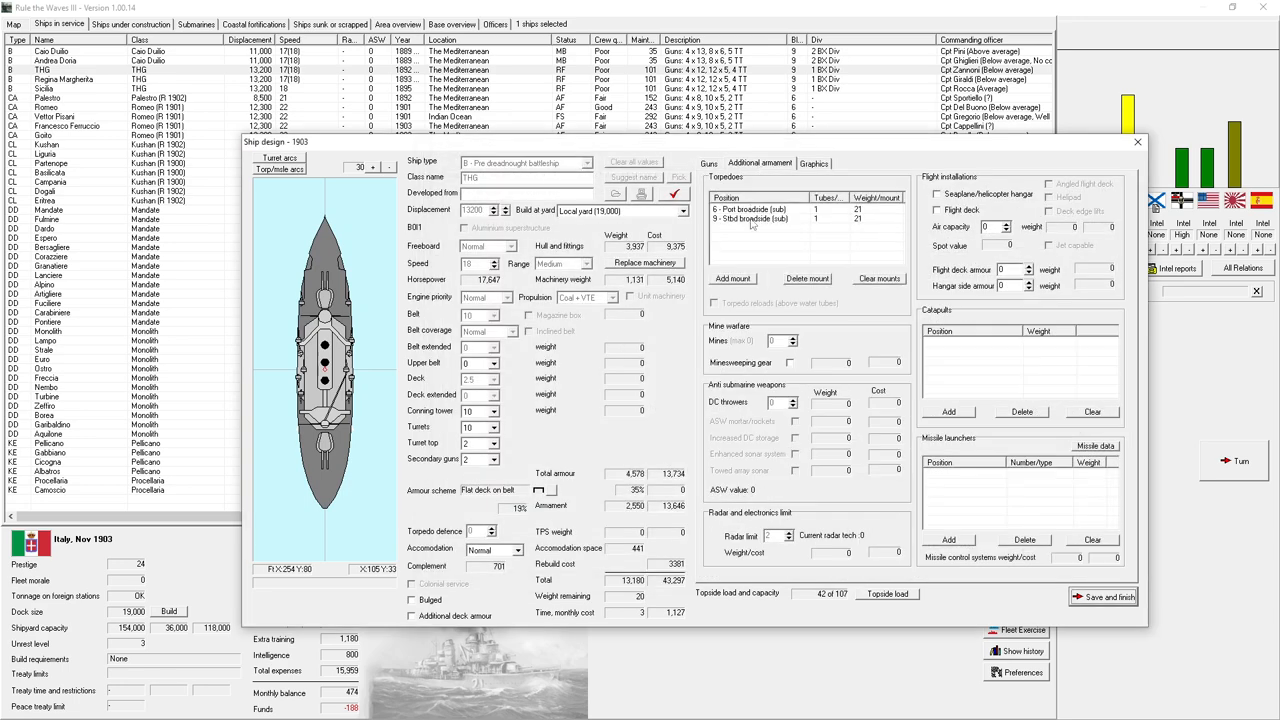
click(732, 278)
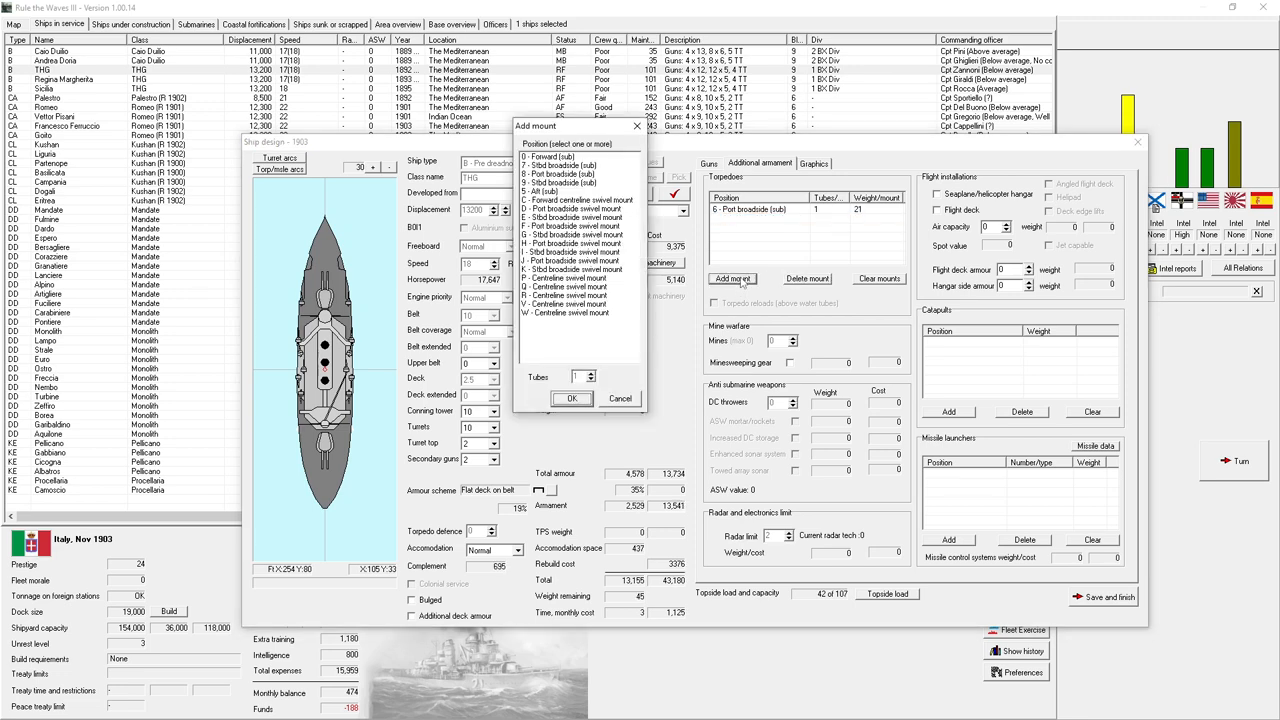
click(578, 164)
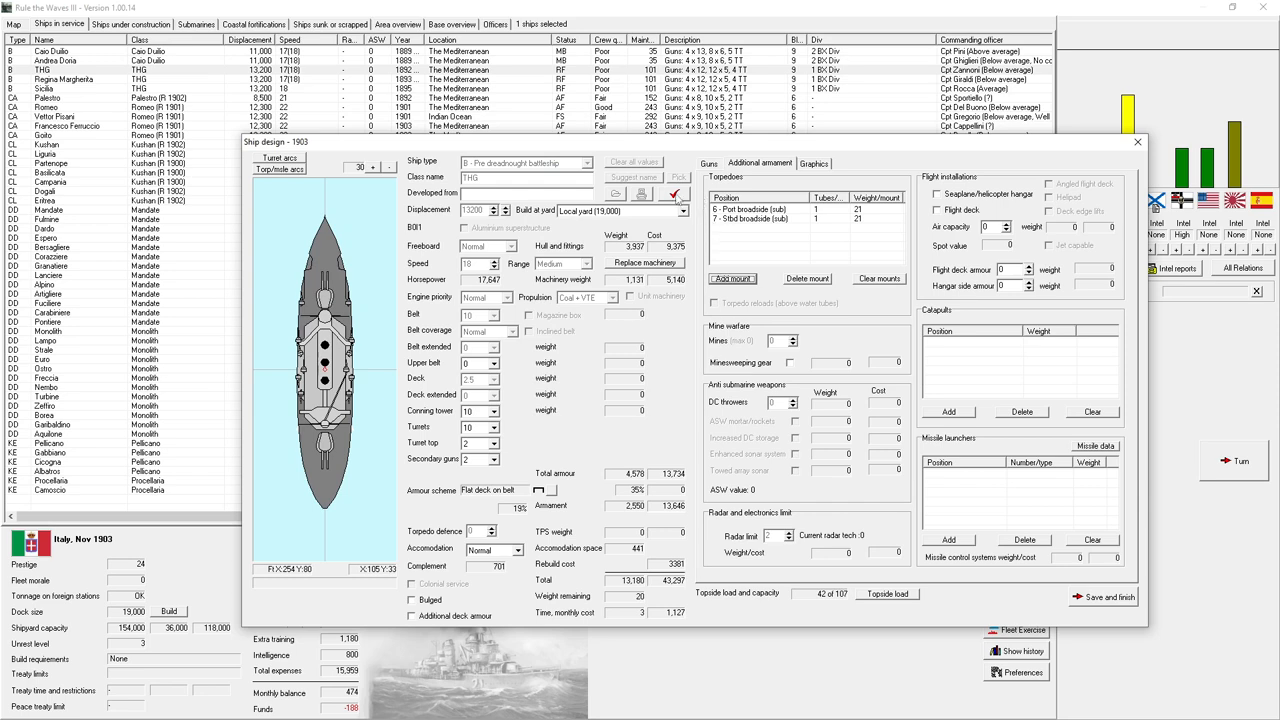
- Save the now-legal THG (R 1903) rebuild design and proceed to its rebuild dialog
click(1108, 596)
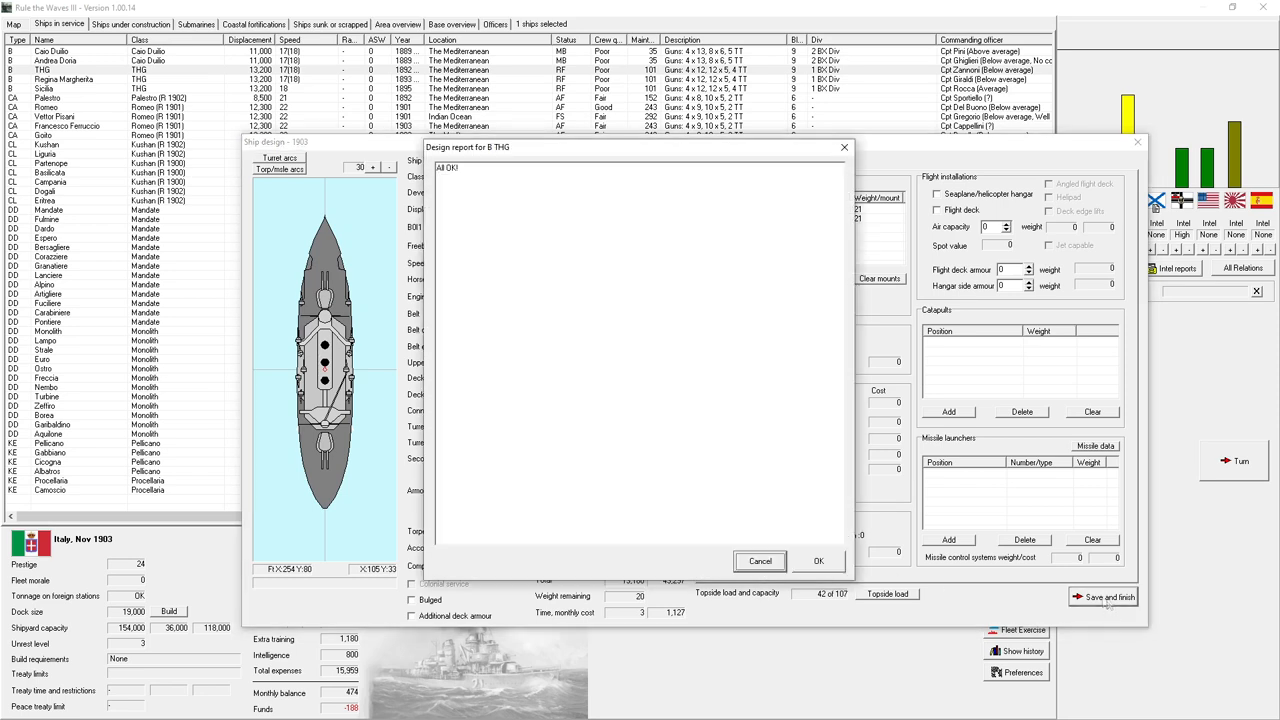
click(818, 560)
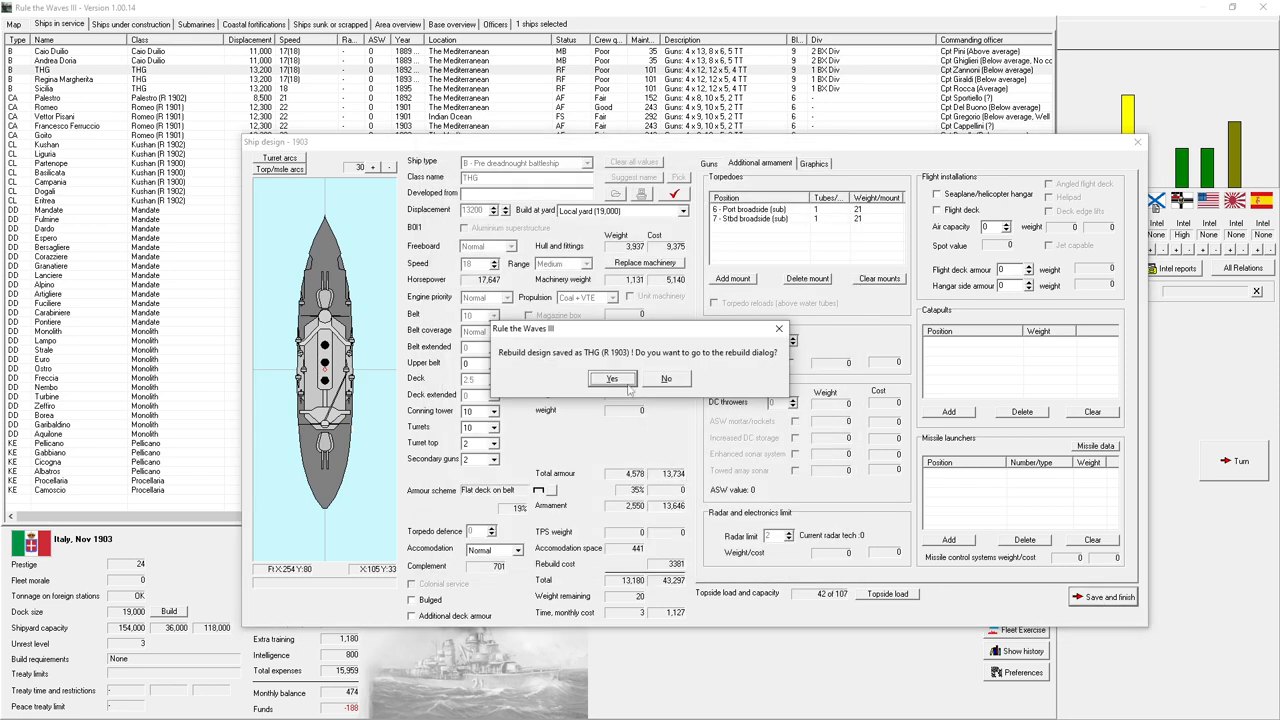
click(612, 378)
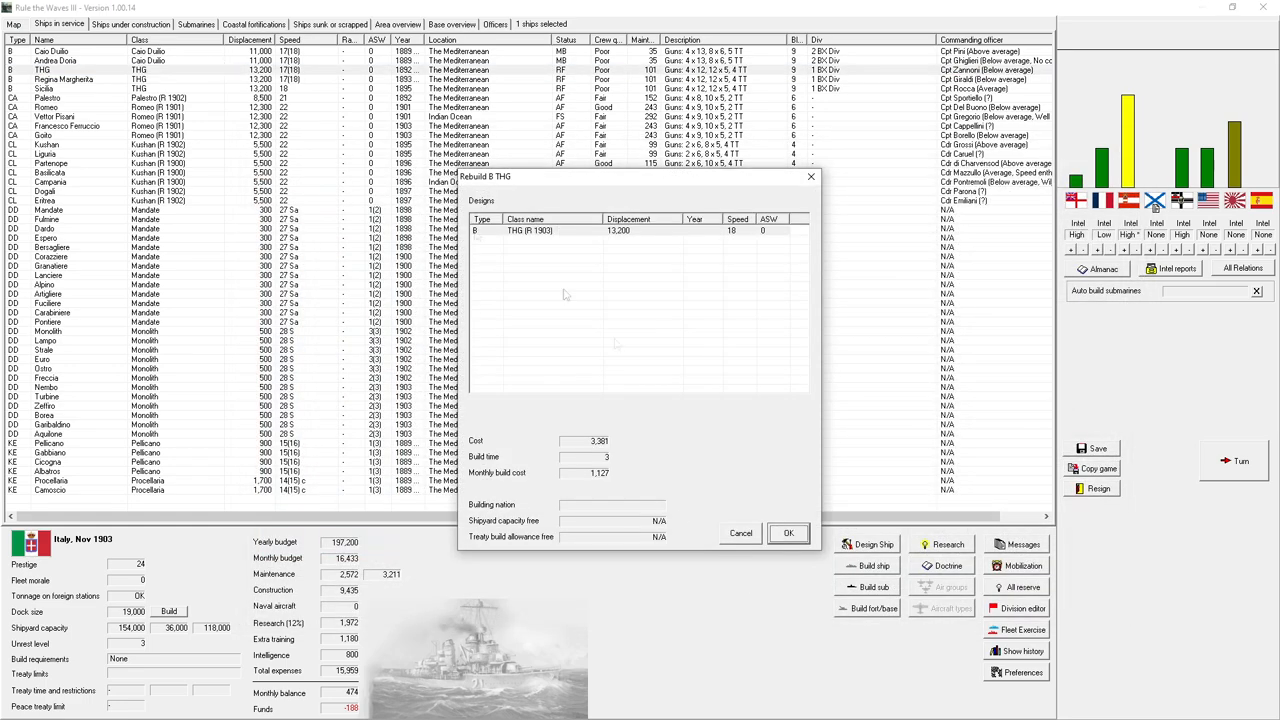
- Send both selected battleships for rebuilding to the THG (R 1903) design and confirm
click(788, 532)
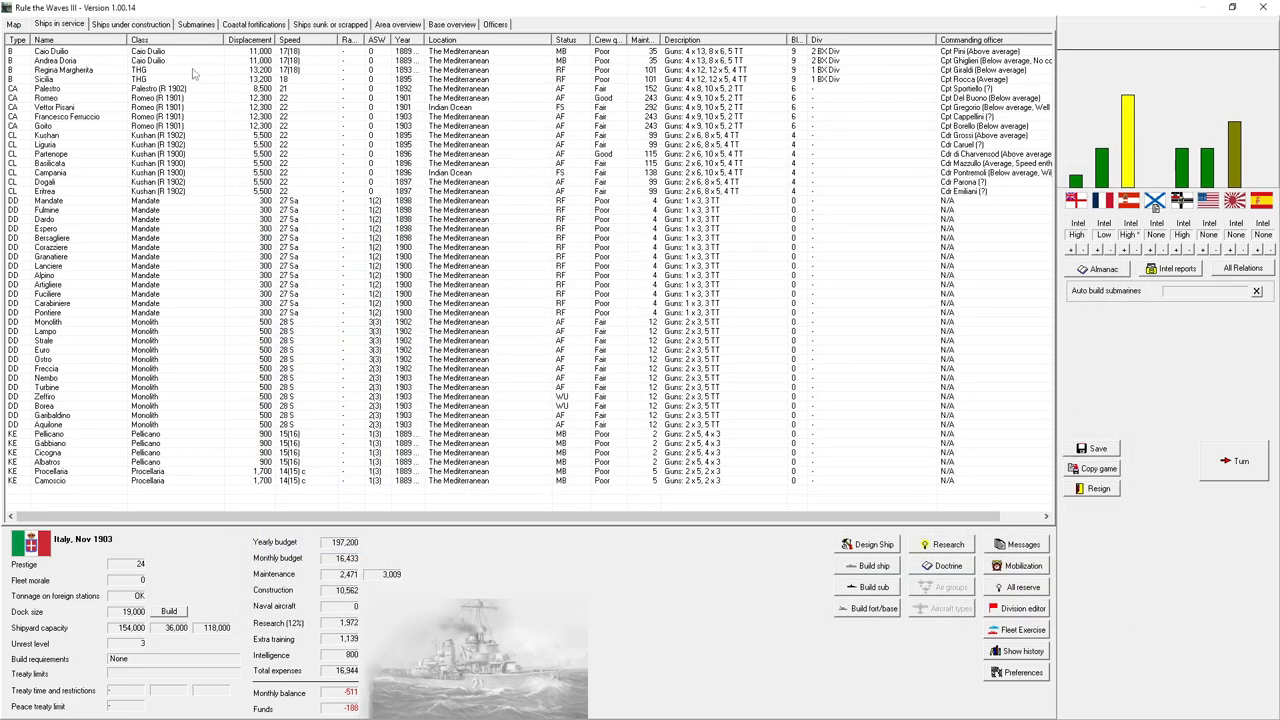
right_click(64, 80)
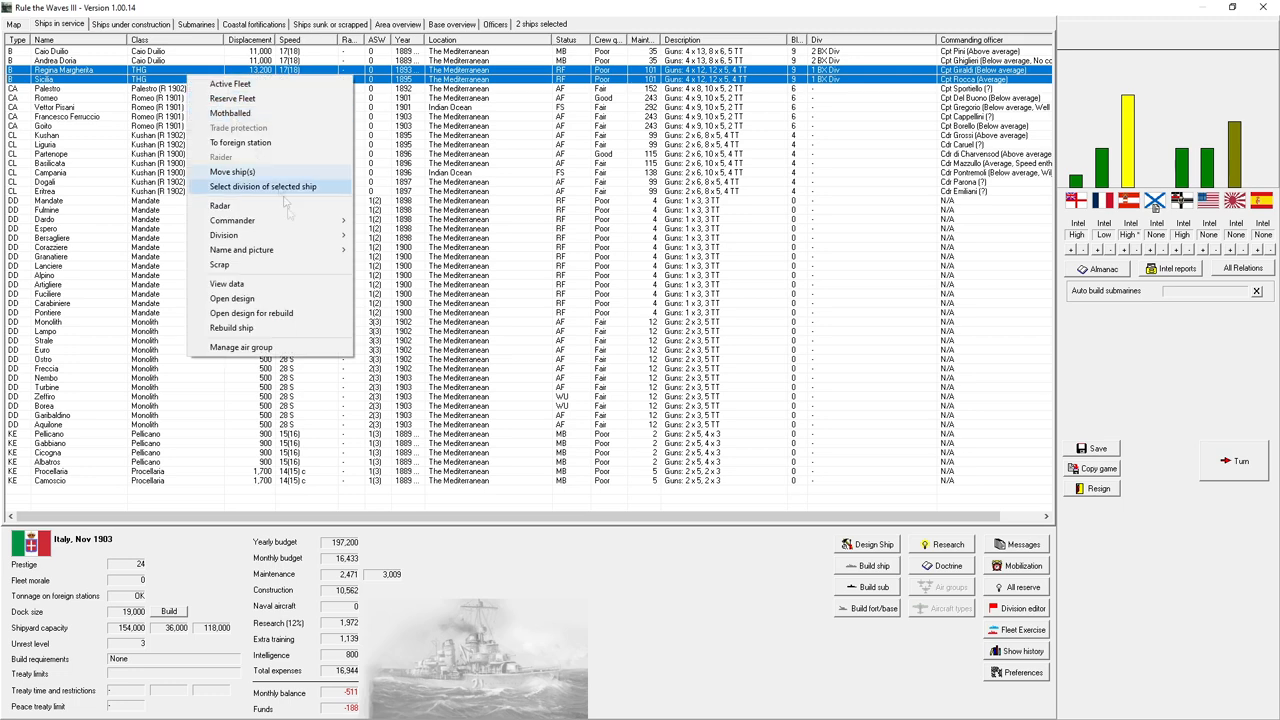
click(232, 328)
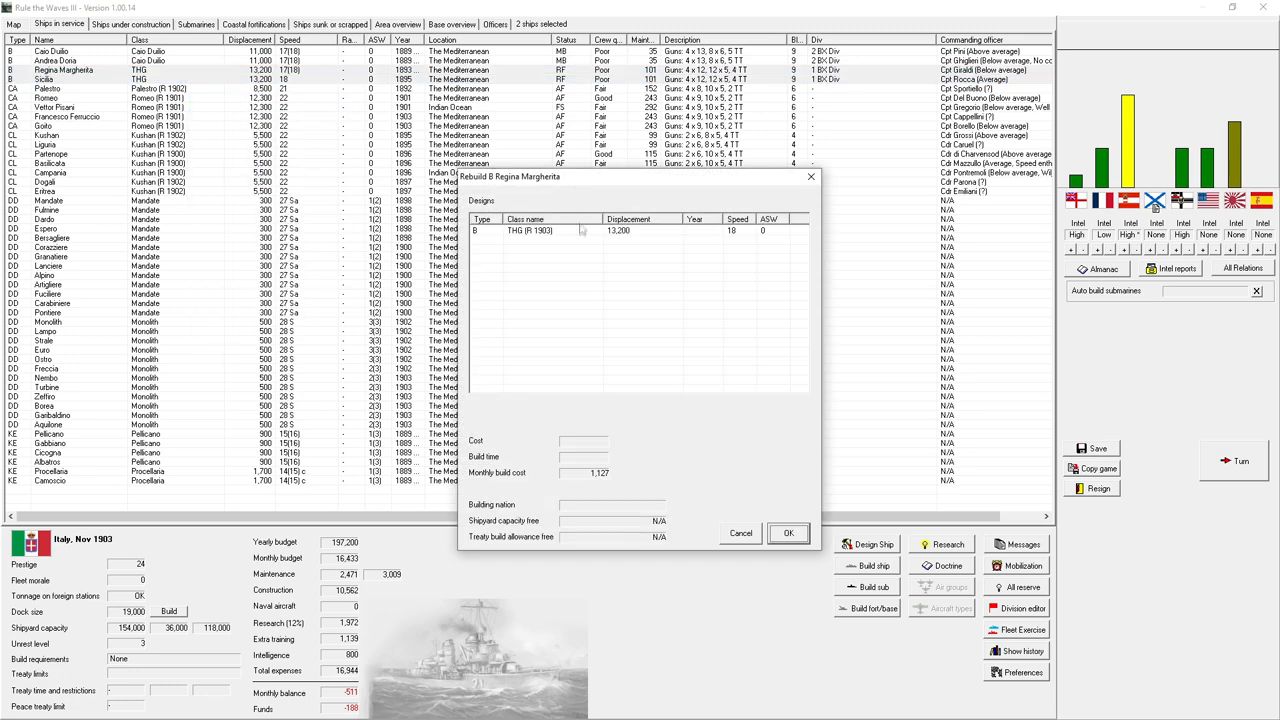
click(788, 532)
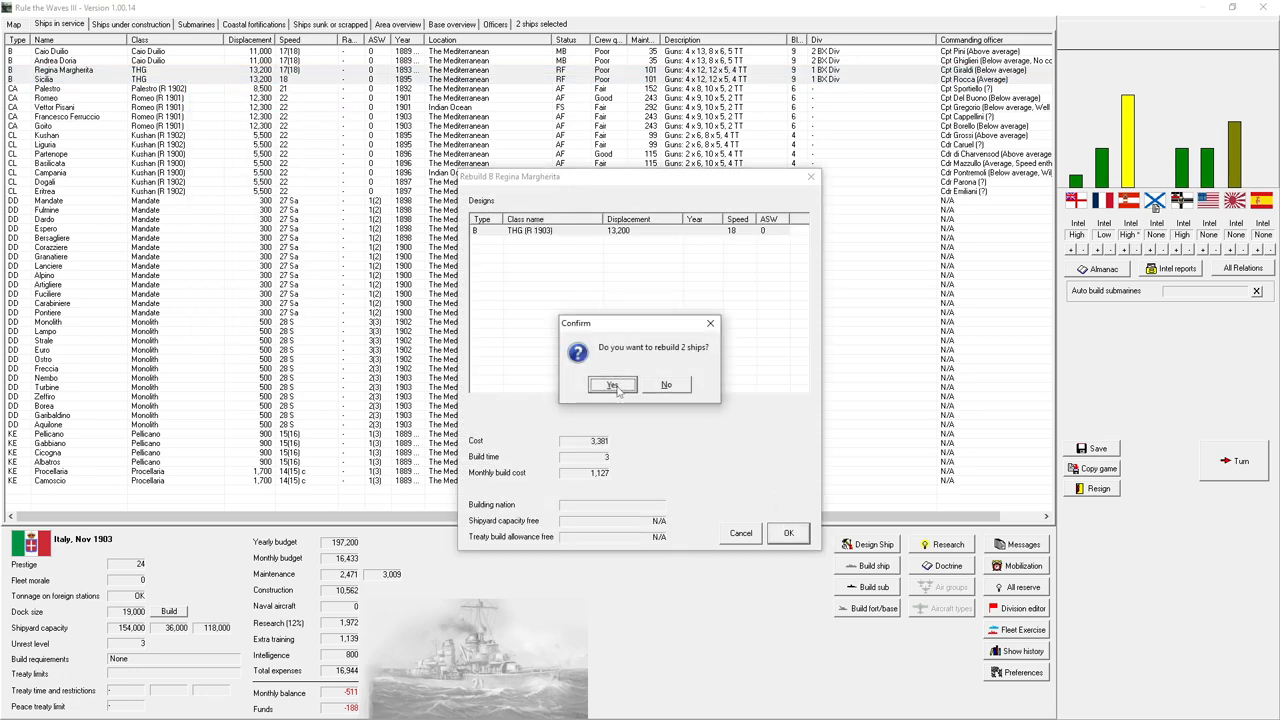
click(612, 384)
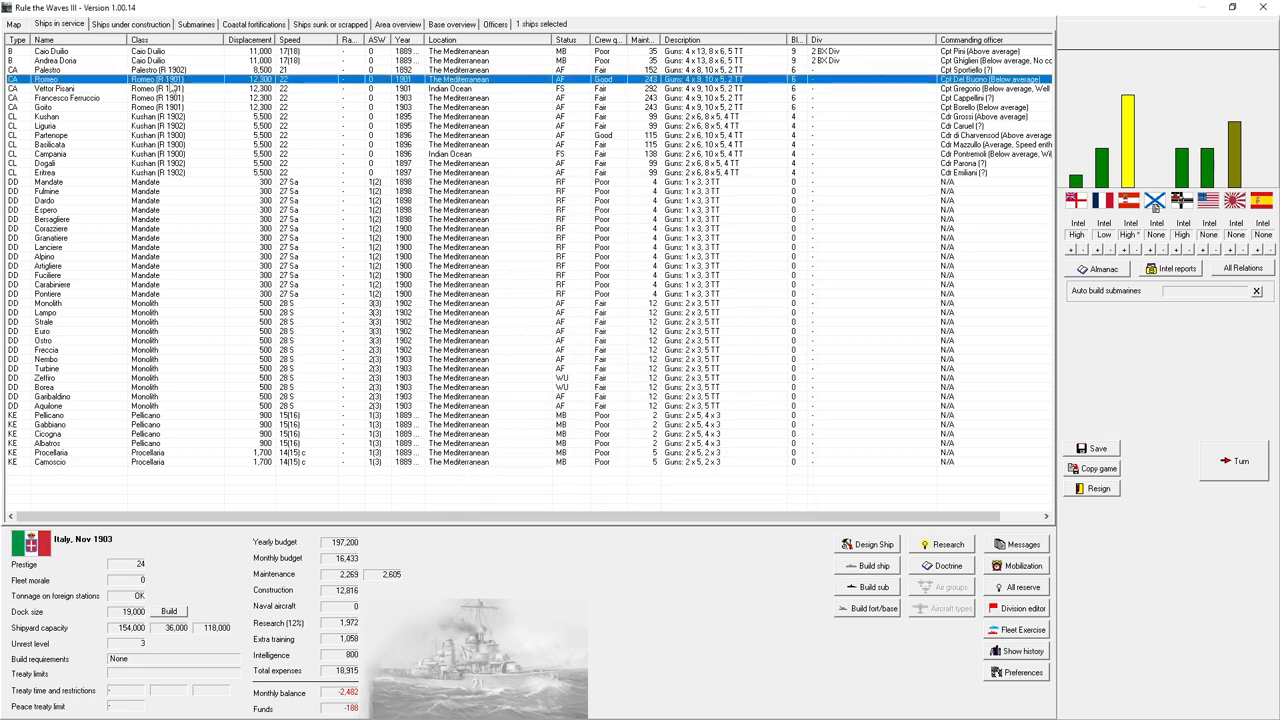
mouse_move(176, 96)
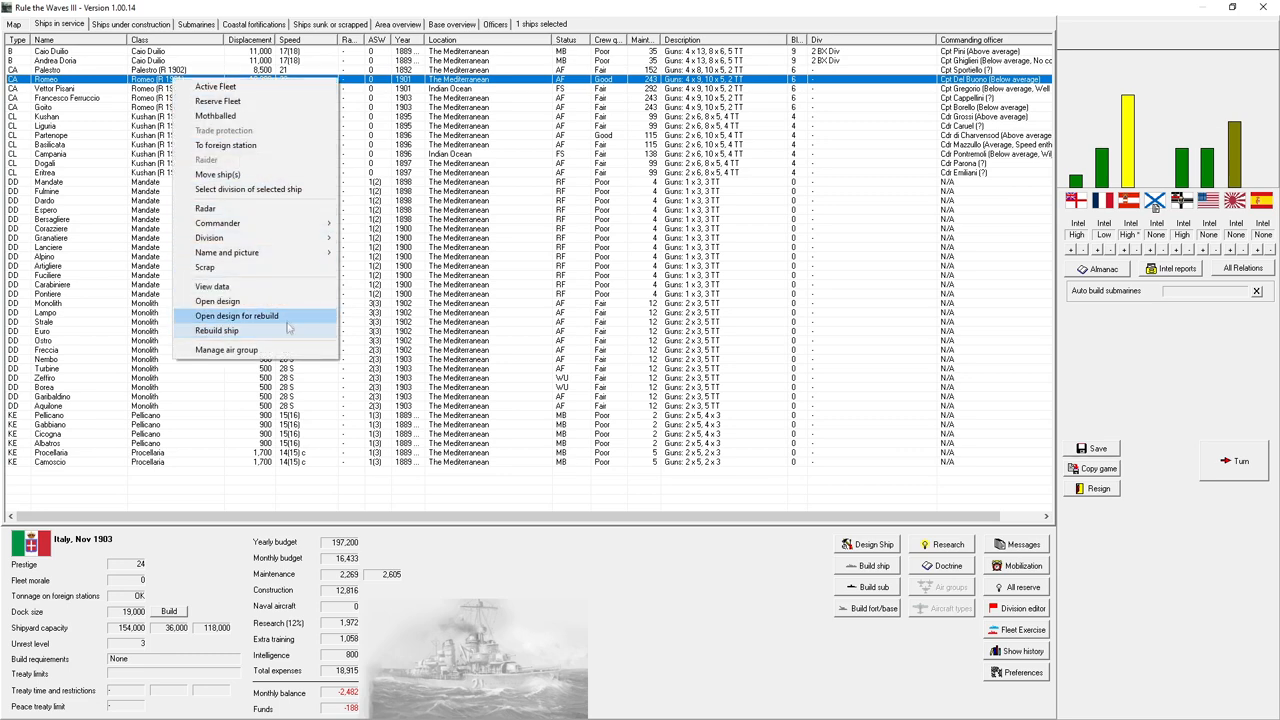
- Open Romeo's rebuild design, answer the 5 in gun upgrade prompt and set main guns to central firing
click(236, 316)
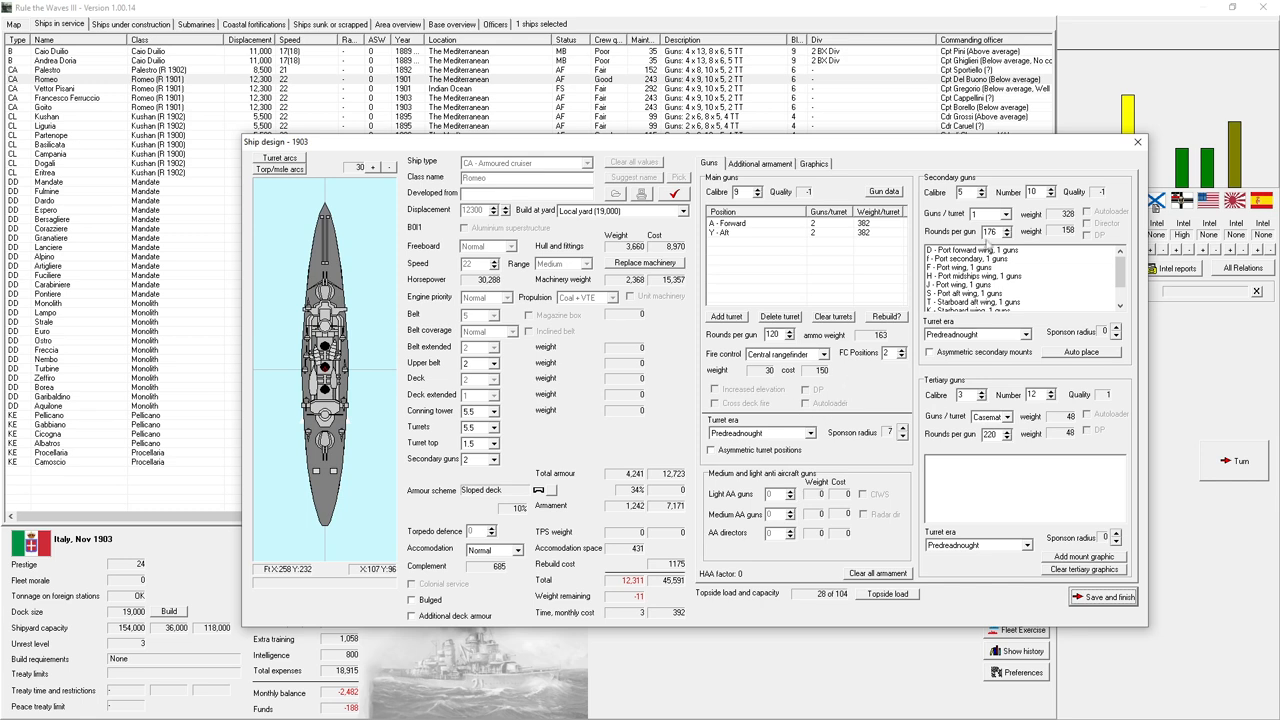
click(980, 188)
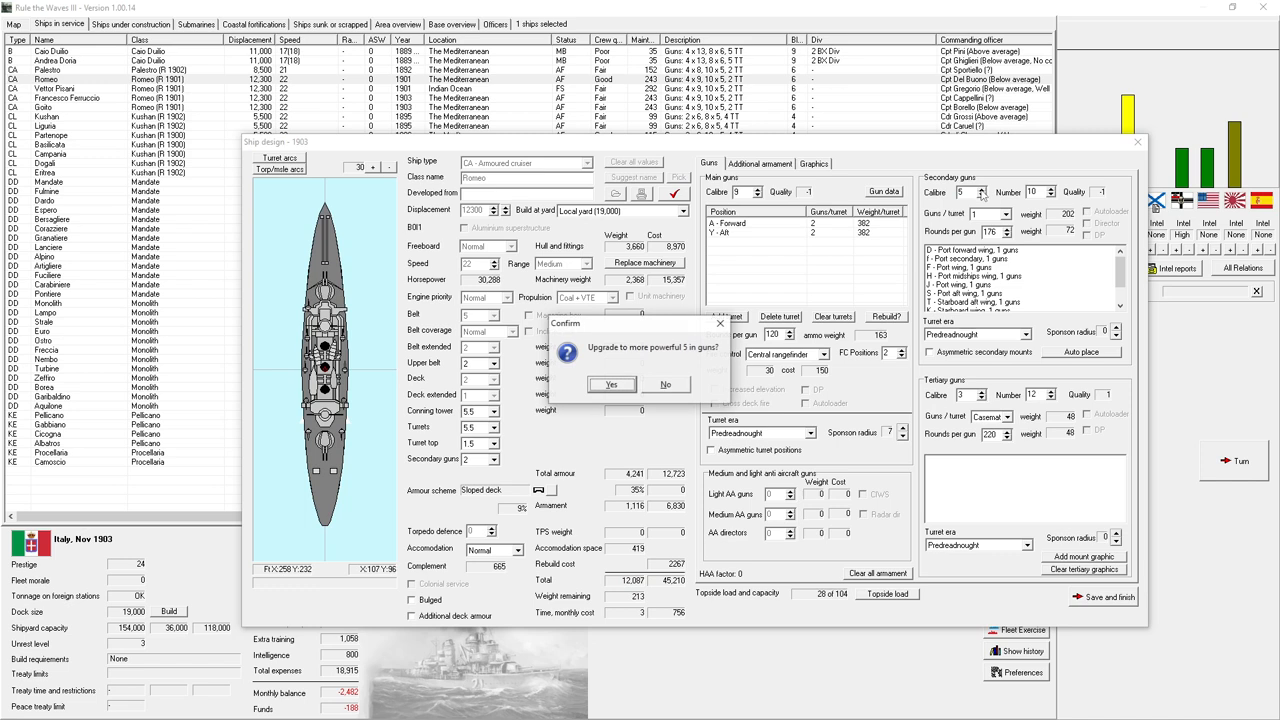
click(612, 384)
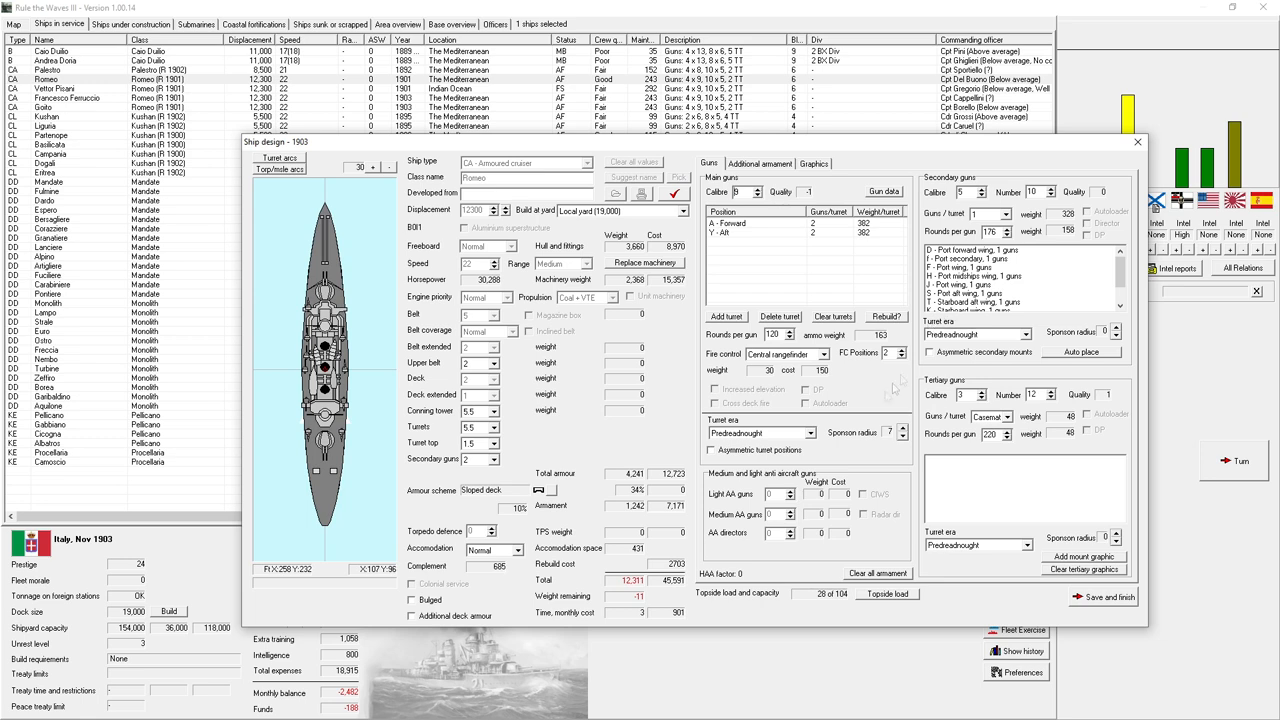
click(828, 354)
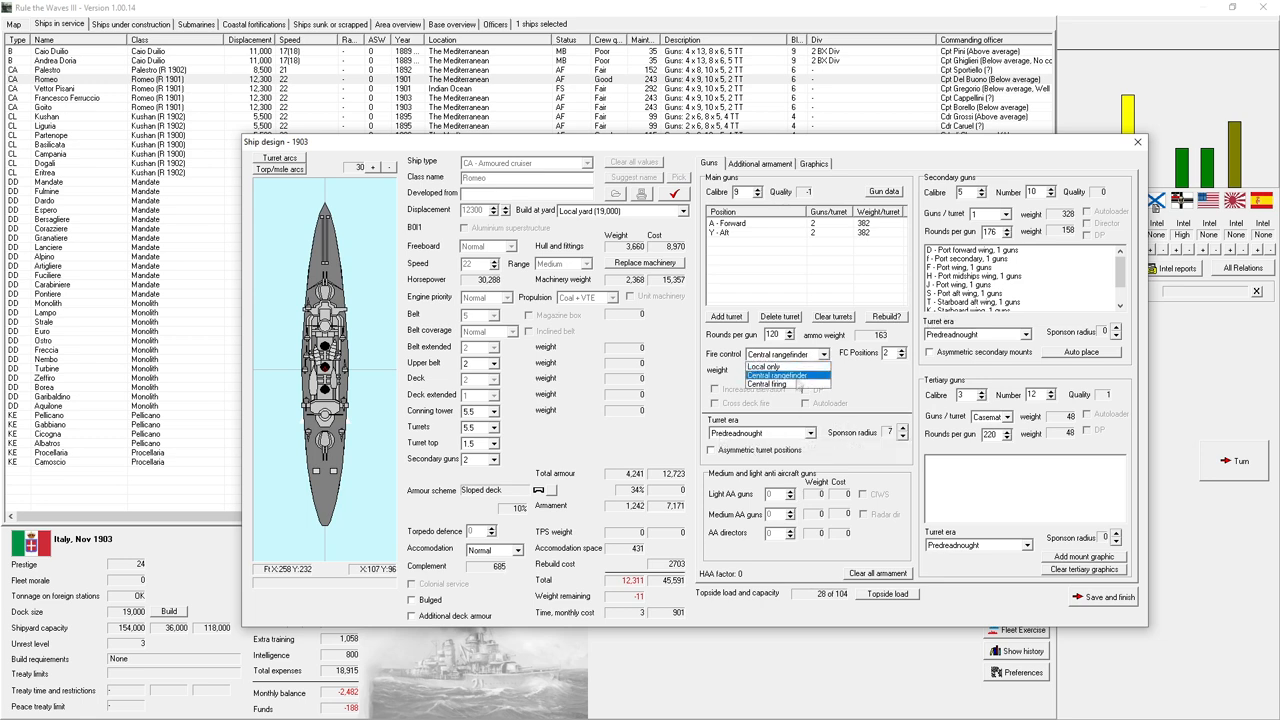
click(768, 384)
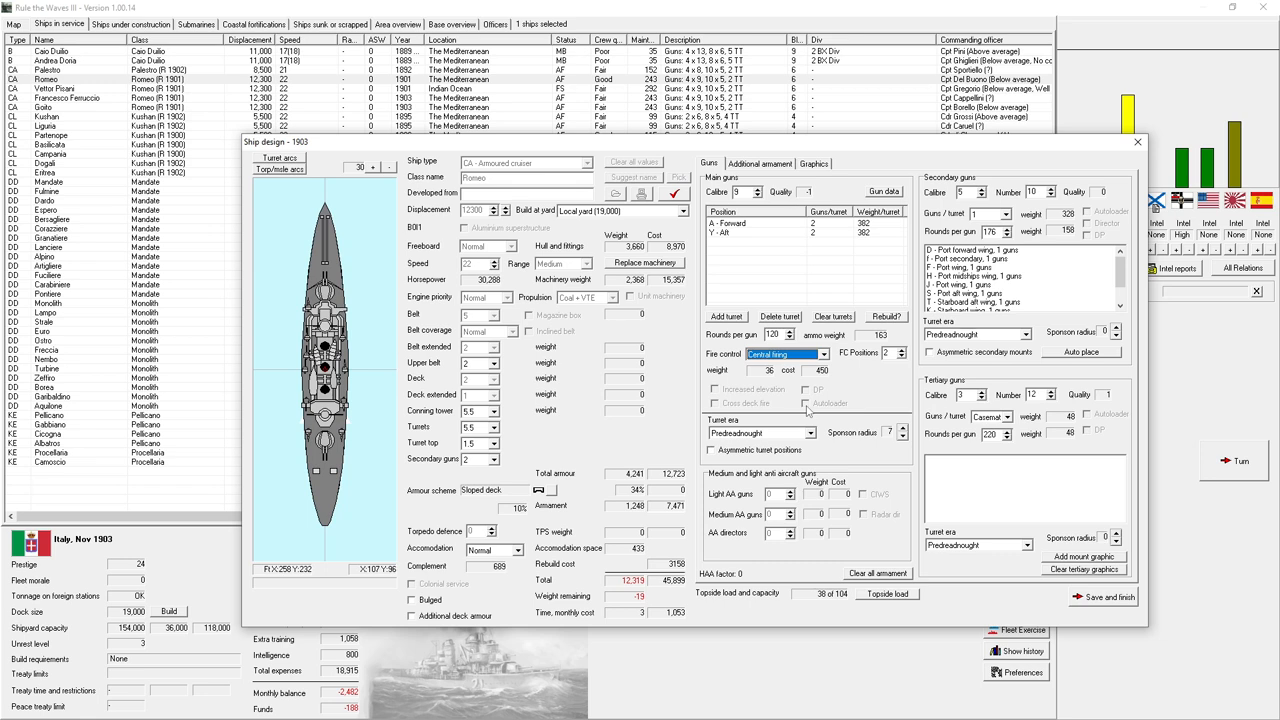
mouse_move(822, 392)
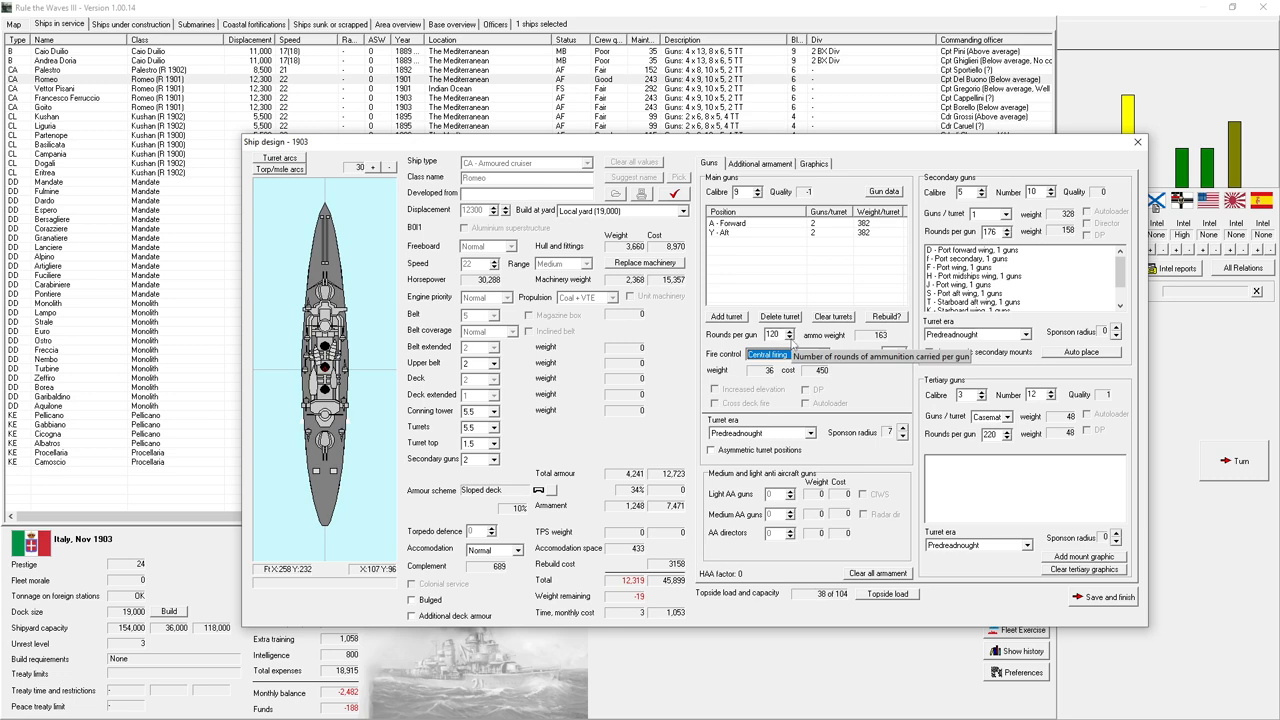
click(760, 164)
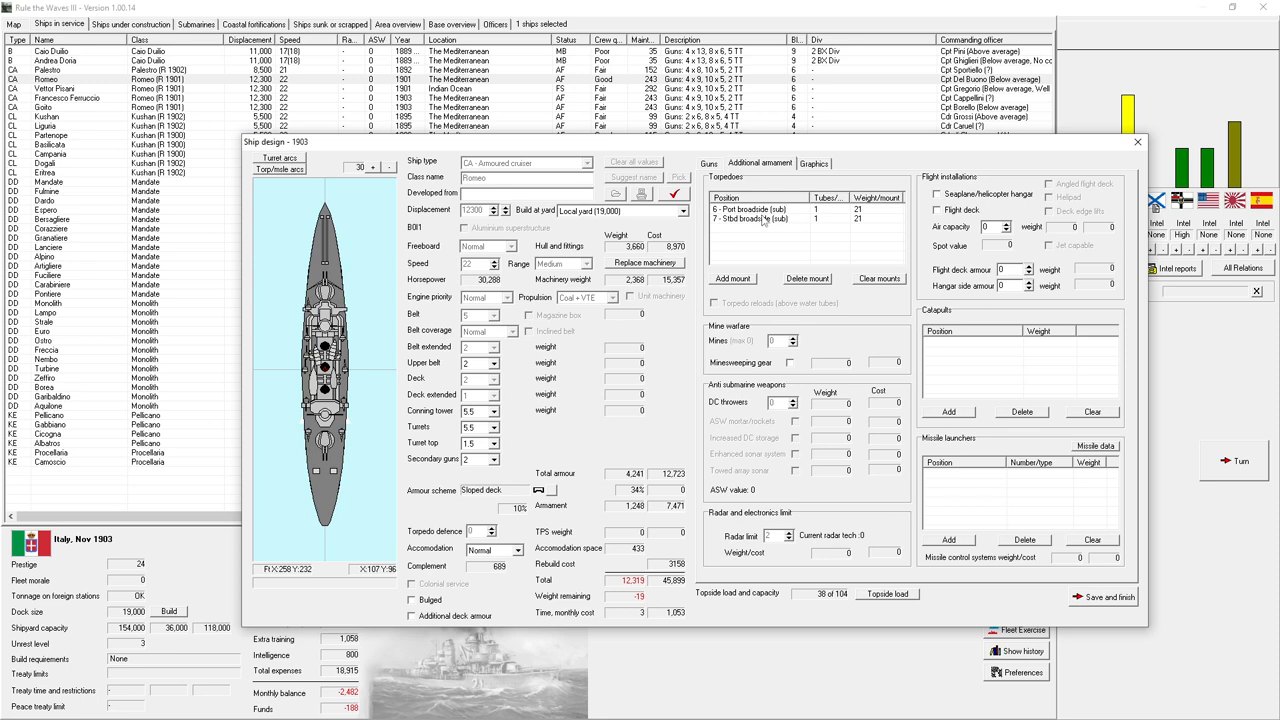
- Delete Romeo's broadside torpedo mounts and add one mount at 0 - Forward (sub)
click(750, 210)
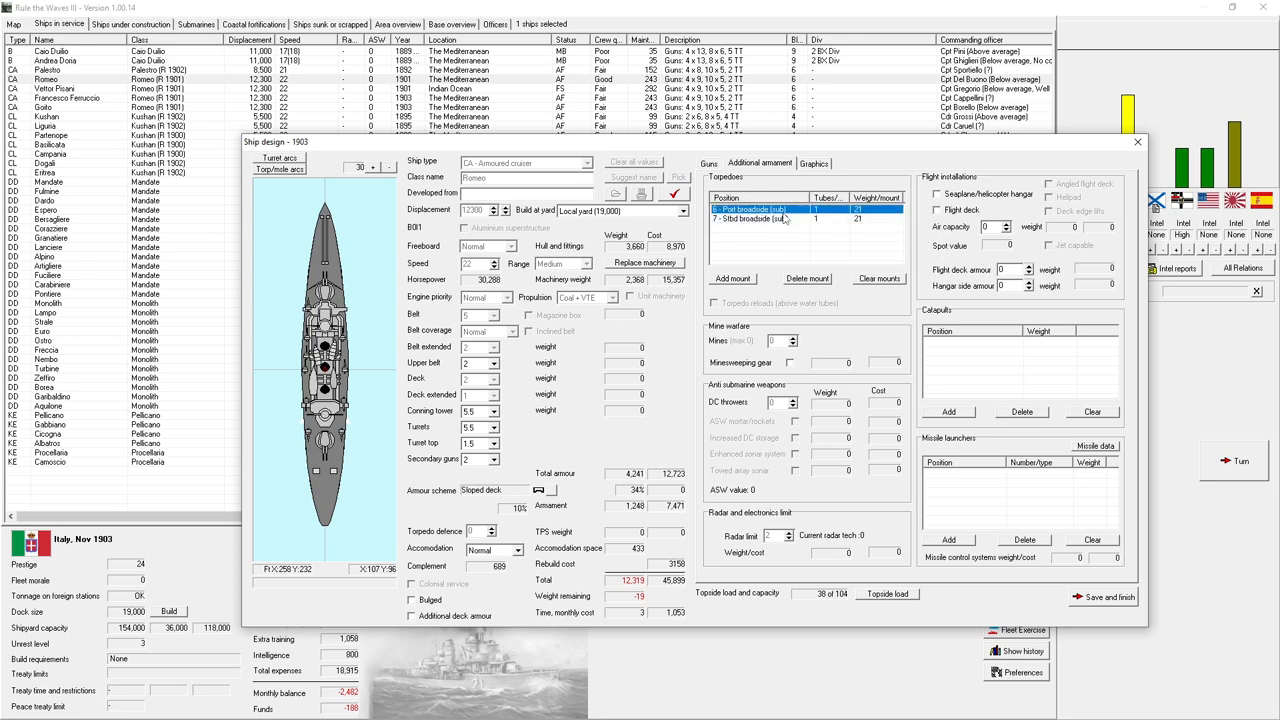
click(780, 218)
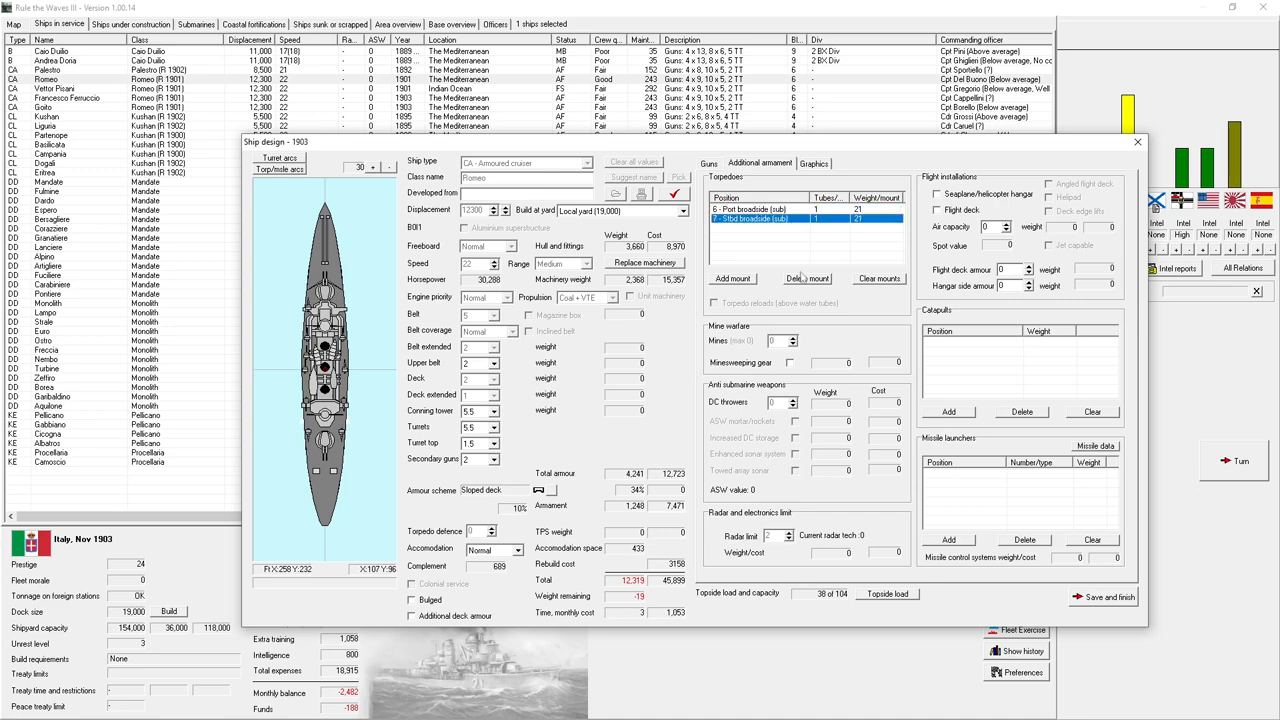
click(806, 278)
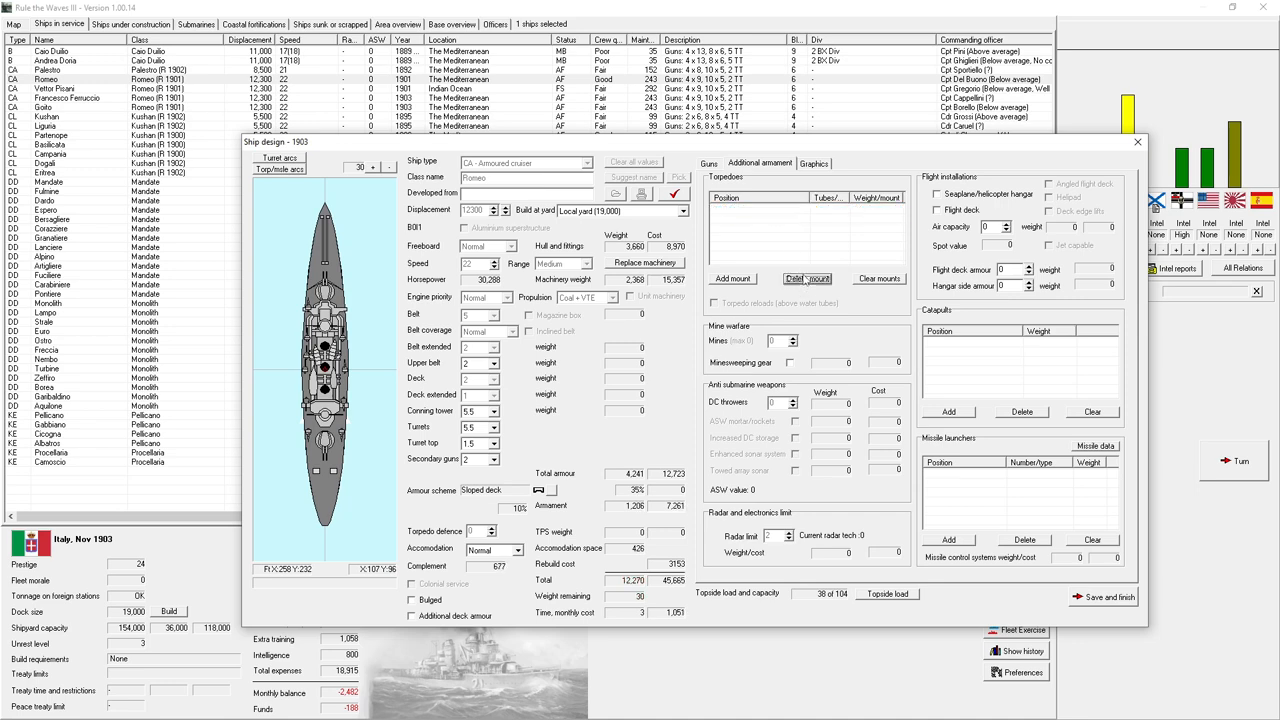
click(732, 278)
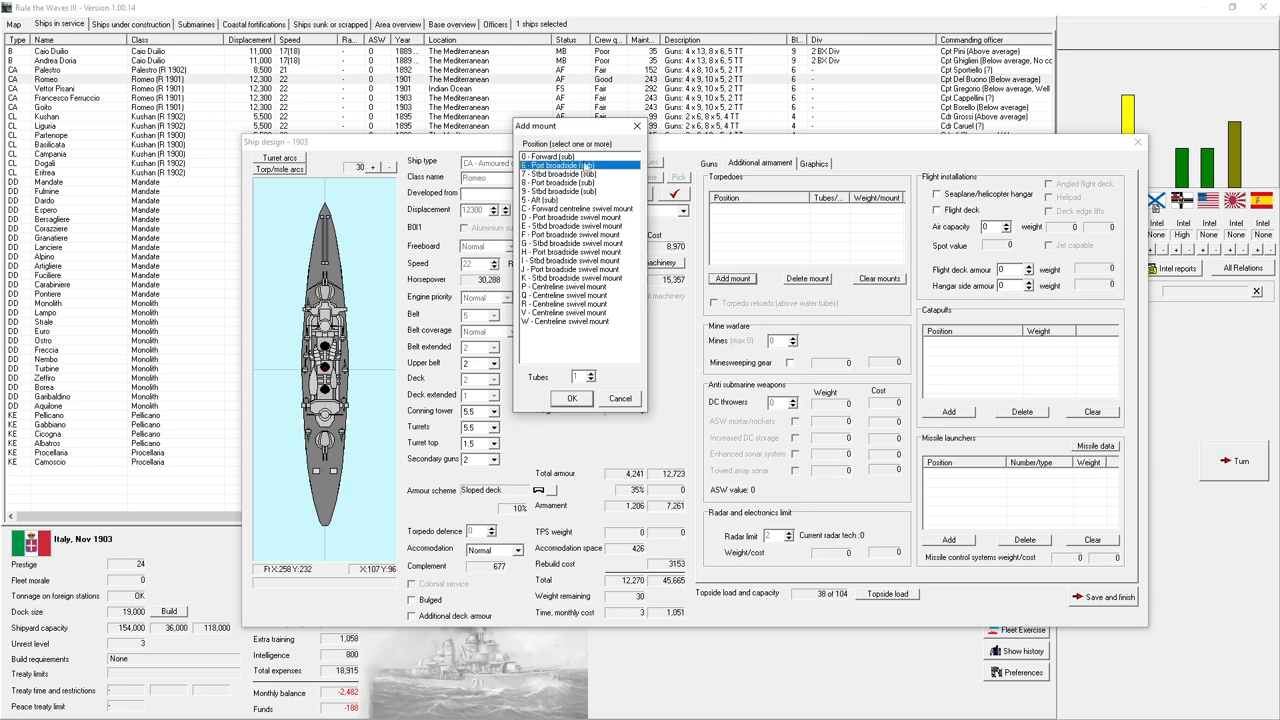
click(560, 156)
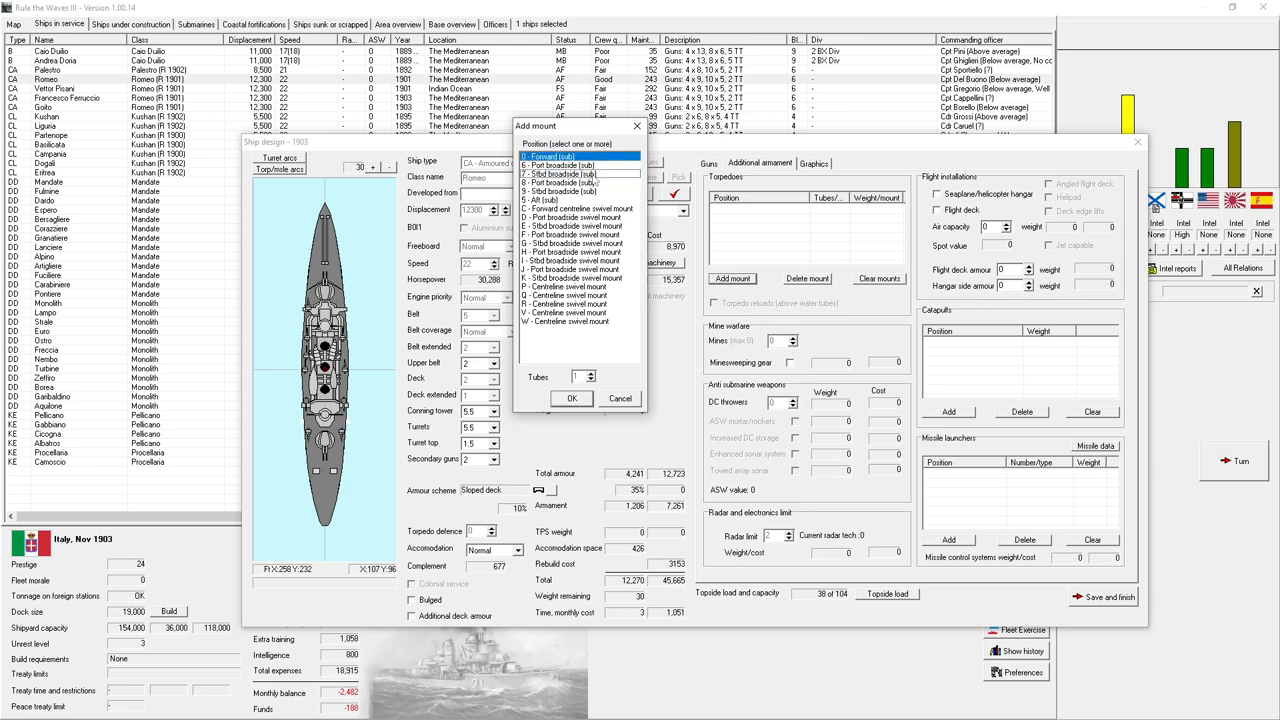
click(572, 398)
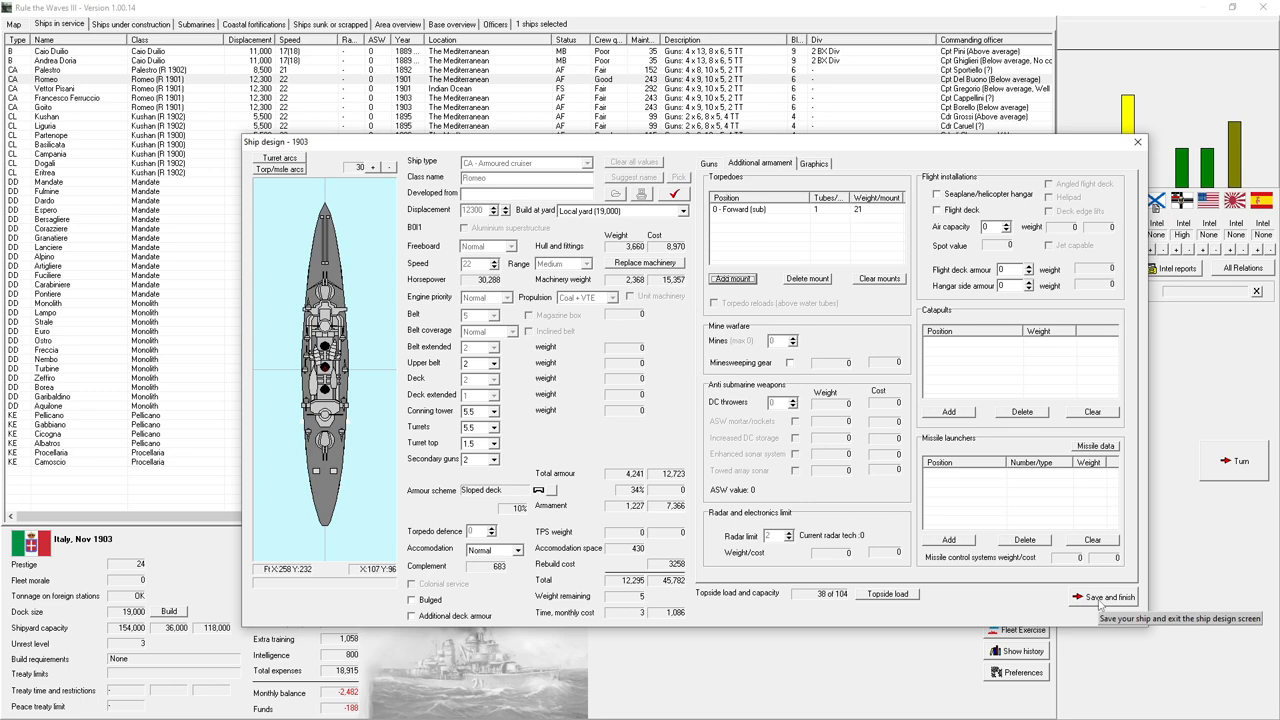
mouse_move(1100, 596)
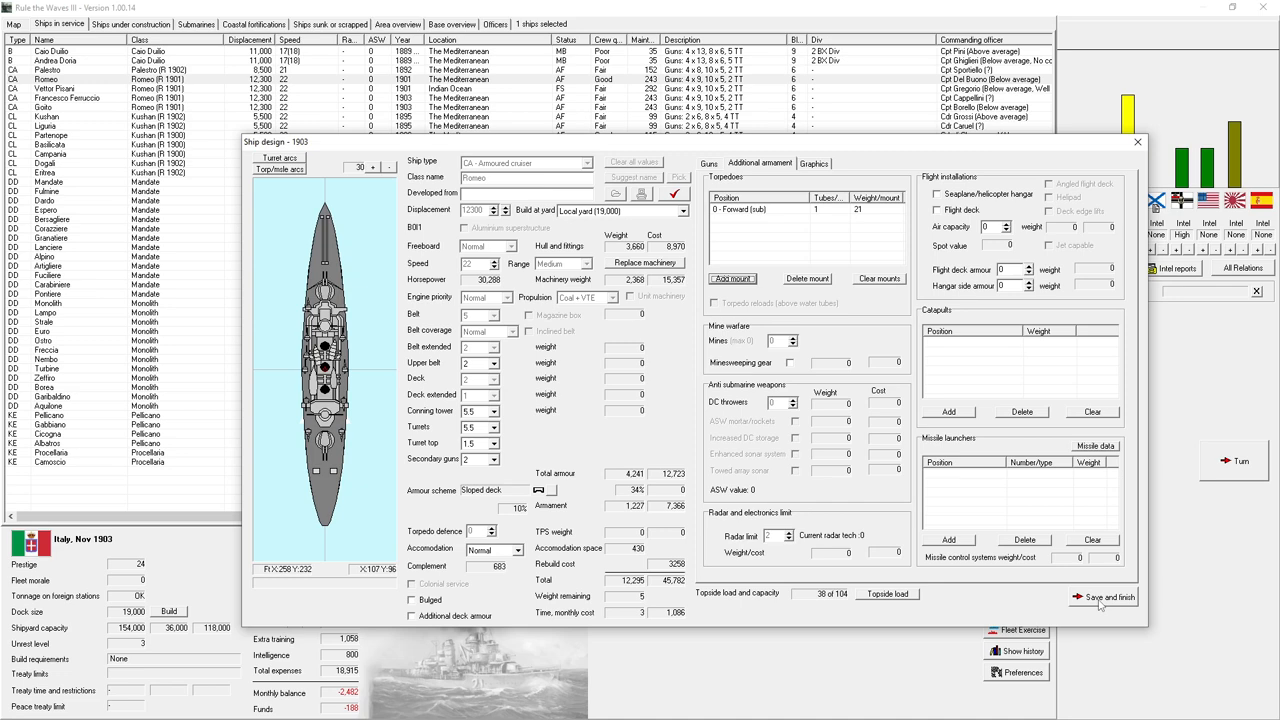
- Save the revised design as Romeo (R 1903) and accept the design report
click(1108, 596)
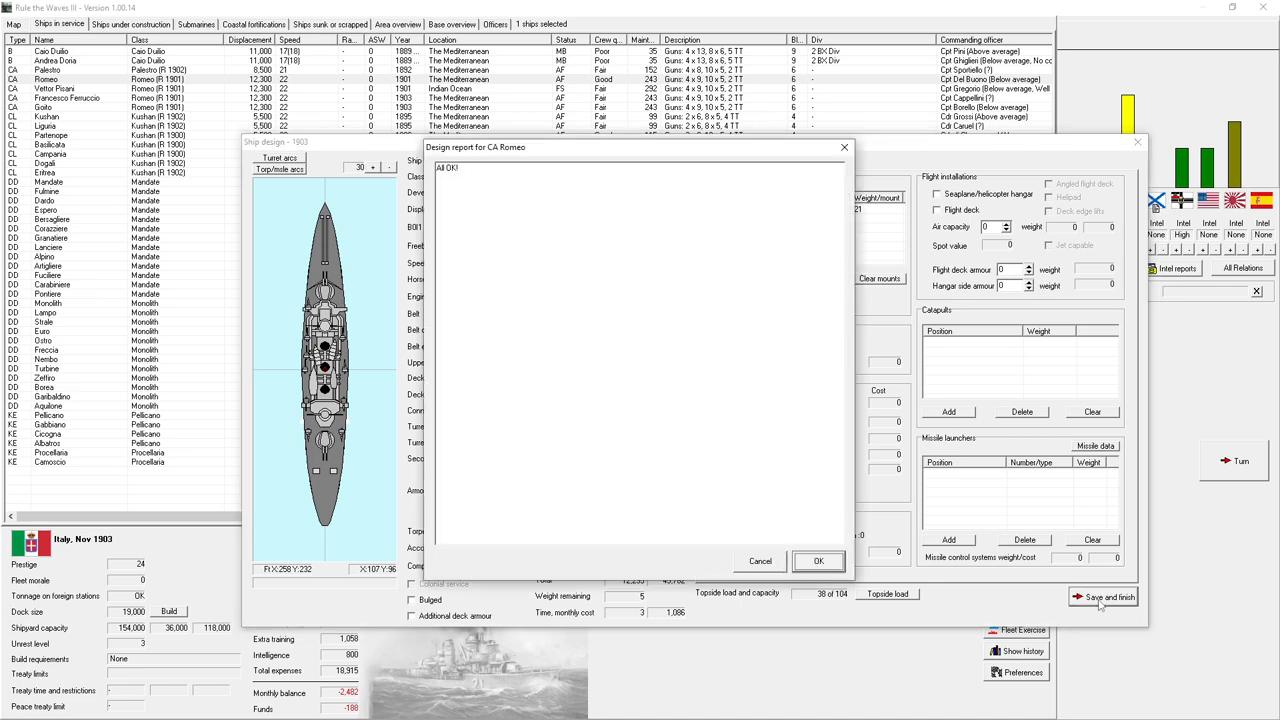
click(818, 560)
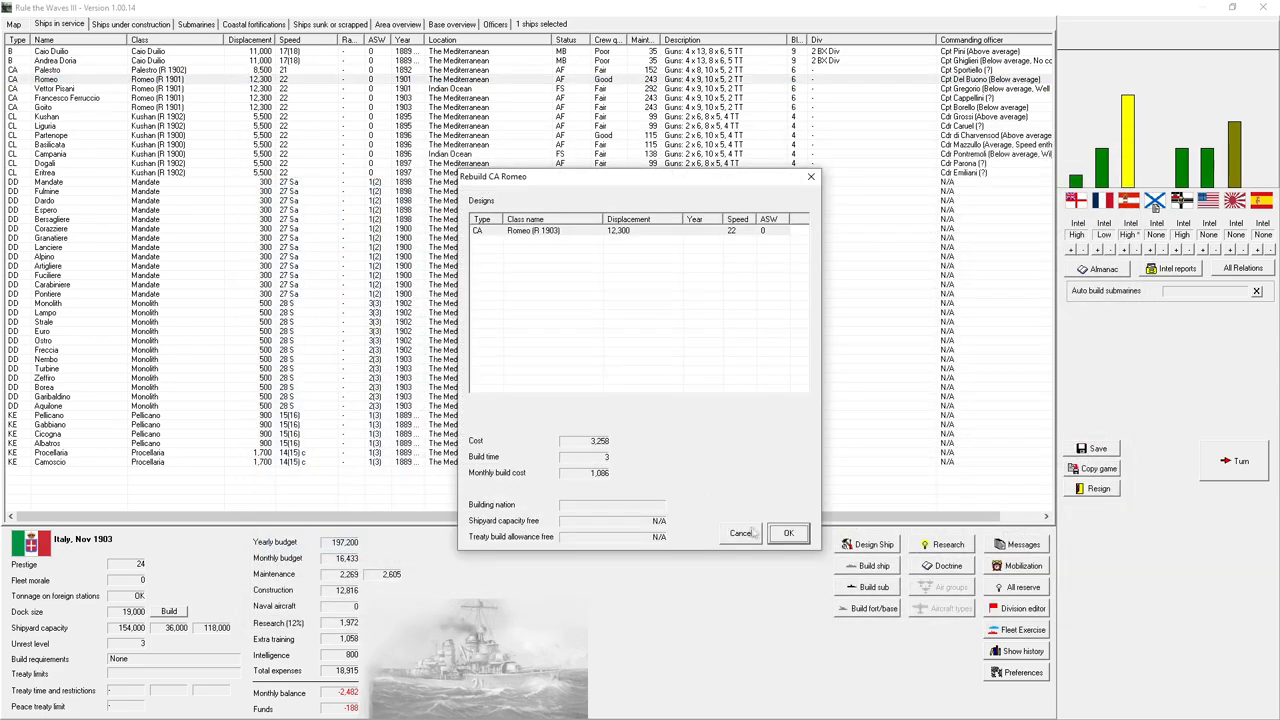
- Confirm Romeo's rebuild, then send its sister cruisers for rebuilding too, three ships in all
click(788, 532)
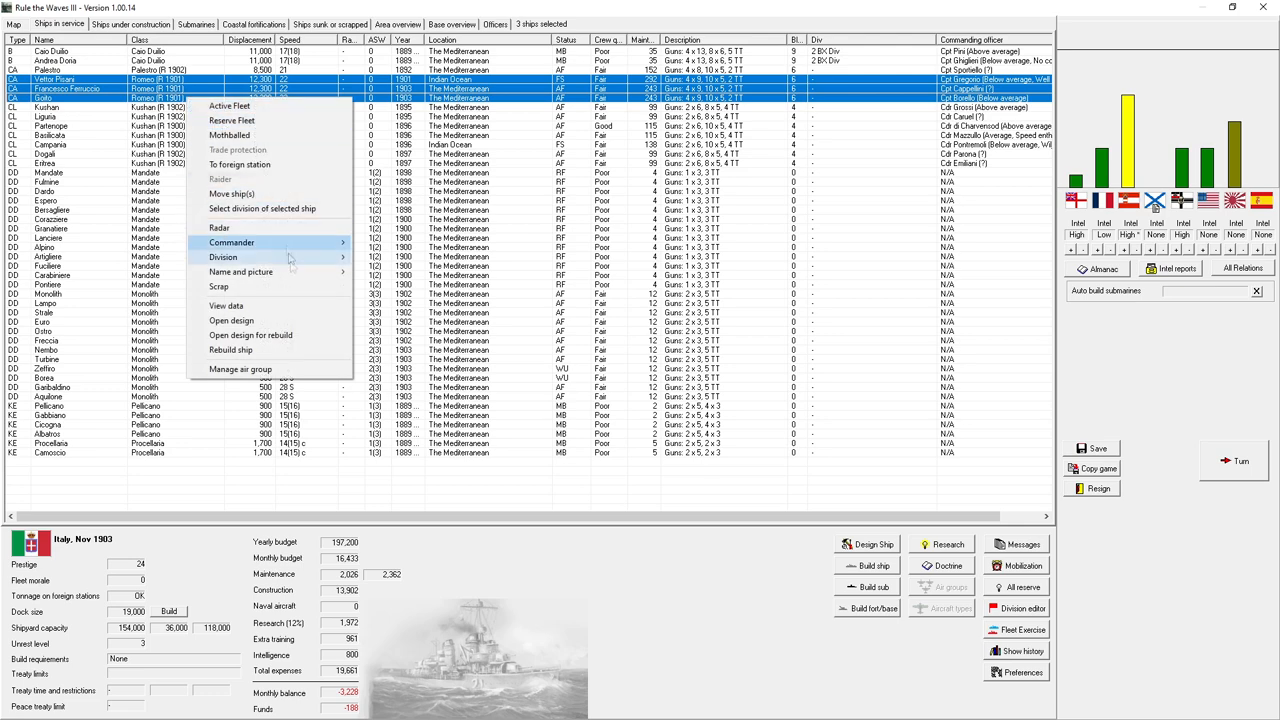
click(232, 348)
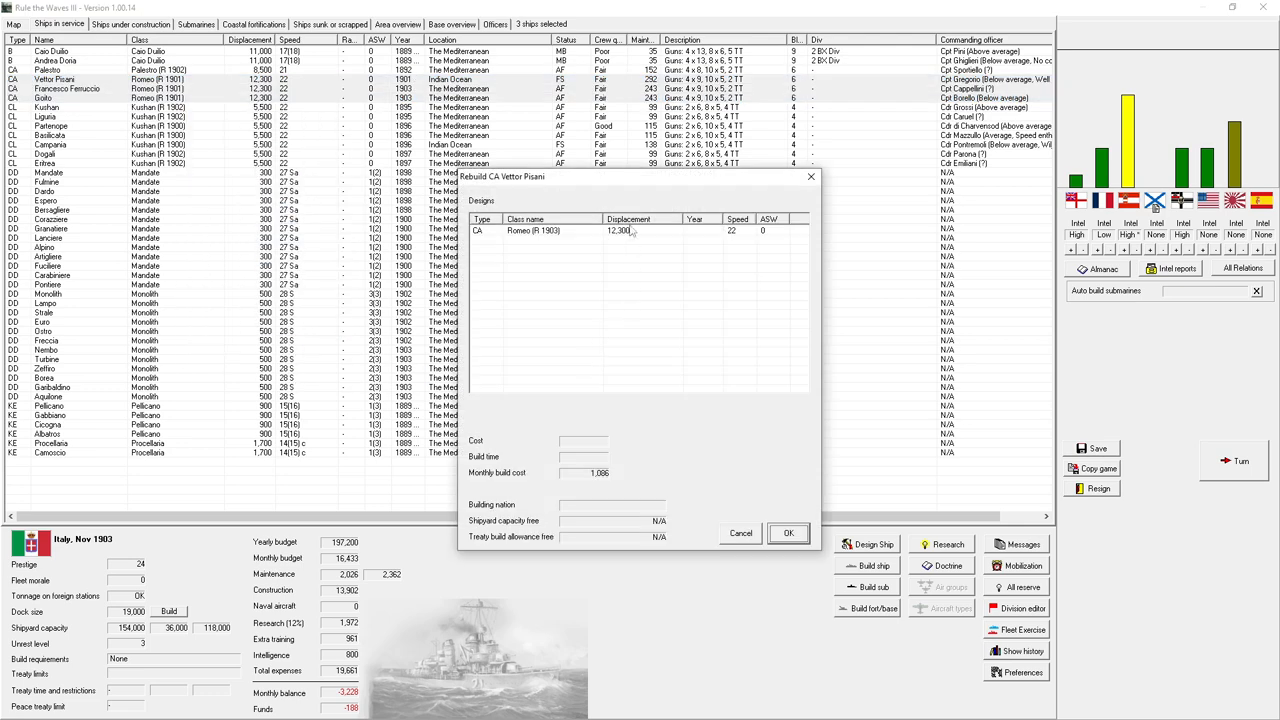
click(788, 532)
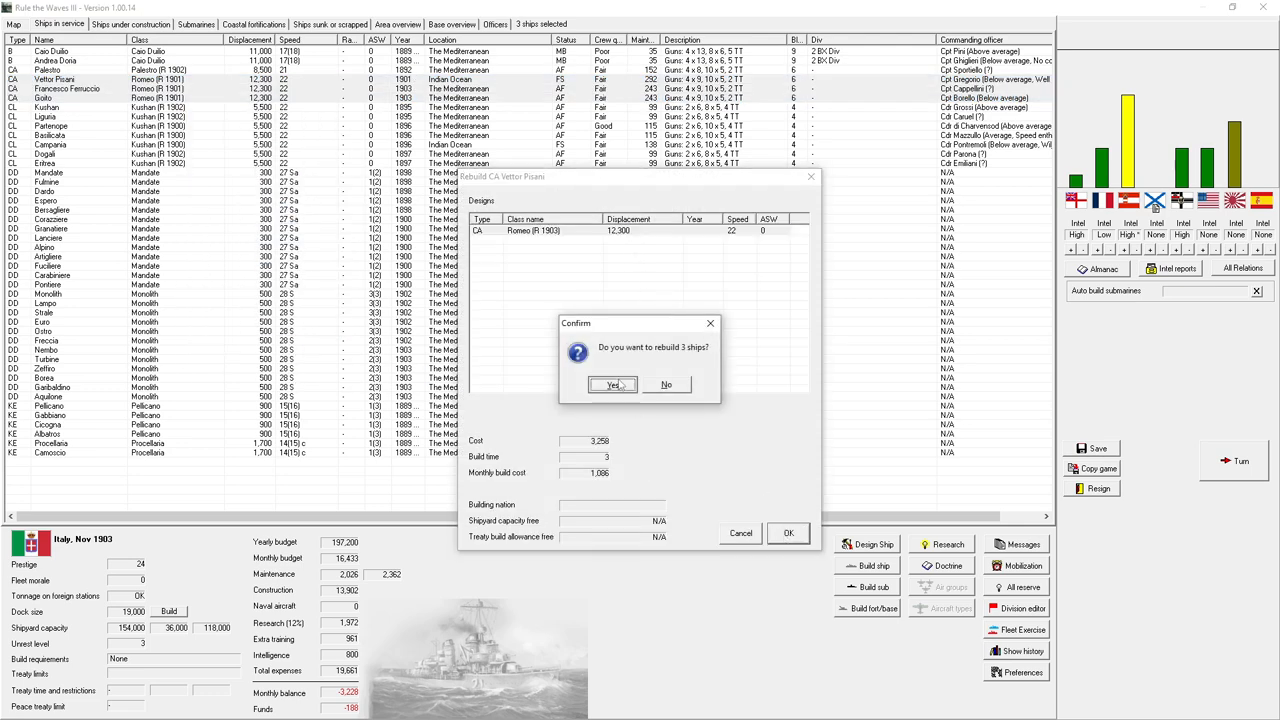
click(612, 384)
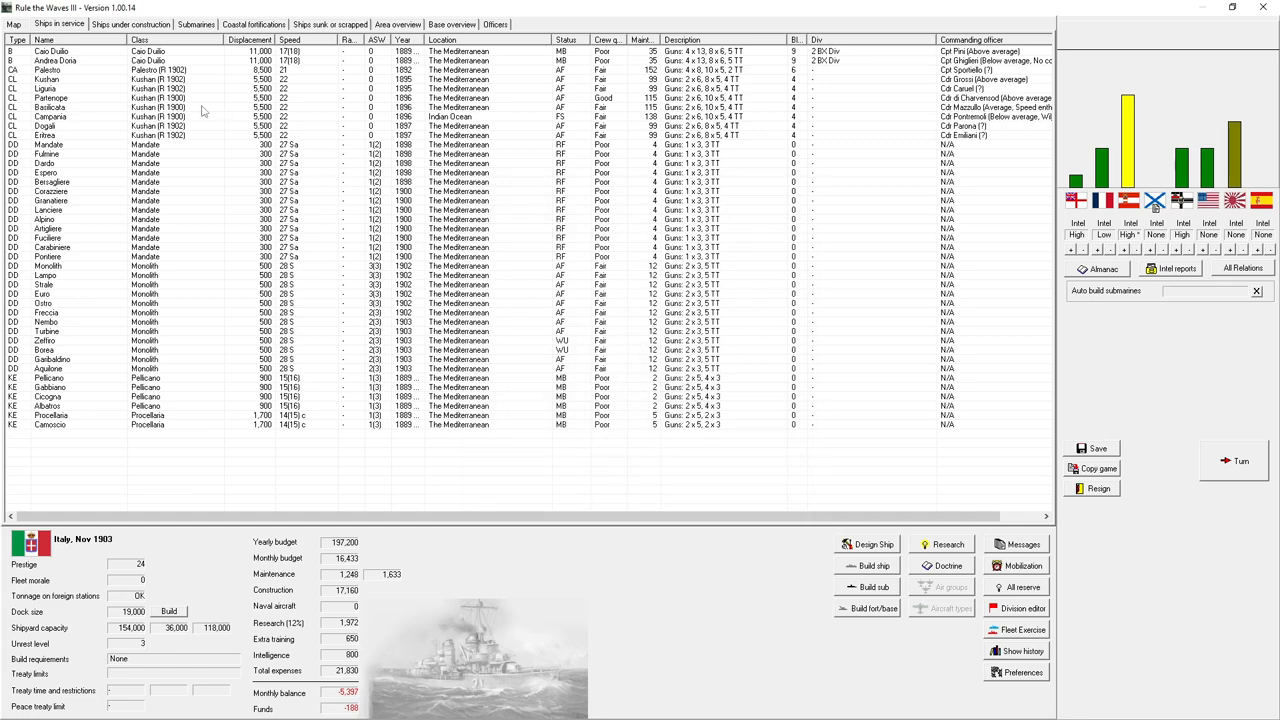
- Give the Kushan light cruiser rebuild central firing, save it as Kushan (R 1903) and return to the fleet
click(150, 136)
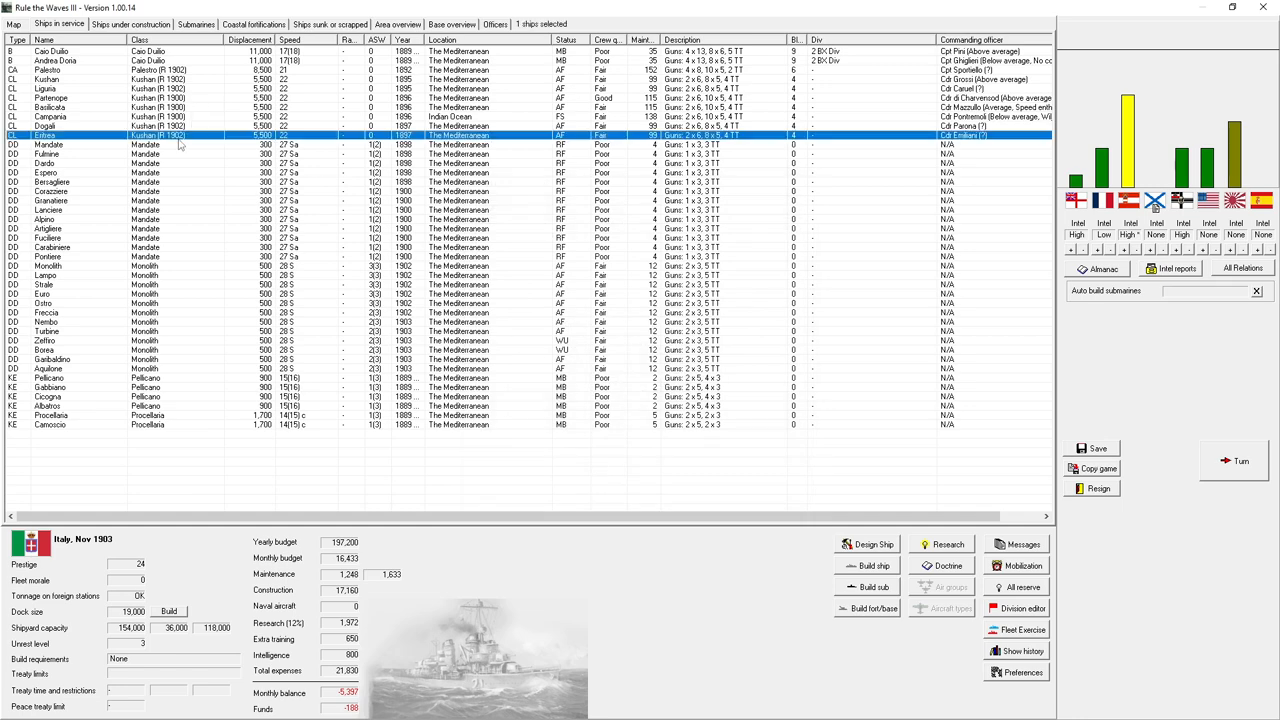
mouse_move(300, 384)
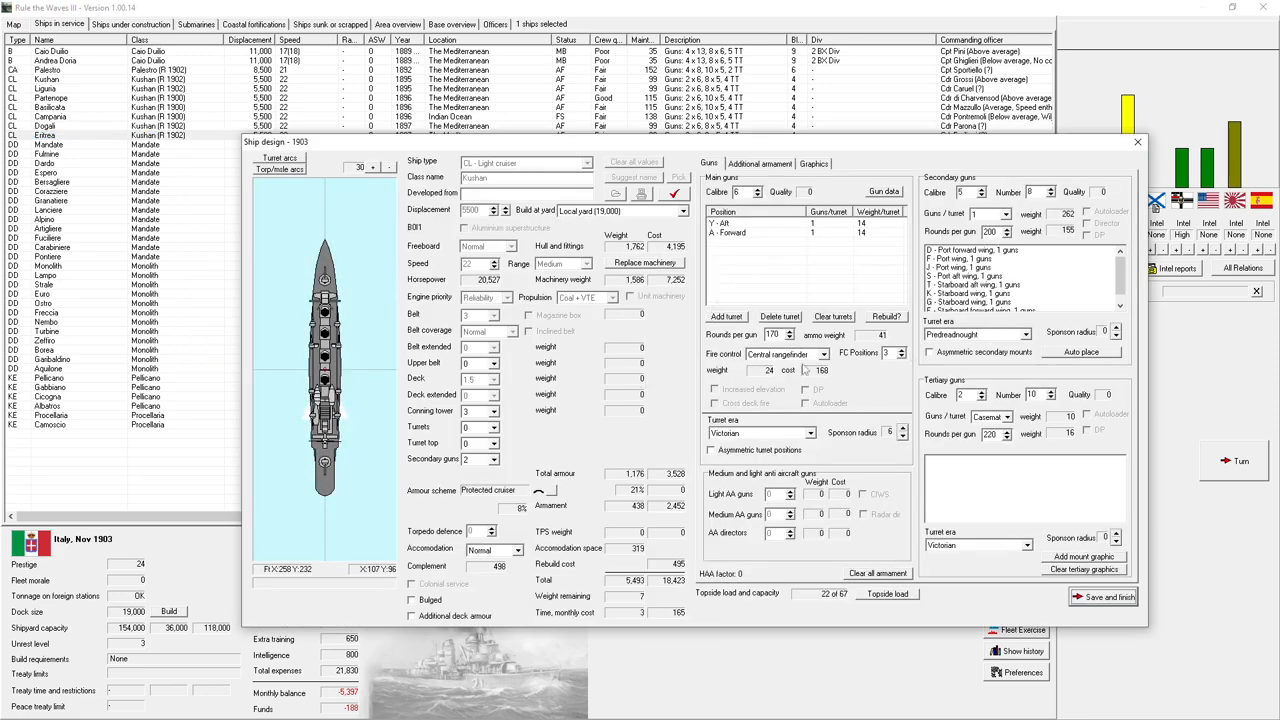
click(788, 354)
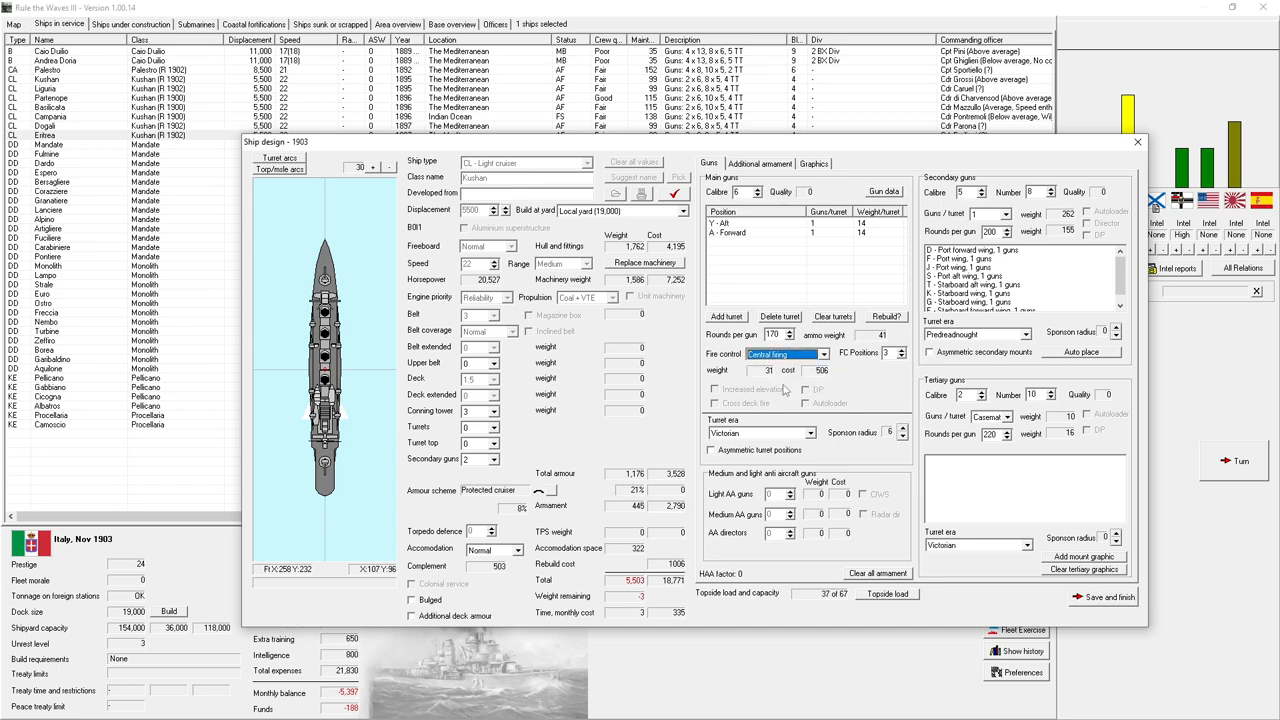
mouse_move(788, 352)
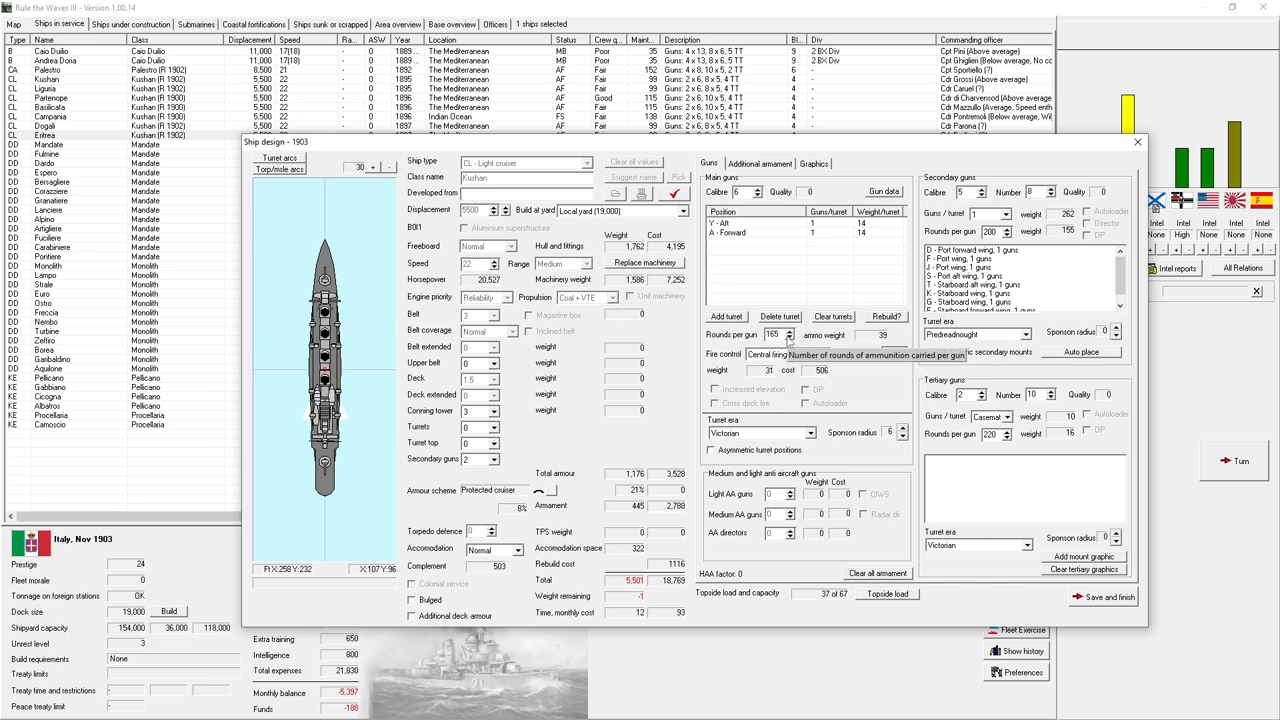
mouse_move(776, 334)
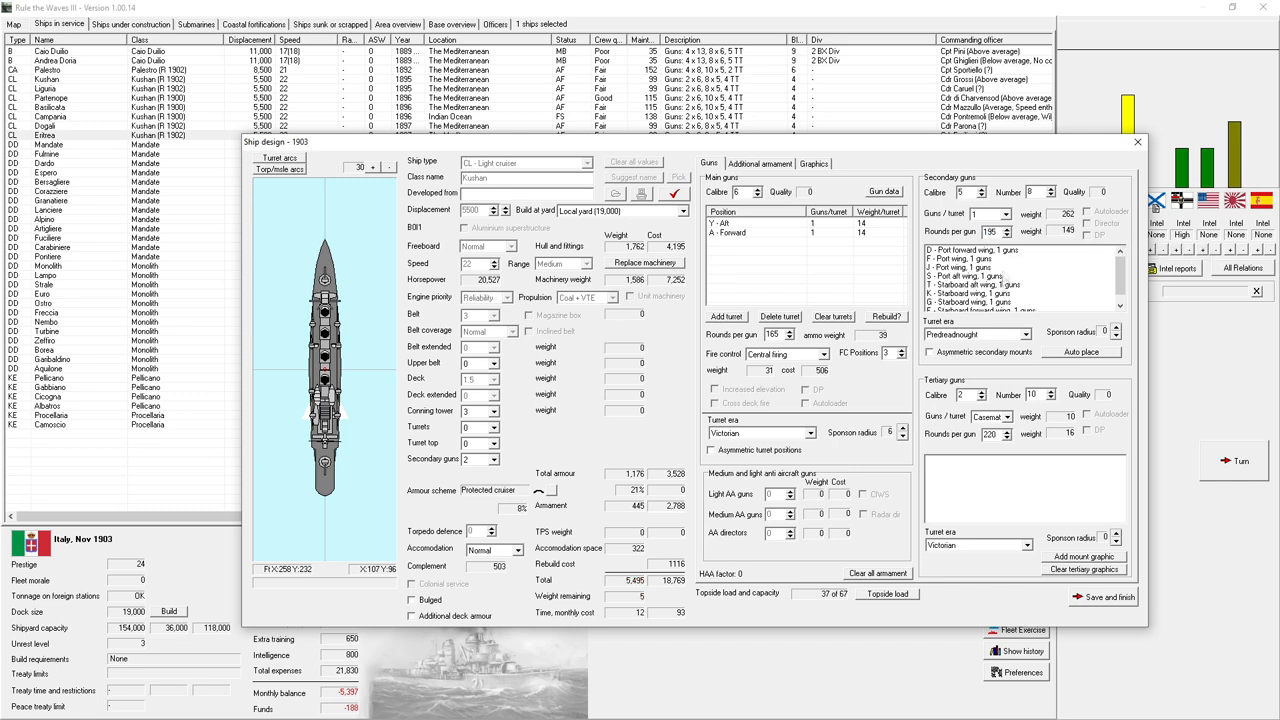
mouse_move(1120, 608)
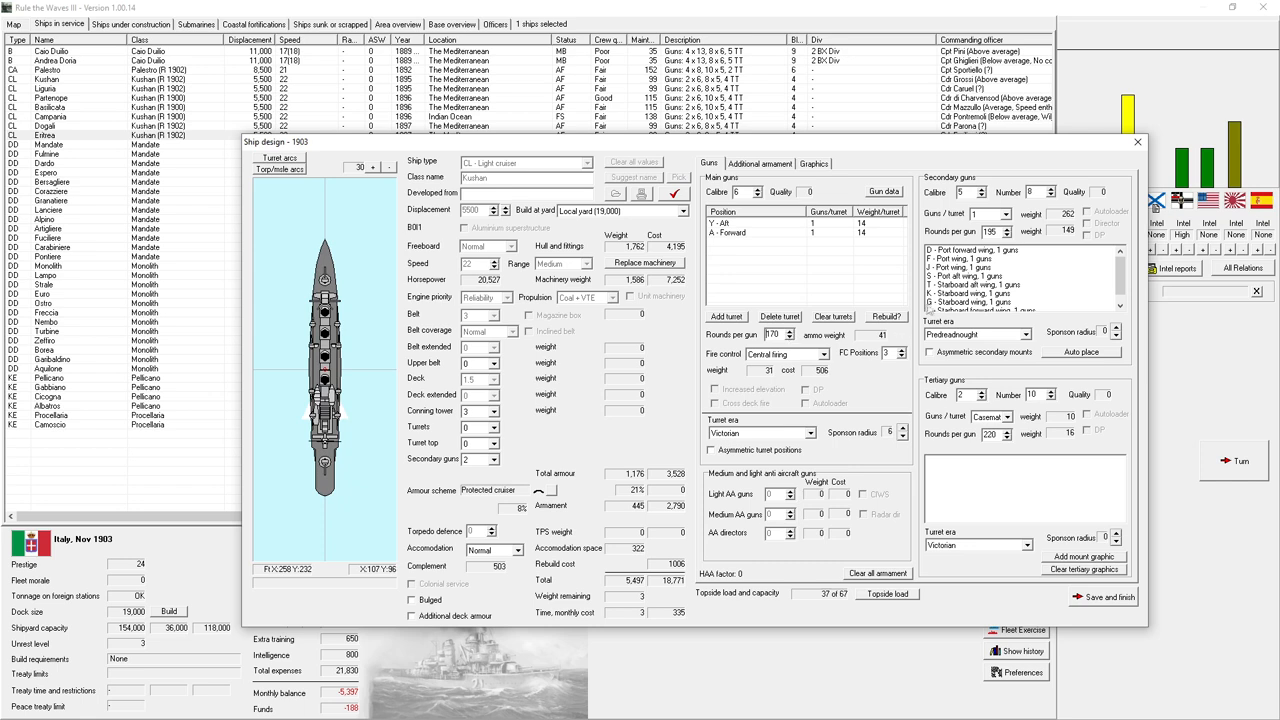
mouse_move(980, 196)
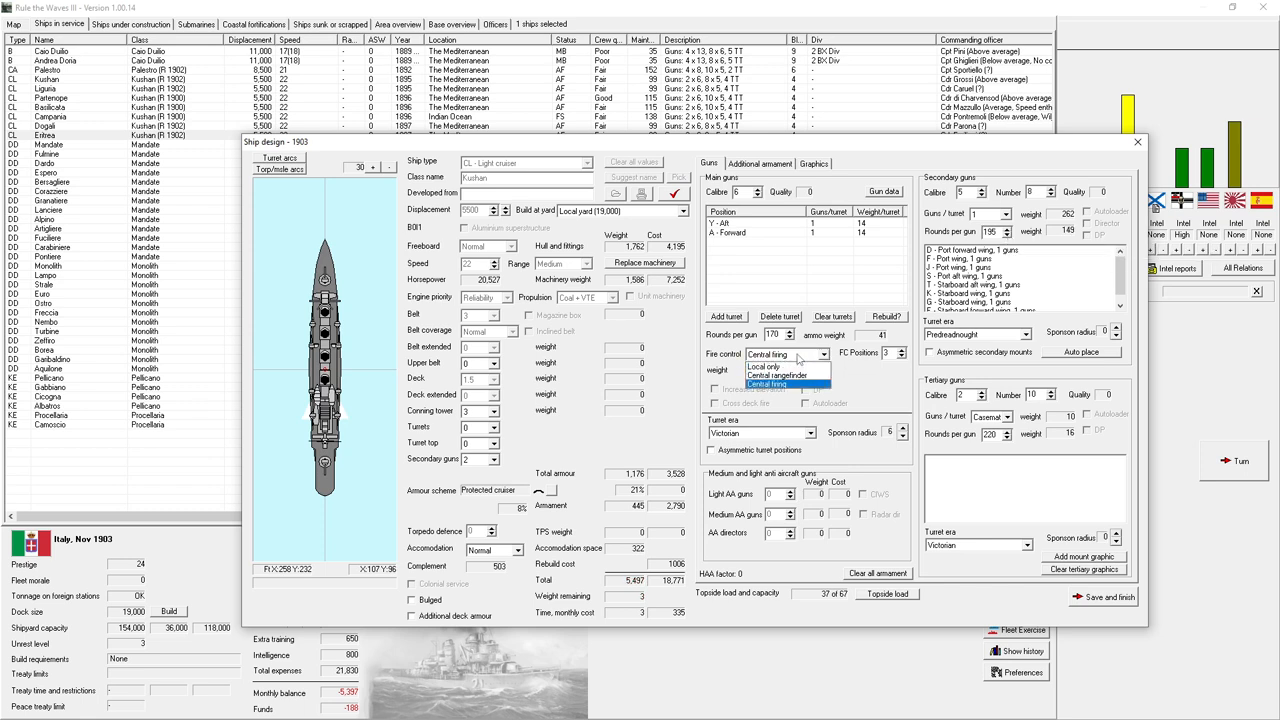
click(766, 384)
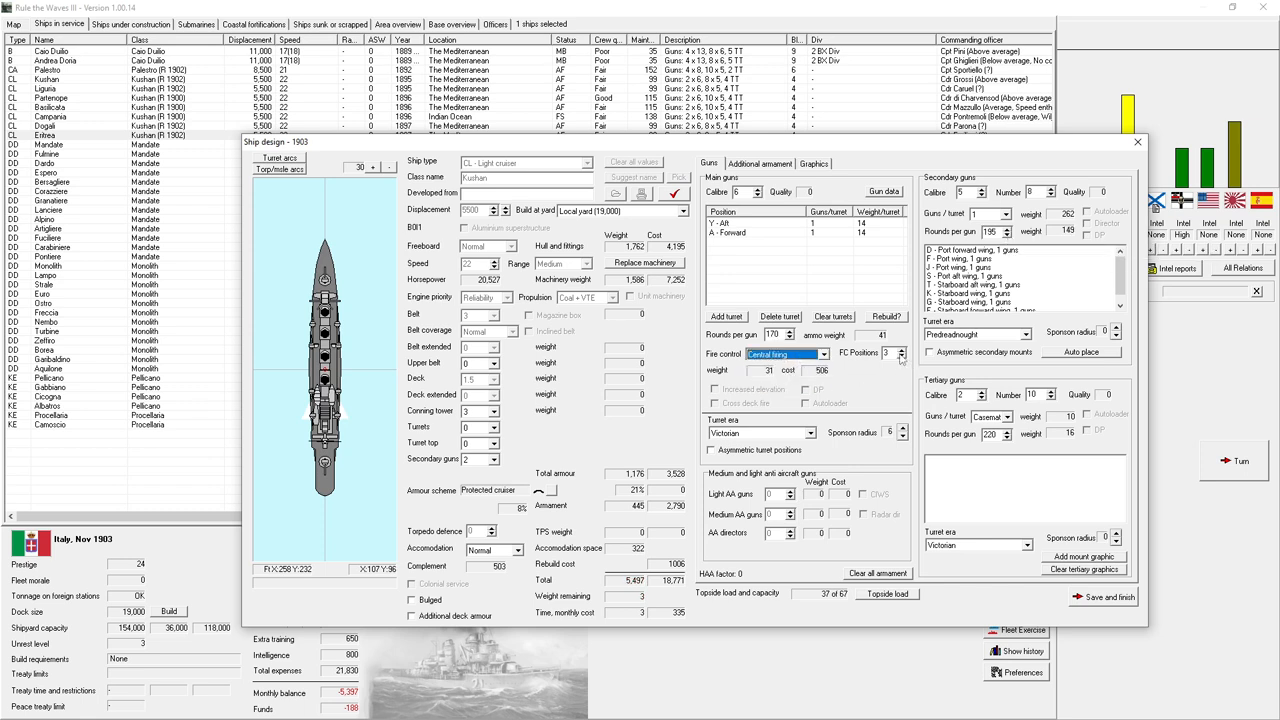
mouse_move(888, 352)
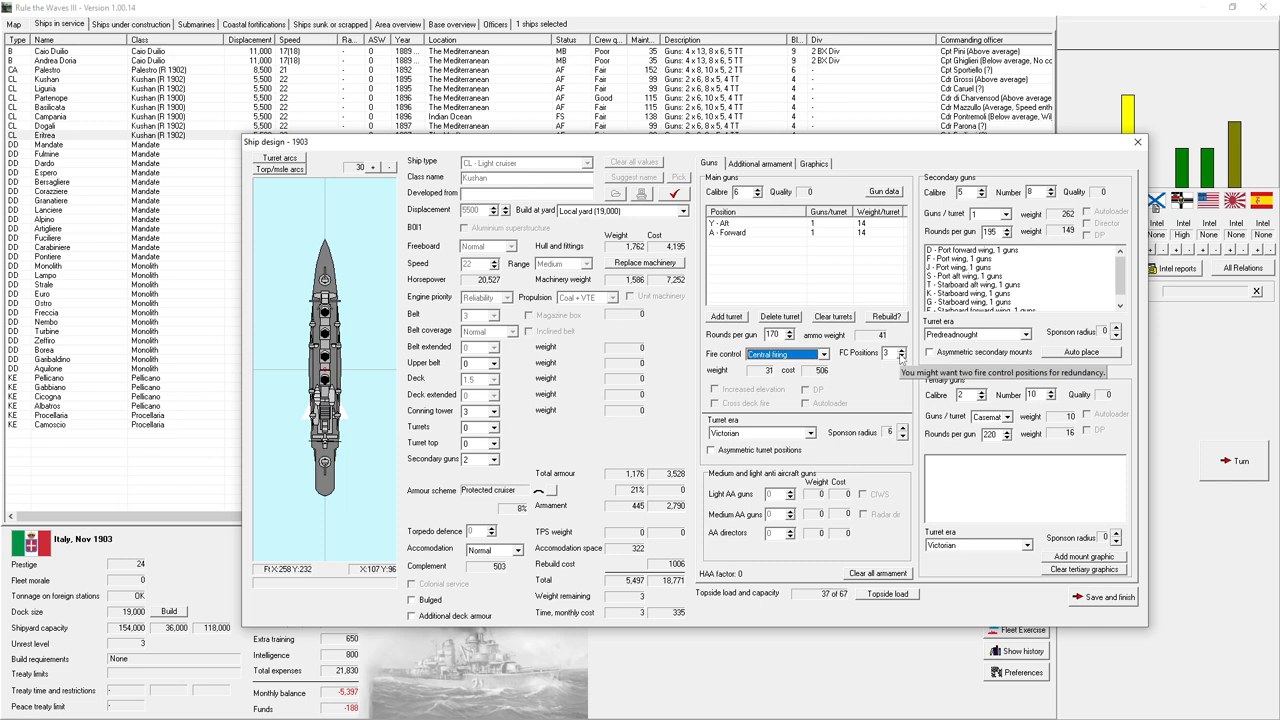
mouse_move(1048, 592)
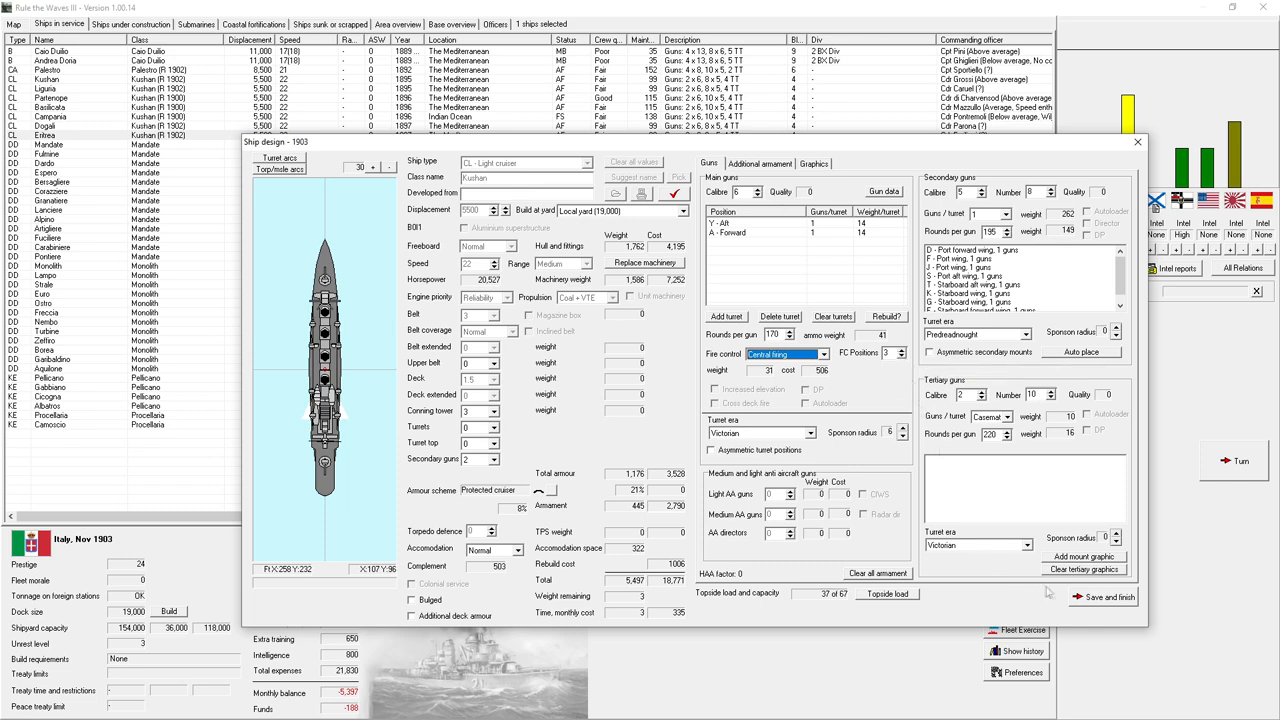
mouse_move(1104, 596)
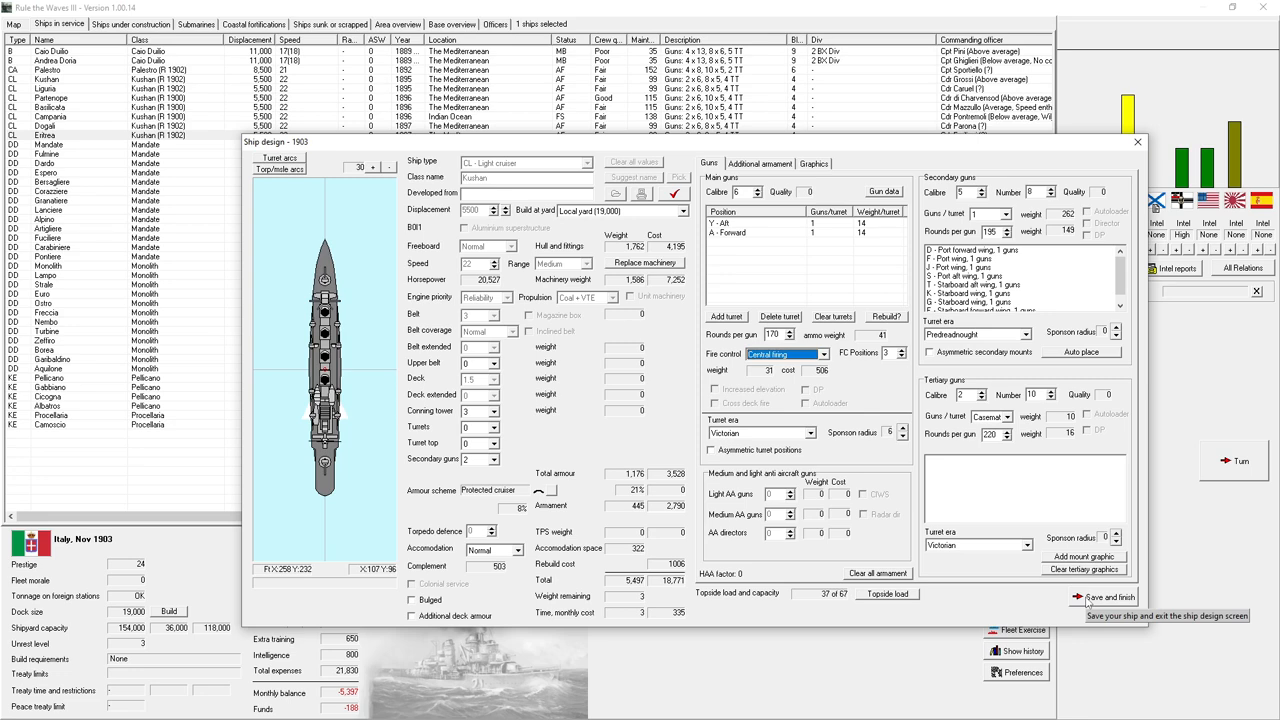
click(1108, 596)
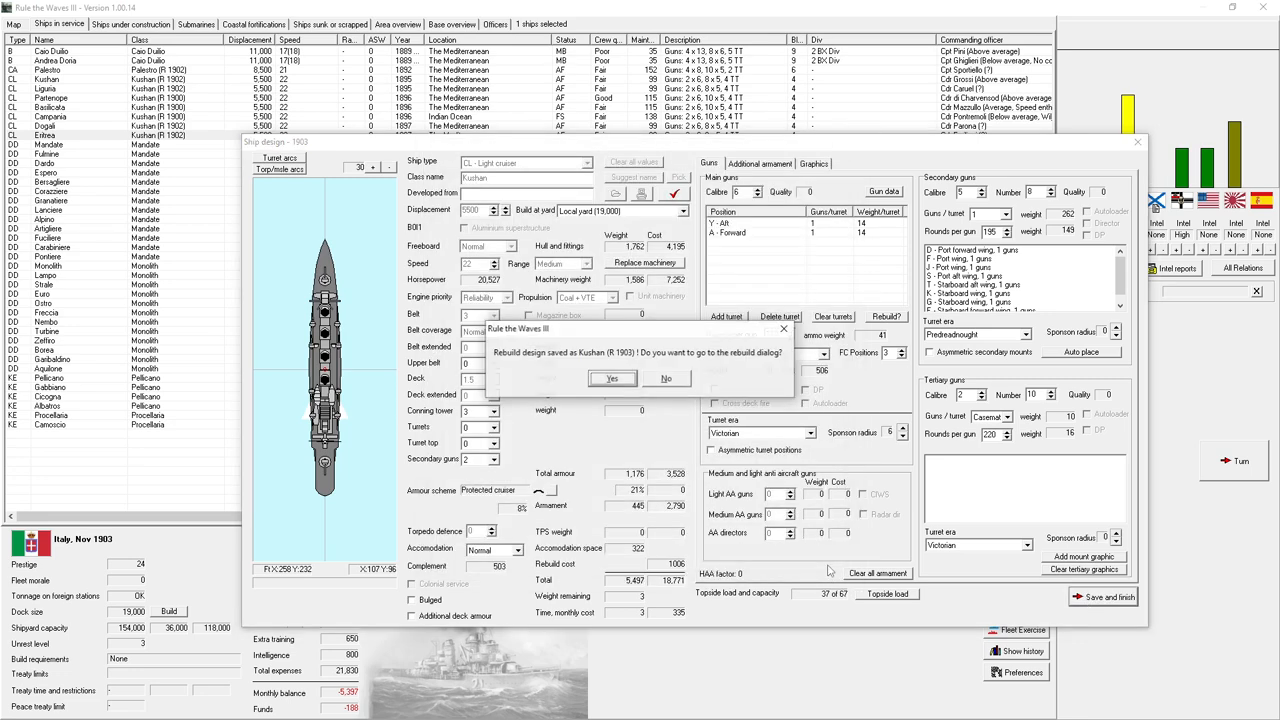
click(612, 378)
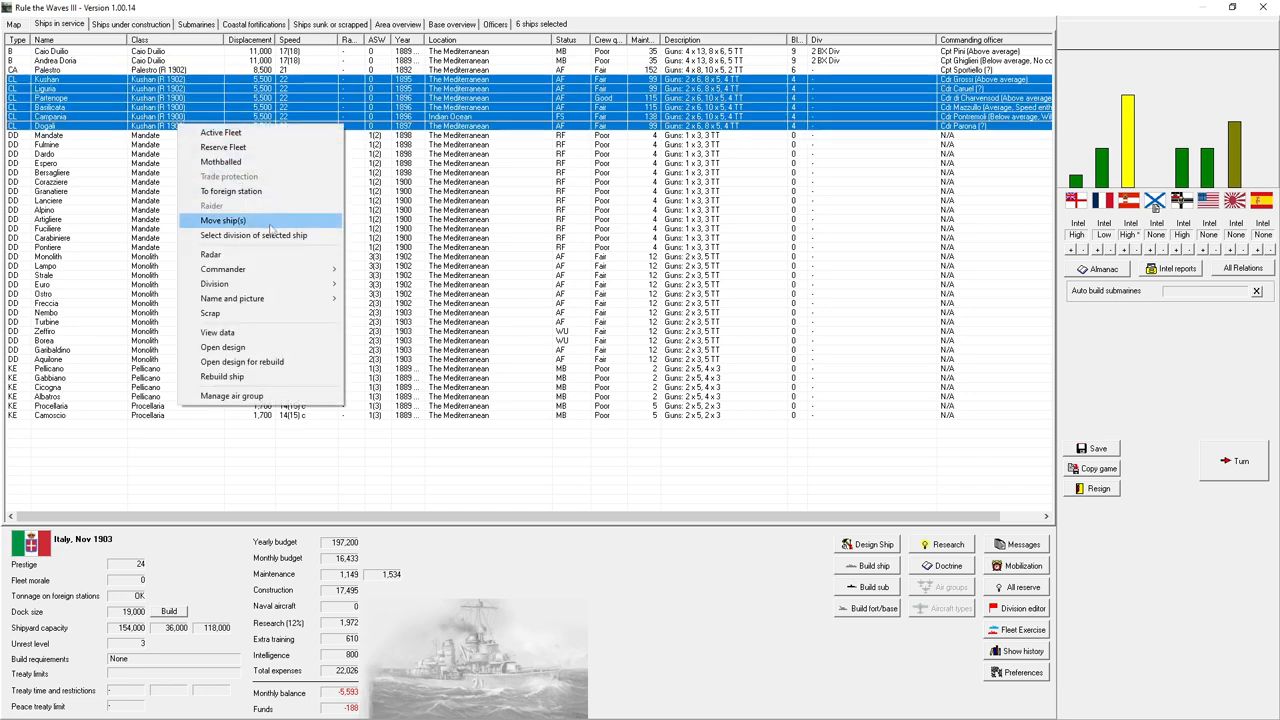
- Attempt to rebuild the selected cruisers to Kushan (R 1903) and acknowledge three could not be rebuilt
click(222, 376)
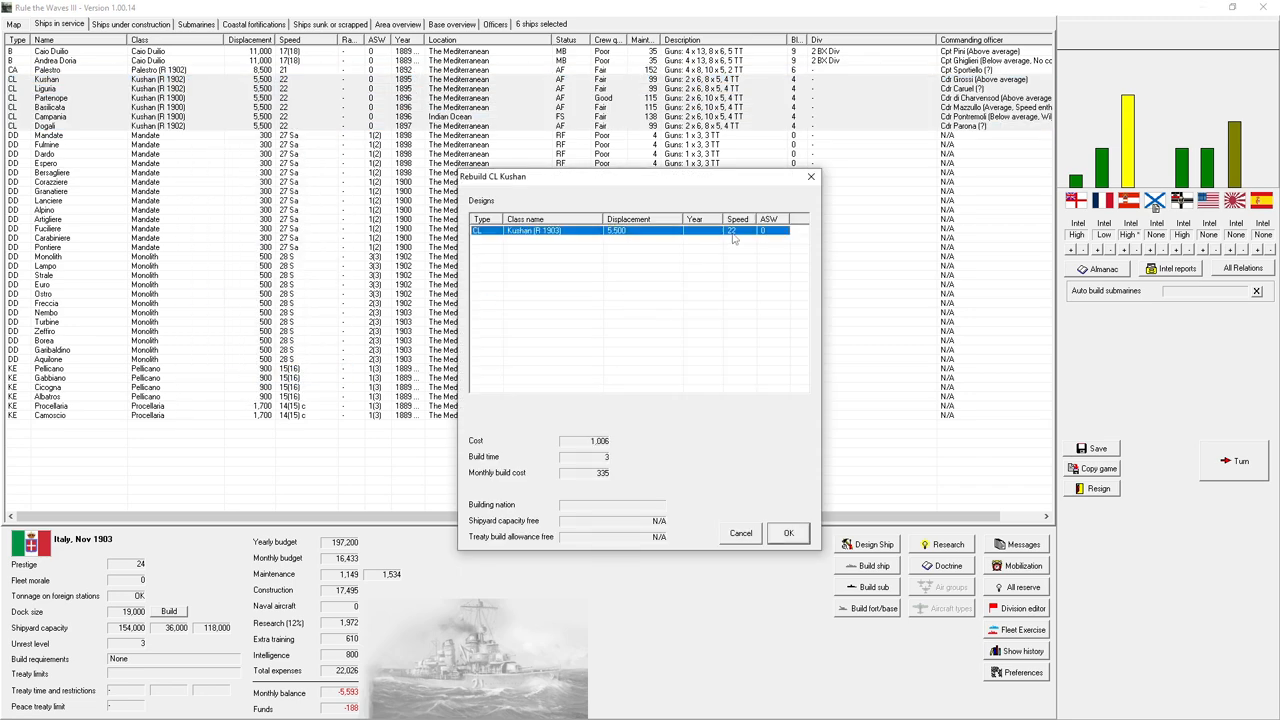
click(788, 532)
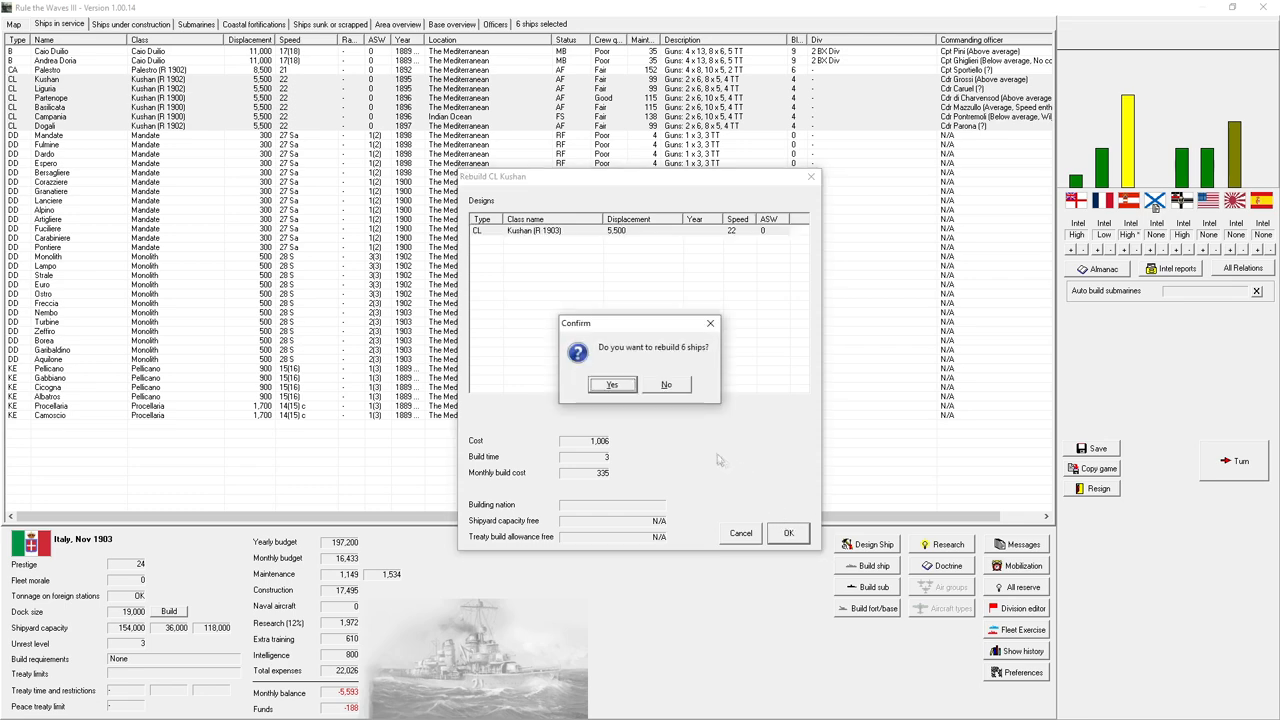
click(612, 384)
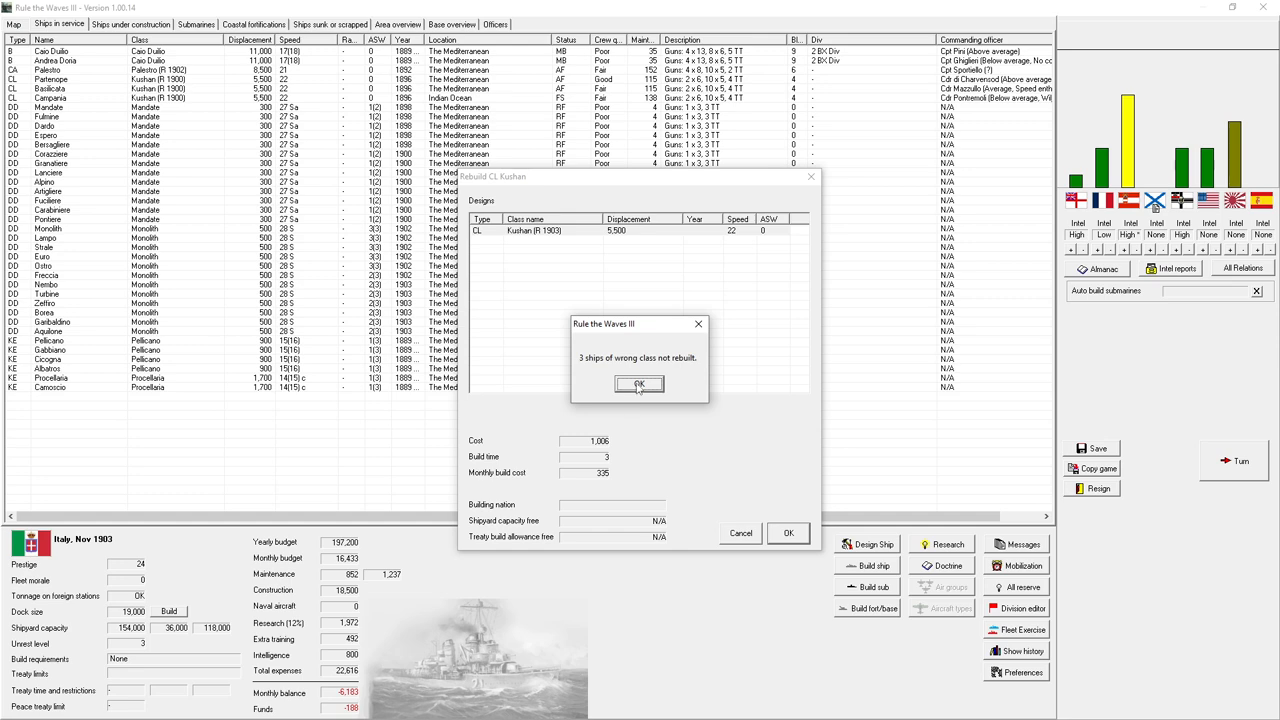
click(640, 384)
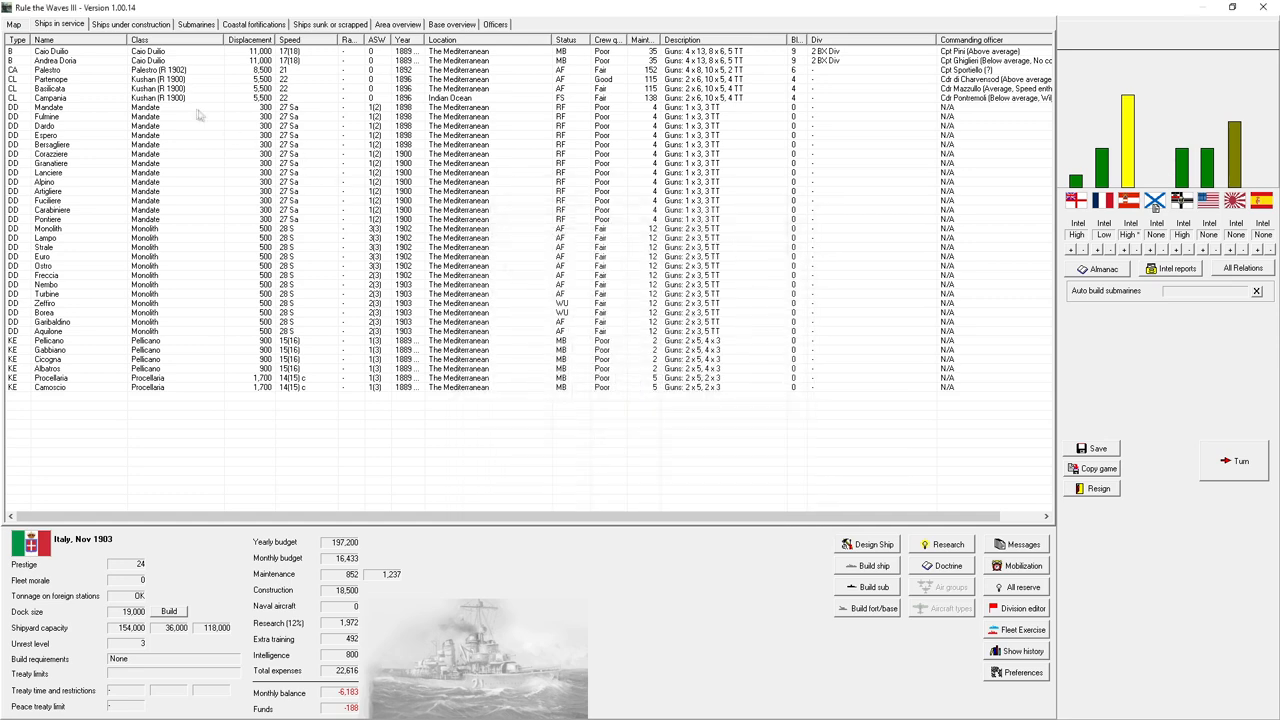
- Retry the rebuild and acknowledge that no rebuild design exists for Kushan (R 1900)
right_click(80, 88)
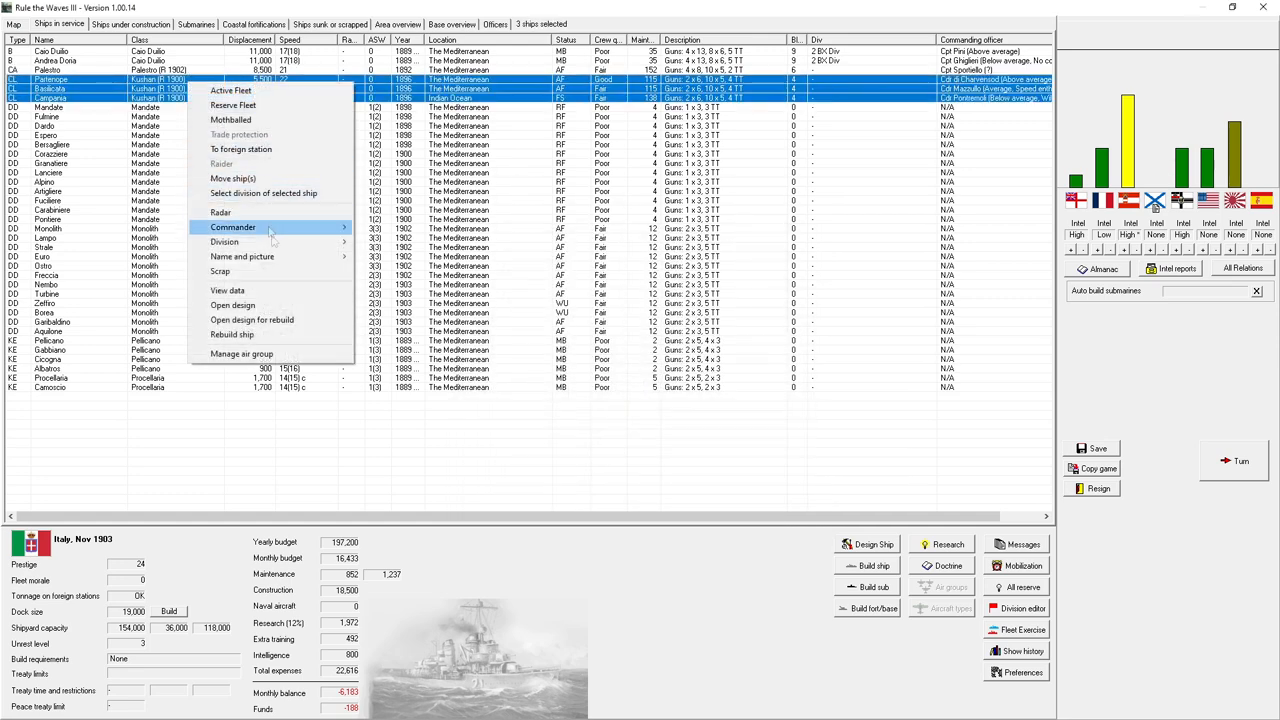
click(232, 304)
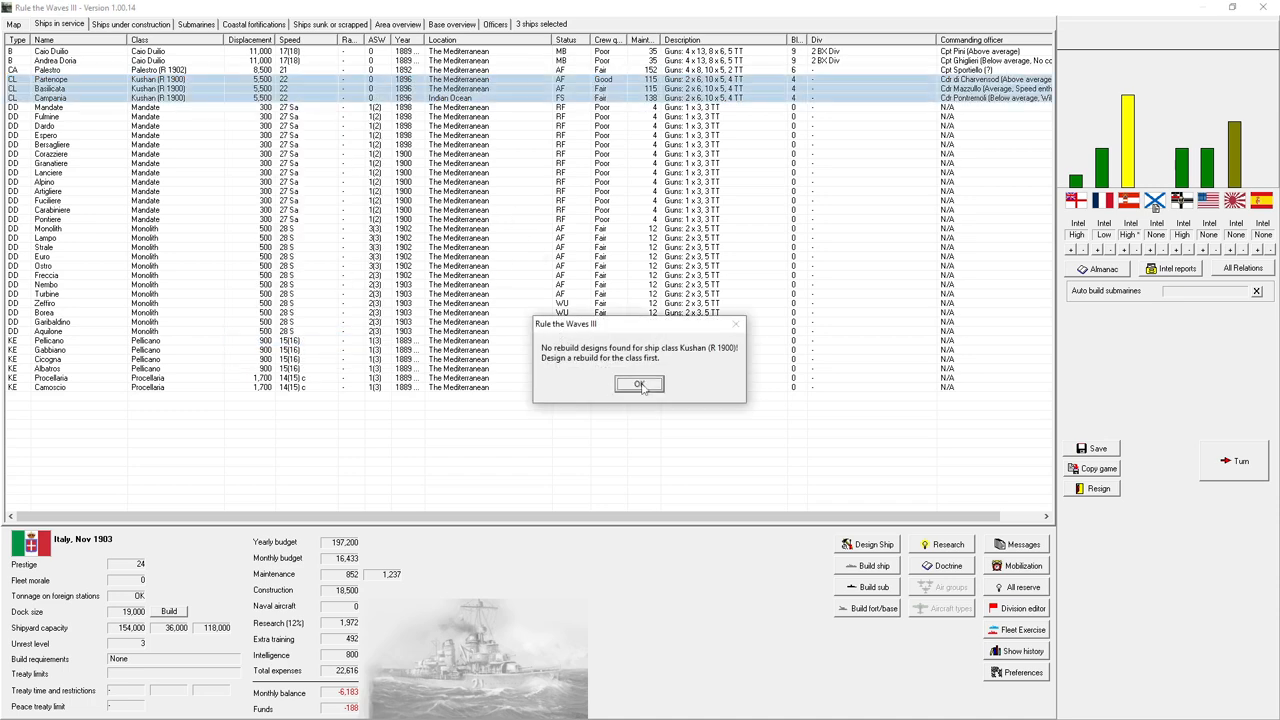
click(640, 384)
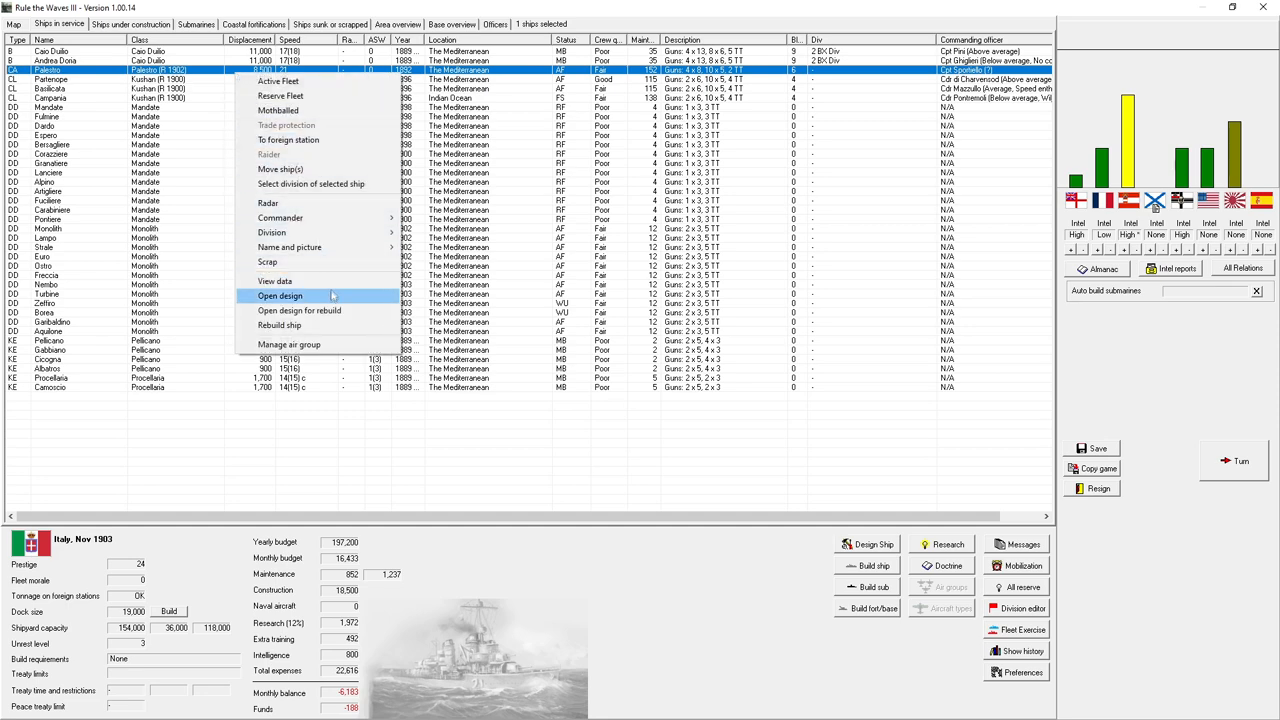
click(280, 296)
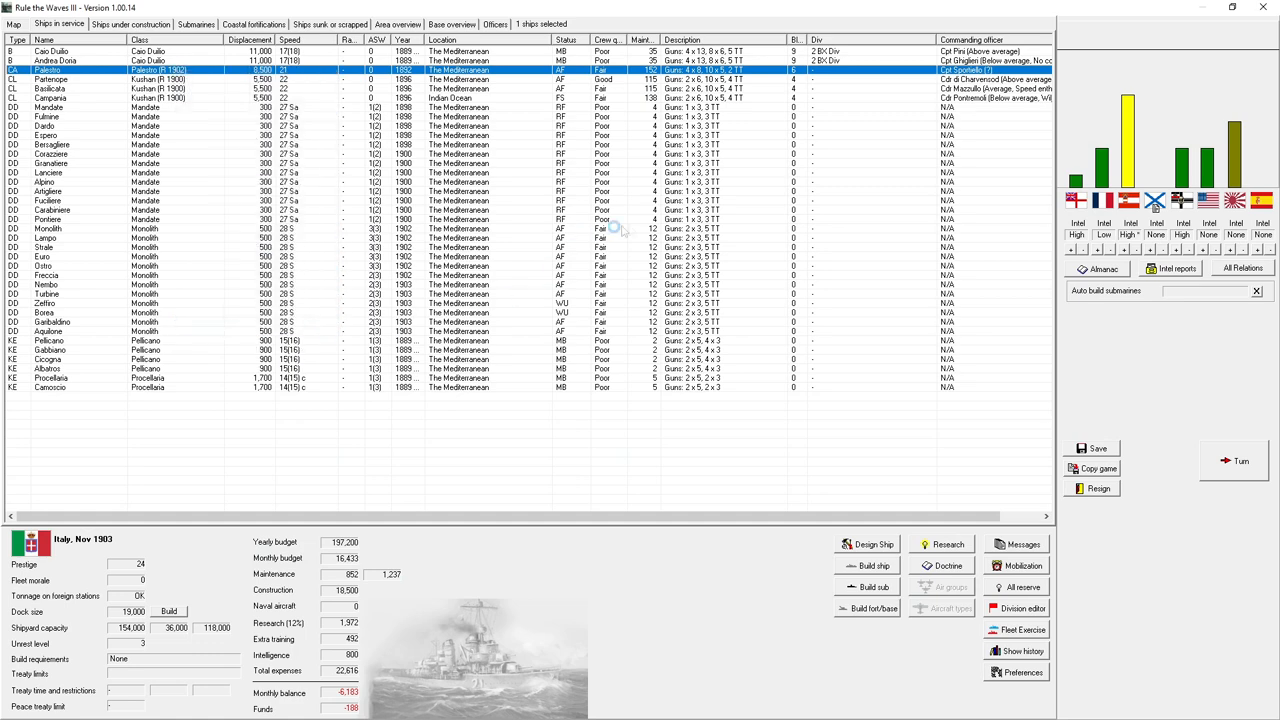
mouse_move(184, 120)
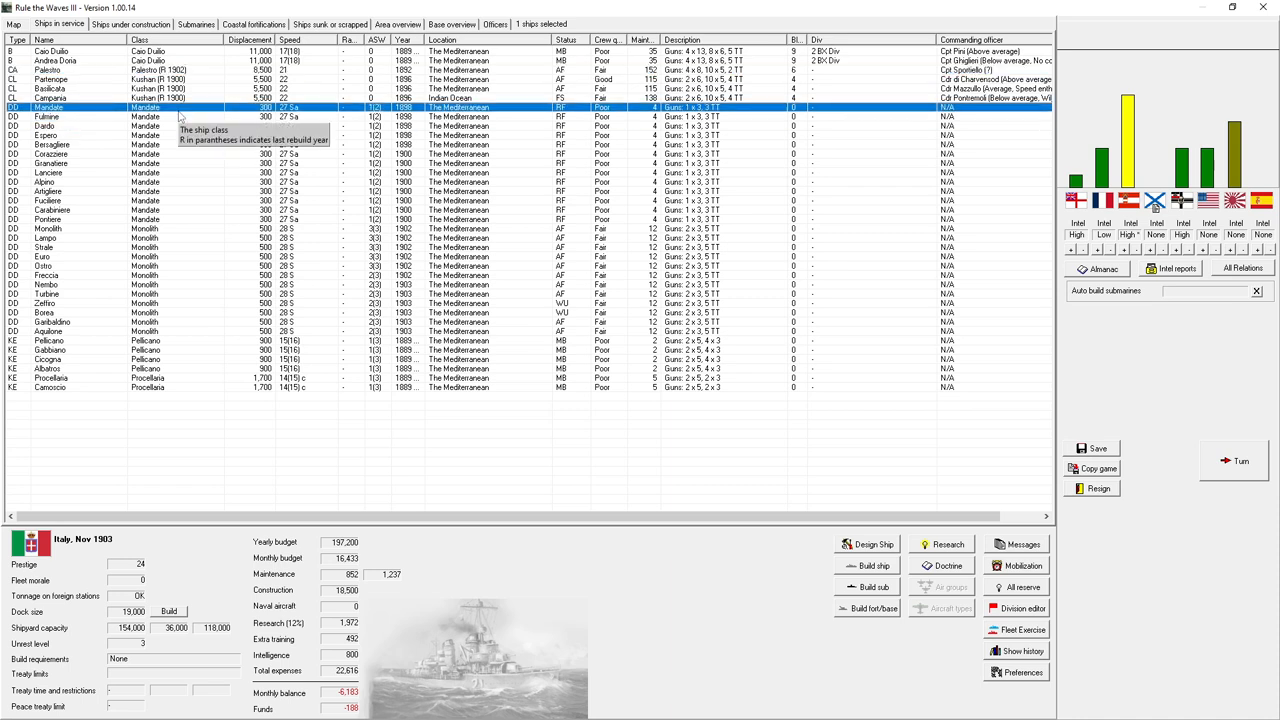
click(130, 24)
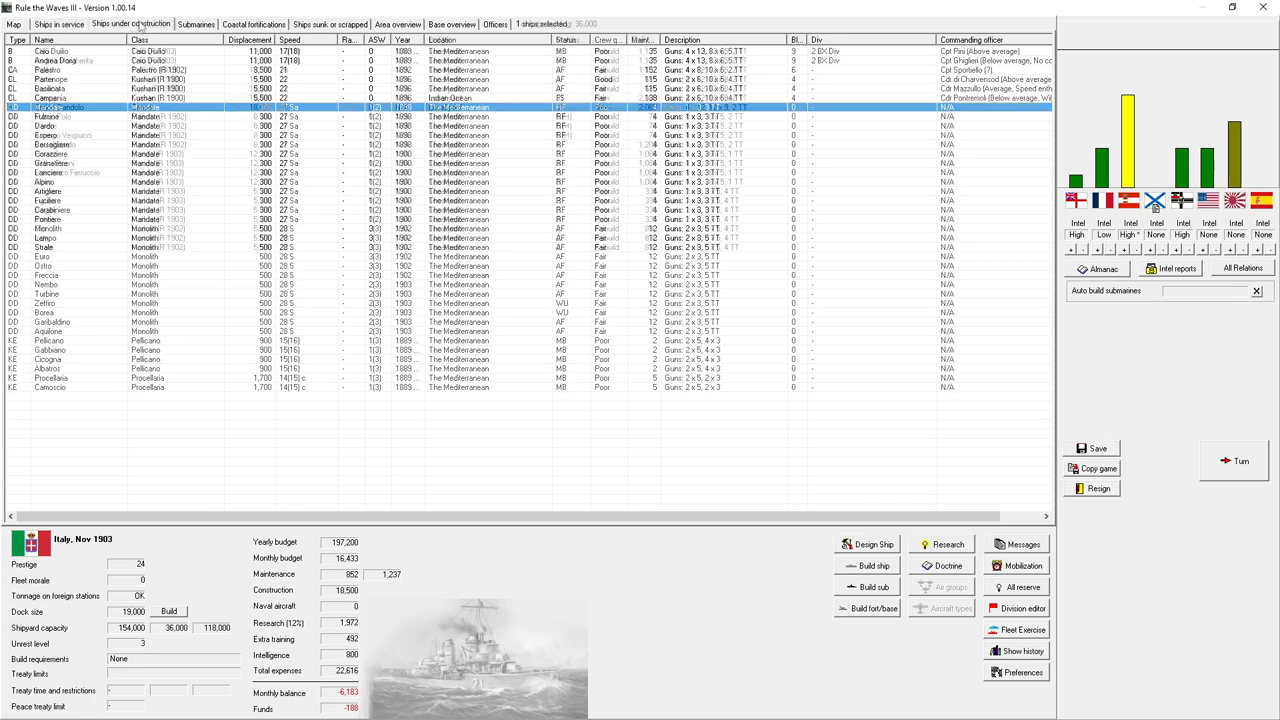
- Halt construction on four ships, then three more, and return to the ships in service
click(132, 24)
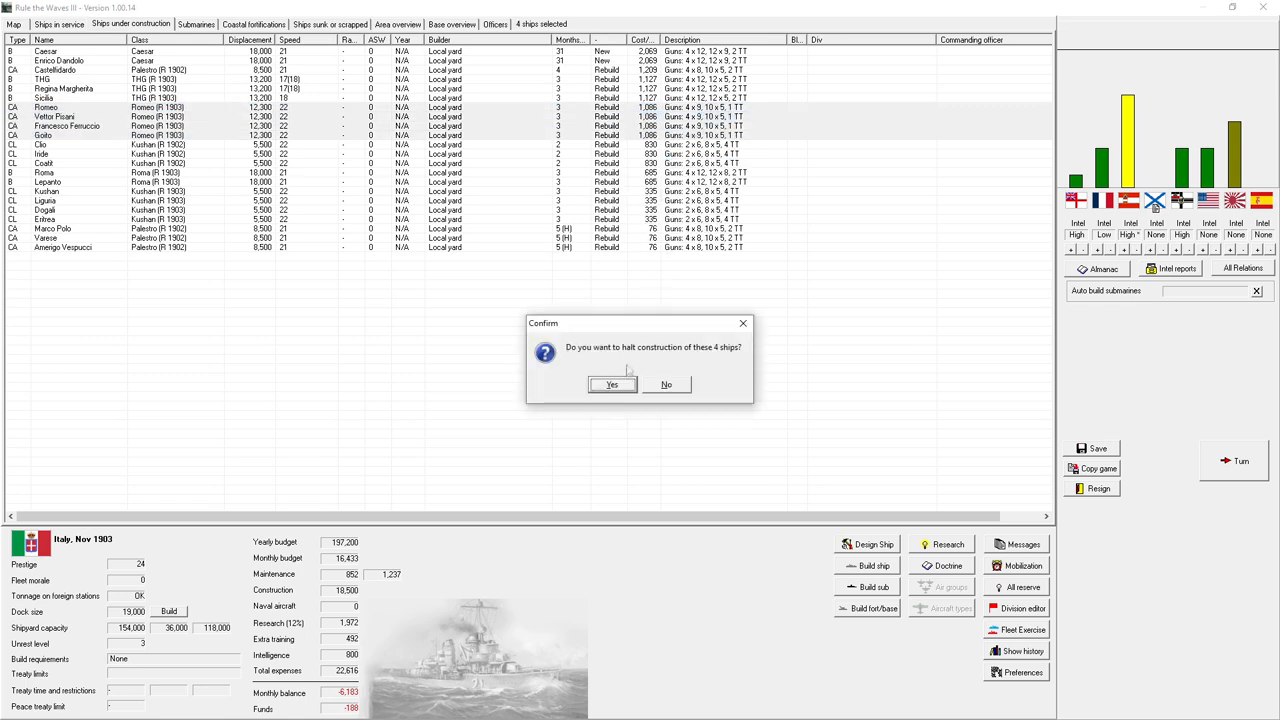
click(612, 384)
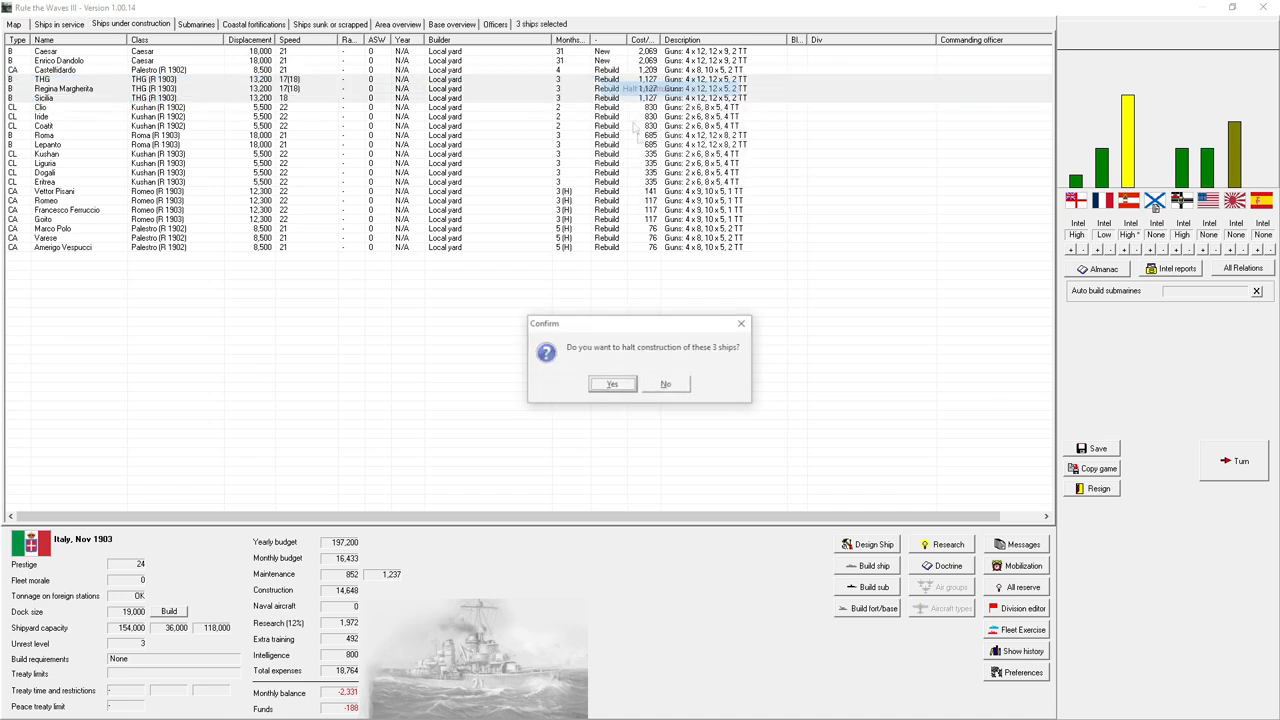
click(612, 384)
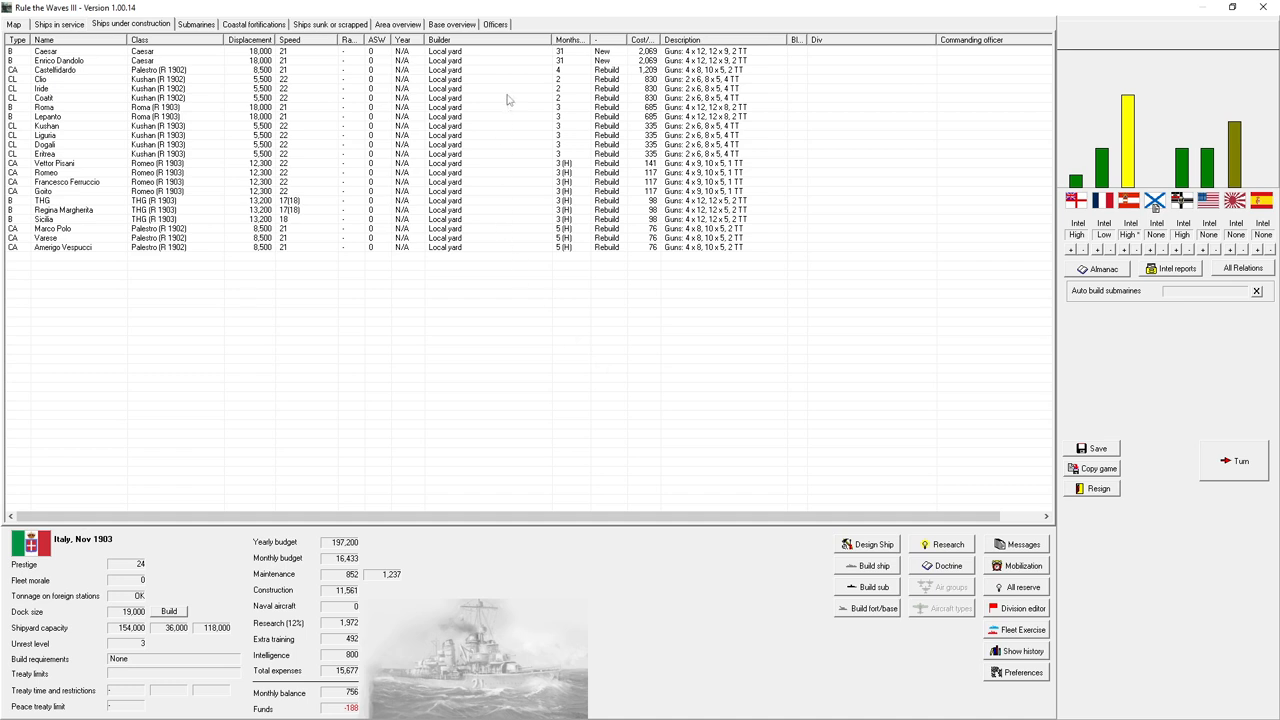
mouse_move(632, 224)
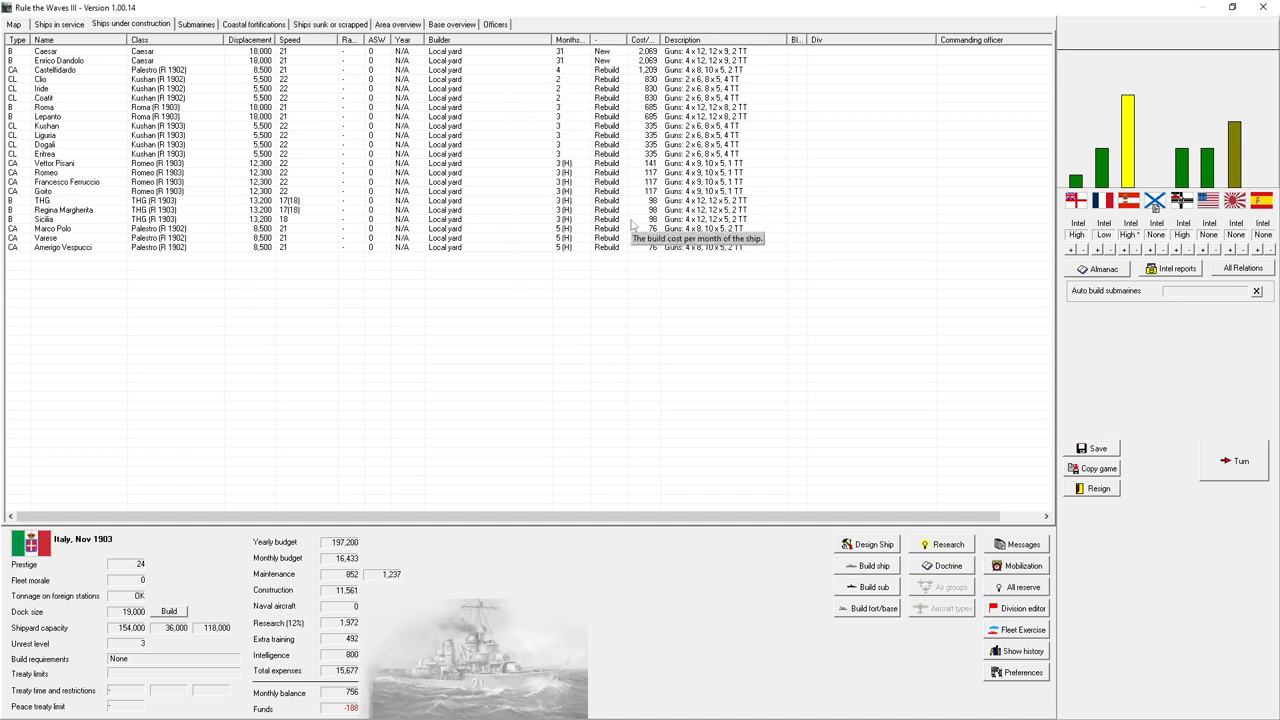
mouse_move(634, 226)
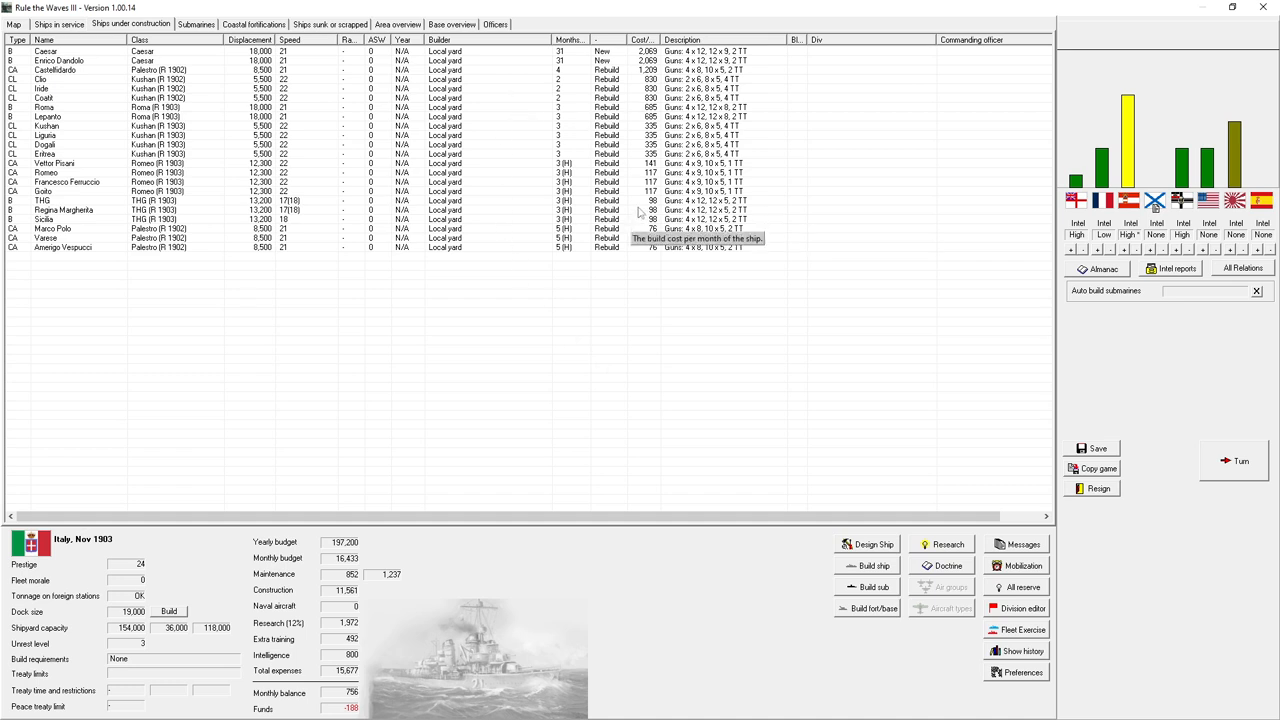
click(58, 24)
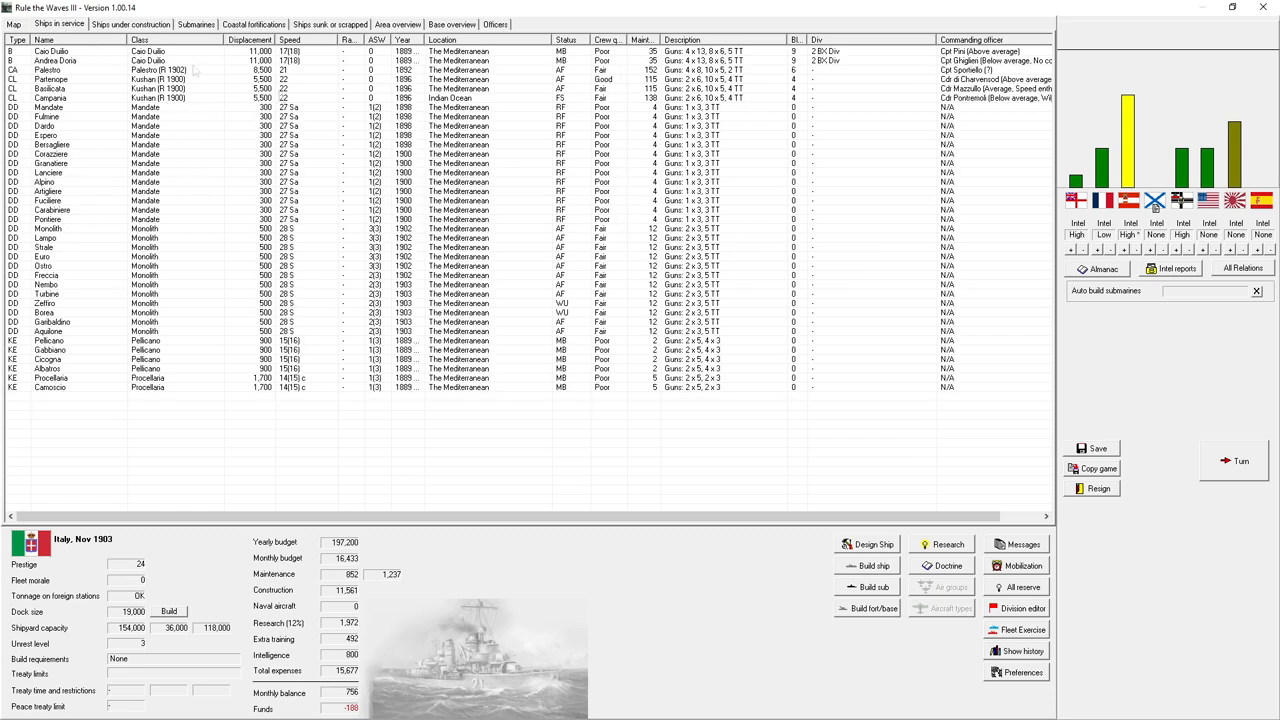
mouse_move(700, 220)
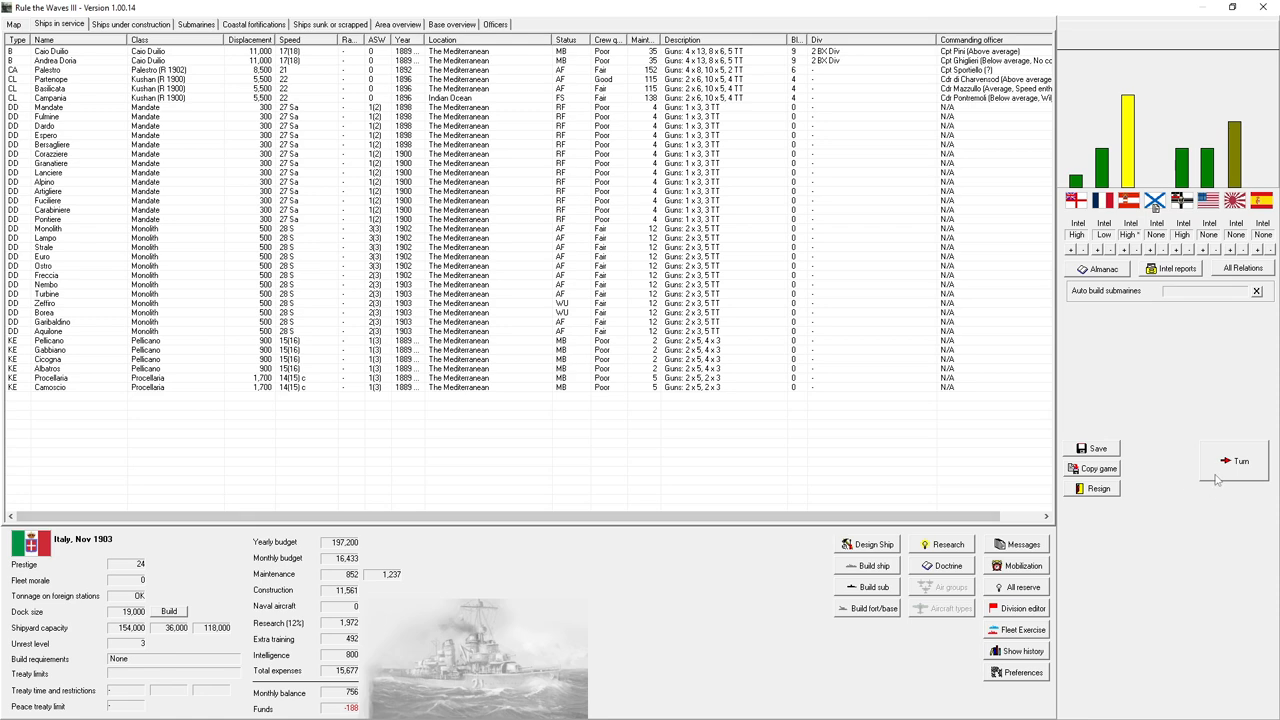
- Advance to the next month and dismiss the working-up and failed invention notices
click(1240, 460)
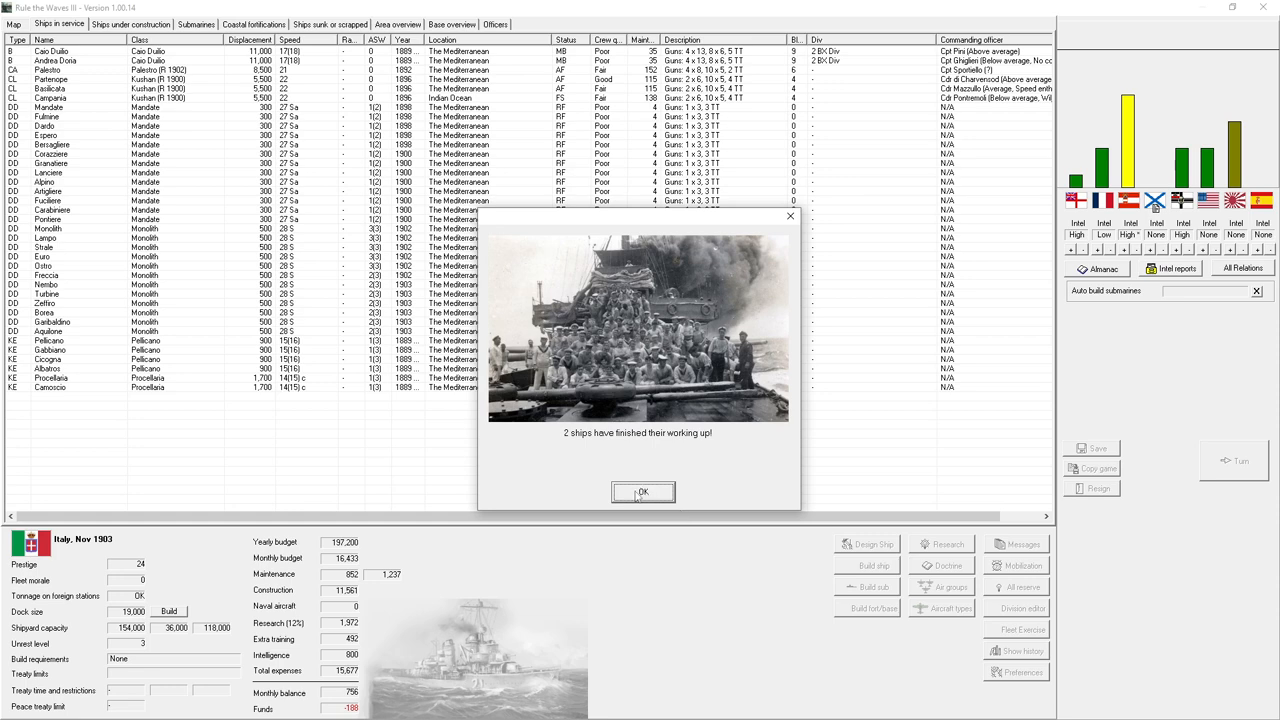
click(640, 492)
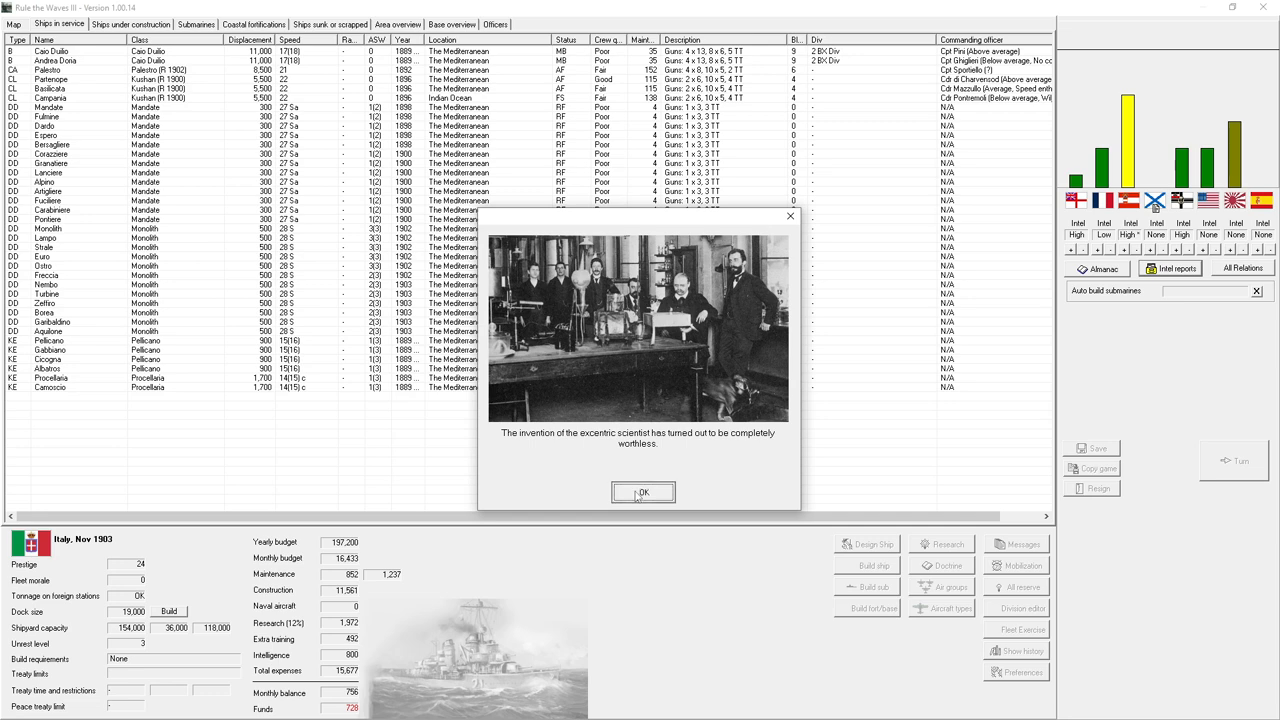
click(642, 492)
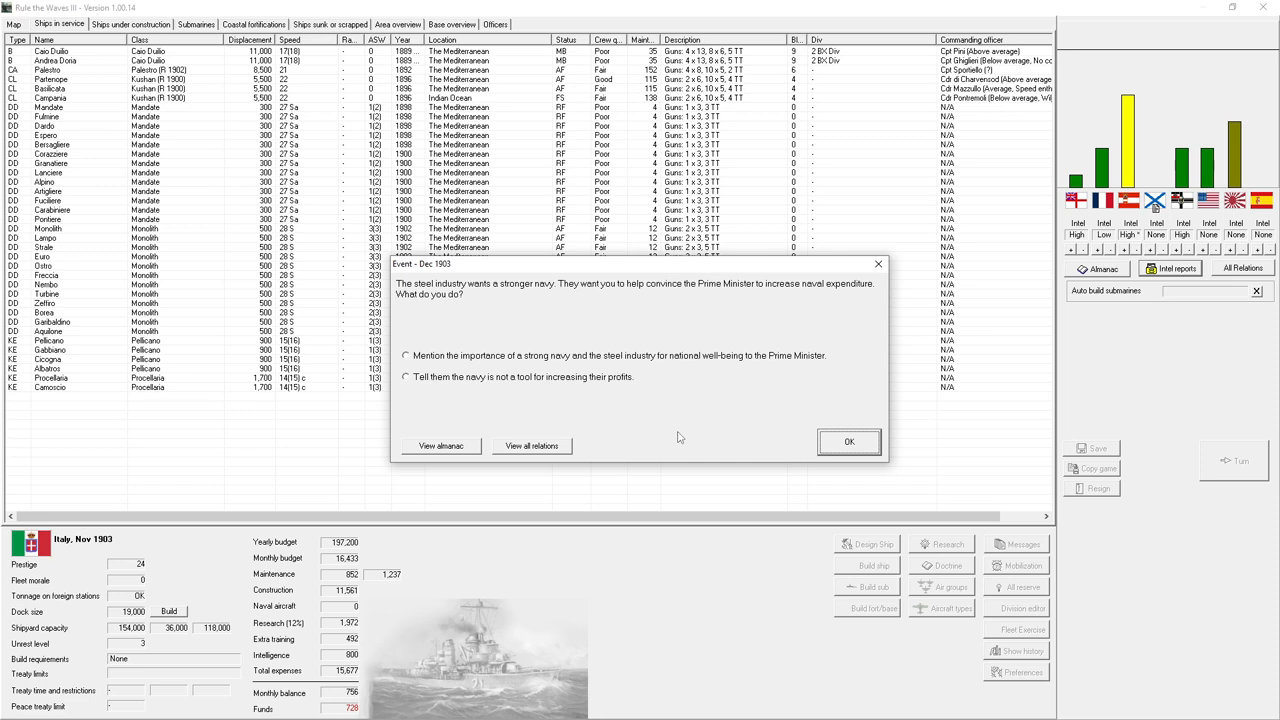
mouse_move(588, 354)
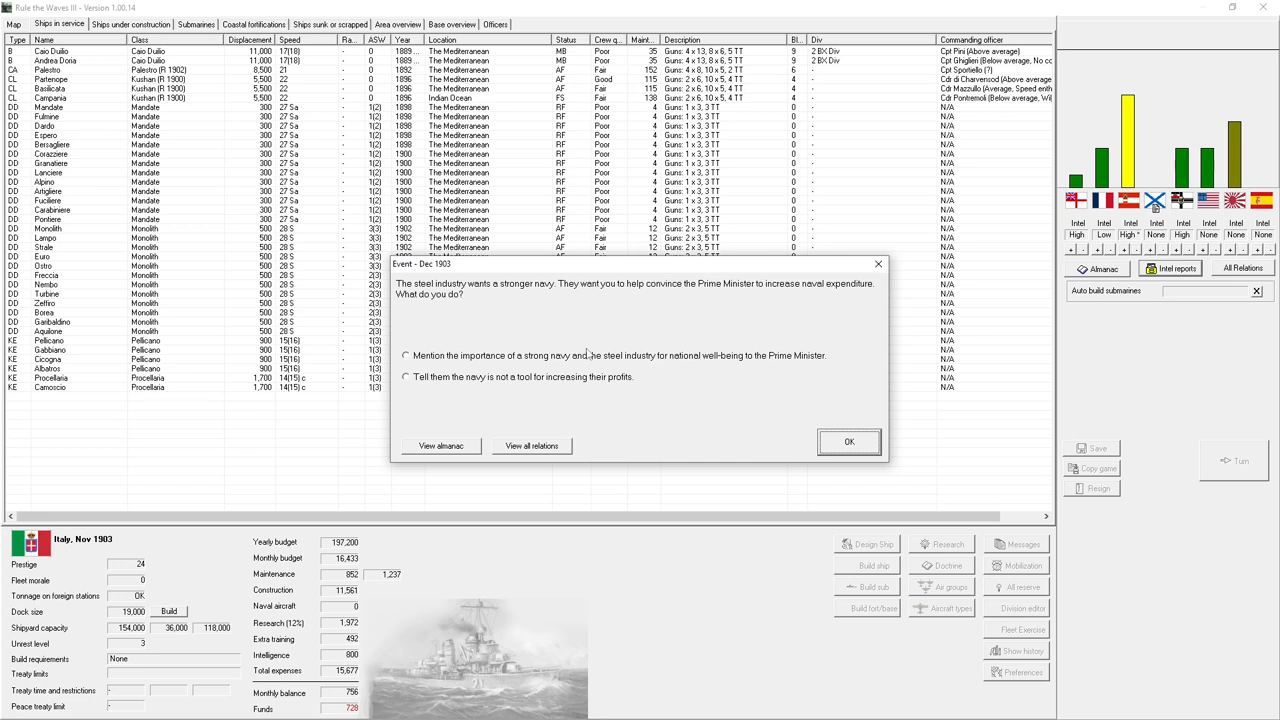
mouse_move(584, 356)
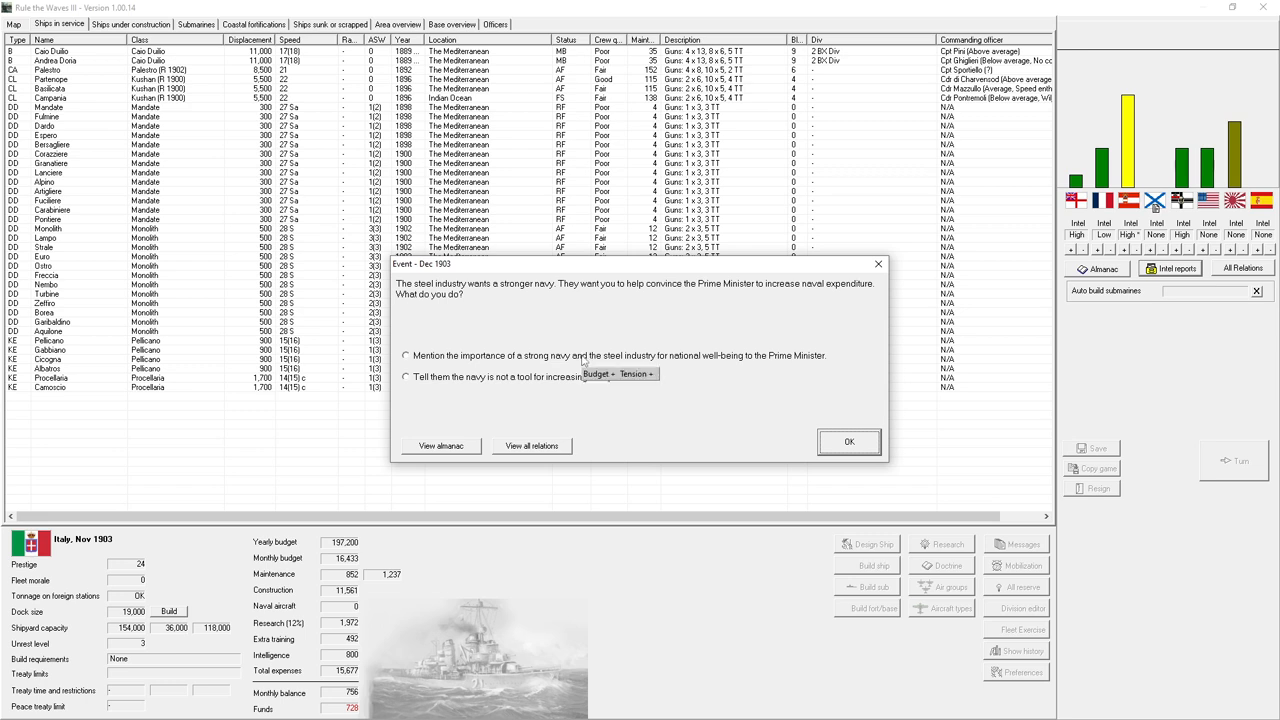
- Back the steel industry's call for a stronger navy and clear the remaining December 1903 messages
click(406, 356)
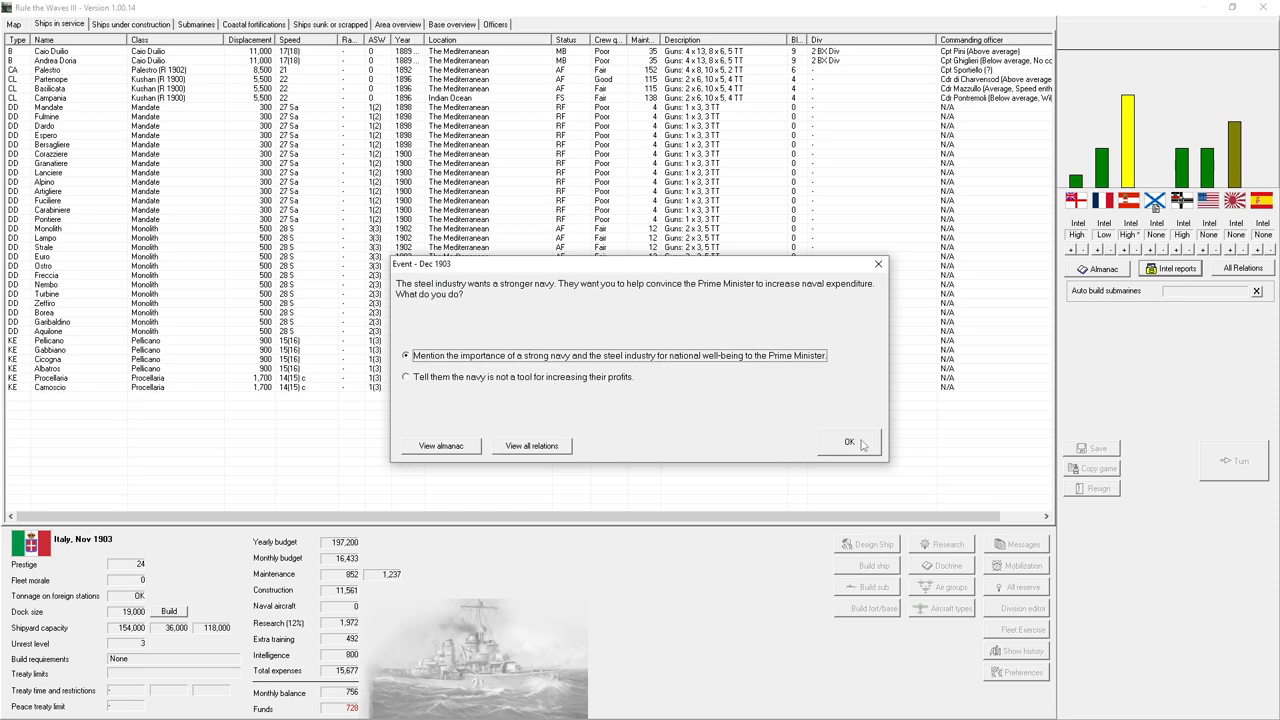
click(848, 442)
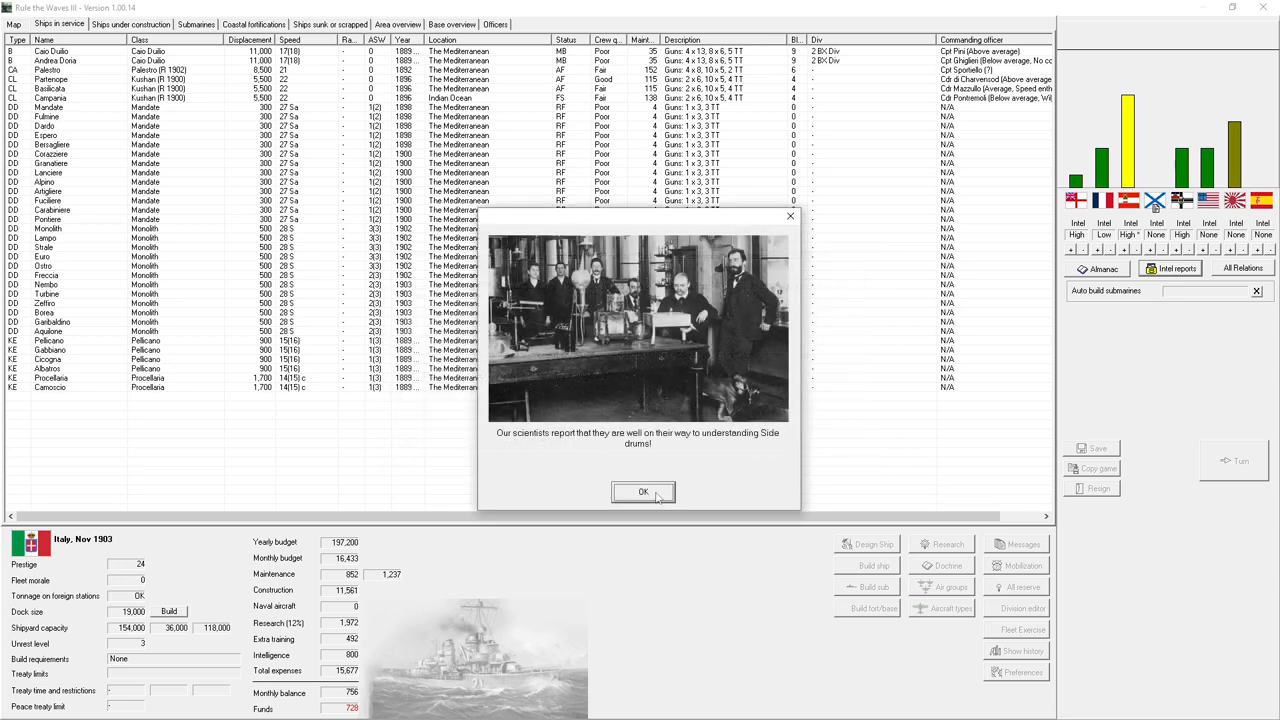
click(644, 492)
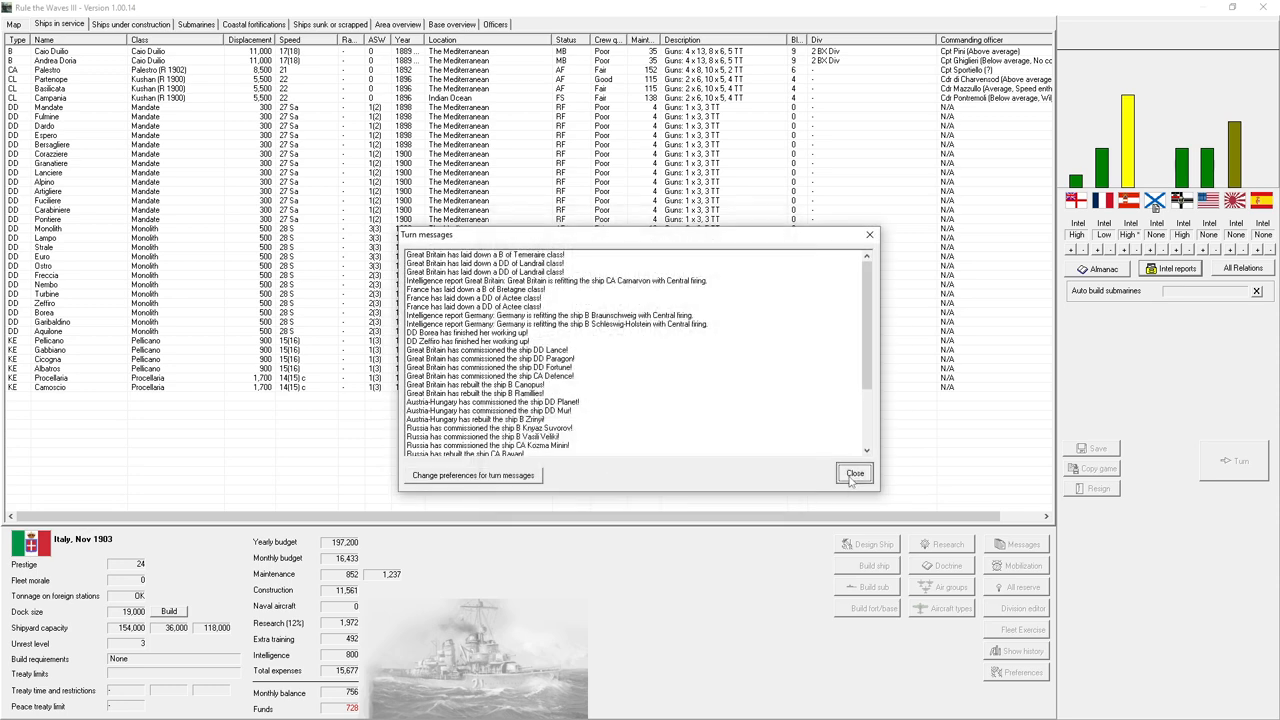
click(856, 472)
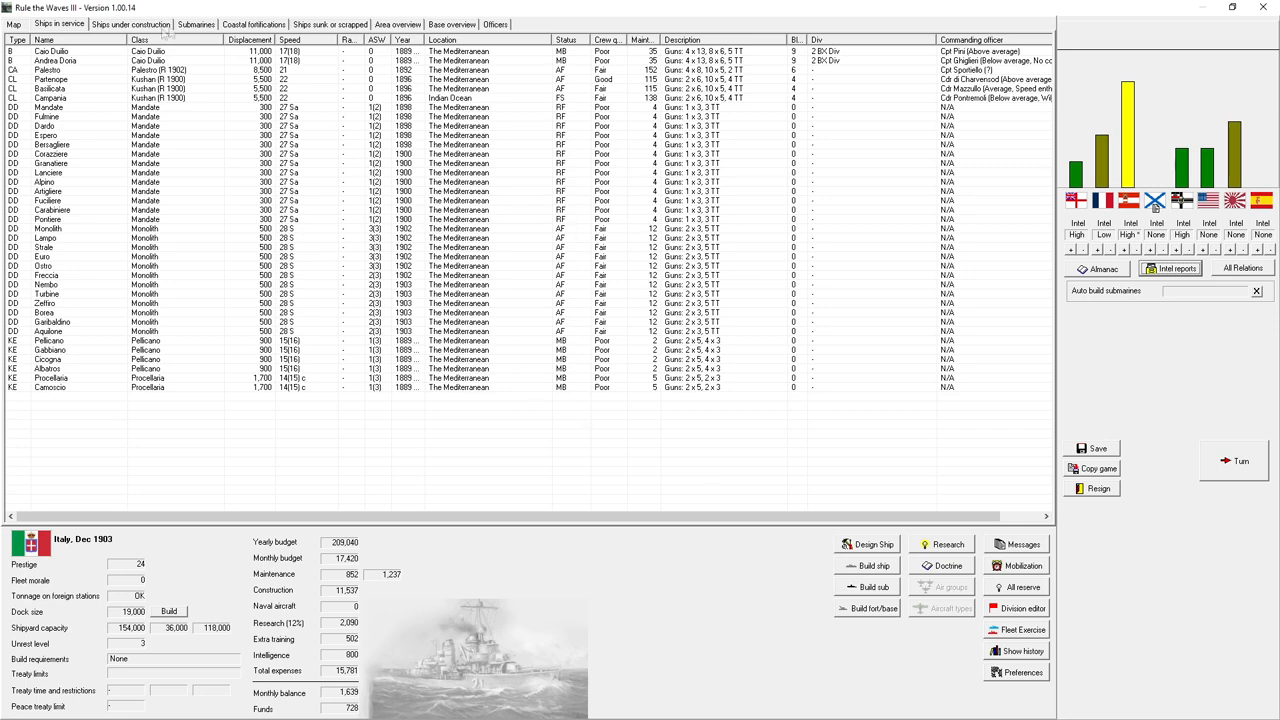
- Advance to January 1904 and acknowledge that three cruisers finished reconstruction
click(132, 24)
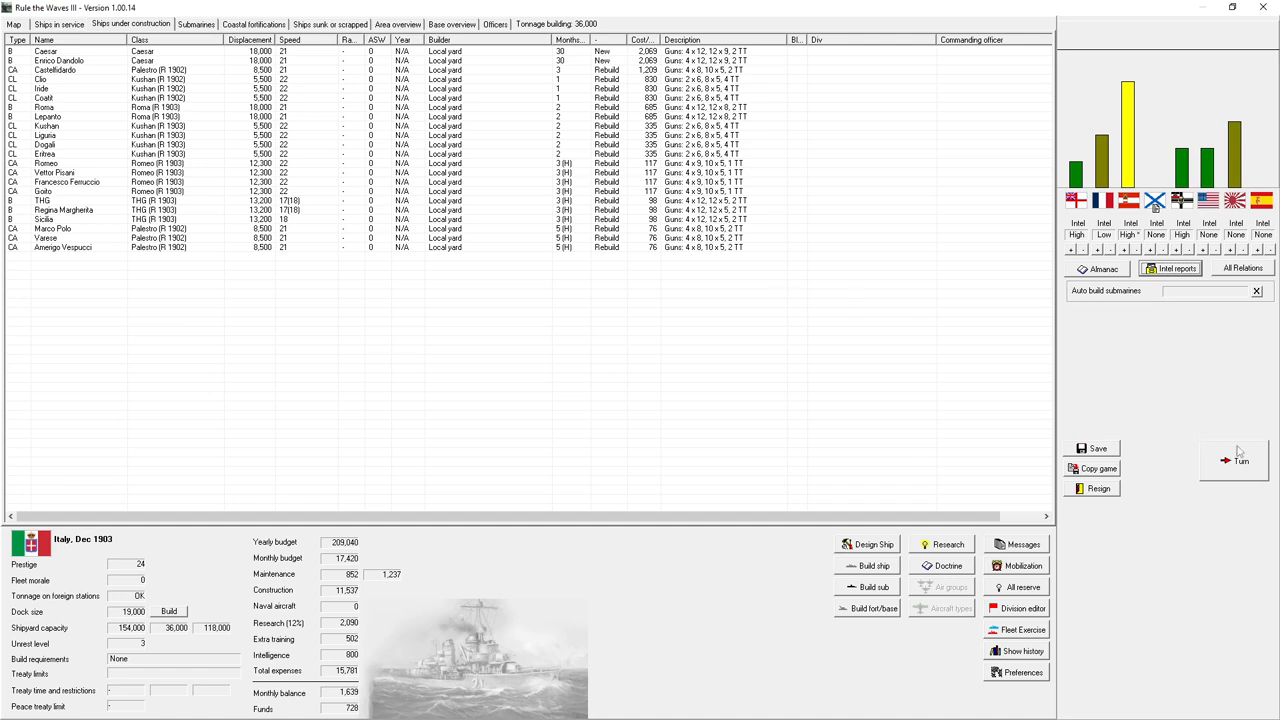
click(1240, 460)
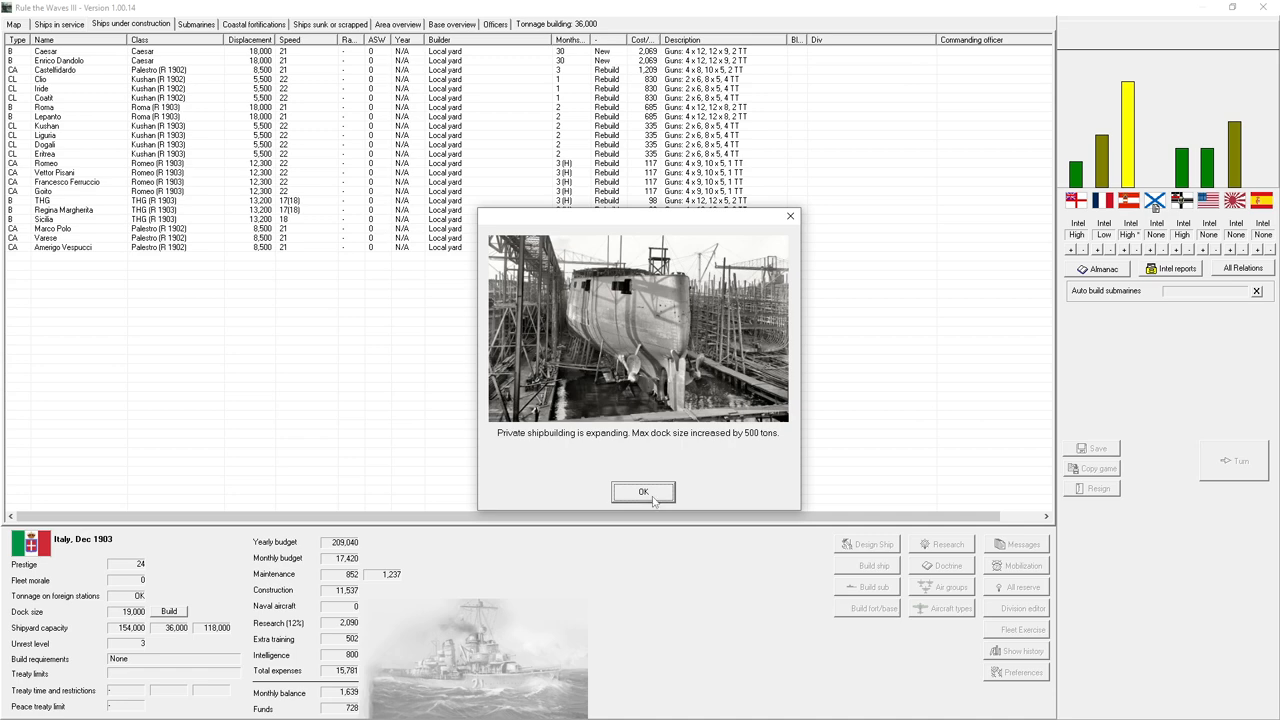
click(644, 492)
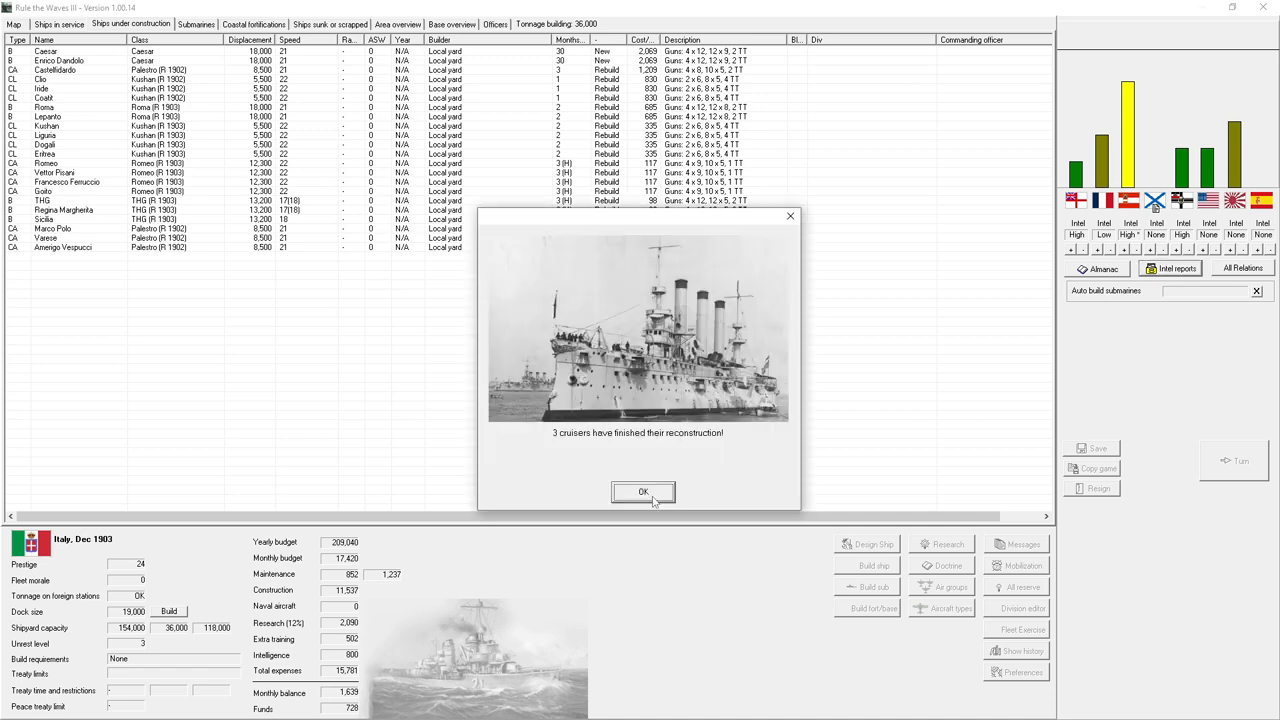
click(644, 492)
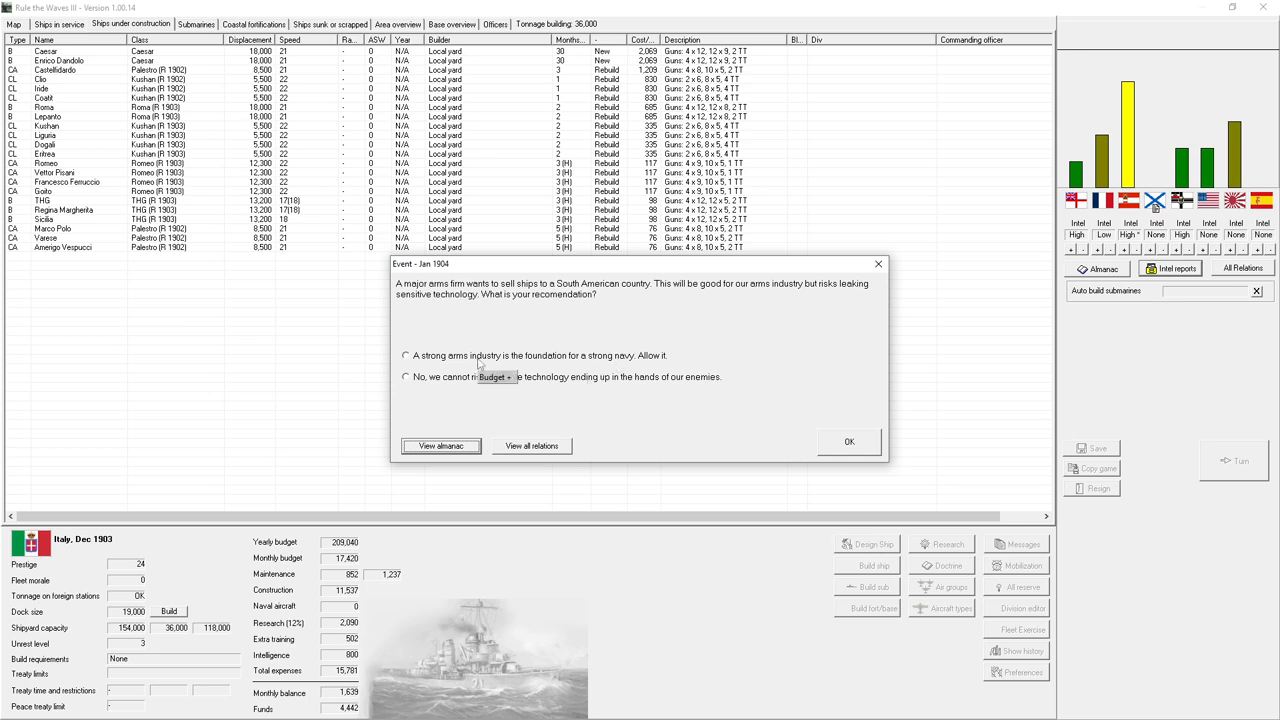
- Allow the arms firm's ship sale to South America and acknowledge the machinery and torpedo research breakthroughs
click(406, 356)
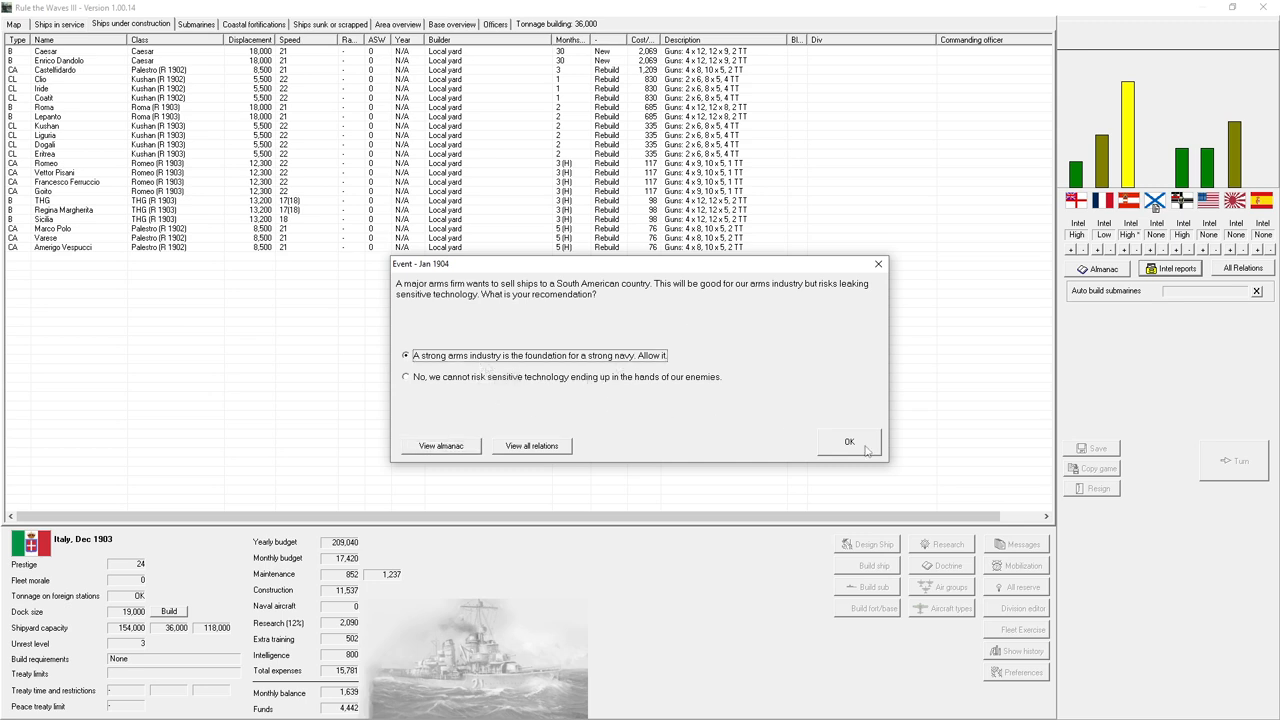
click(848, 442)
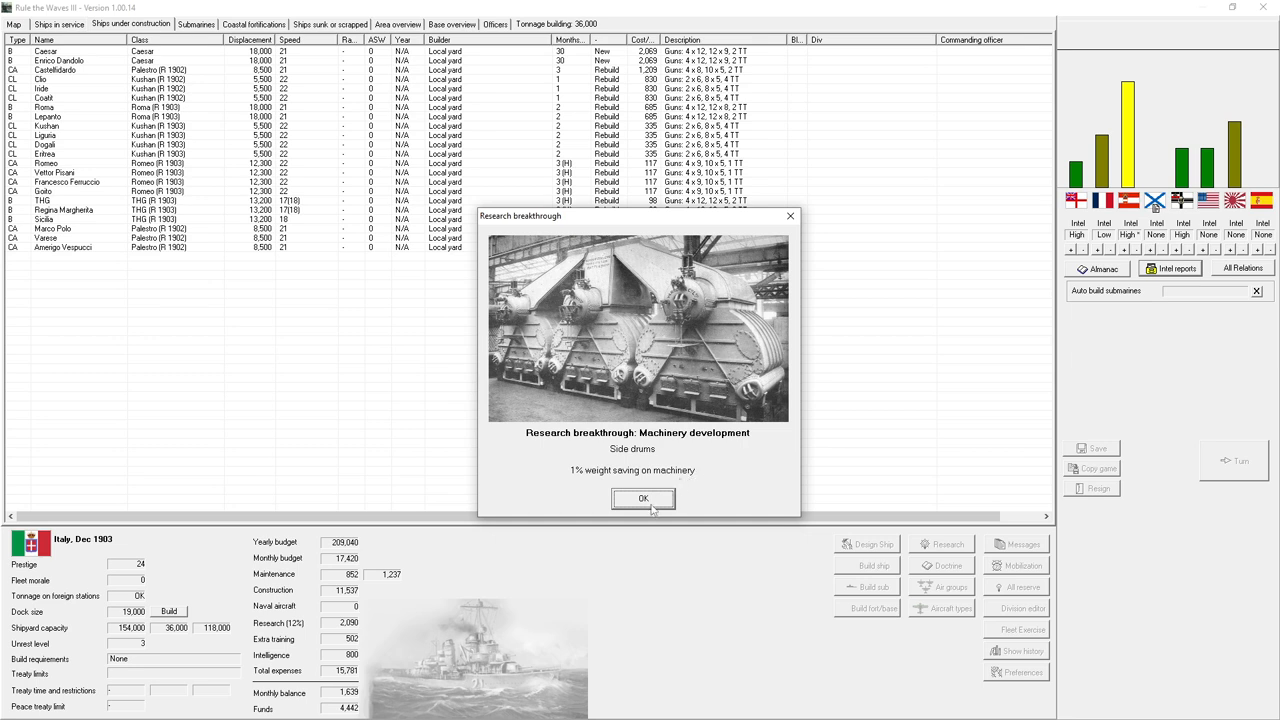
click(644, 500)
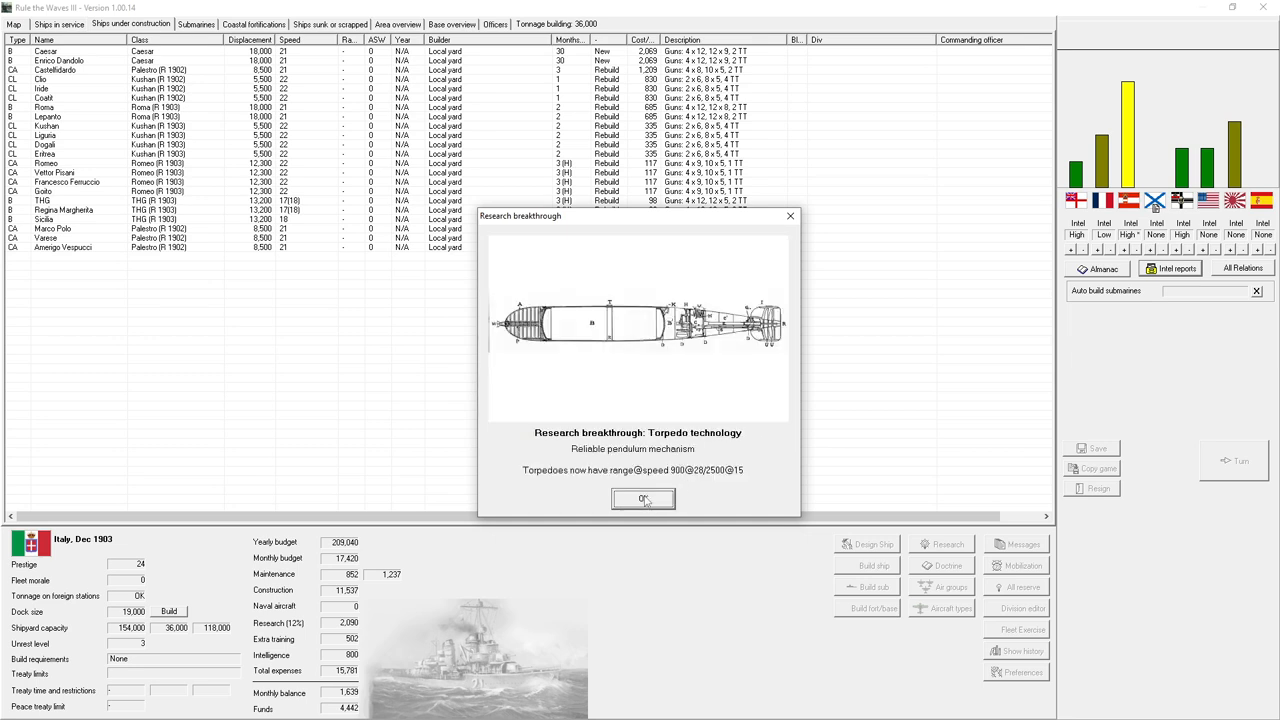
click(644, 498)
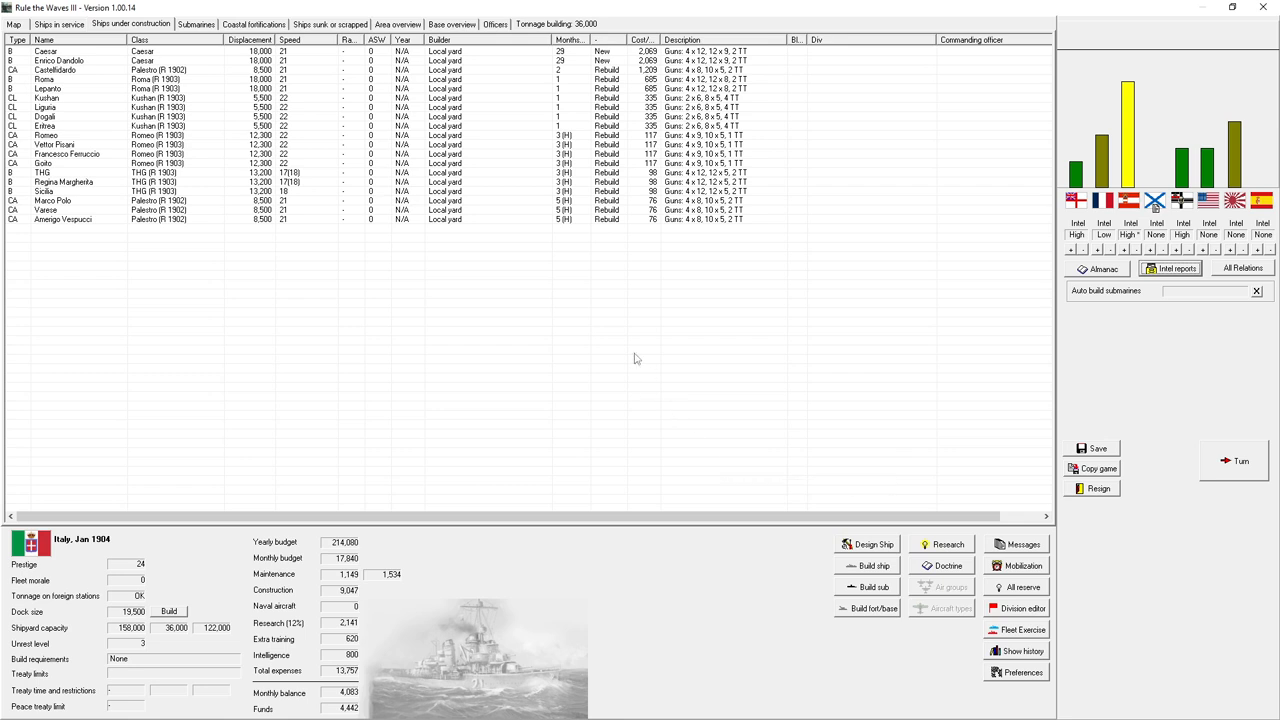
mouse_move(640, 358)
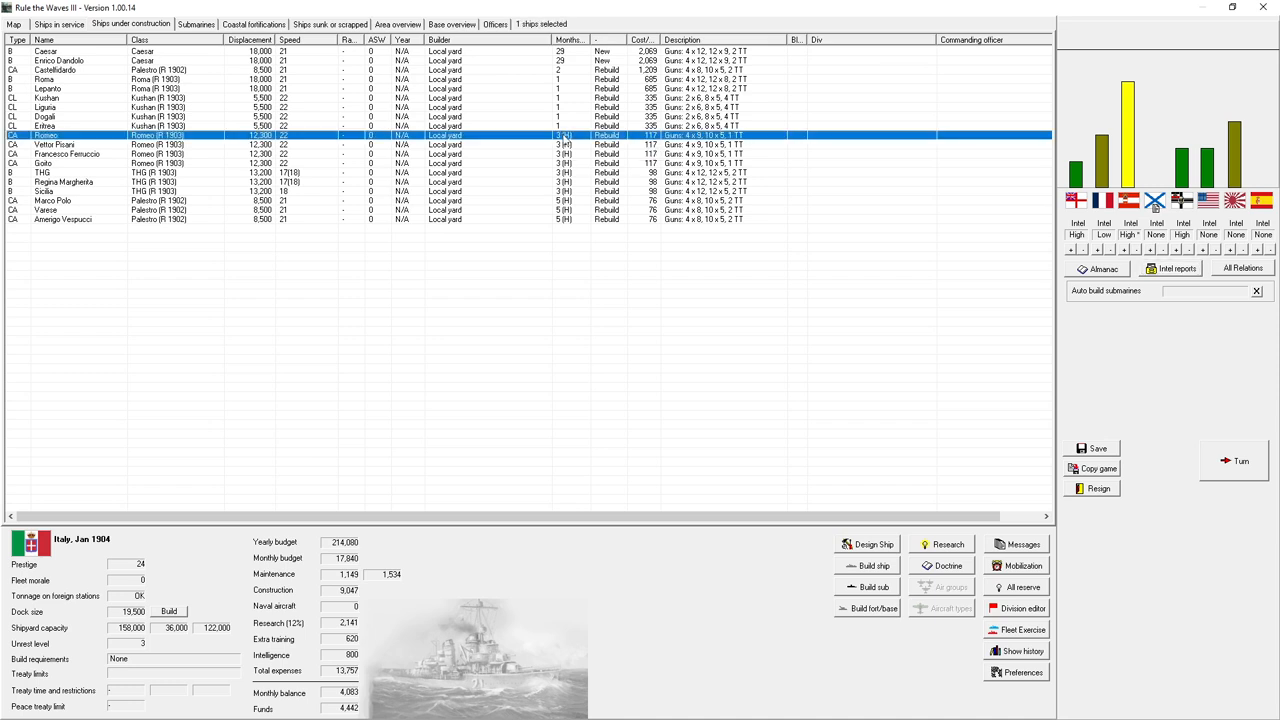
mouse_move(564, 138)
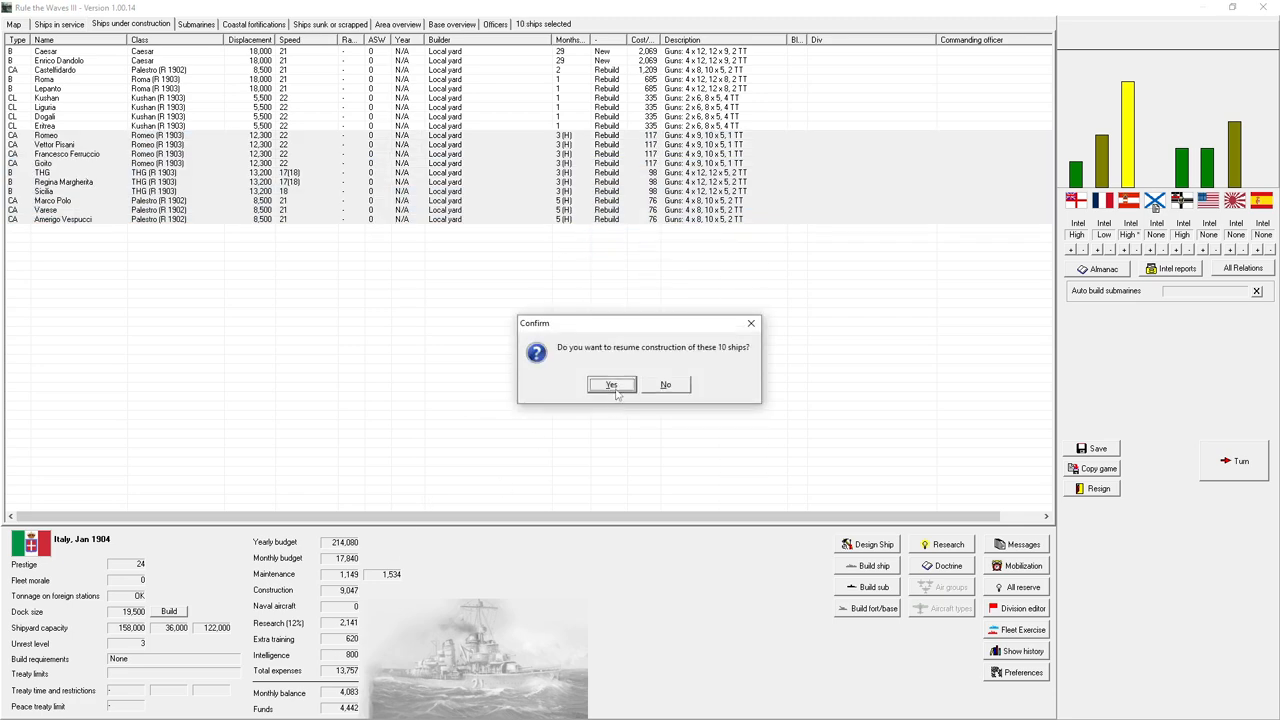
- Resume construction on the ten halted ships, then halt the rebuilds of three cruisers
click(612, 384)
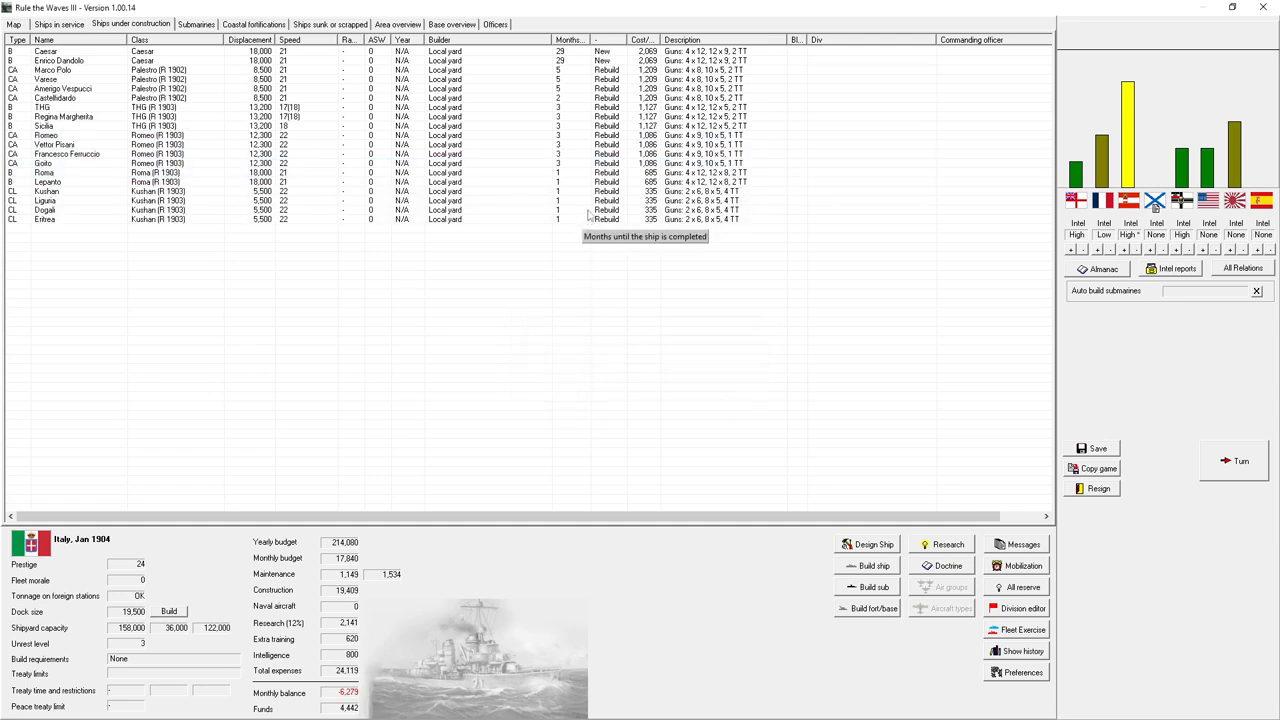
click(68, 164)
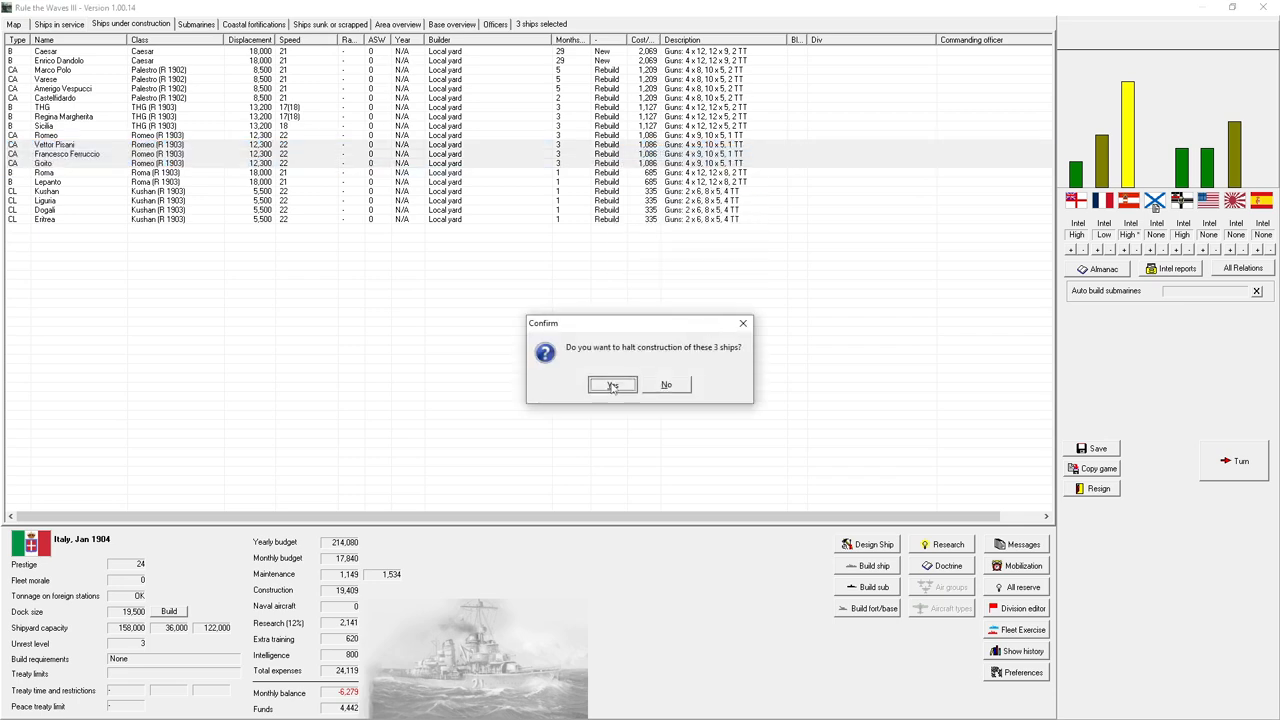
click(612, 384)
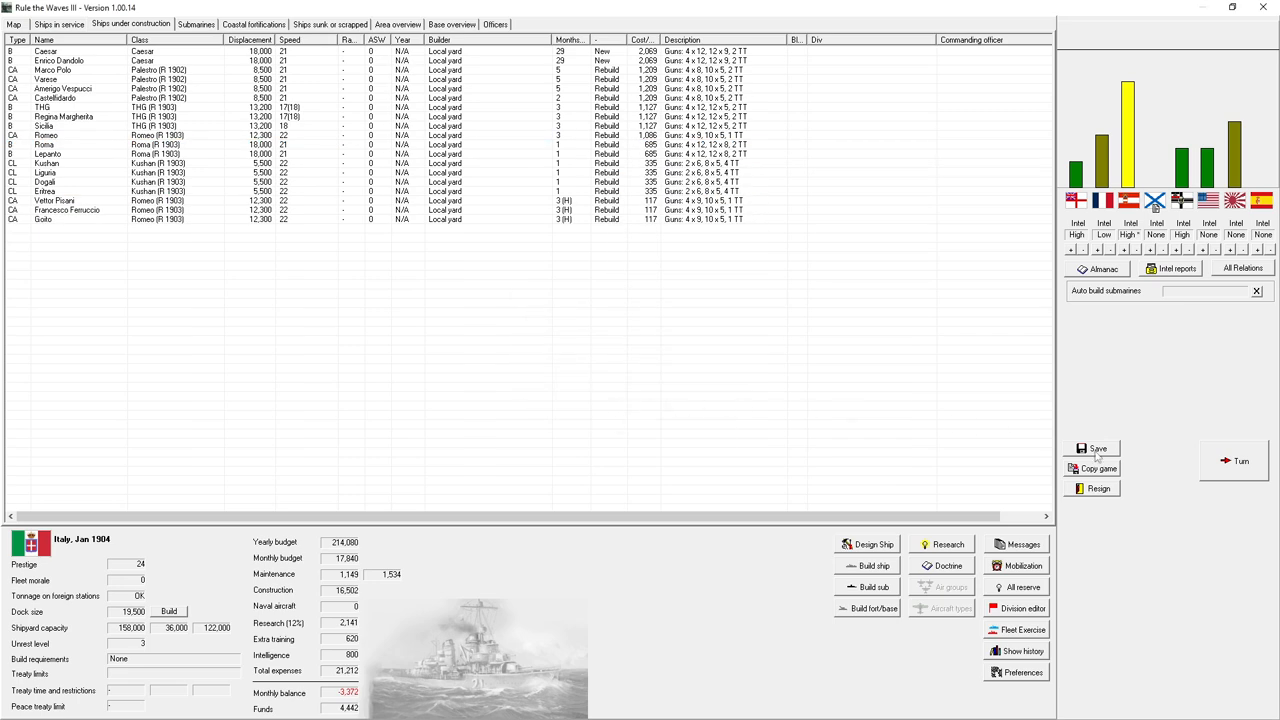
- Advance to February 1904, acknowledging the dock expansion, Lepanto and cruiser reconstructions, and turn messages
click(1240, 460)
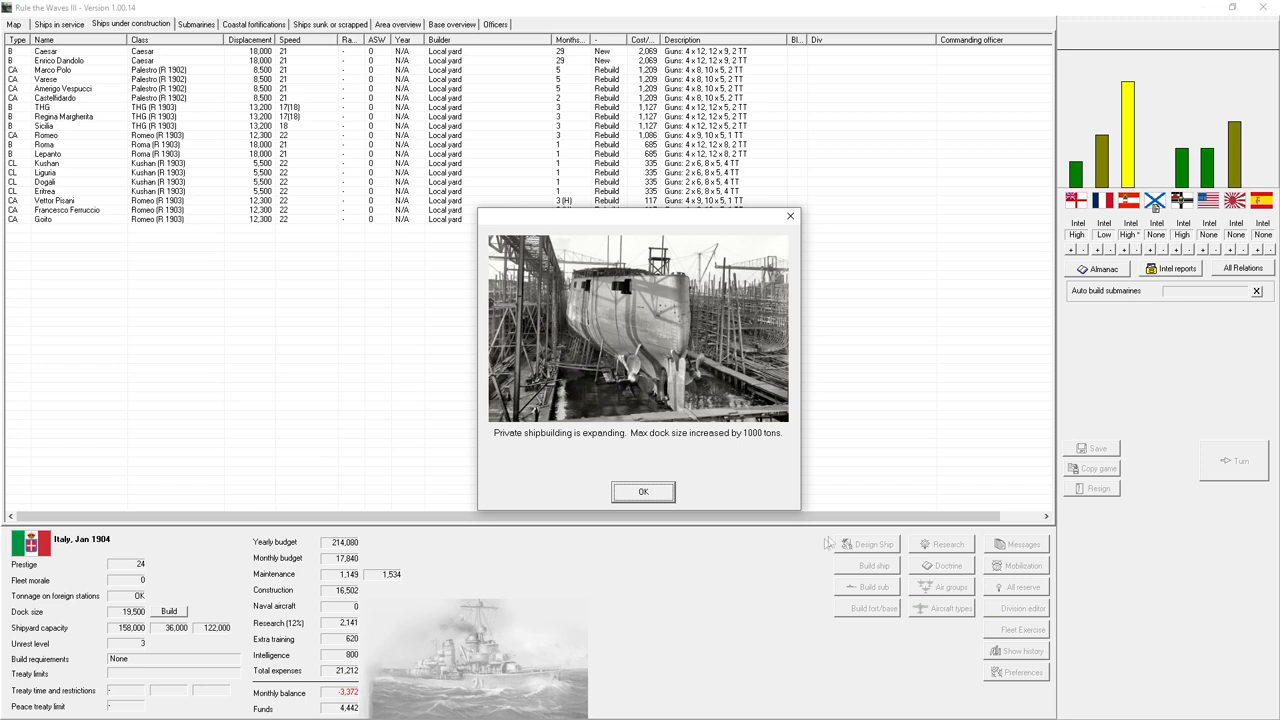
click(644, 492)
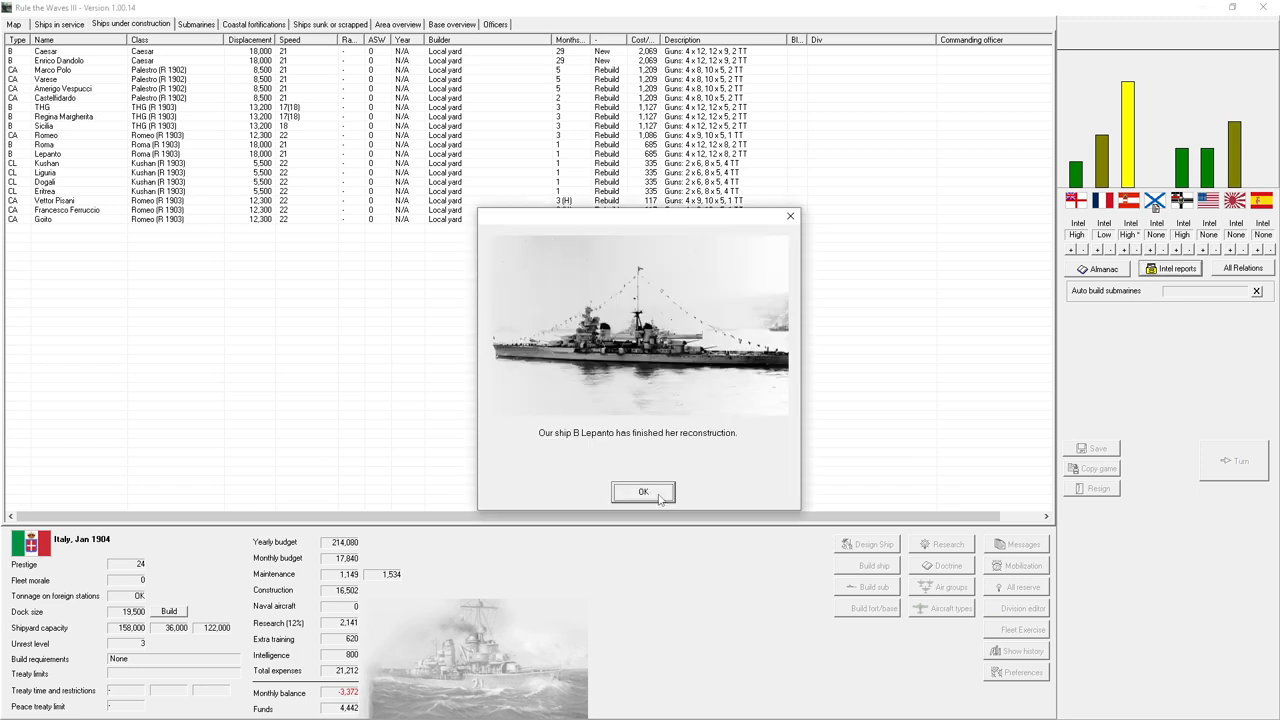
click(644, 492)
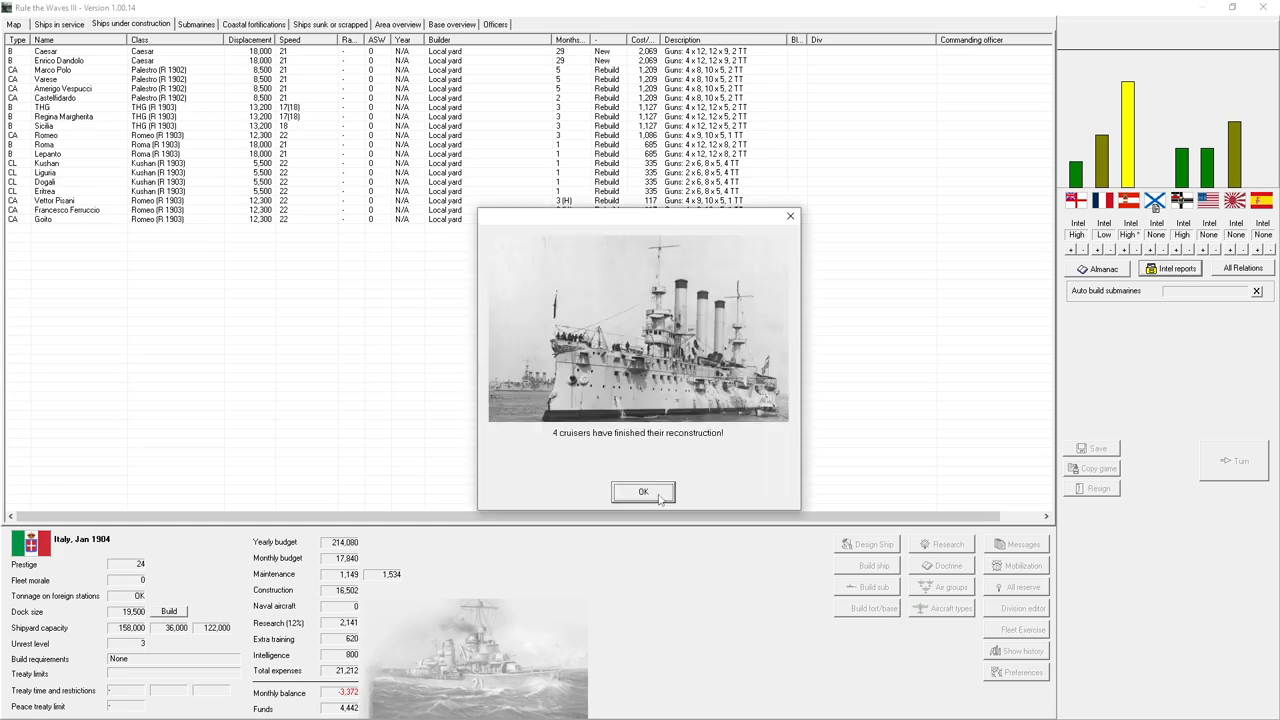
click(644, 492)
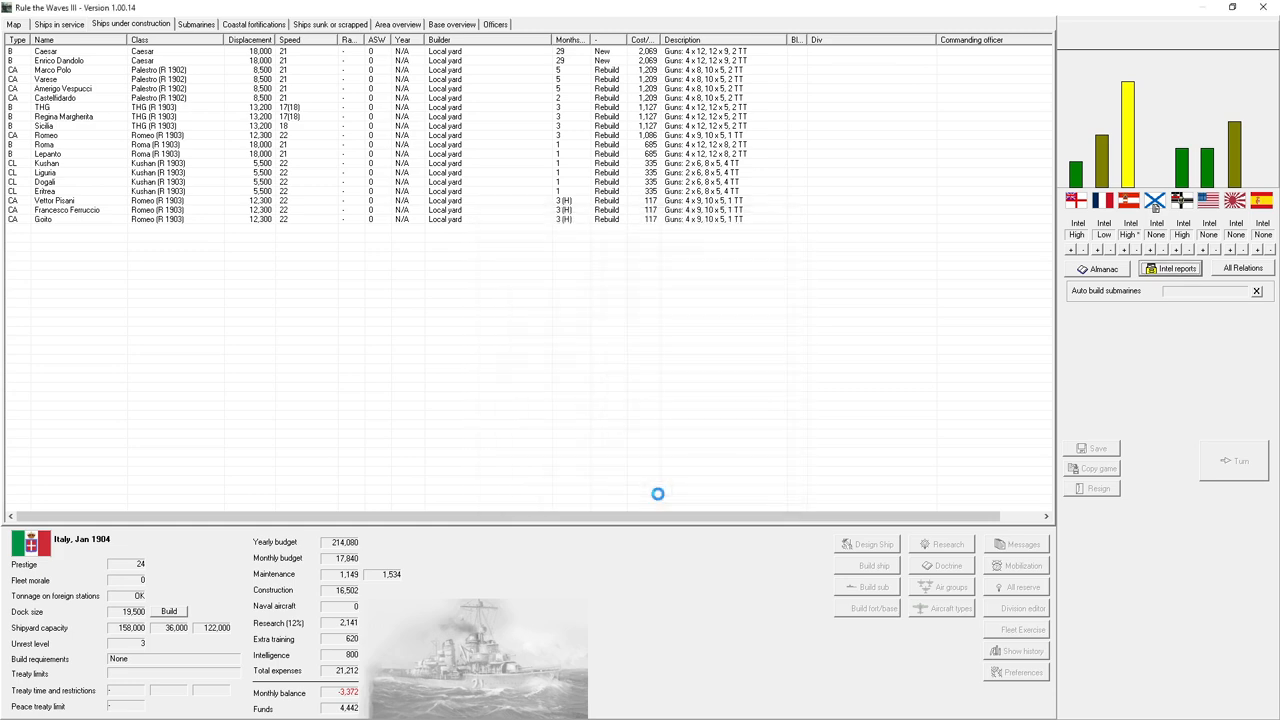
click(1236, 460)
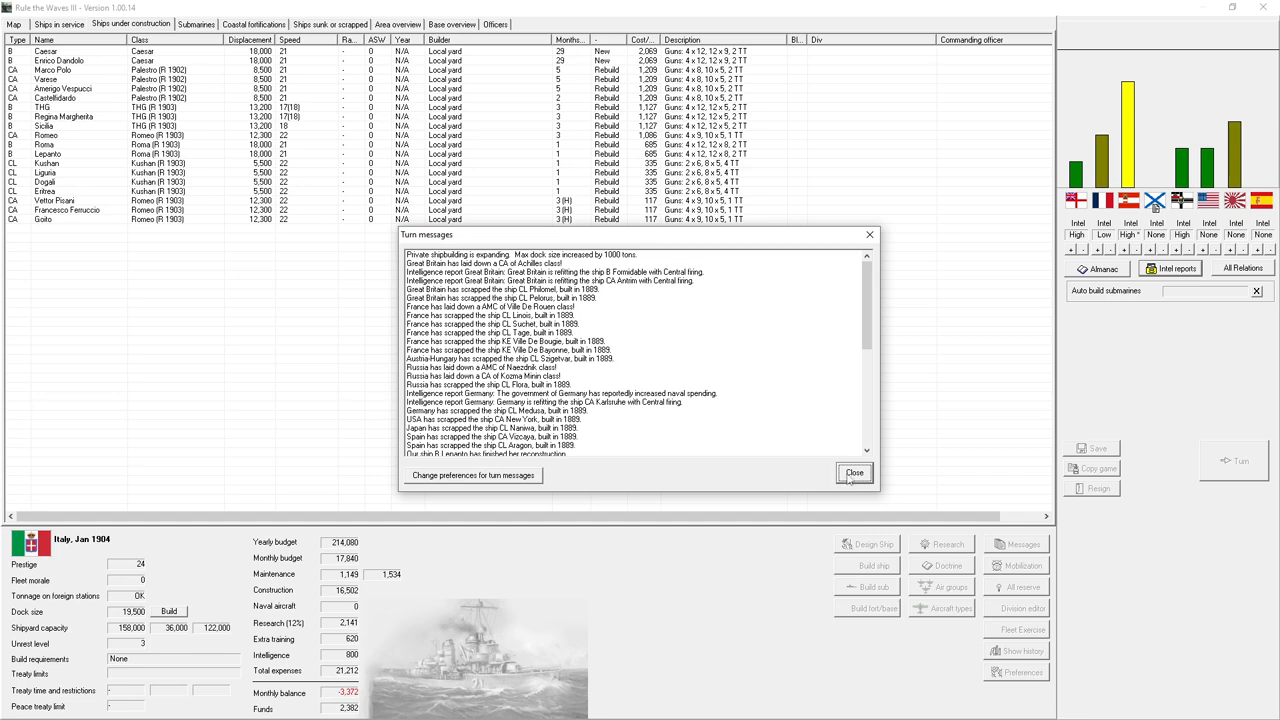
click(854, 472)
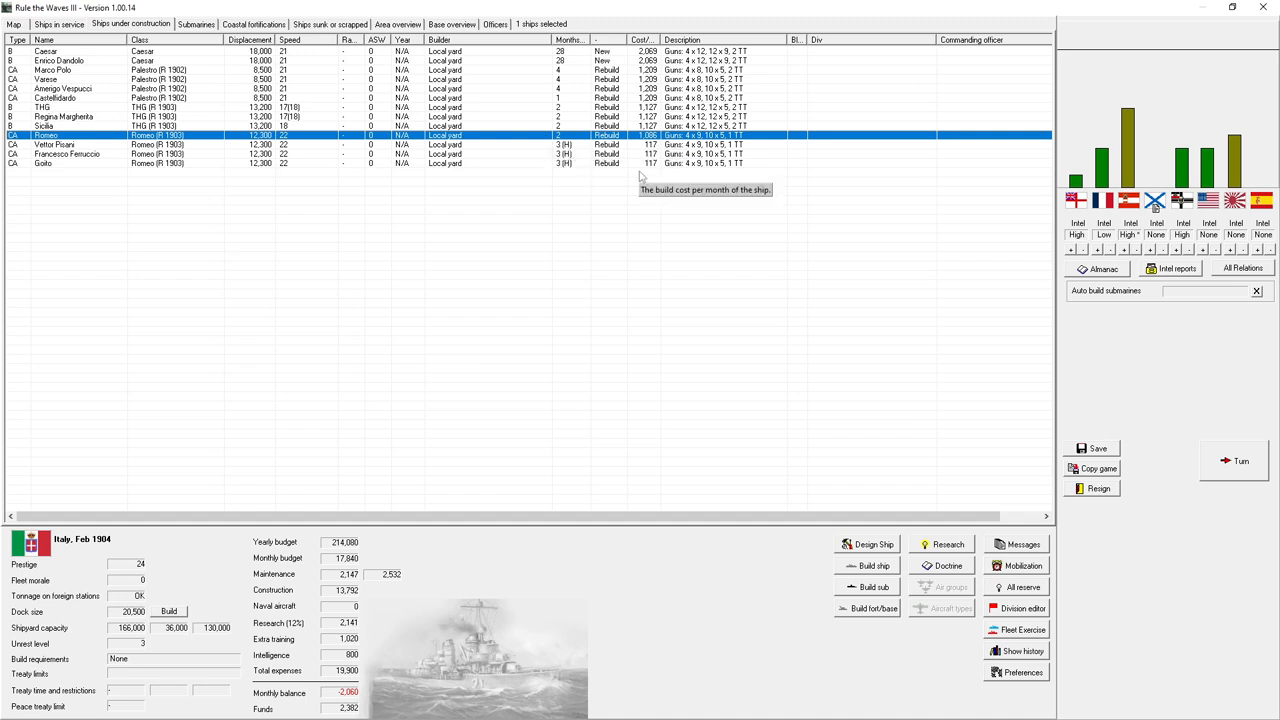
- Advance to March 1904, acknowledge Castelfidardo's reconstruction and issue the Greece ultimatum making Austria-Hungary back down
click(1240, 460)
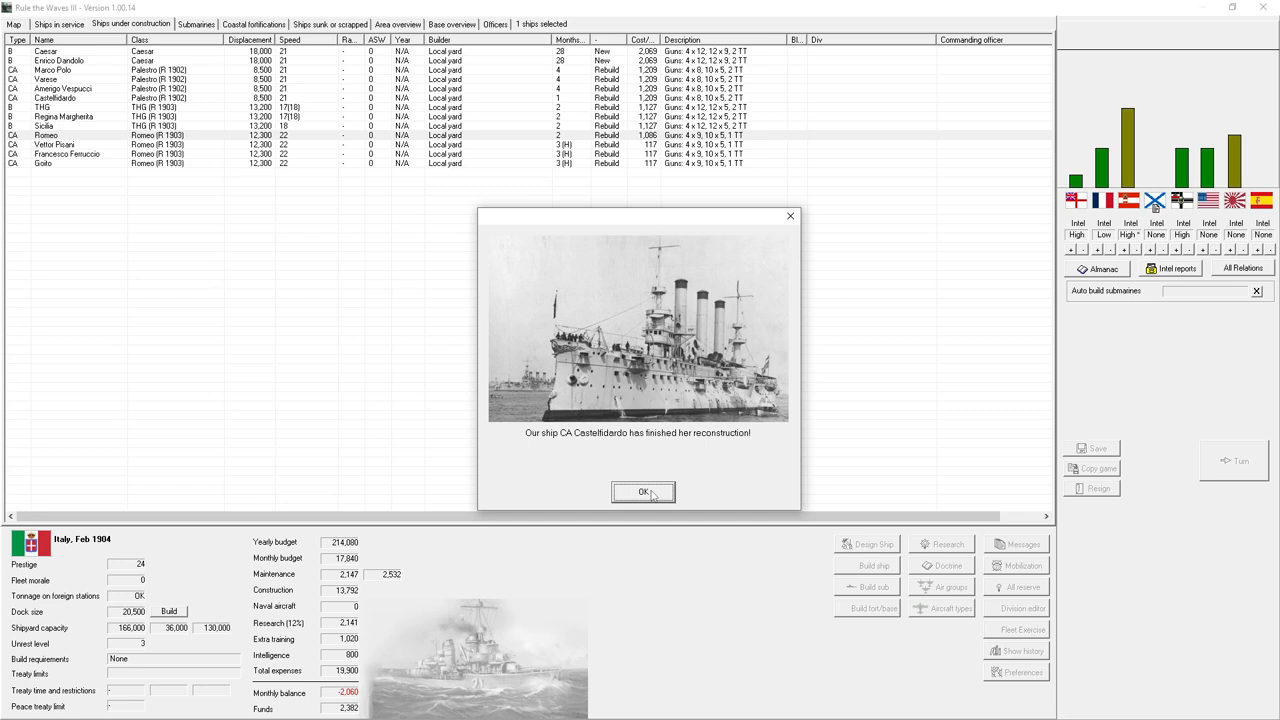
click(644, 492)
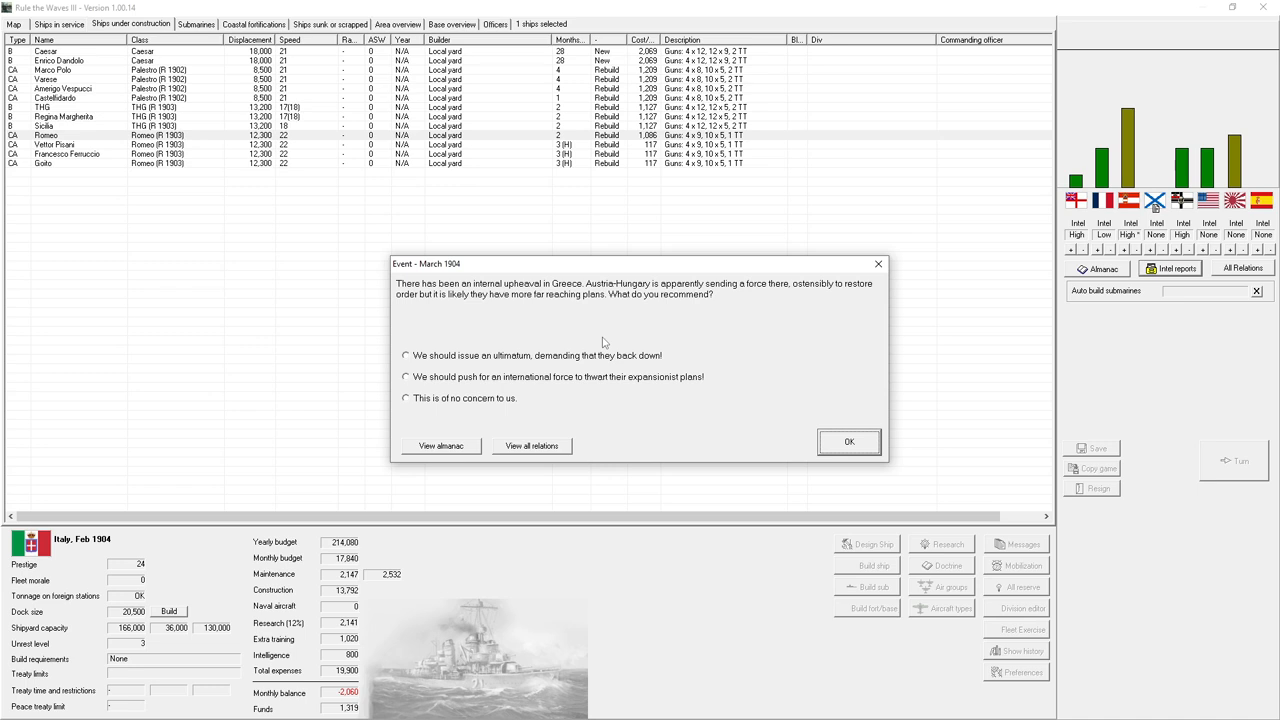
click(406, 356)
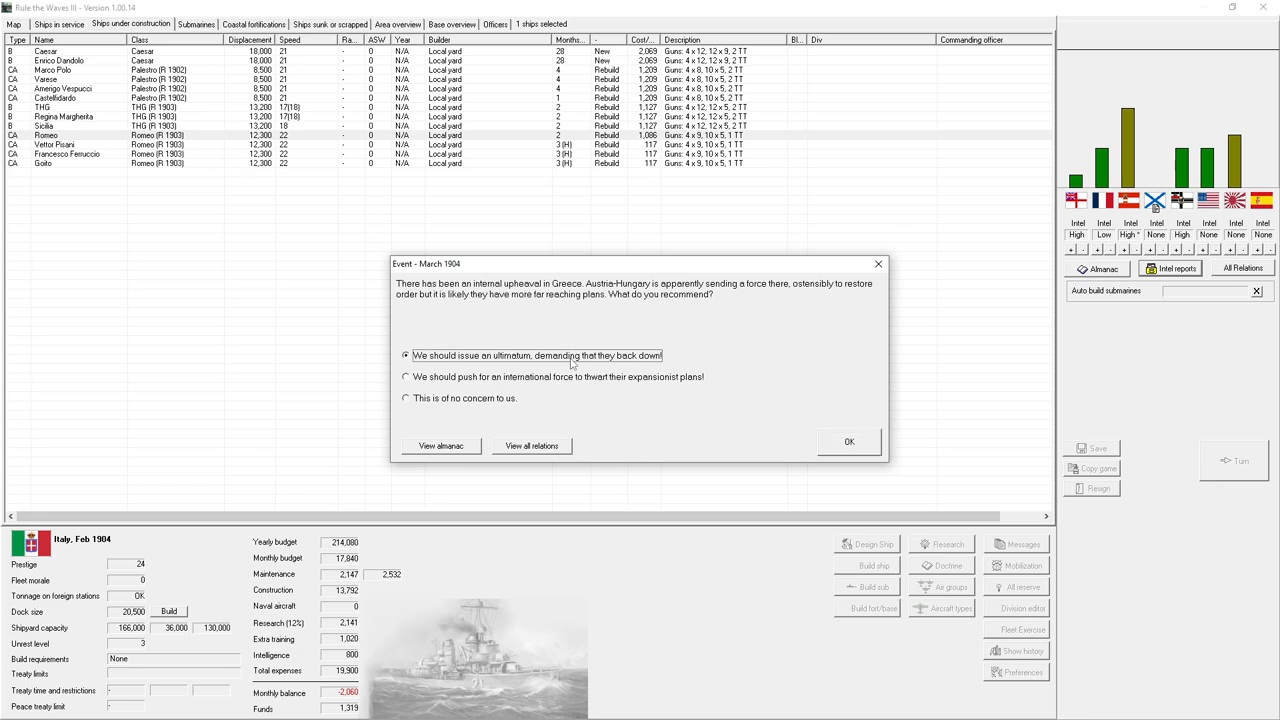
mouse_move(480, 420)
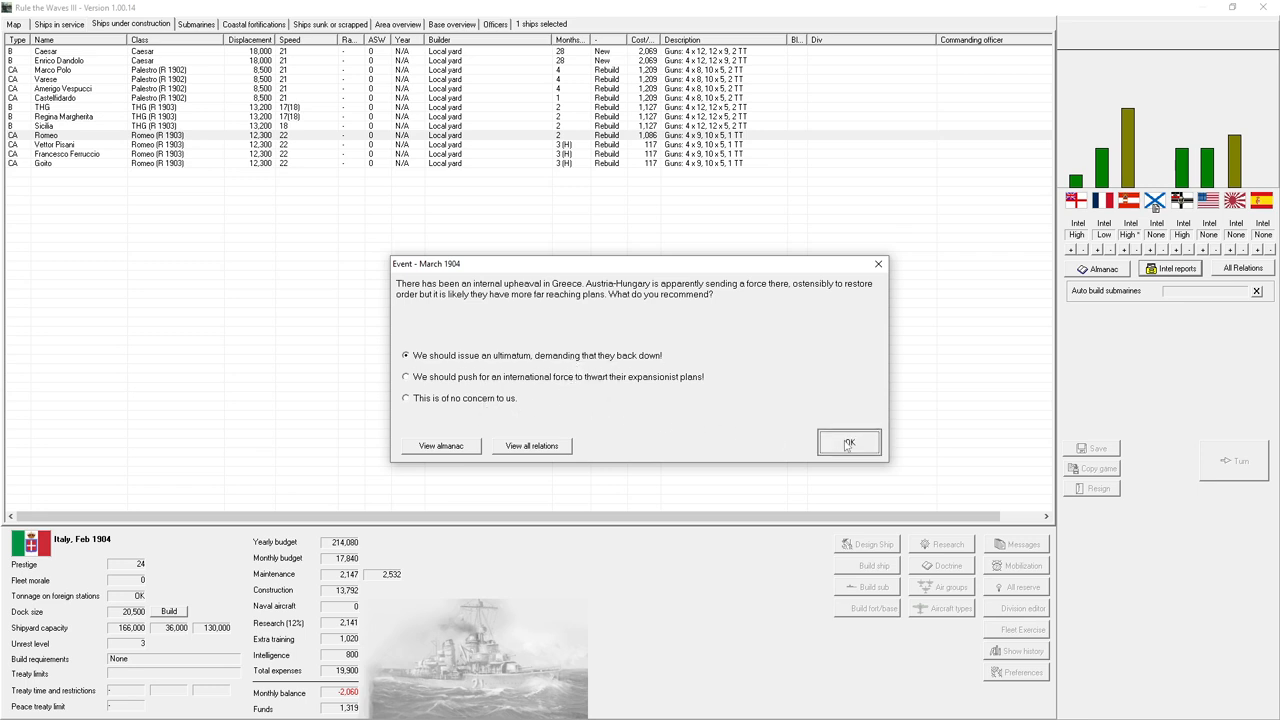
click(848, 444)
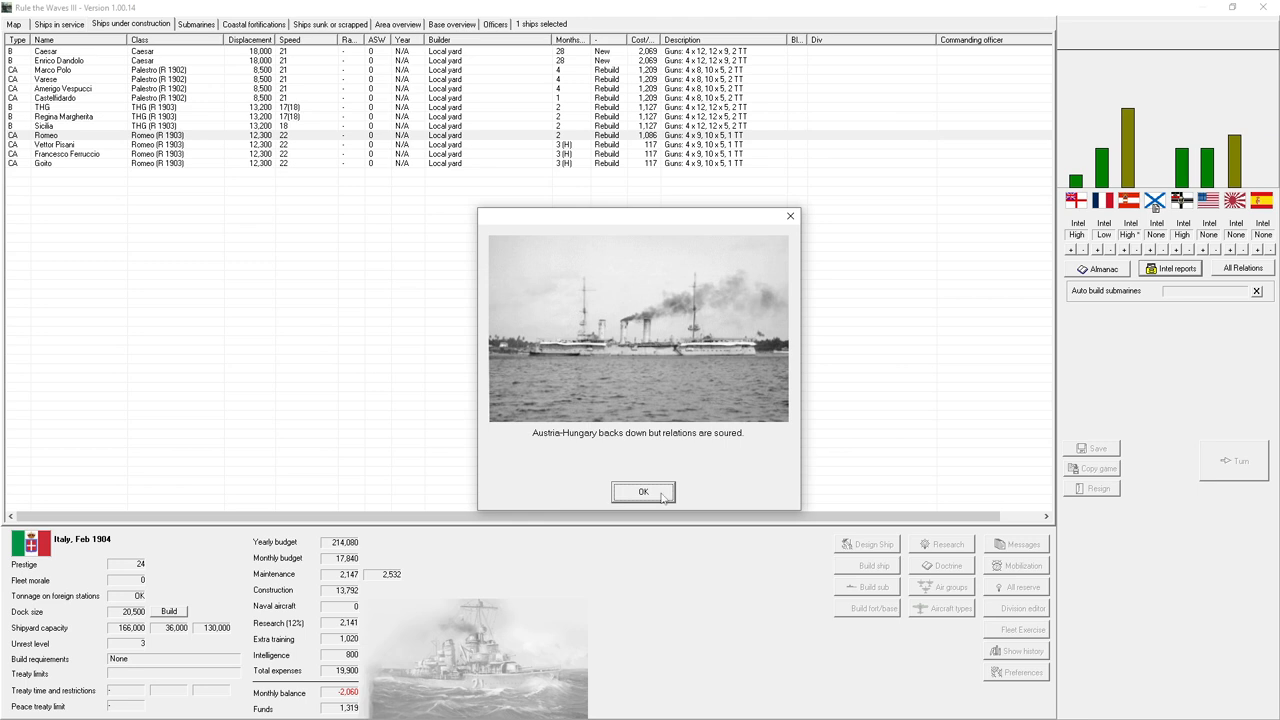
click(644, 492)
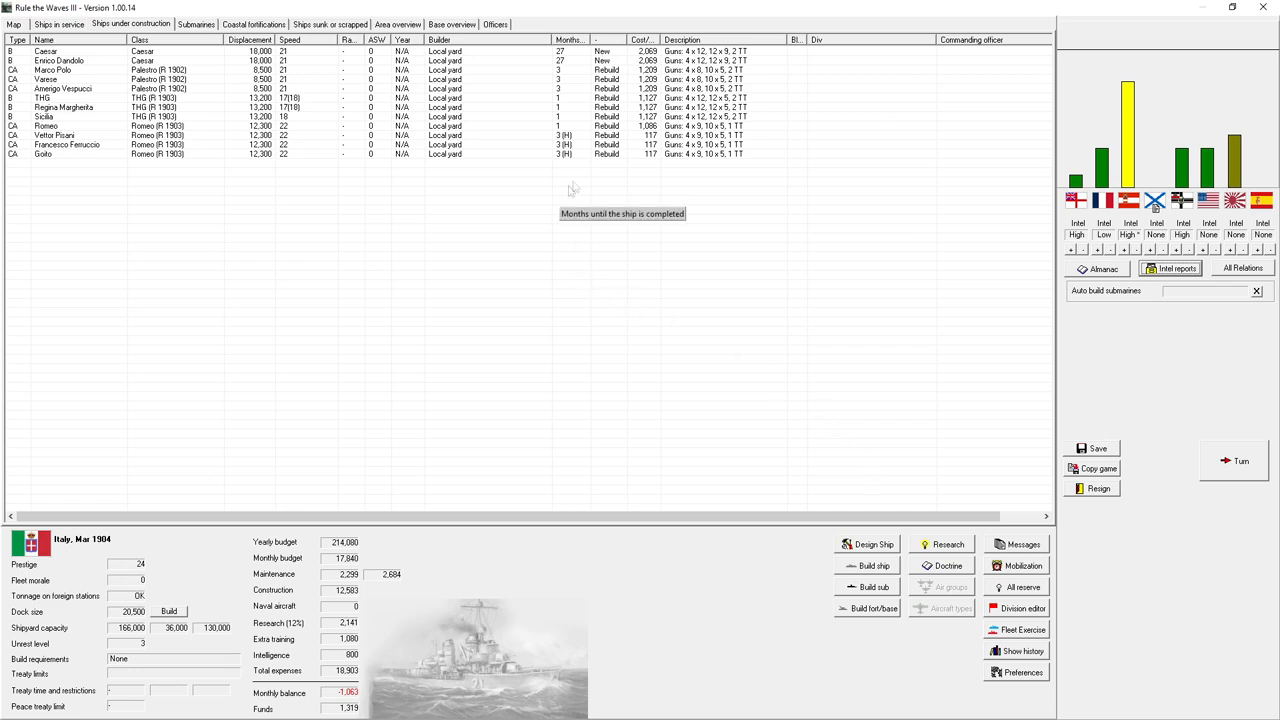
mouse_move(732, 158)
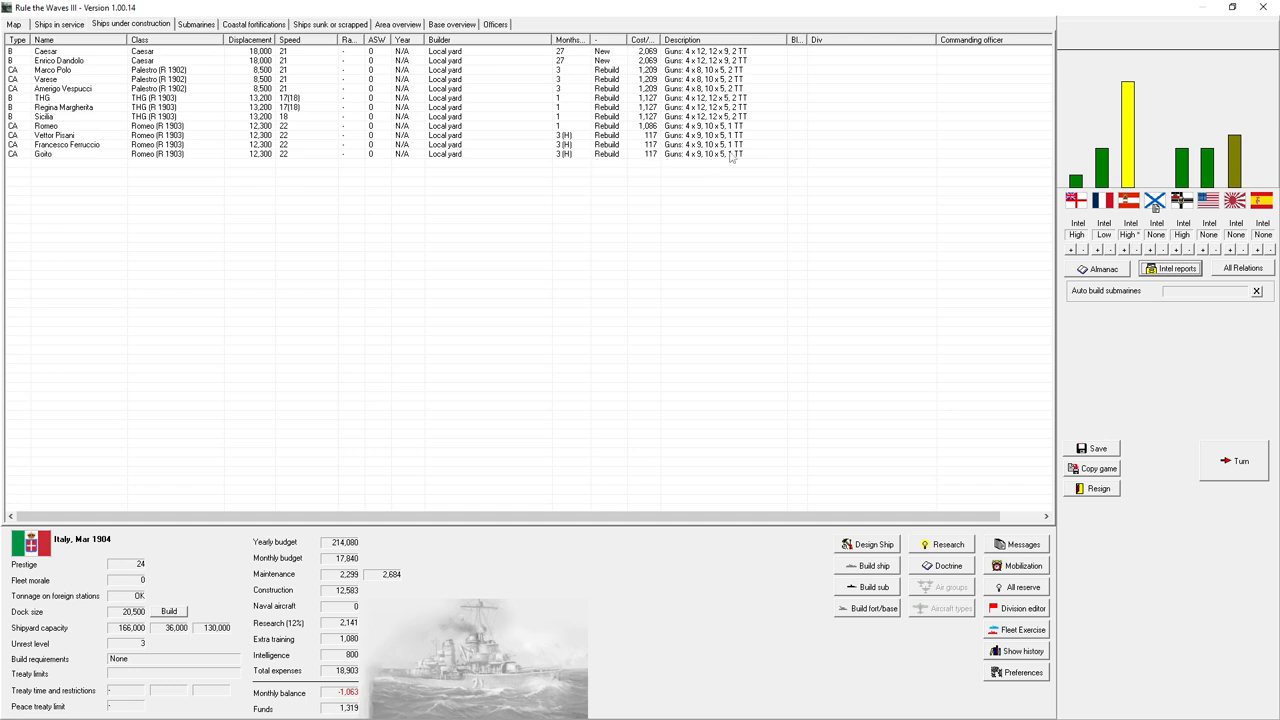
mouse_move(984, 220)
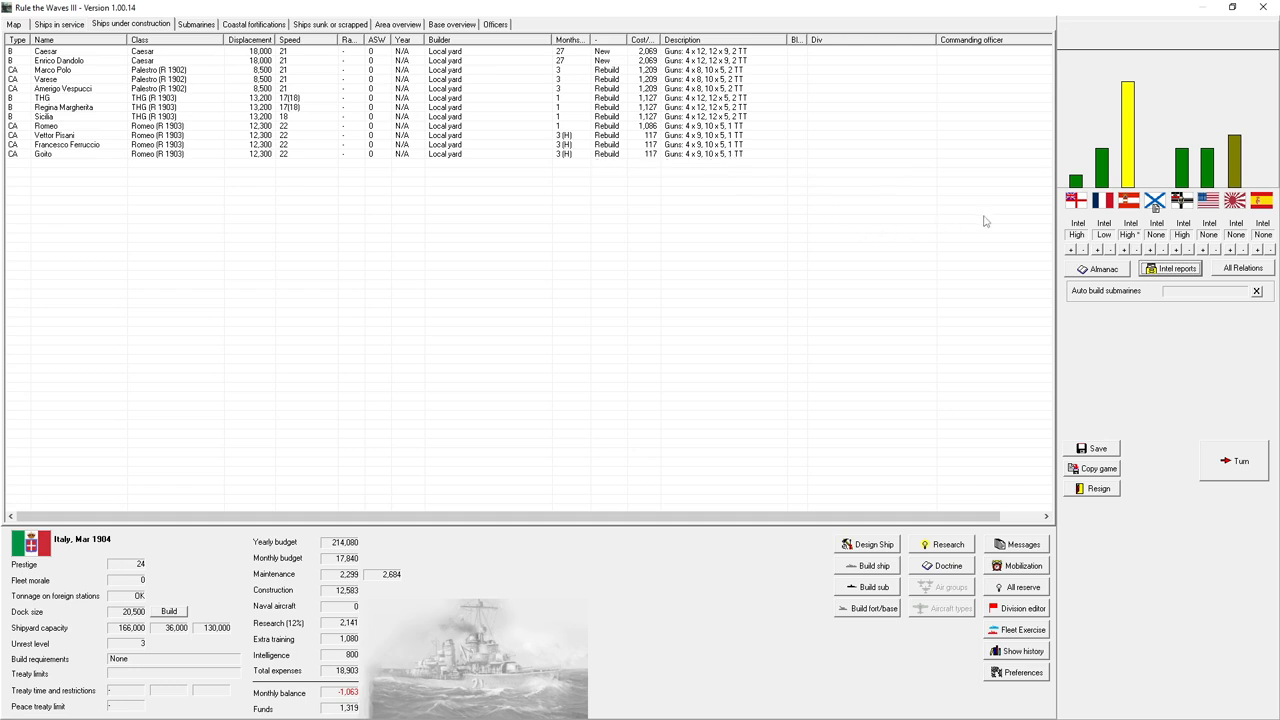
mouse_move(1240, 460)
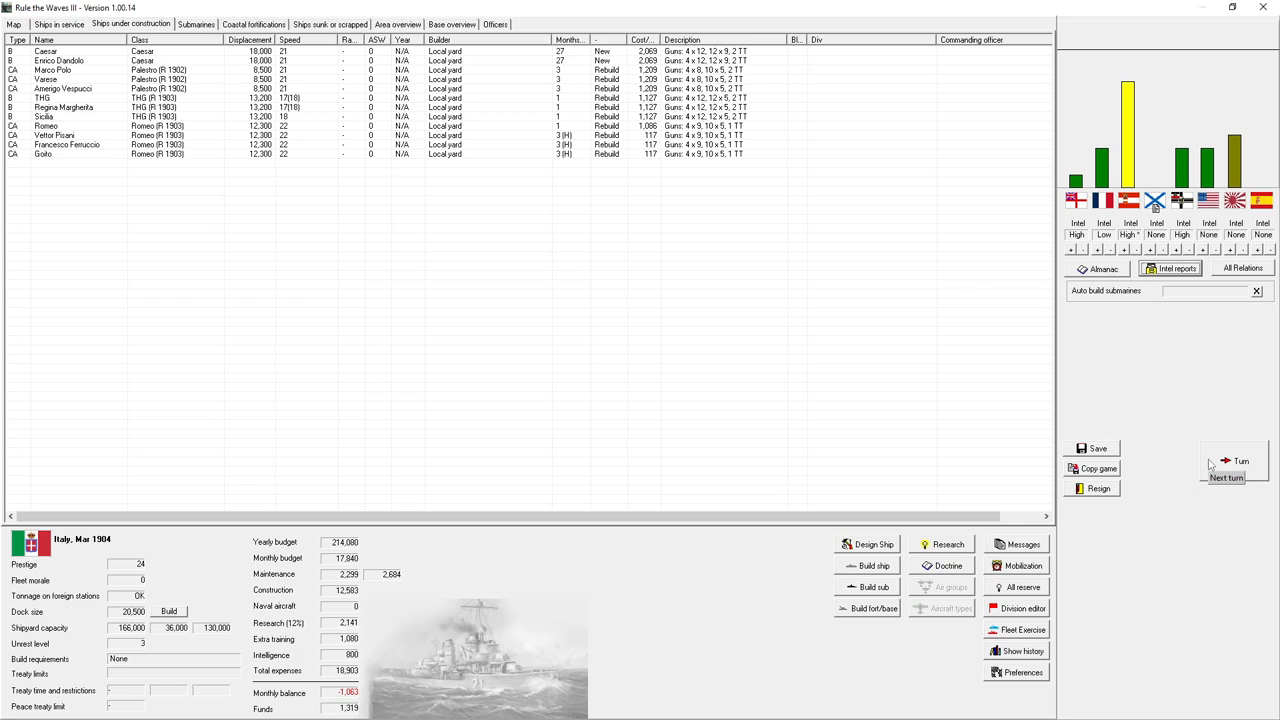
- Advance to April 1904, acknowledging Sicilia and cruiser reconstructions, the France–Japan alliance expiry and submarine research
click(1240, 460)
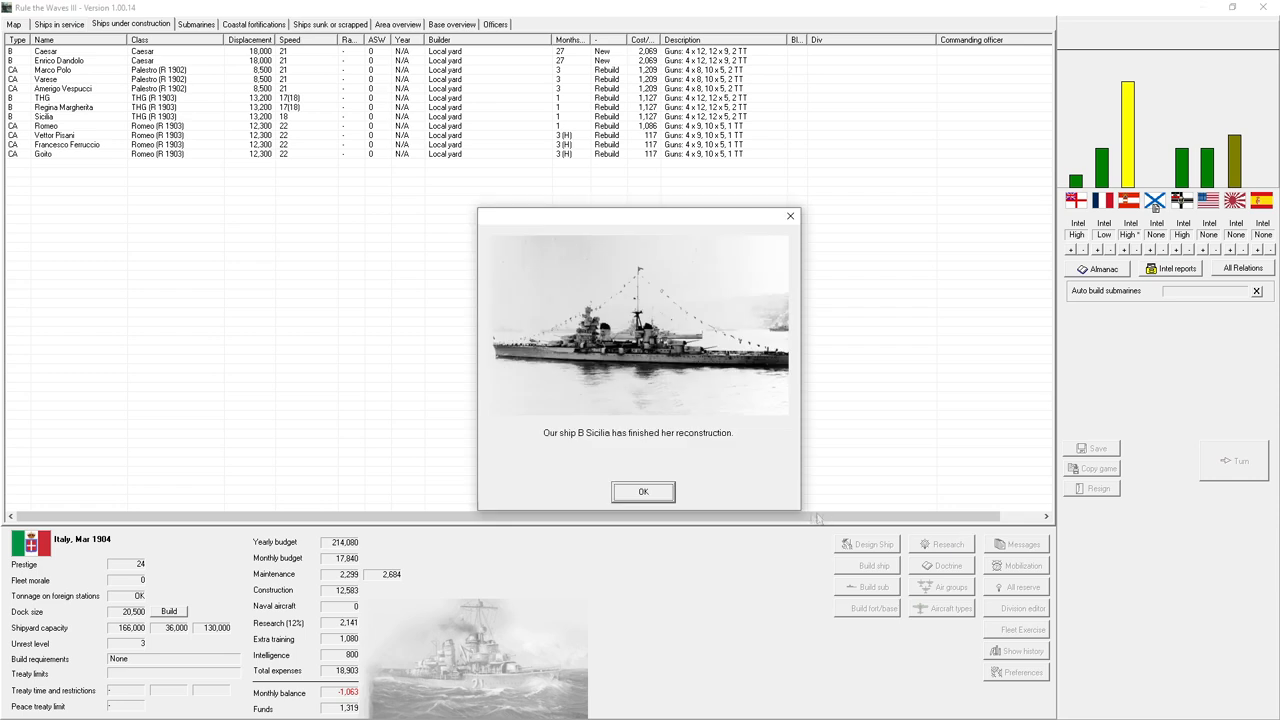
click(644, 492)
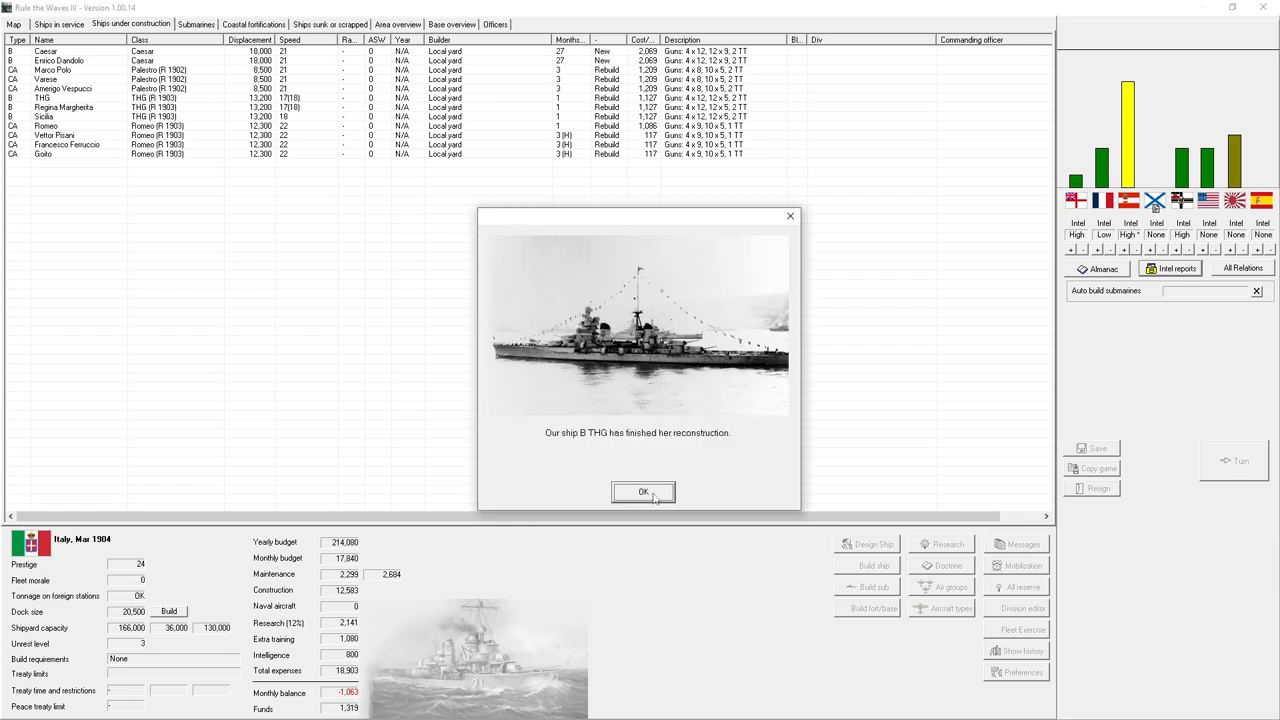
click(644, 492)
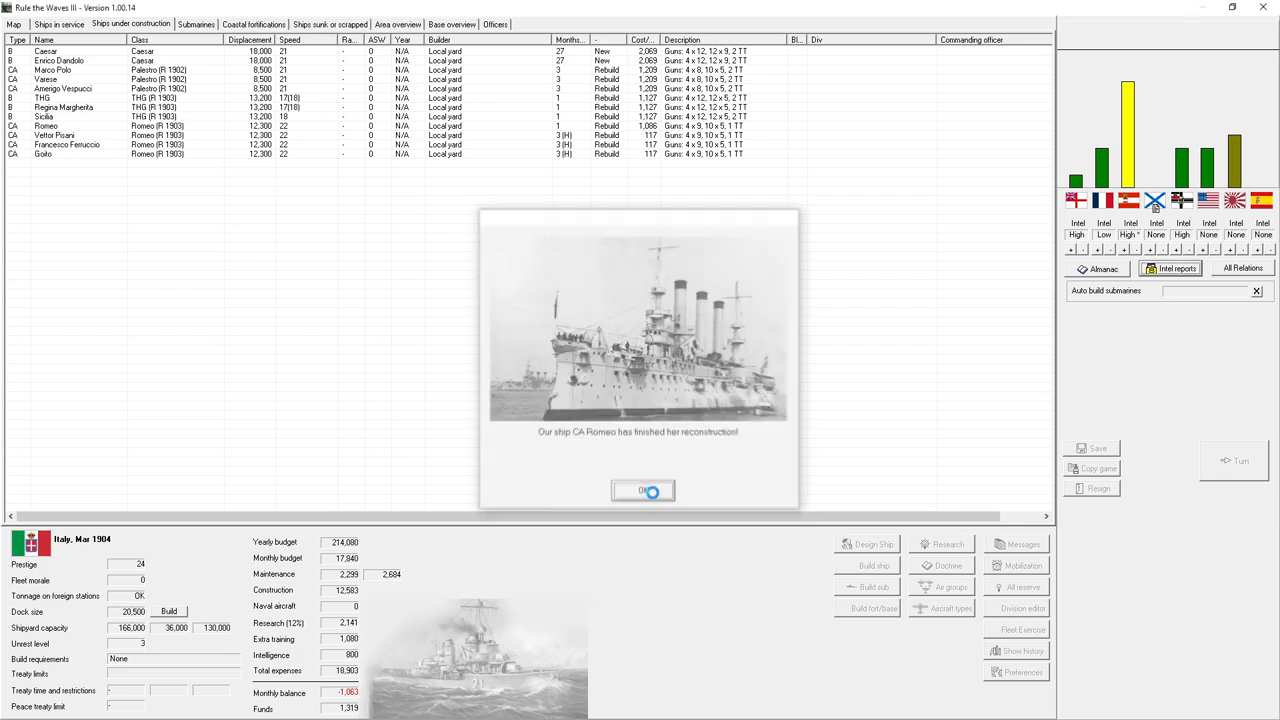
click(644, 490)
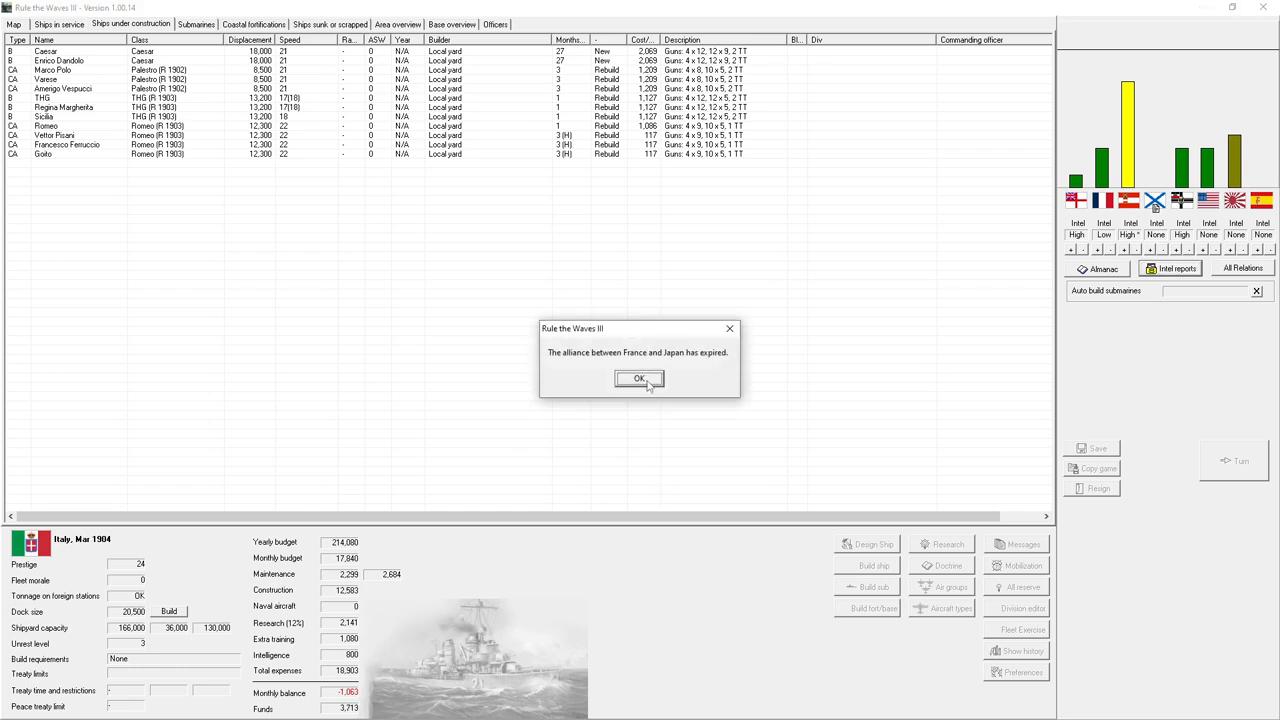
click(640, 378)
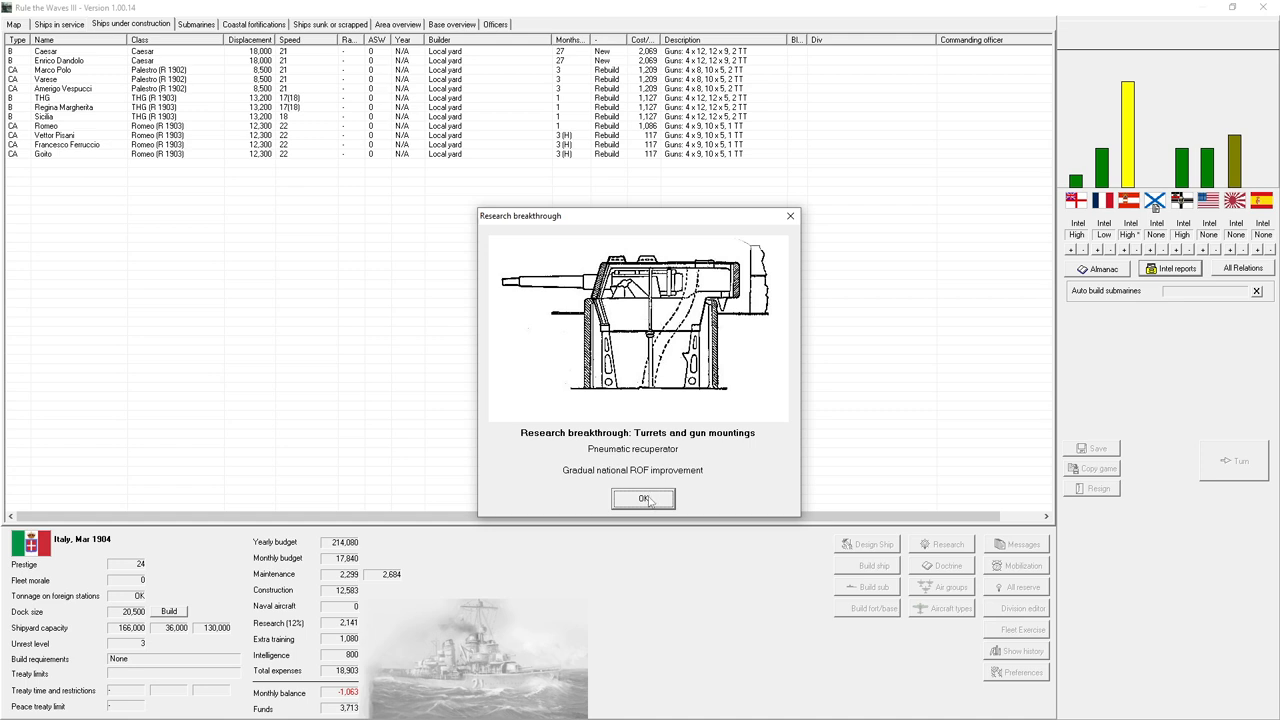
click(644, 500)
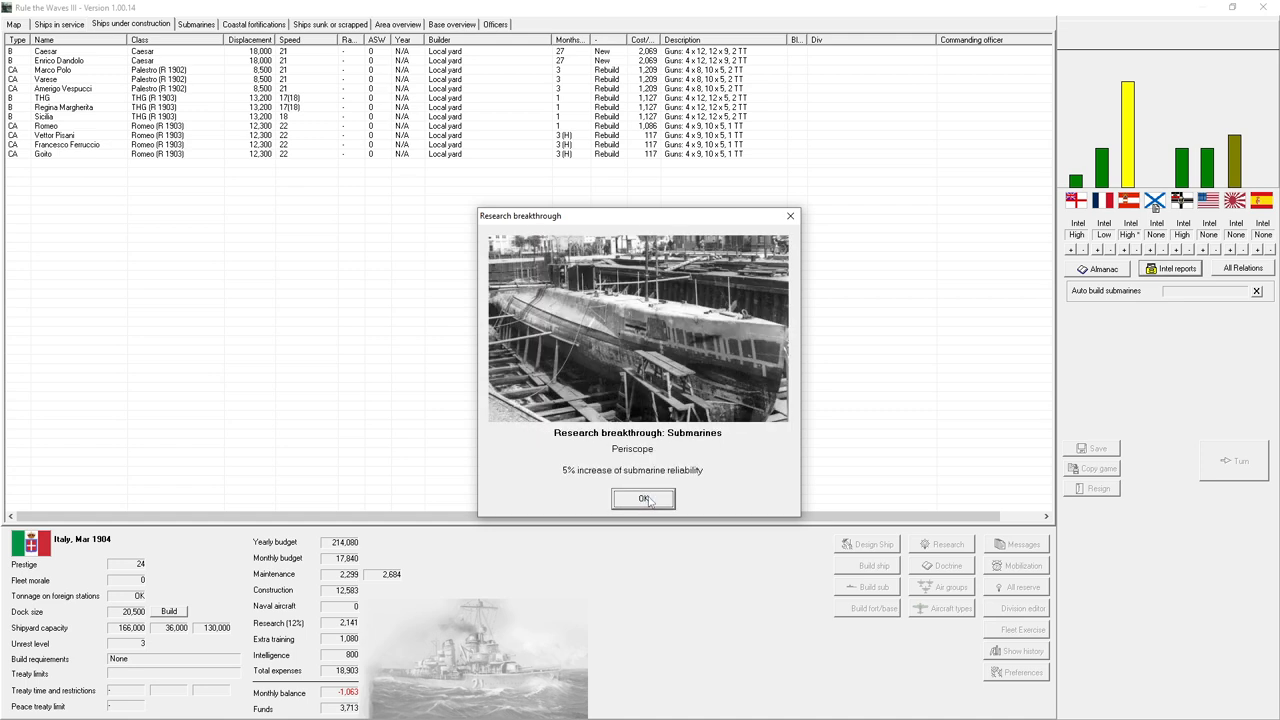
click(644, 500)
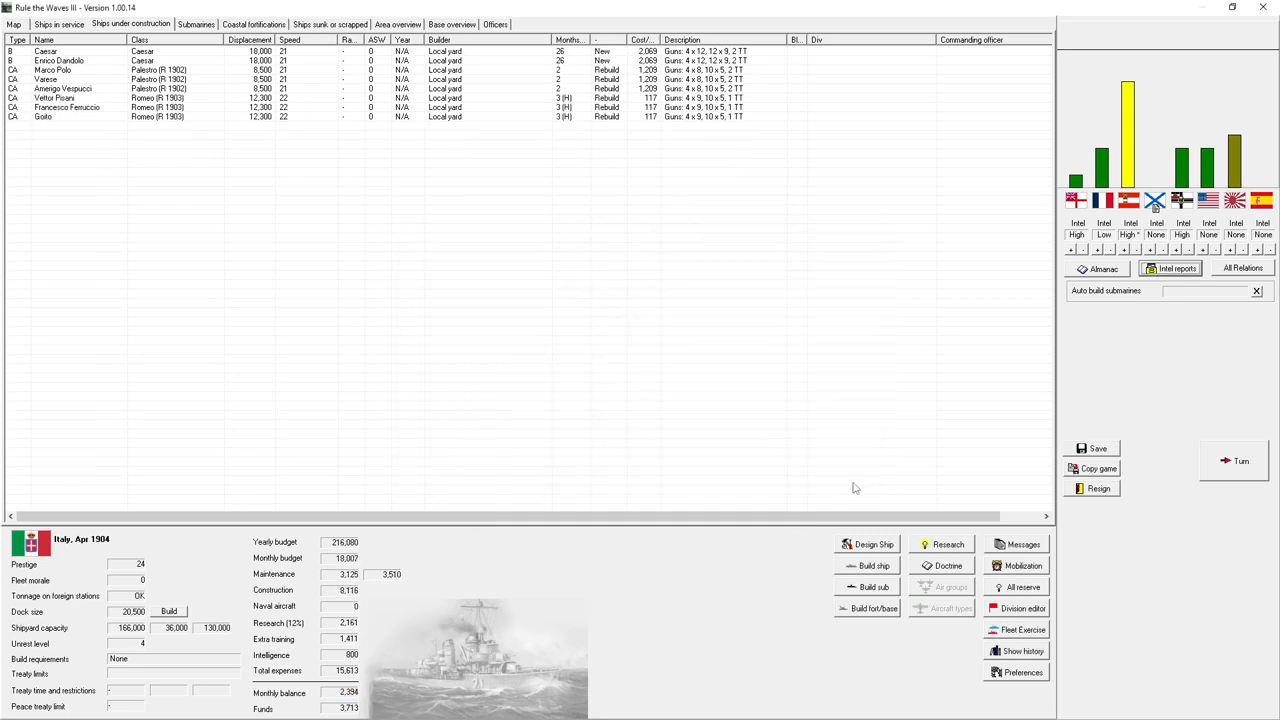
mouse_move(850, 466)
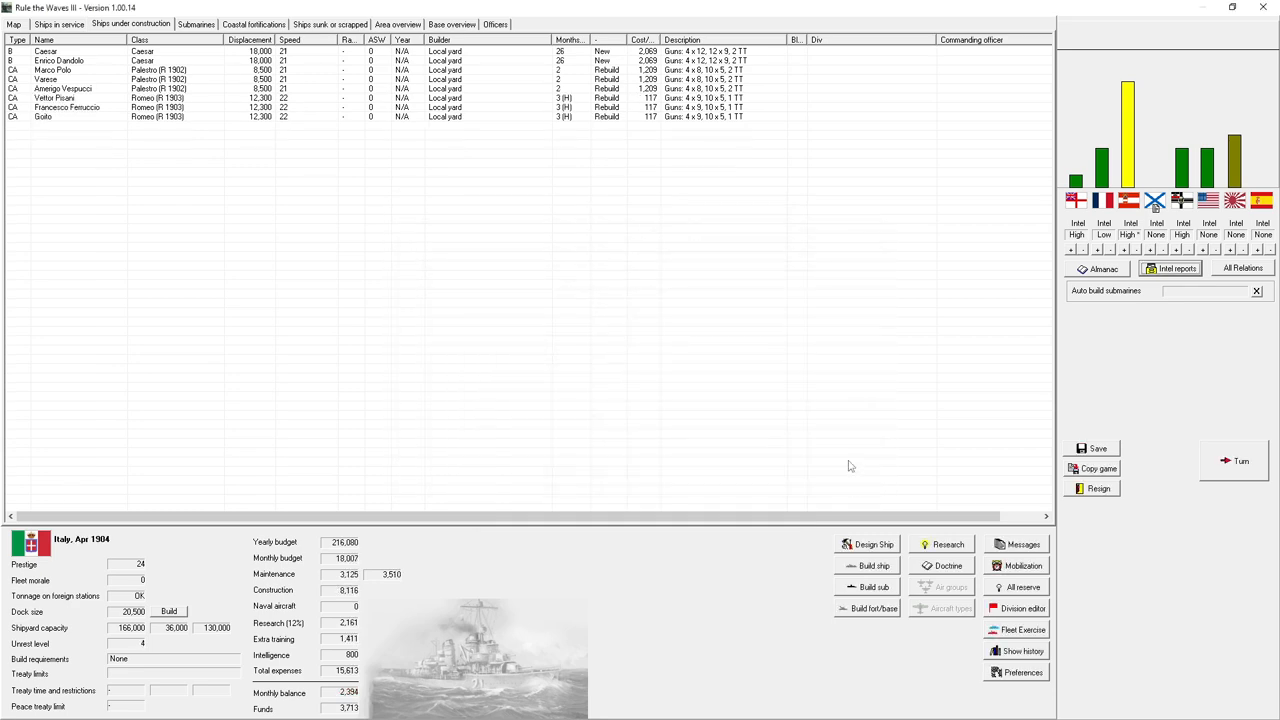
mouse_move(596, 184)
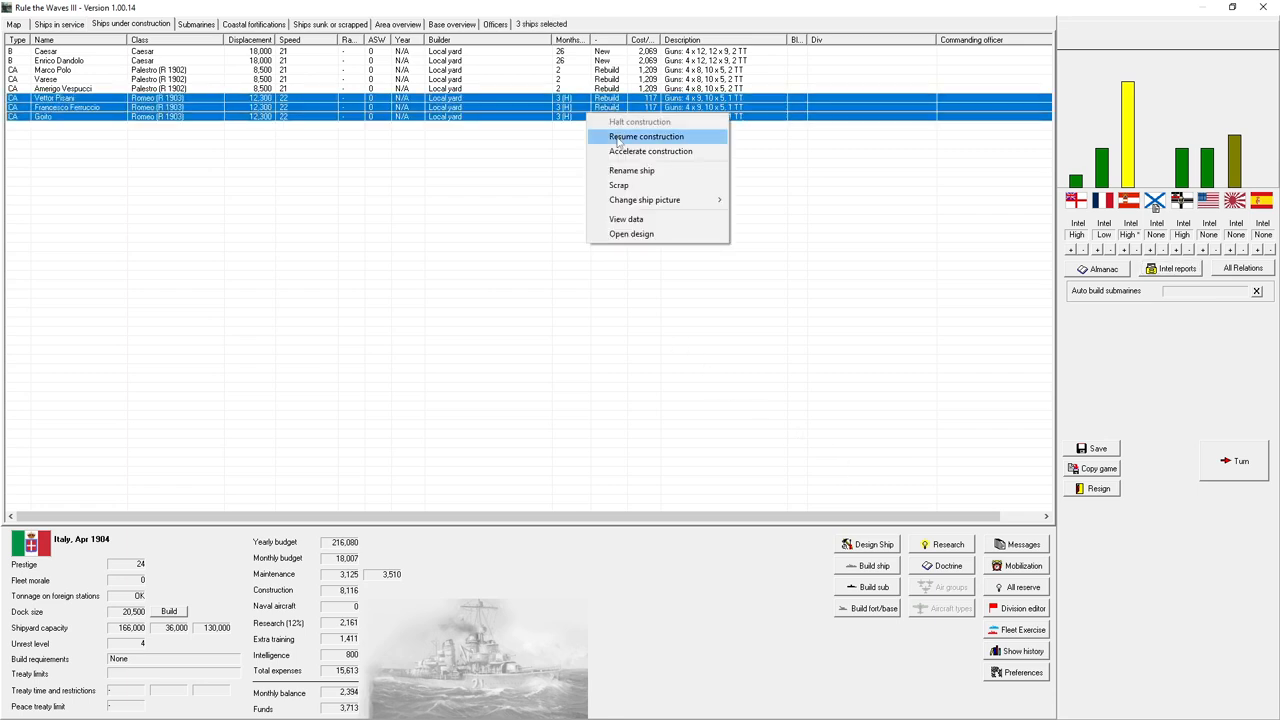
- Resume construction on the three halted Romeo-class cruiser rebuilds
click(644, 136)
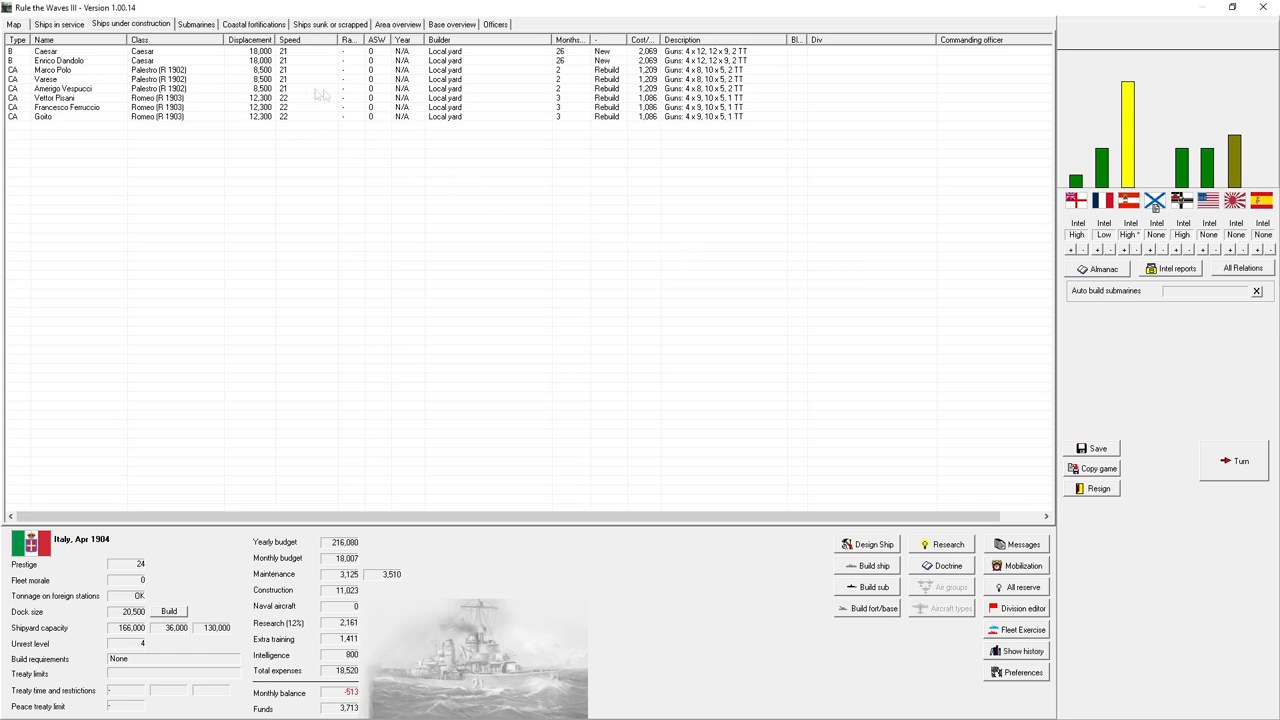
- From Ships in service, order three Kushan light cruisers rebuilt to the Kushan (R 1903) design
click(60, 24)
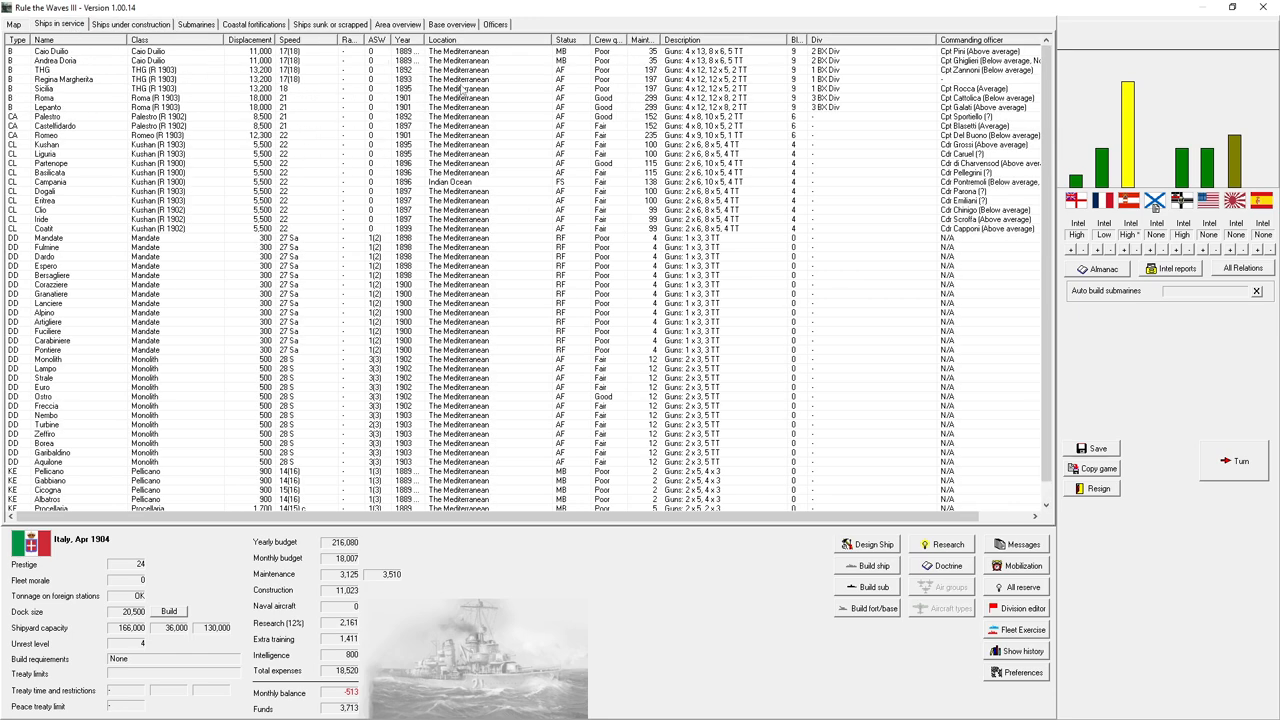
mouse_move(460, 90)
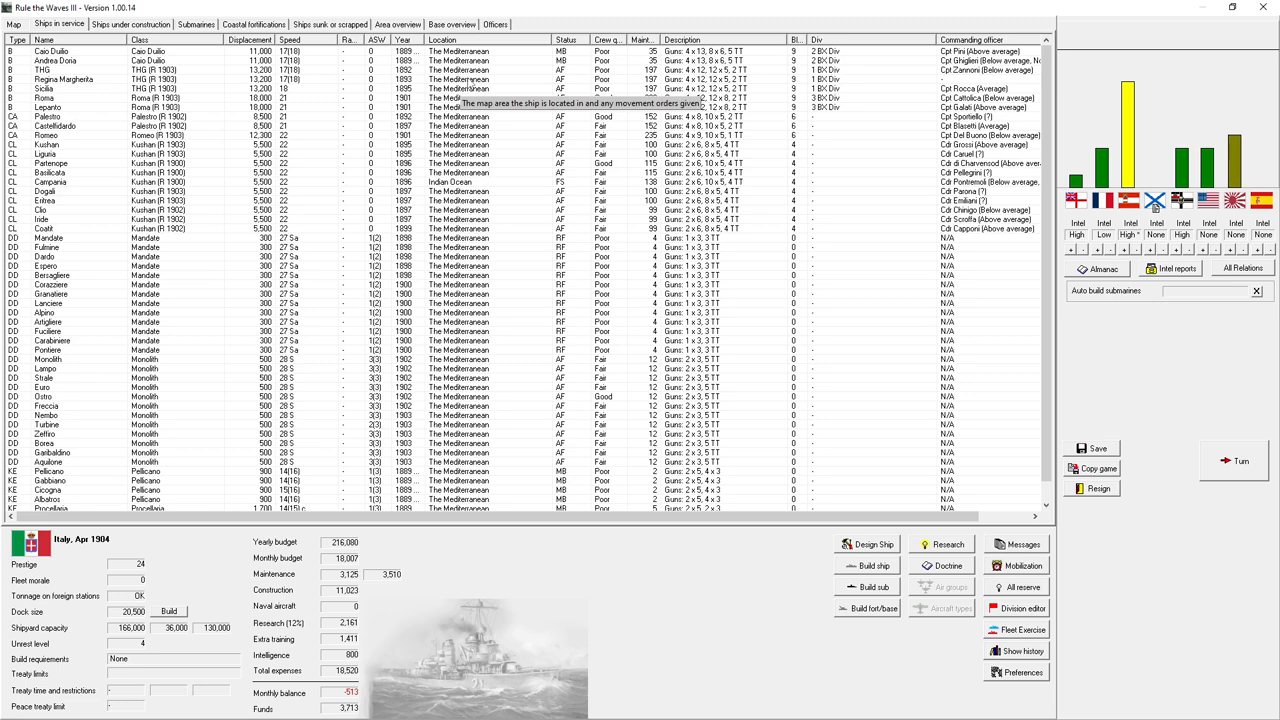
mouse_move(196, 176)
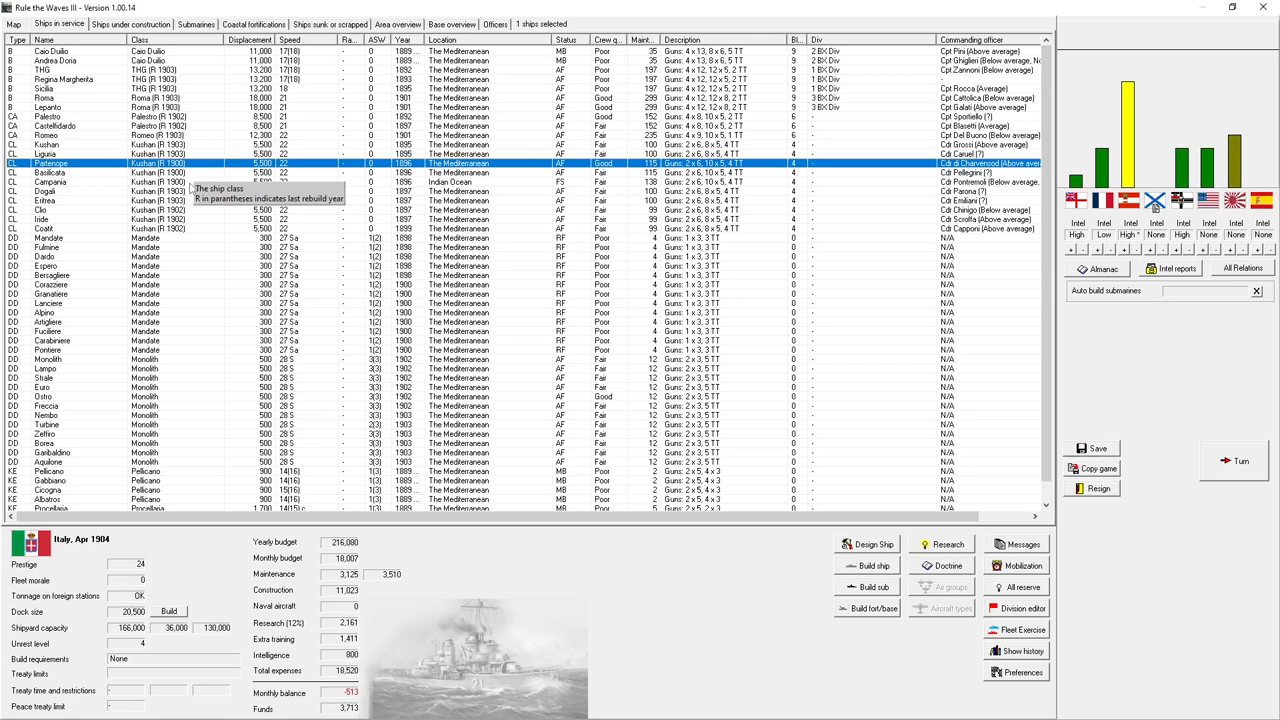
mouse_move(220, 250)
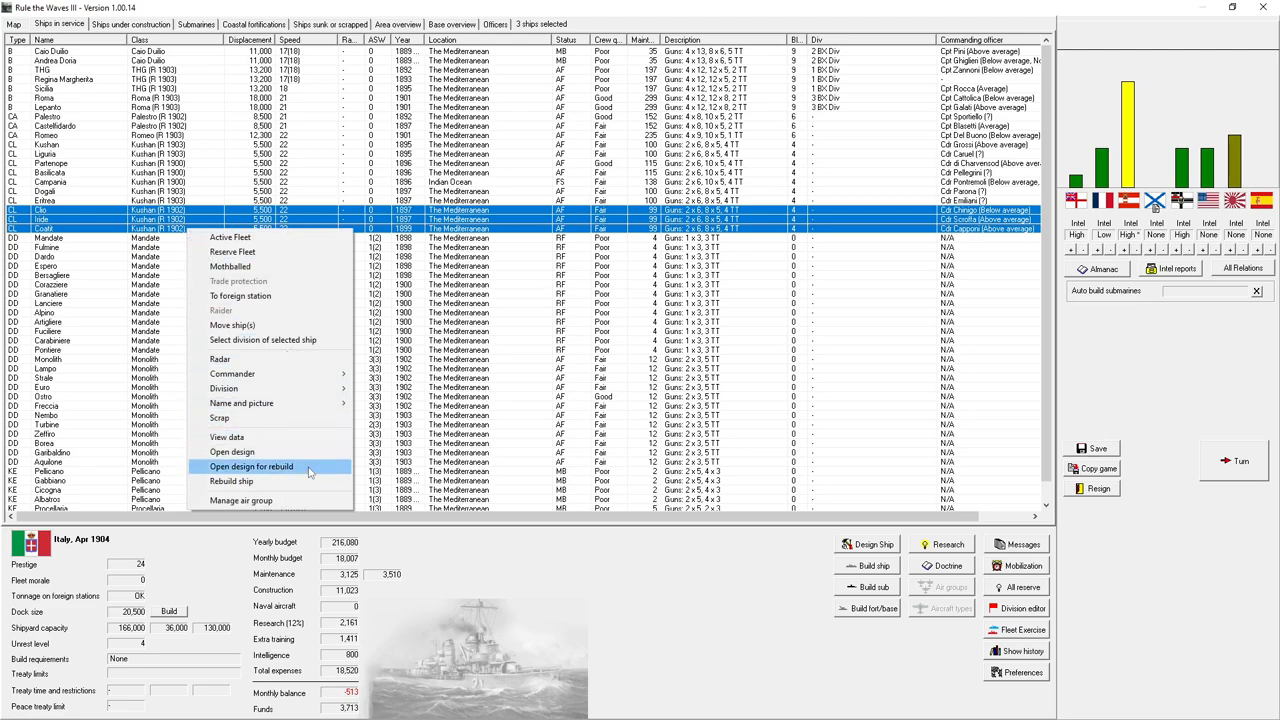
click(252, 466)
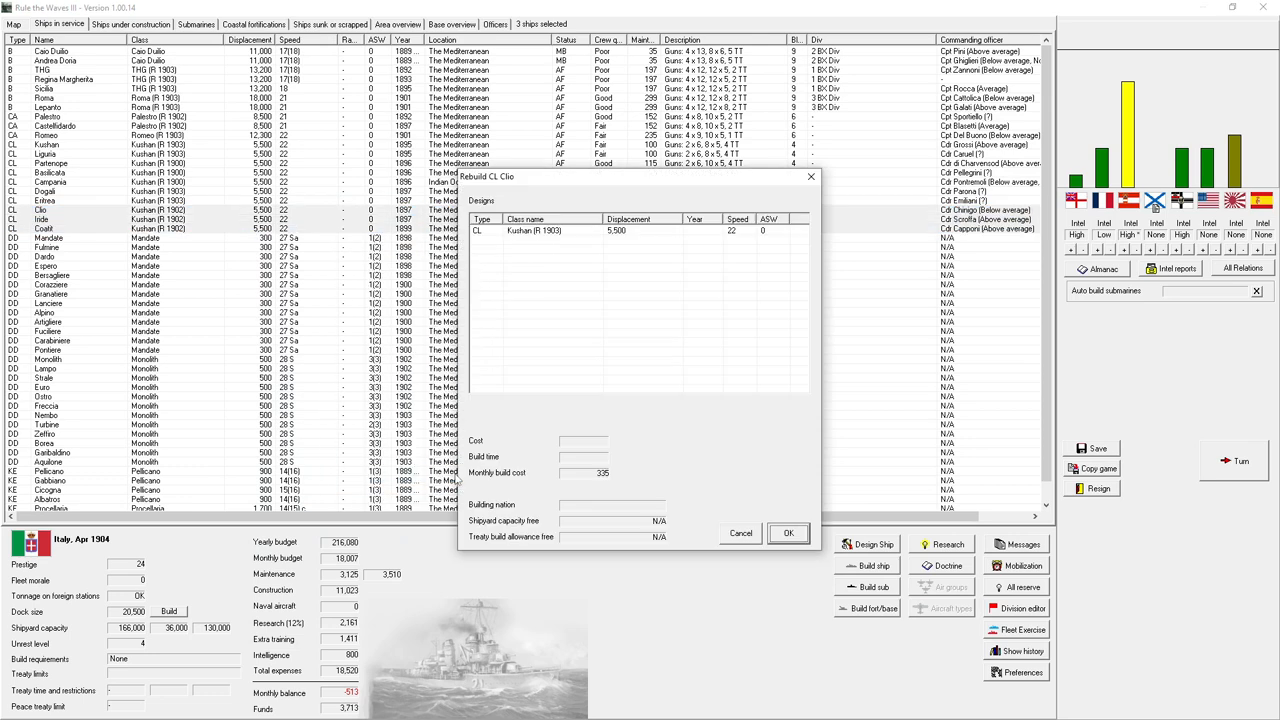
click(540, 230)
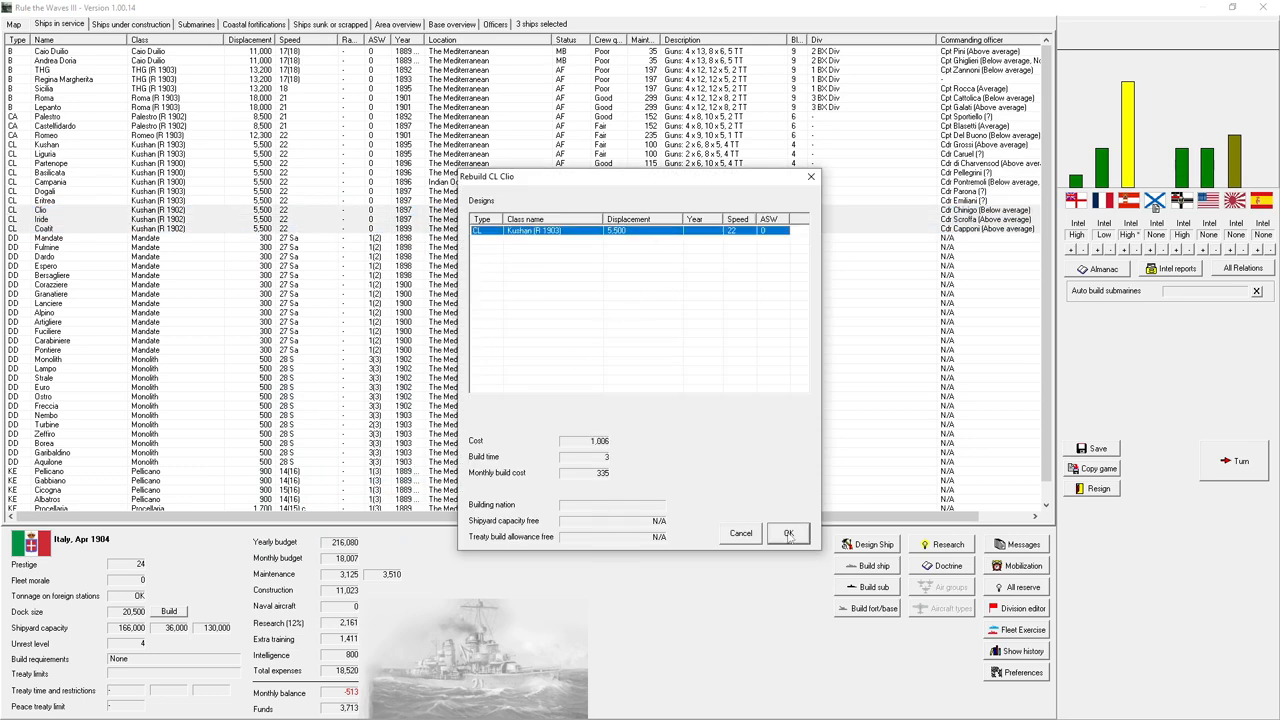
click(788, 532)
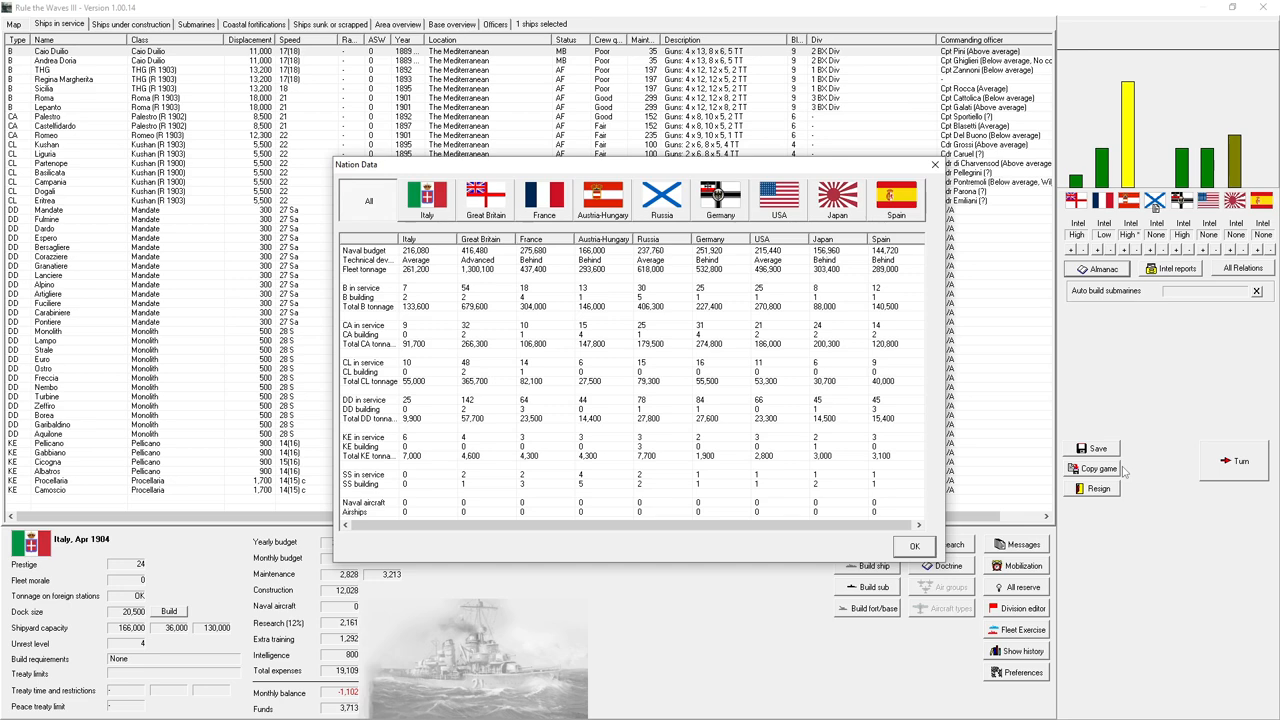
mouse_move(1024, 356)
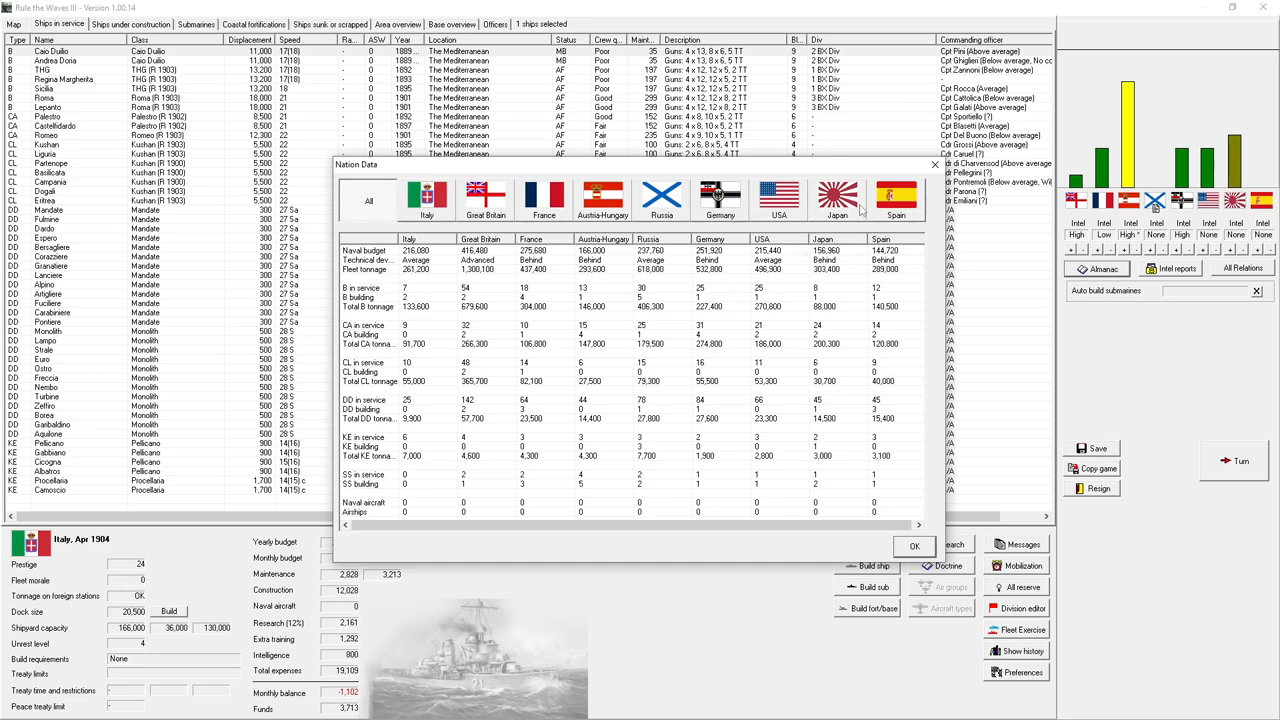
- Close the nation fleet comparison and show the ships under construction list
click(912, 546)
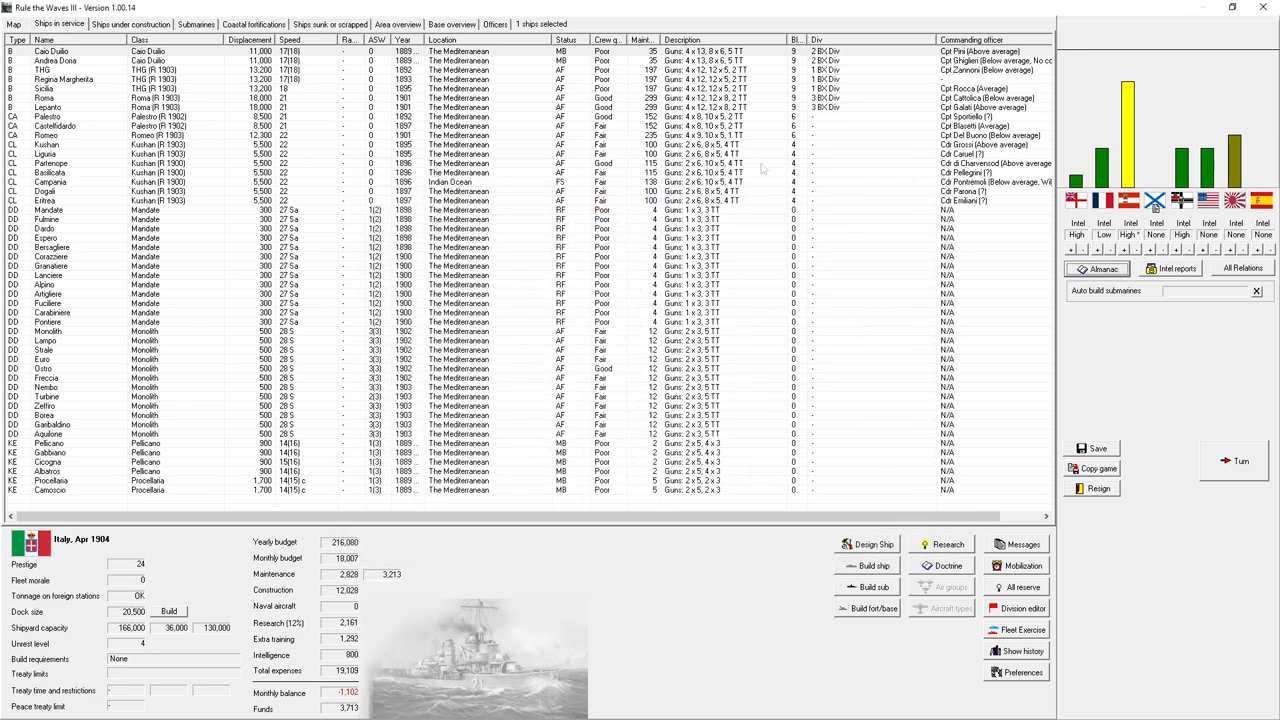
mouse_move(184, 200)
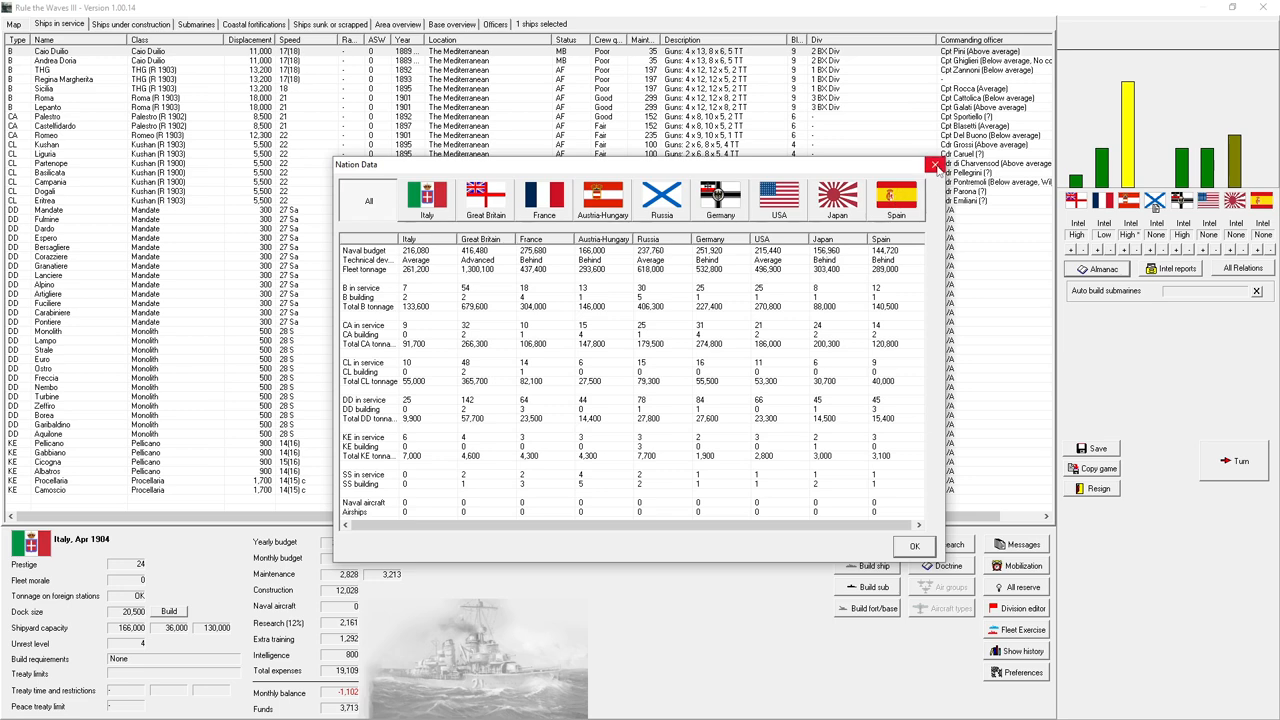
click(912, 546)
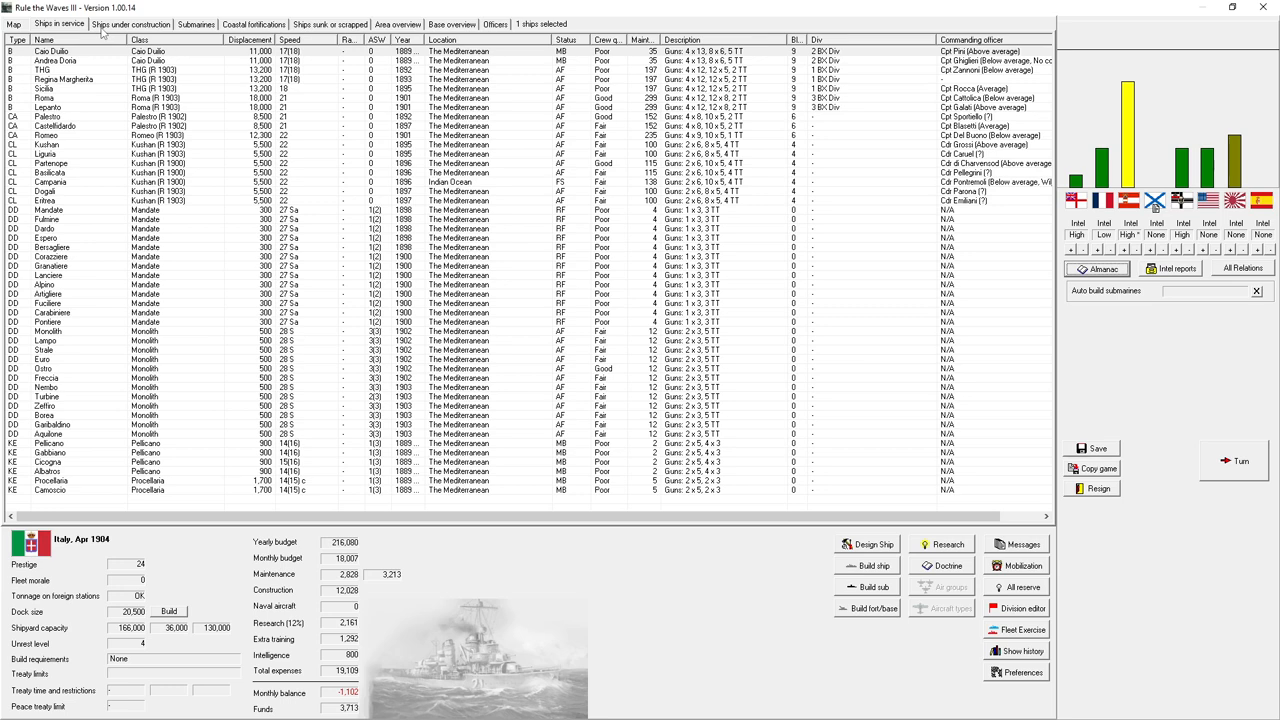
click(130, 24)
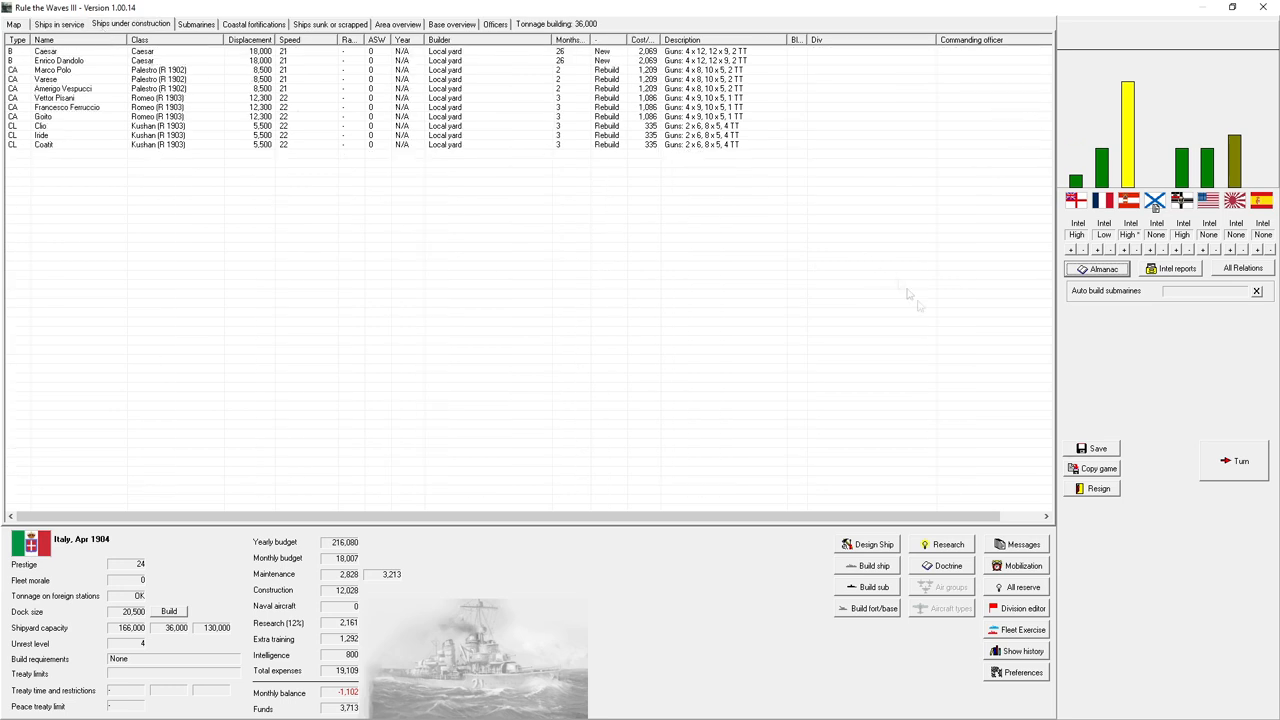
- Advance to May 1904, dismissing the productivity notice, answering the Spanish technology-sharing event and gun research notice
click(1240, 460)
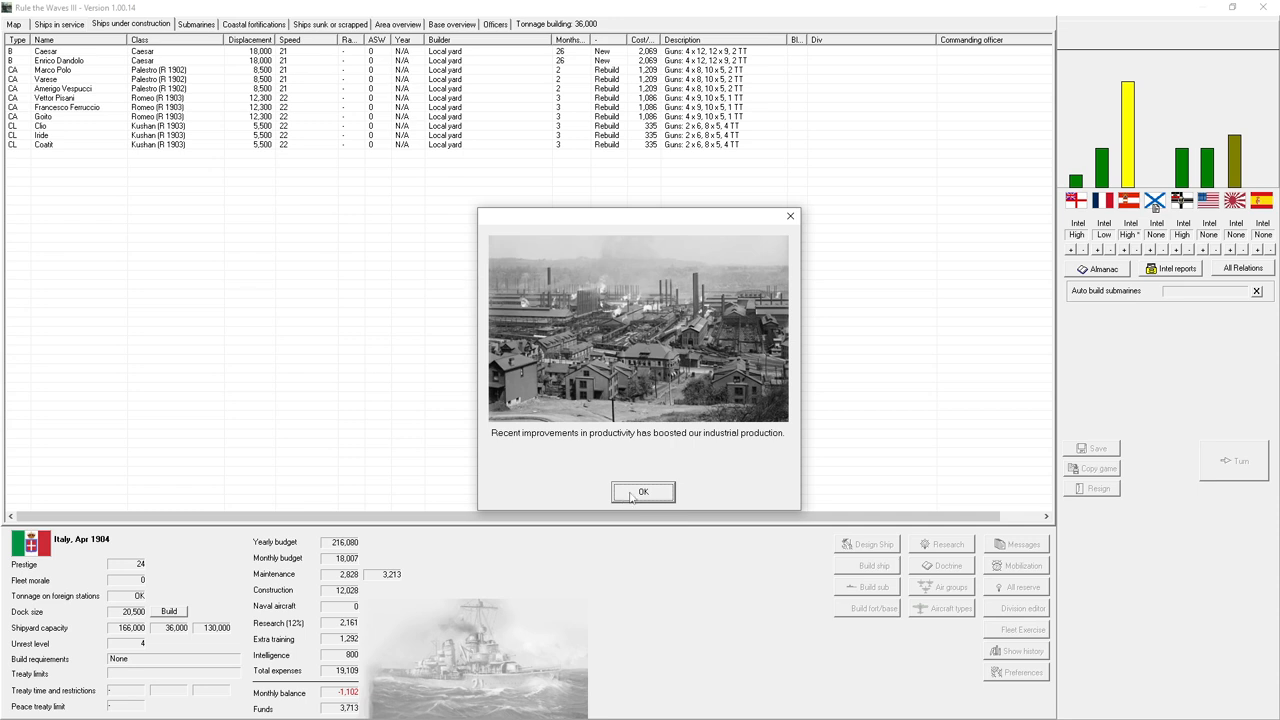
click(644, 492)
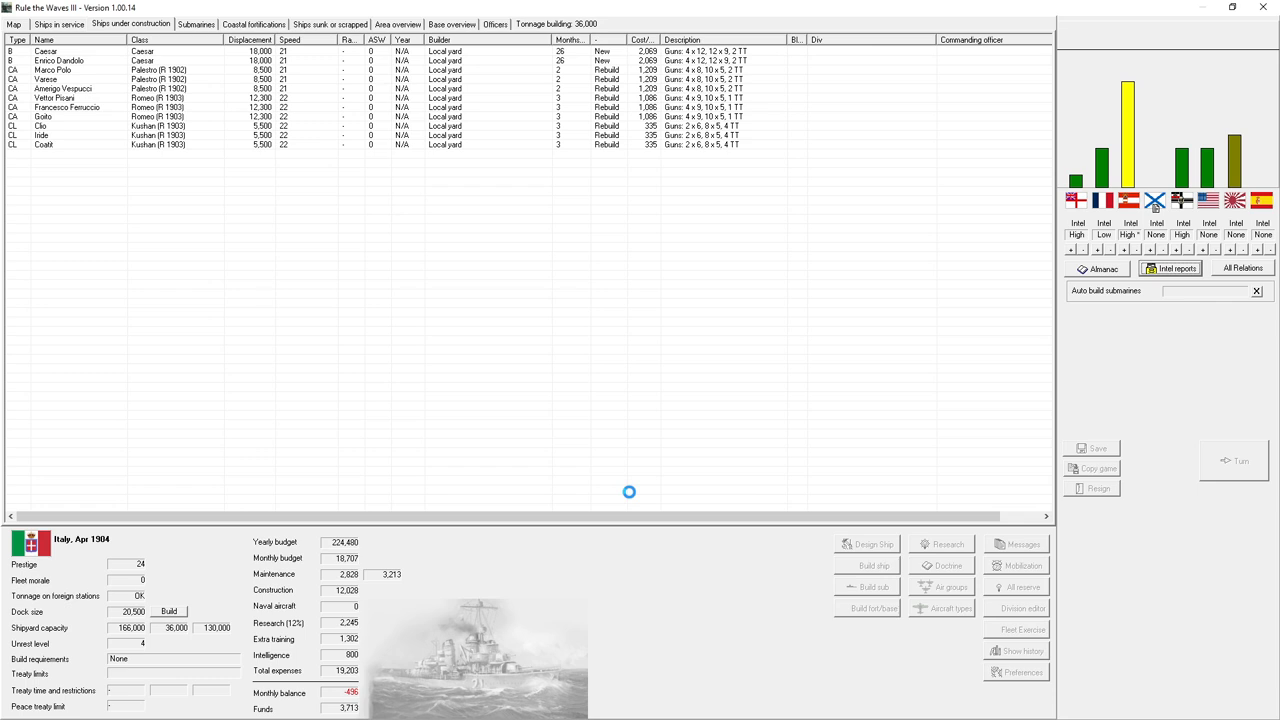
click(1238, 460)
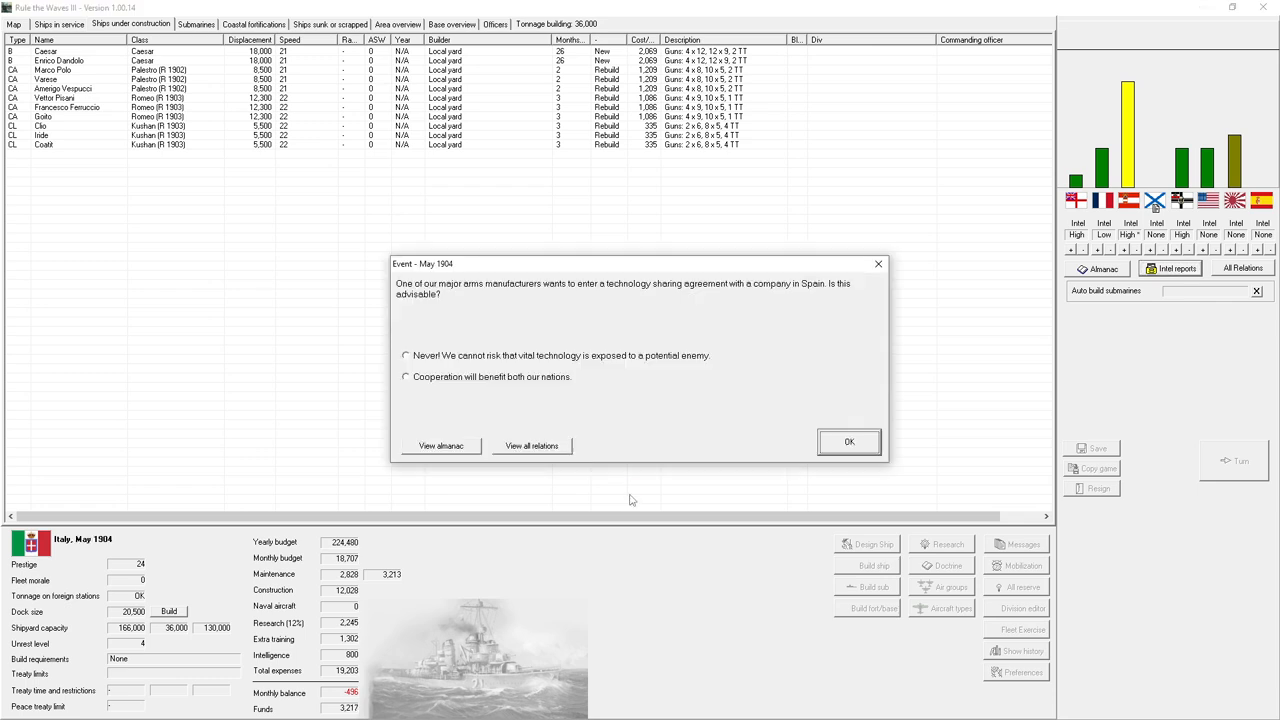
mouse_move(560, 322)
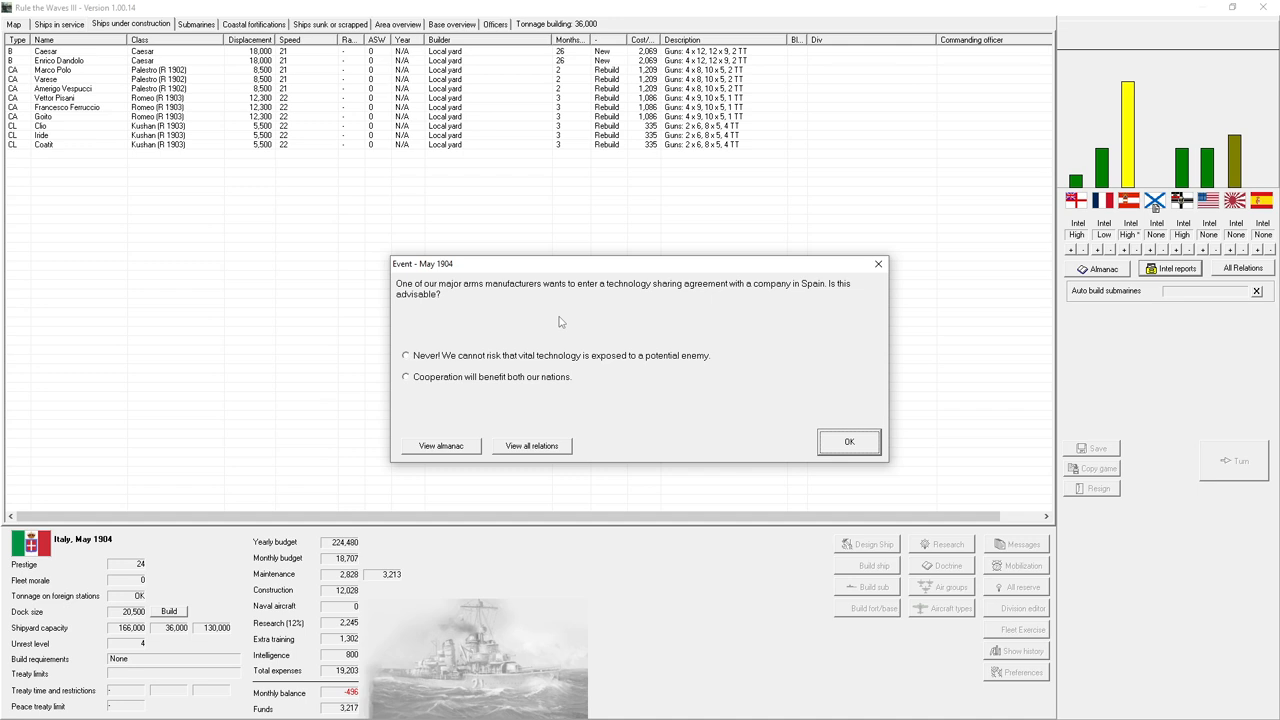
mouse_move(560, 348)
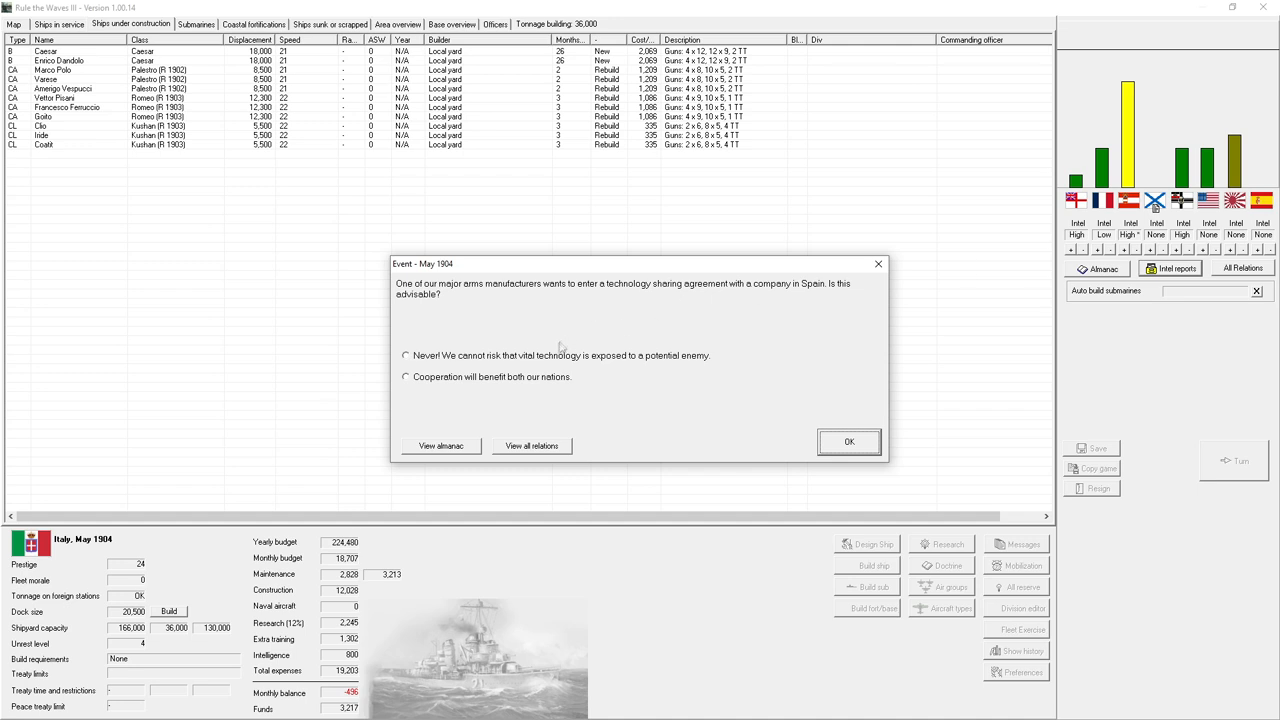
mouse_move(530, 386)
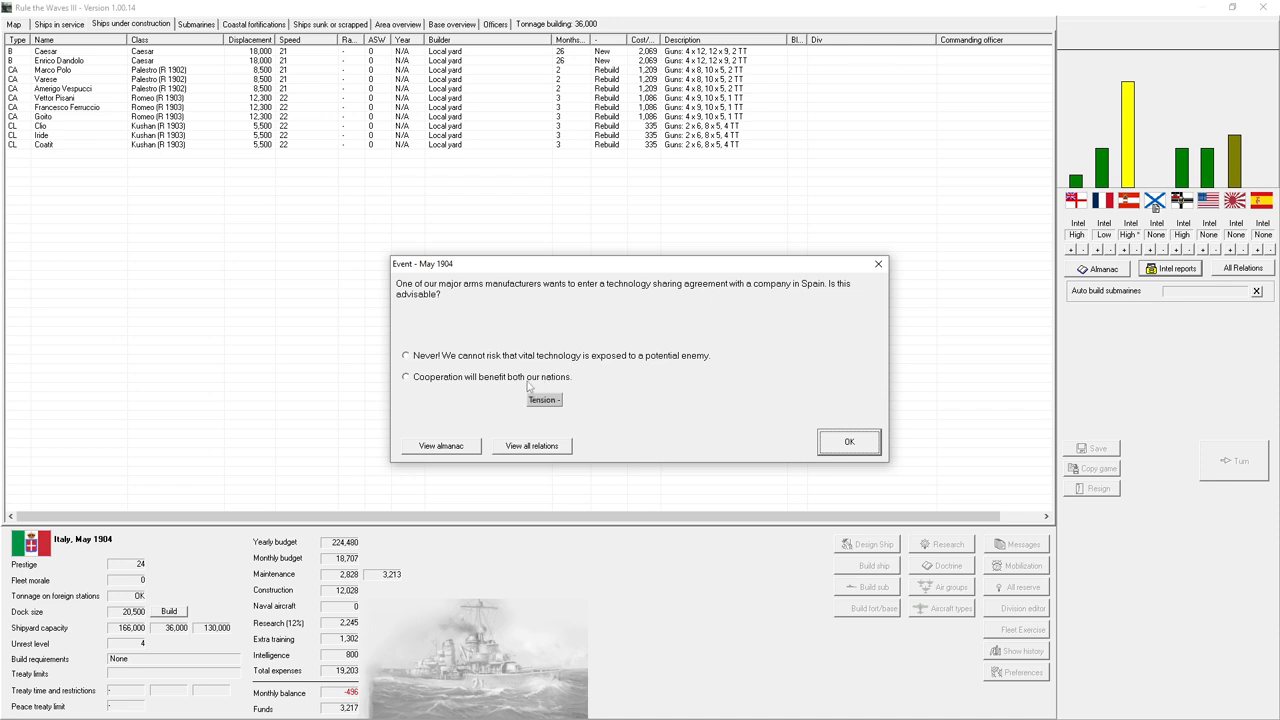
mouse_move(554, 362)
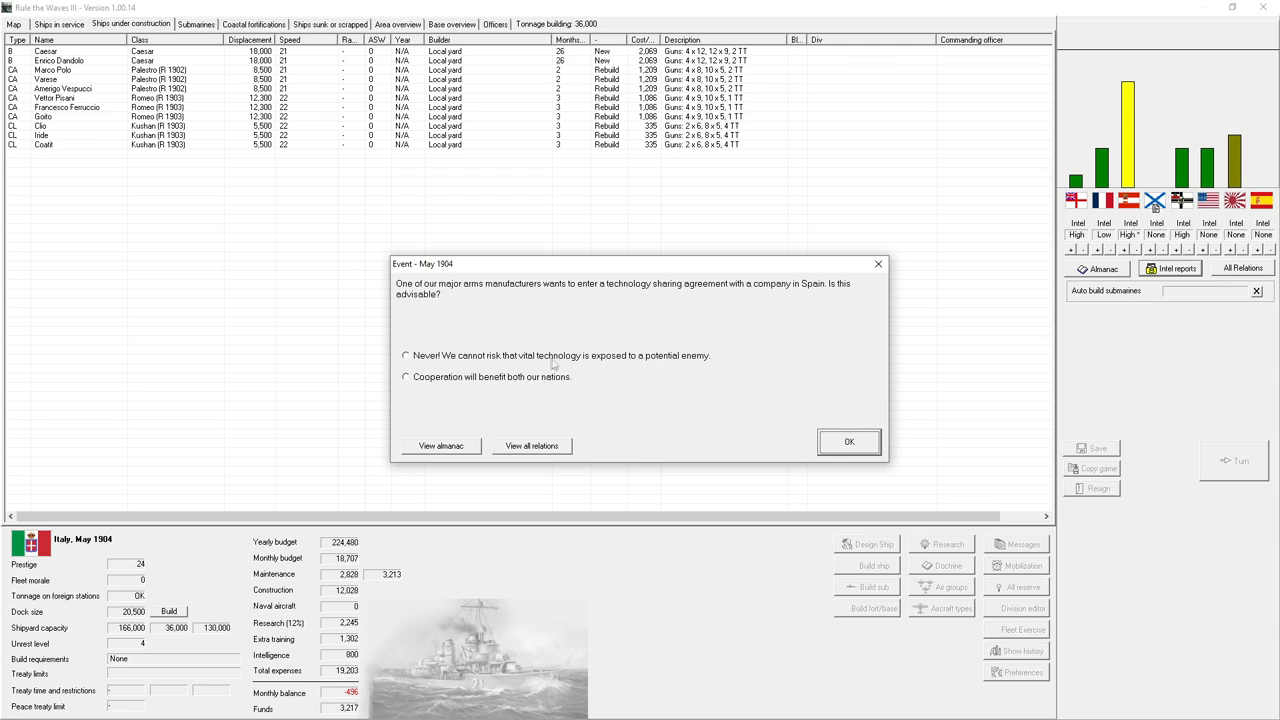
click(848, 442)
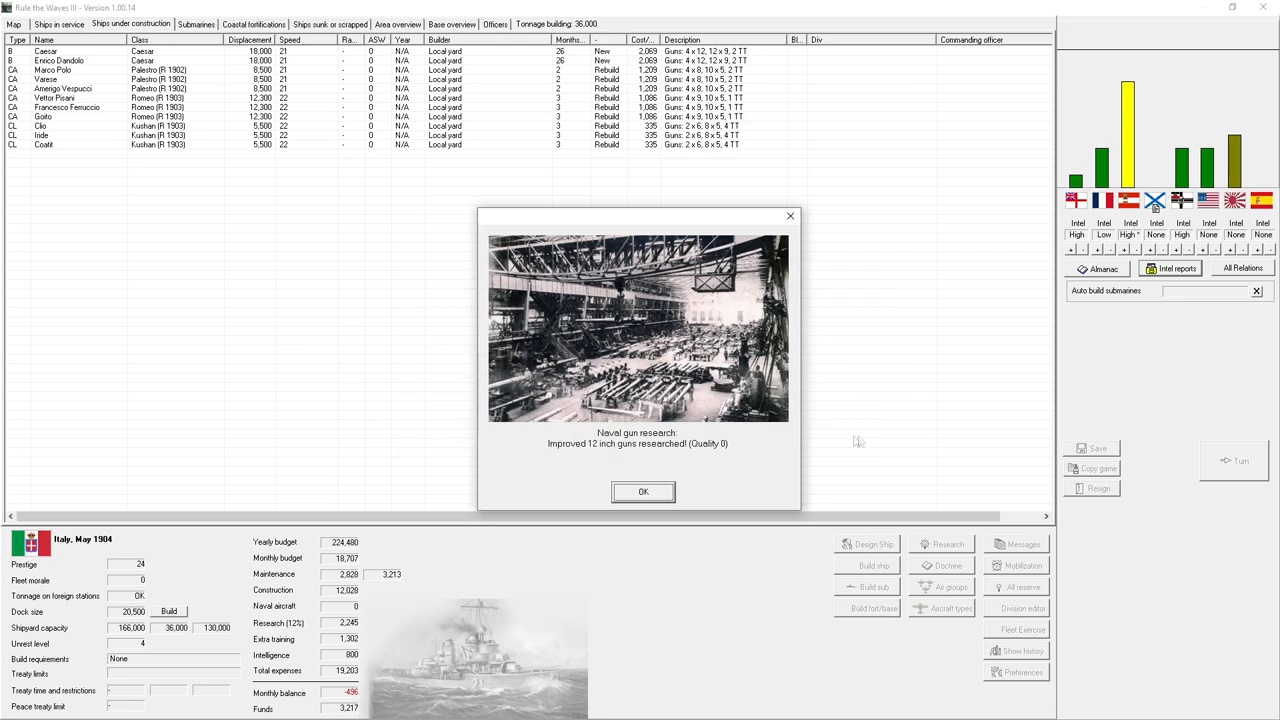
click(644, 492)
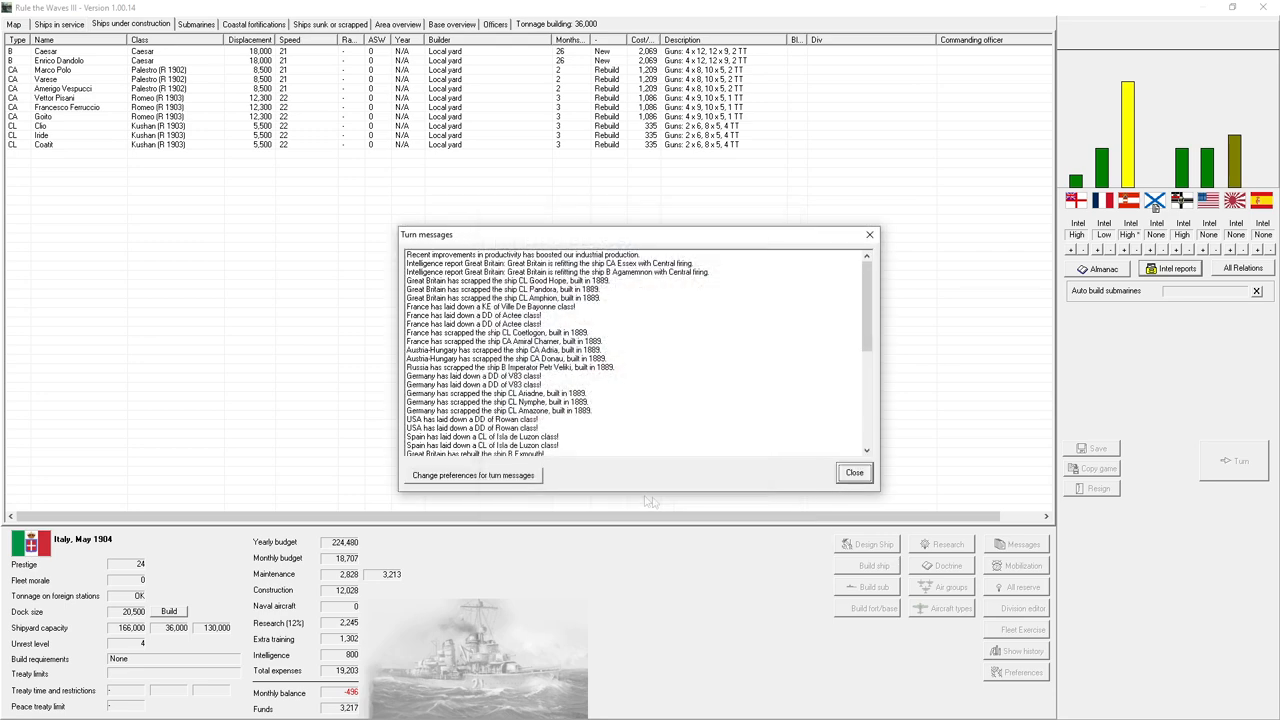
click(854, 472)
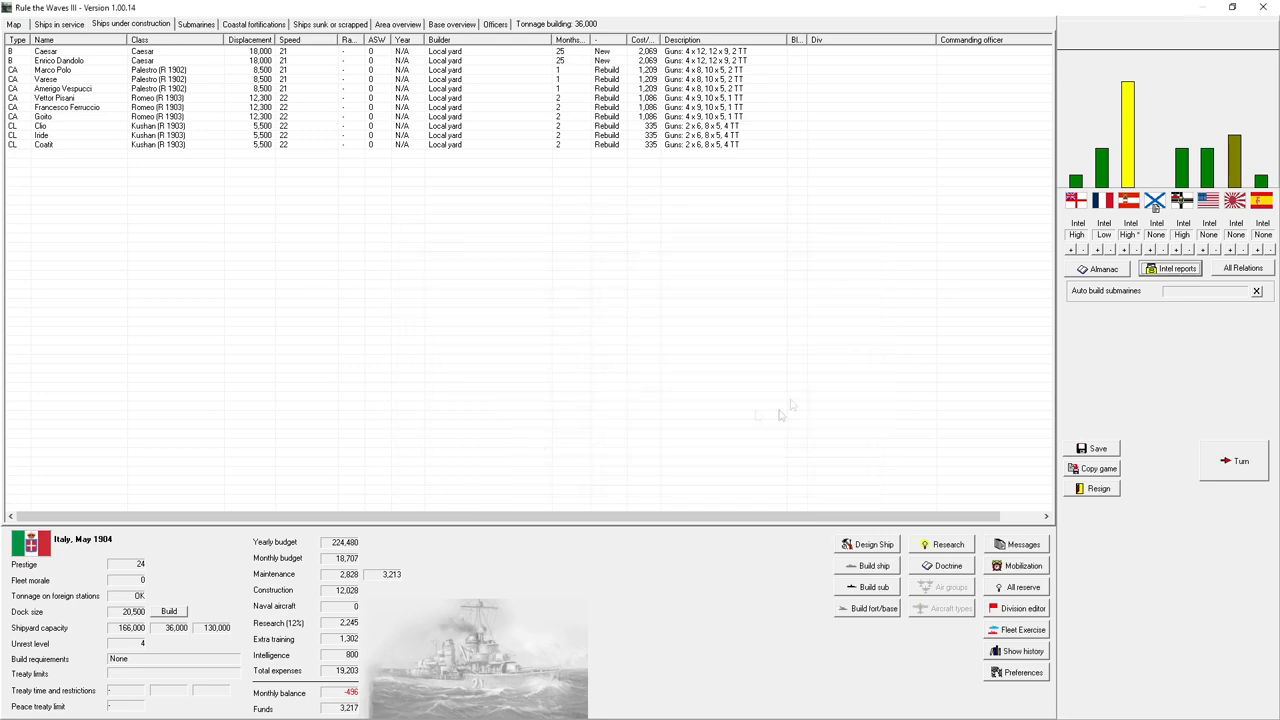
- Glance at ships in service and under construction, then advance the campaign to June 1904
click(60, 24)
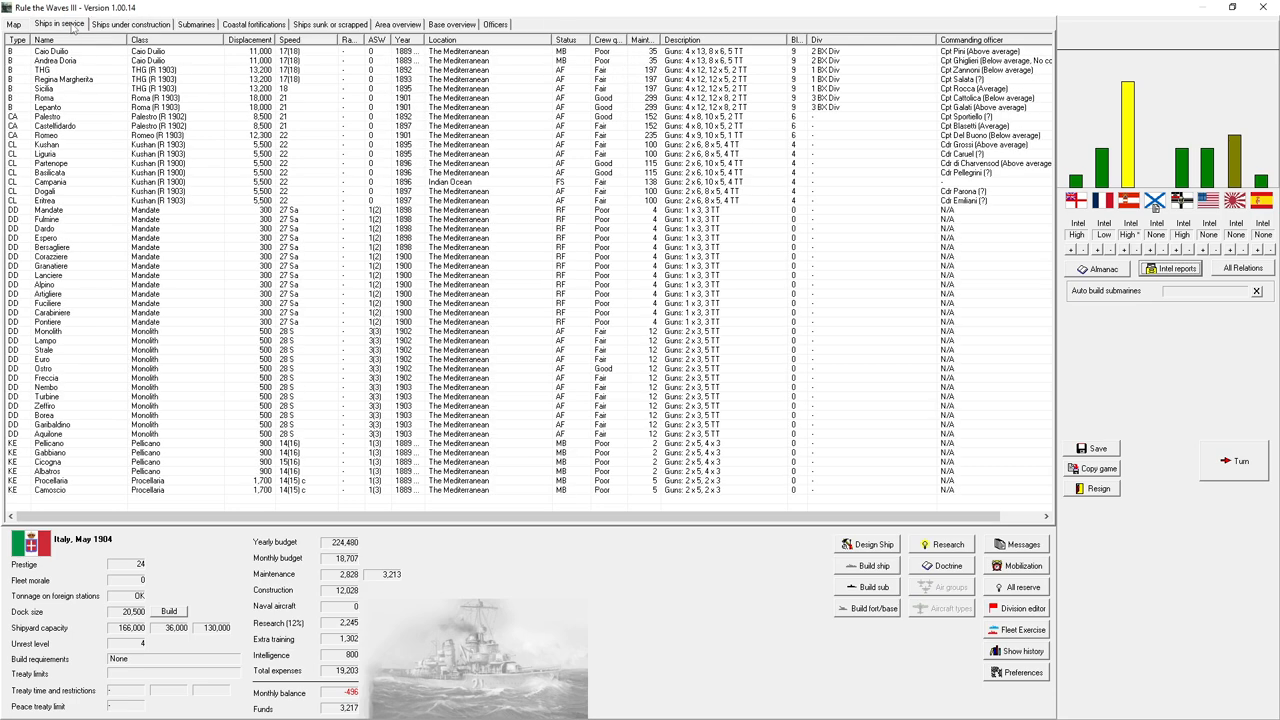
mouse_move(222, 84)
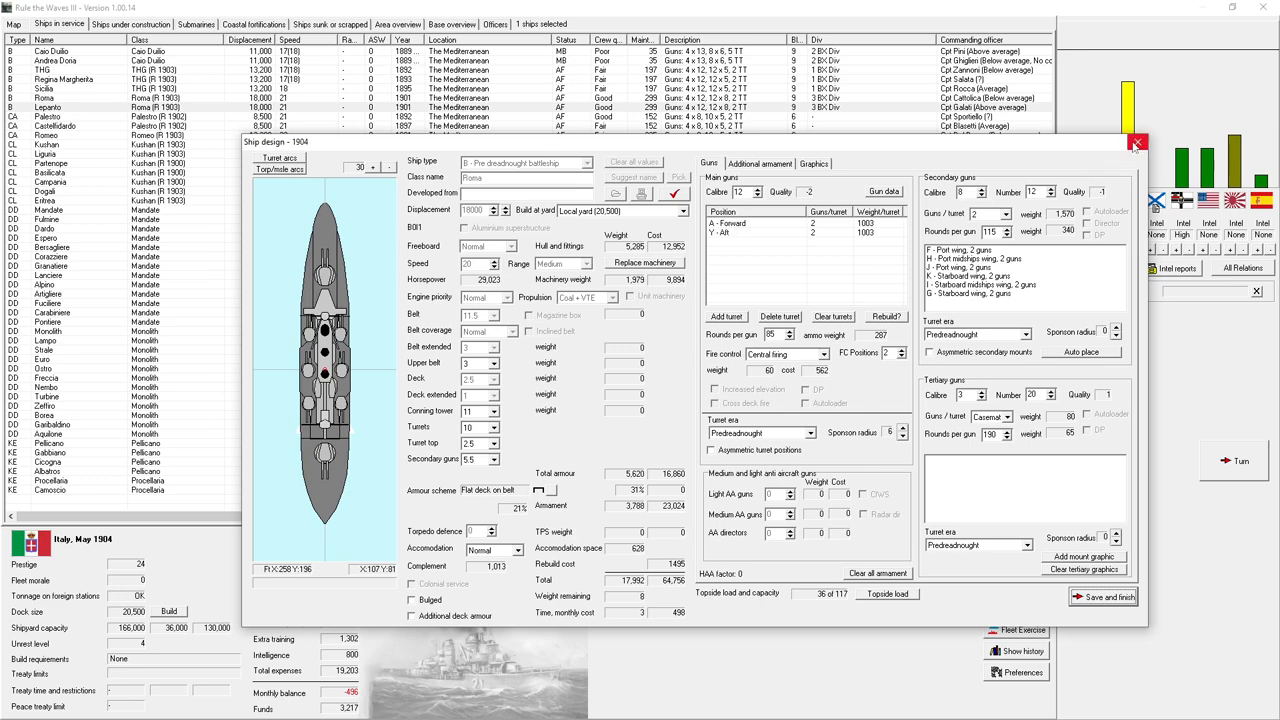
click(1136, 142)
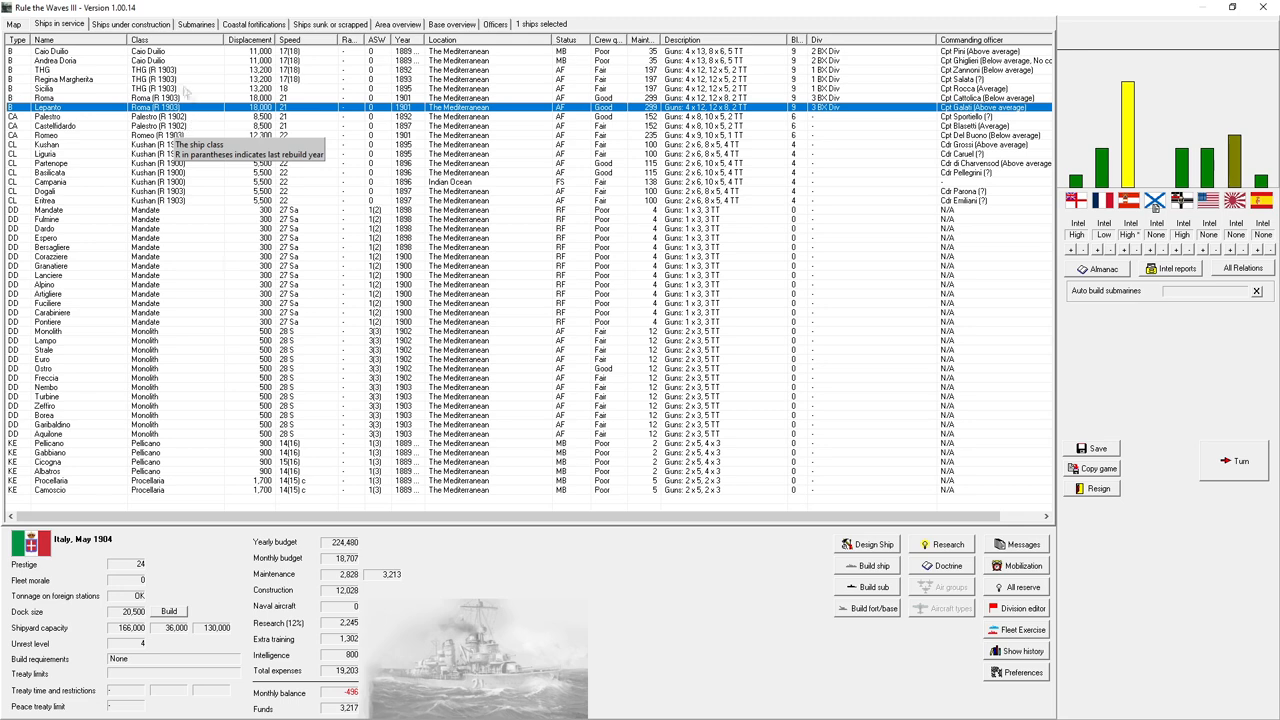
click(130, 24)
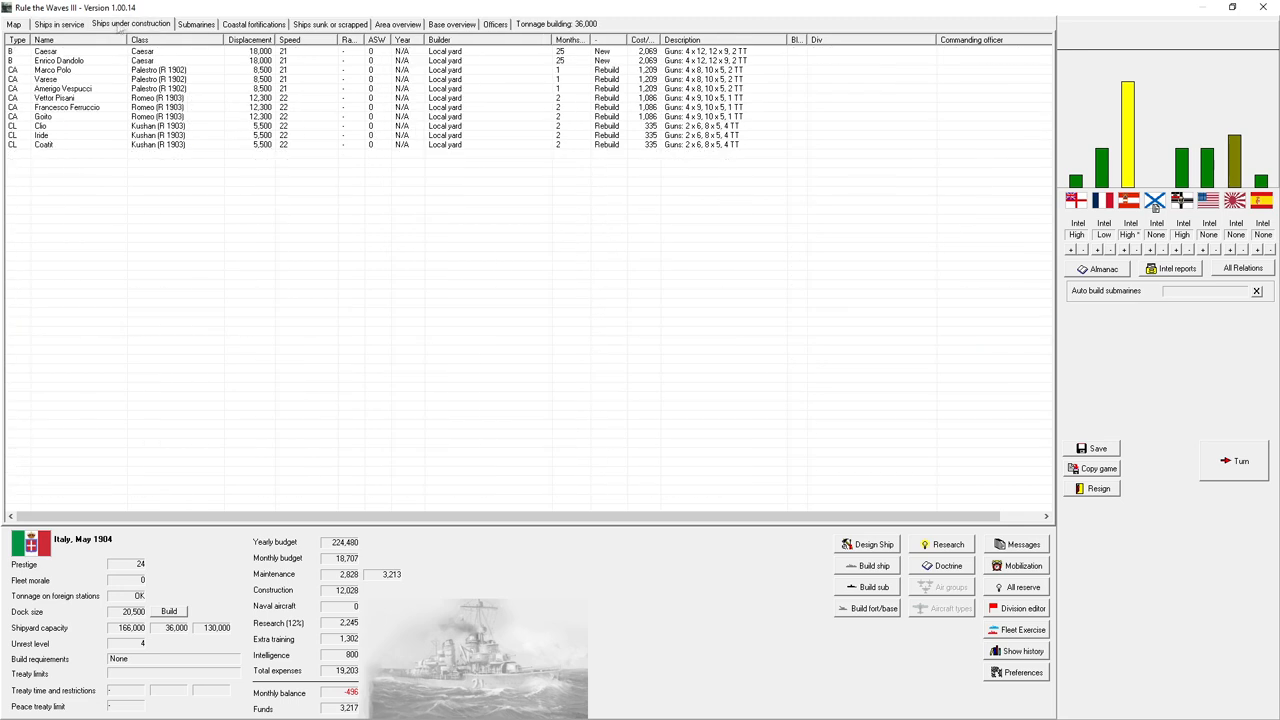
mouse_move(376, 196)
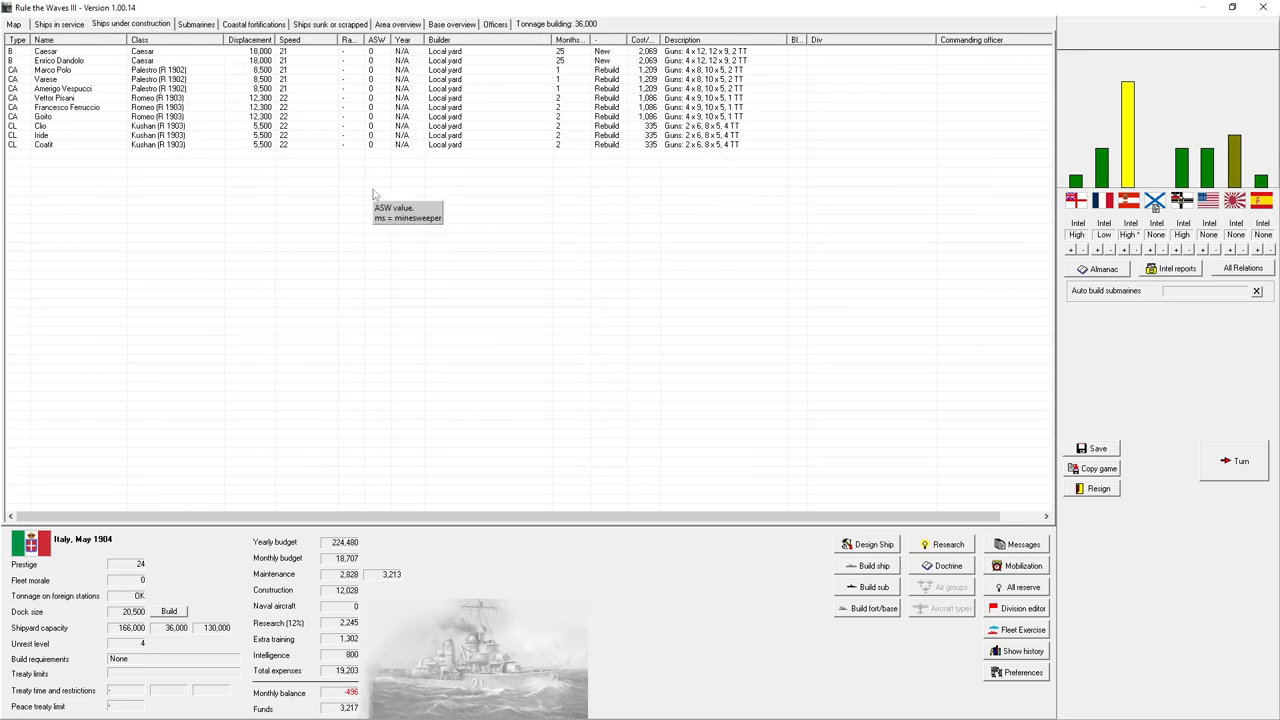
mouse_move(320, 116)
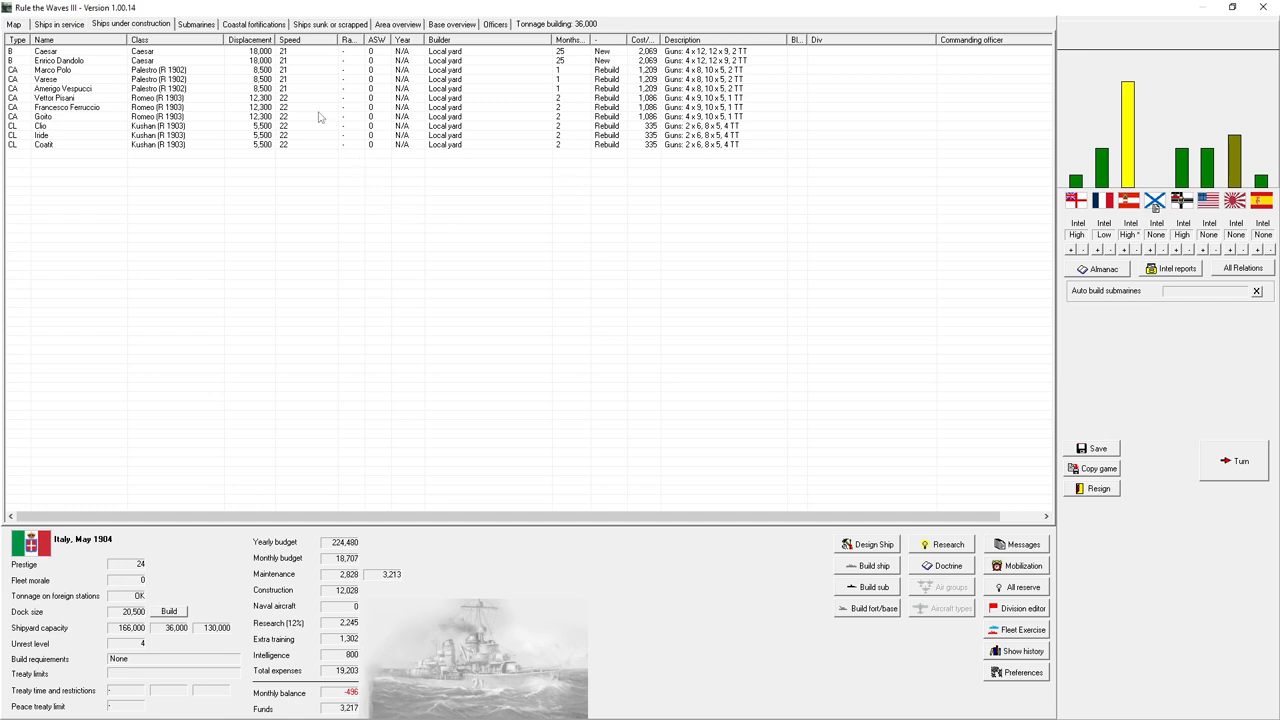
mouse_move(322, 84)
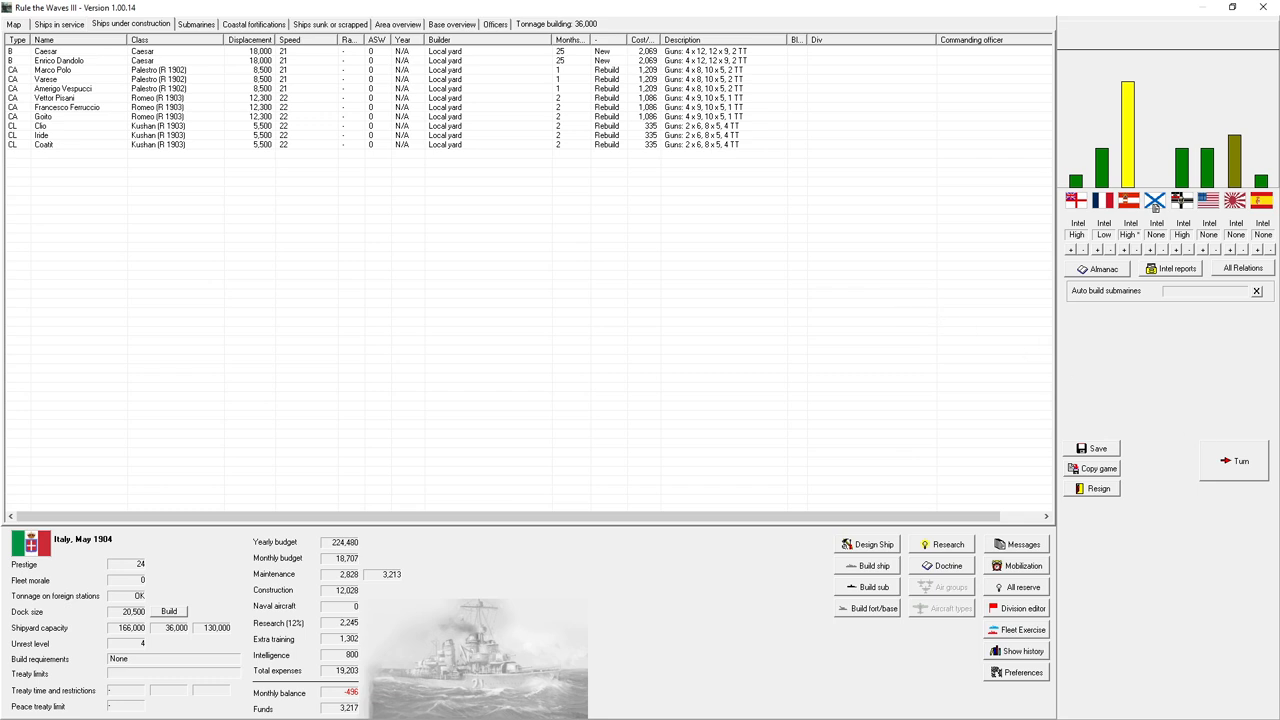
click(1240, 460)
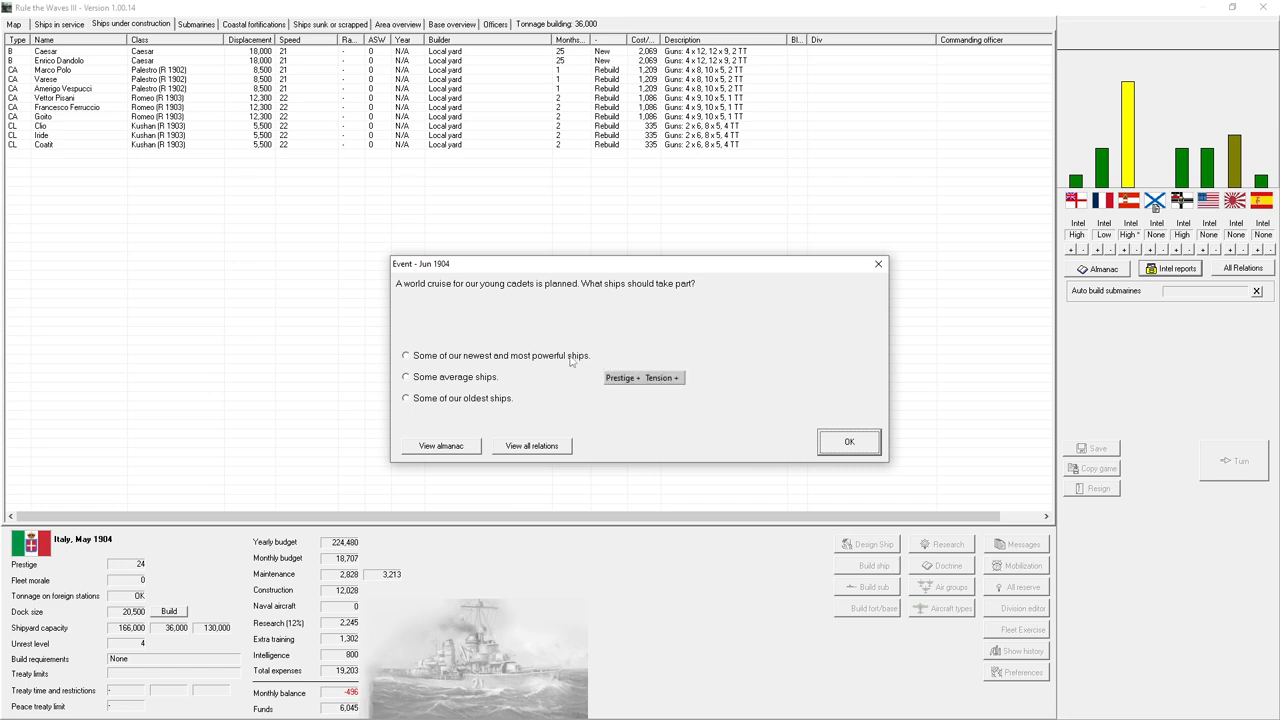
- Confirm which ships take part in the cadet world cruise event
click(848, 442)
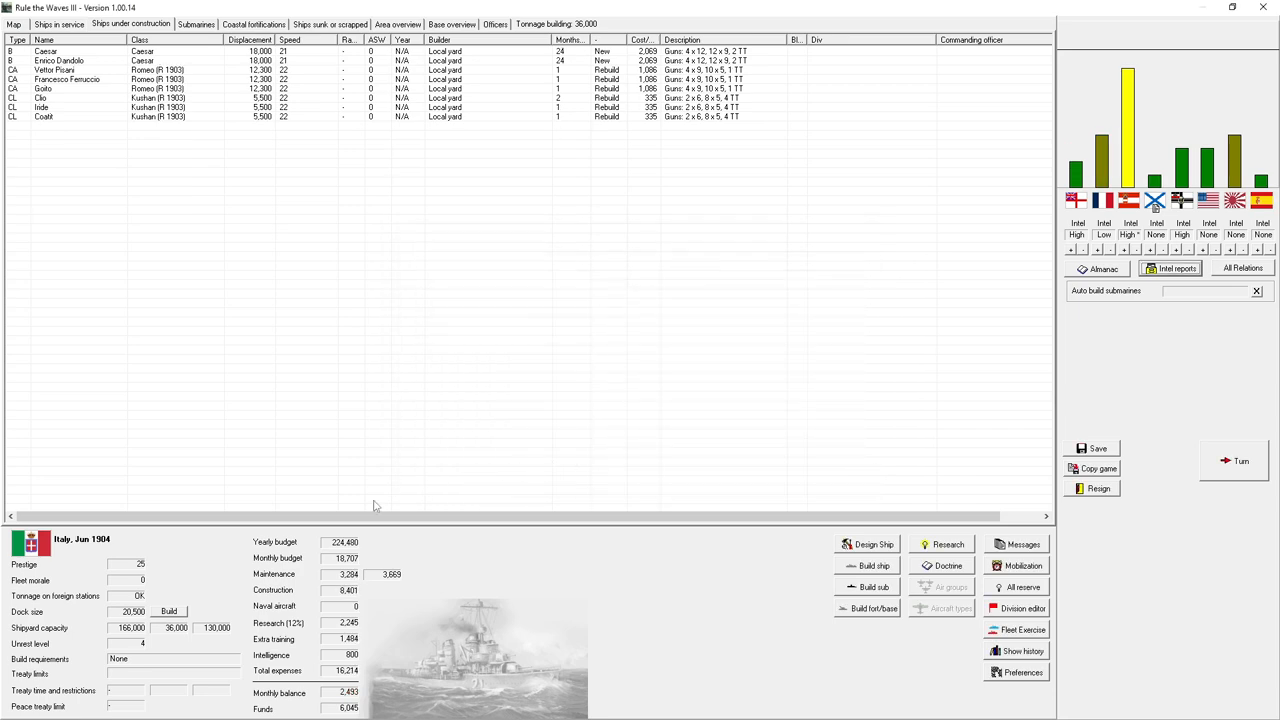
mouse_move(410, 220)
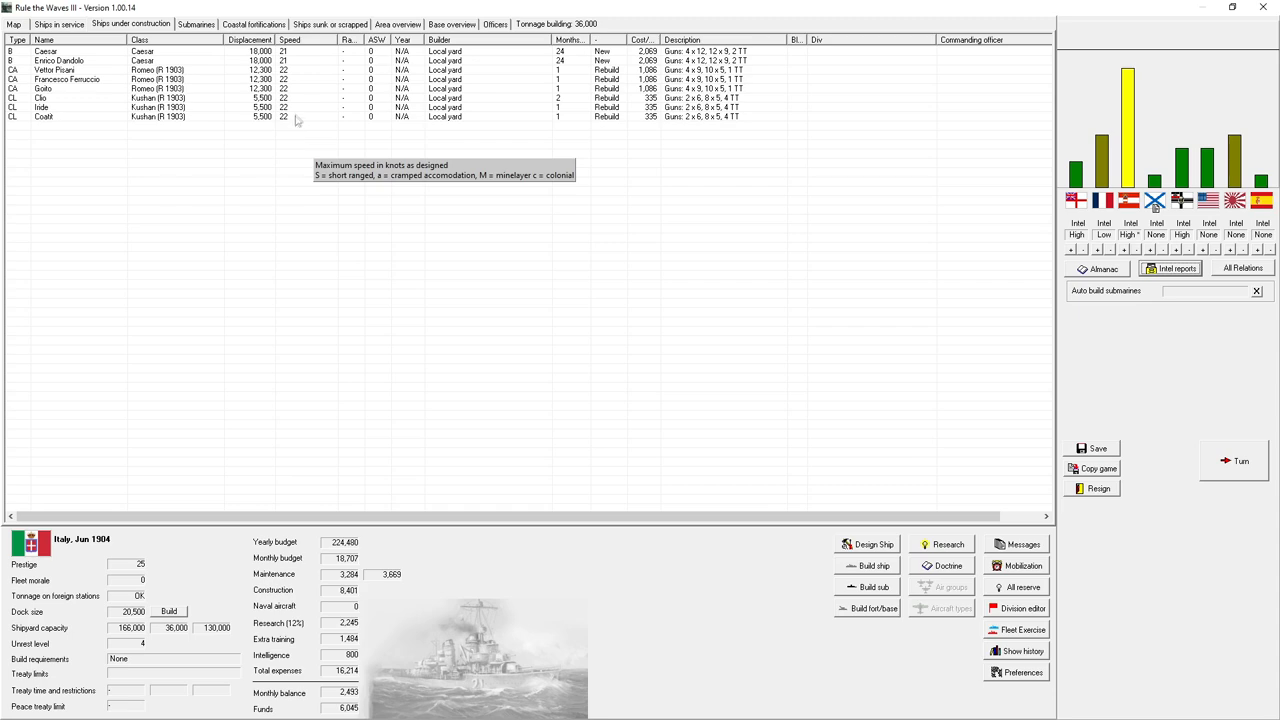
mouse_move(116, 24)
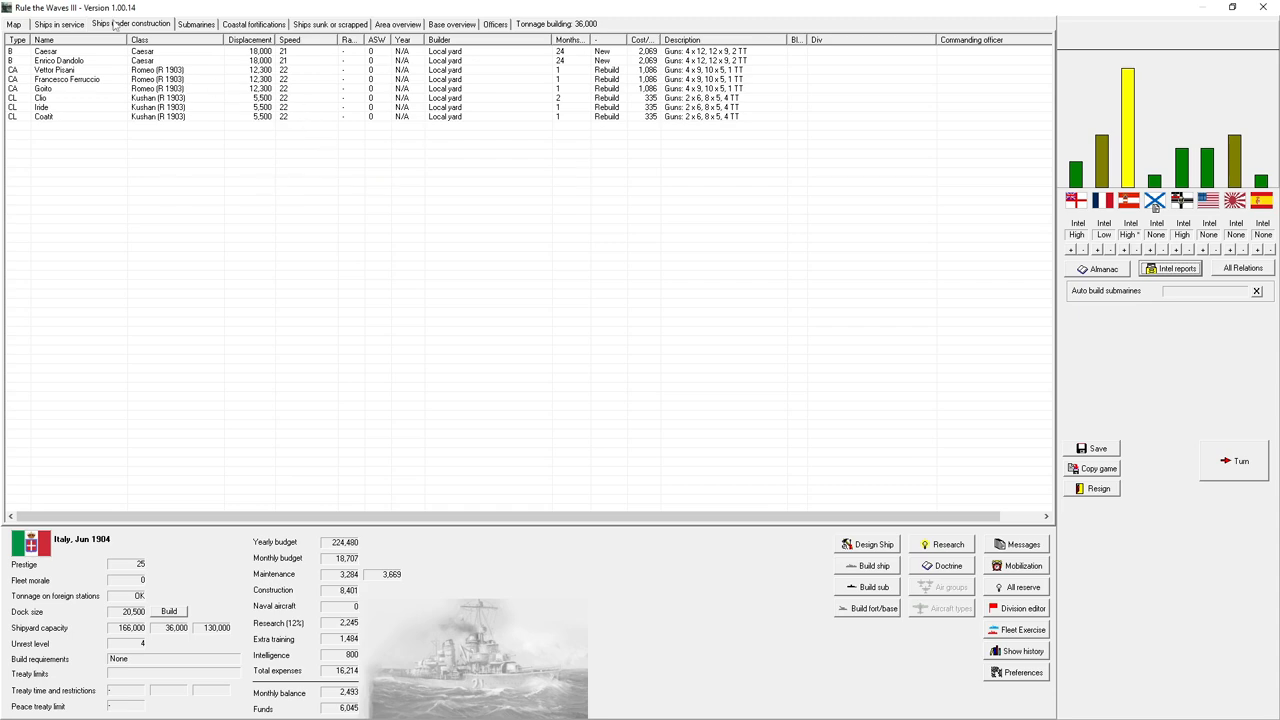
- Open the Romeo armoured cruiser's design and review its guns and additional armament
click(58, 24)
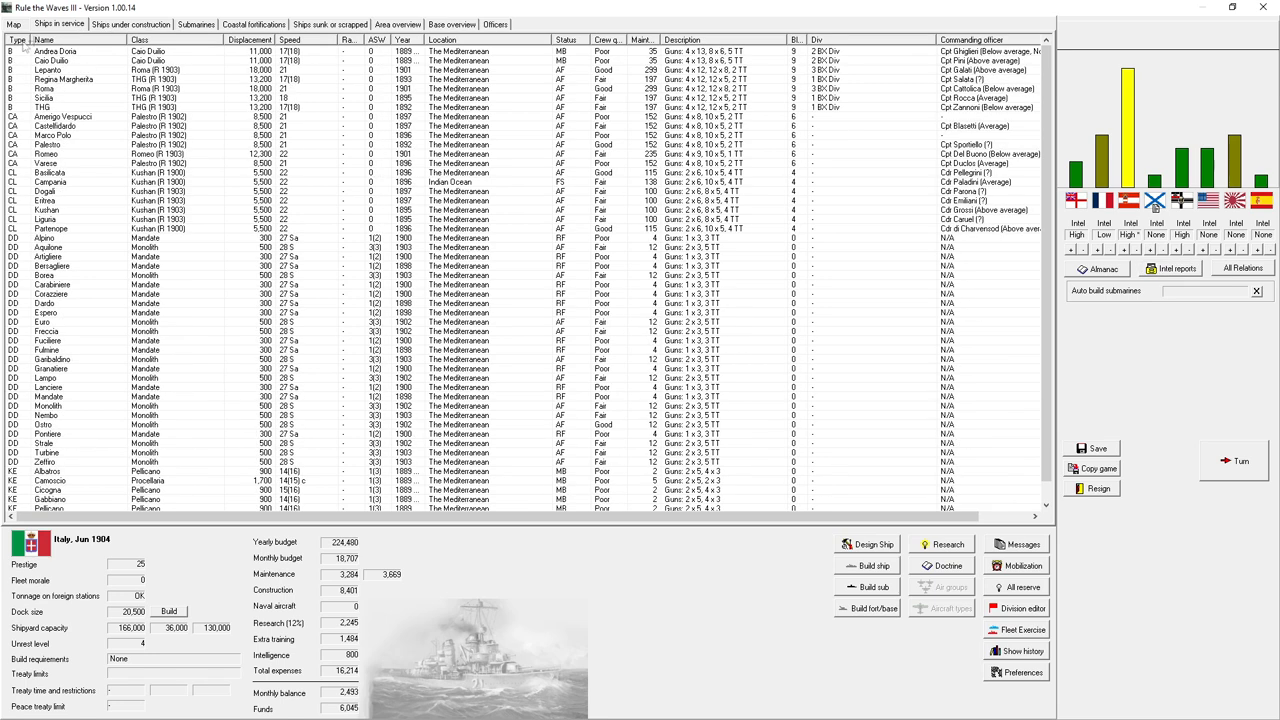
mouse_move(356, 104)
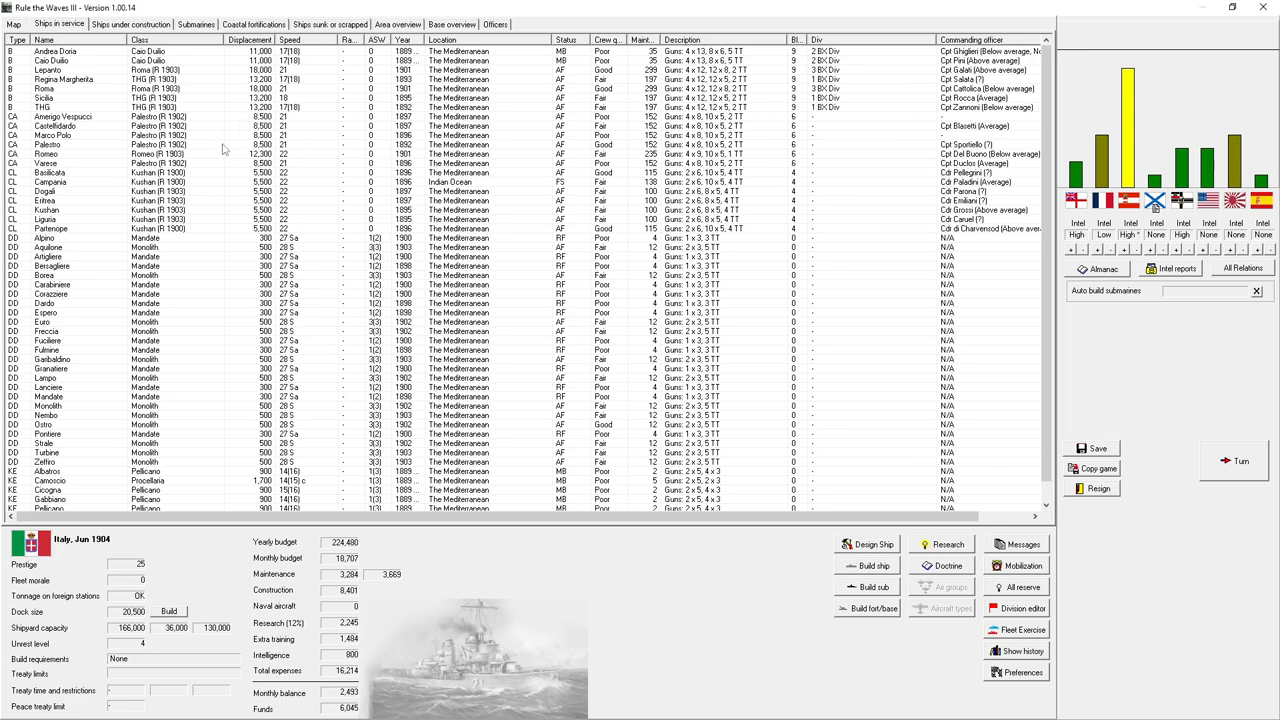
mouse_move(214, 166)
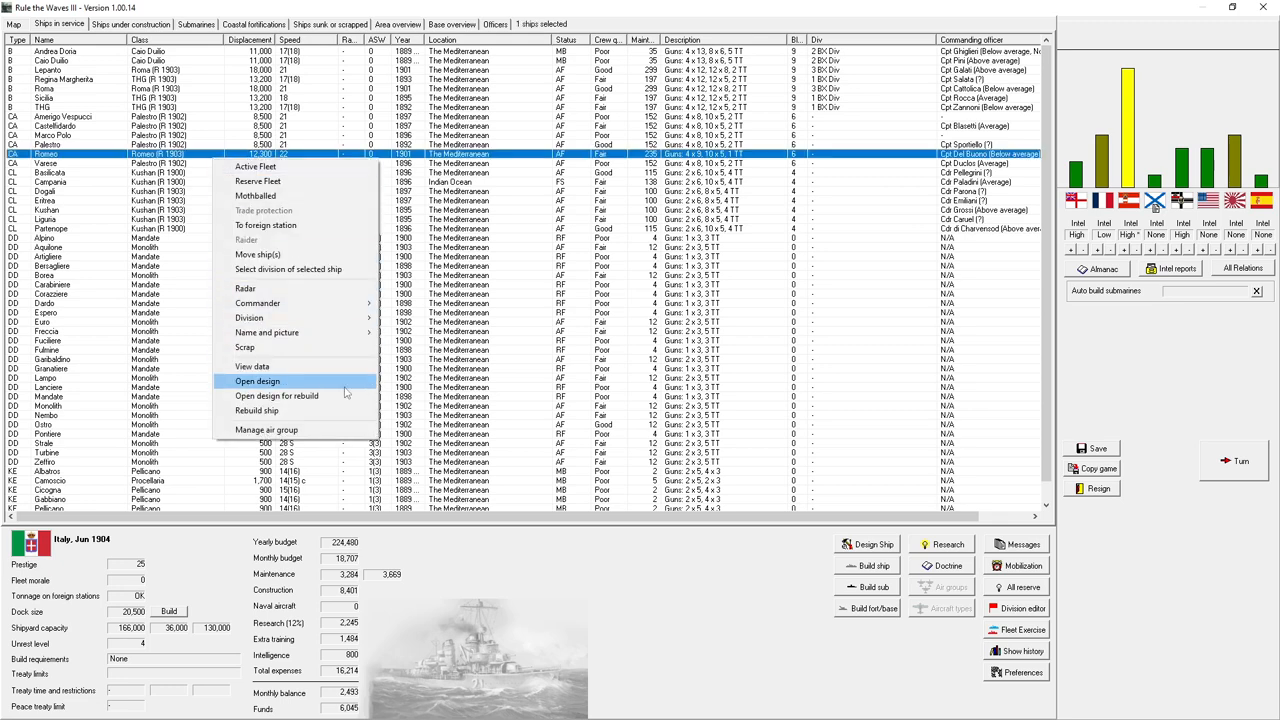
click(256, 380)
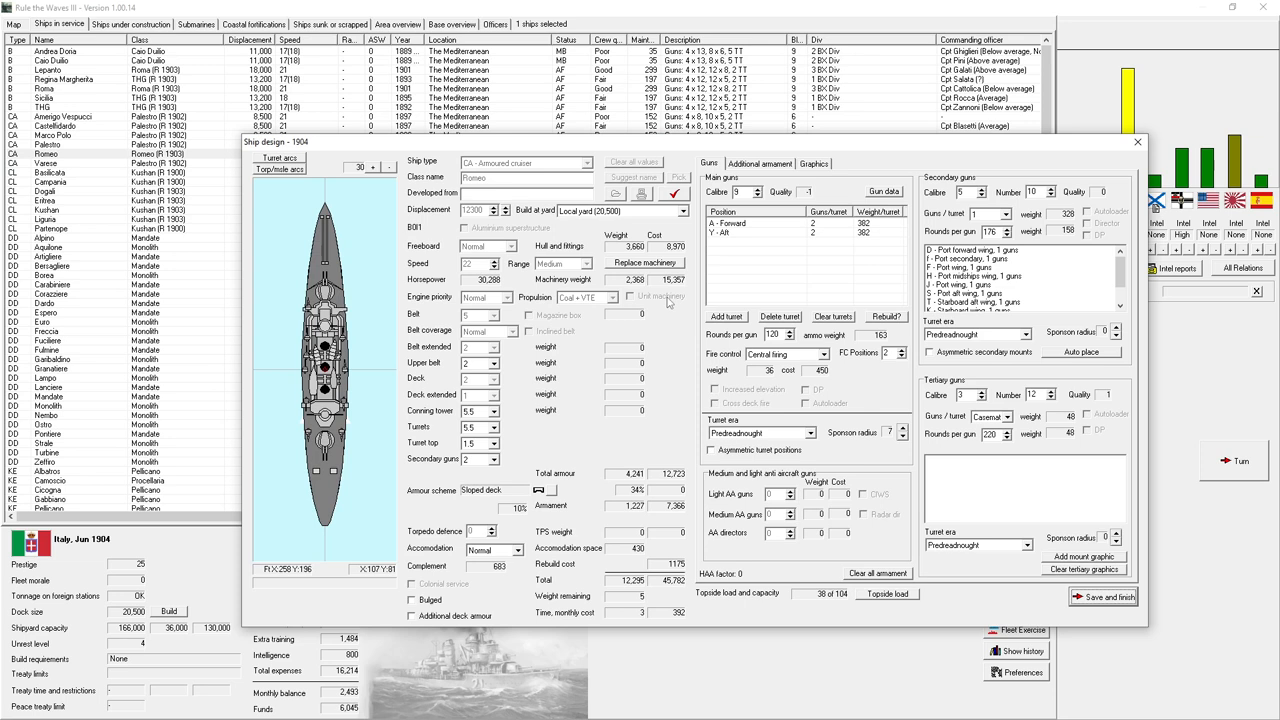
mouse_move(648, 262)
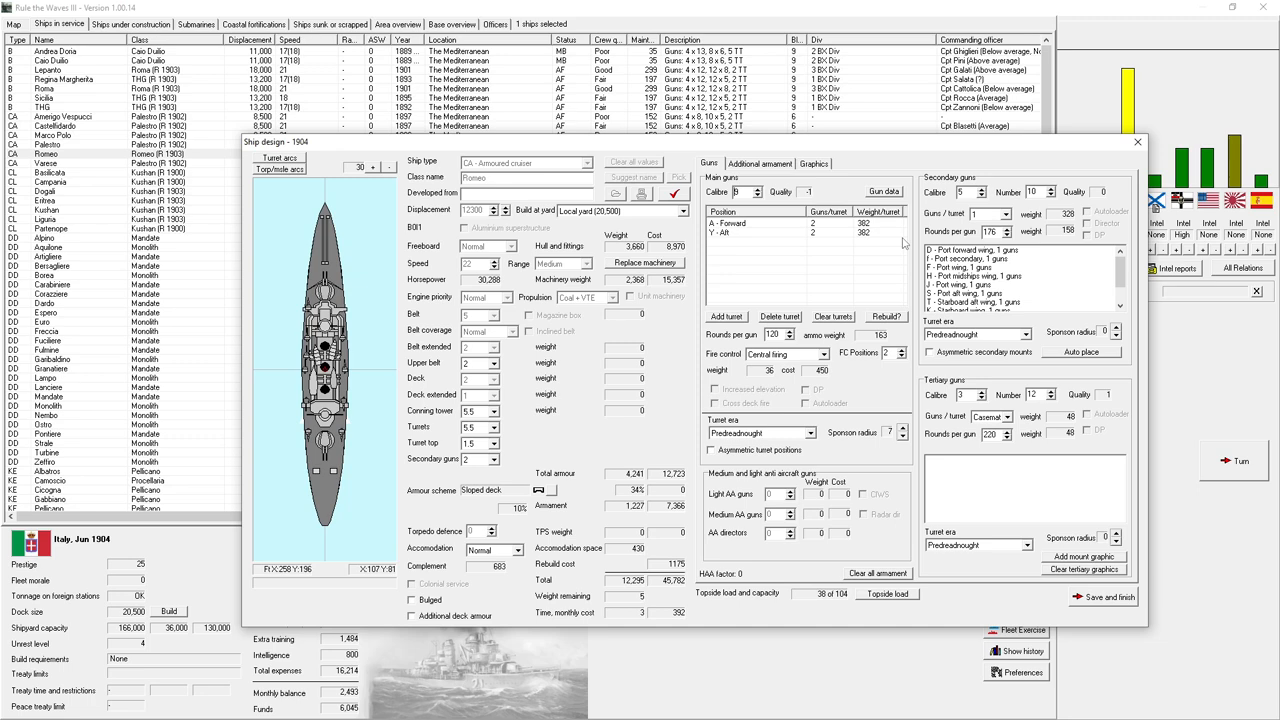
click(760, 164)
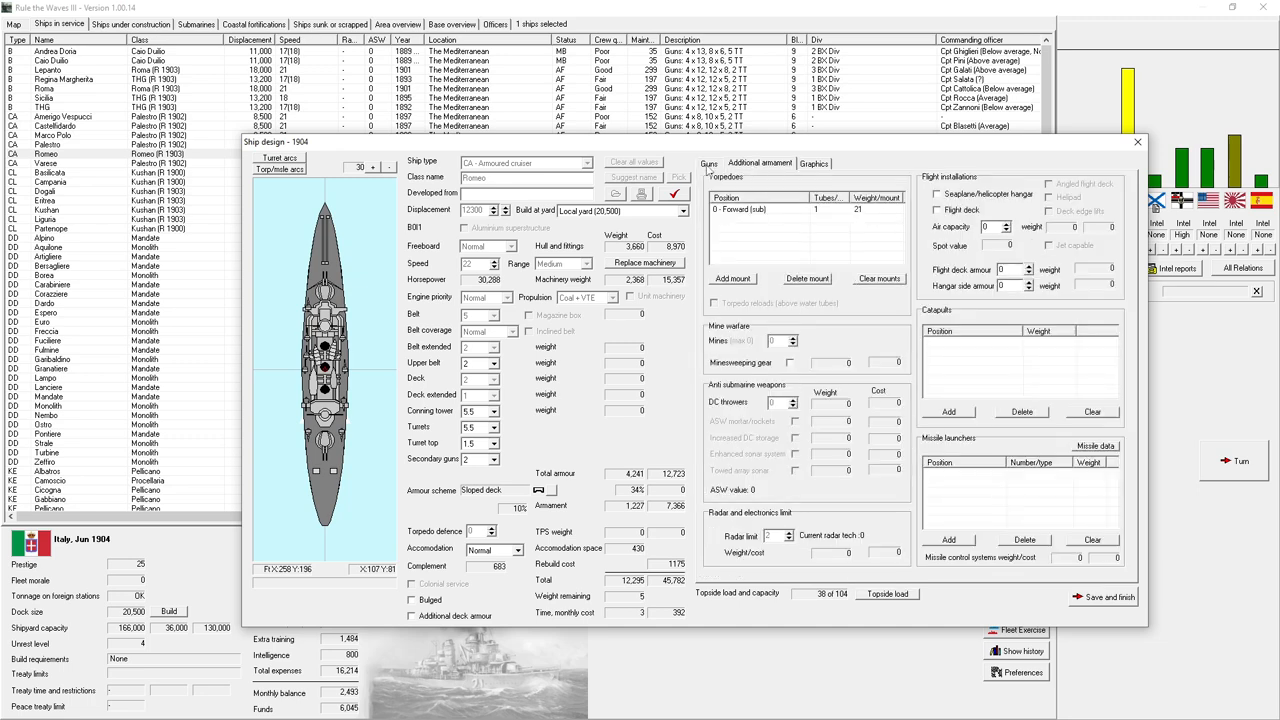
click(708, 164)
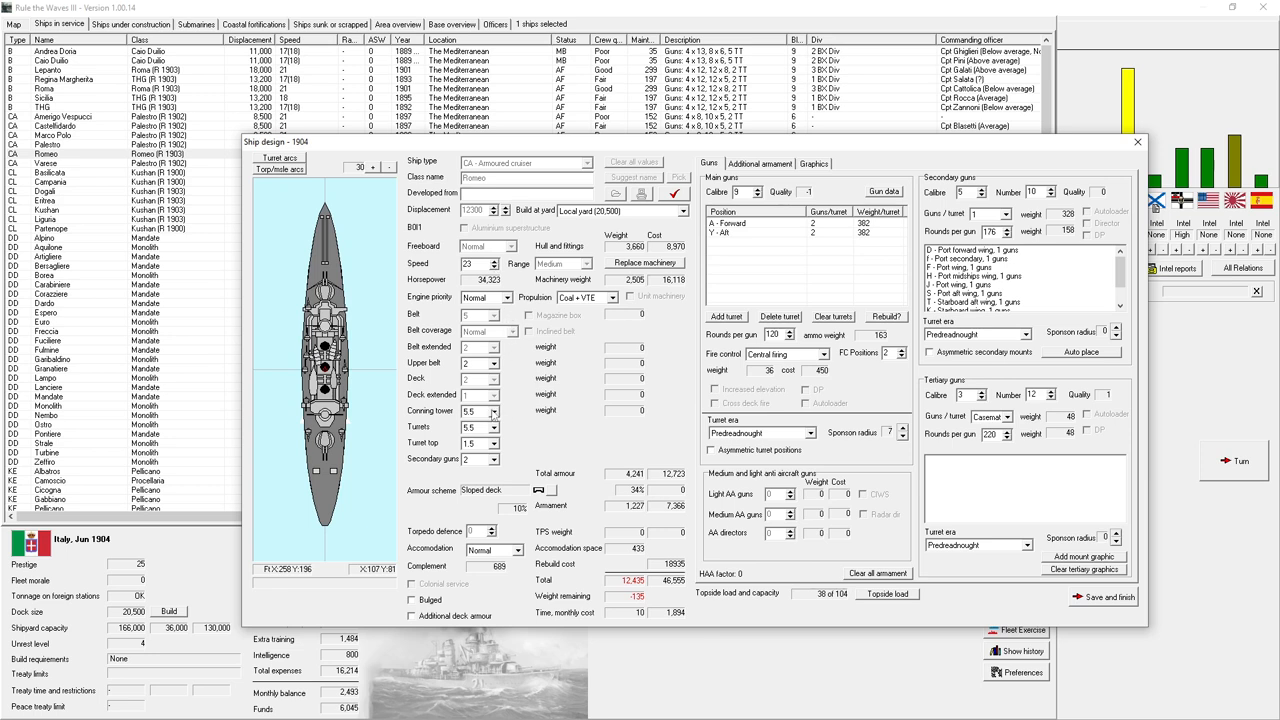
mouse_move(504, 394)
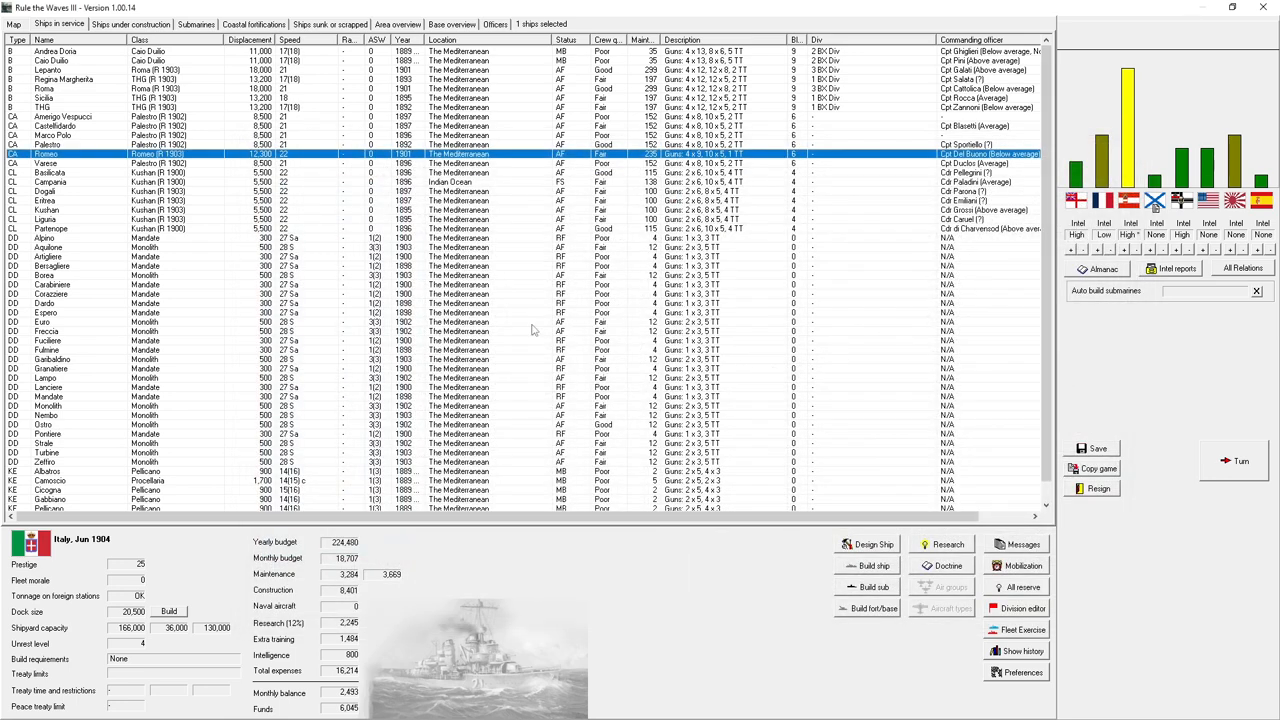
click(872, 564)
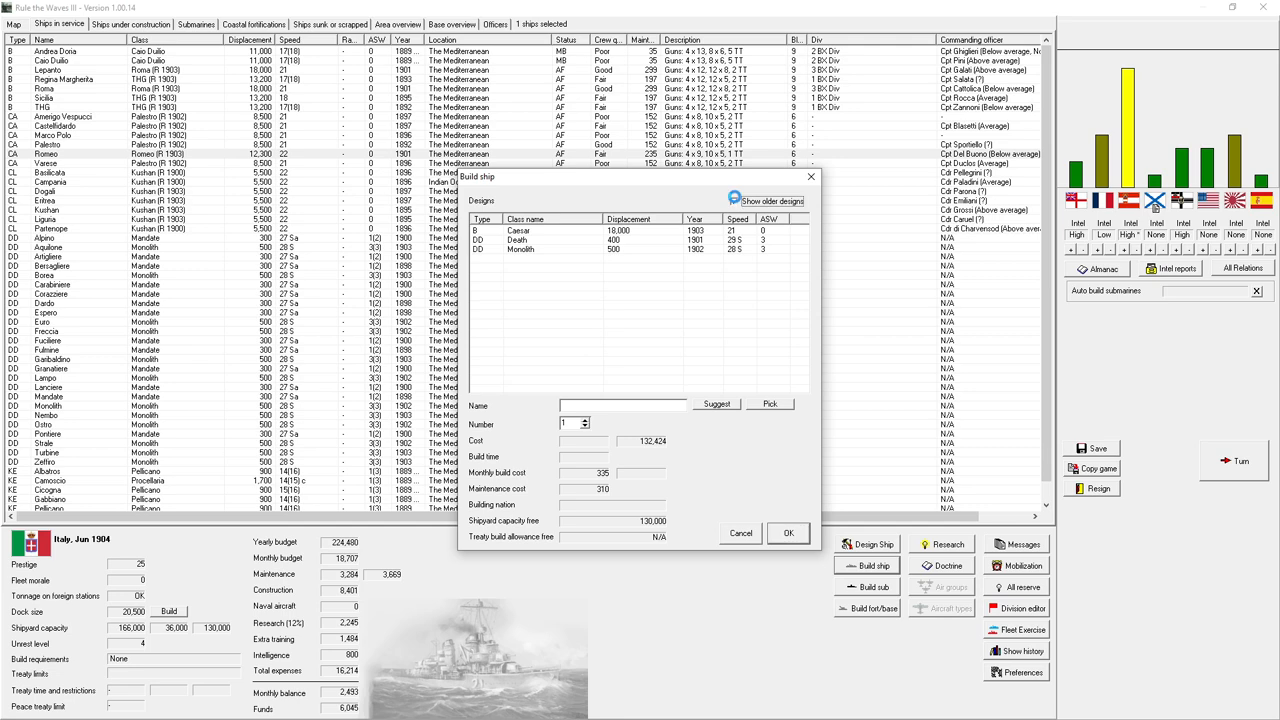
click(736, 200)
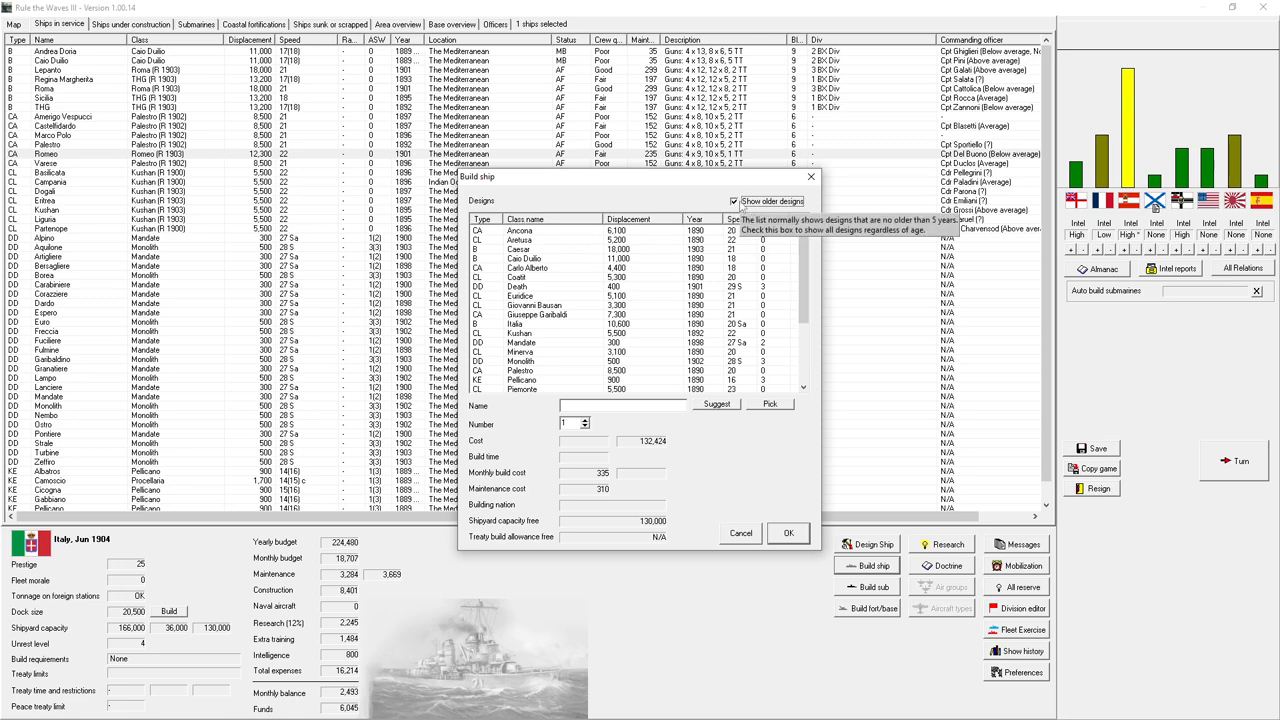
click(734, 200)
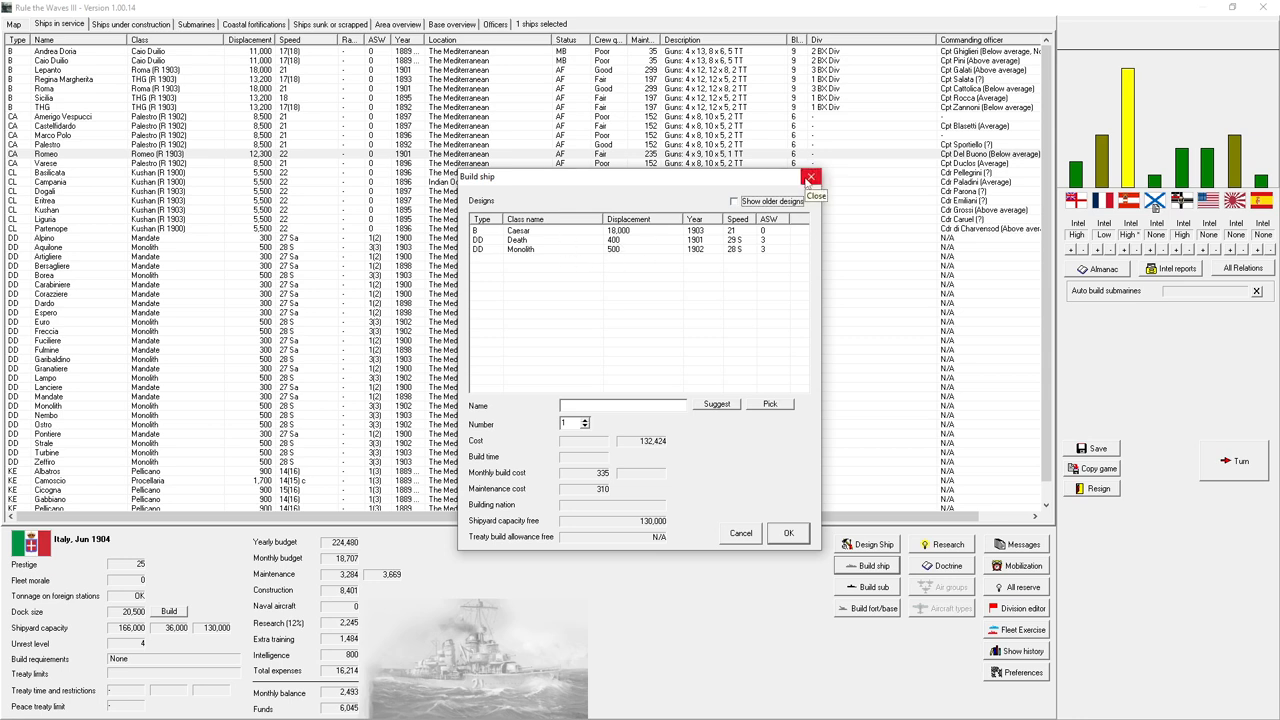
mouse_move(734, 200)
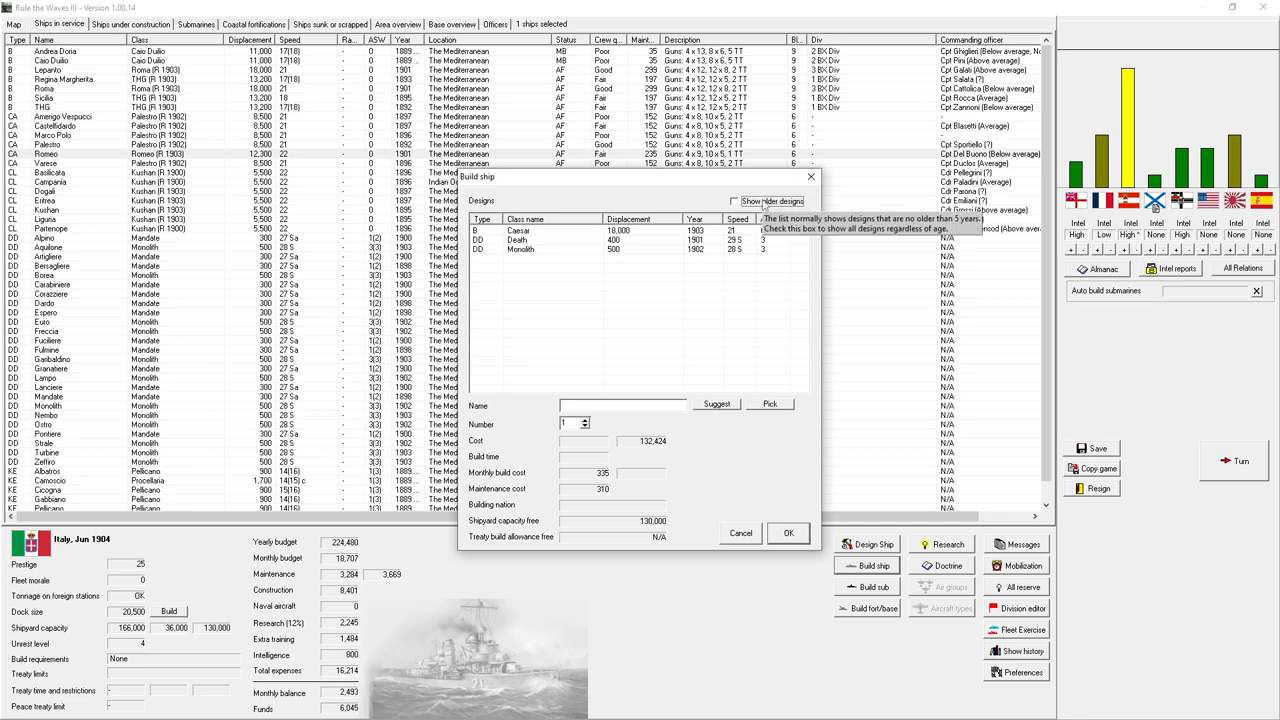
click(736, 200)
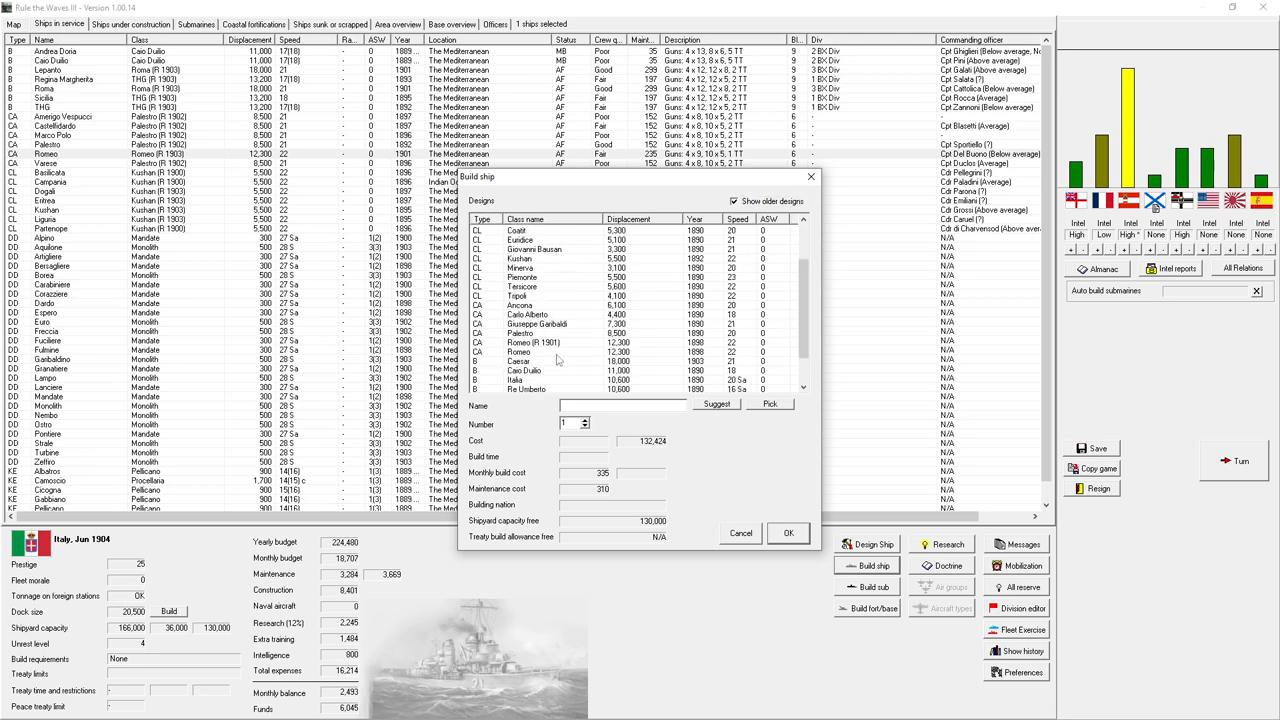
click(530, 342)
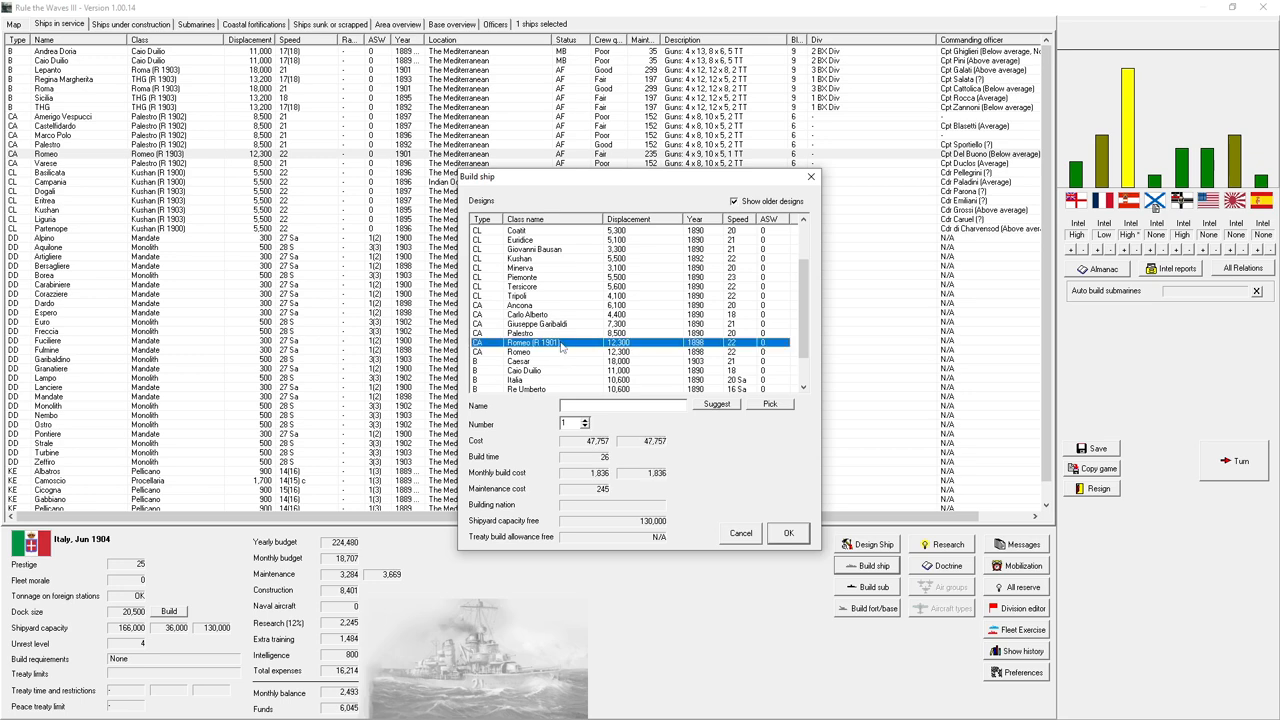
scroll(down, 3)
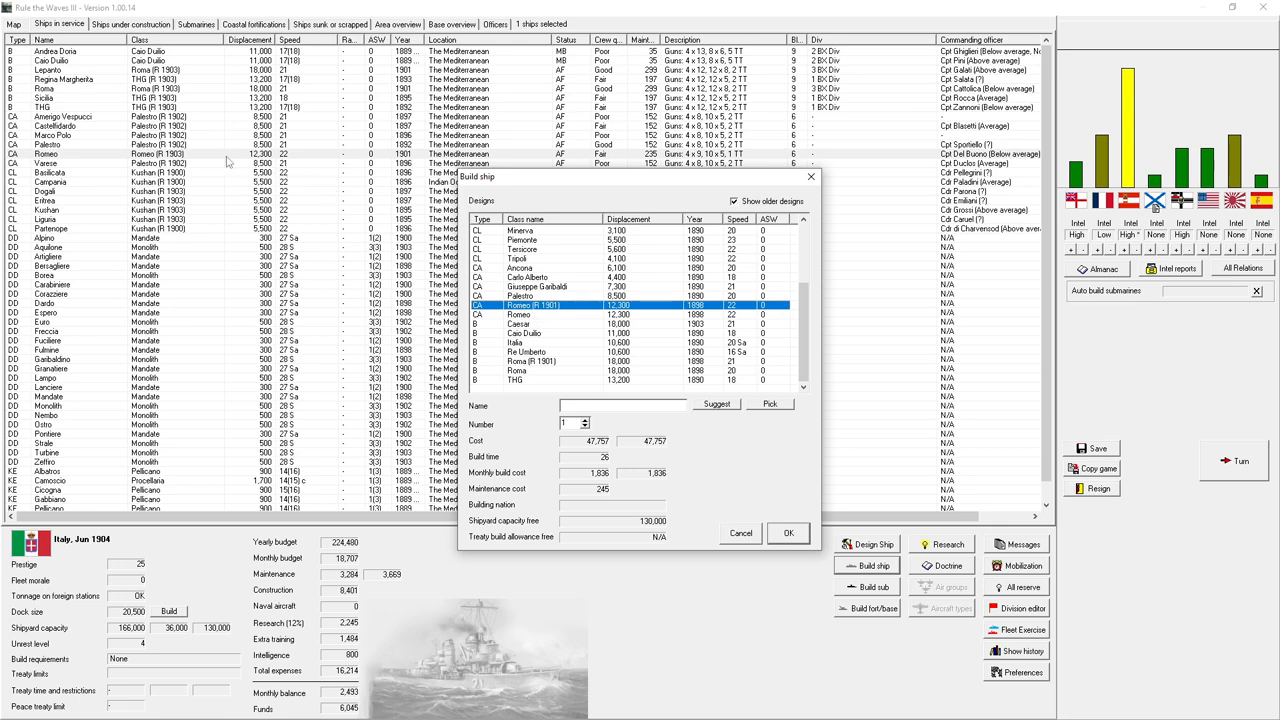
mouse_move(228, 162)
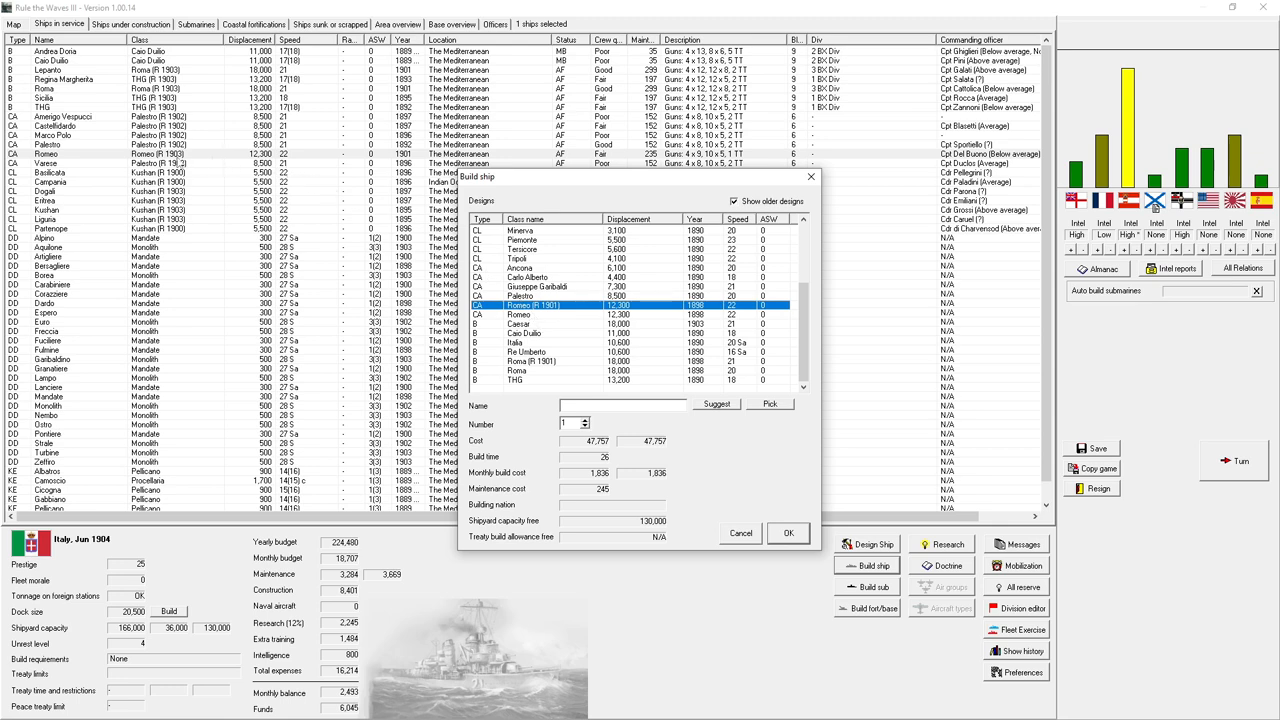
mouse_move(178, 164)
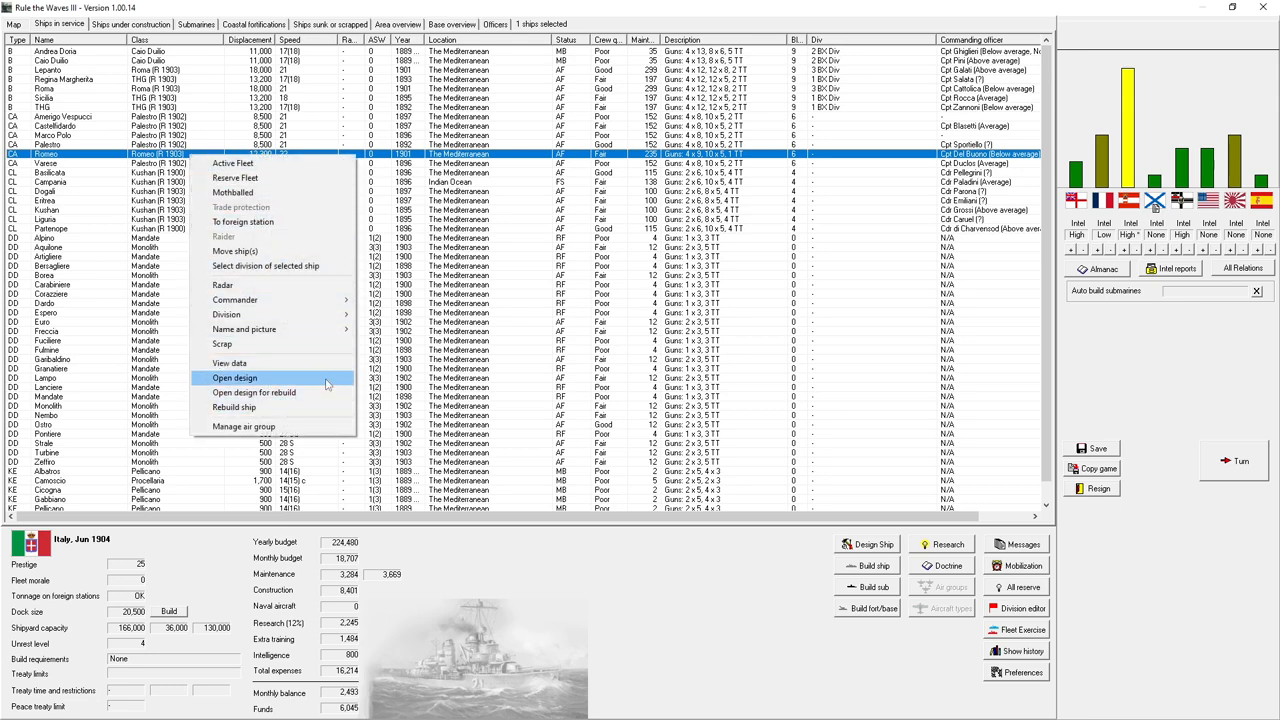
click(236, 378)
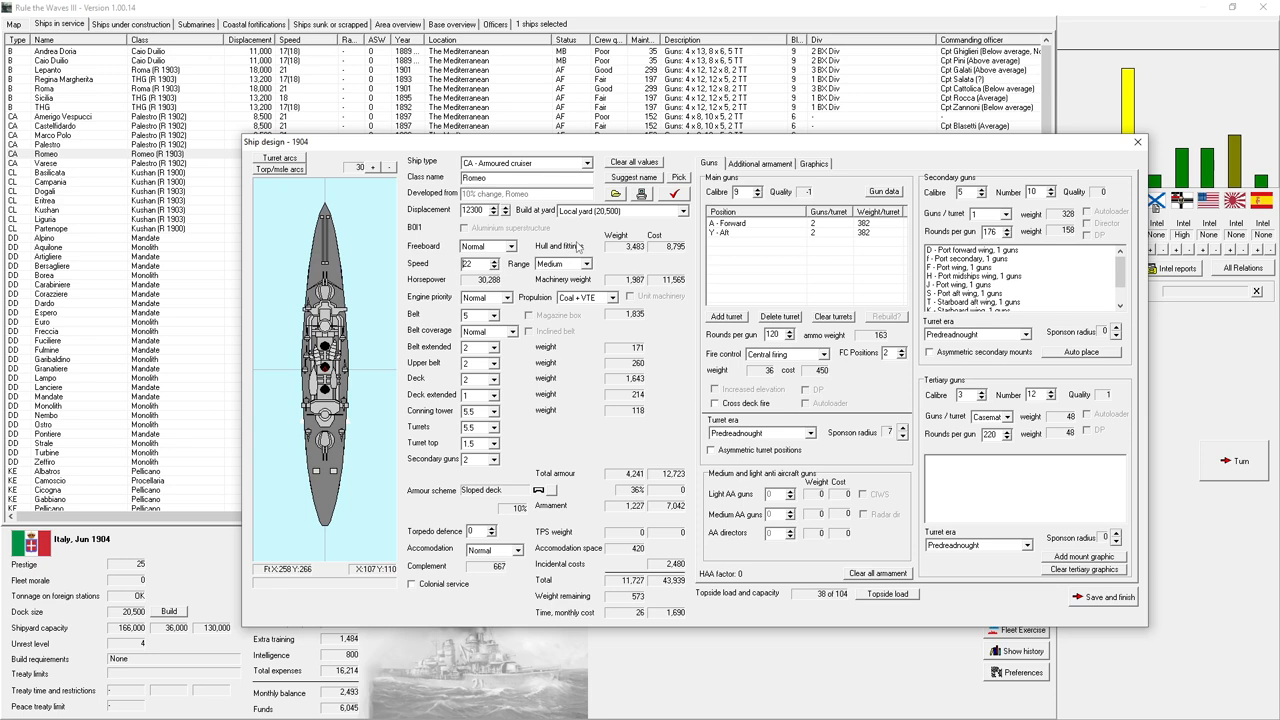
mouse_move(578, 244)
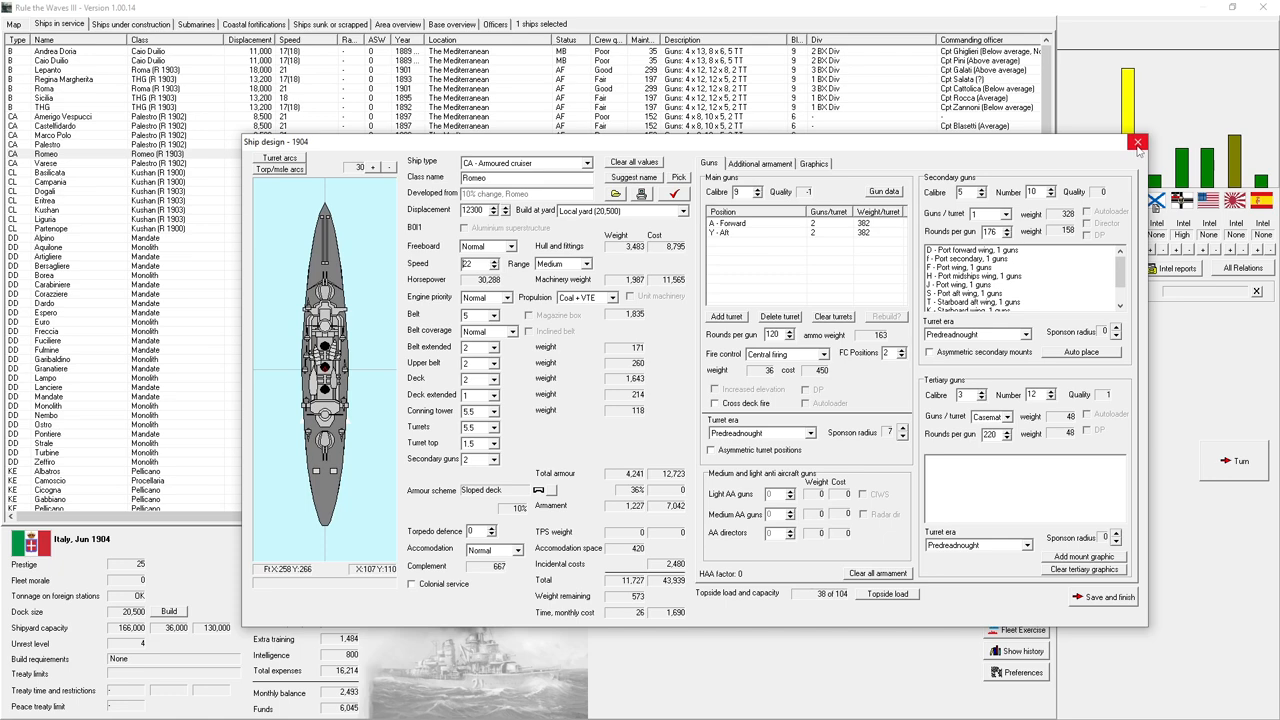
click(1138, 142)
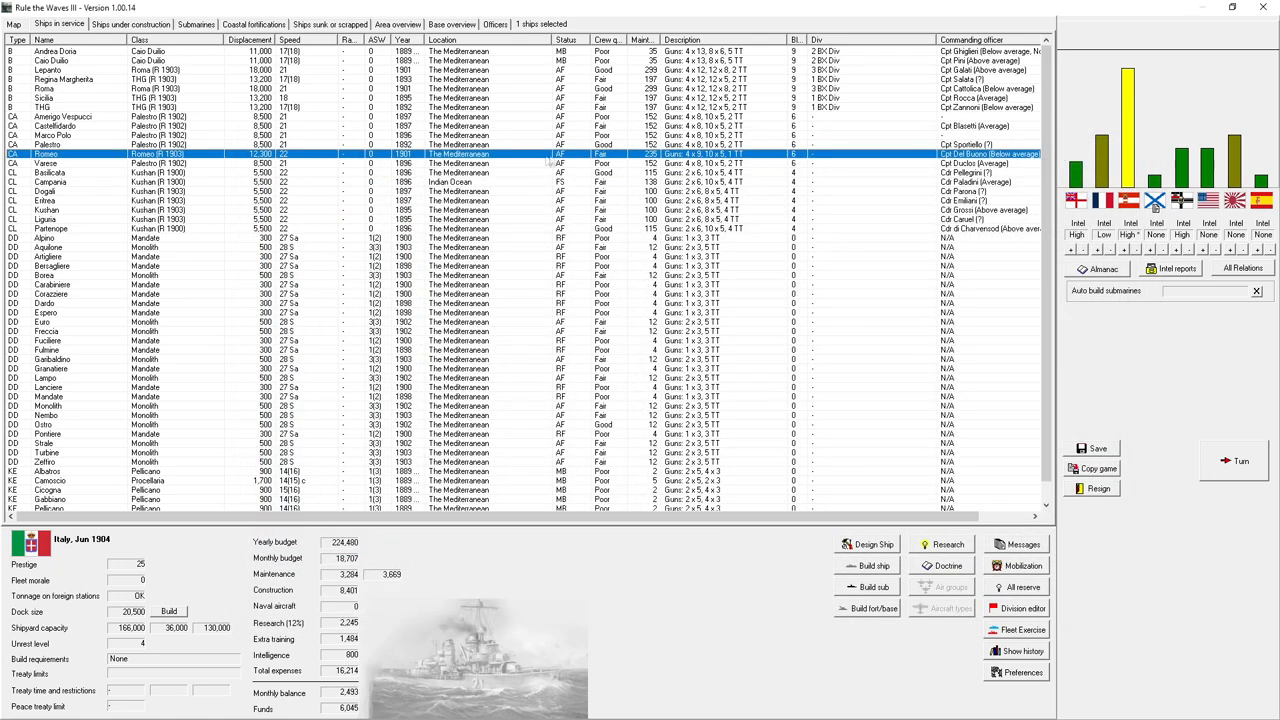
mouse_move(522, 162)
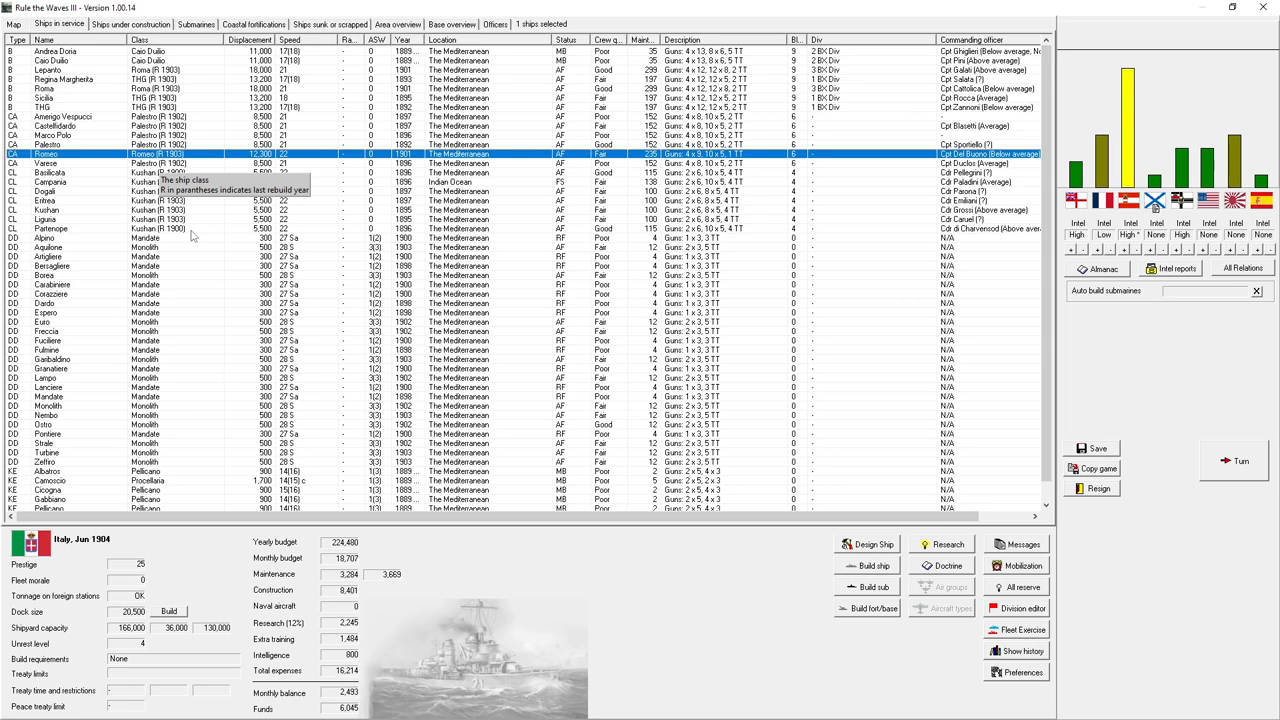
mouse_move(192, 236)
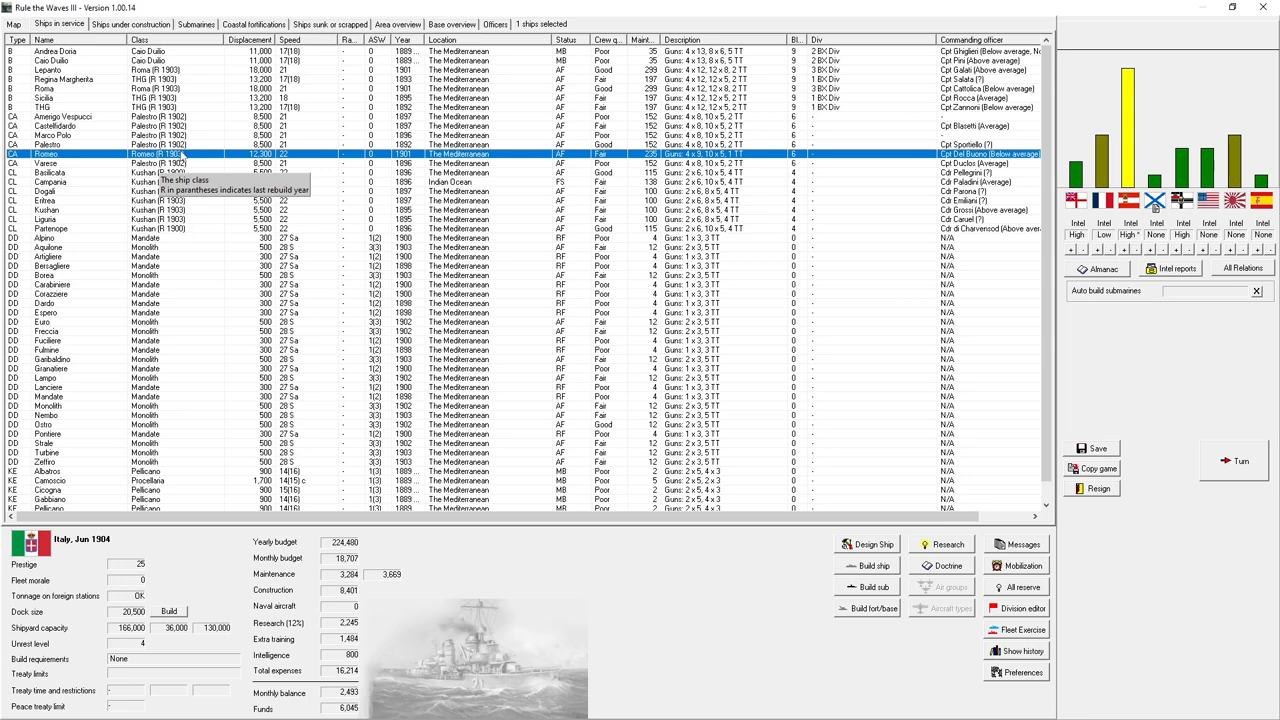
right_click(160, 154)
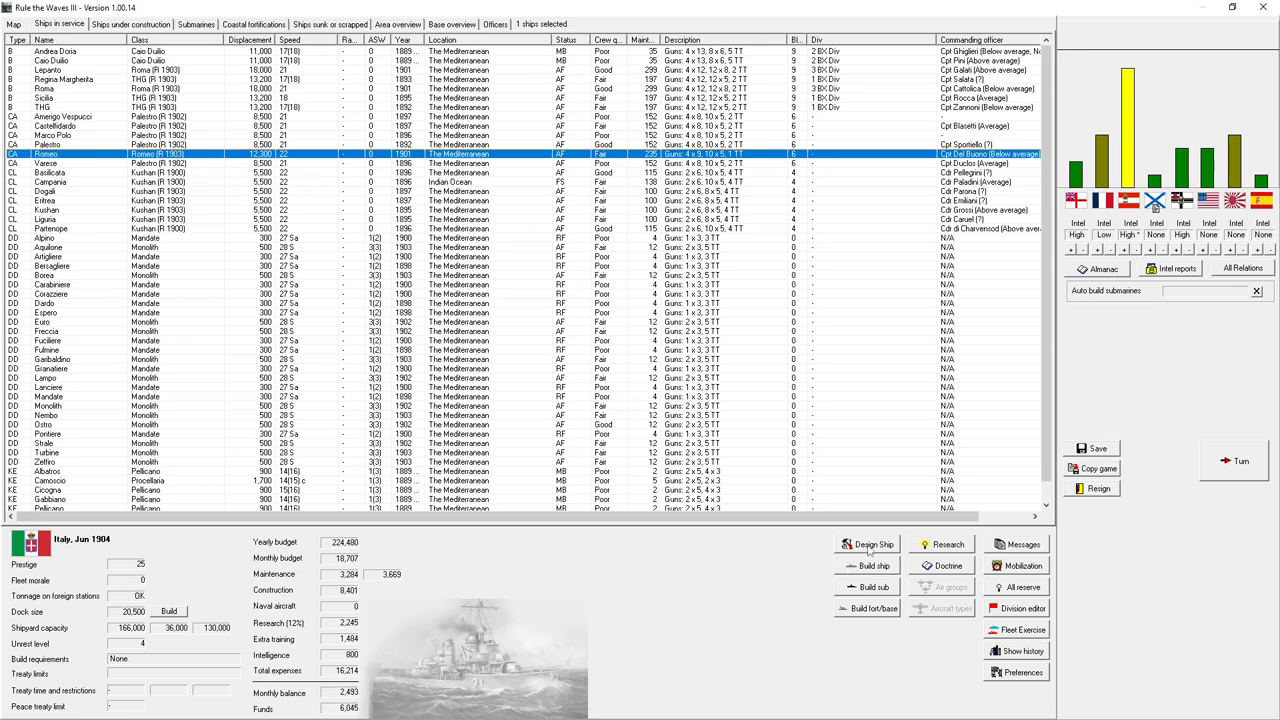
- In the Build ship dialog, show older designs and browse the Roma battleship and two armoured cruiser designs
click(872, 564)
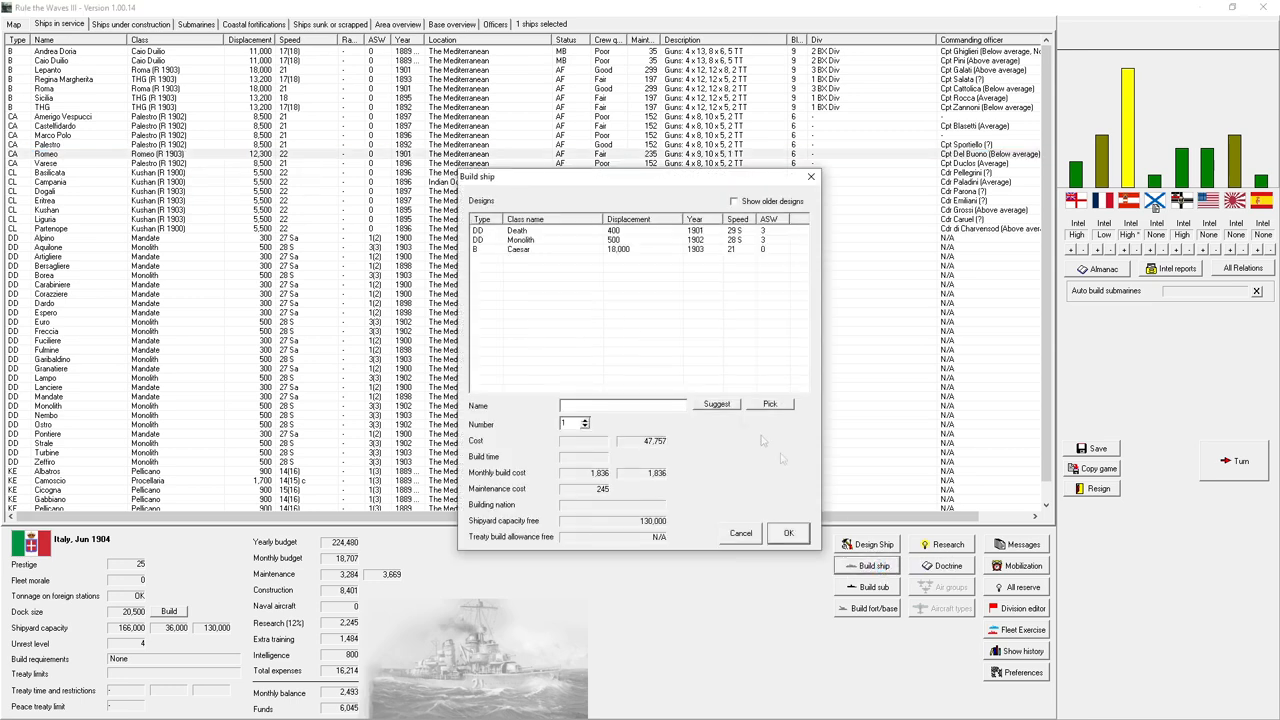
click(732, 200)
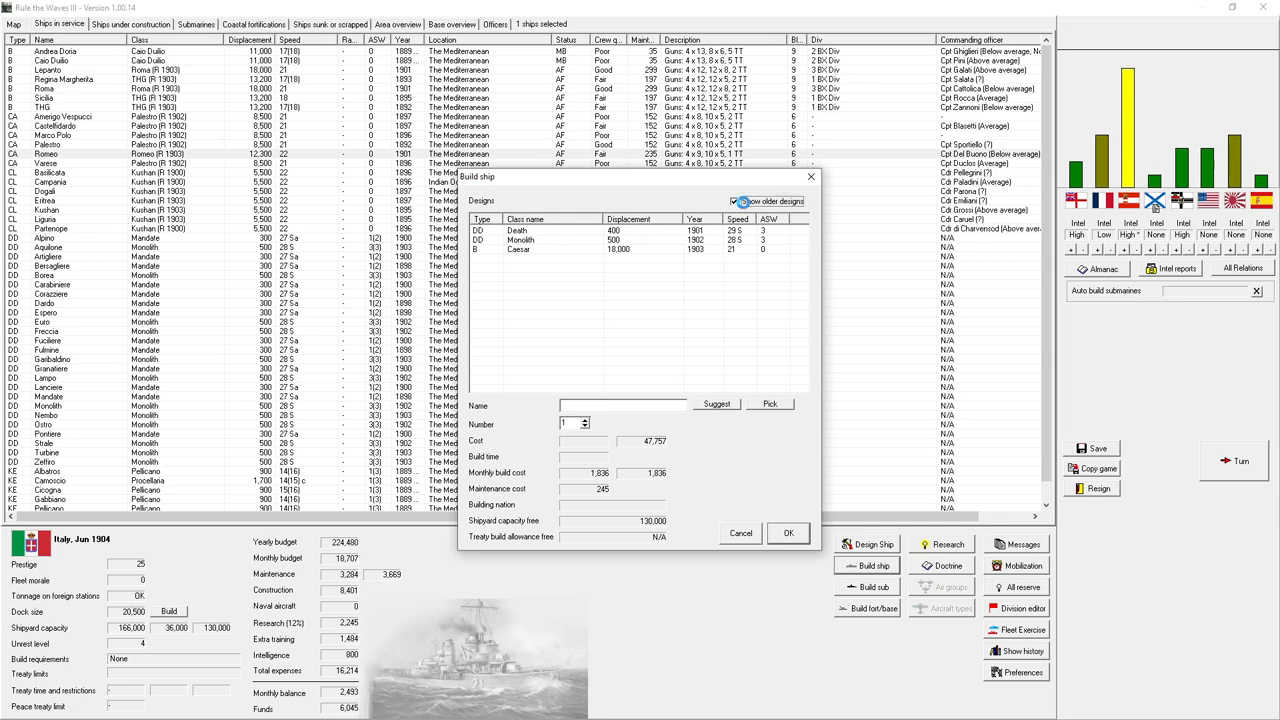
click(732, 200)
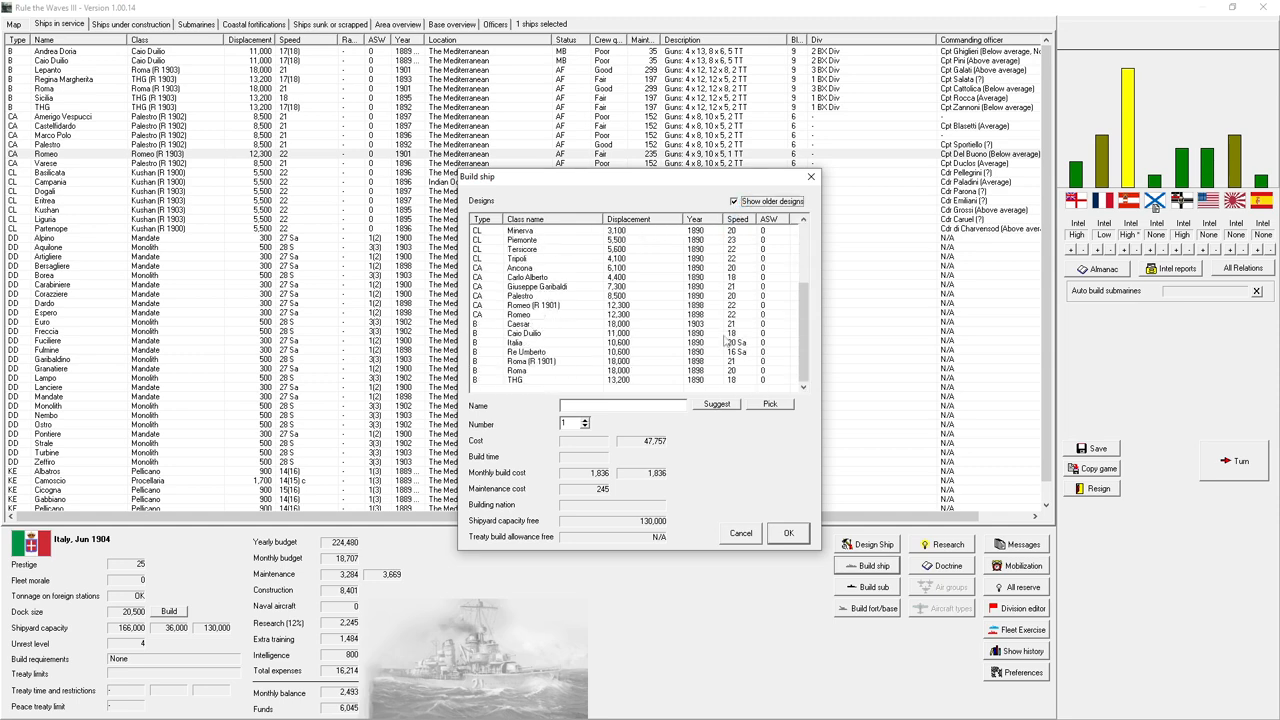
click(530, 360)
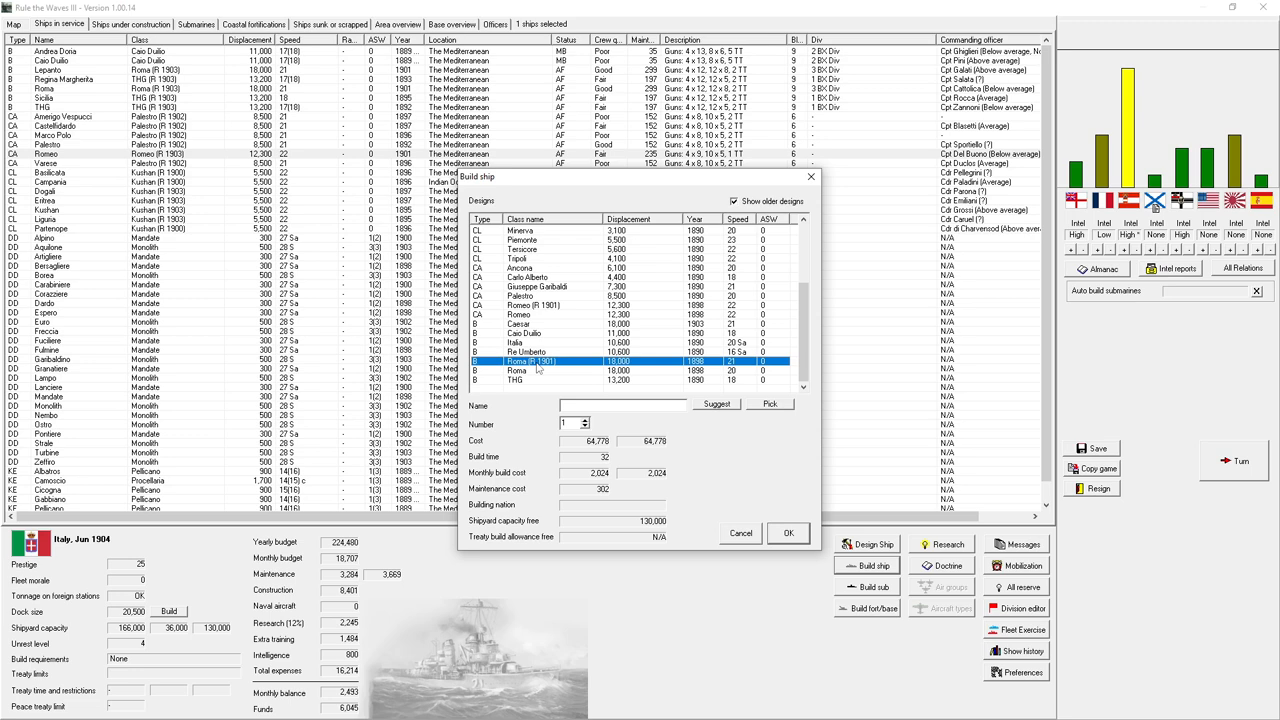
mouse_move(538, 372)
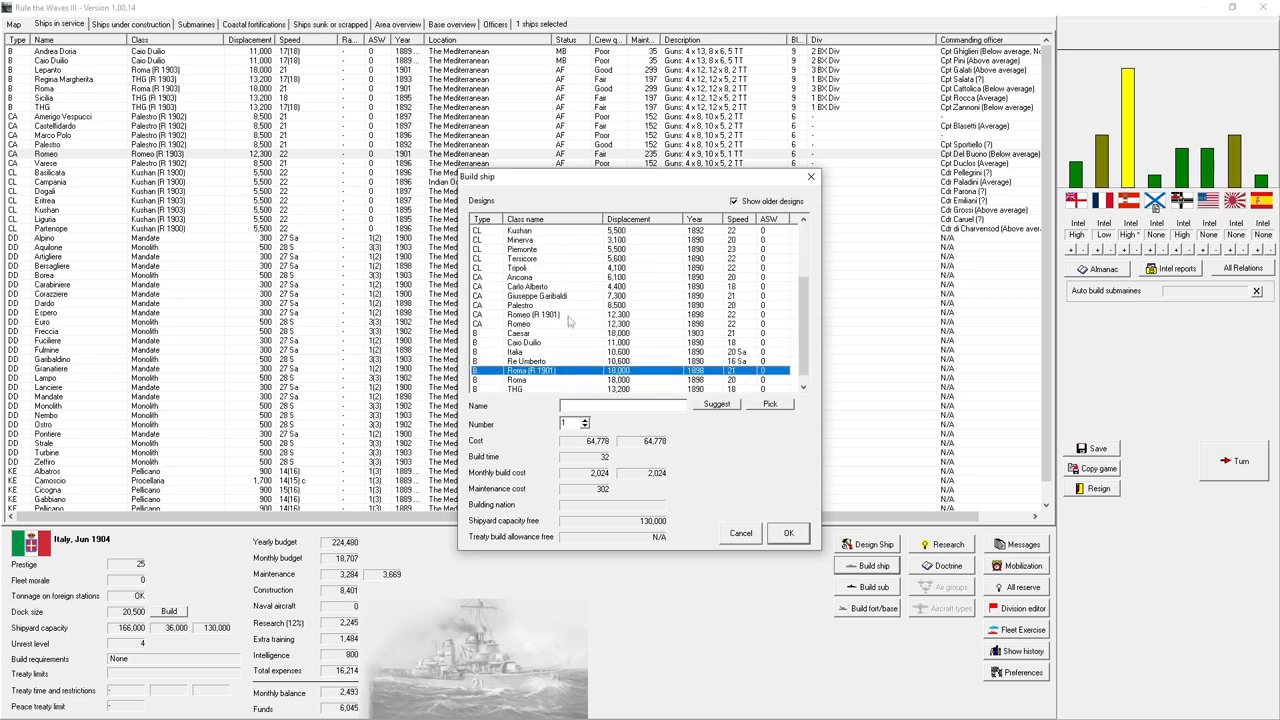
click(532, 314)
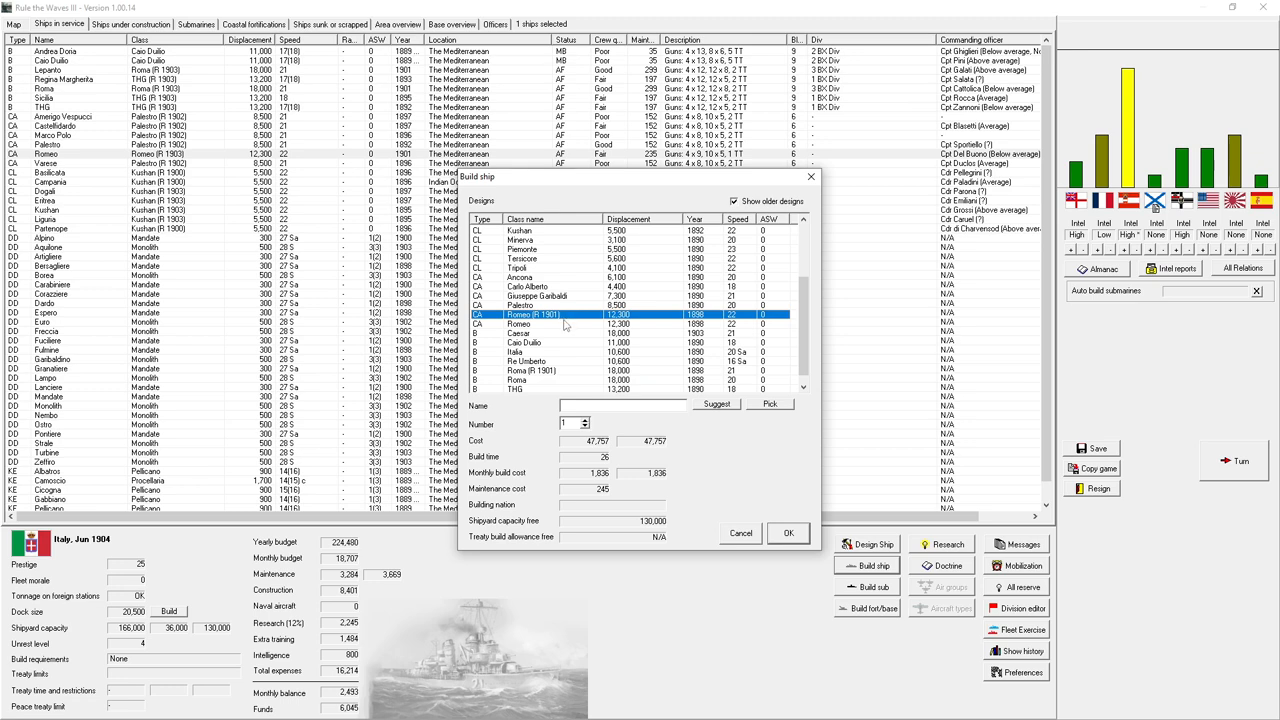
click(540, 324)
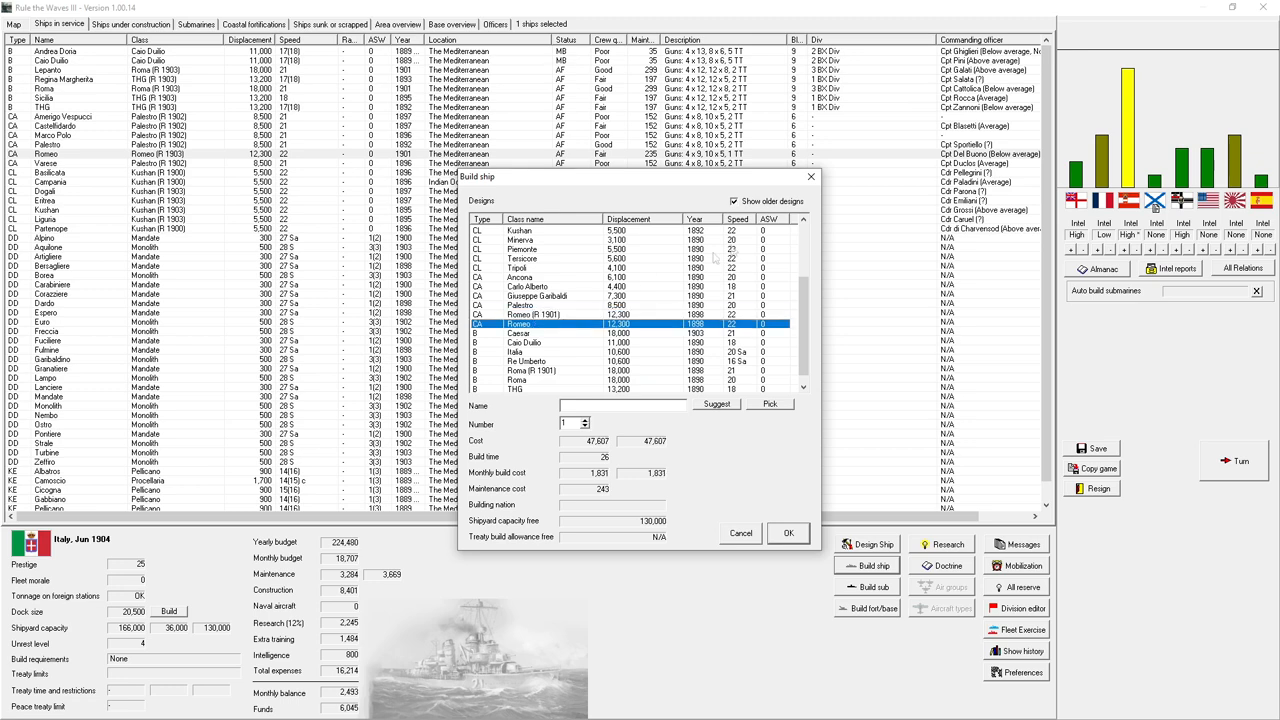
- Hide the older designs again and cancel the Build ship dialog without ordering
click(732, 200)
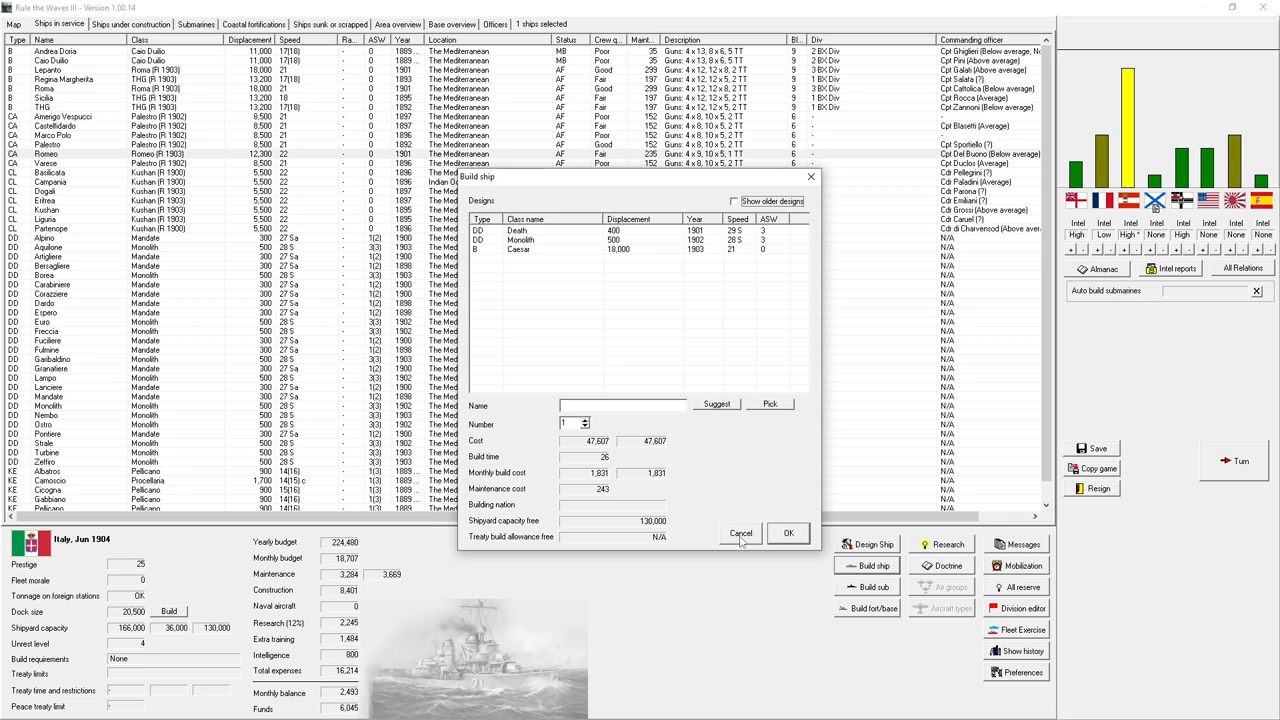
click(740, 532)
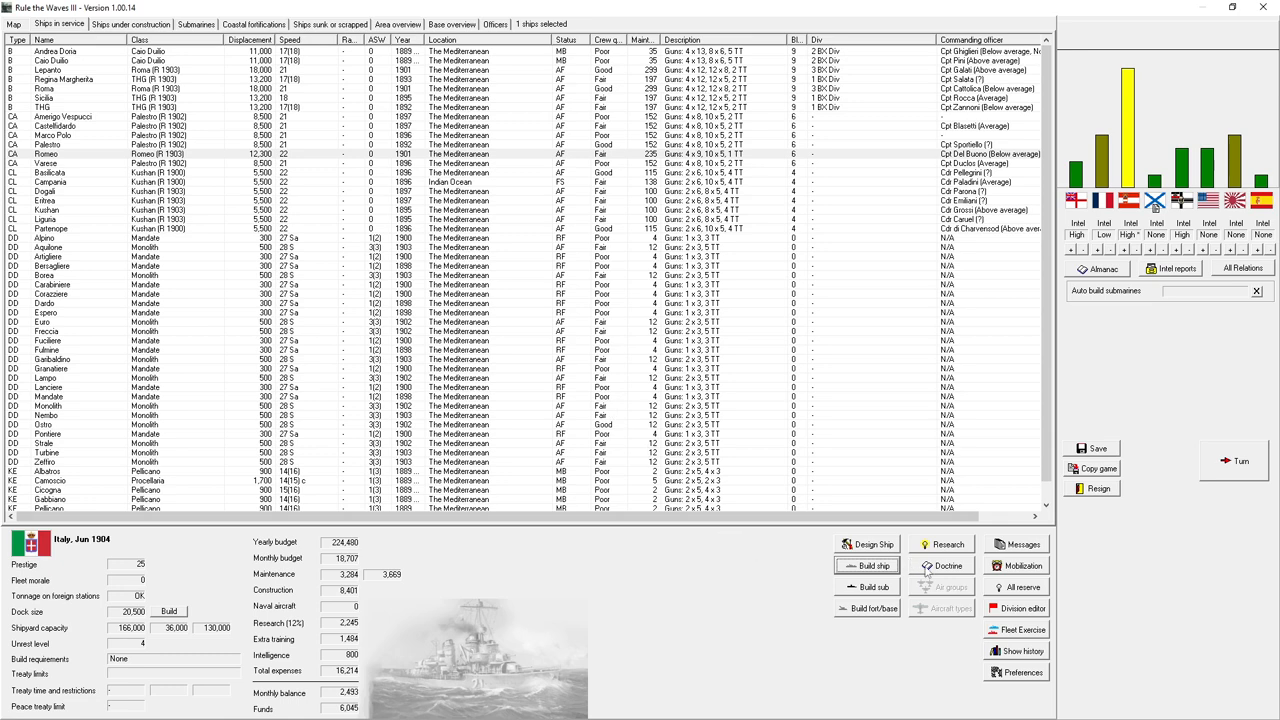
mouse_move(870, 544)
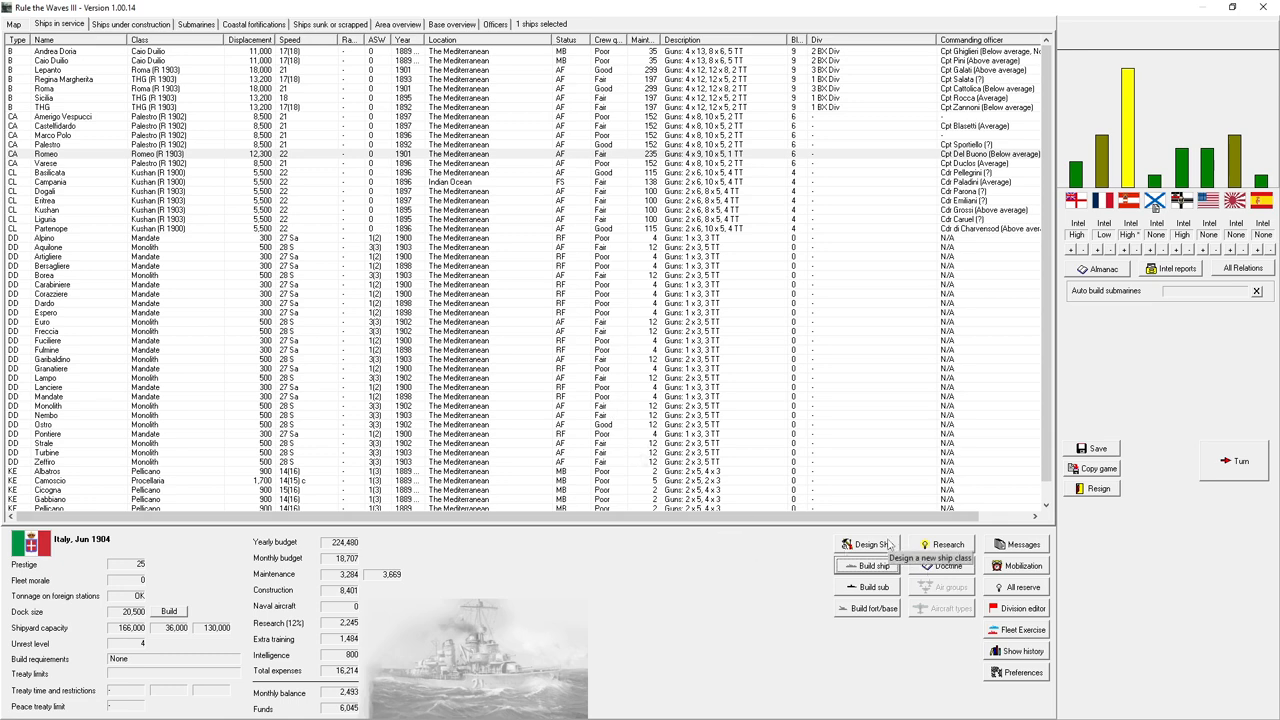
- Start a new ship class as a battleship and accept the game's auto-design and its report
click(868, 544)
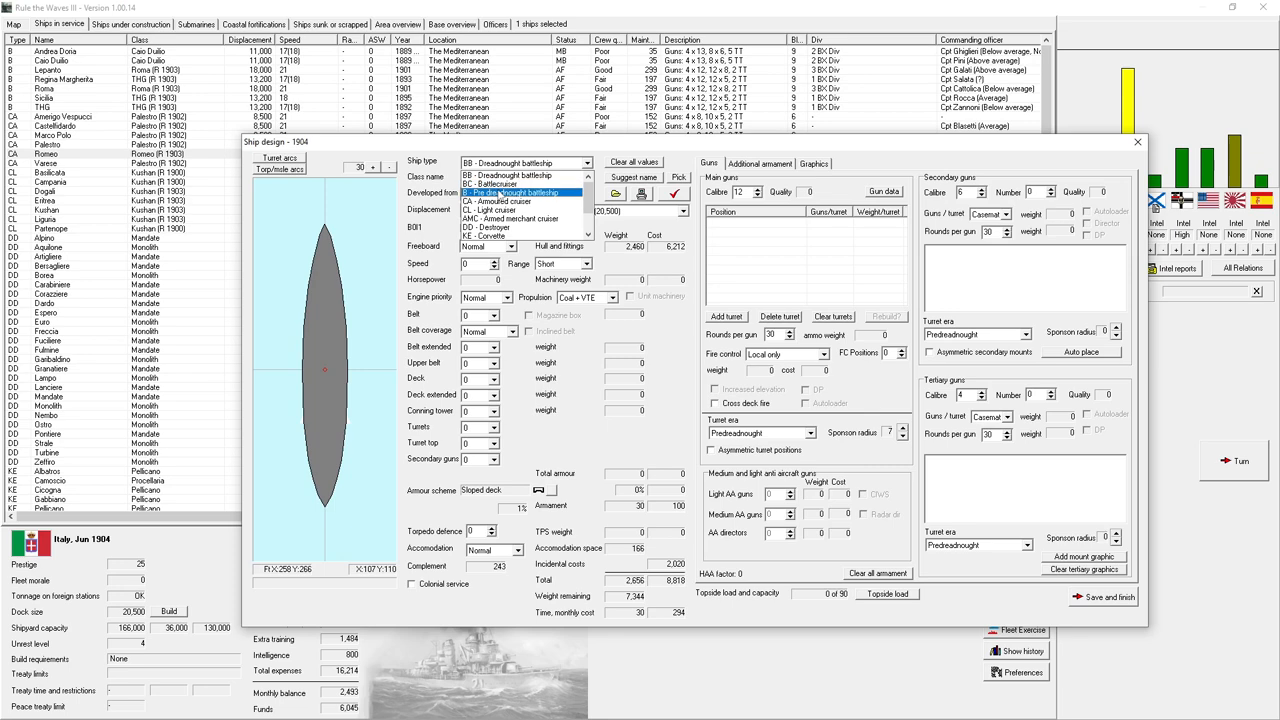
click(520, 200)
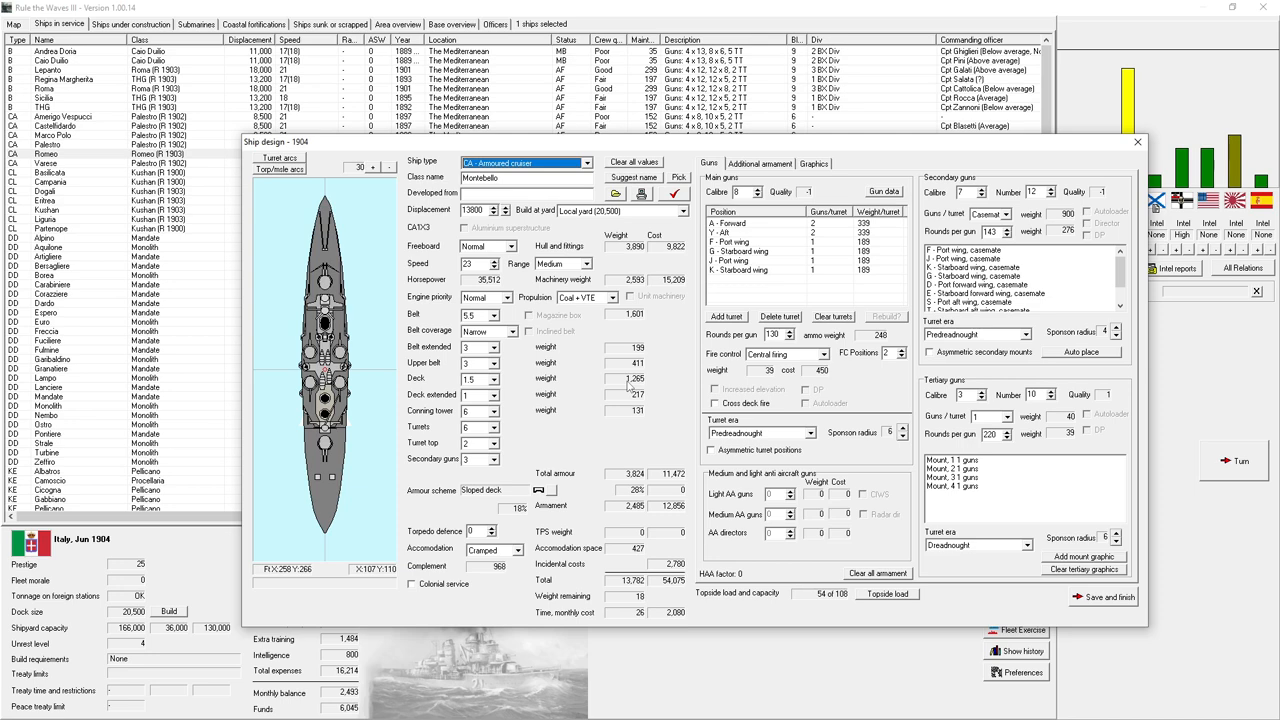
mouse_move(628, 388)
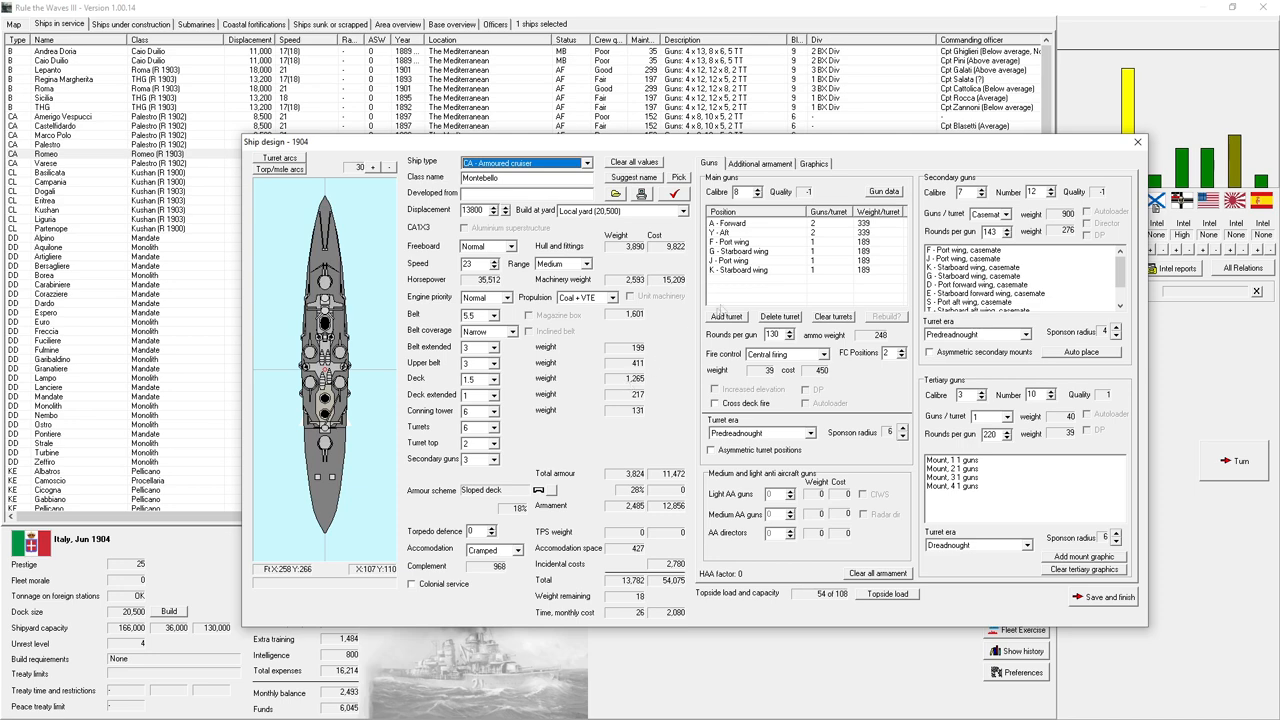
click(740, 242)
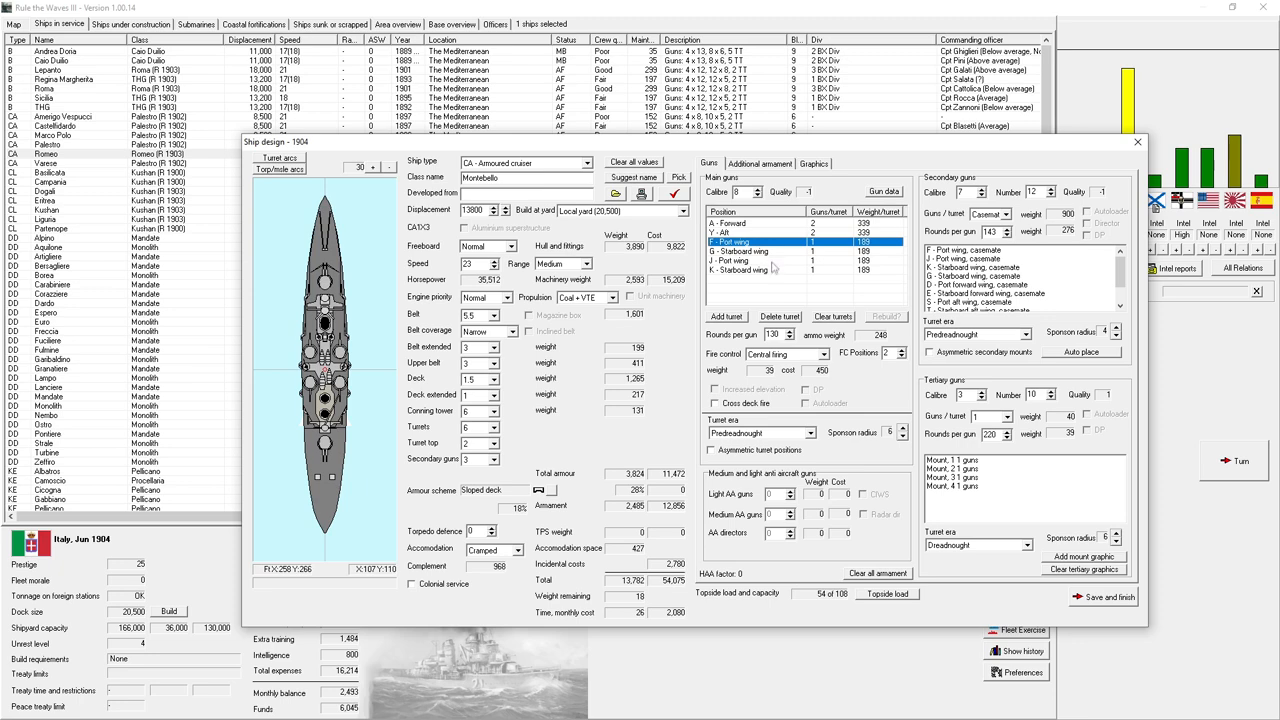
click(770, 270)
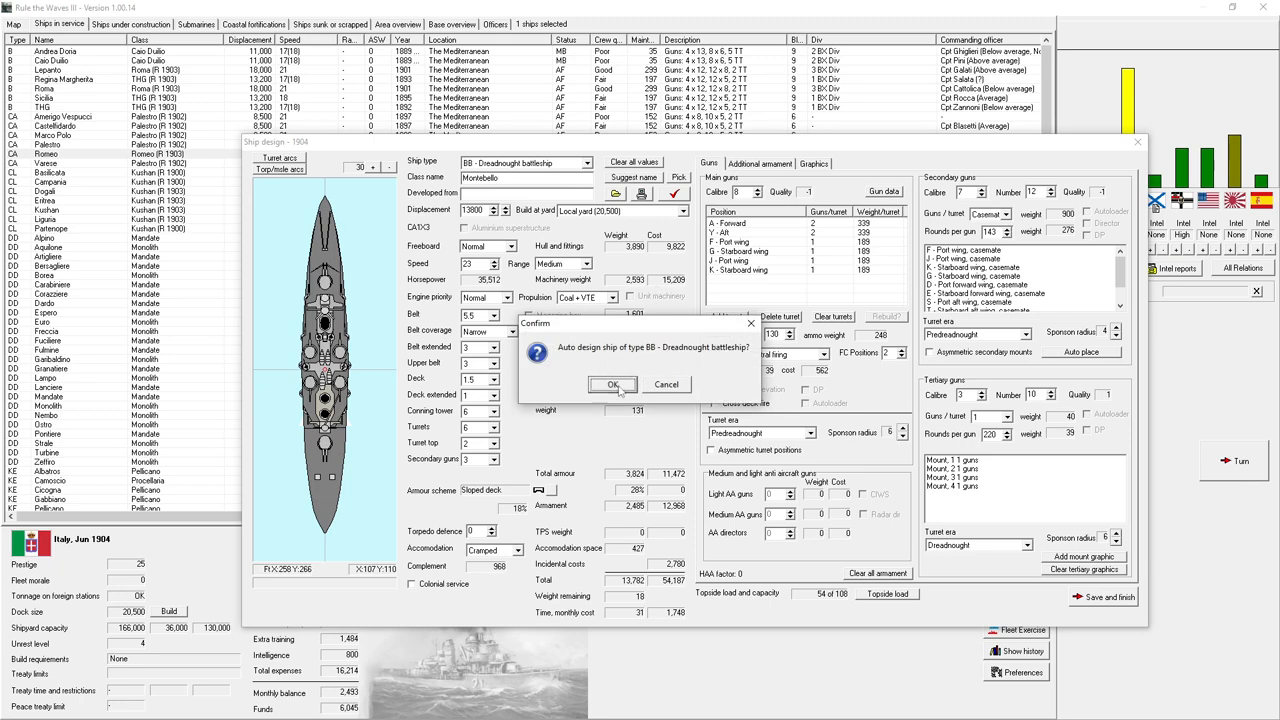
click(612, 384)
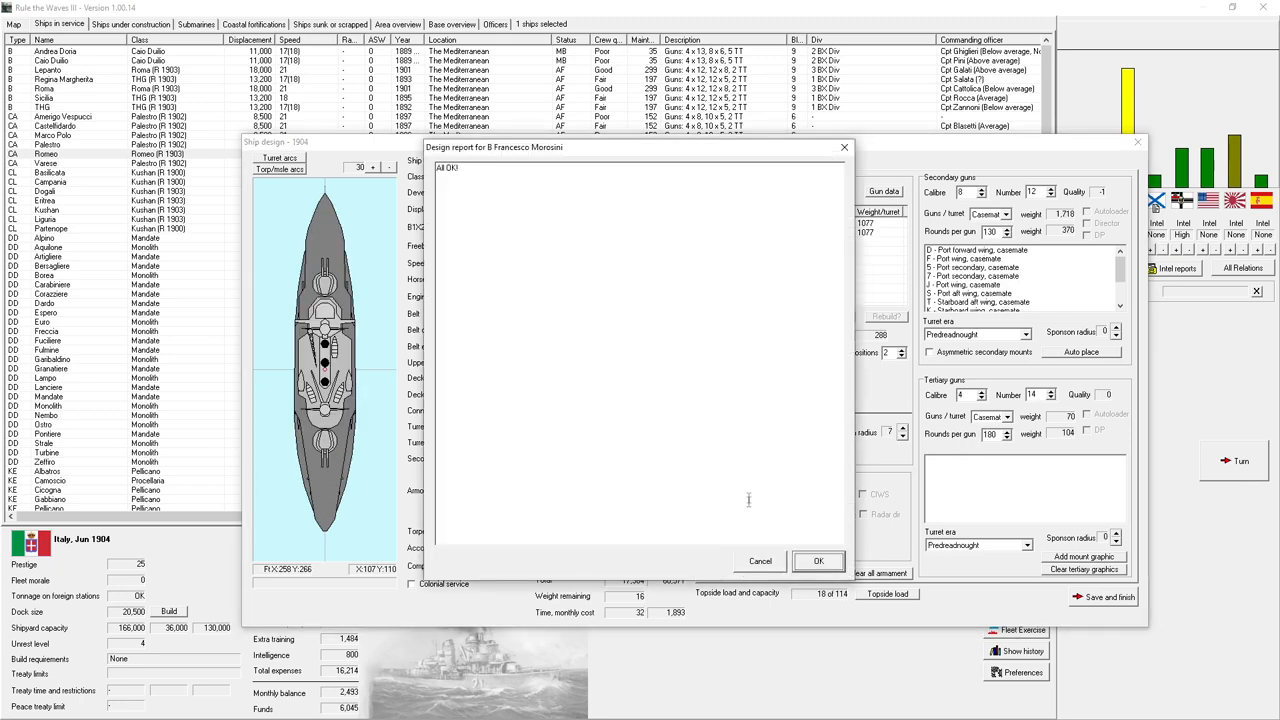
click(818, 560)
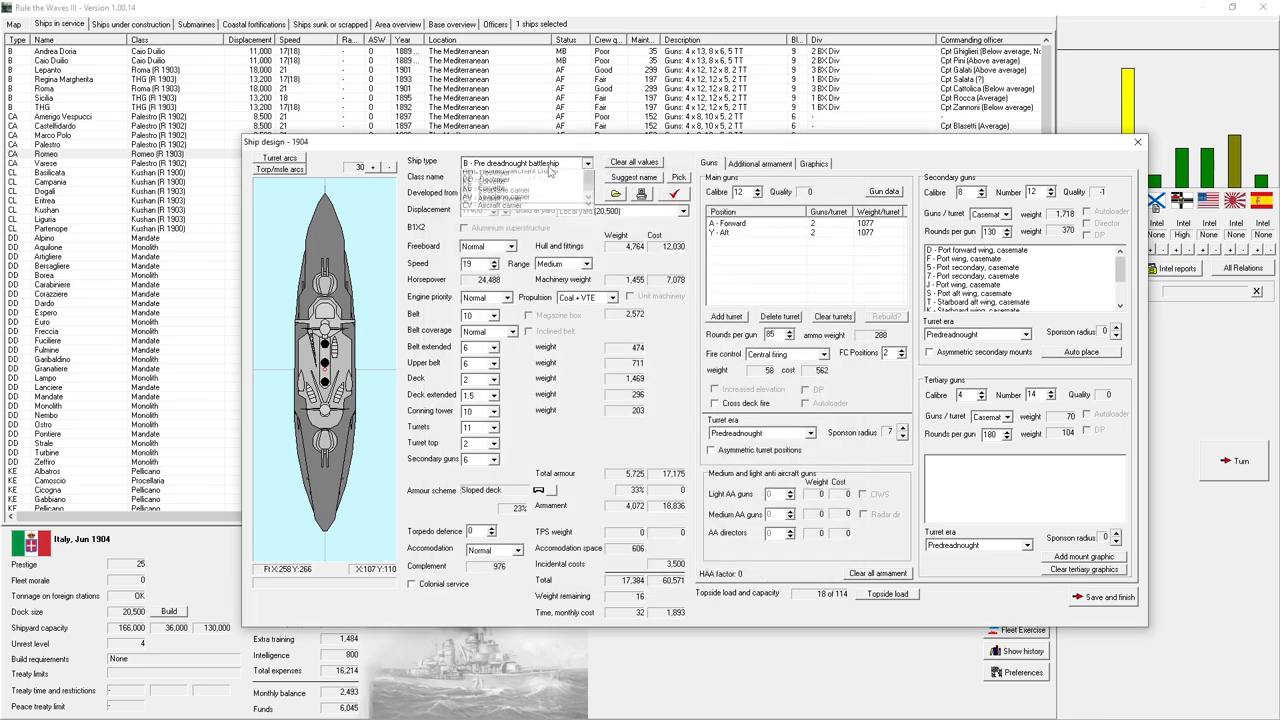
- Change the new design's ship type to battlecruiser
click(520, 178)
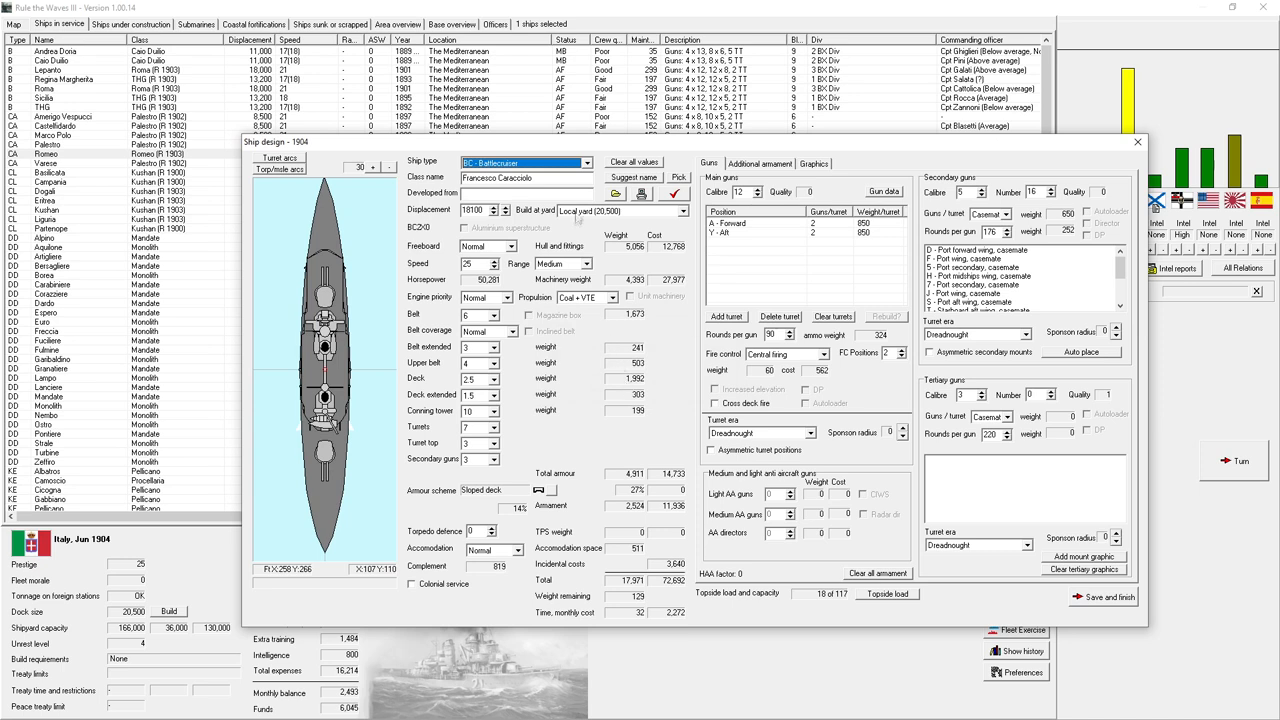
mouse_move(640, 194)
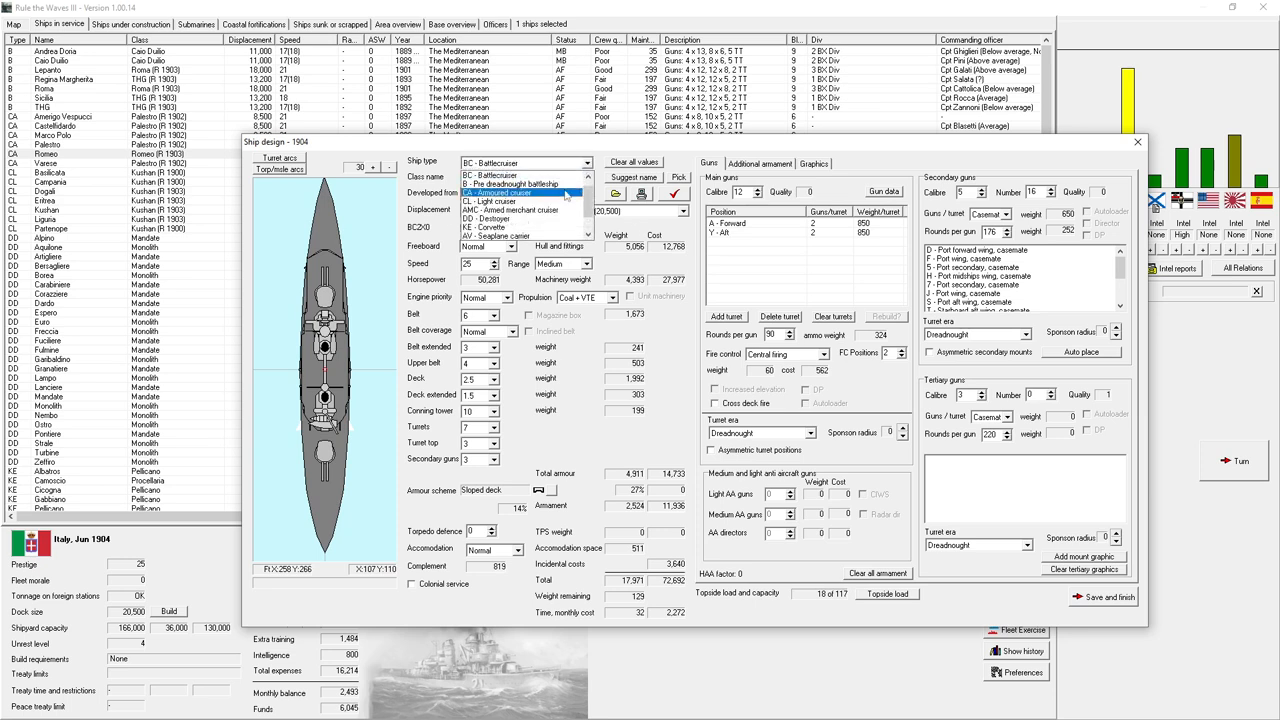
mouse_move(564, 198)
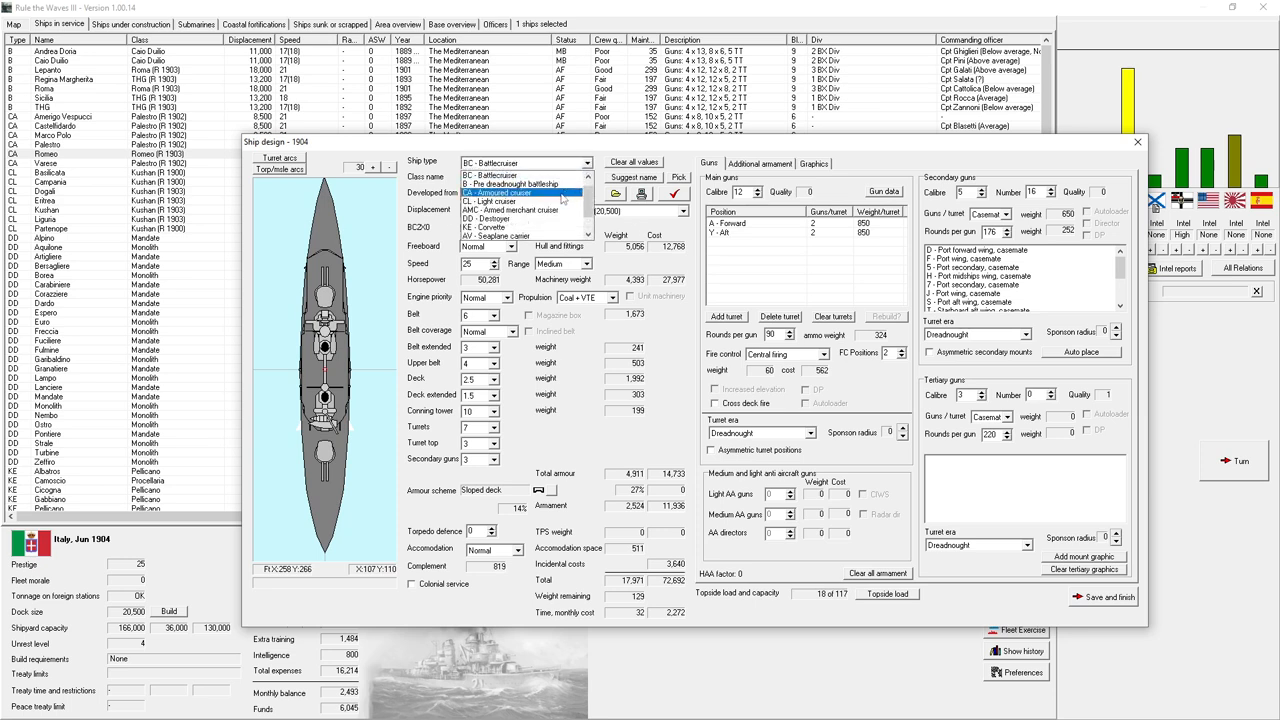
- Switch the design's ship type back to CA Armoured cruiser, restoring the Montebello-style design
click(500, 192)
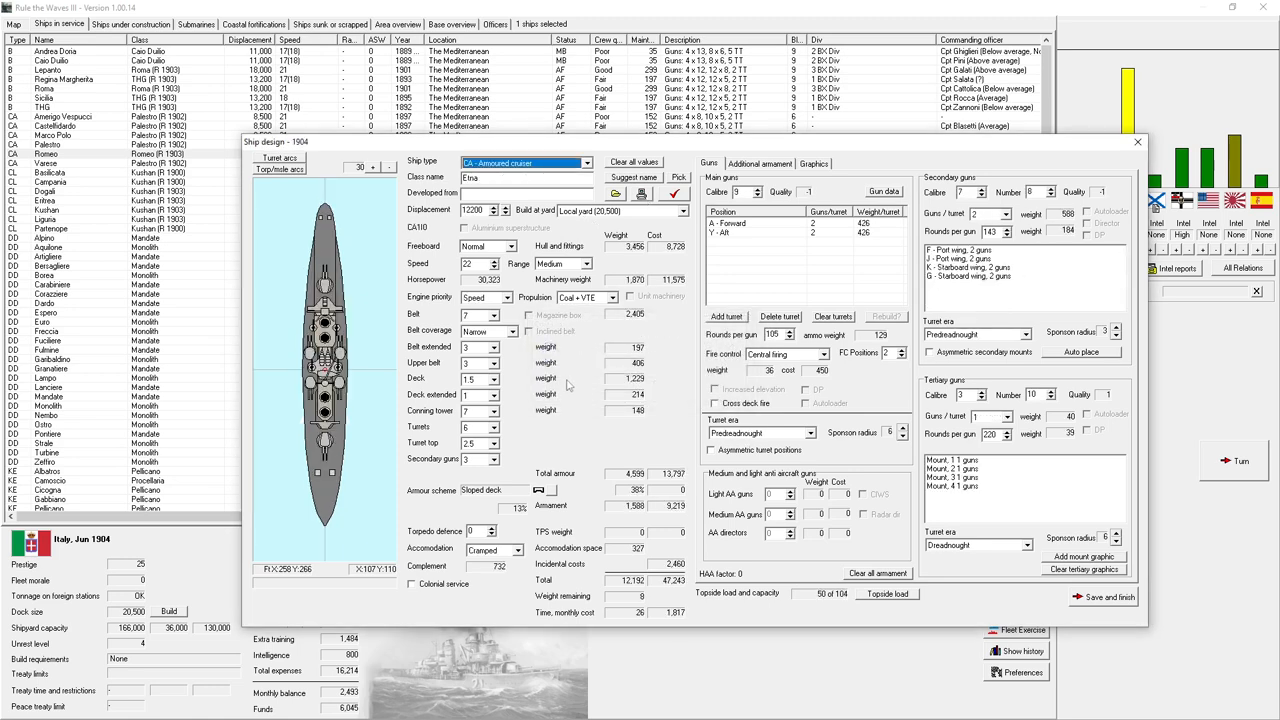
mouse_move(570, 380)
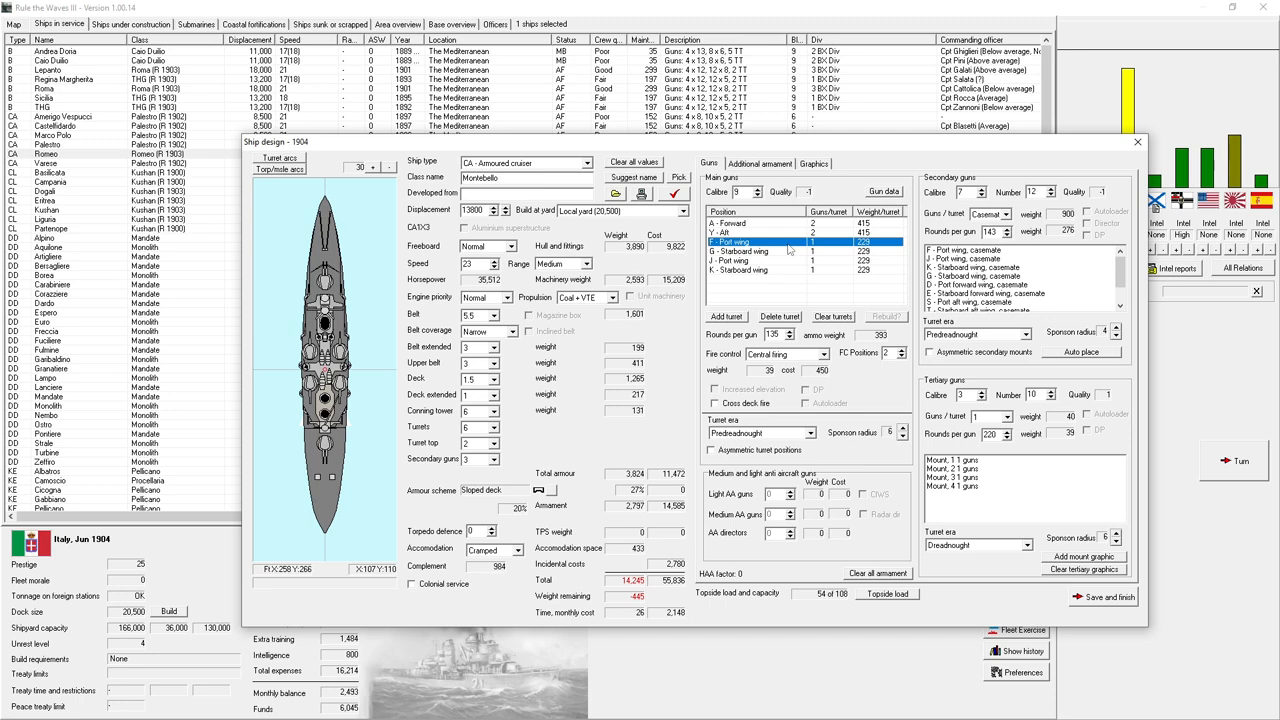
- Increase the guns in the Montebello's port and starboard wing turrets, then run the design check
click(724, 316)
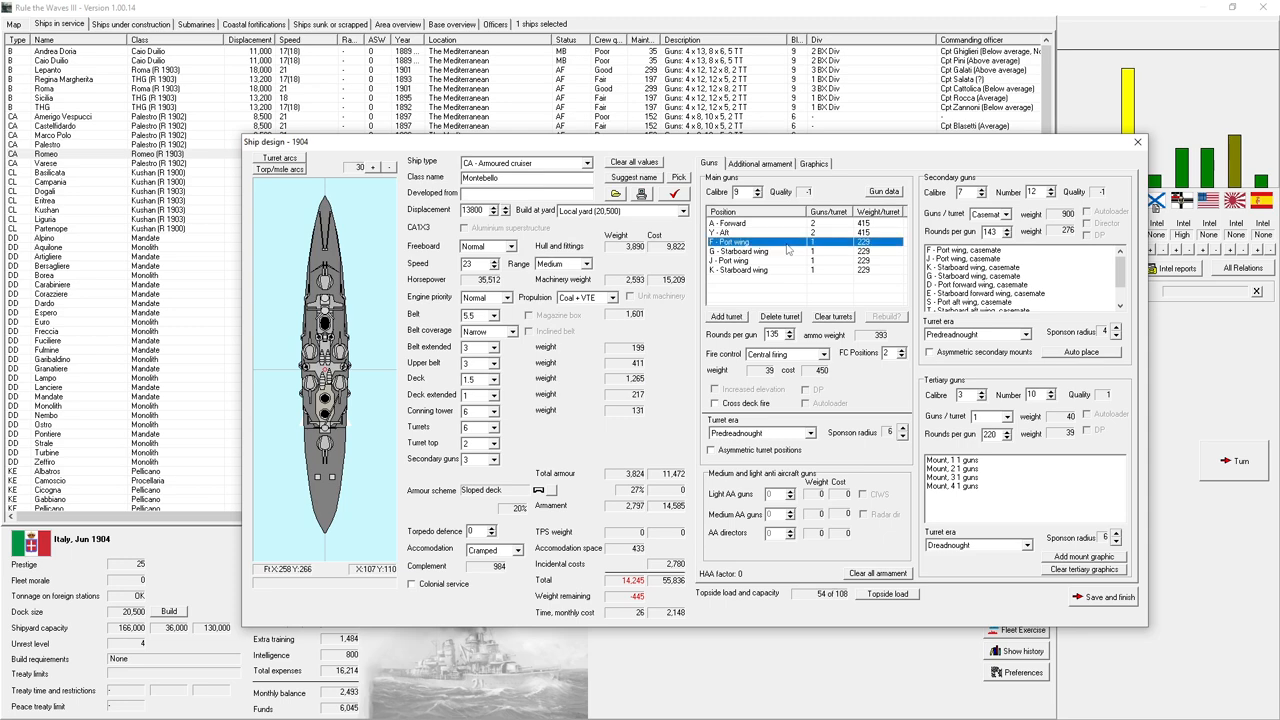
mouse_move(782, 324)
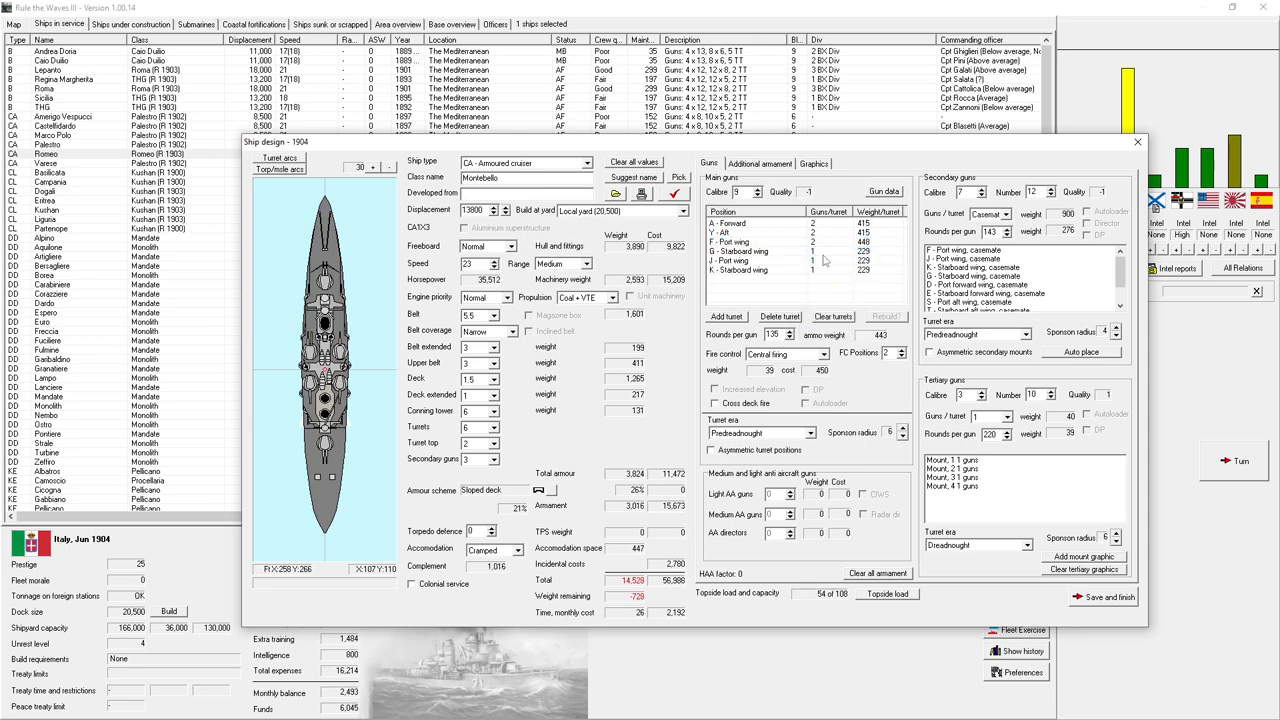
right_click(740, 264)
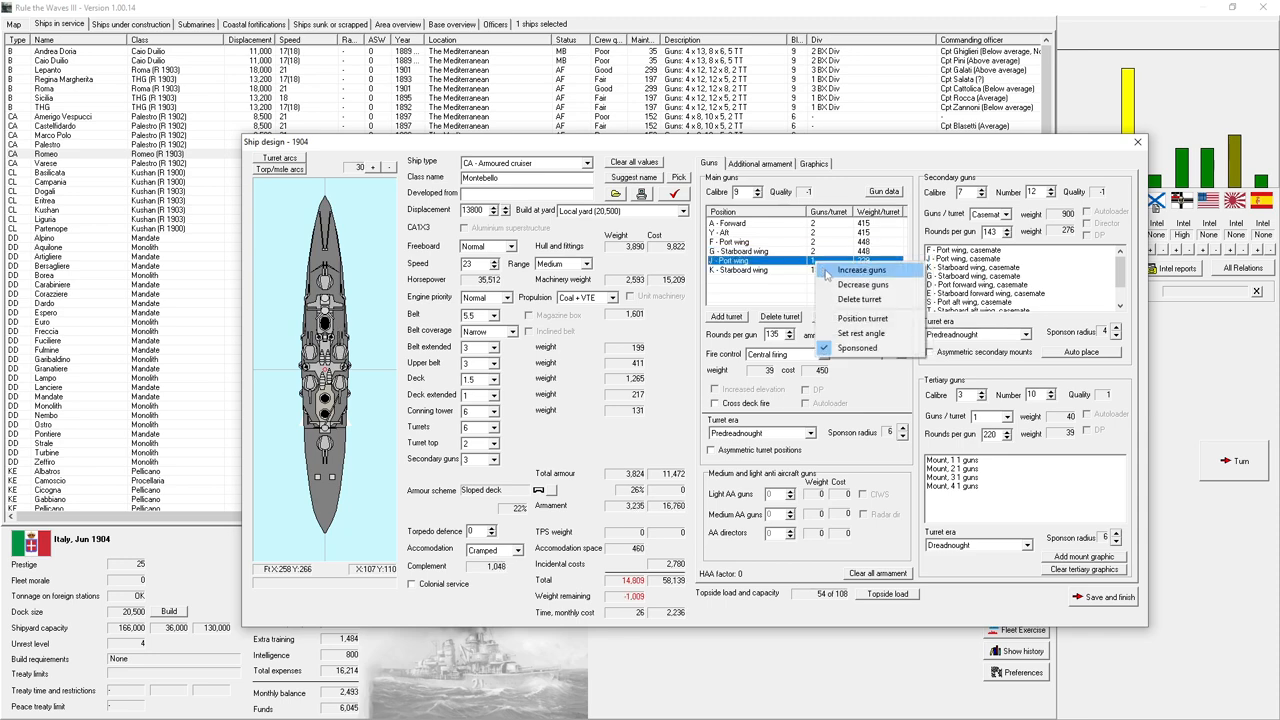
click(860, 270)
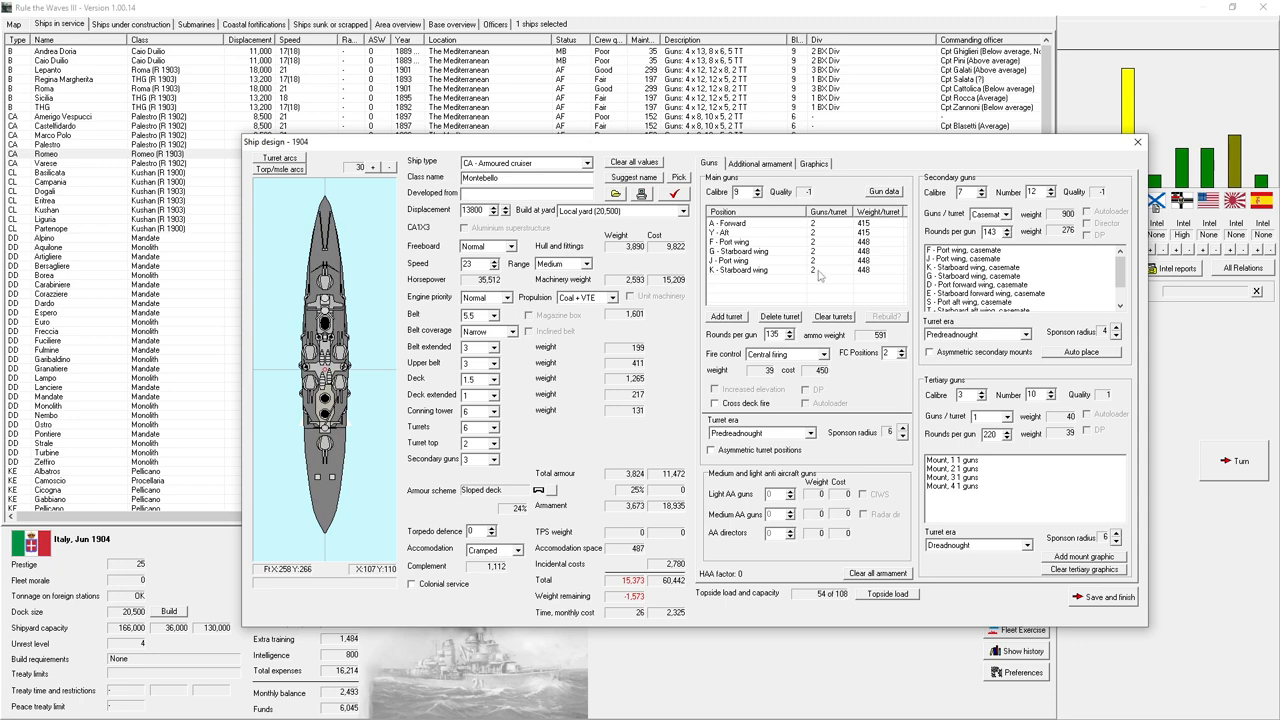
click(740, 270)
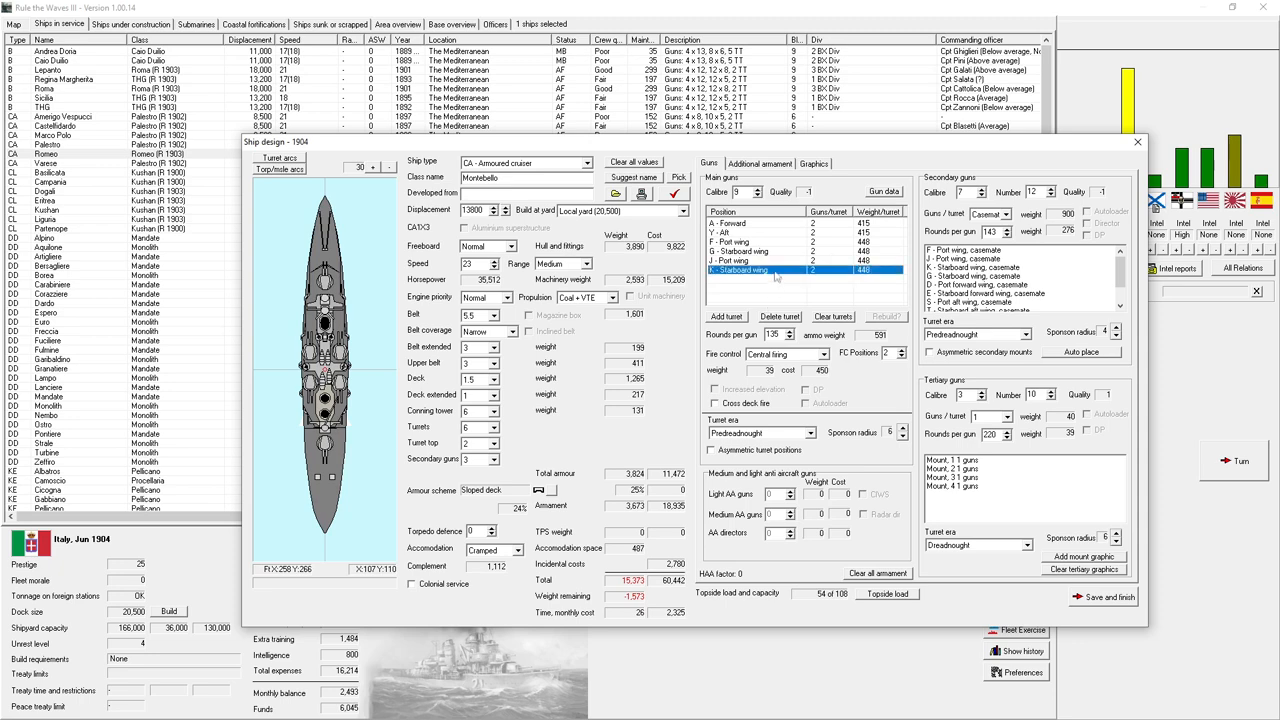
click(740, 262)
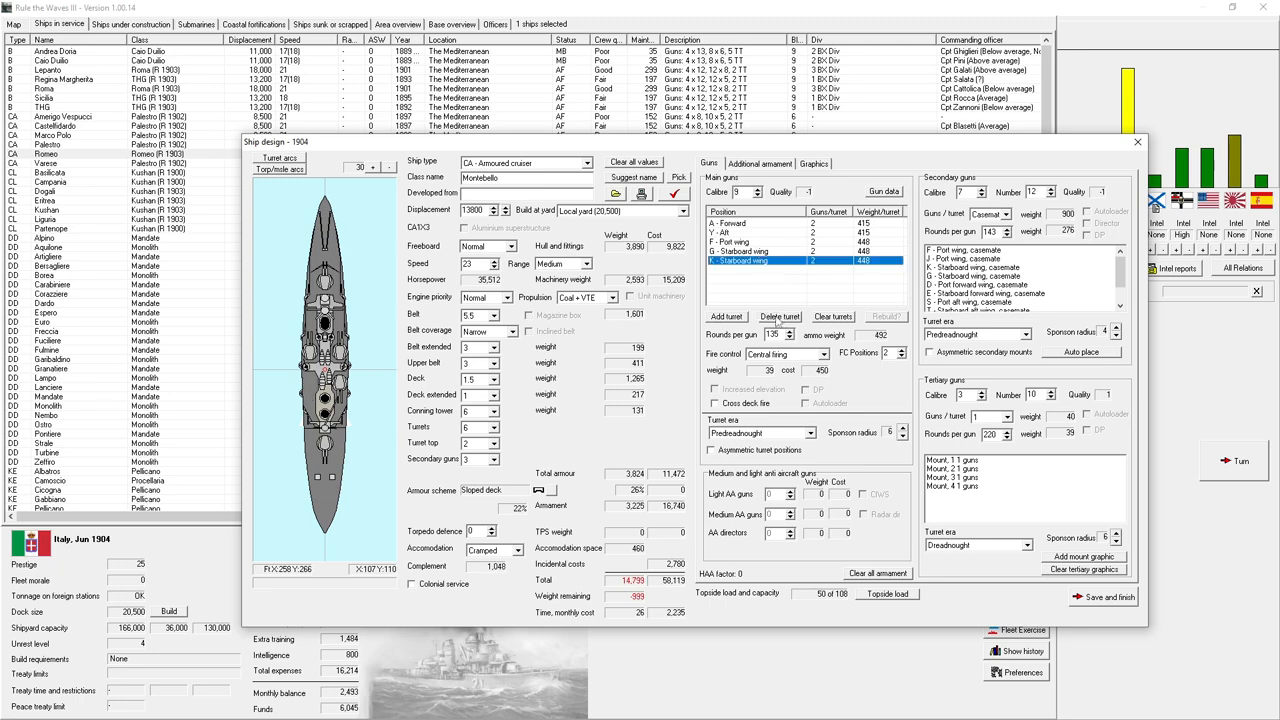
click(780, 316)
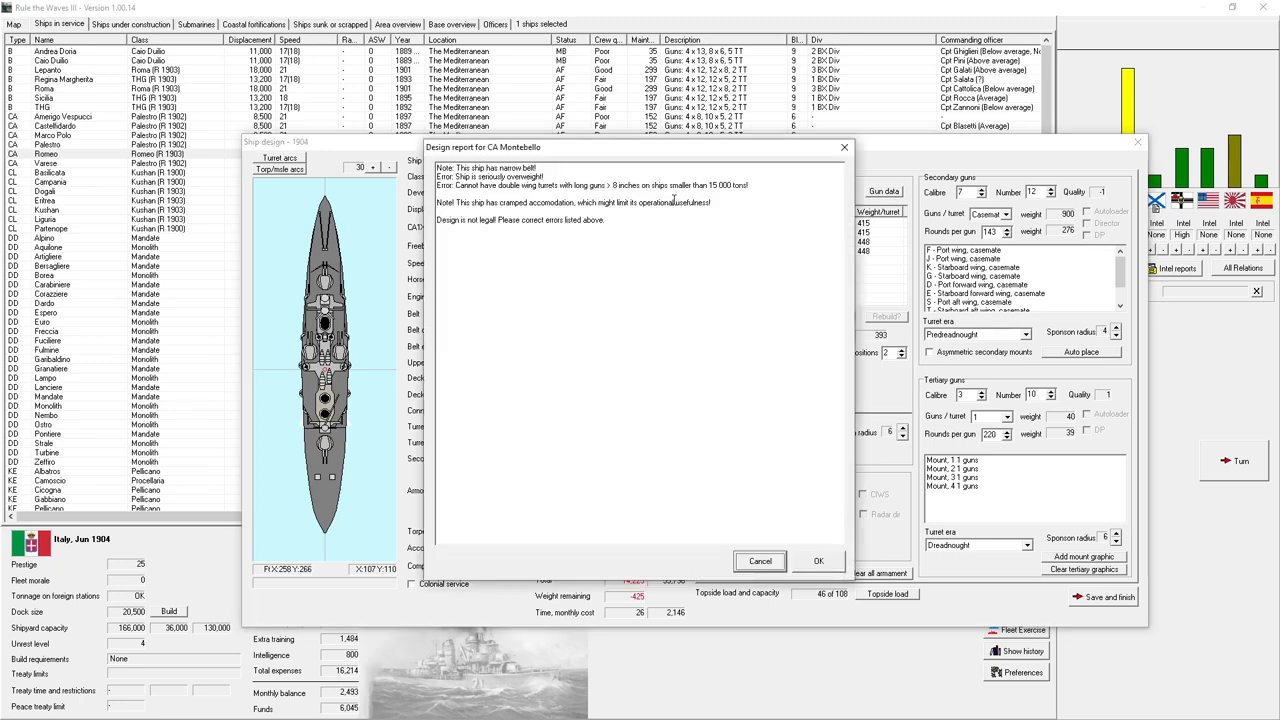
mouse_move(704, 280)
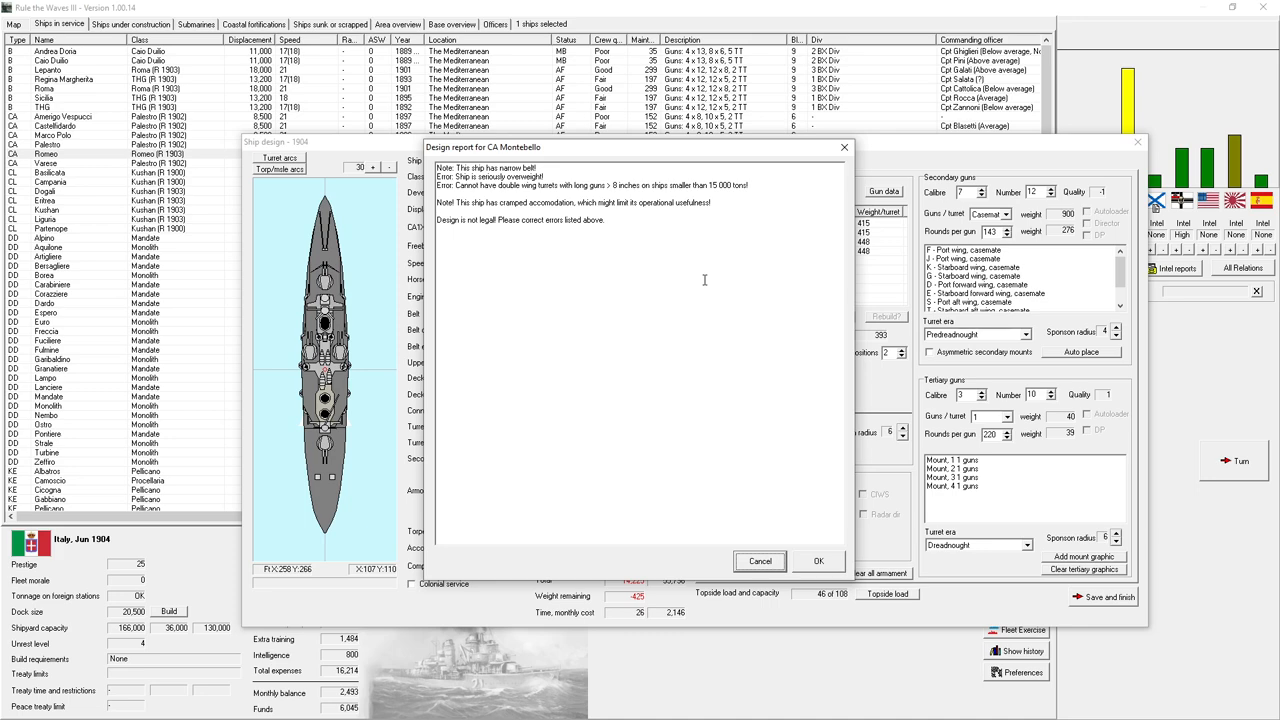
mouse_move(796, 464)
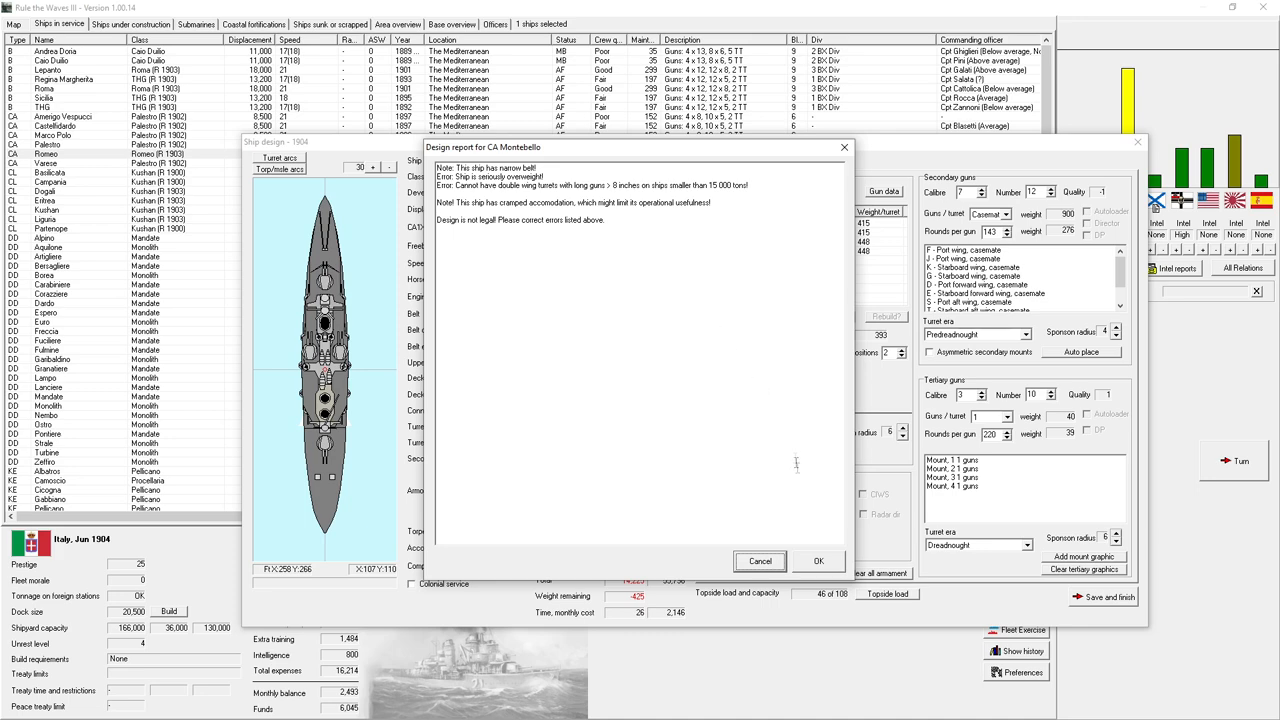
- Dismiss the CA Montebello design report and return to the ship design window
click(818, 560)
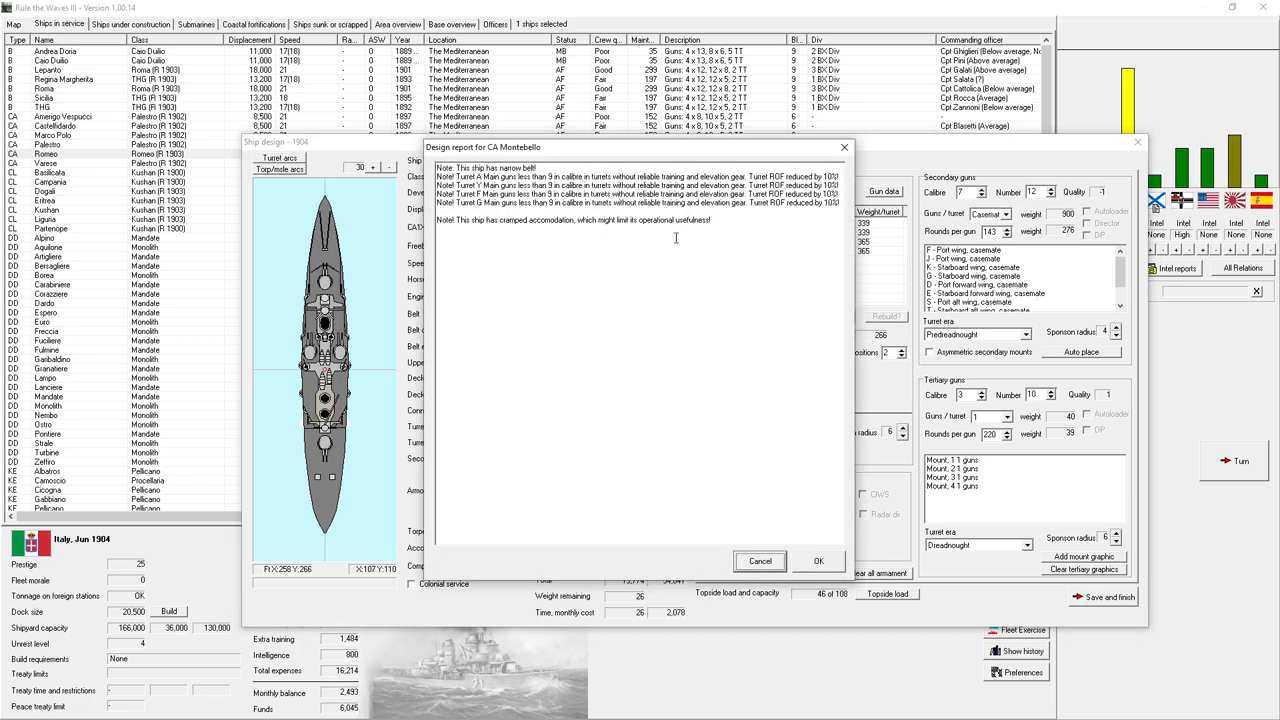
mouse_move(678, 234)
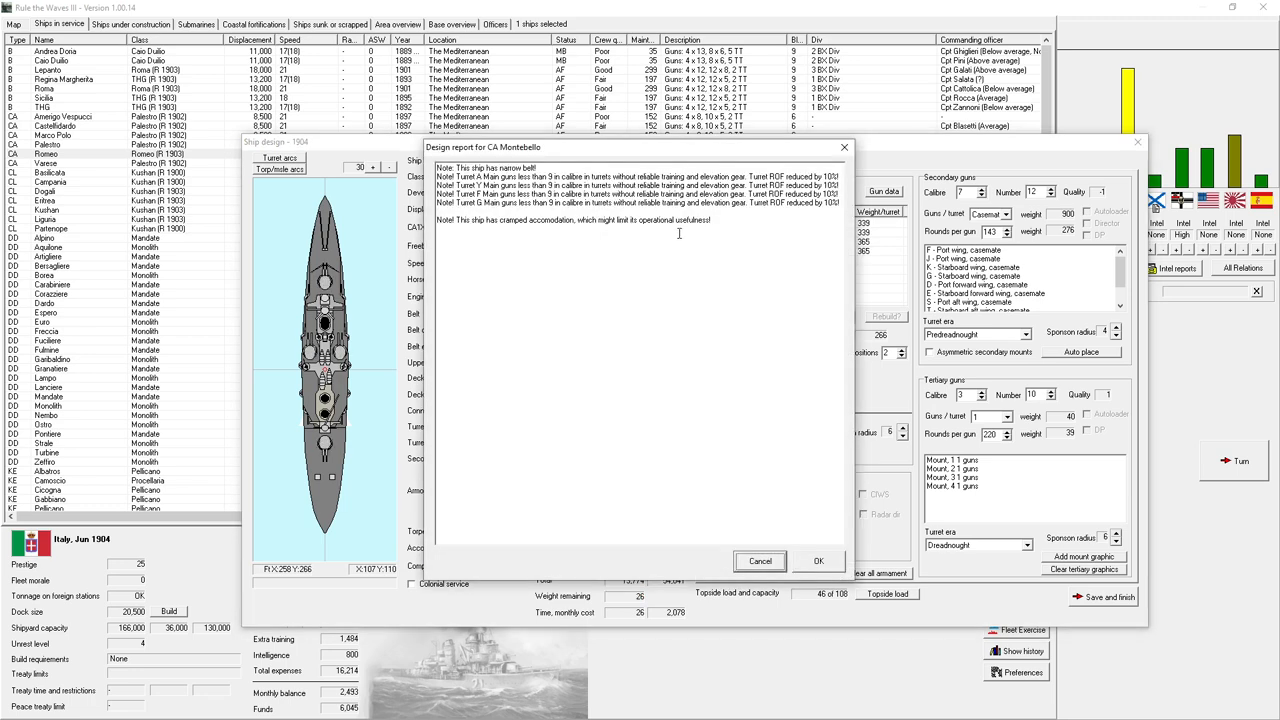
mouse_move(730, 368)
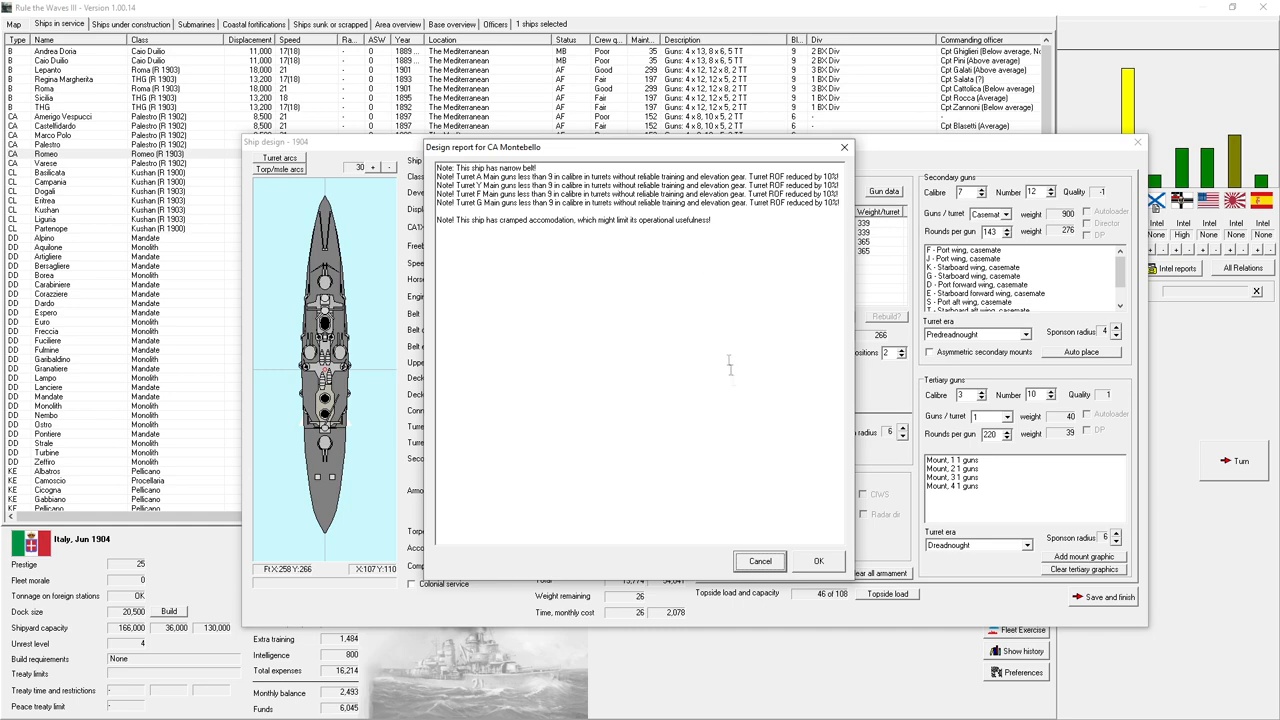
click(818, 560)
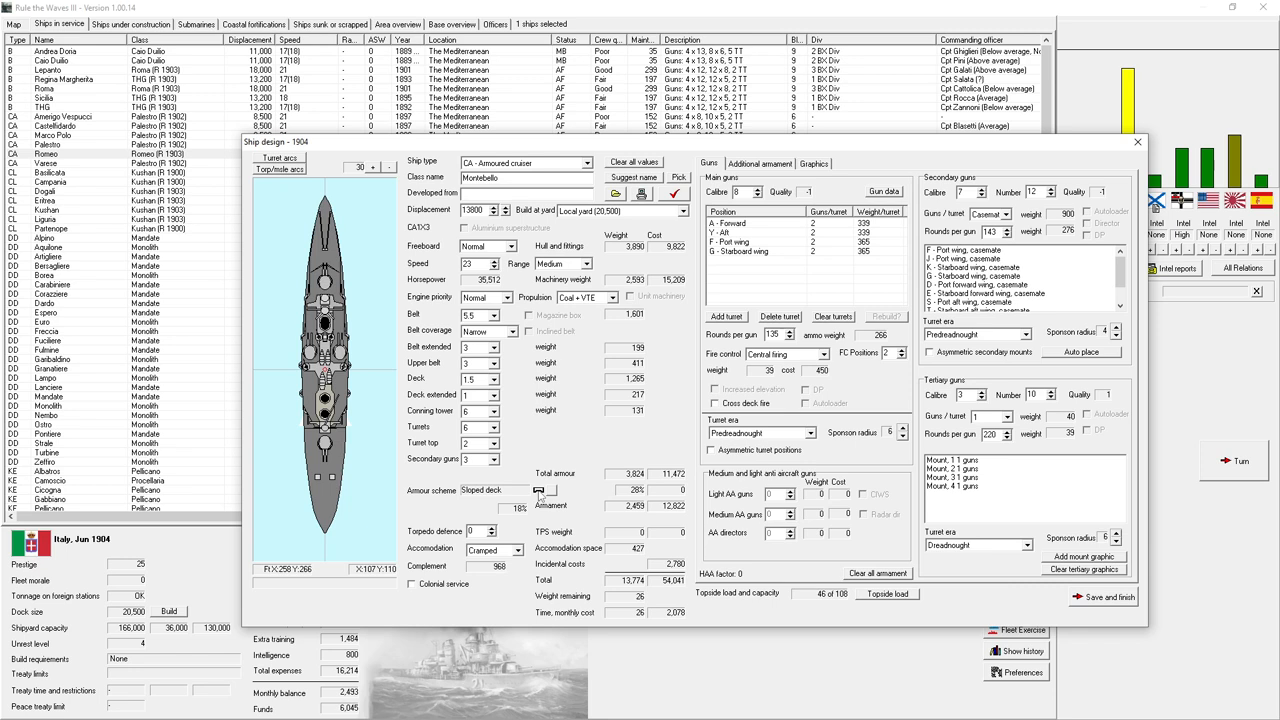
- Adjust the secondary battery, set the wing turrets to single guns, and recheck the design report
click(504, 332)
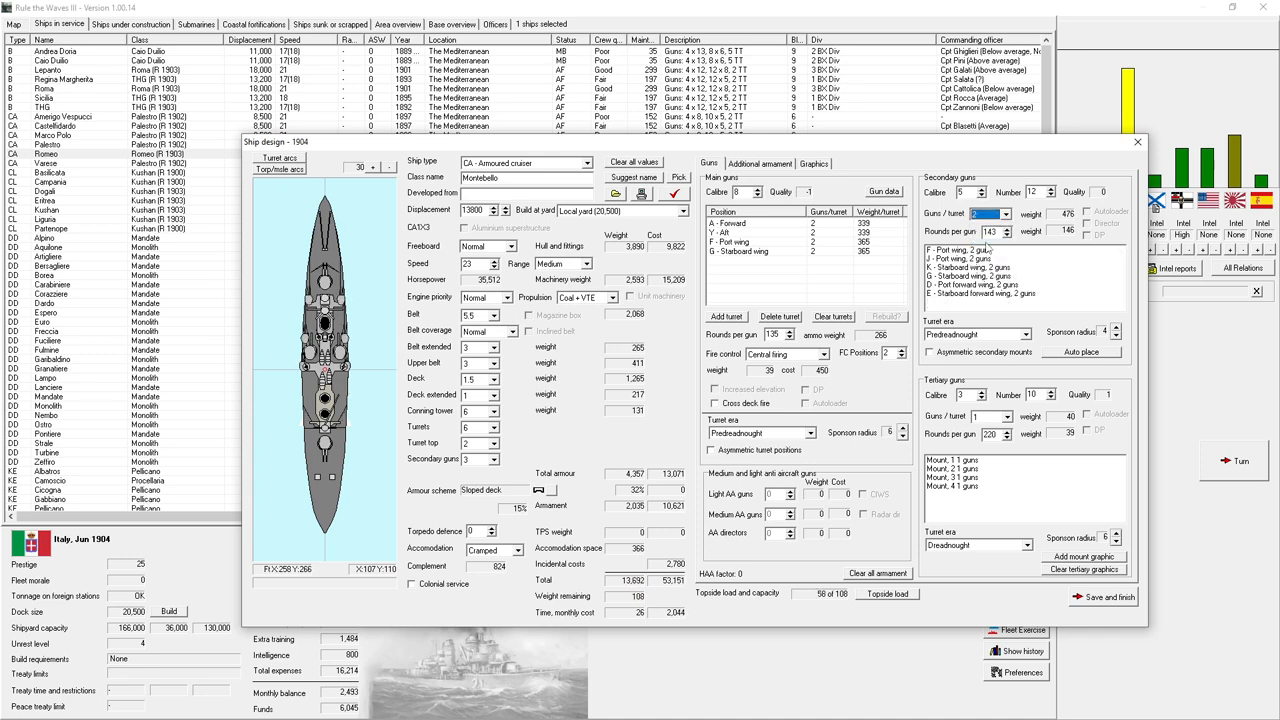
mouse_move(988, 250)
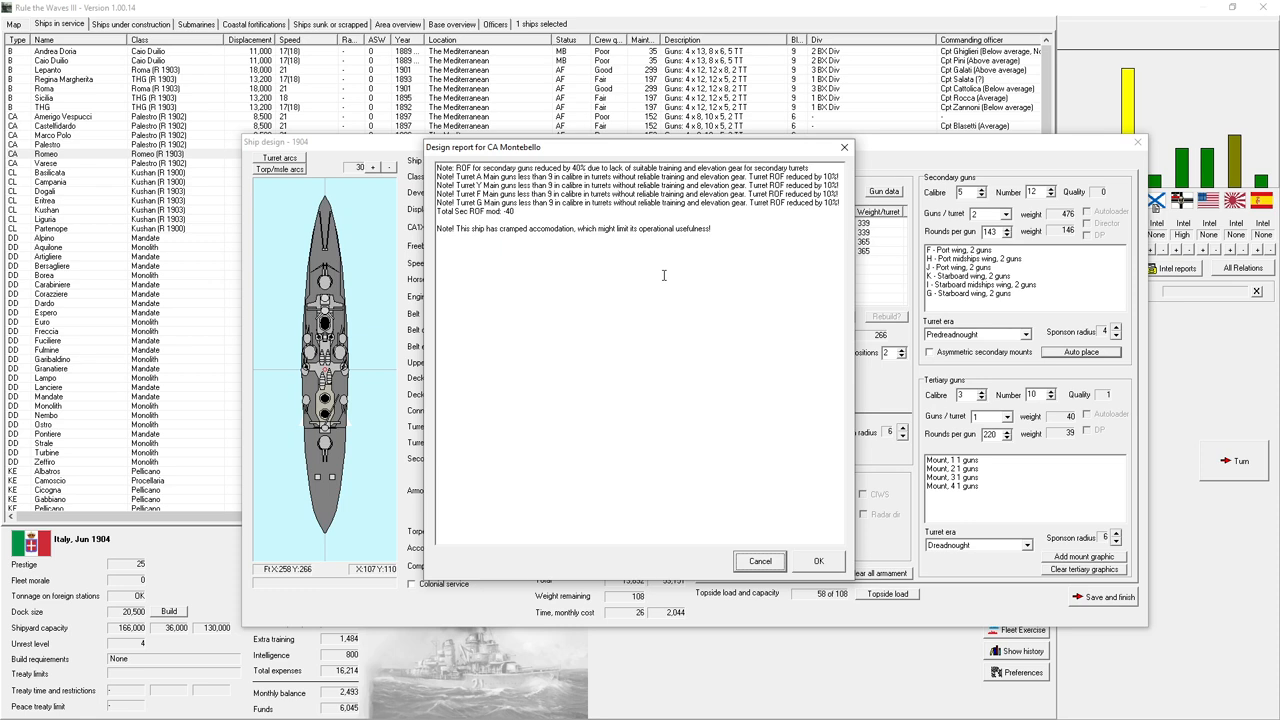
mouse_move(752, 548)
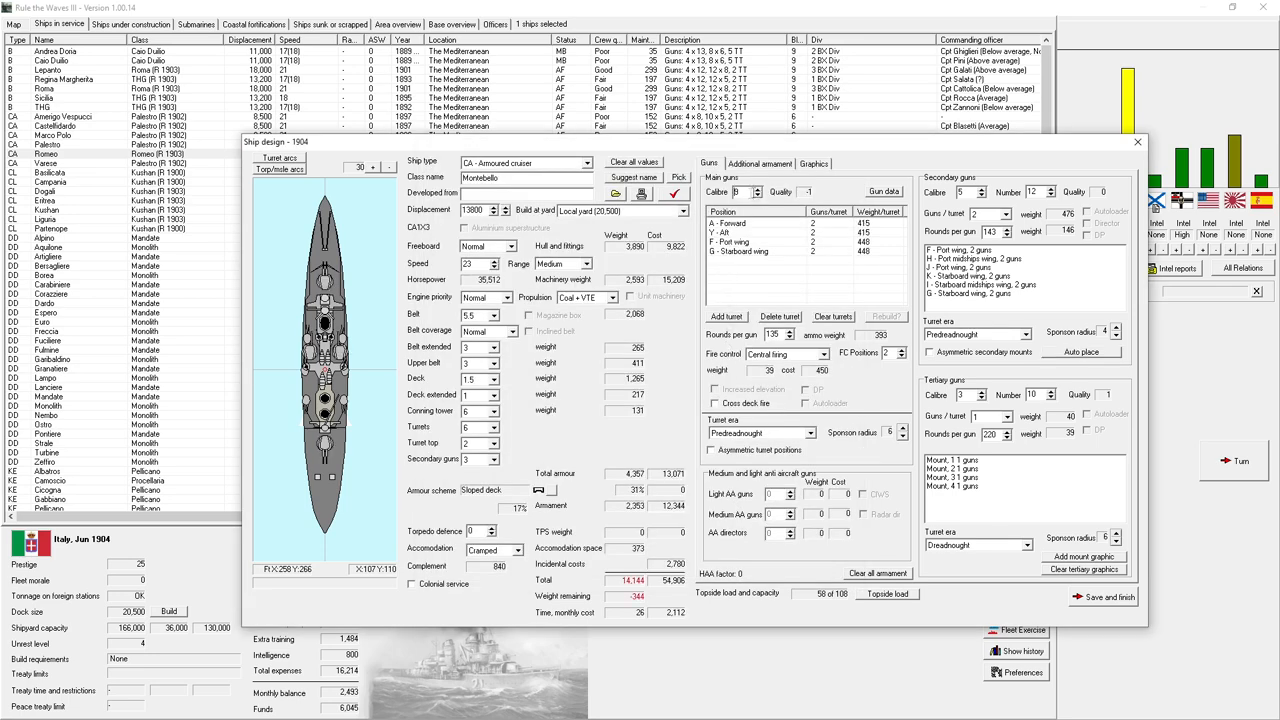
click(676, 194)
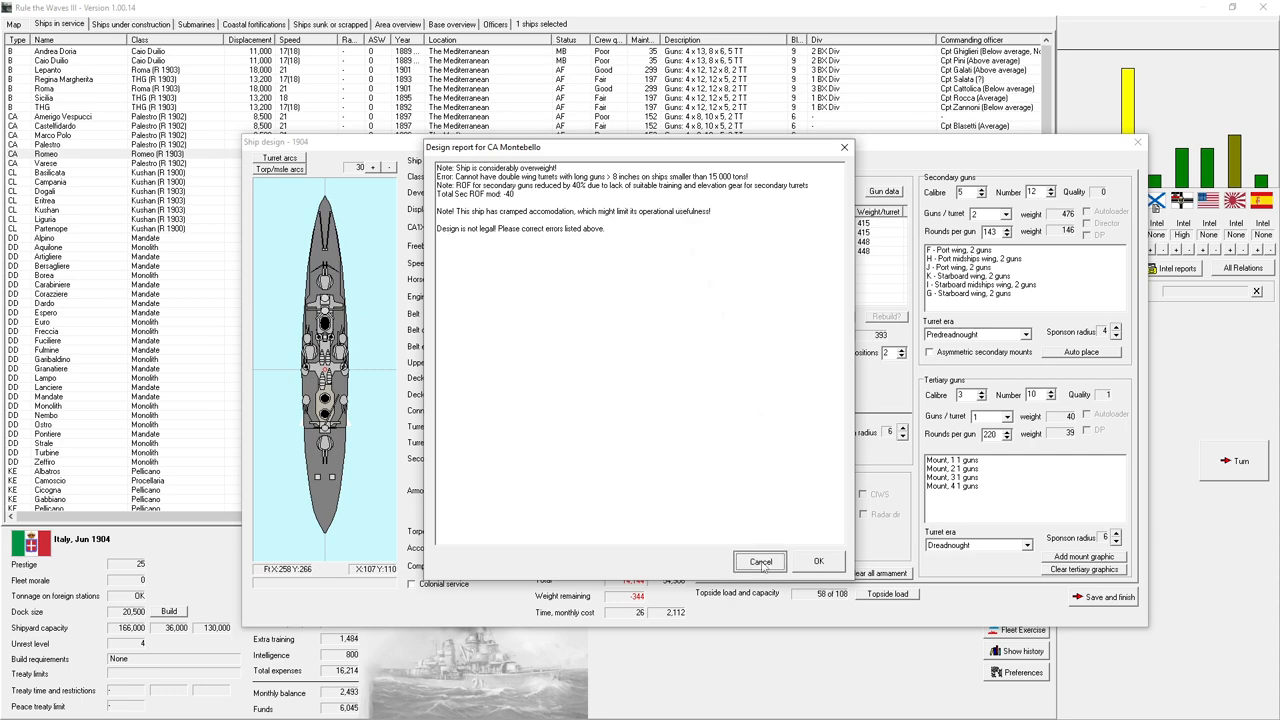
click(760, 560)
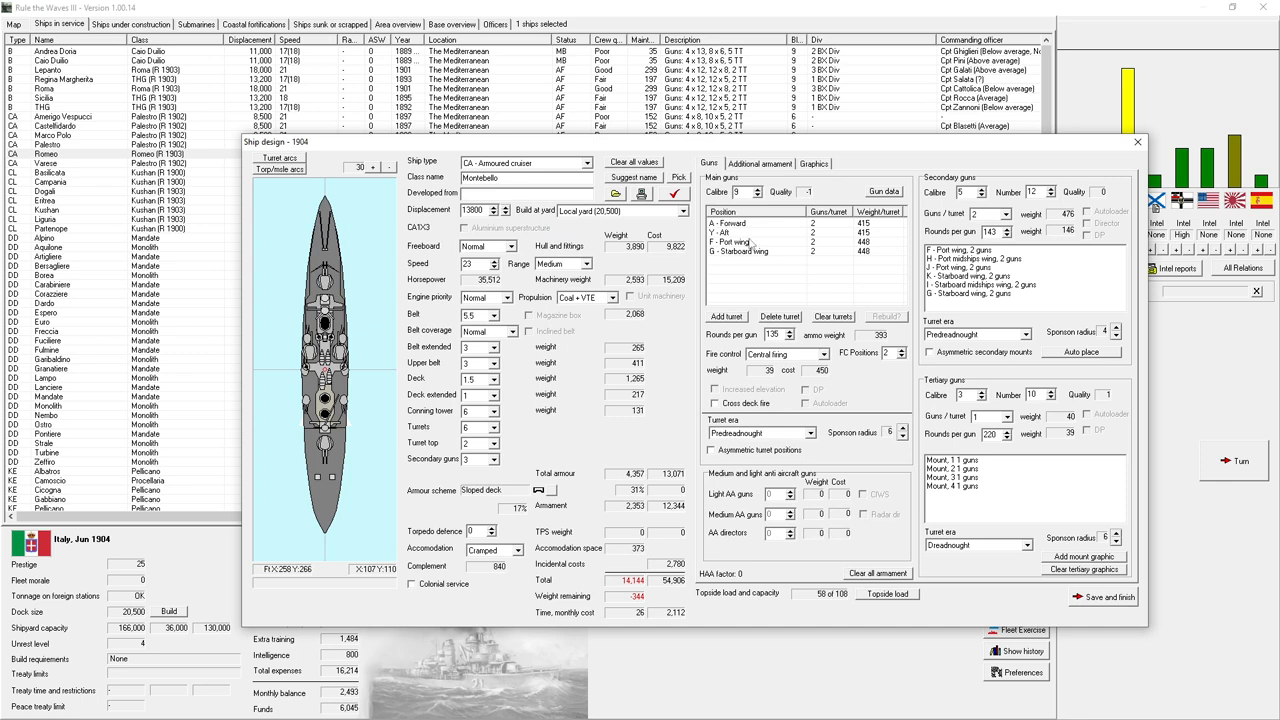
click(812, 242)
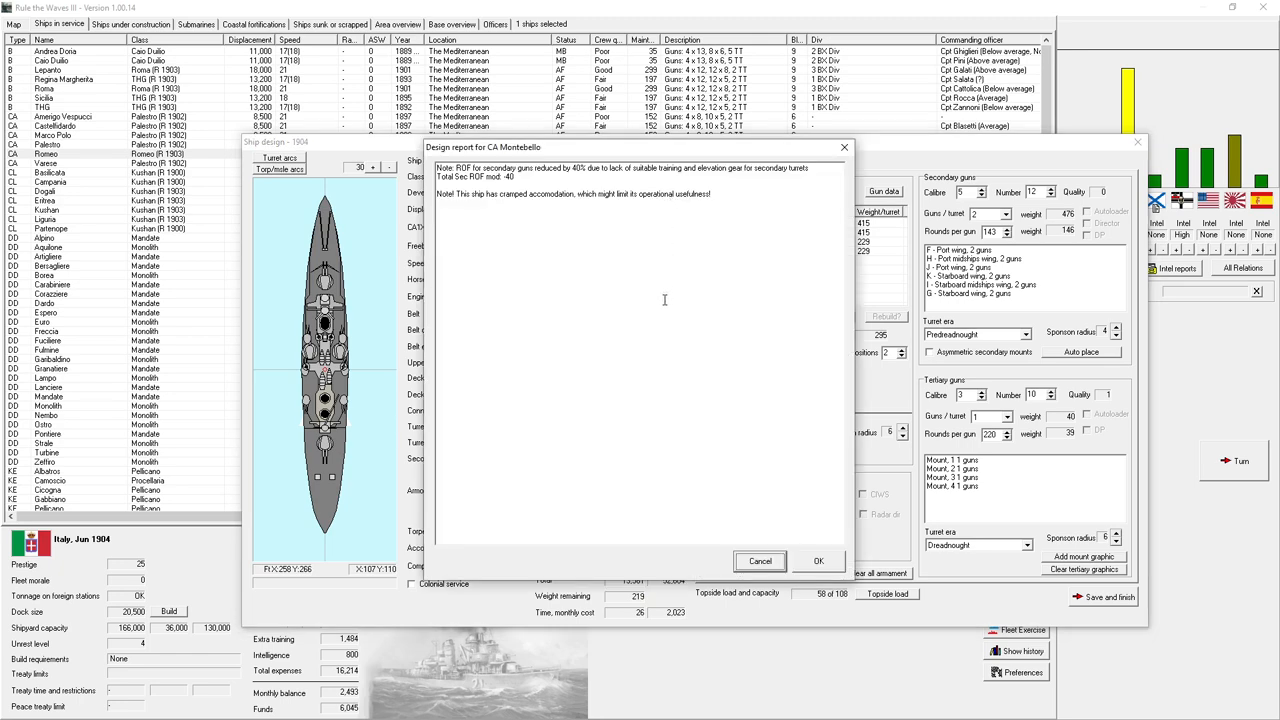
mouse_move(756, 512)
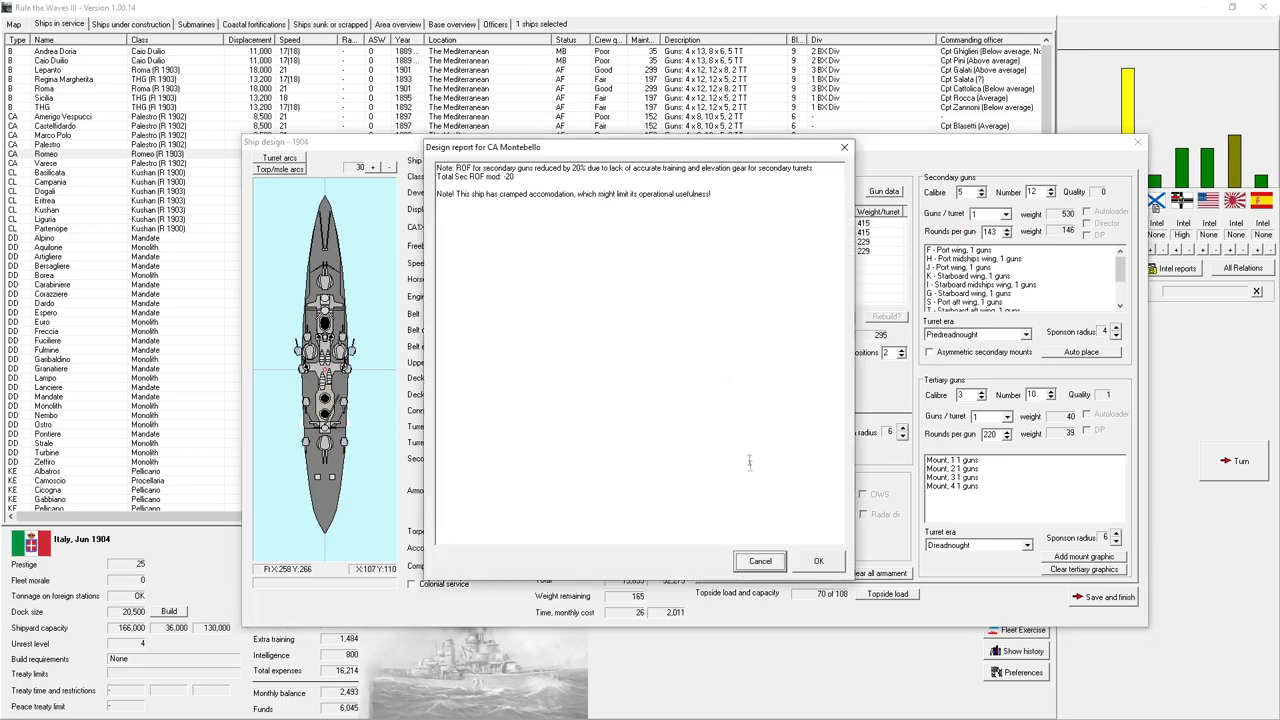
click(818, 560)
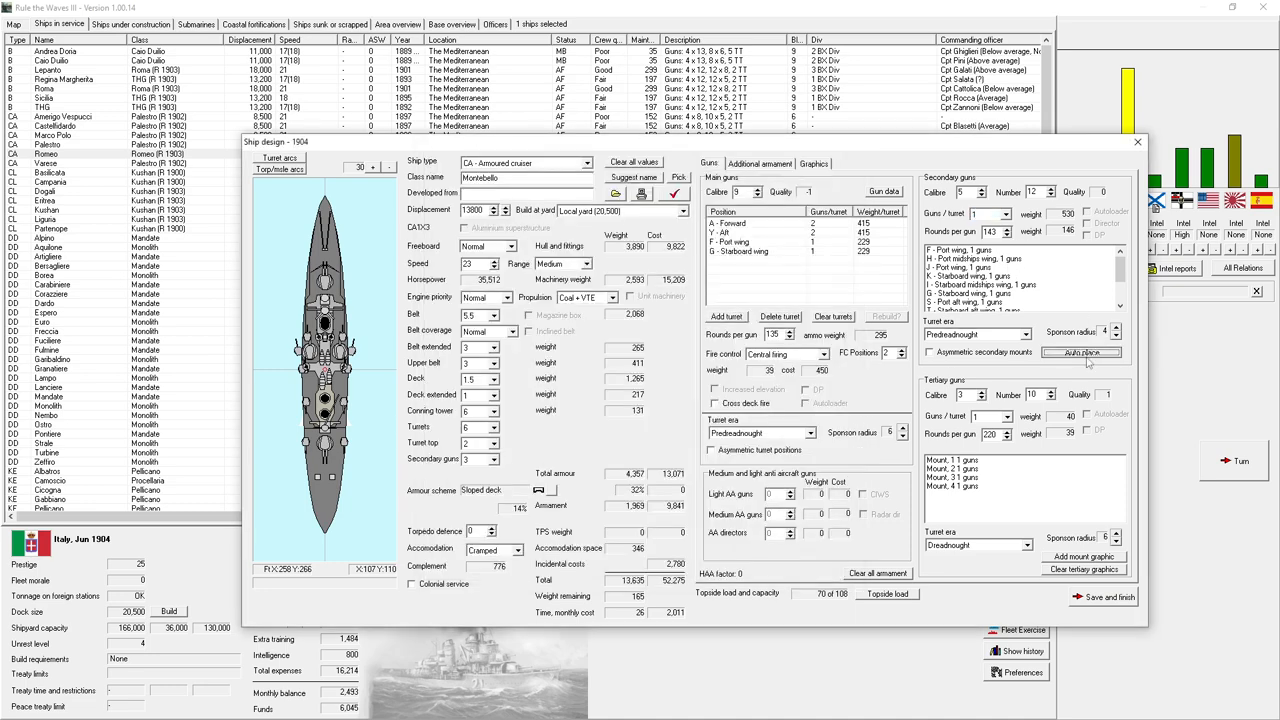
- Auto-place the secondary guns and add a port aft wing main turret
click(1082, 352)
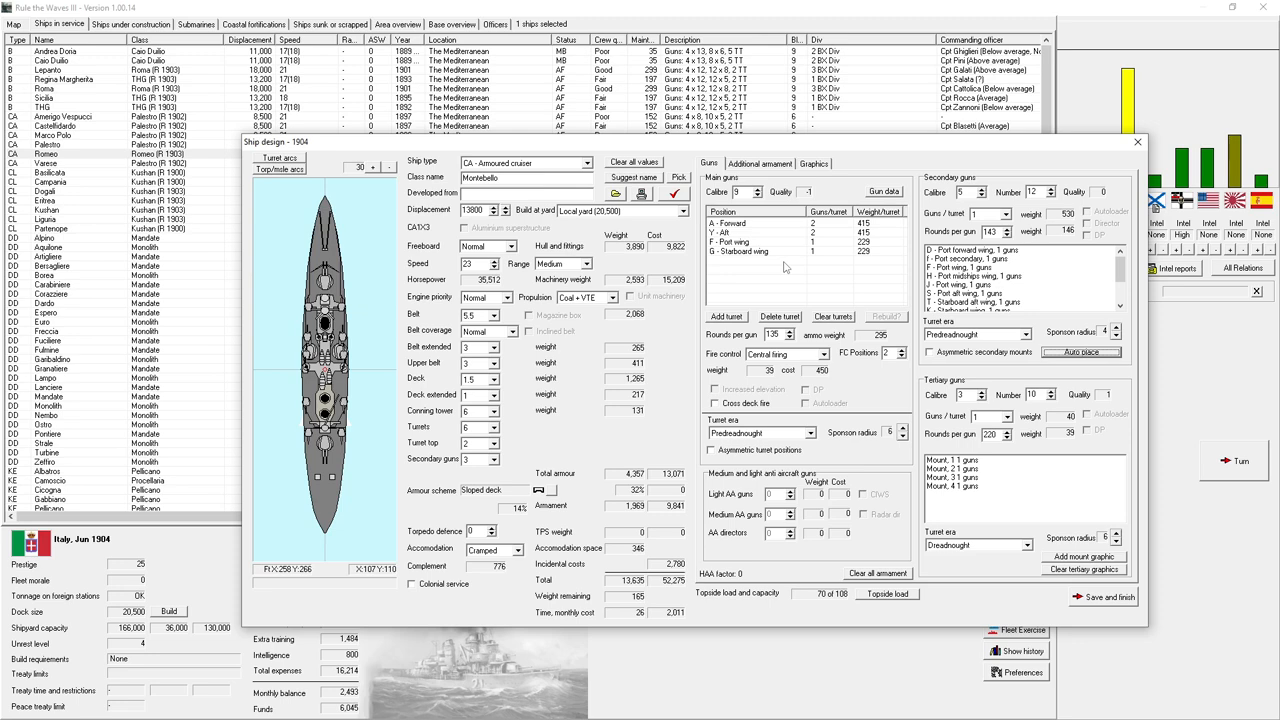
click(726, 316)
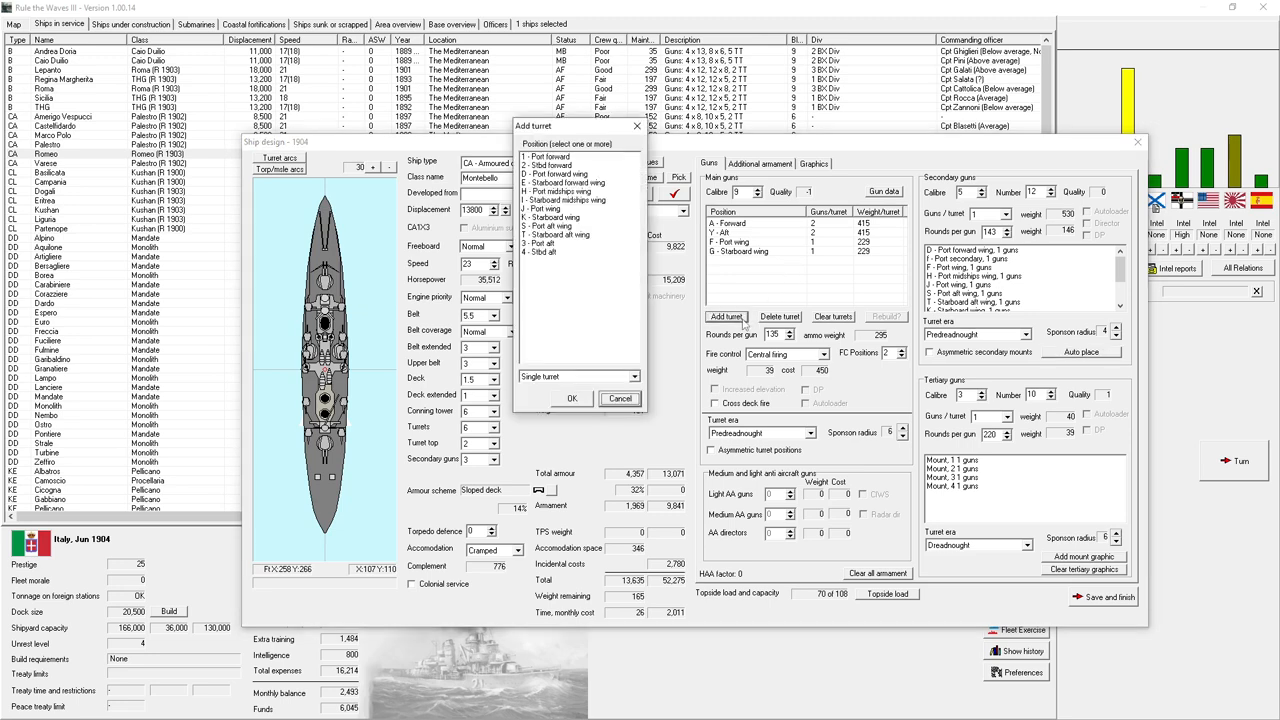
click(564, 200)
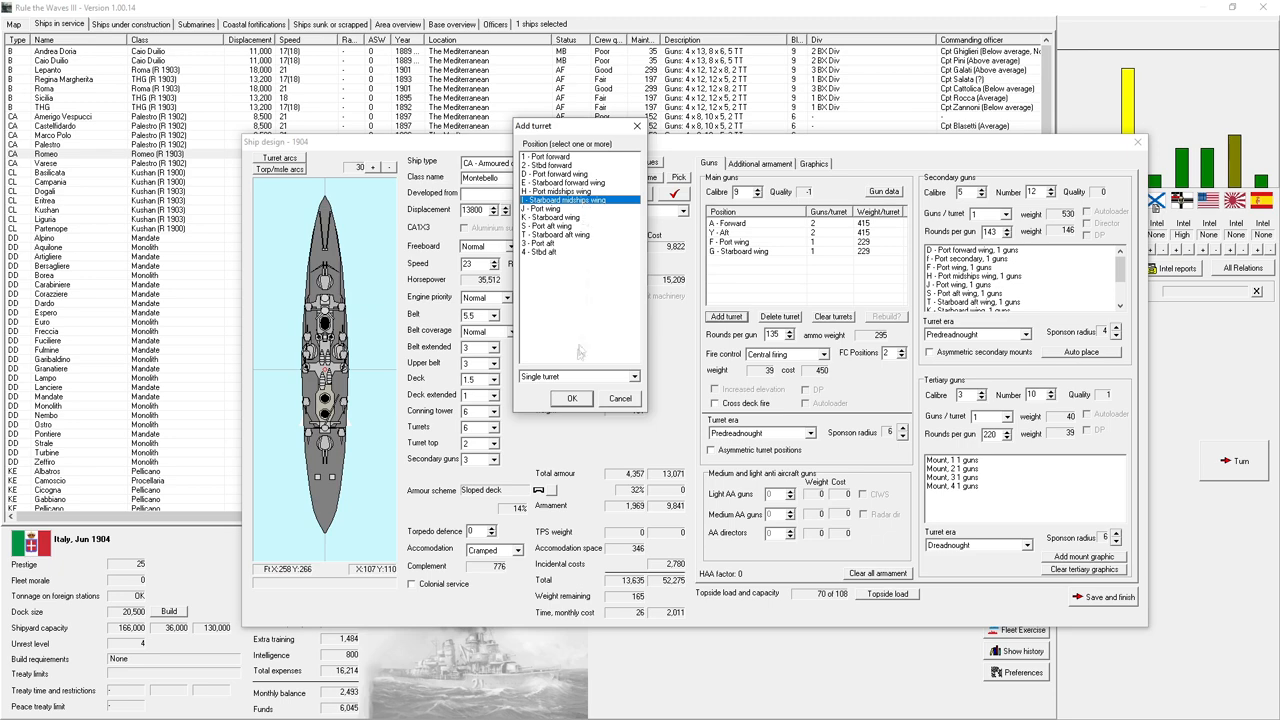
click(572, 398)
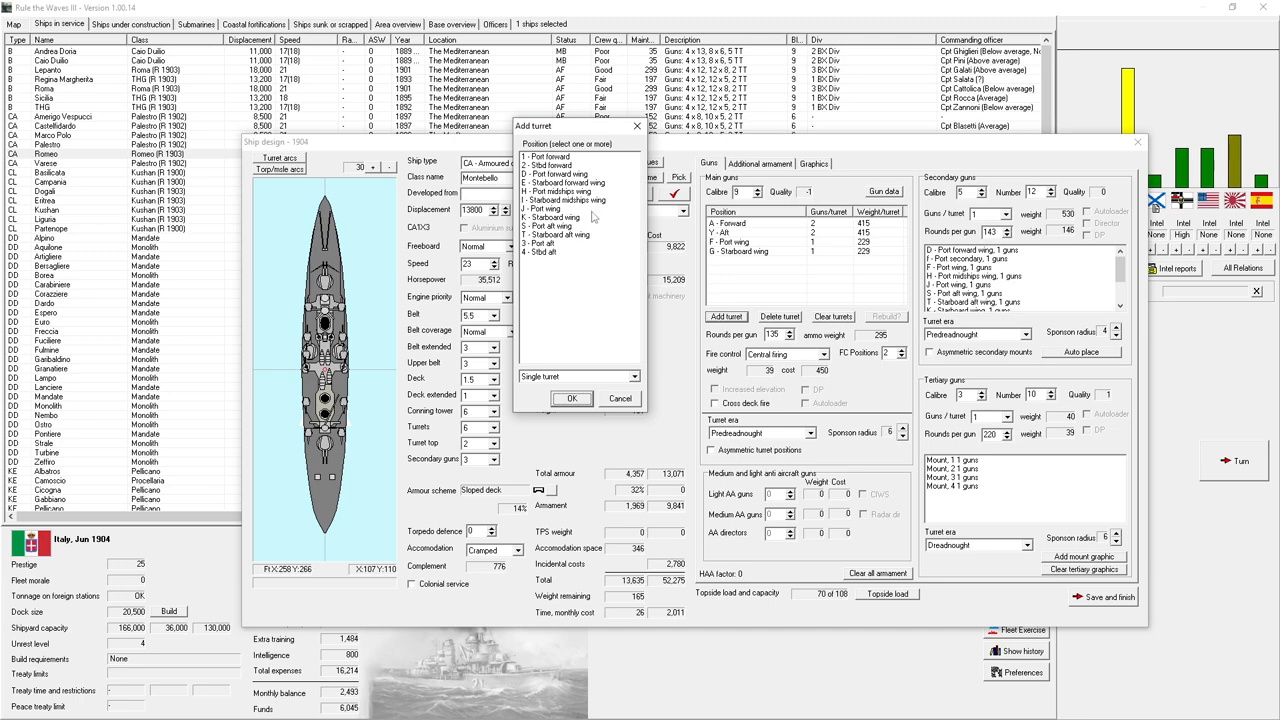
click(556, 216)
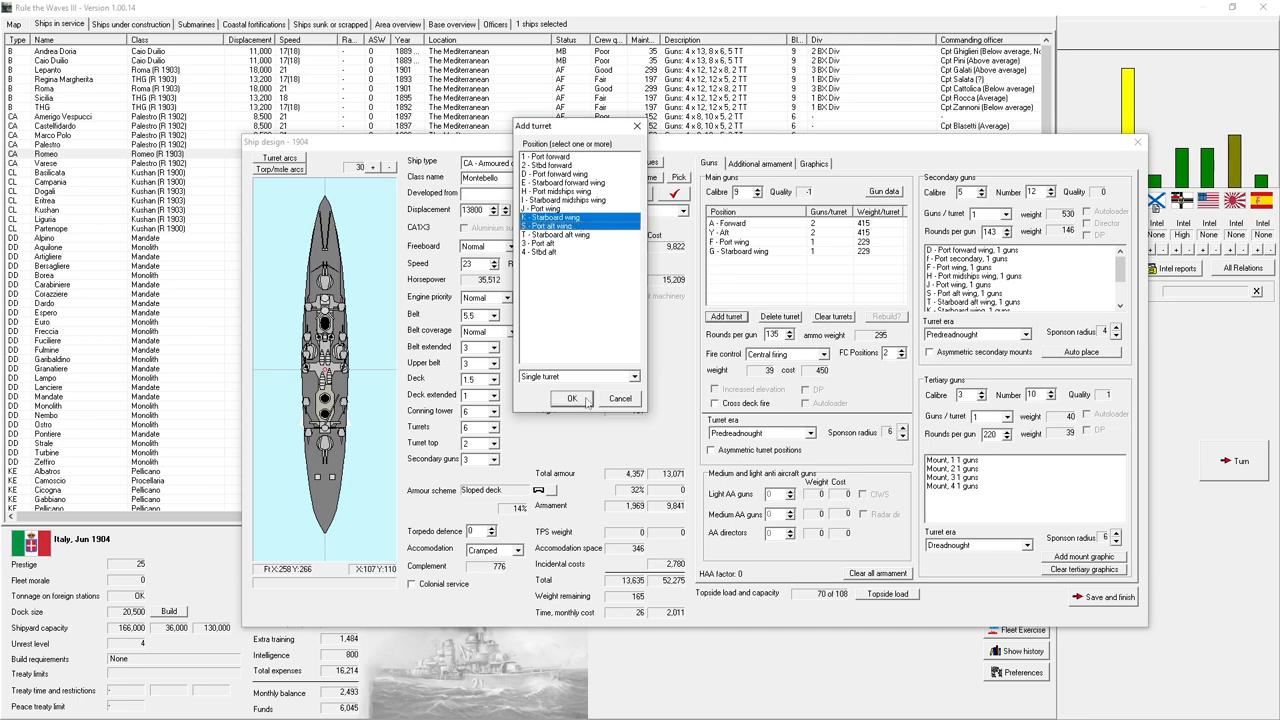
click(572, 398)
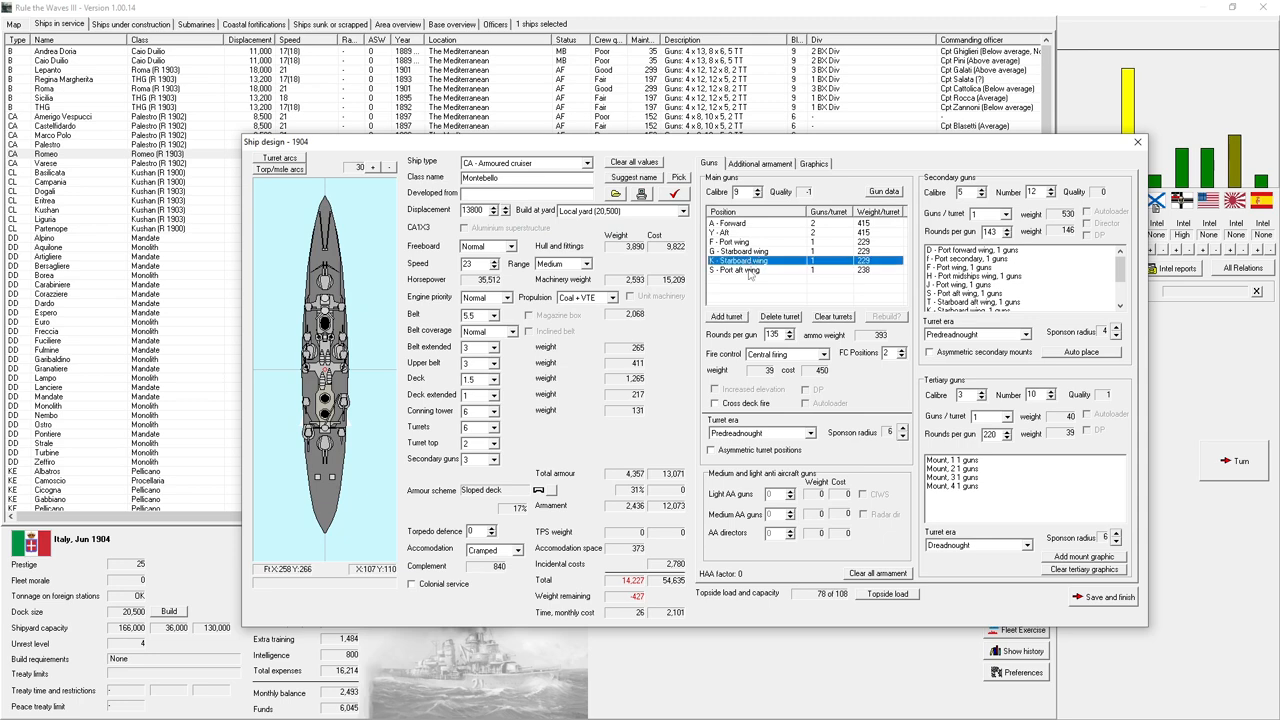
- Add a starboard aft wing main turret, then abandon adding a further one
click(724, 316)
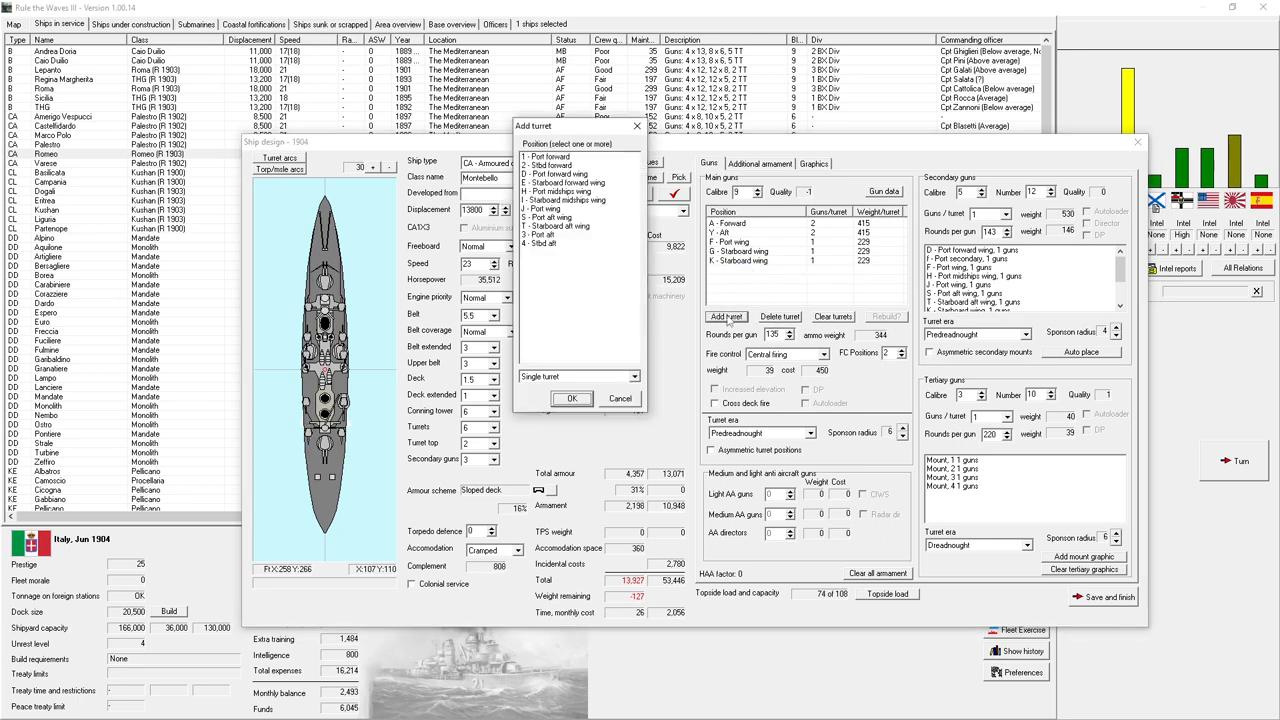
mouse_move(568, 232)
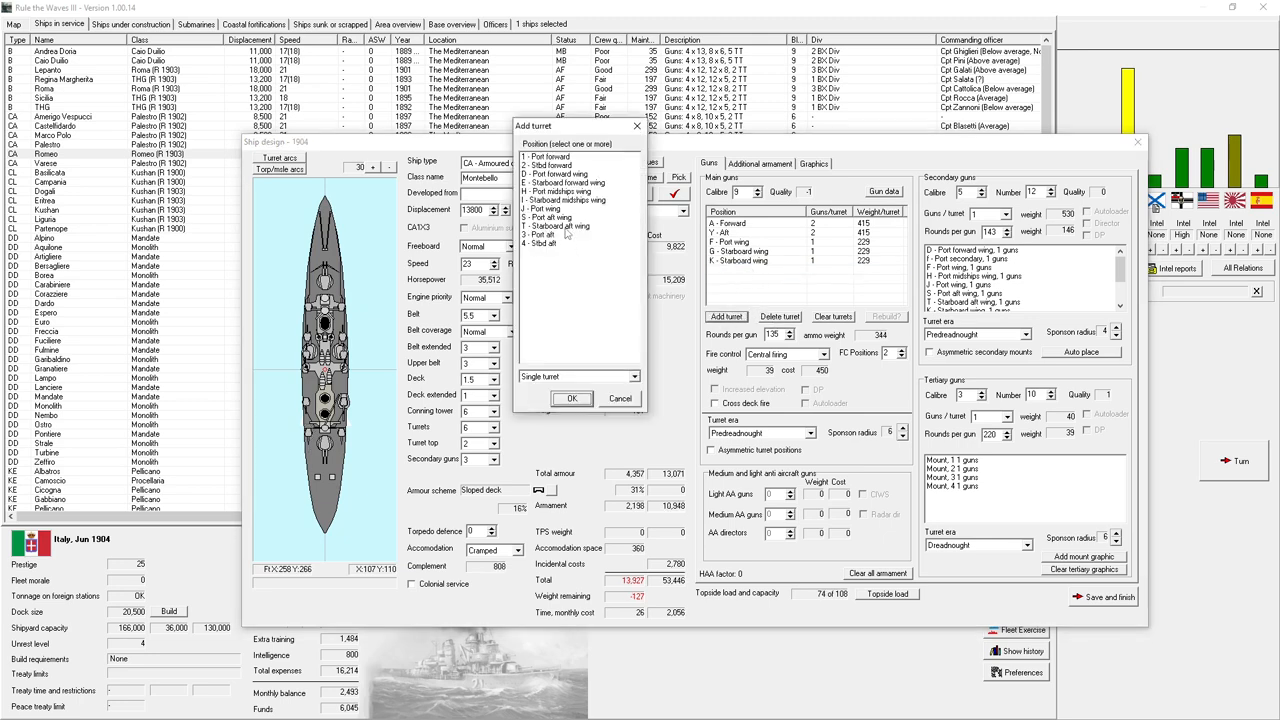
click(560, 224)
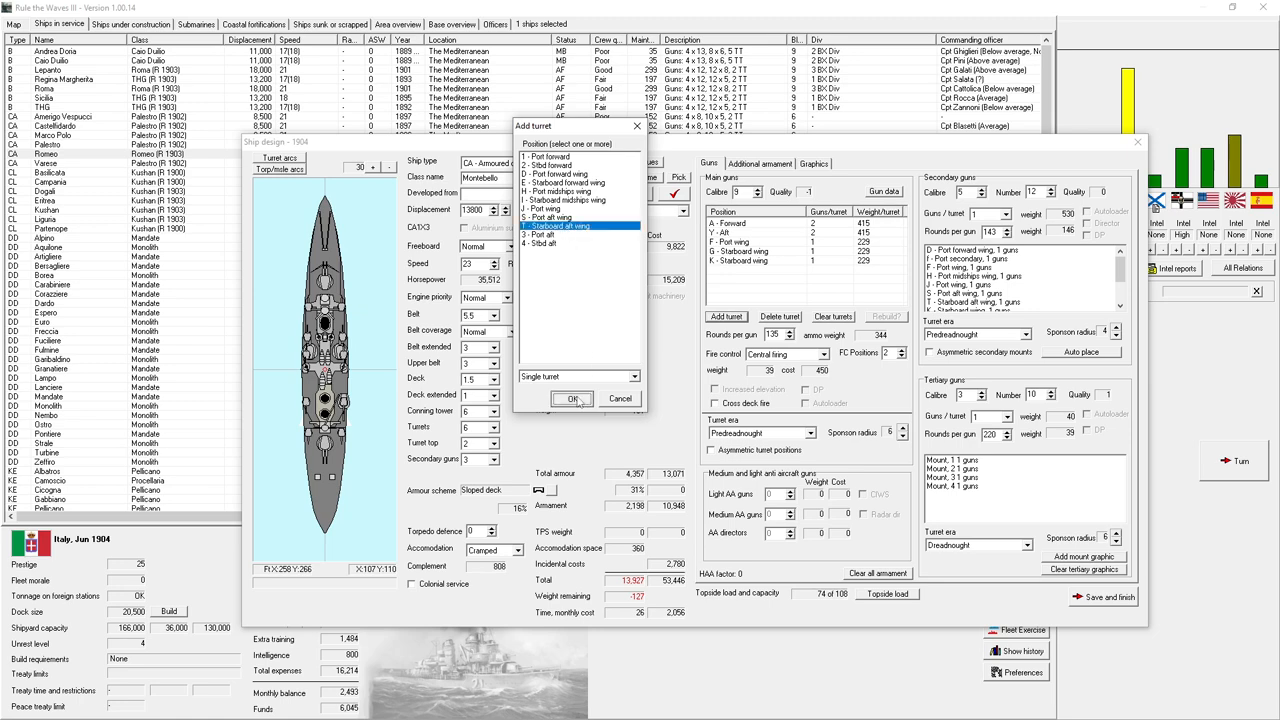
click(572, 398)
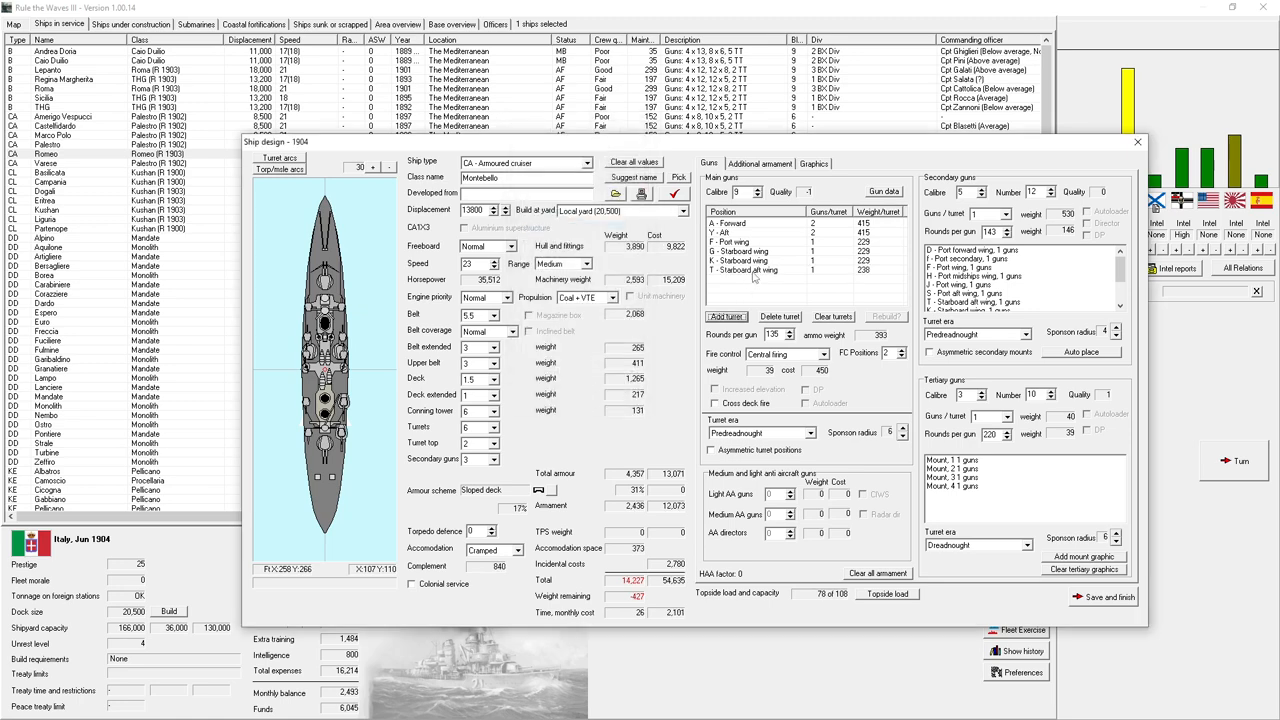
click(724, 316)
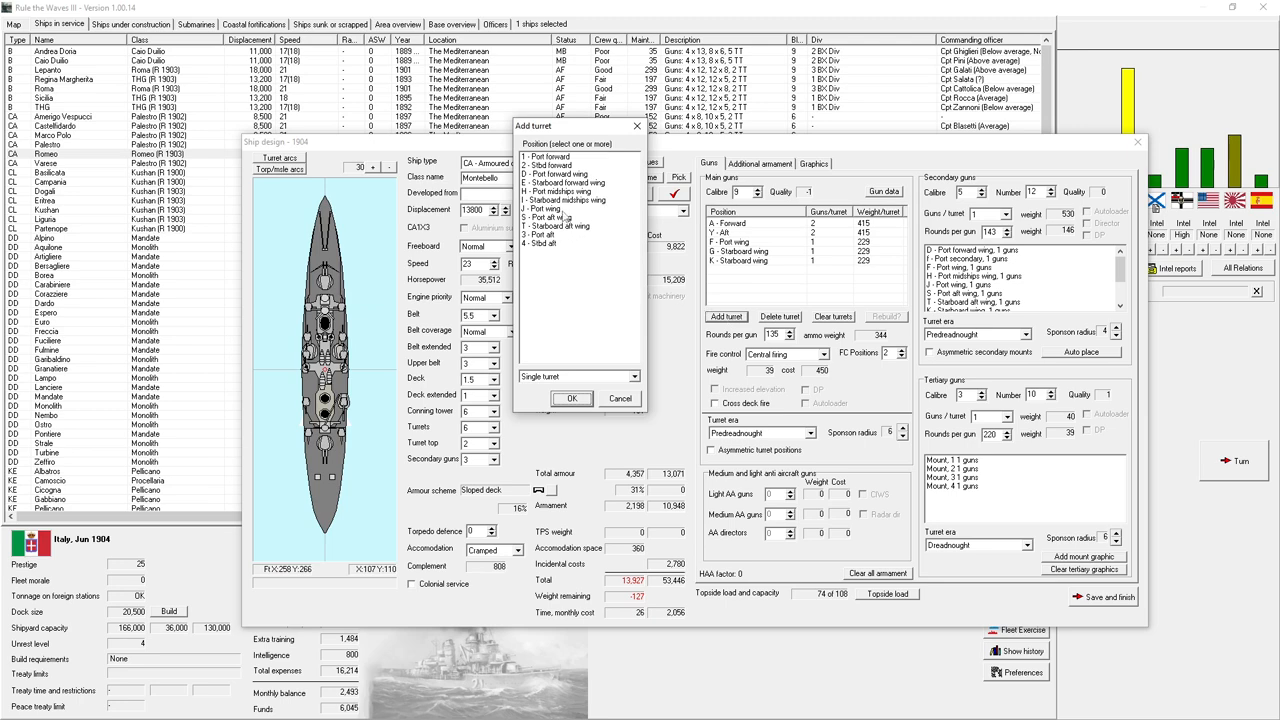
click(570, 398)
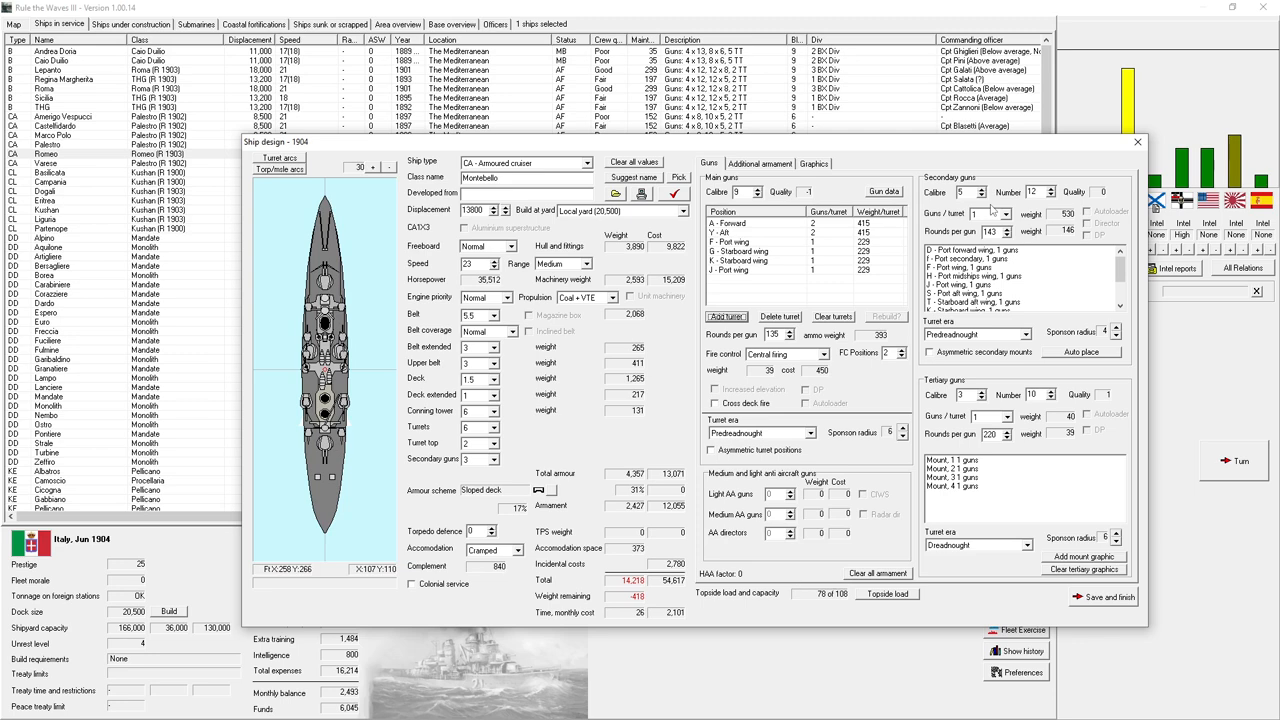
mouse_move(1058, 200)
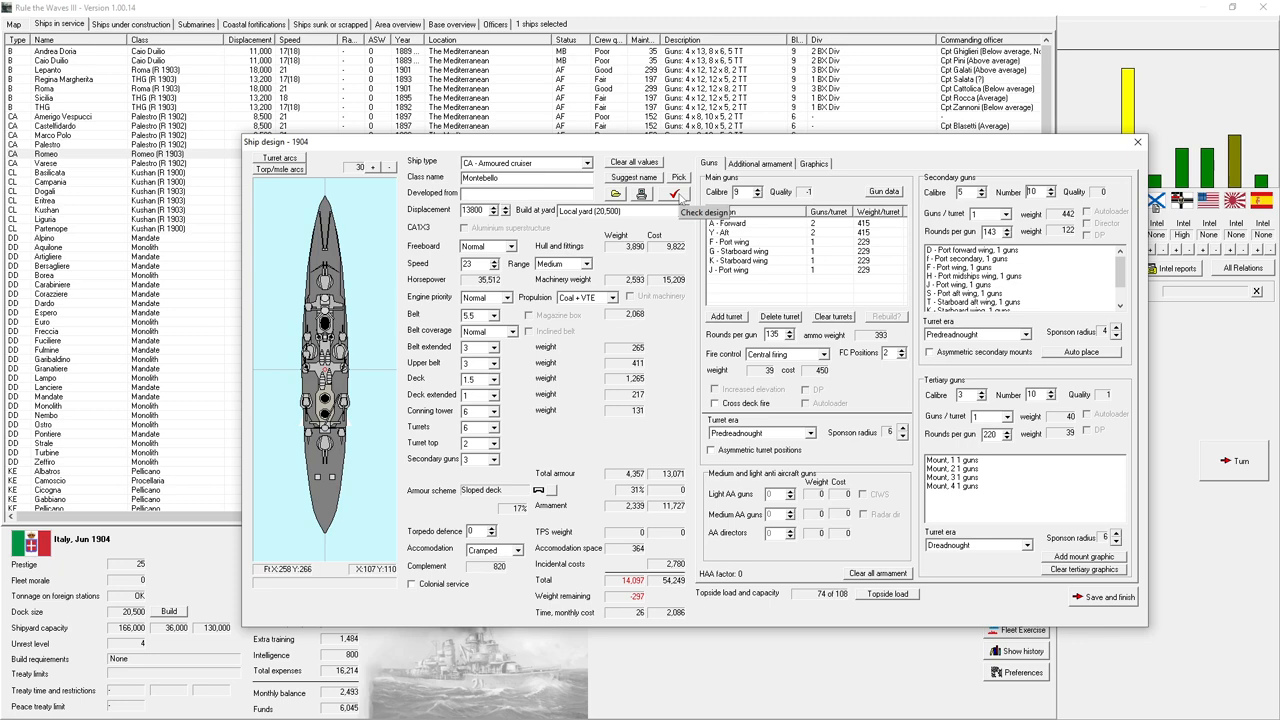
- Set the Montebello's accommodation to Normal and bring up its armour penetration table
click(676, 192)
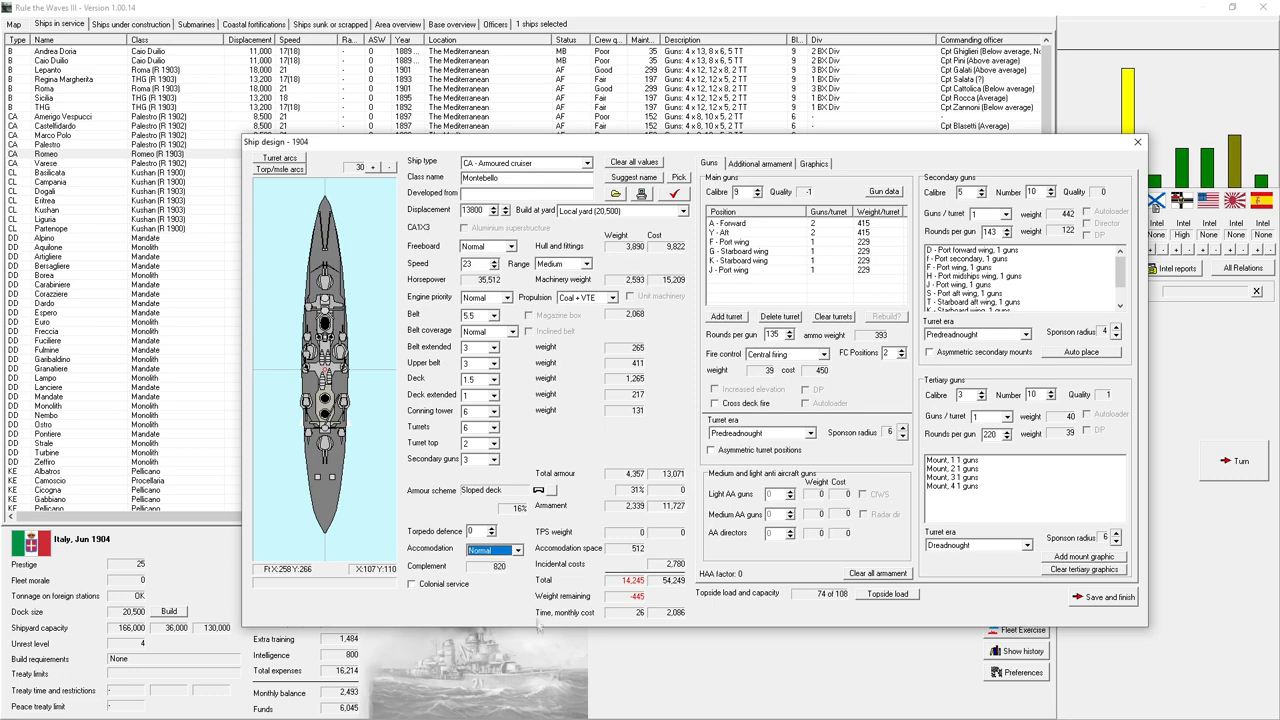
mouse_move(572, 590)
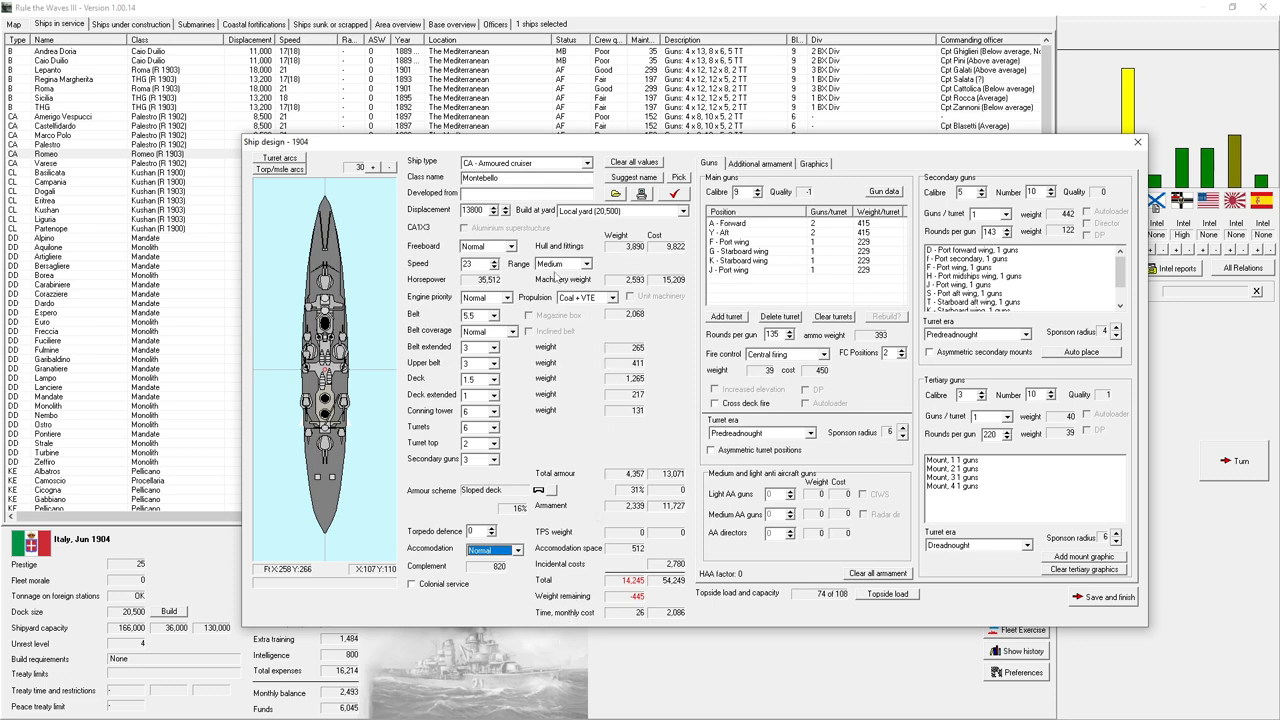
click(492, 330)
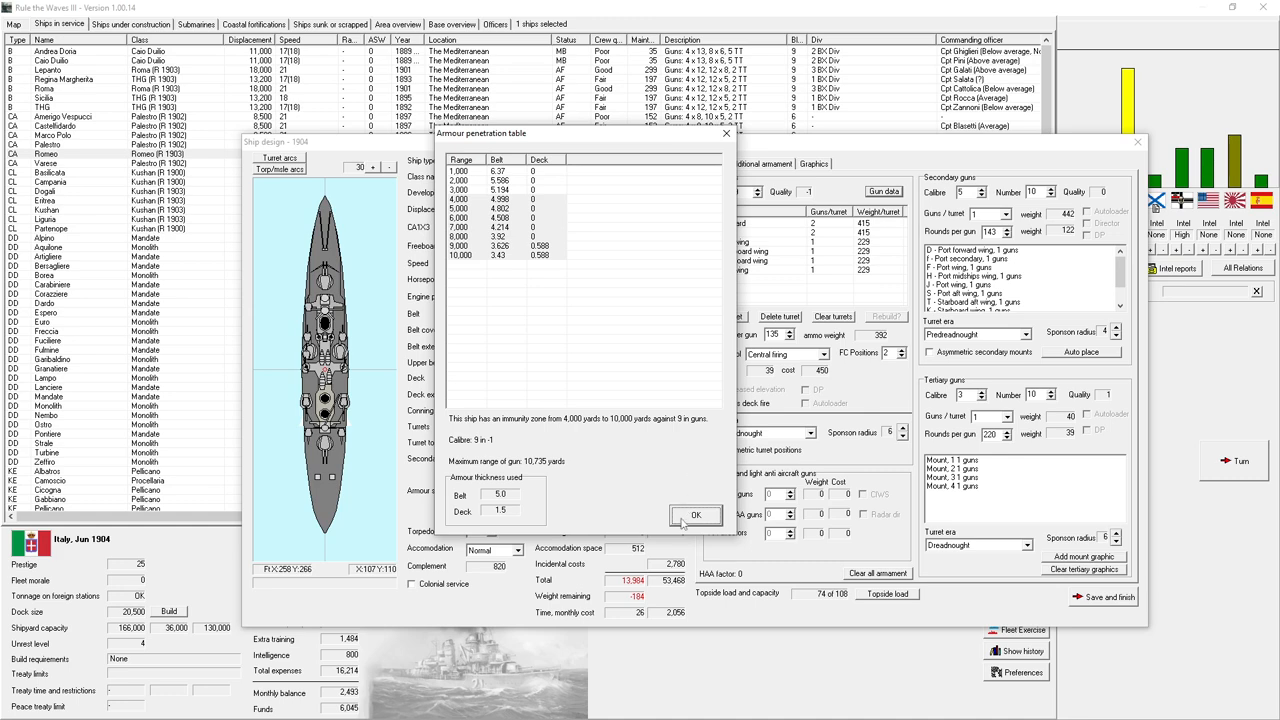
- Close the penetration table, thicken the deck armour and edit the turret armour thickness
click(696, 514)
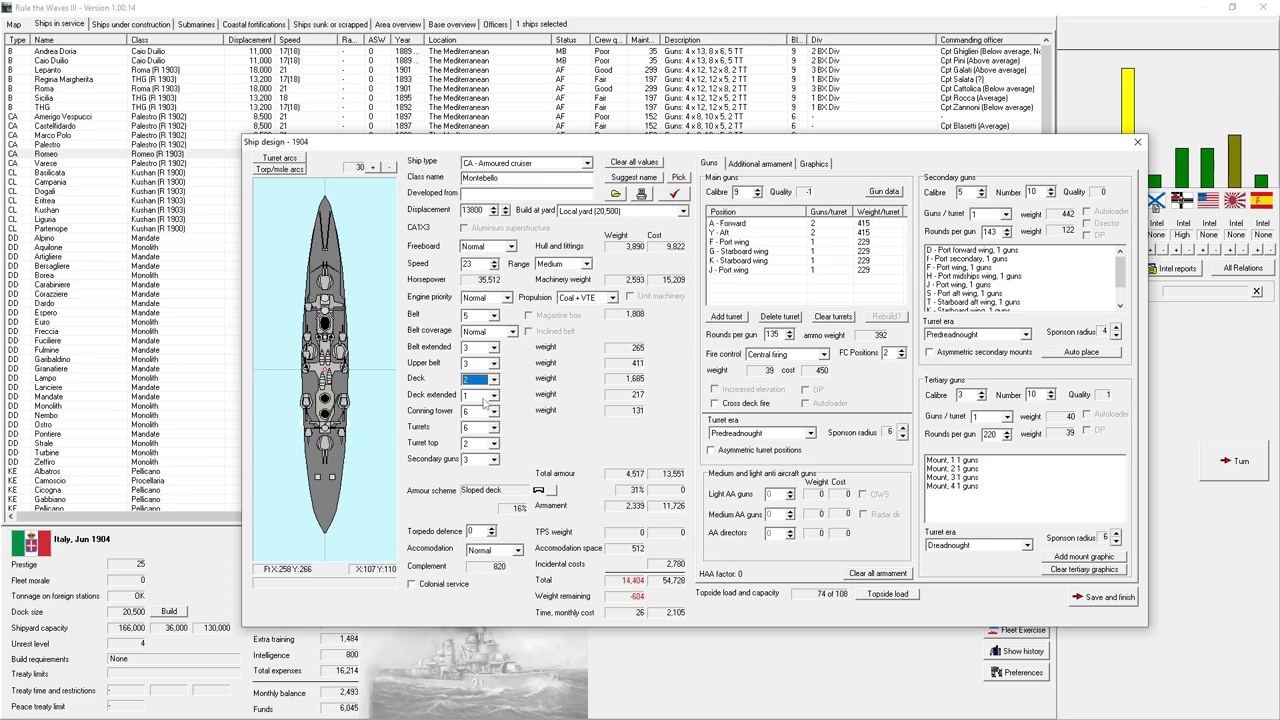
click(492, 442)
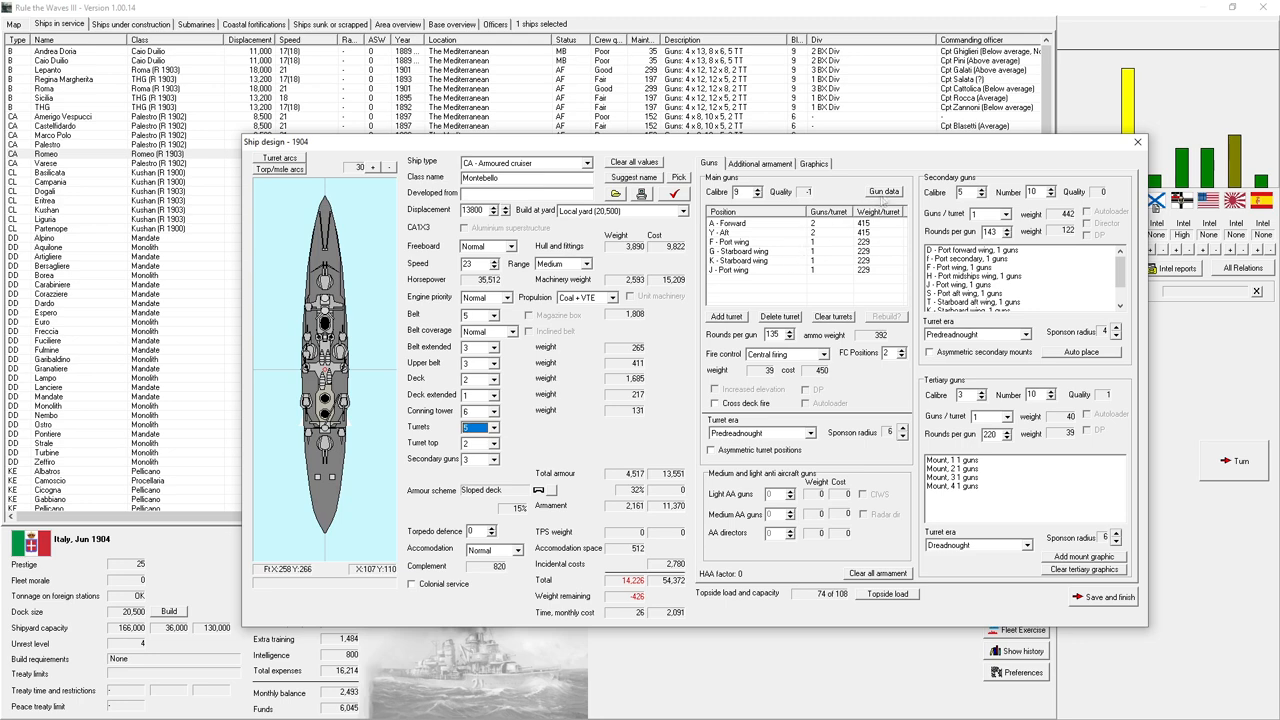
click(884, 192)
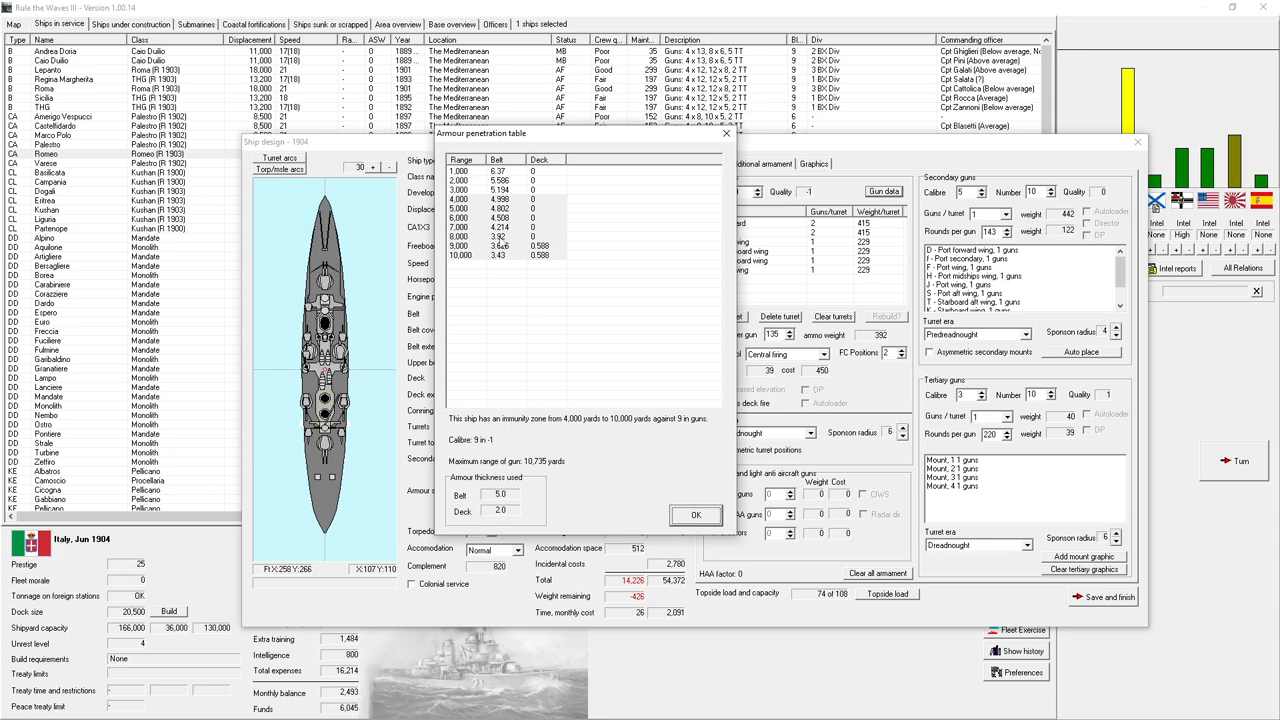
click(696, 514)
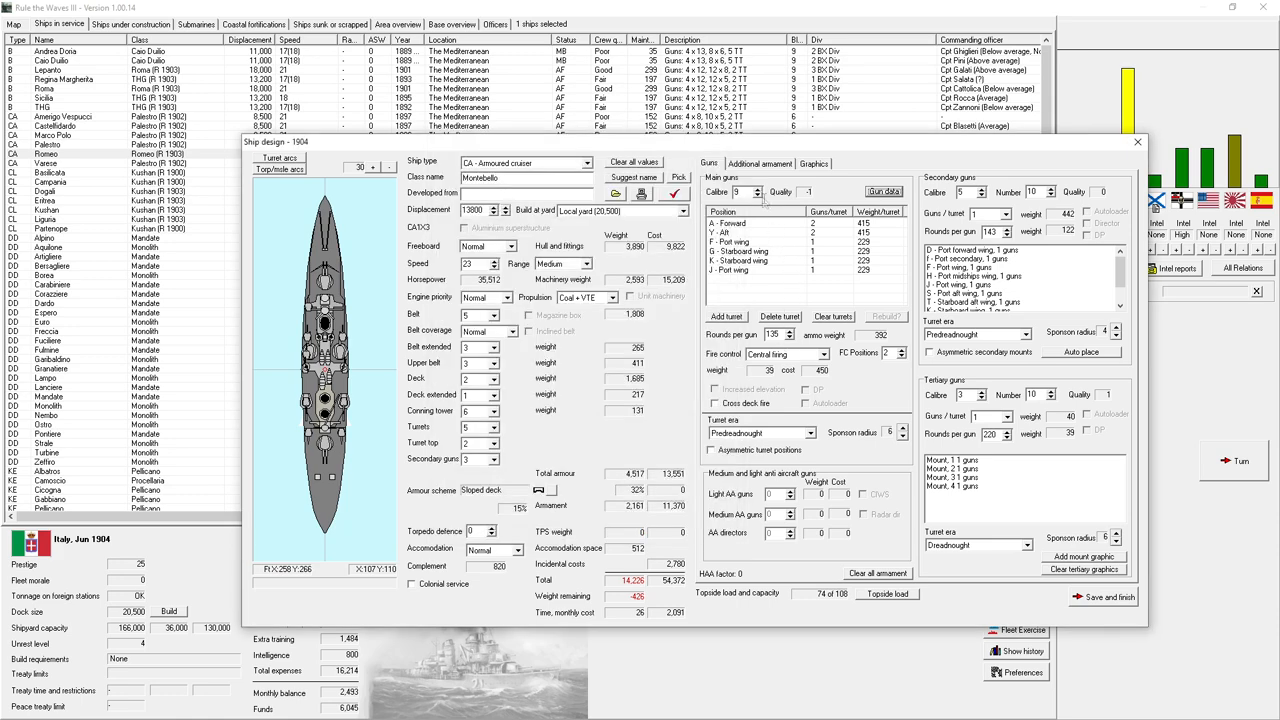
click(884, 192)
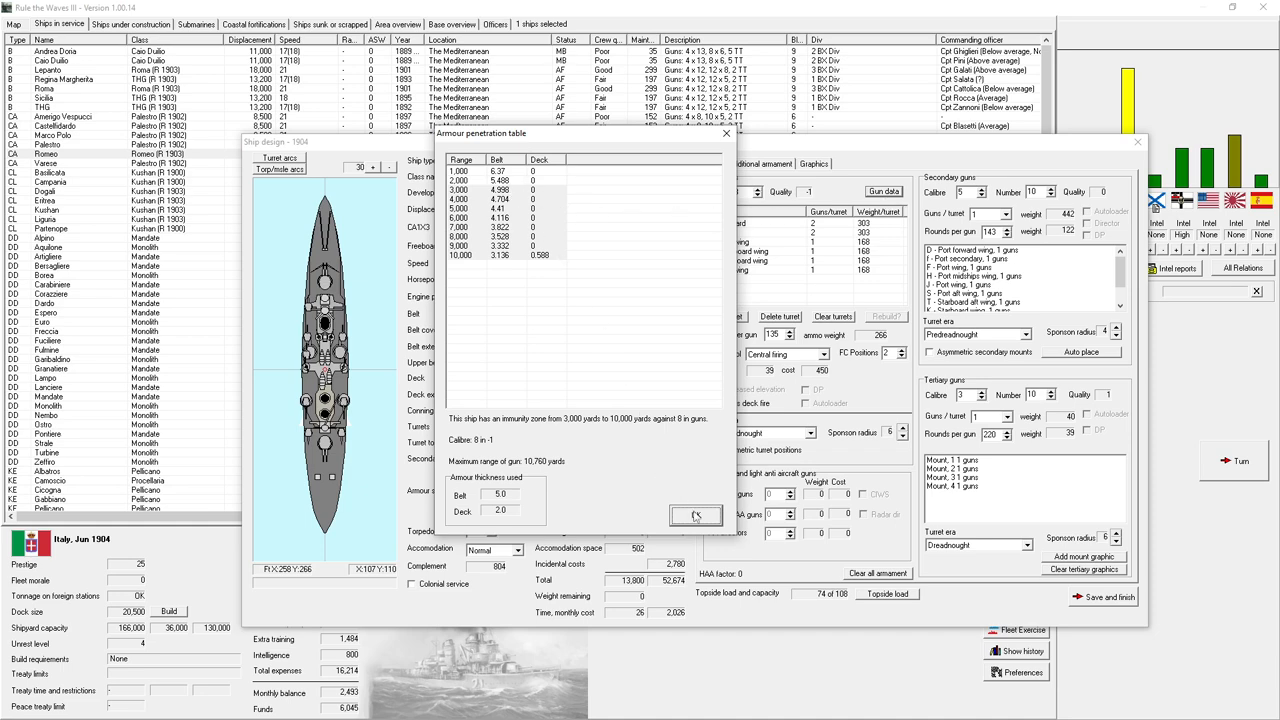
click(696, 516)
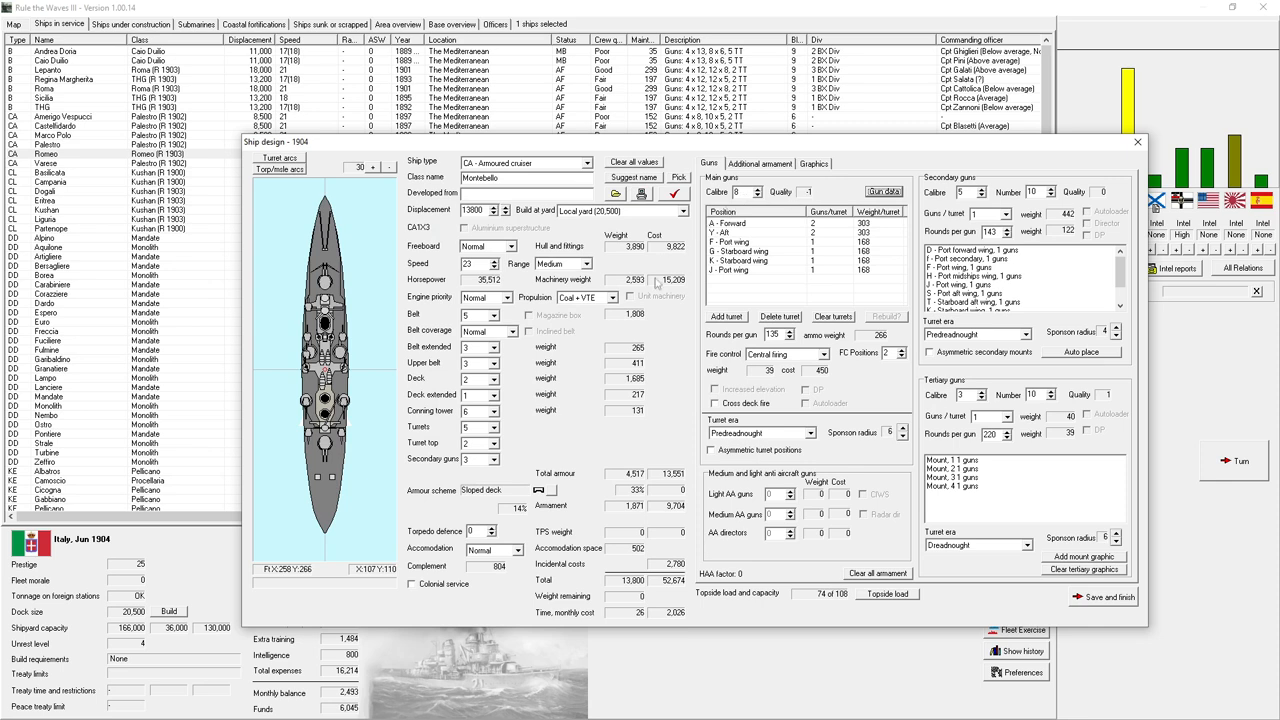
mouse_move(490, 396)
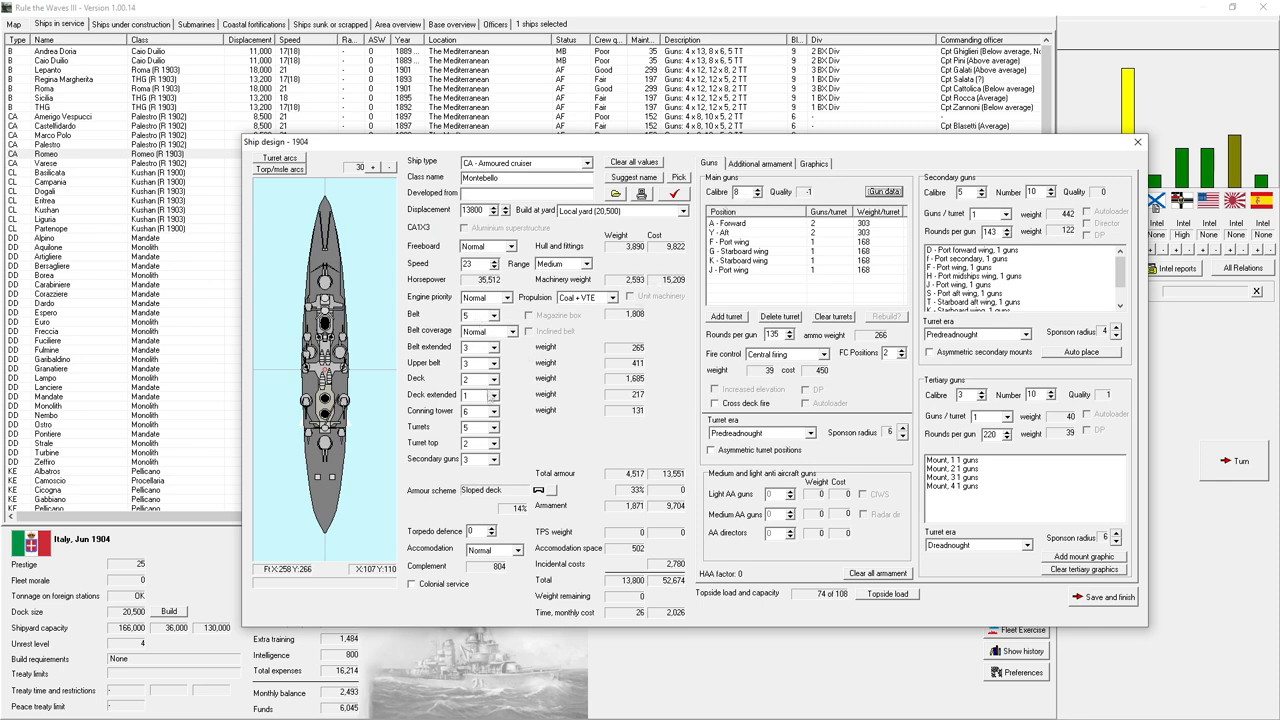
- Run the design report, which flags the Montebello as seriously overweight, and recheck it
click(492, 428)
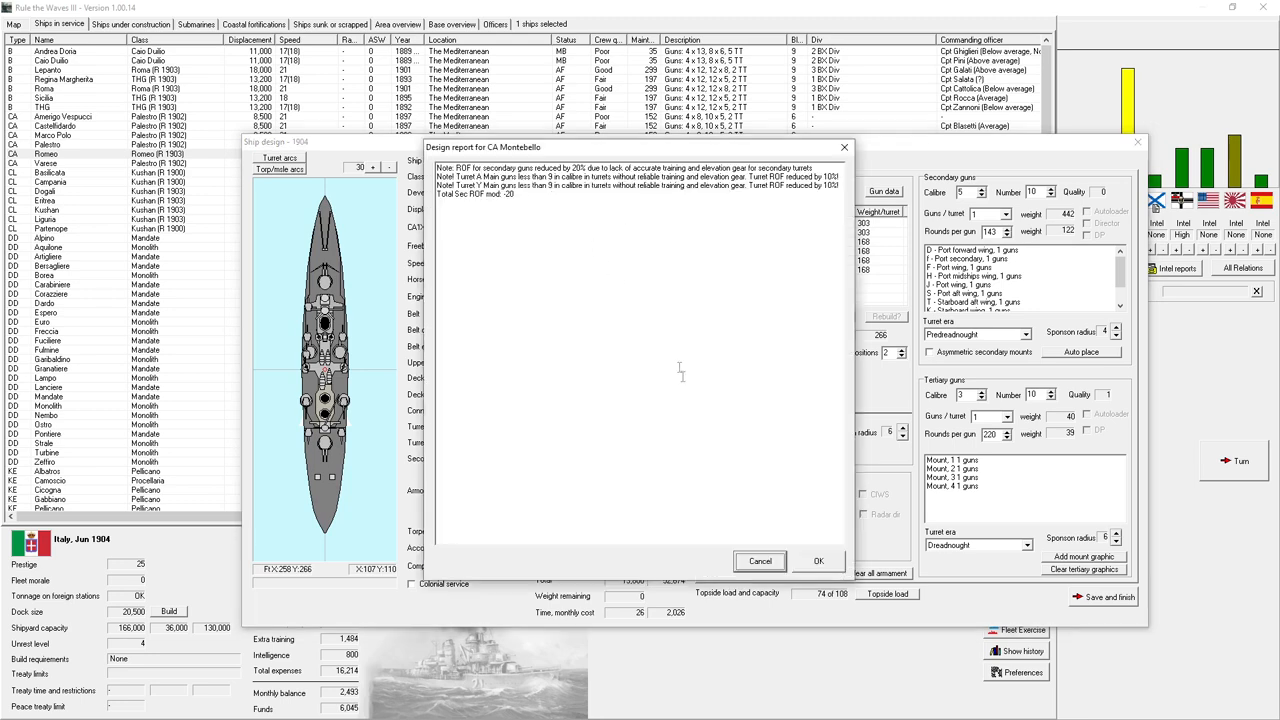
click(760, 560)
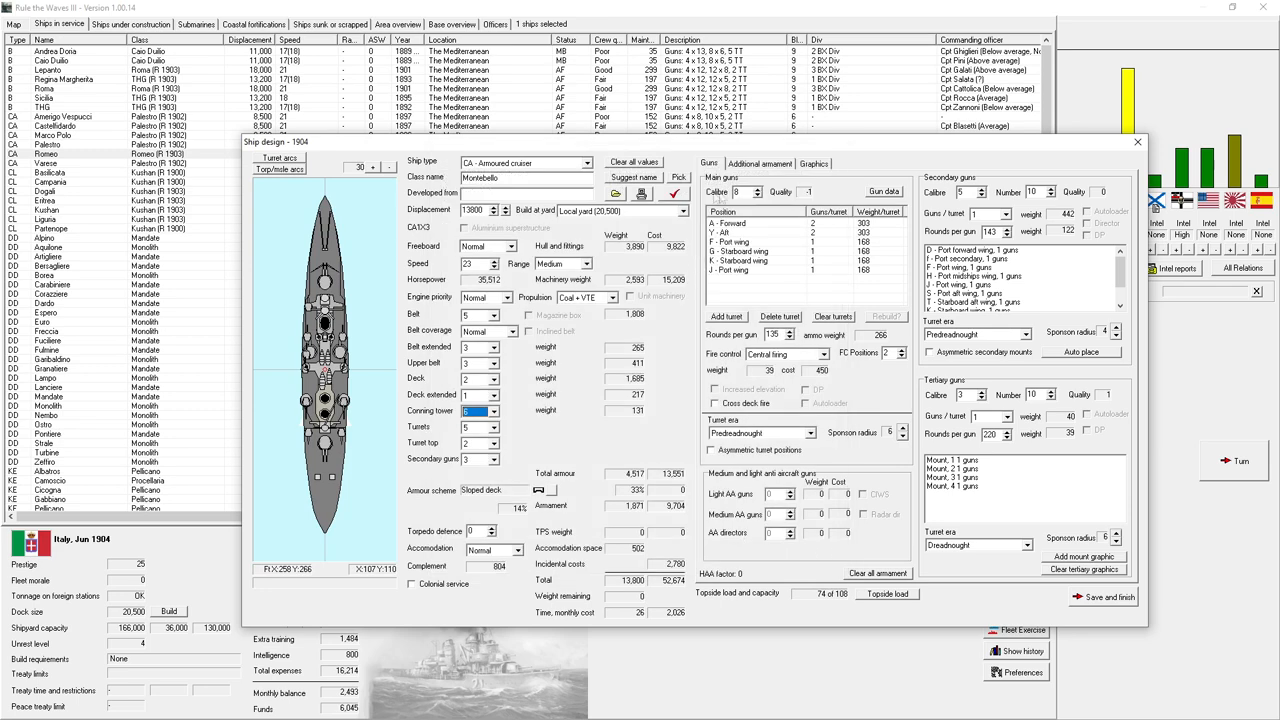
click(676, 192)
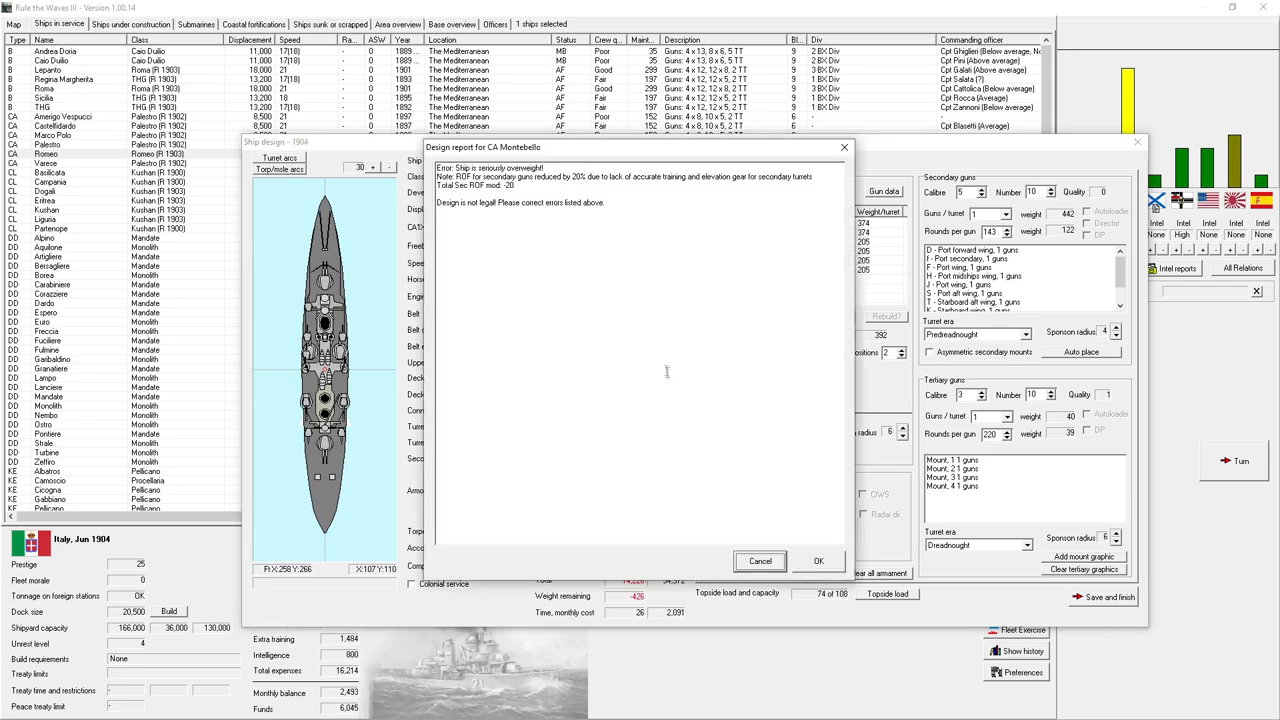
mouse_move(744, 554)
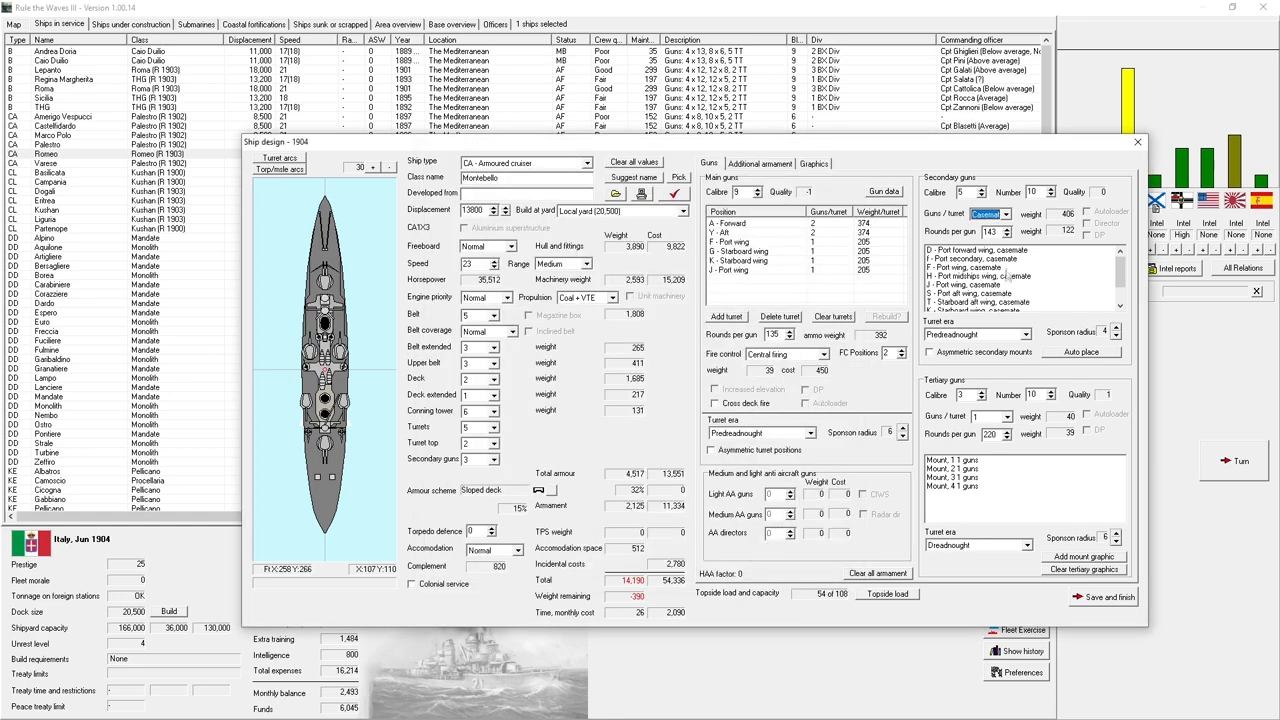
mouse_move(990, 232)
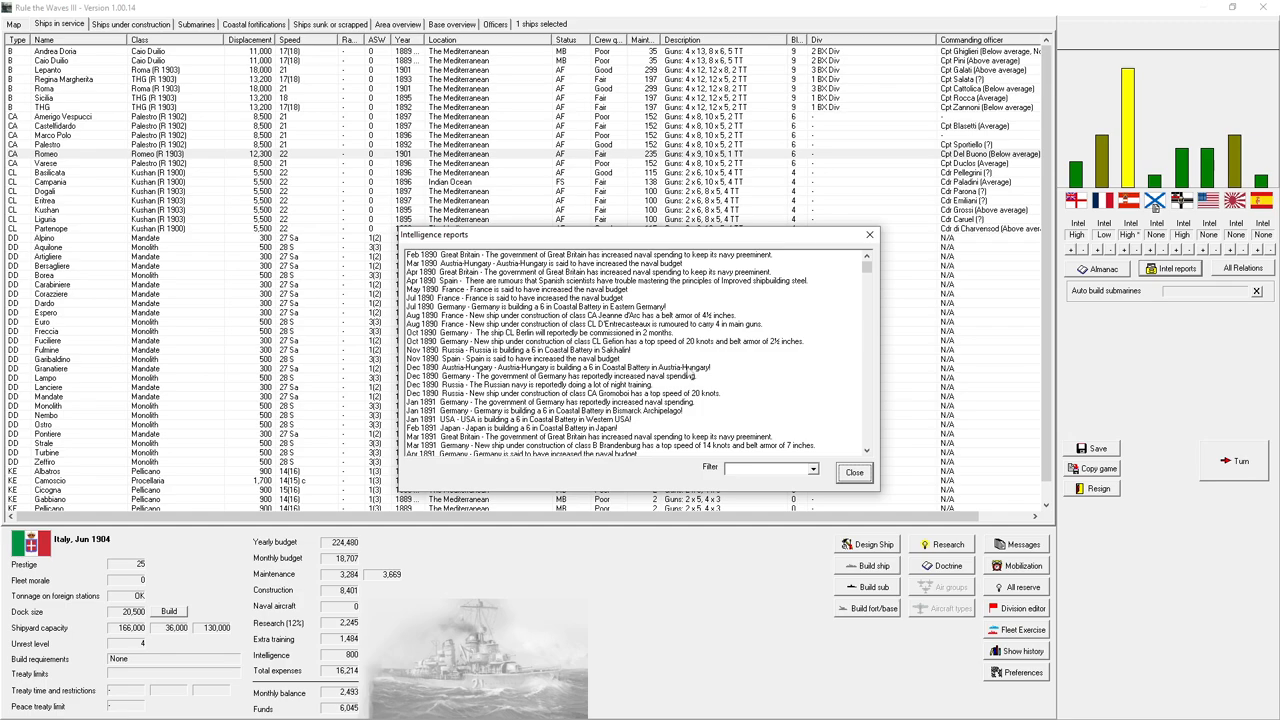
- Scroll through the intelligence reports on rival navies and close them with Done
scroll(down, 3)
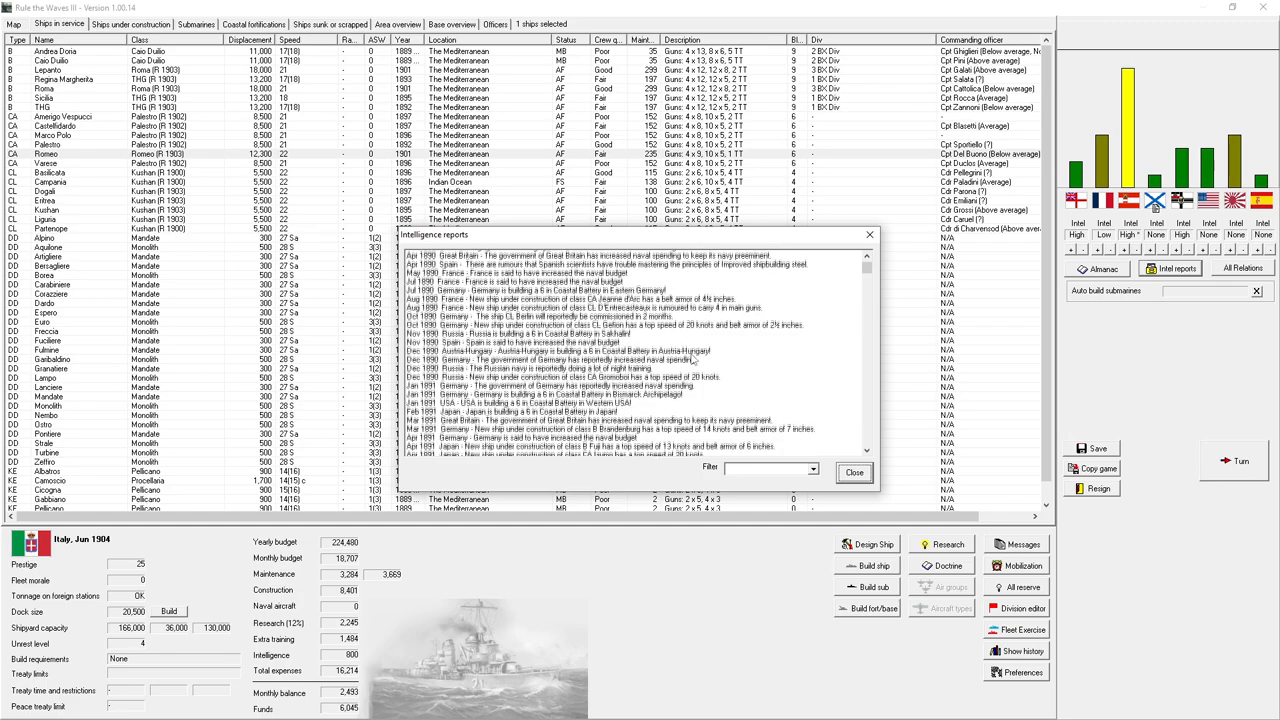
scroll(down, 3)
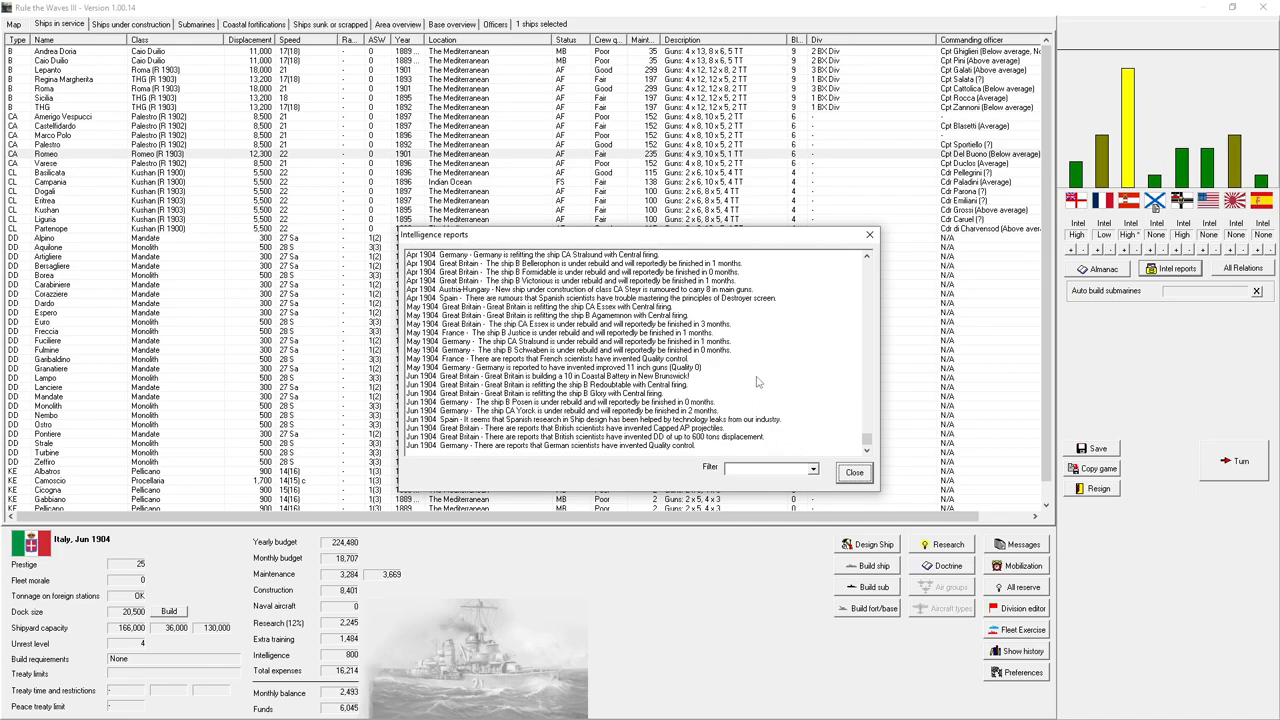
click(854, 472)
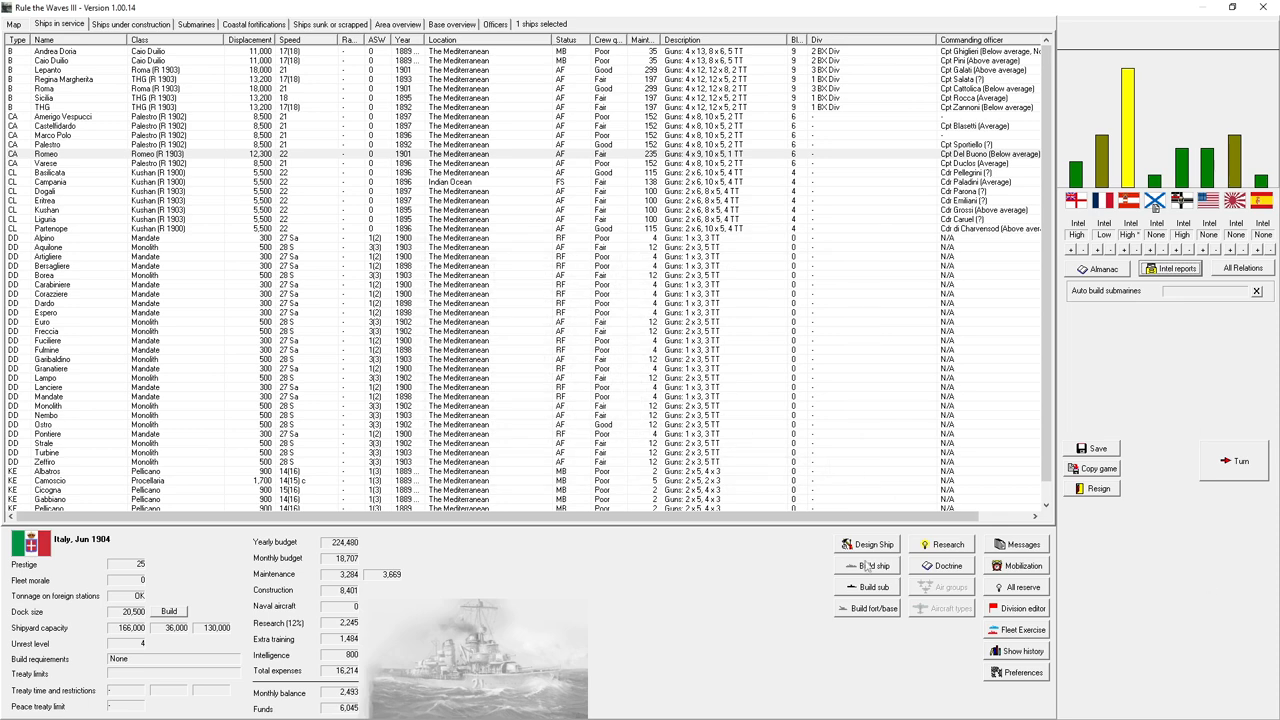
mouse_move(868, 564)
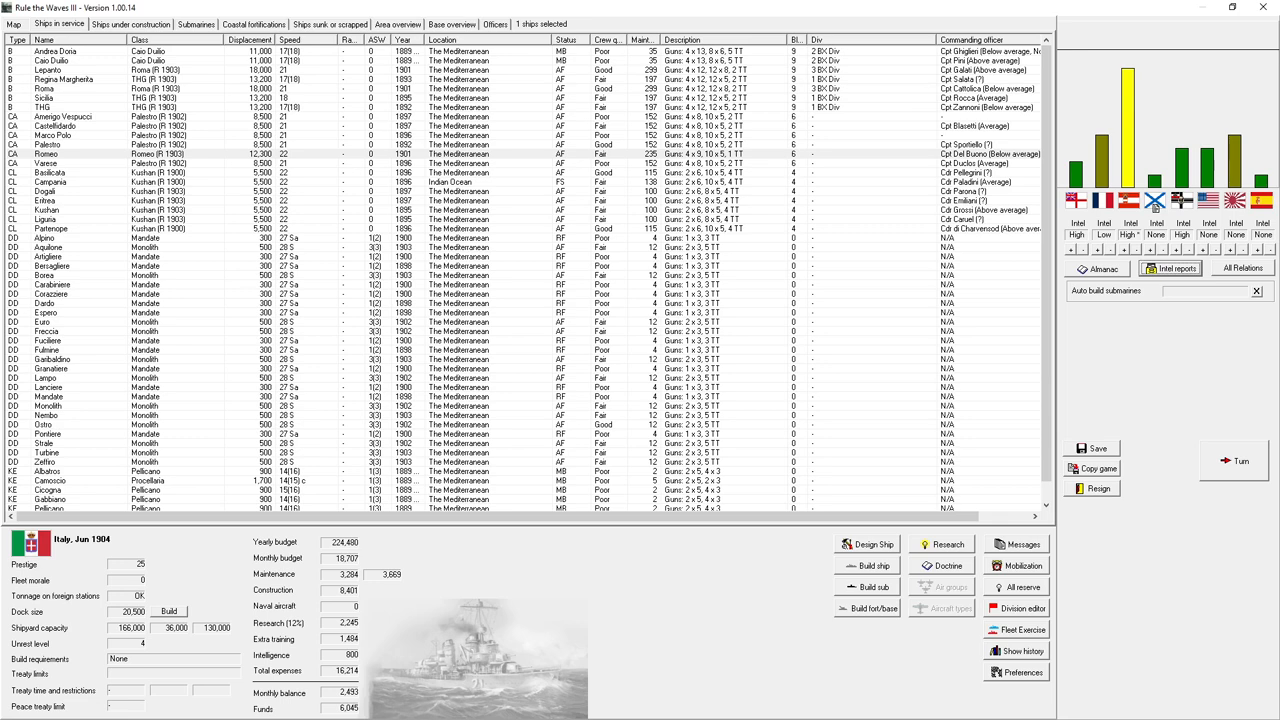
- Begin a new CA armoured cruiser design and accept the automatic layout
click(872, 544)
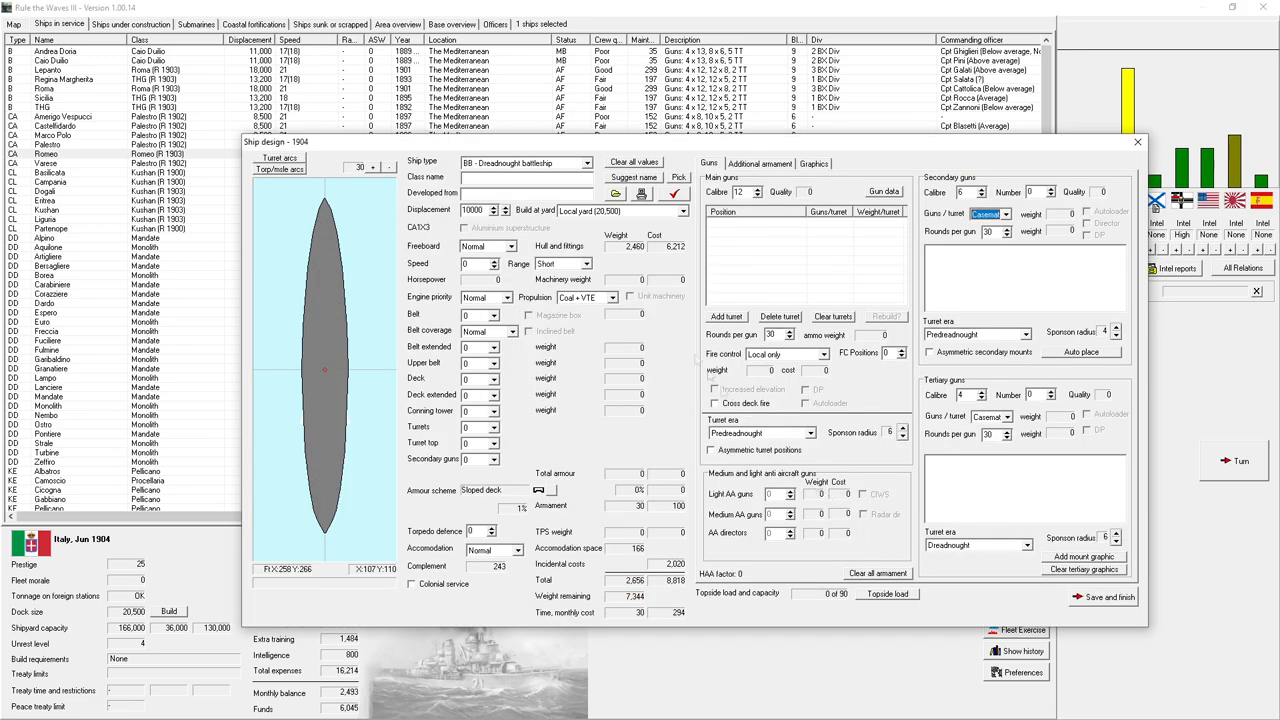
click(584, 162)
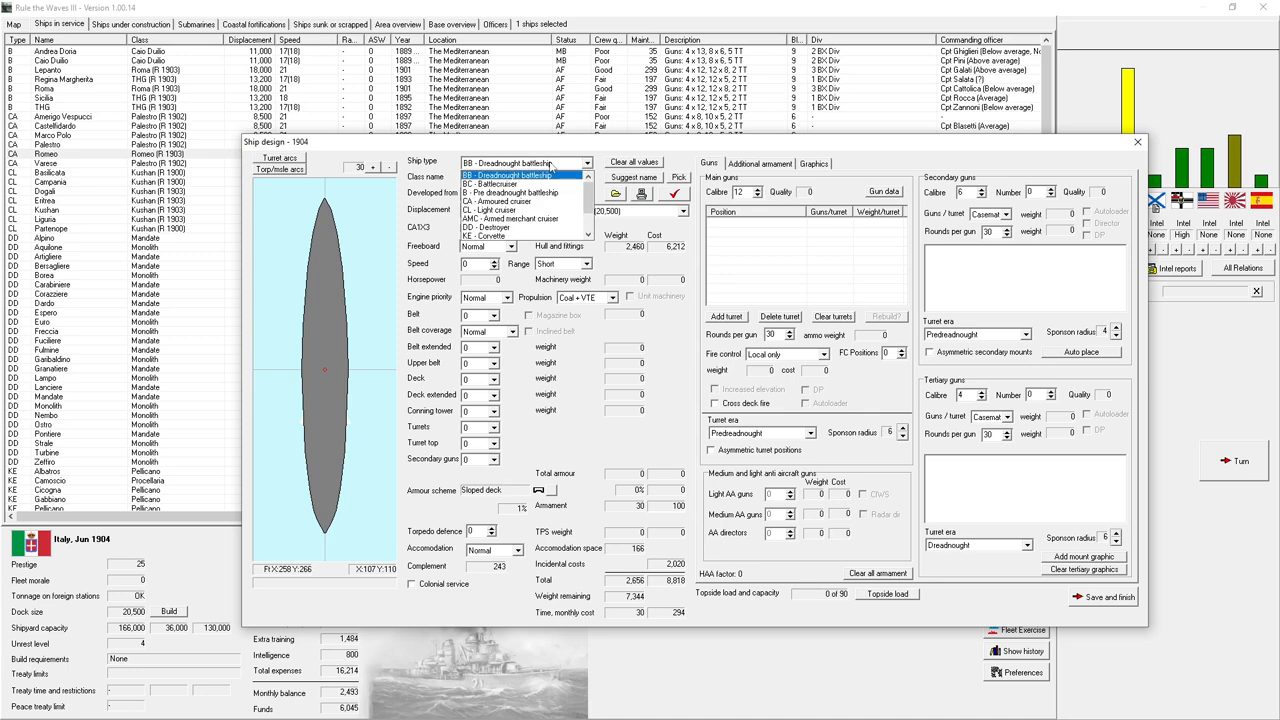
click(500, 200)
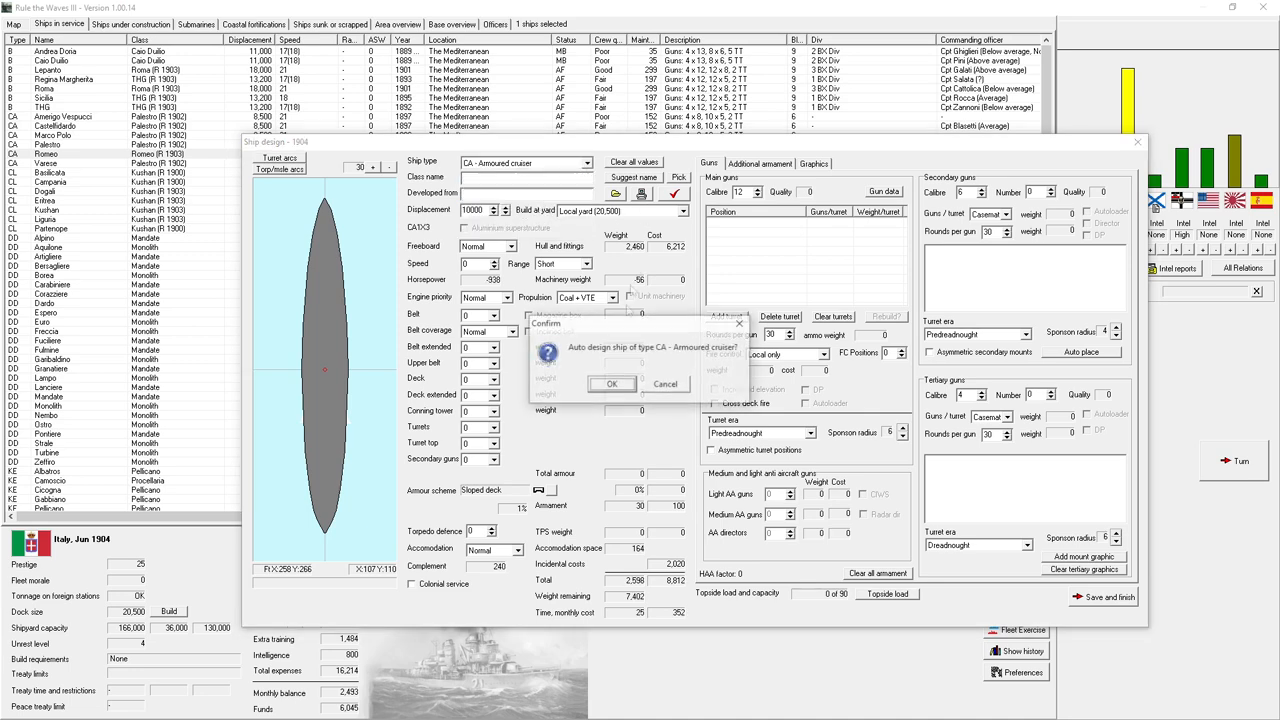
click(612, 384)
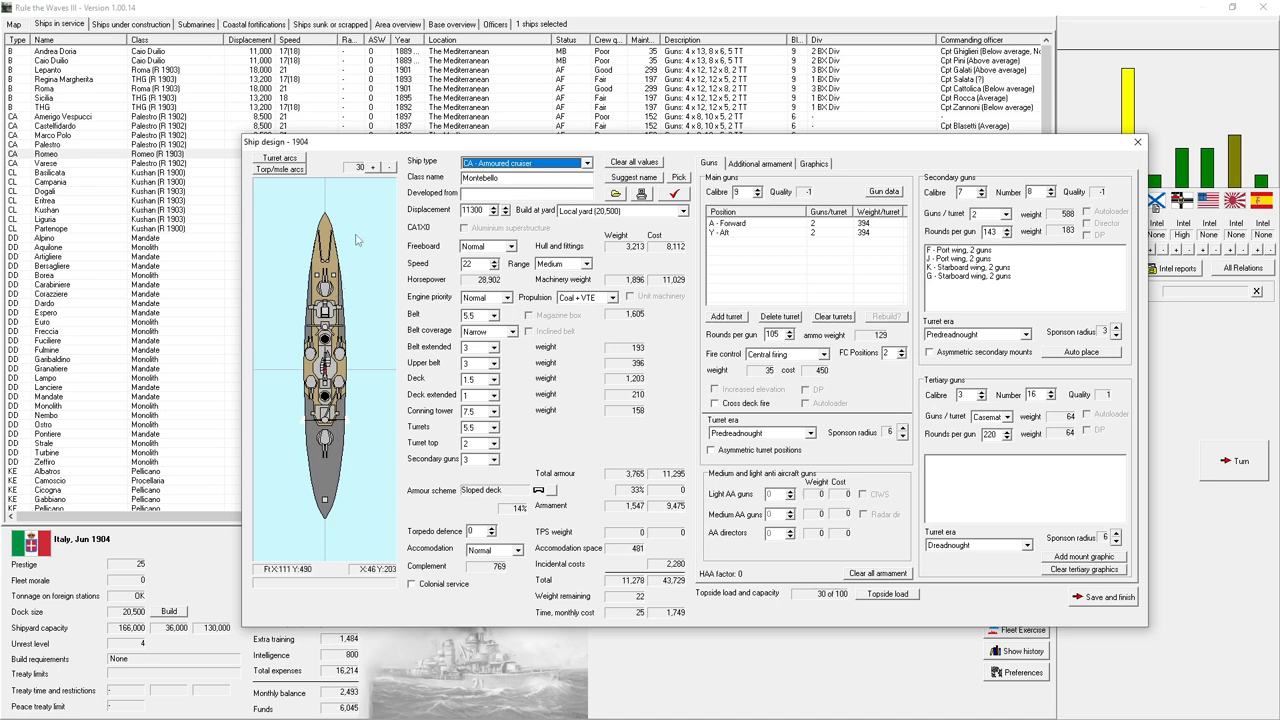
mouse_move(684, 288)
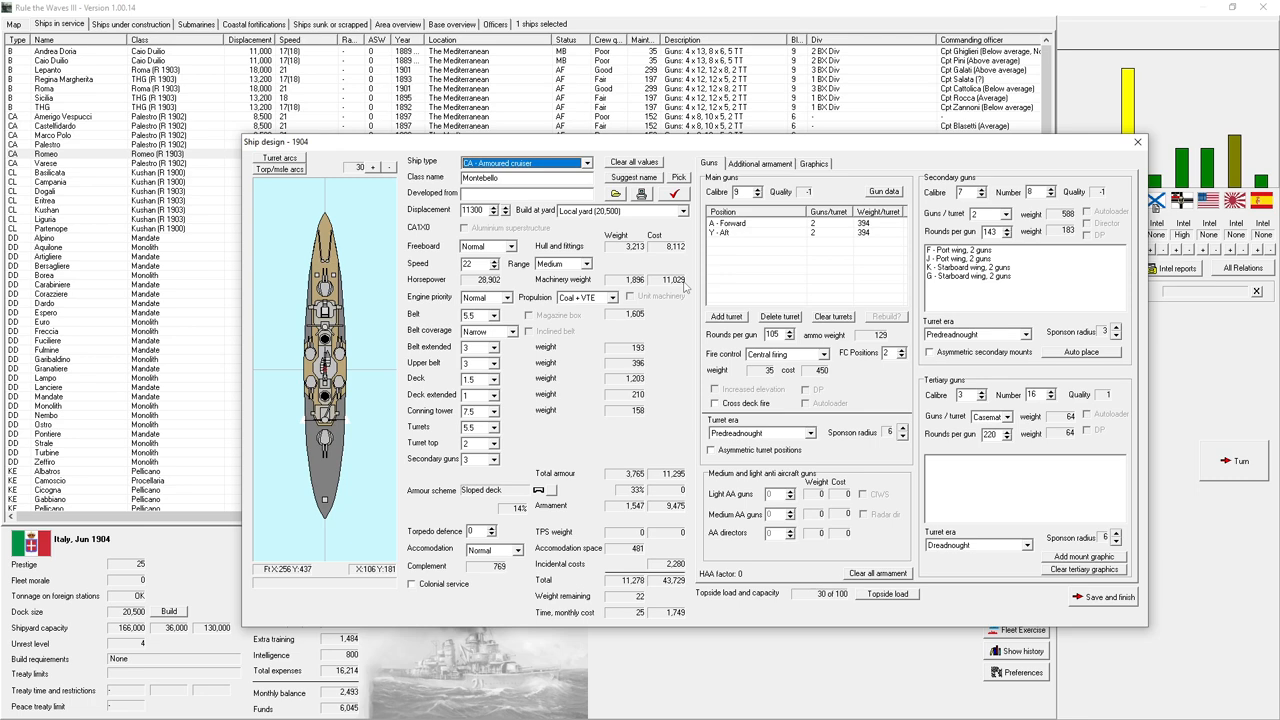
- Review the Montebello design report, which shows only notes, and close it
click(678, 192)
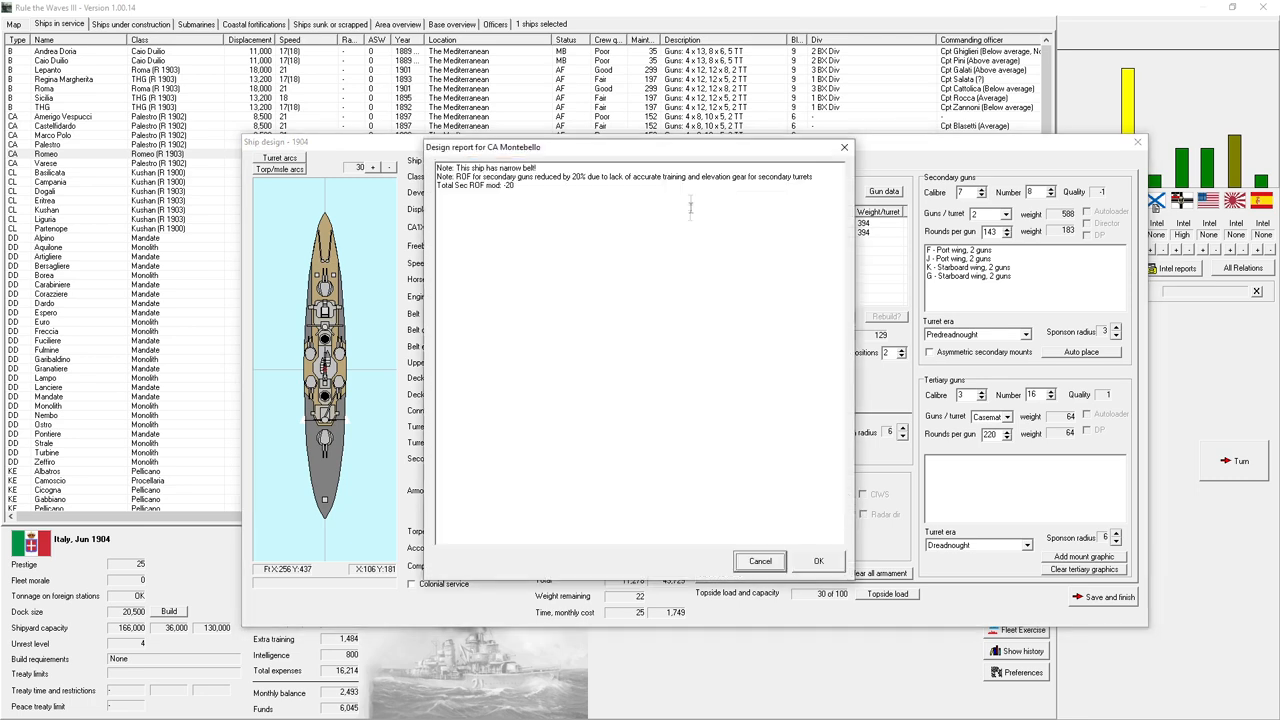
mouse_move(734, 536)
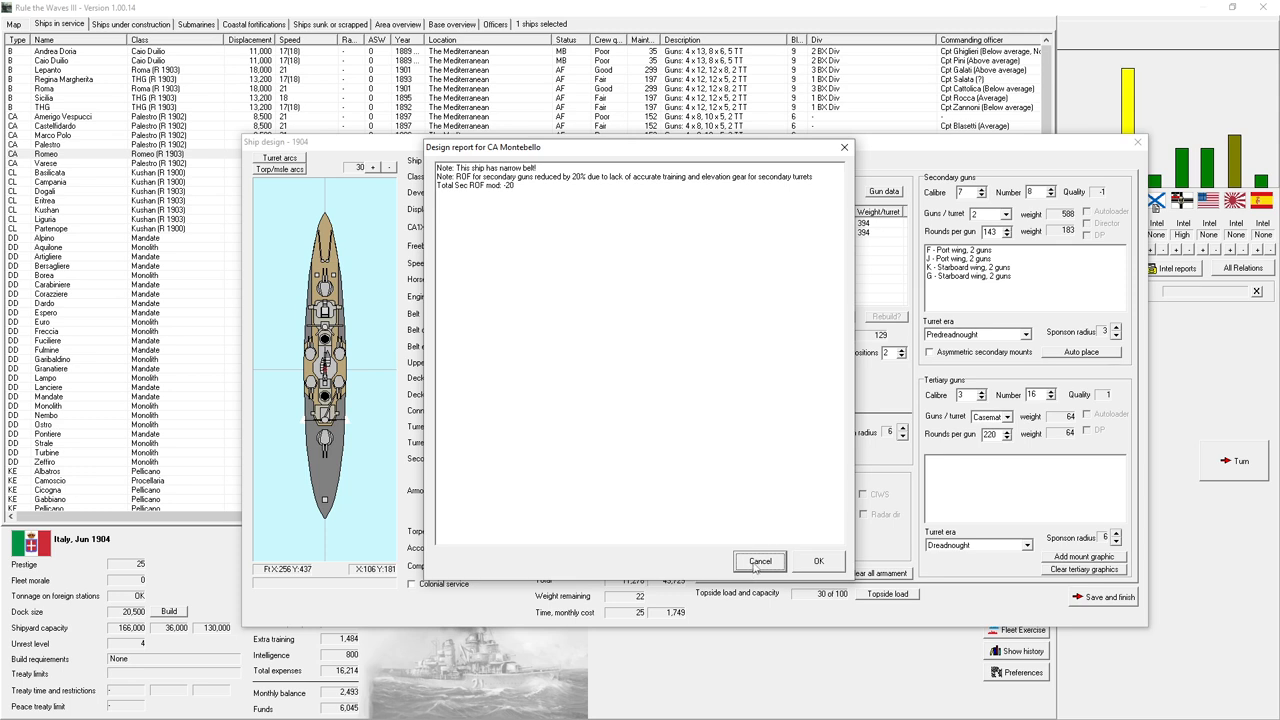
click(760, 560)
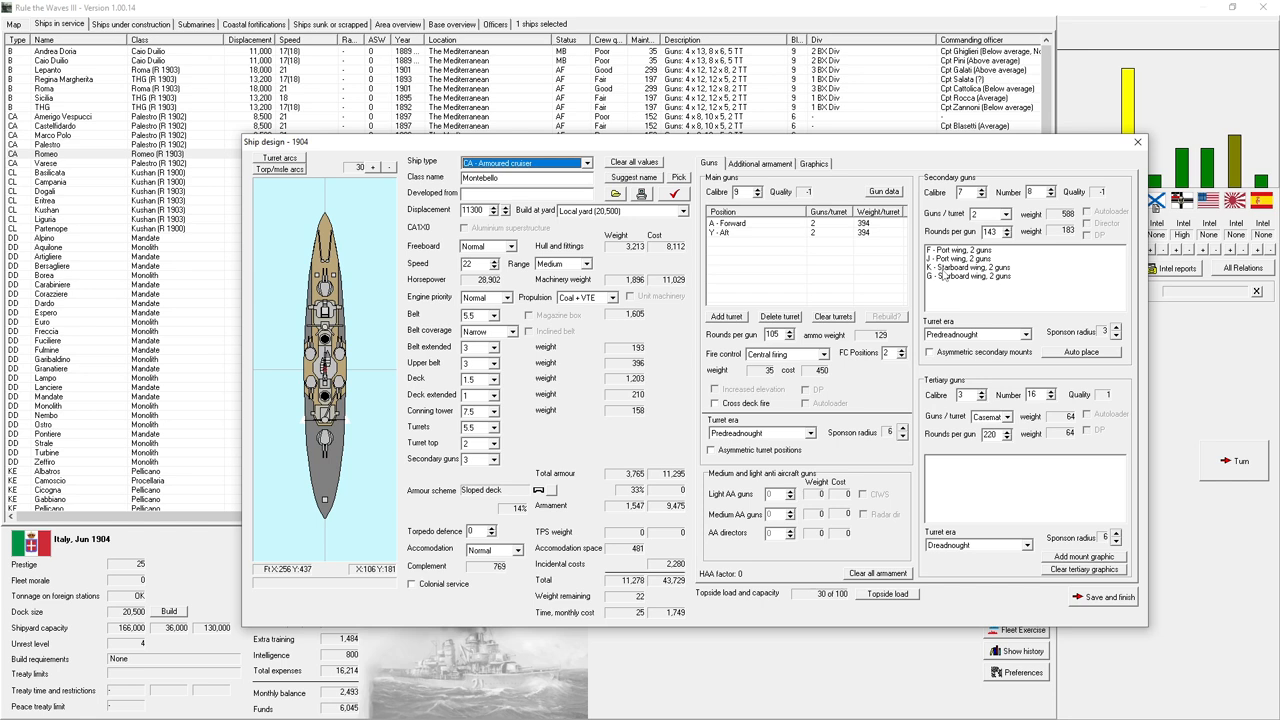
mouse_move(530, 238)
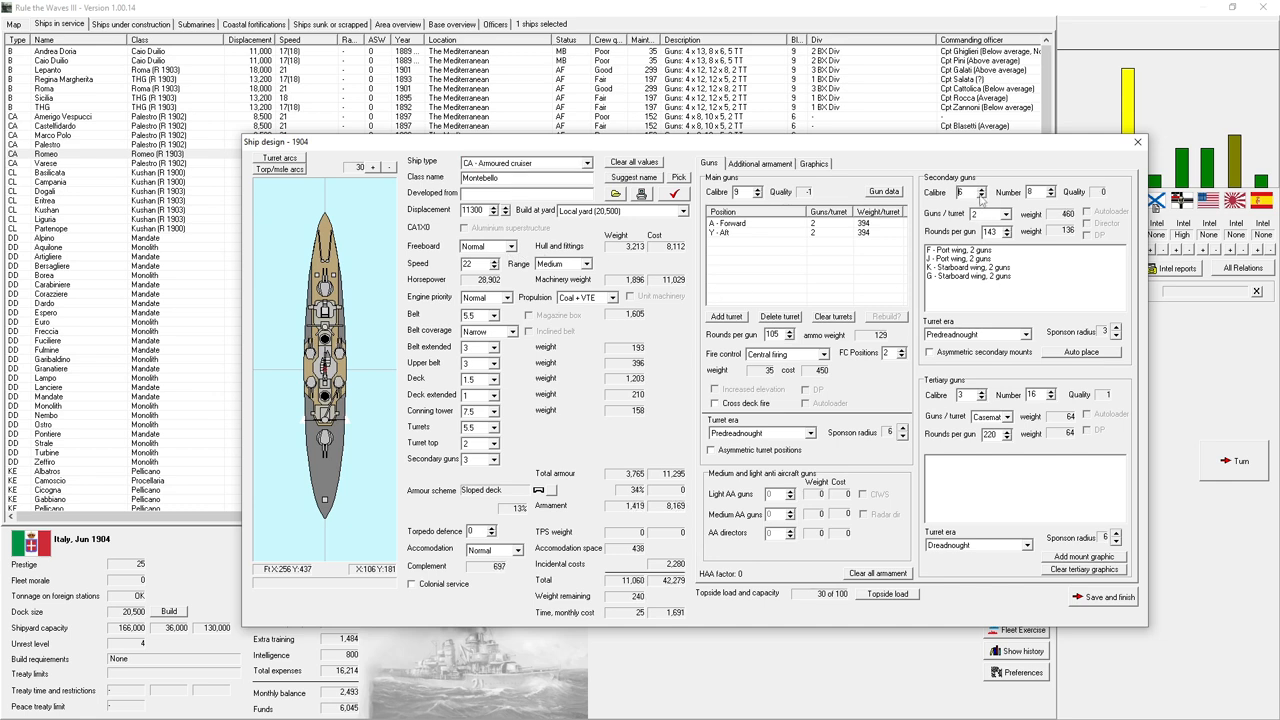
mouse_move(964, 196)
text(12)
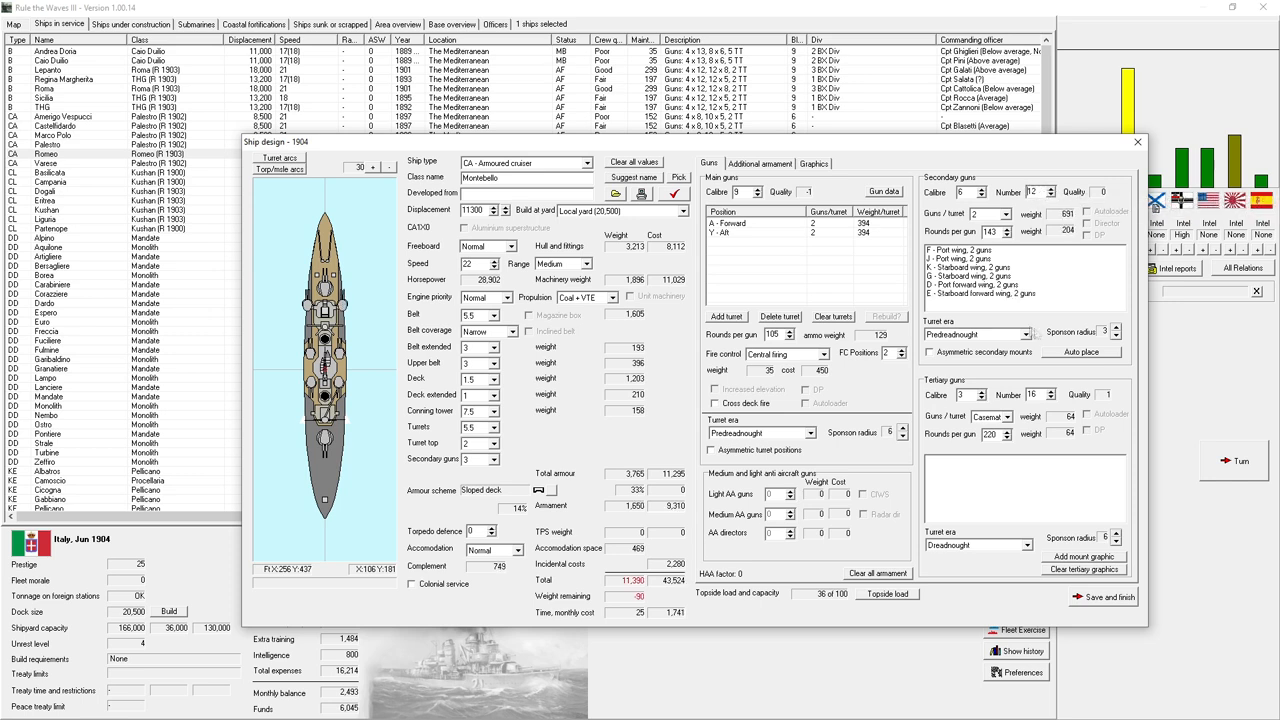
- Auto-place the enlarged secondary battery and choose a heavier belt coverage for Montebello
click(1080, 352)
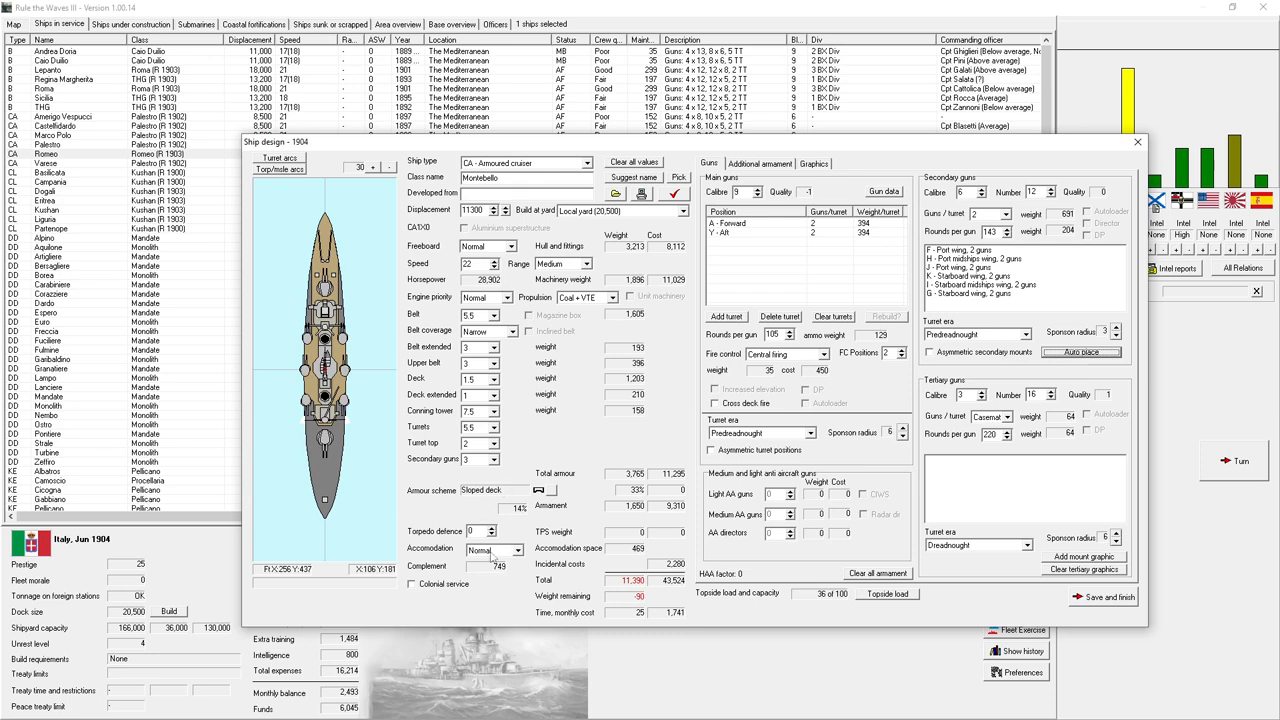
click(496, 348)
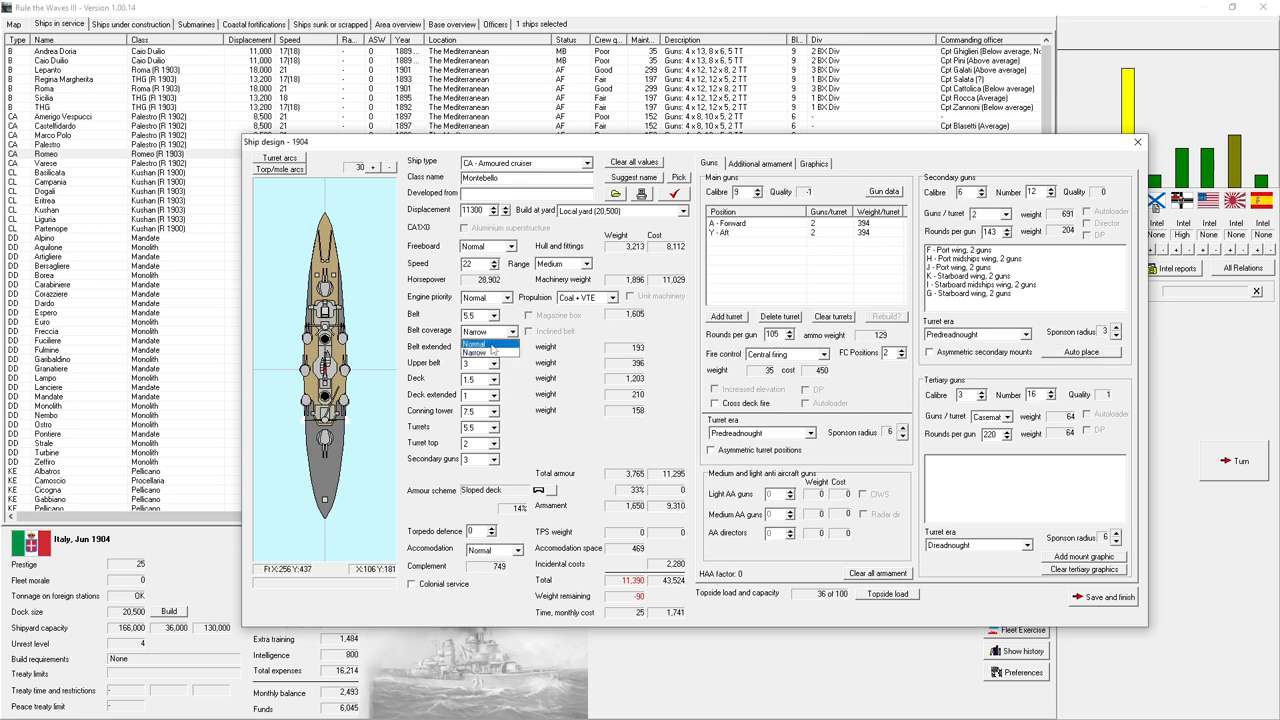
click(490, 332)
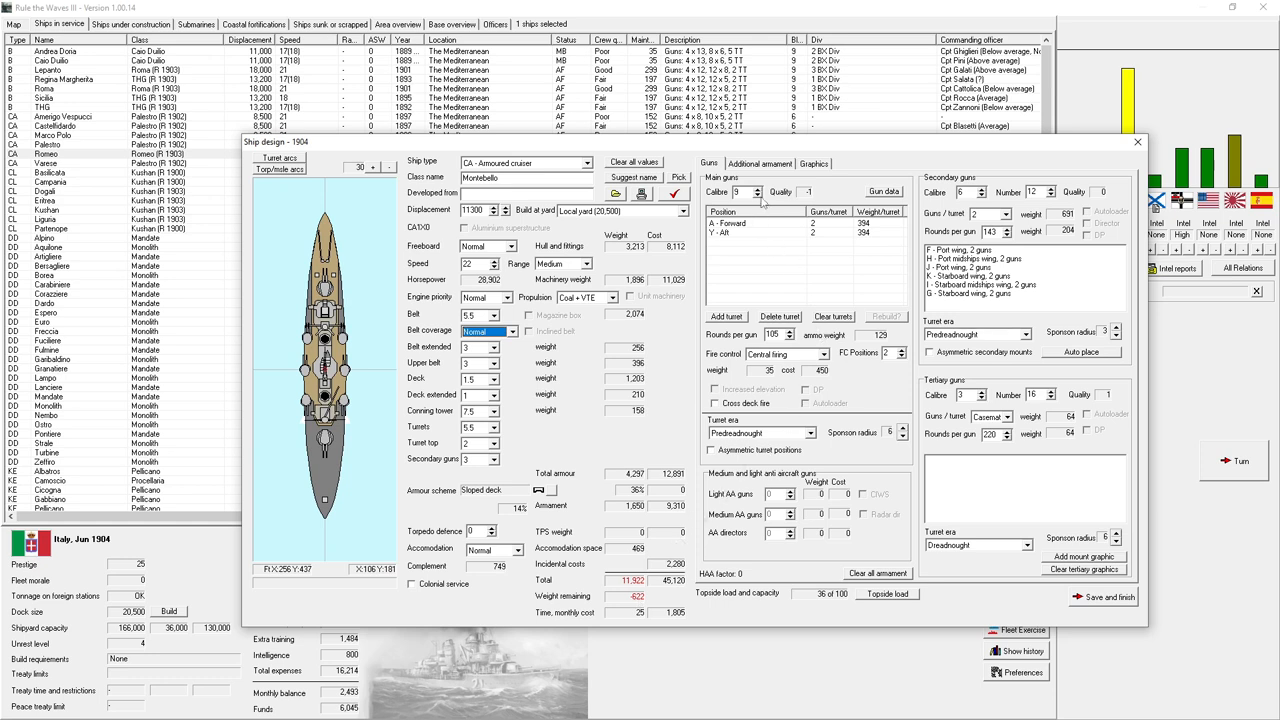
mouse_move(760, 200)
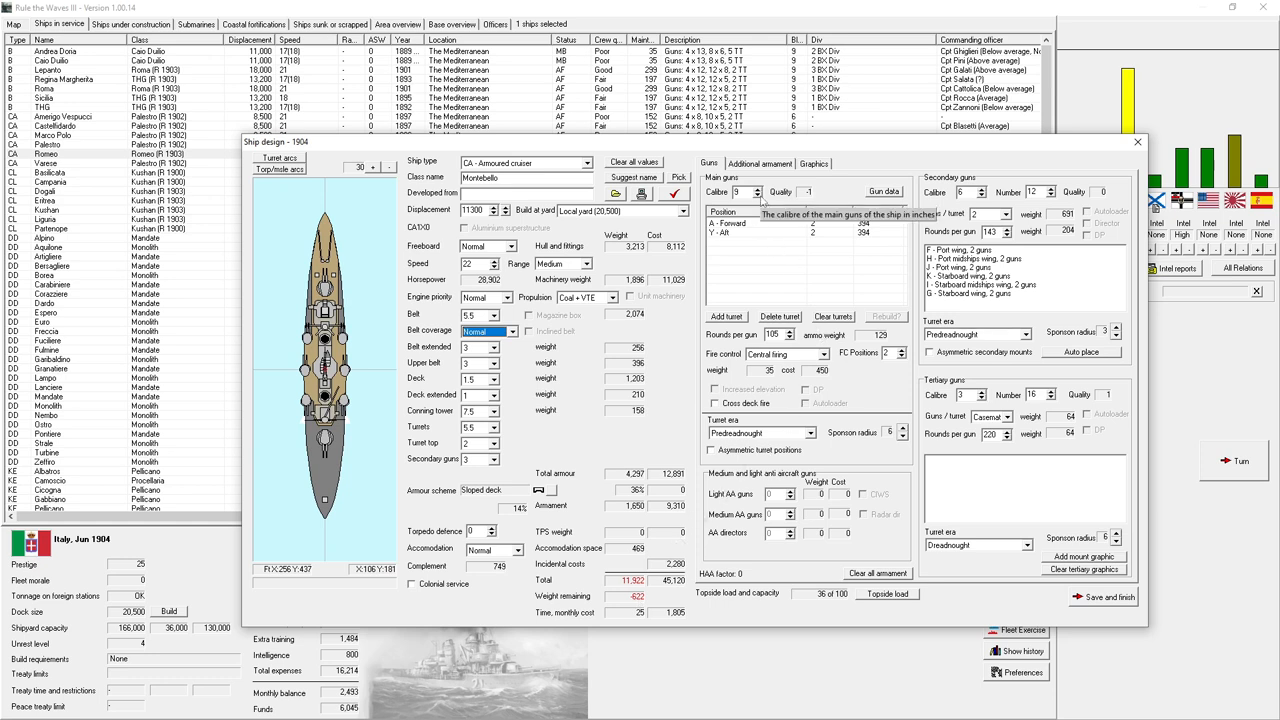
mouse_move(836, 290)
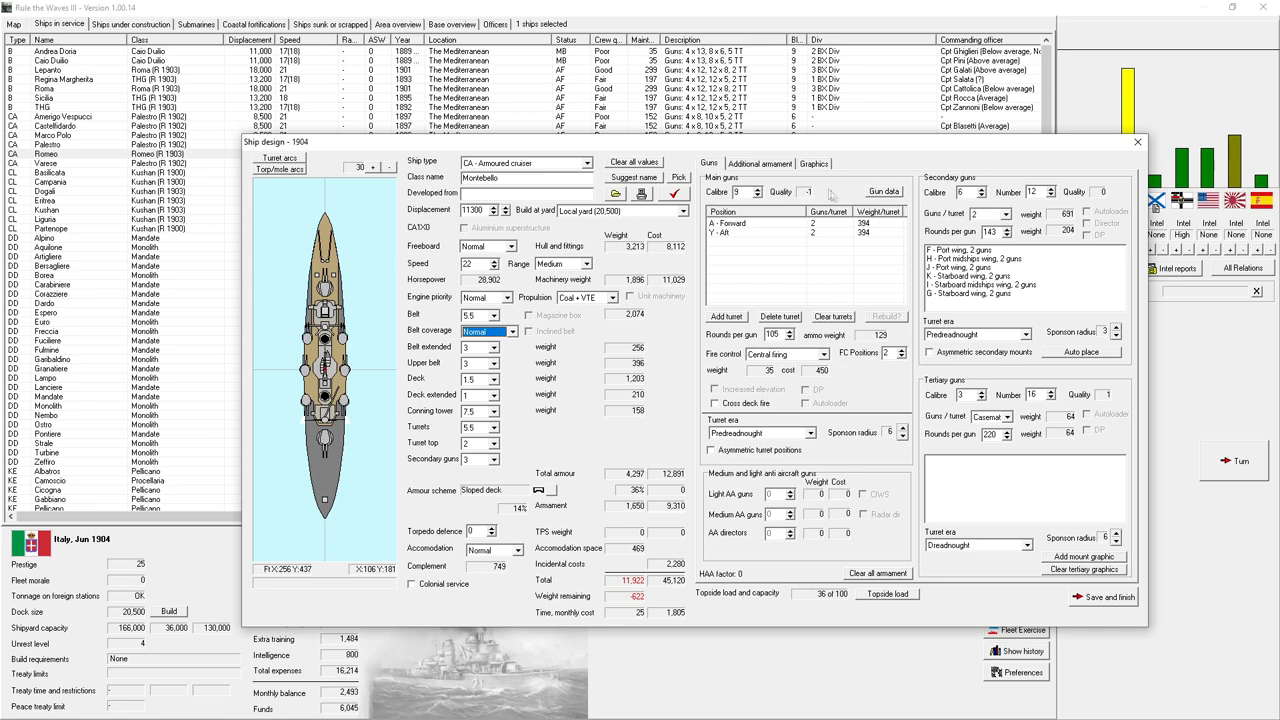
click(760, 164)
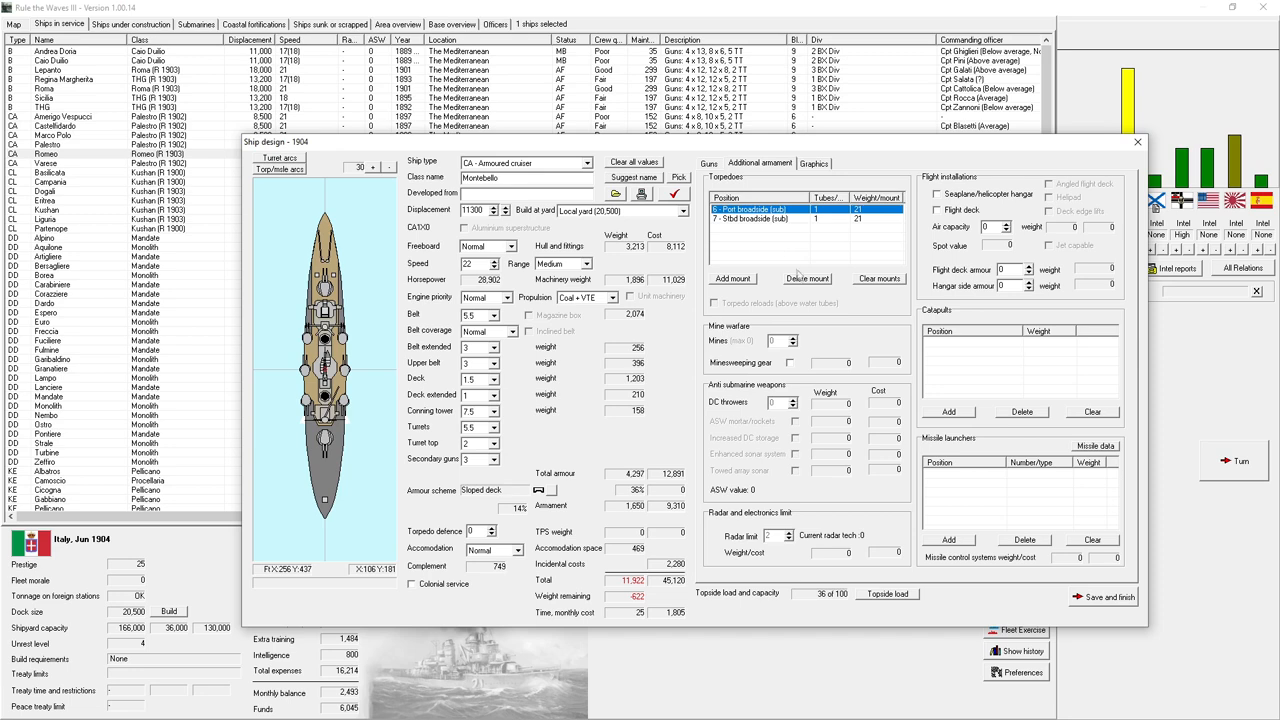
- Clear all torpedo mounts from Montebello and return to the gun settings
click(806, 278)
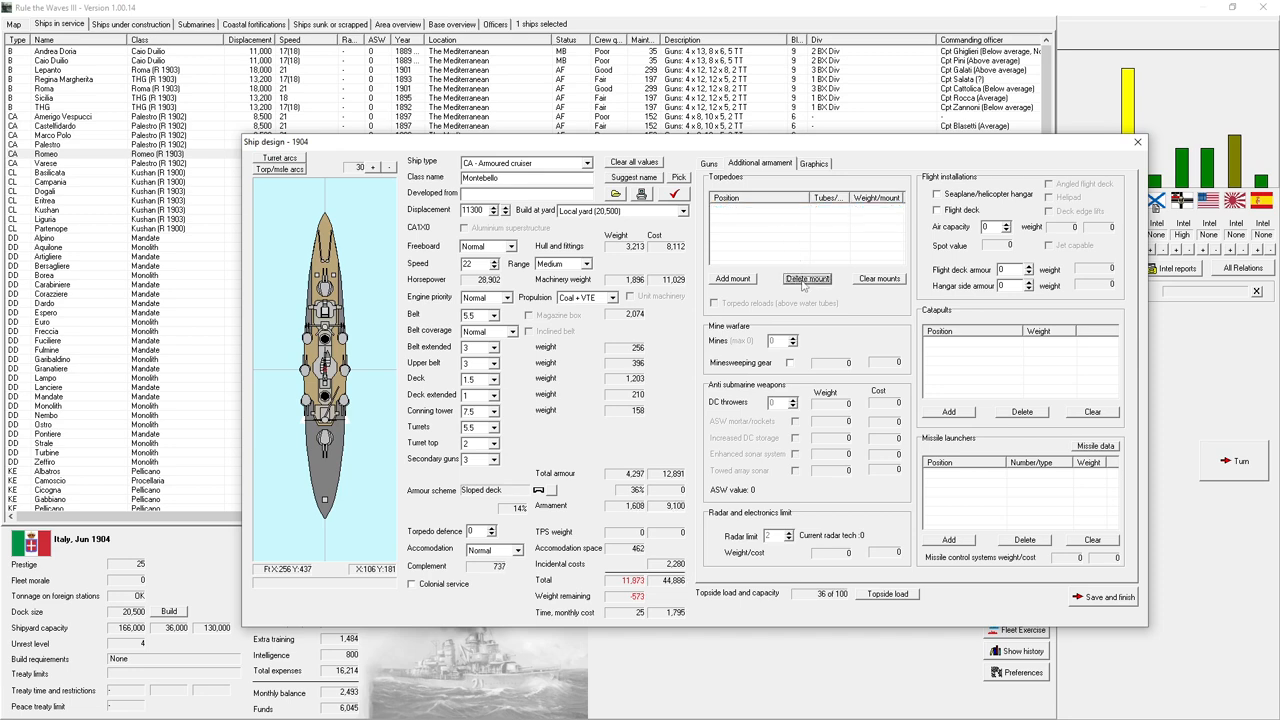
click(708, 164)
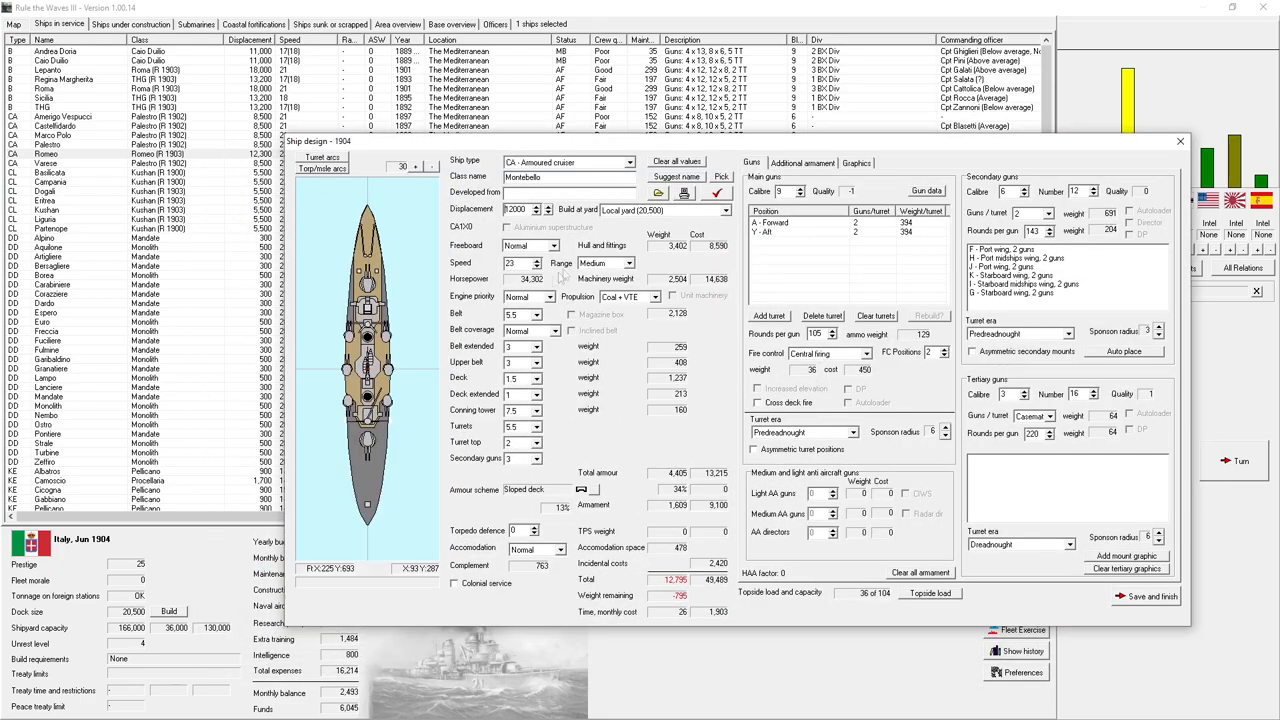
mouse_move(544, 250)
text(12500)
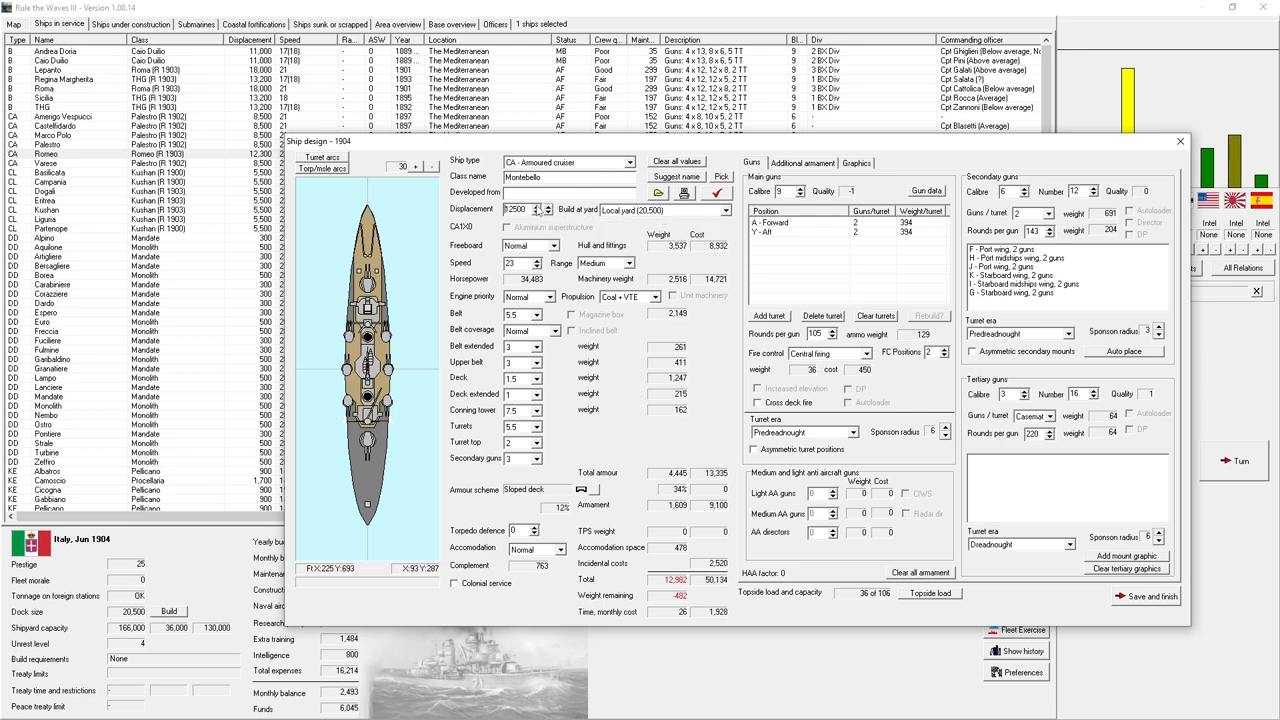
- Raise Montebello's displacement to leave the armoured cruiser weight to spare
click(548, 206)
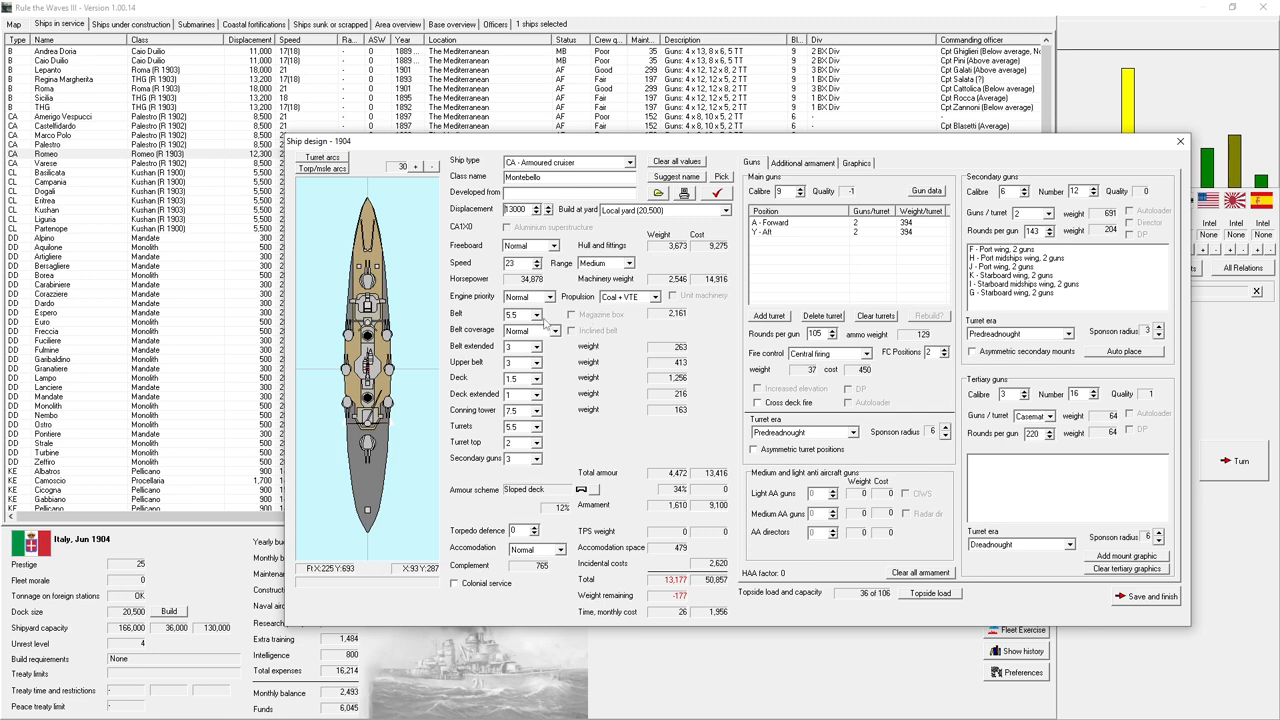
mouse_move(546, 326)
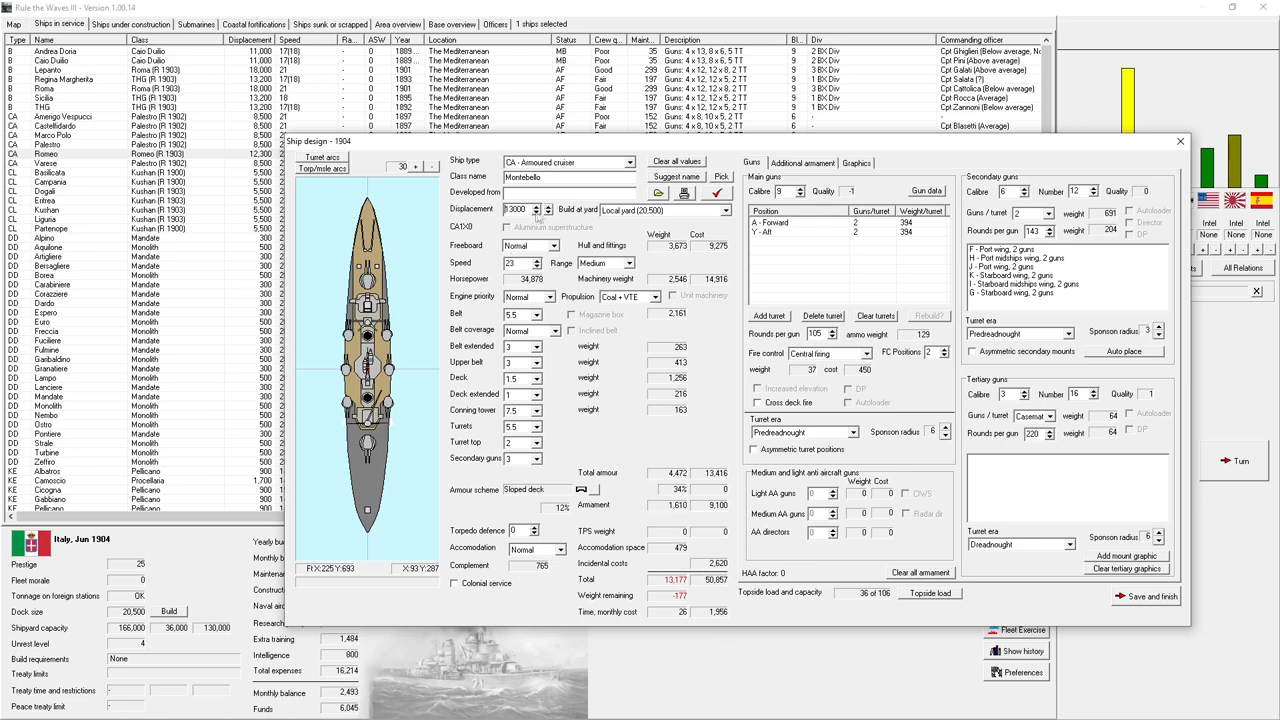
mouse_move(548, 208)
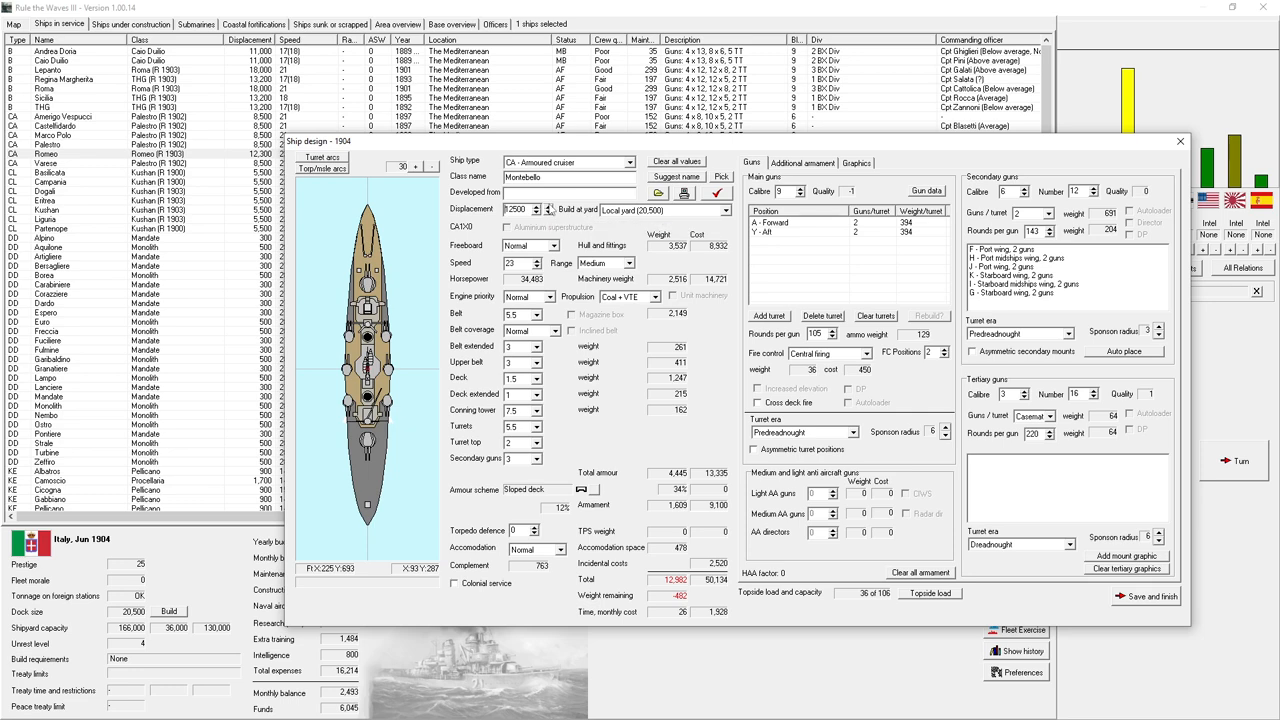
click(548, 206)
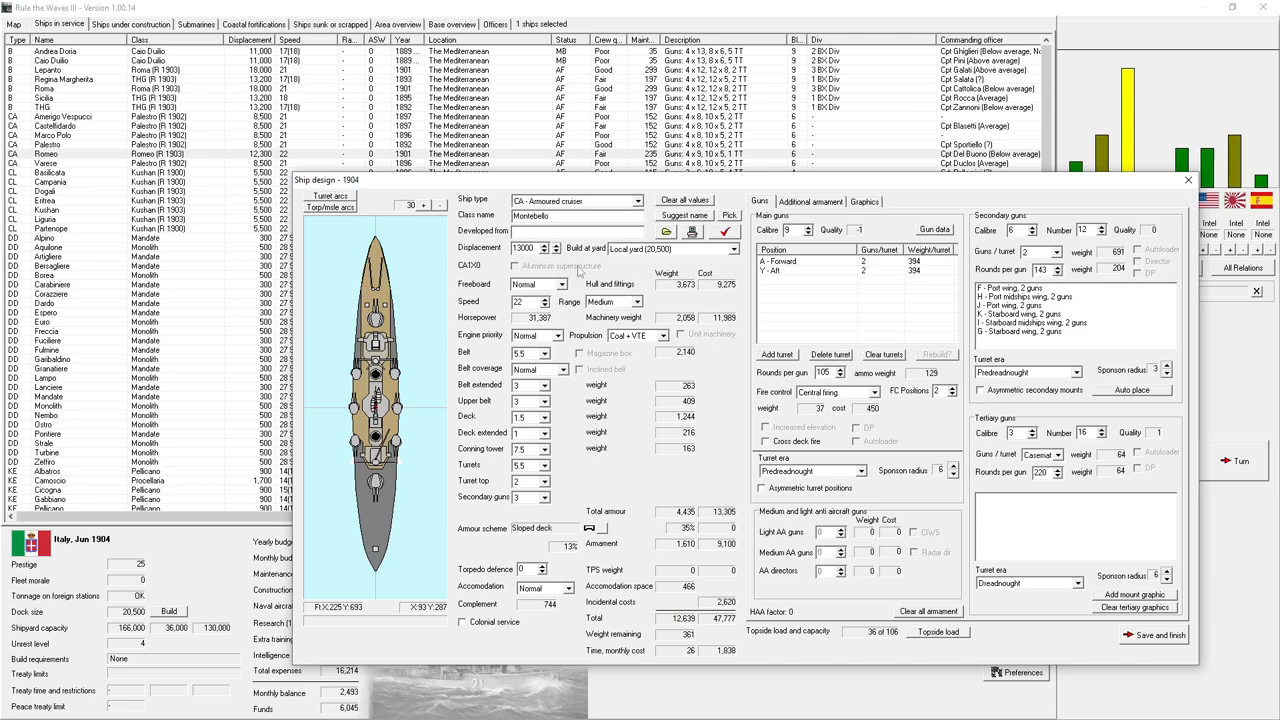
- Nudge displacement and machinery, then bring the cruiser's speed back down
click(556, 252)
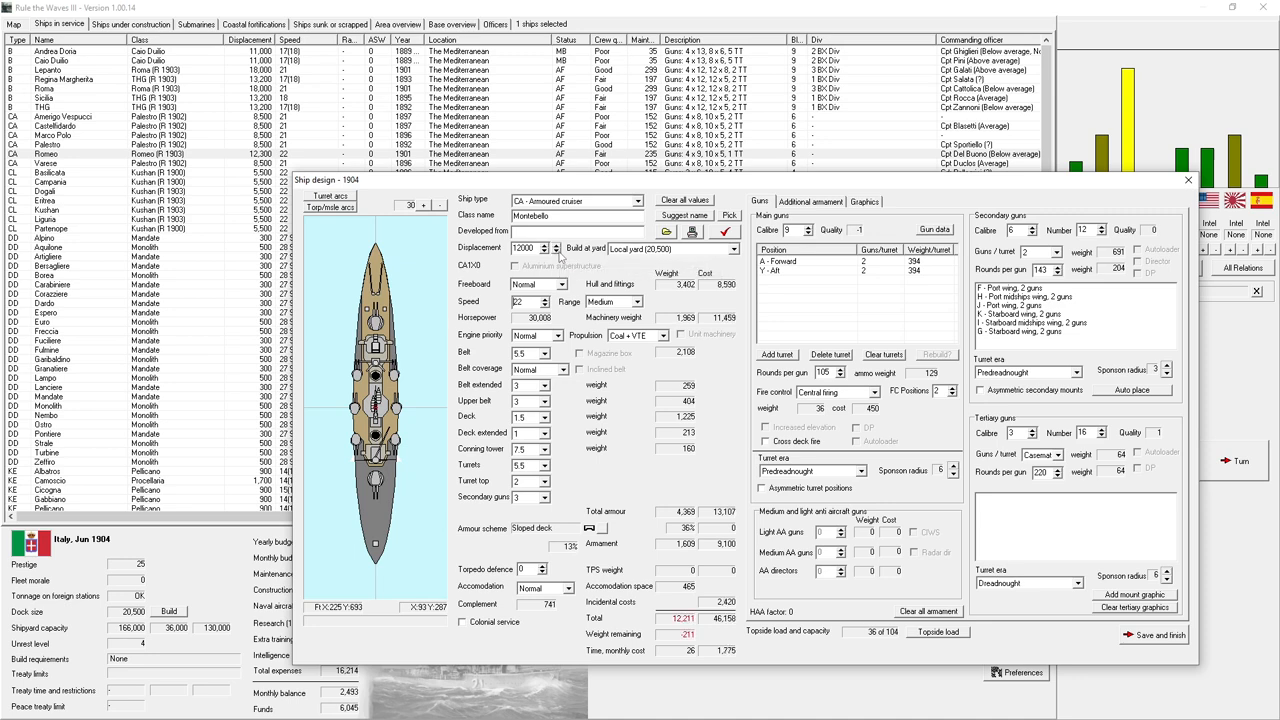
click(558, 244)
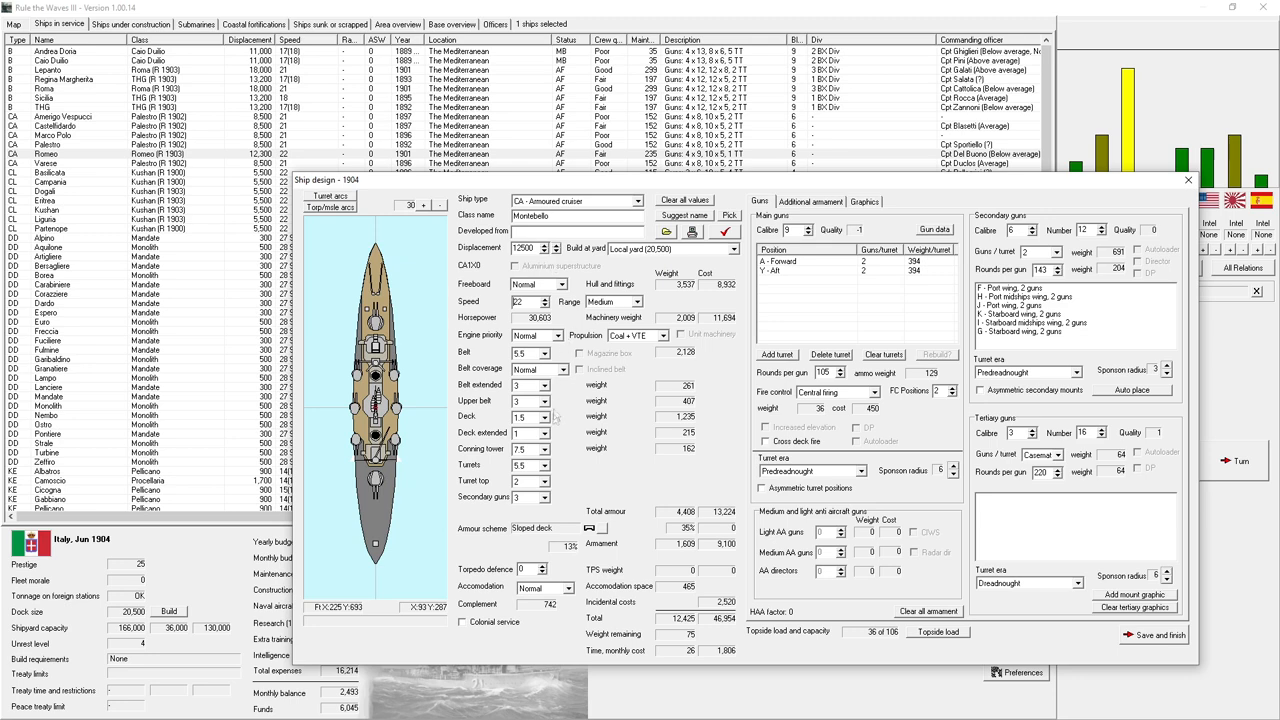
click(544, 464)
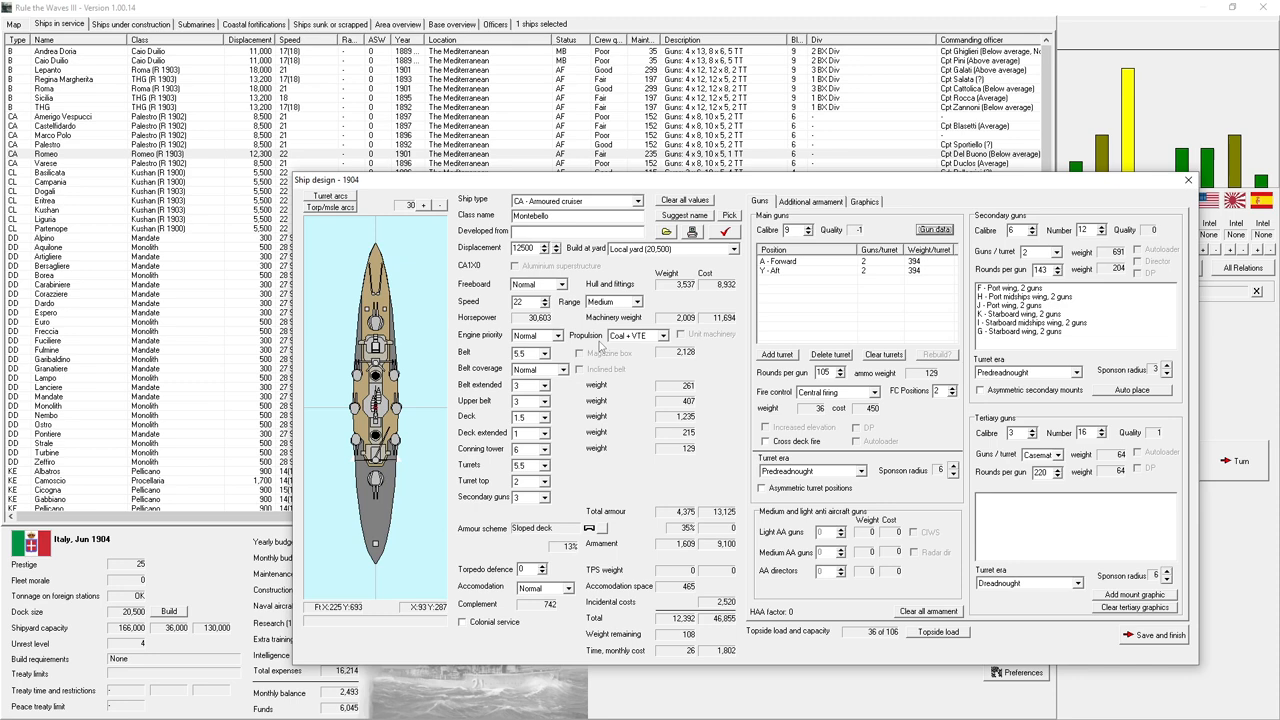
mouse_move(600, 346)
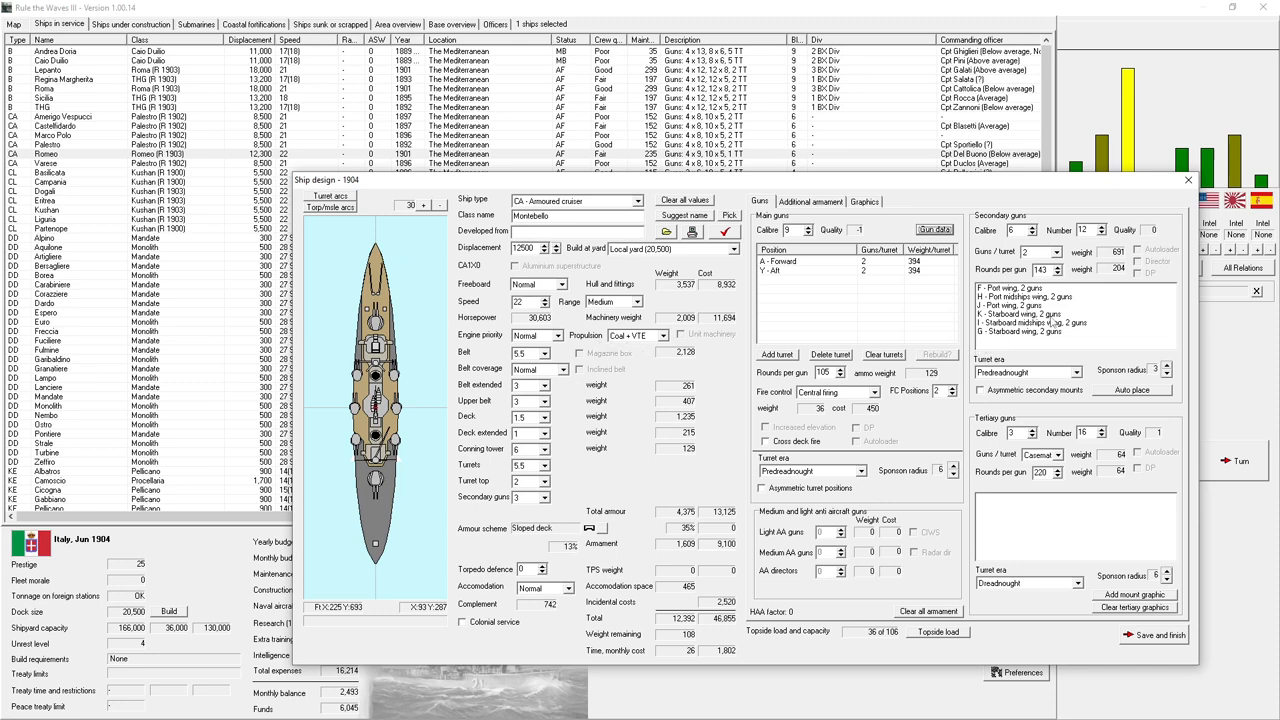
mouse_move(1014, 380)
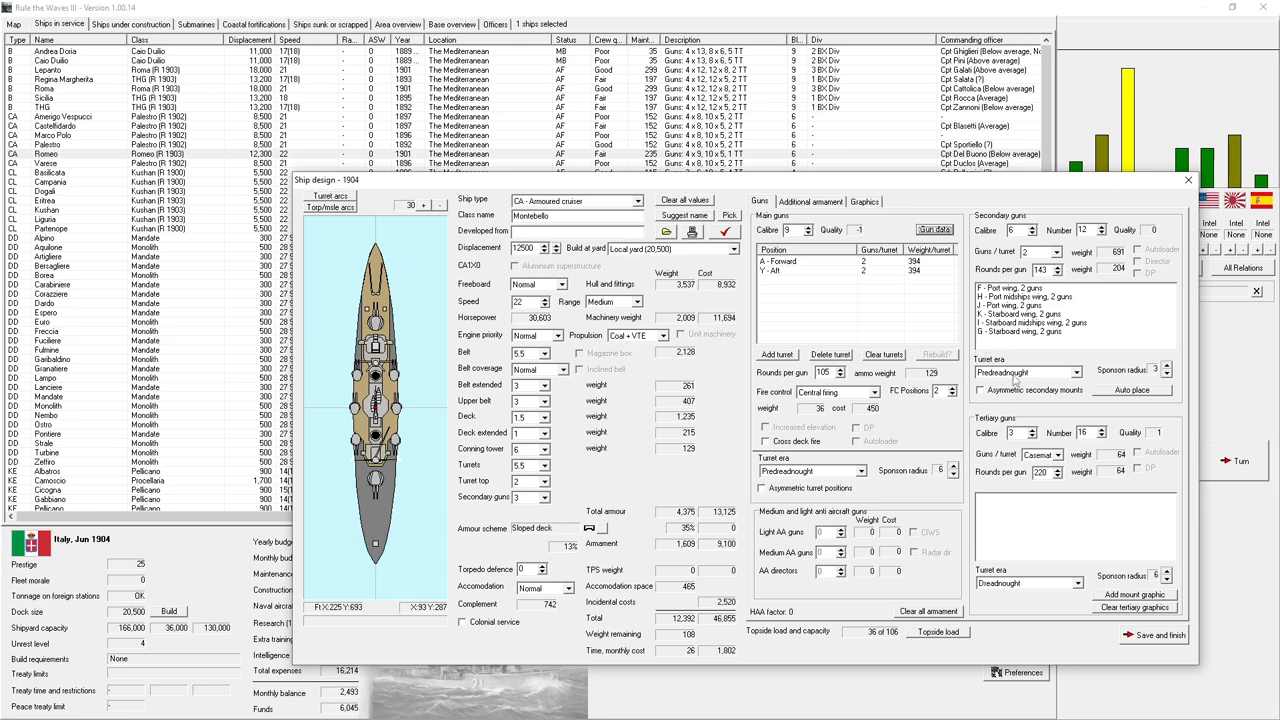
mouse_move(1028, 372)
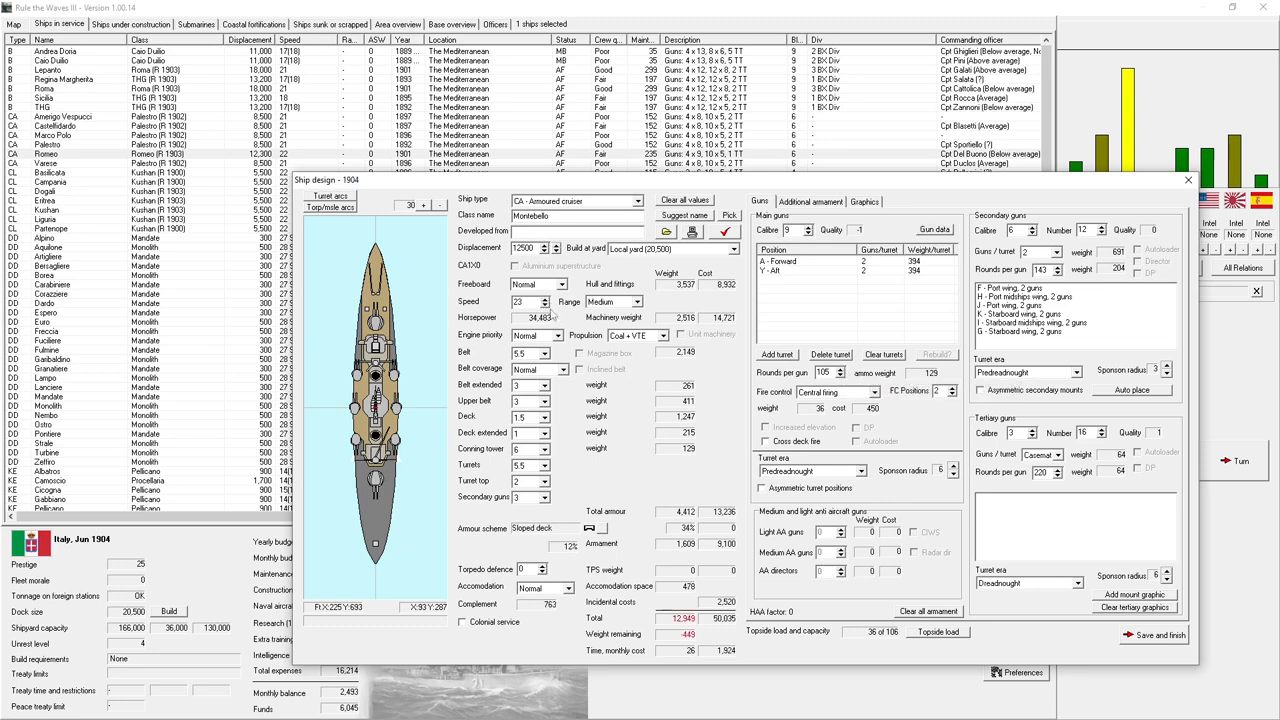
click(544, 304)
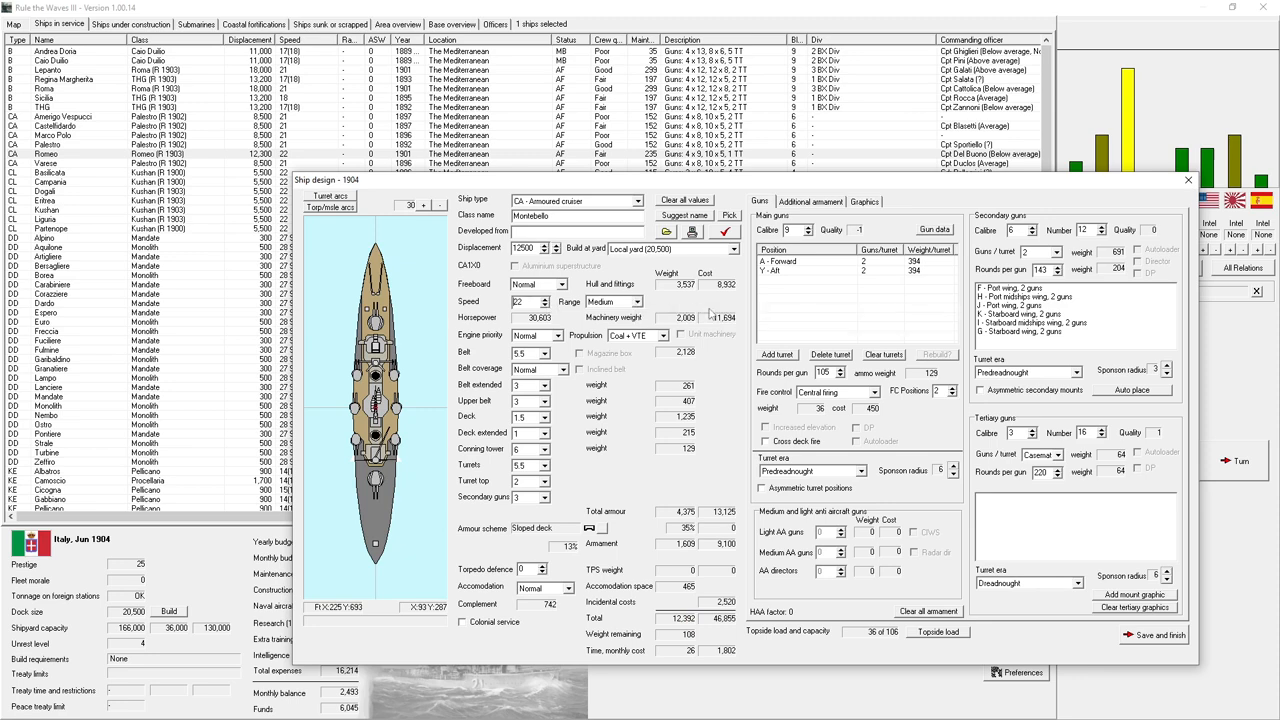
mouse_move(712, 312)
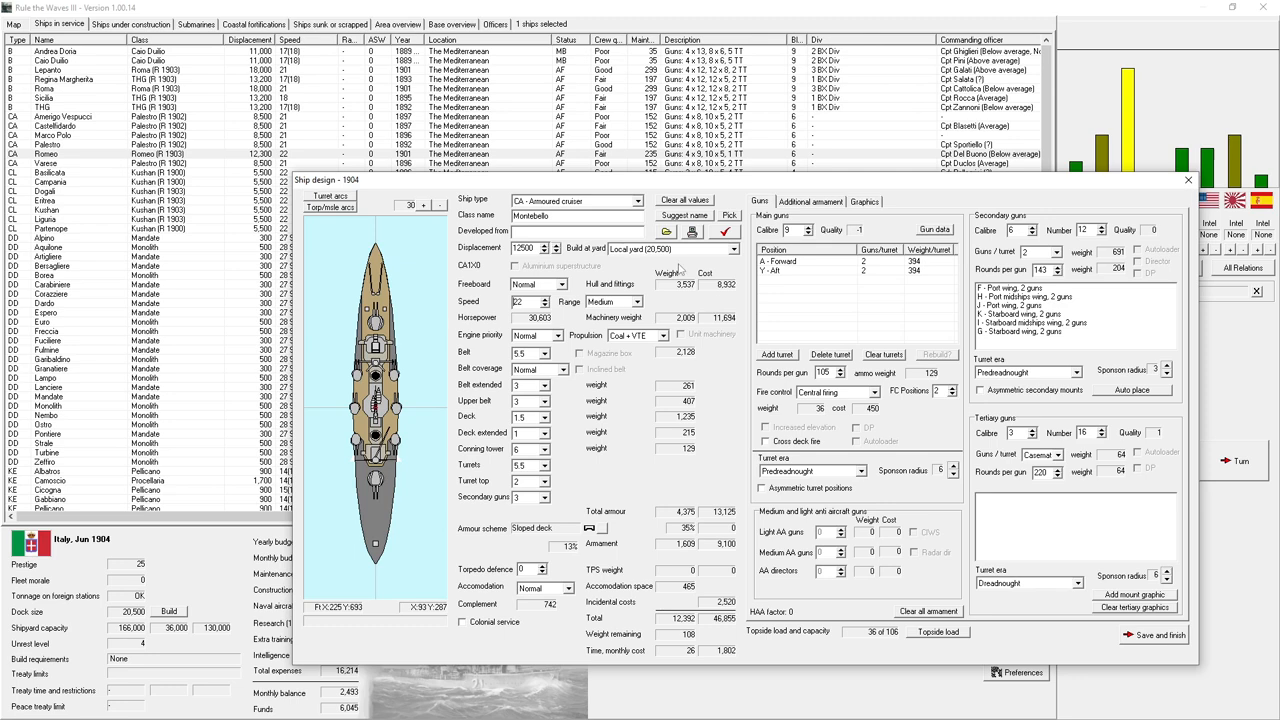
mouse_move(878, 362)
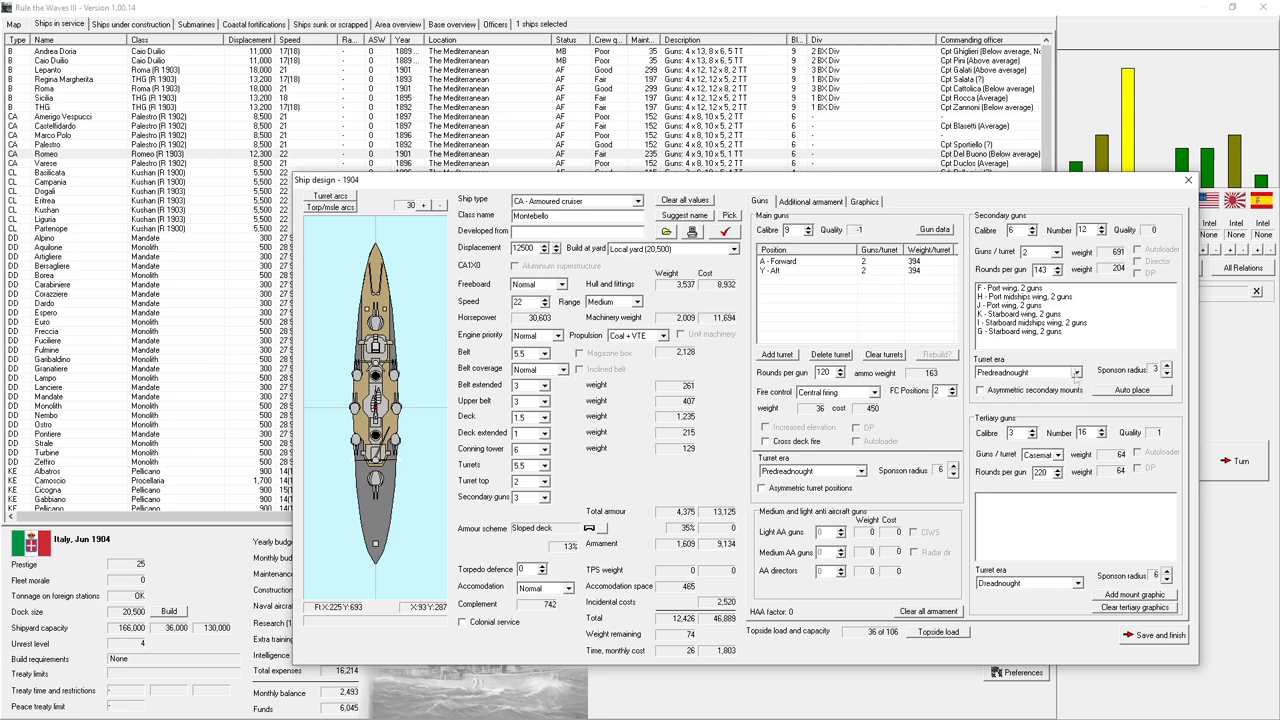
- Adjust rounds per gun for the main and secondary batteries to balance weight
click(1058, 266)
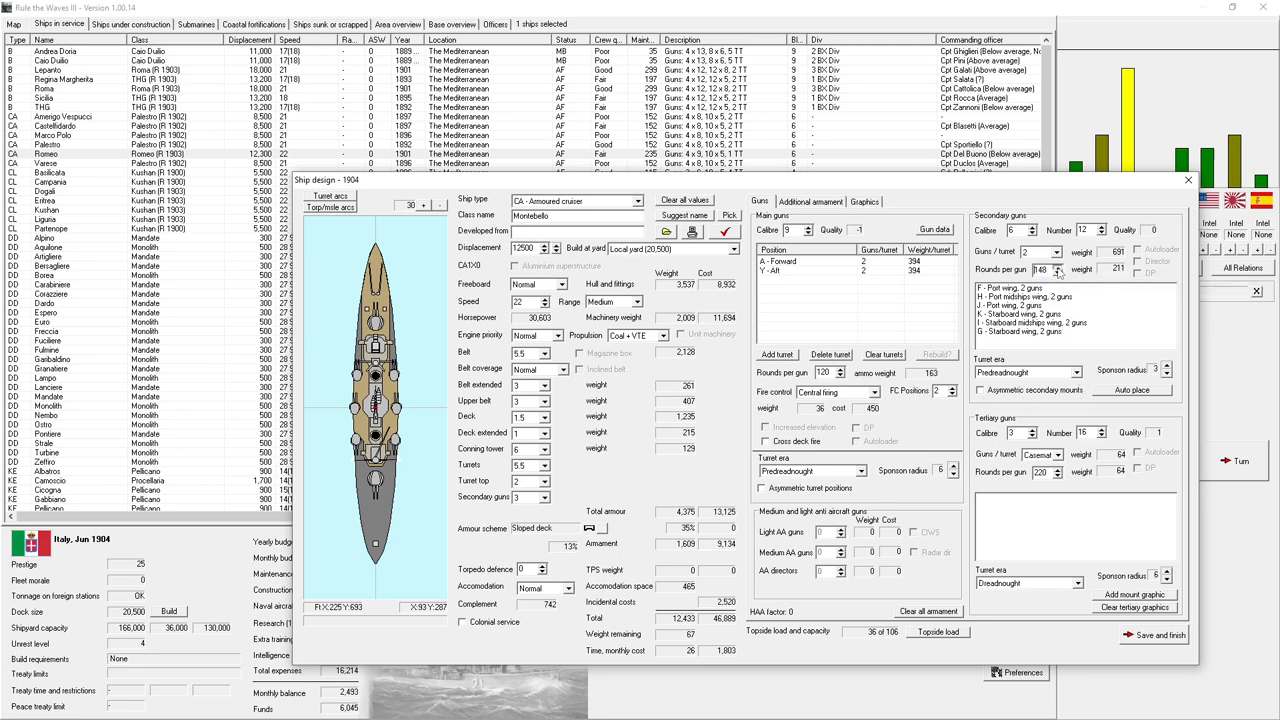
click(1056, 266)
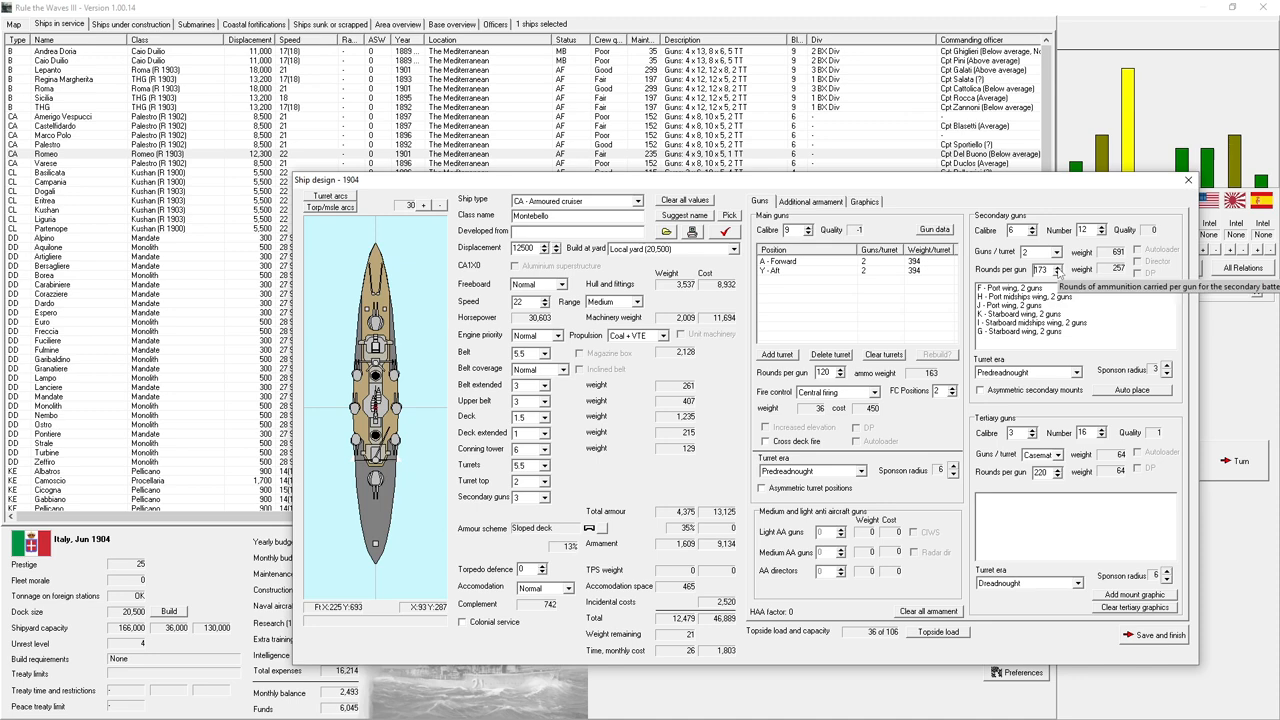
click(1064, 270)
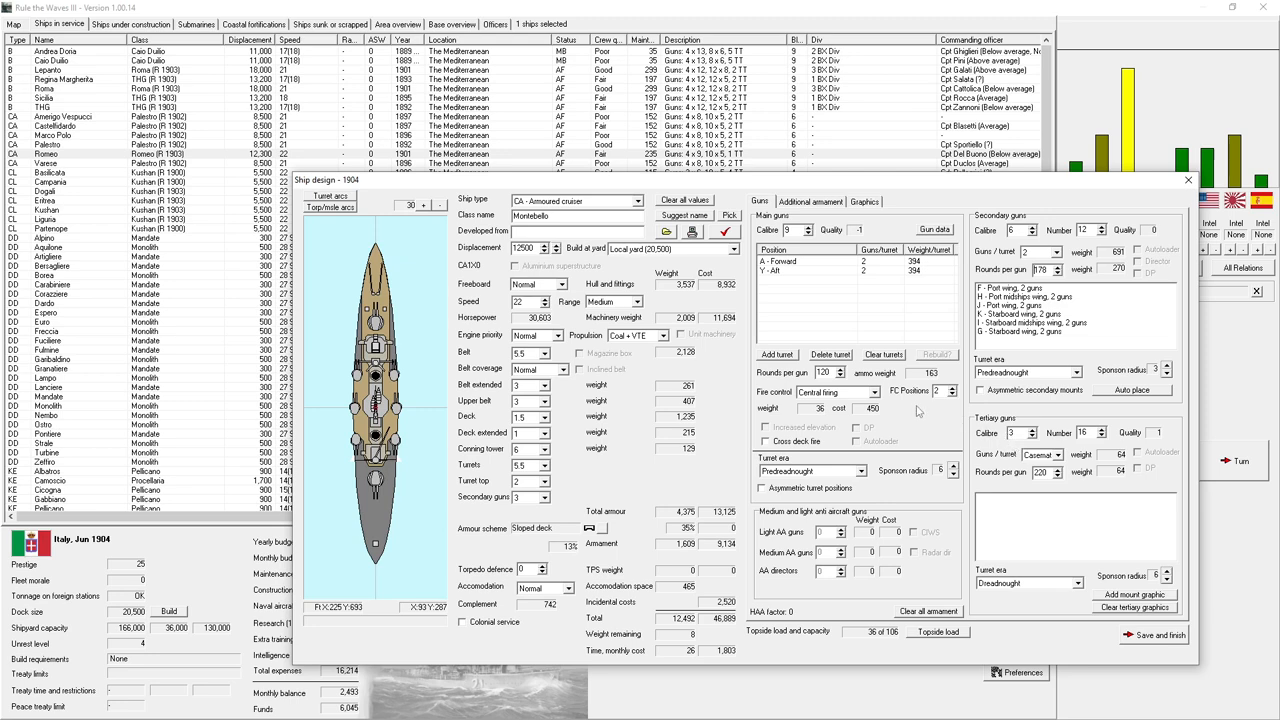
mouse_move(740, 378)
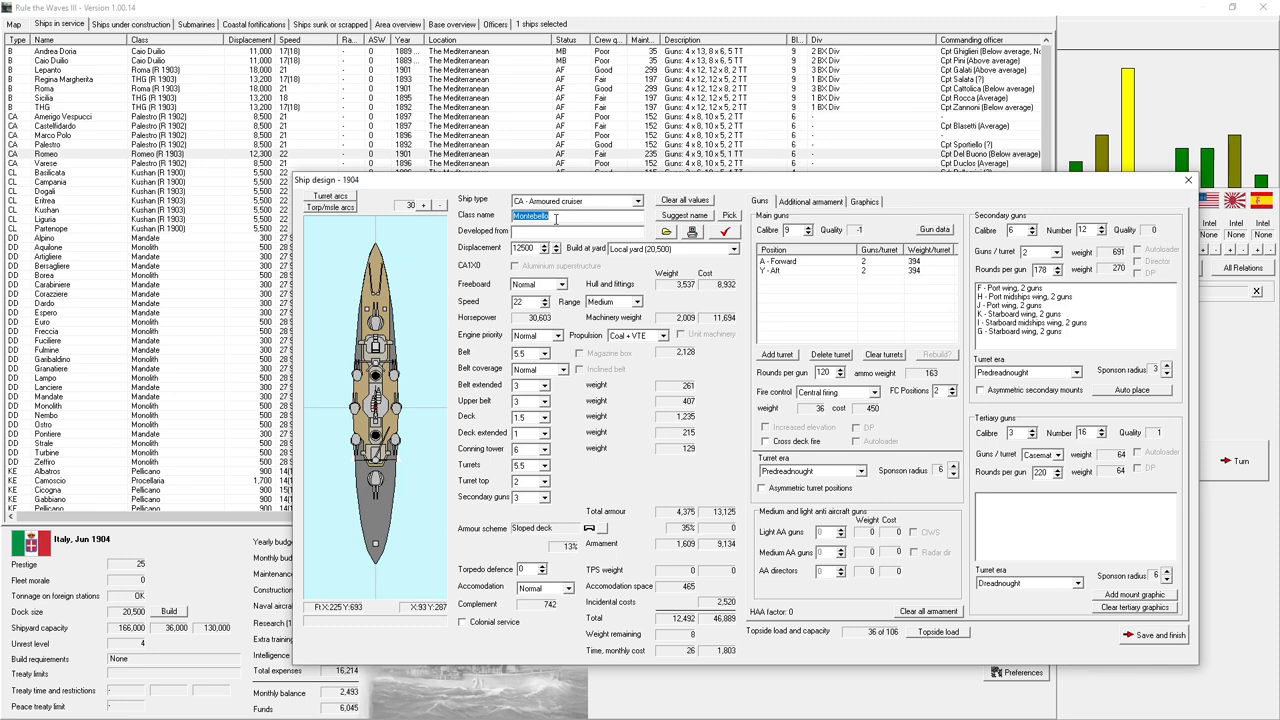
- Enter 'Marcus Aurelius' as the armoured cruiser's class name
text(Marcus)
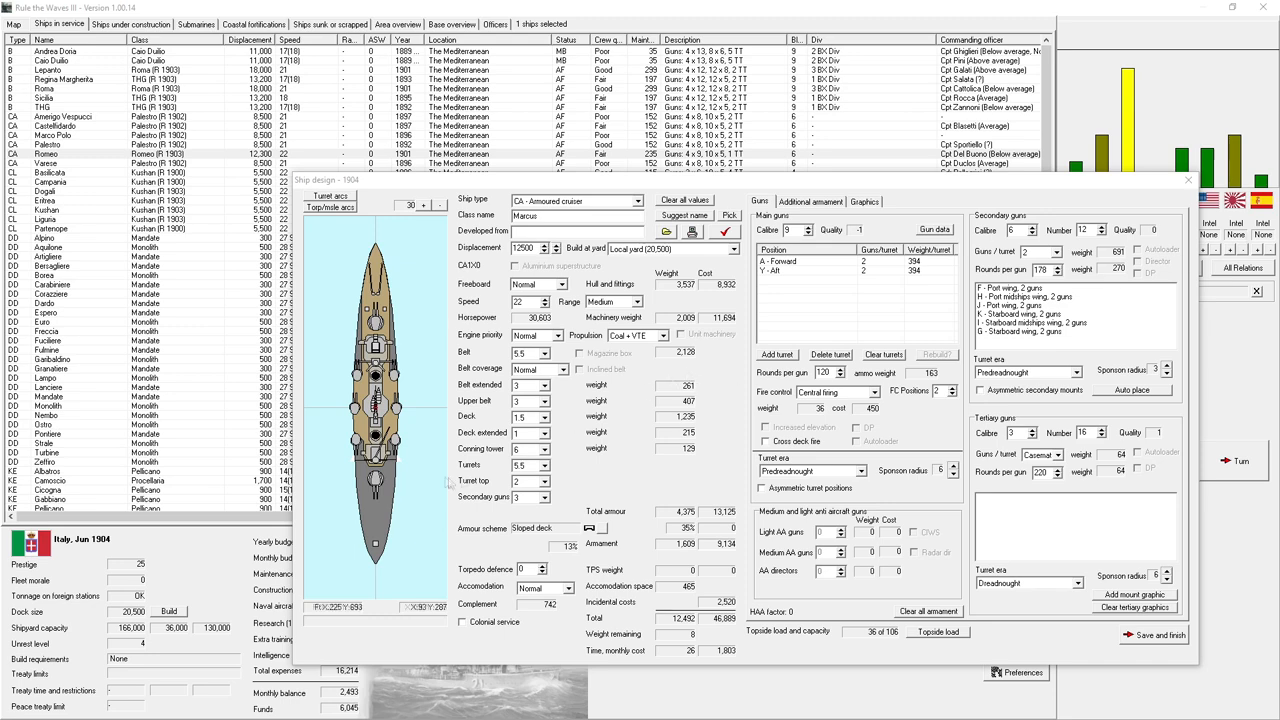
text(Aurelius)
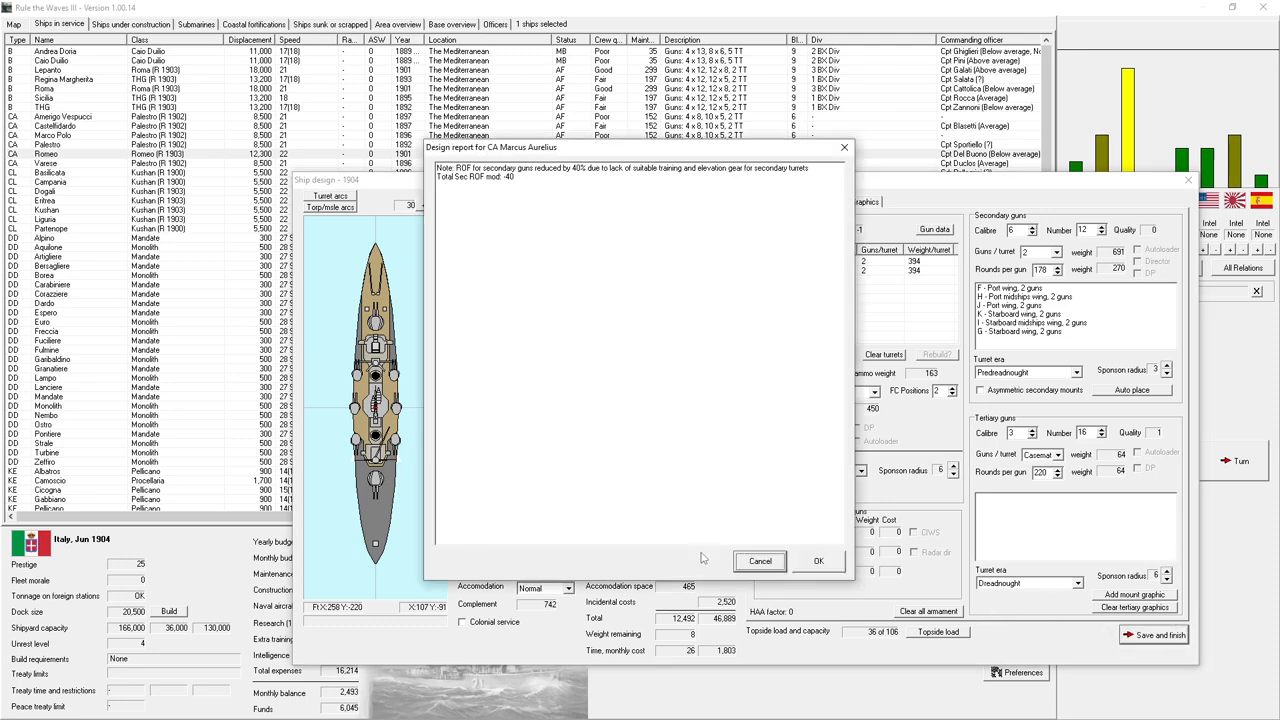
mouse_move(716, 564)
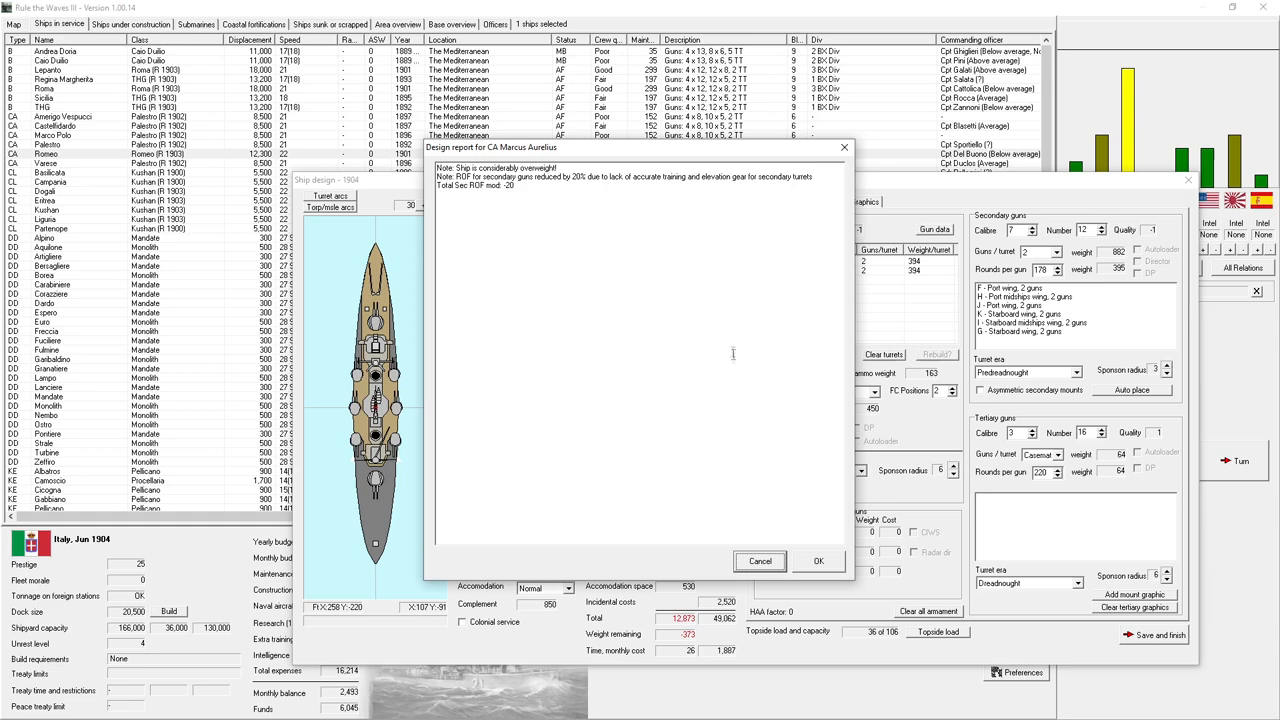
- Dismiss the Marcus Aurelius report, recheck it and close the illegal-design warning
click(818, 560)
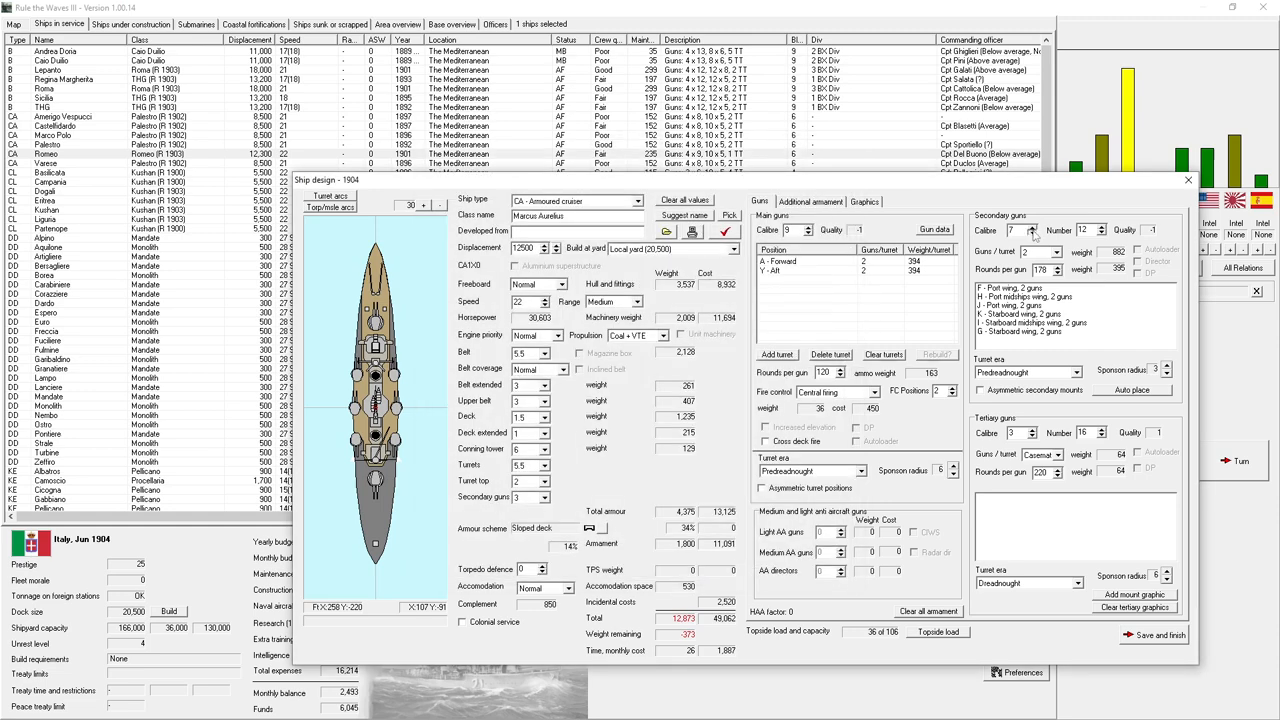
click(1032, 232)
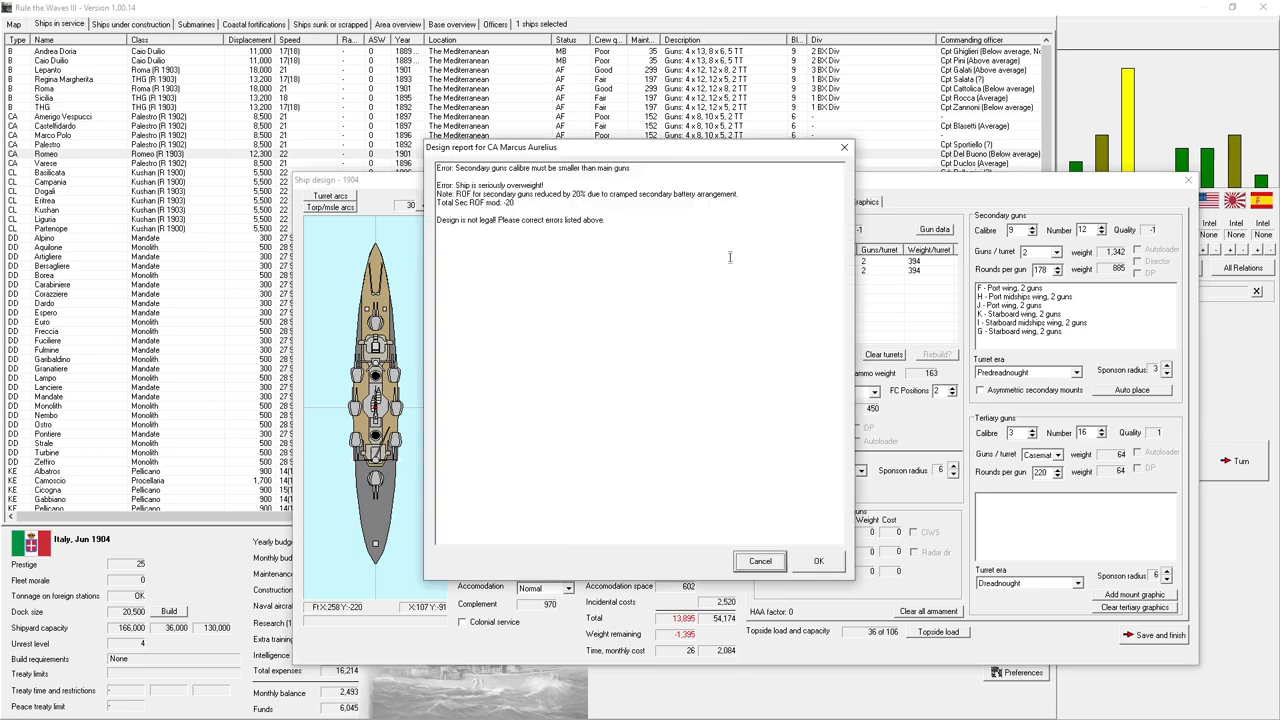
click(818, 560)
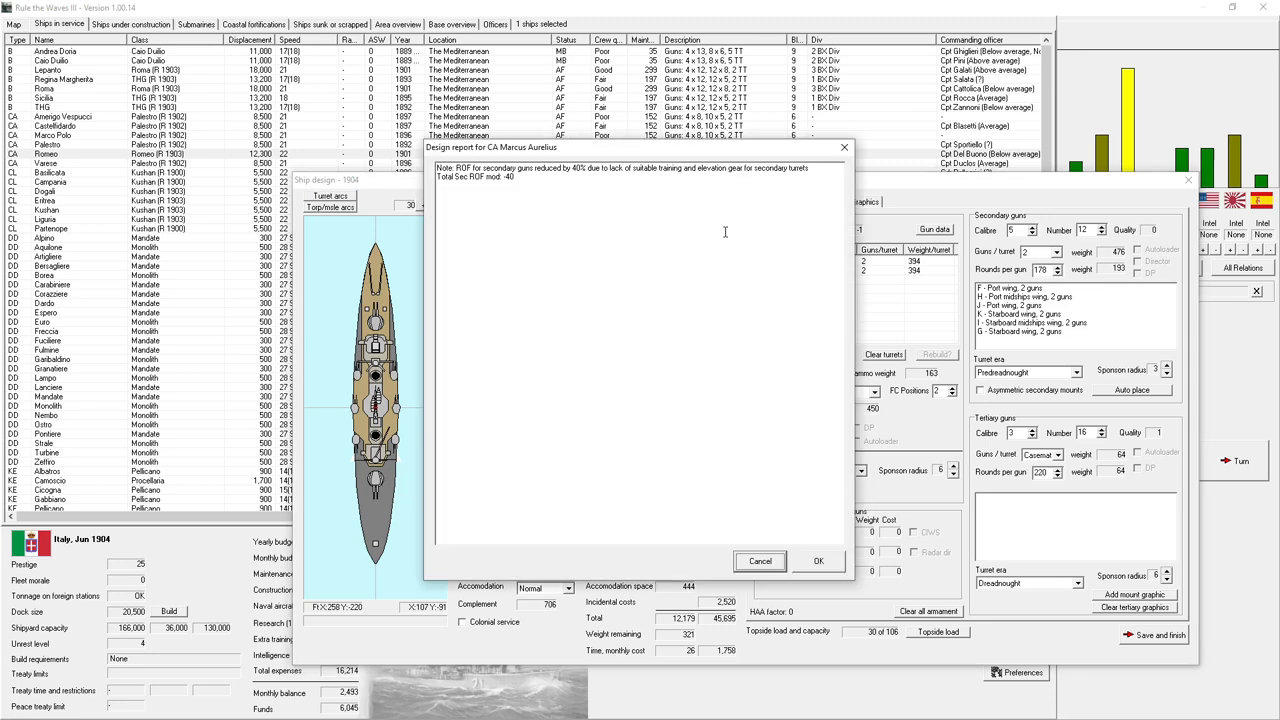
- Recheck after secondary-gun changes, leaving an overweight warning with a 20% rate-of-fire cut
click(818, 560)
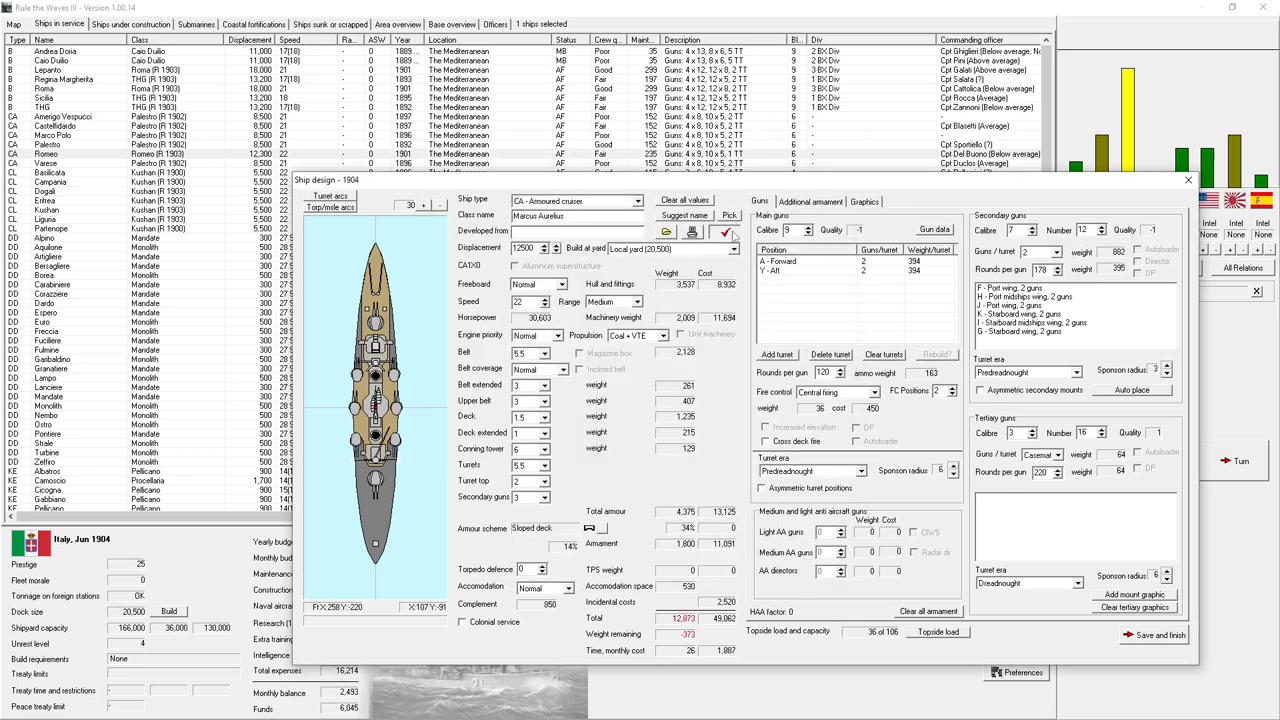
click(724, 232)
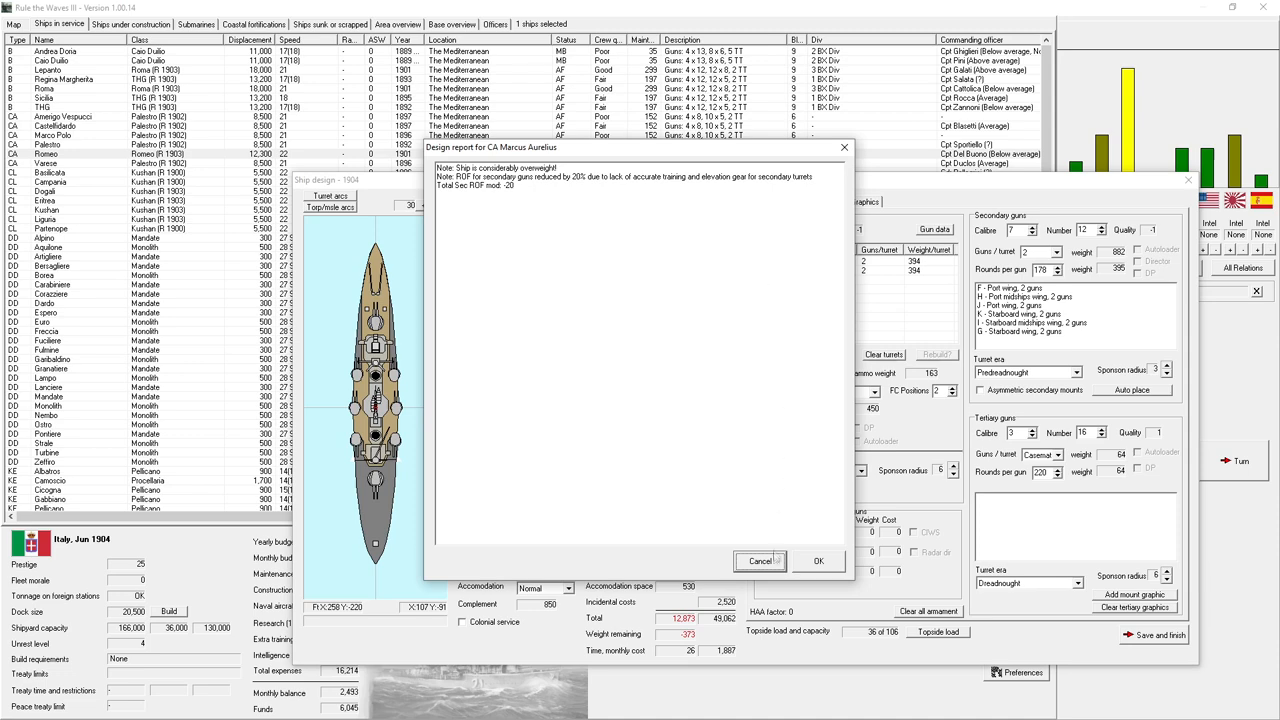
click(818, 560)
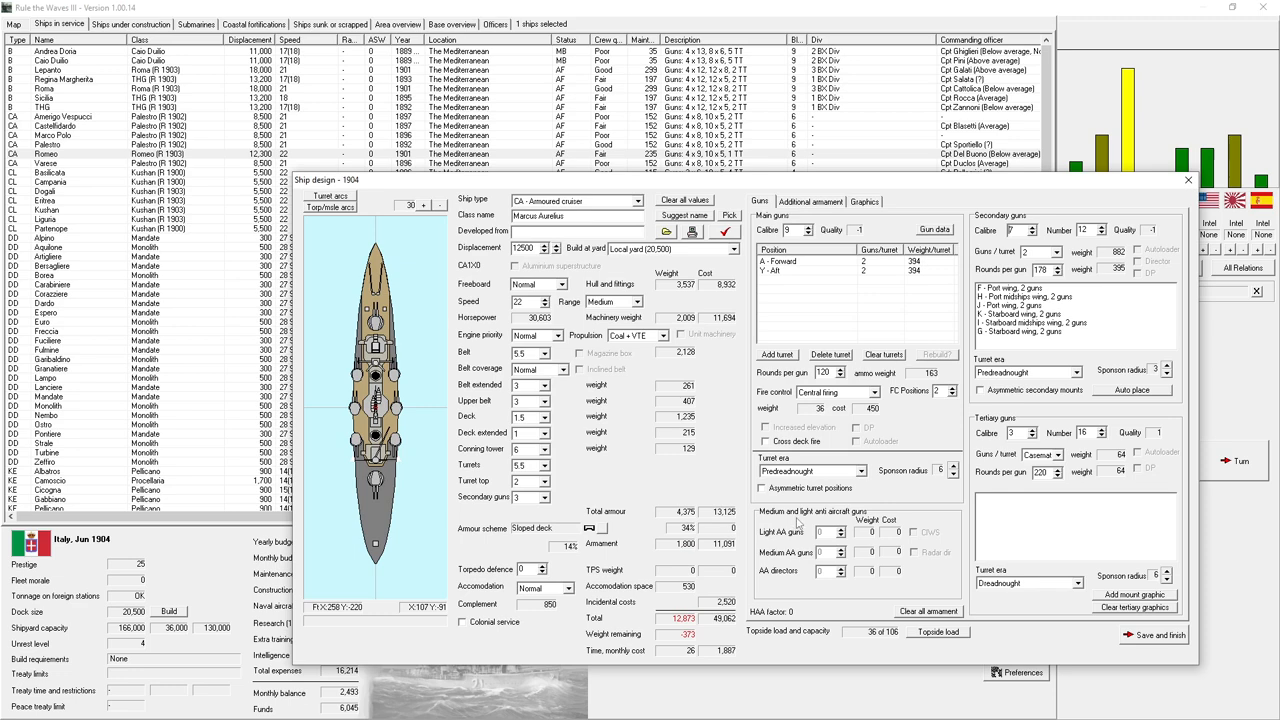
mouse_move(1080, 292)
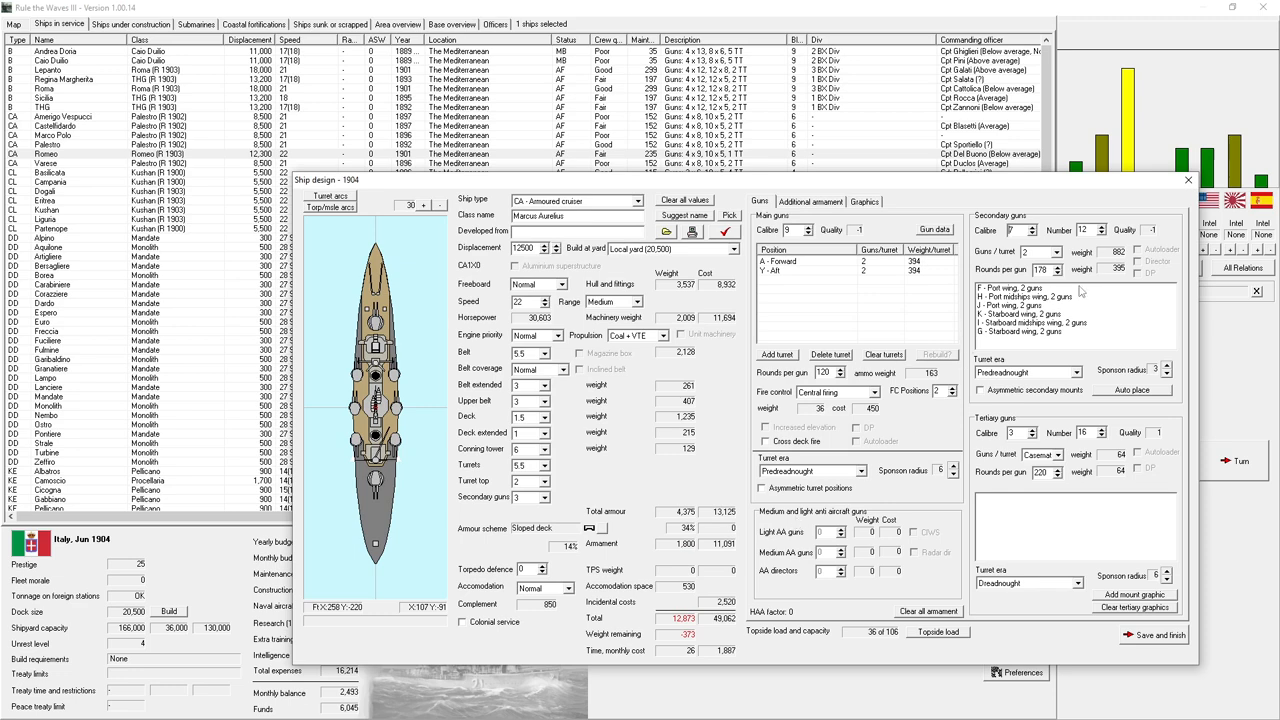
mouse_move(1080, 292)
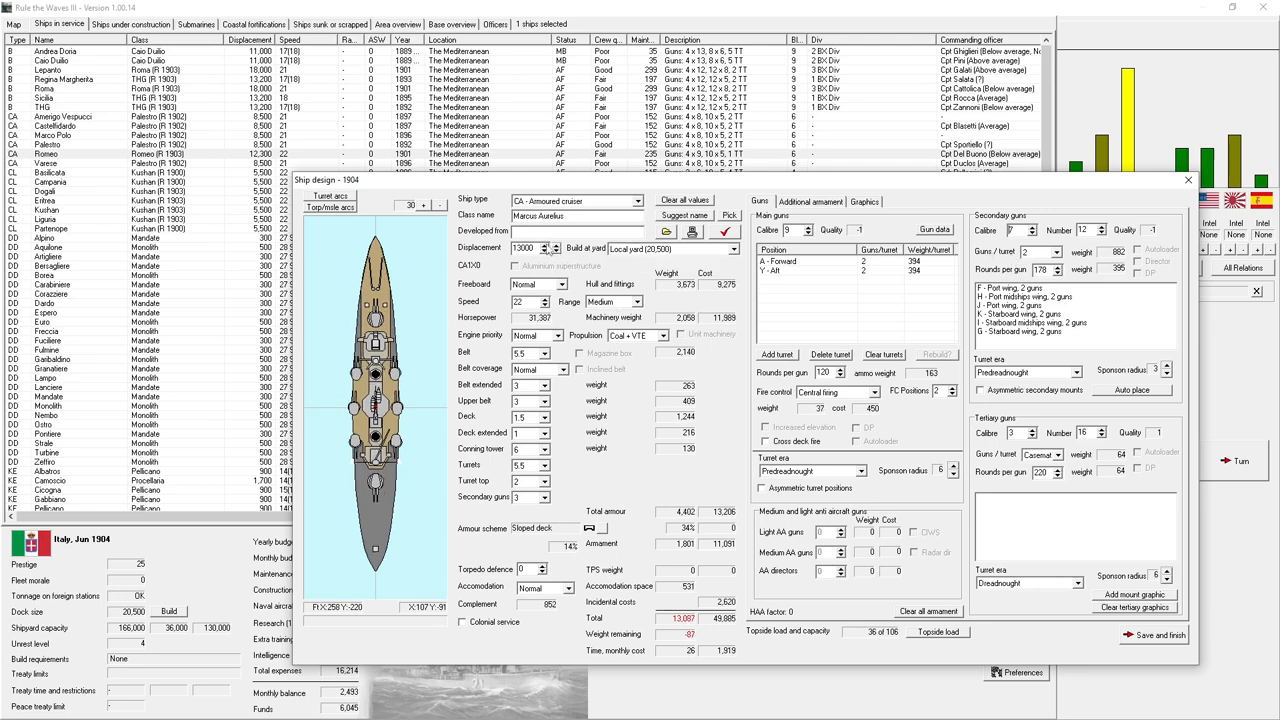
- Increase Marcus Aurelius's displacement slightly to gain spare weight
click(546, 244)
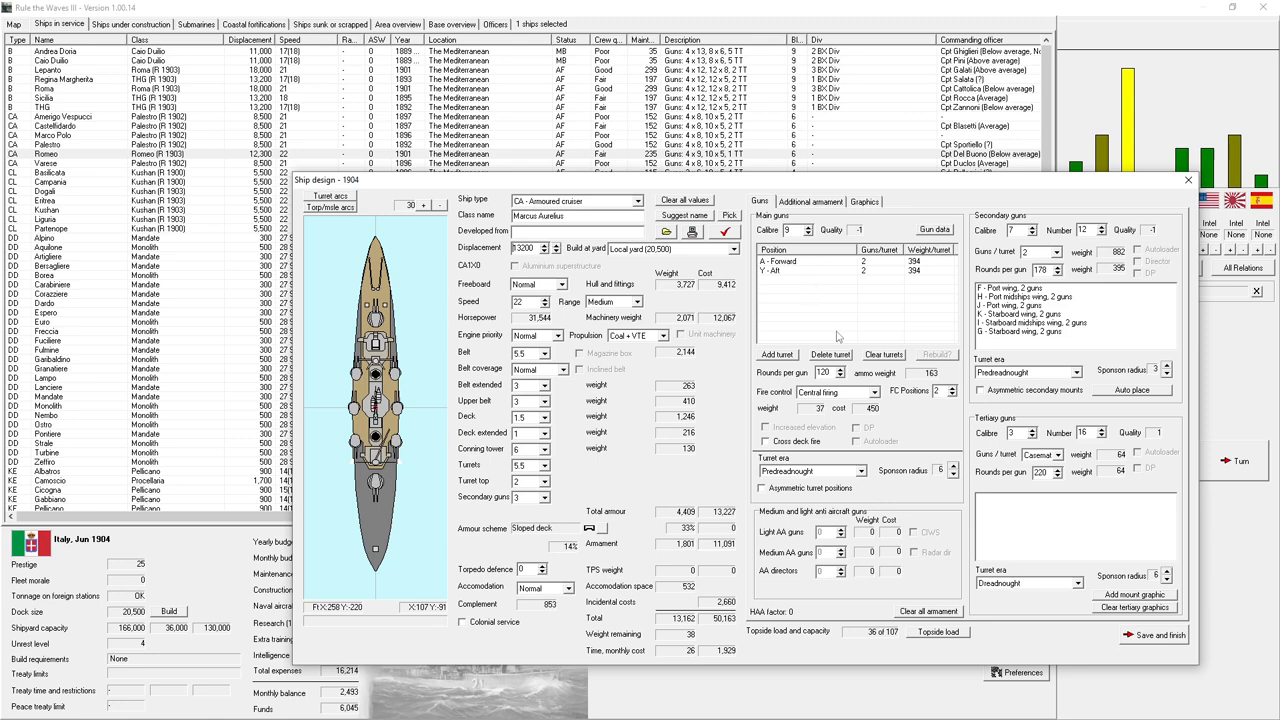
mouse_move(838, 392)
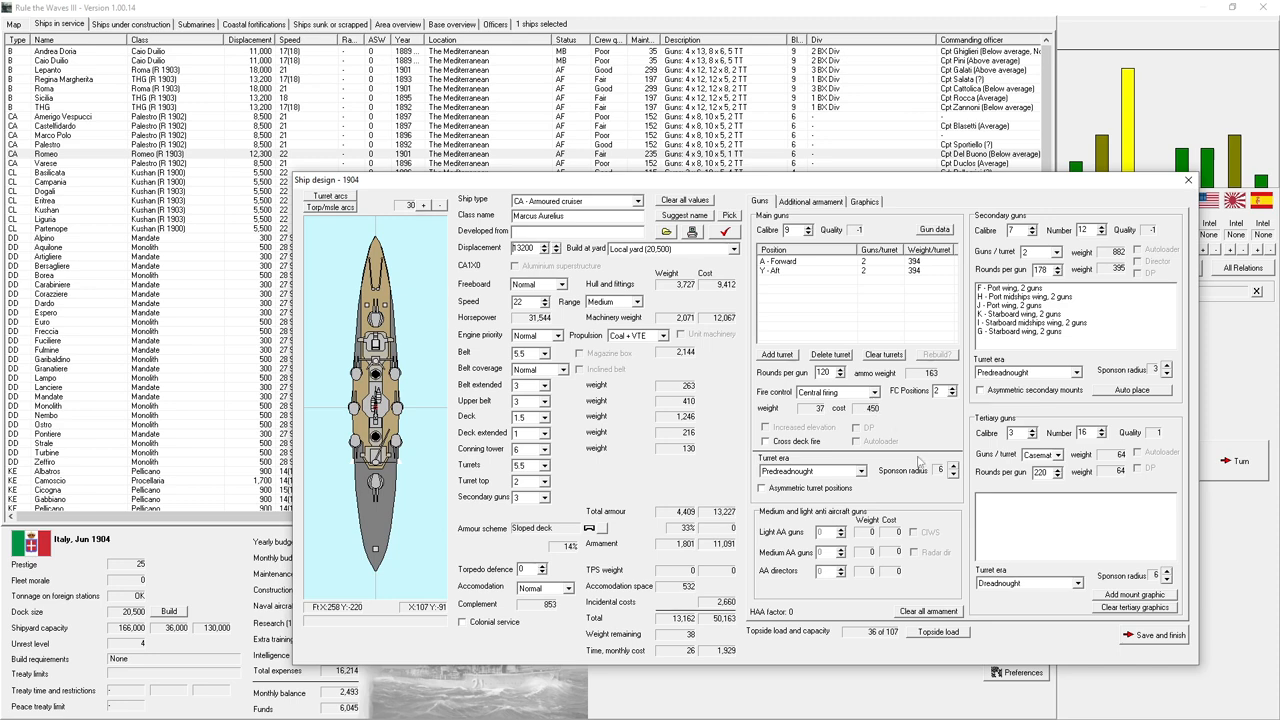
mouse_move(1150, 640)
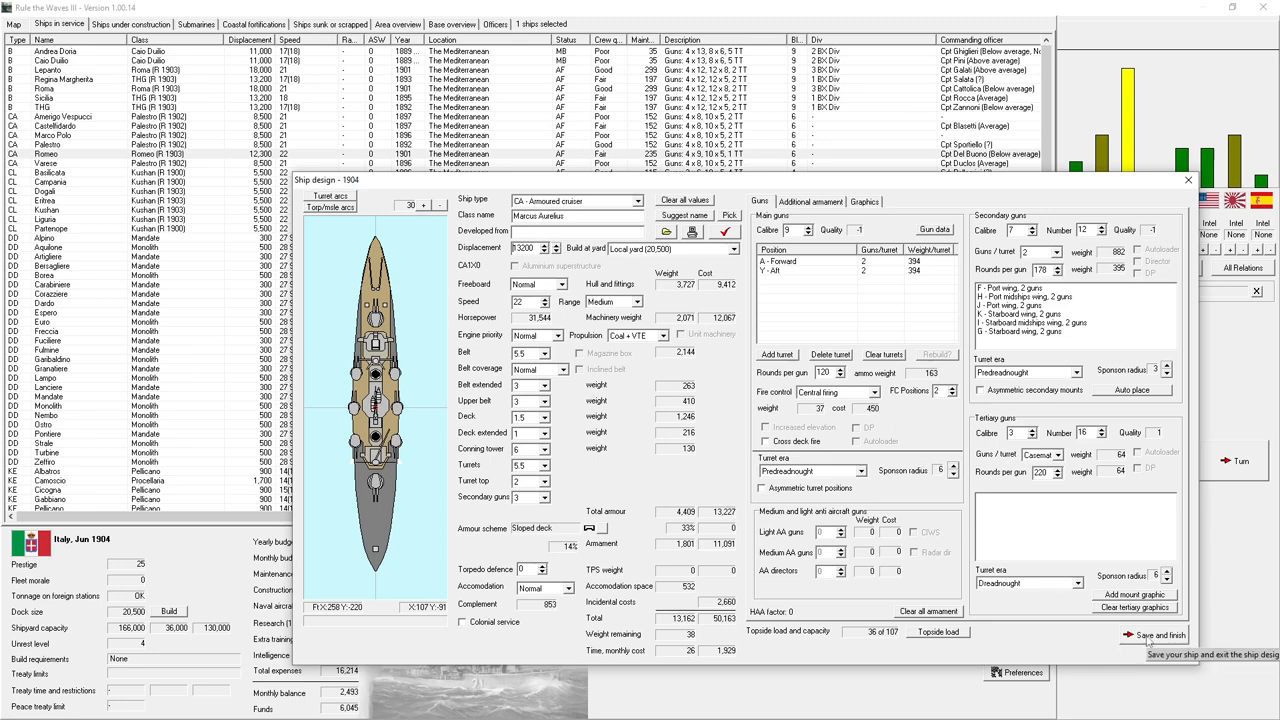
- Add submerged broadside torpedo tube mounts to Marcus Aurelius on a 13,000-ton hull
click(810, 200)
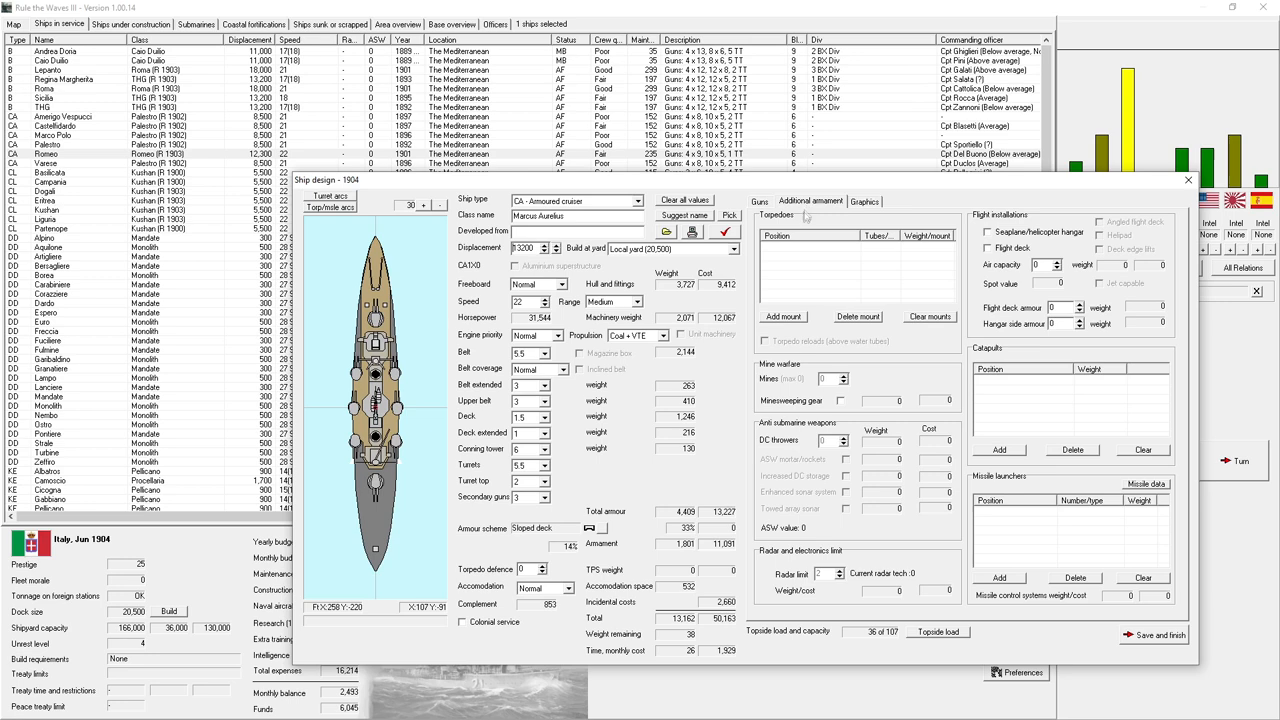
click(784, 316)
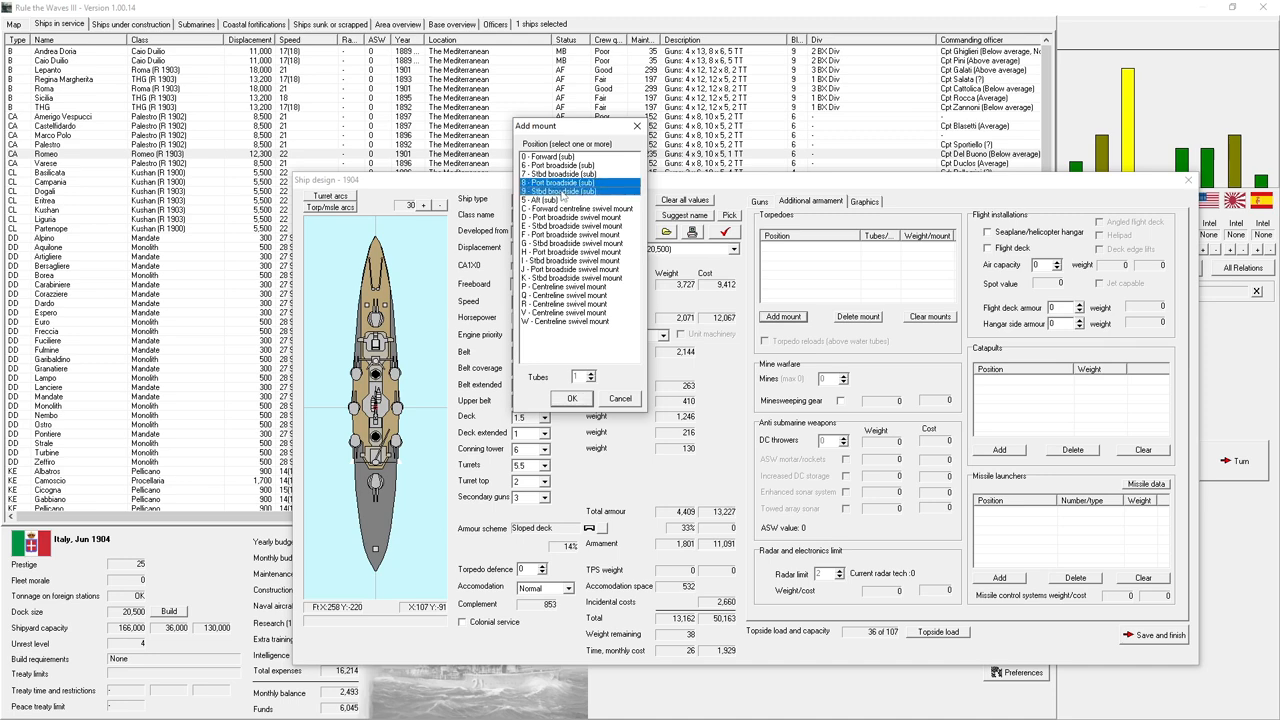
click(572, 398)
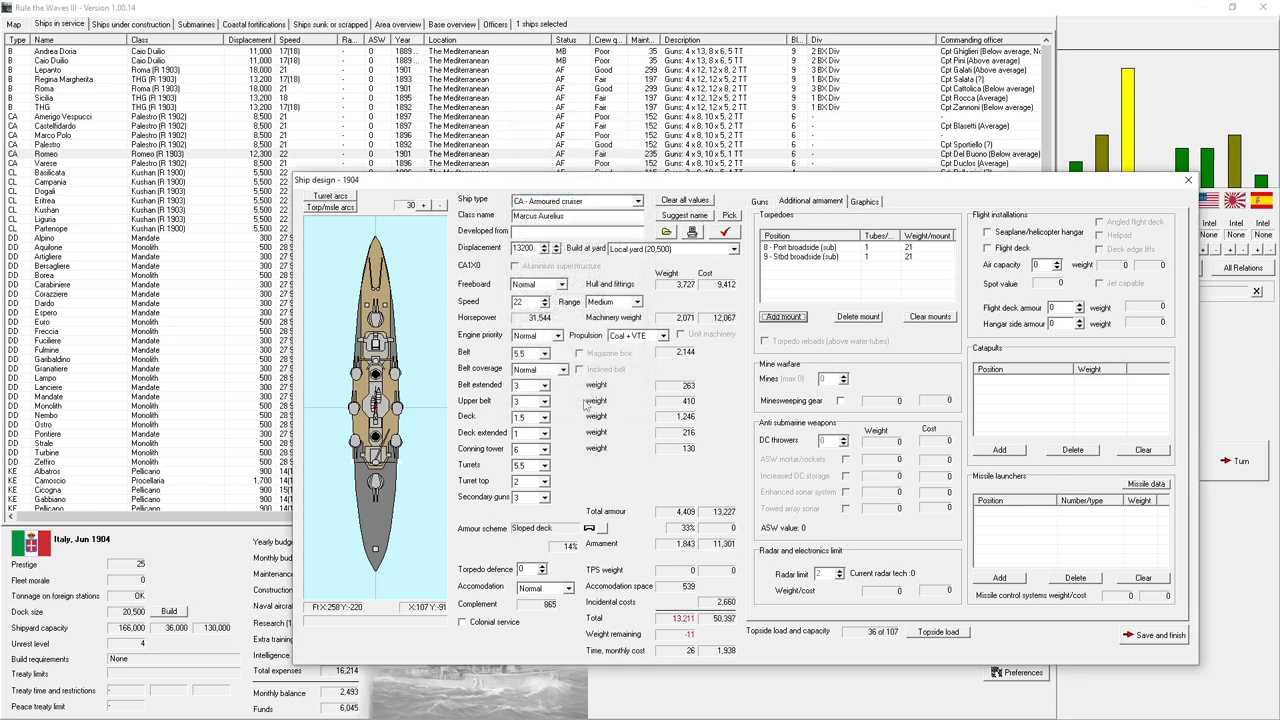
click(784, 316)
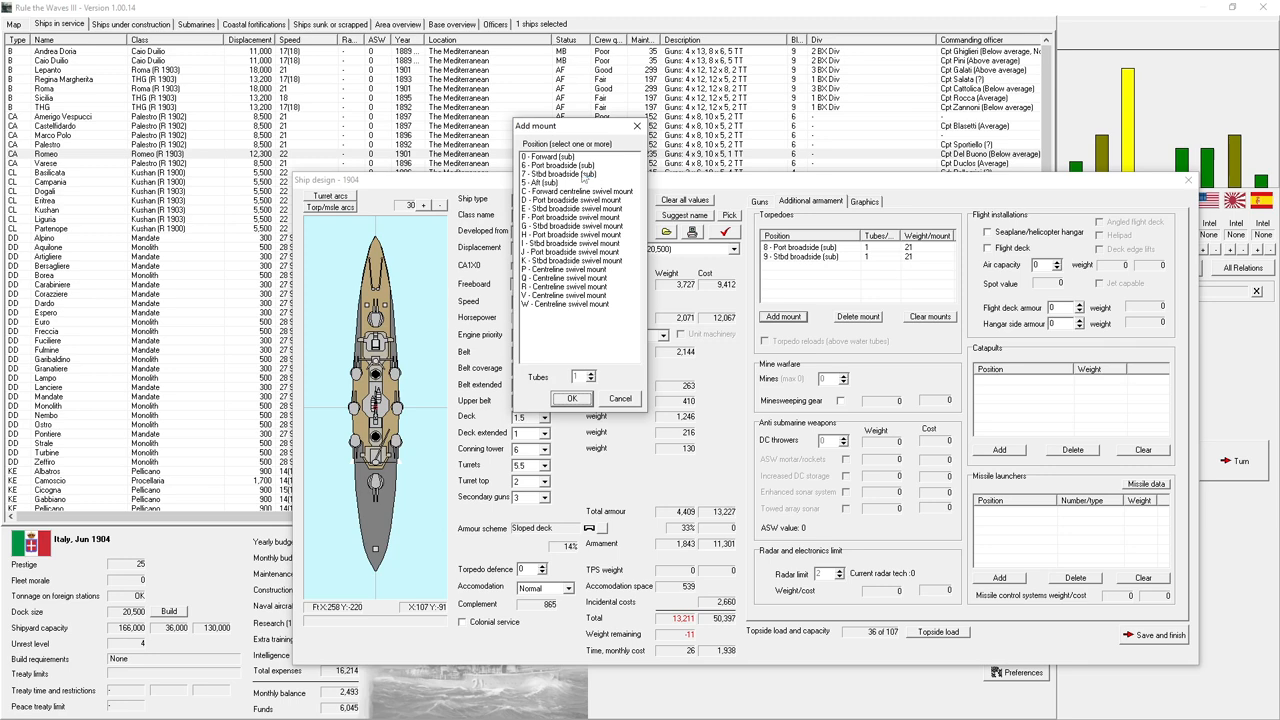
click(570, 398)
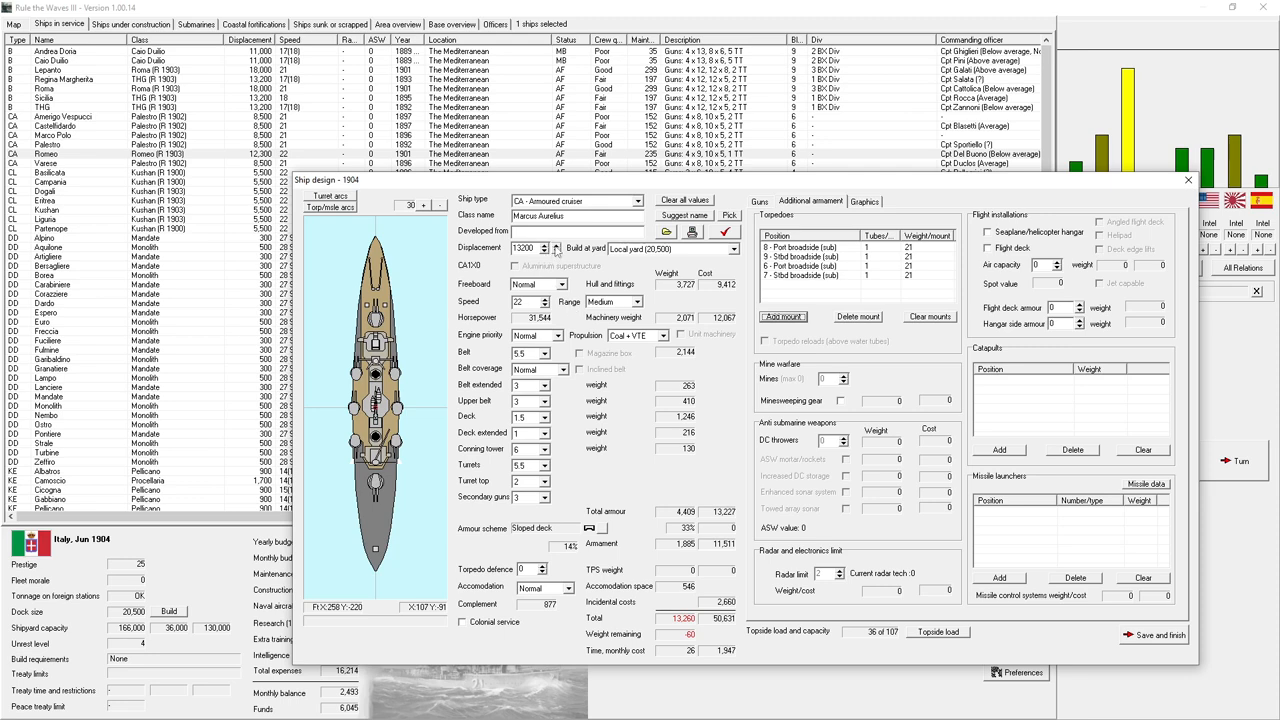
click(556, 244)
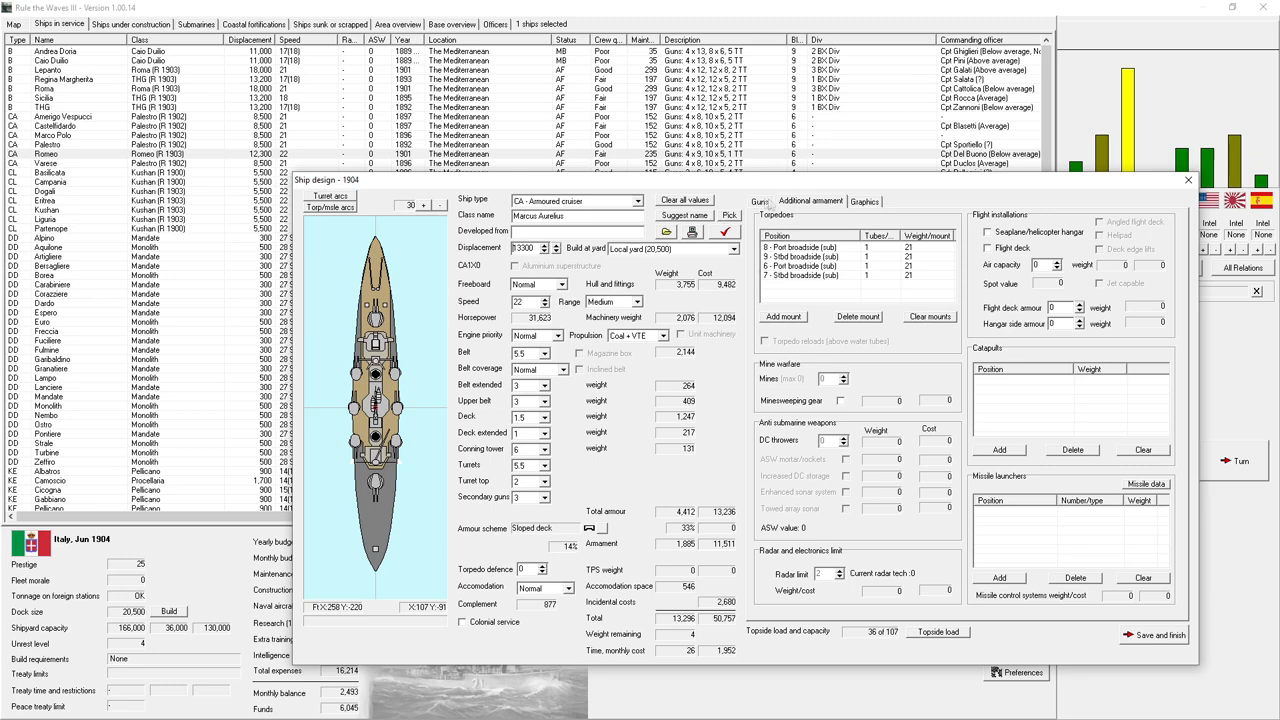
click(760, 200)
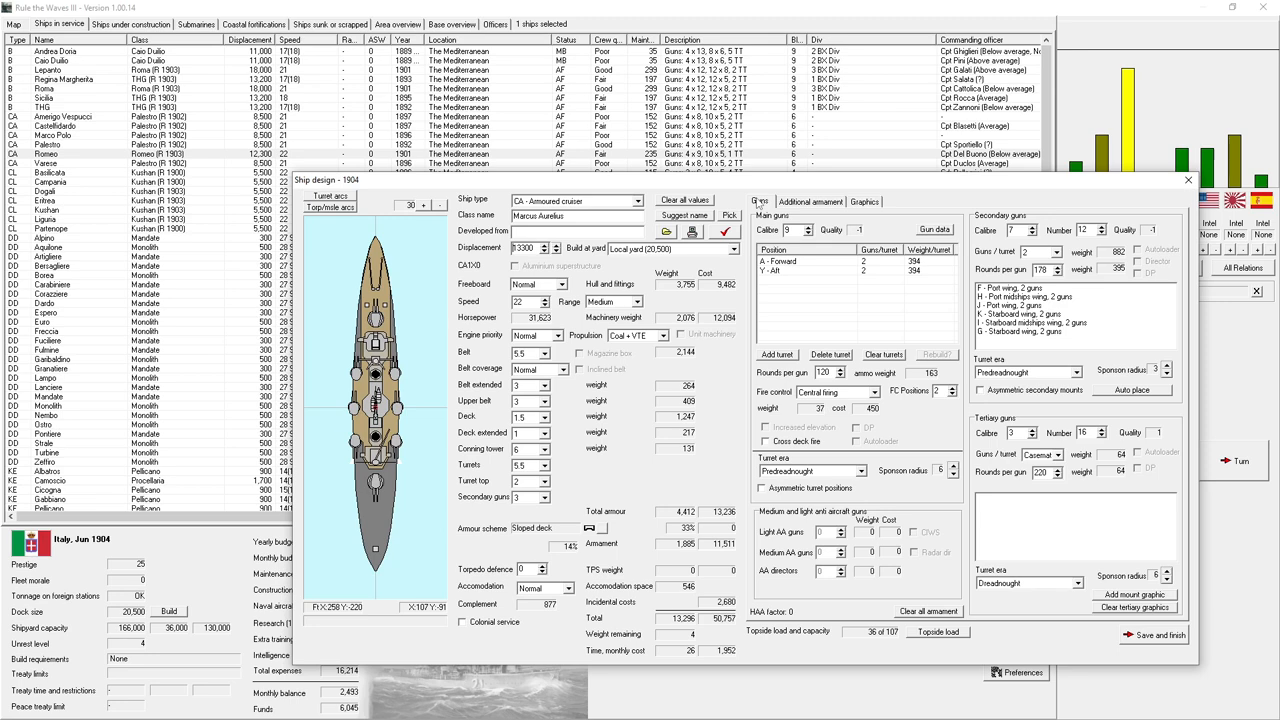
mouse_move(1164, 630)
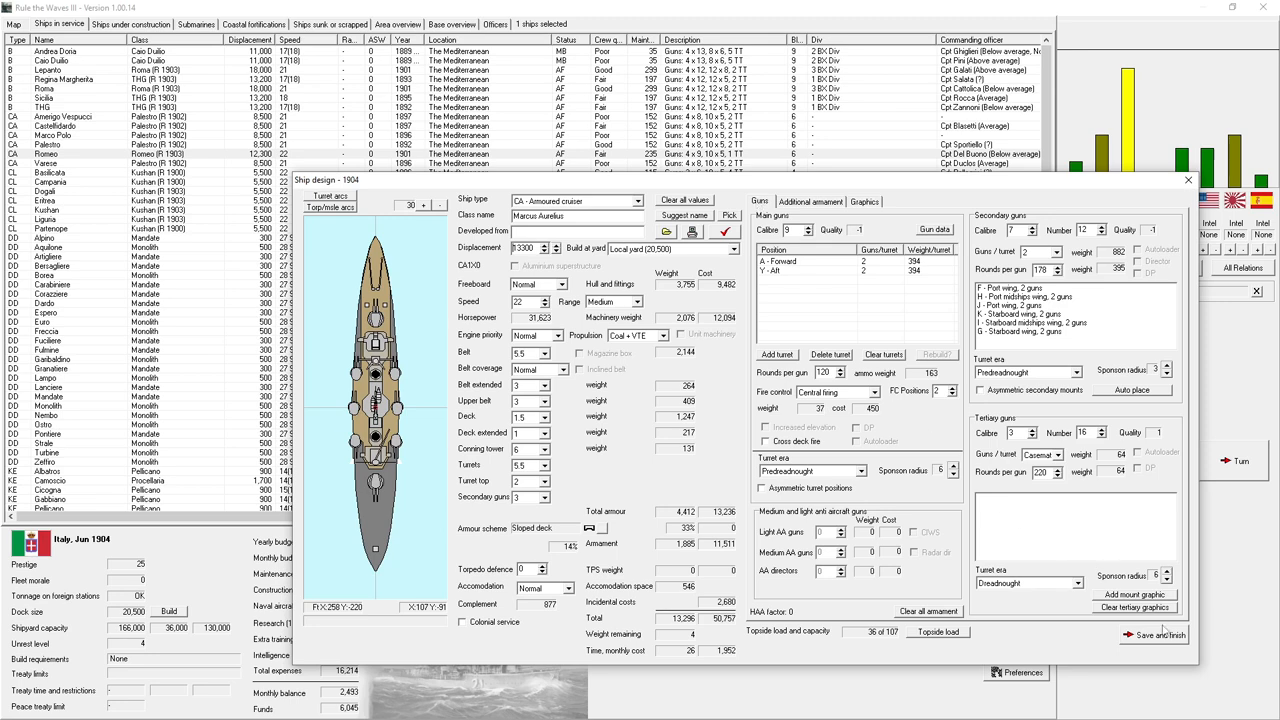
mouse_move(1164, 630)
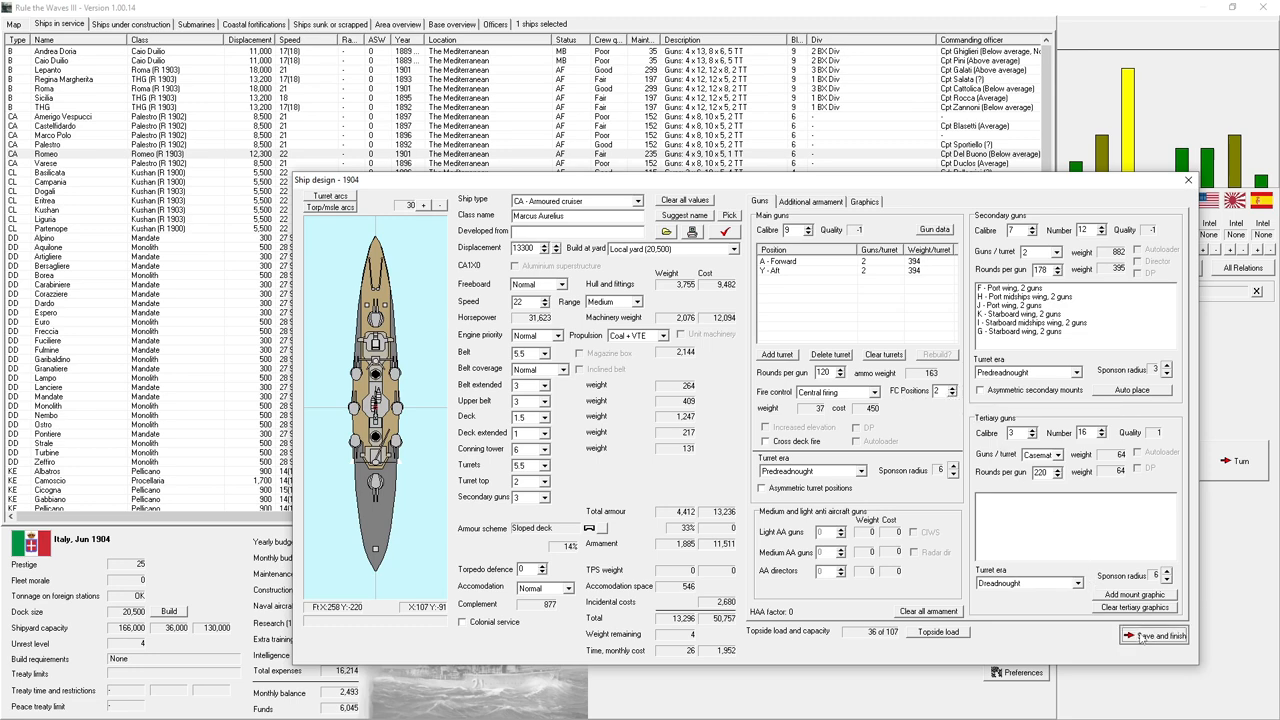
- Save Marcus Aurelius as a design study and list it under ships under construction
click(1156, 636)
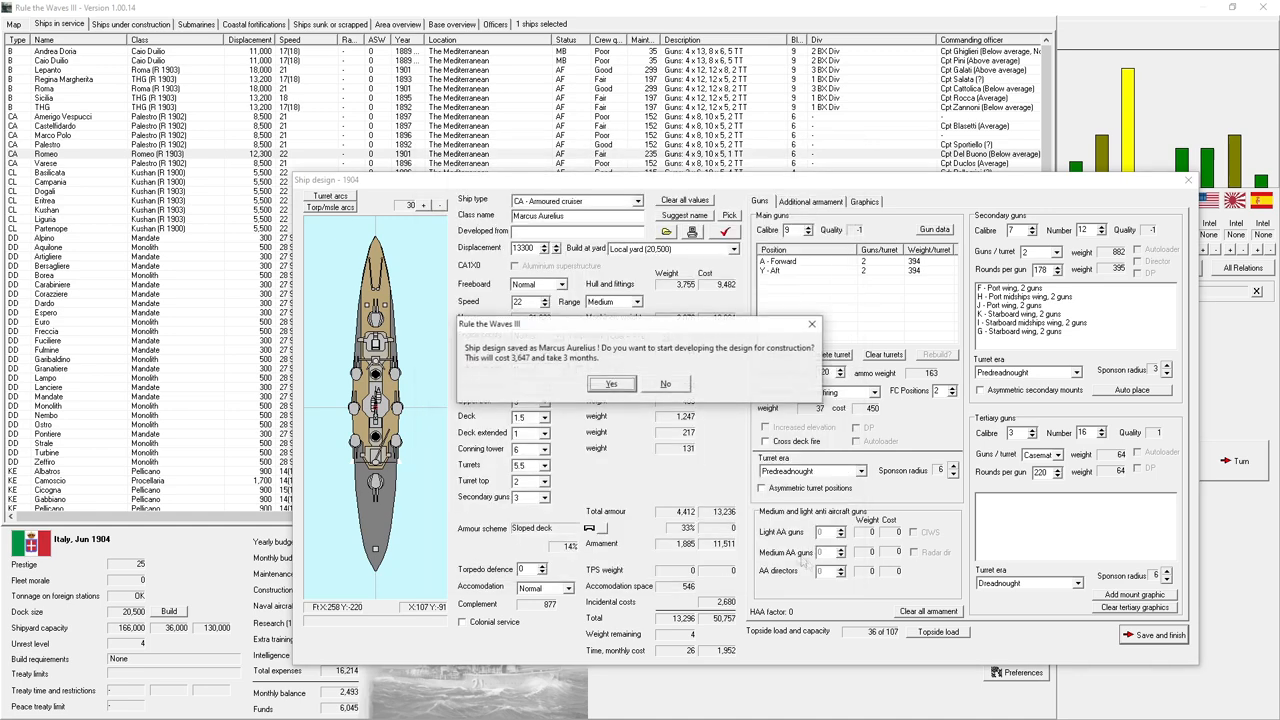
click(612, 384)
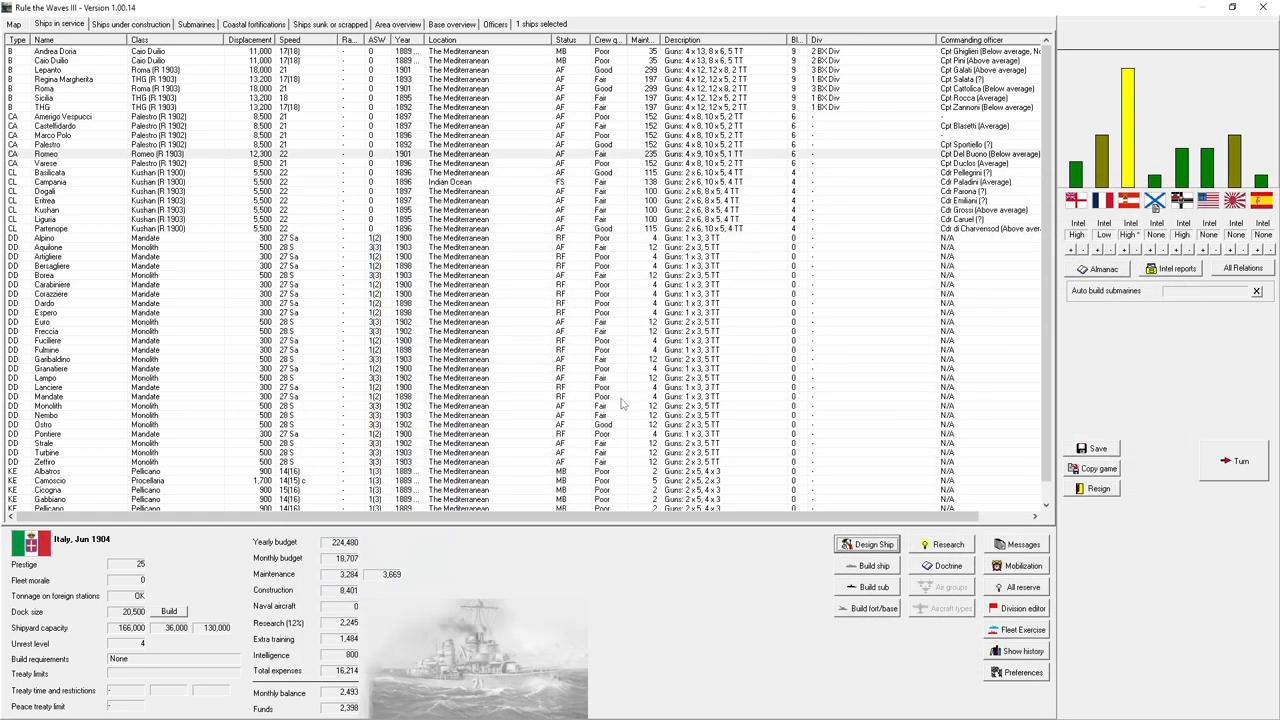
click(130, 24)
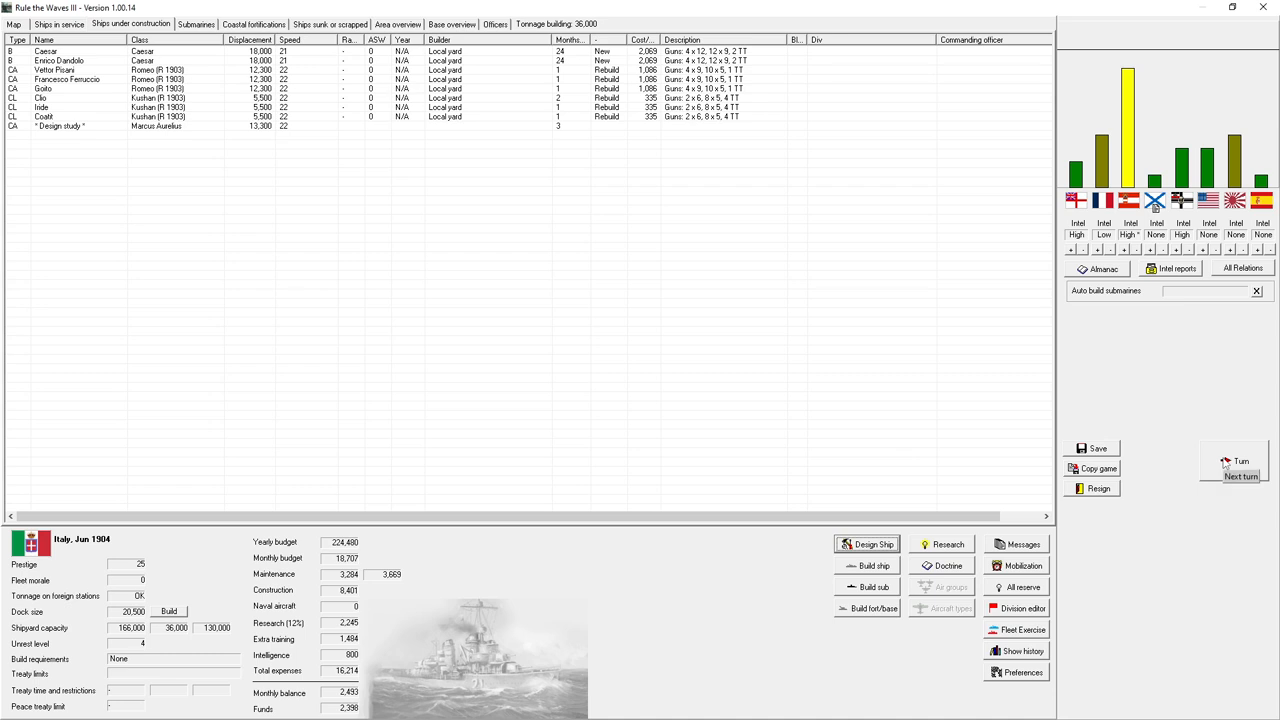
- Advance the turn to July 1904, acknowledging the cruiser reconstruction notice
click(1240, 460)
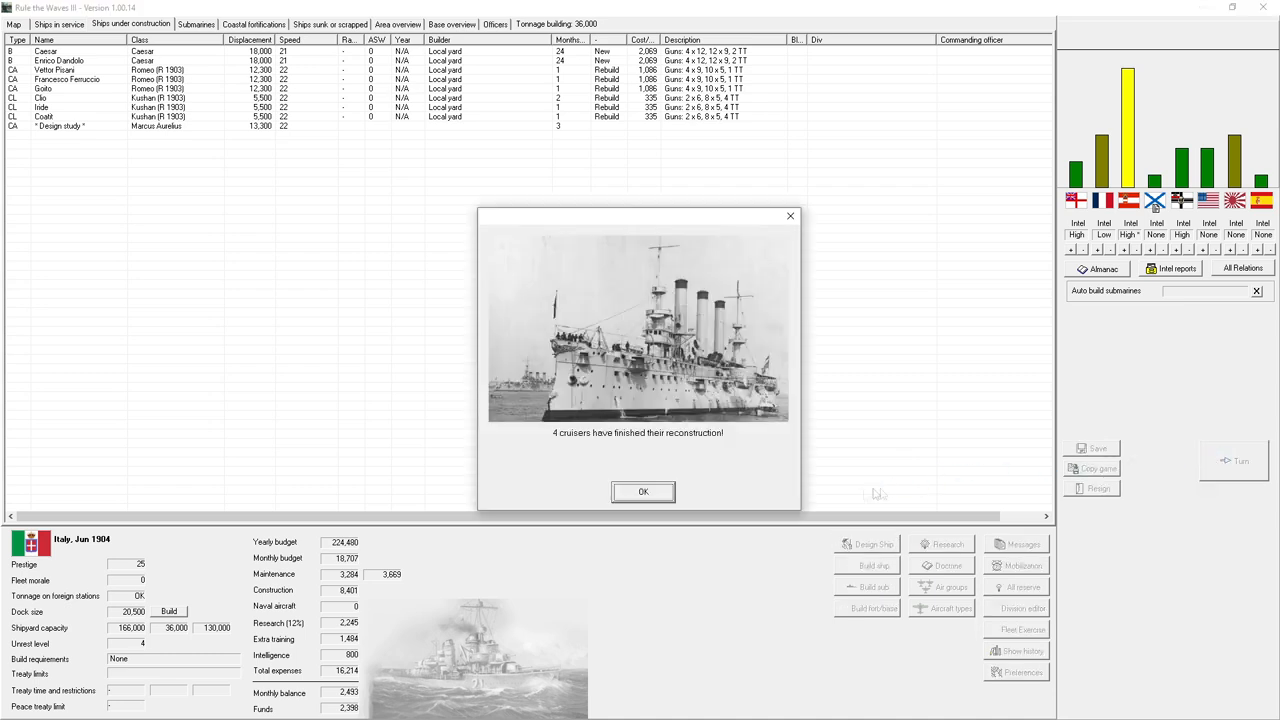
click(644, 492)
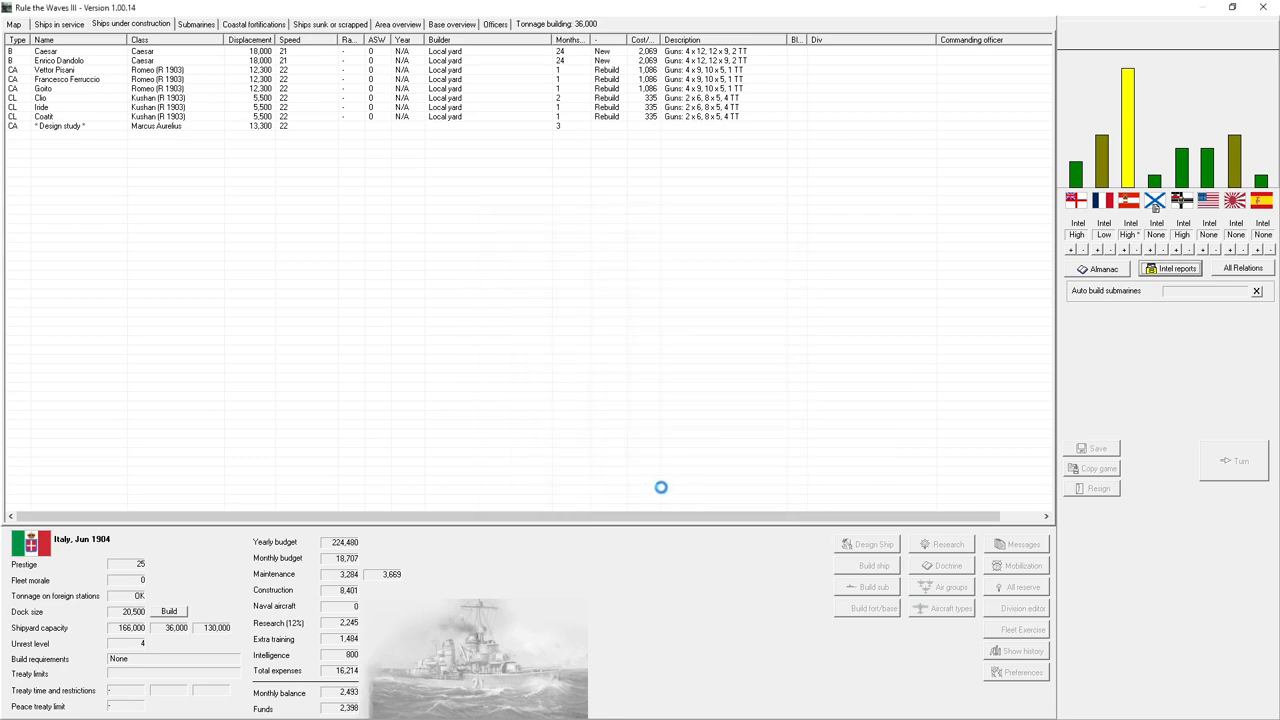
click(1240, 460)
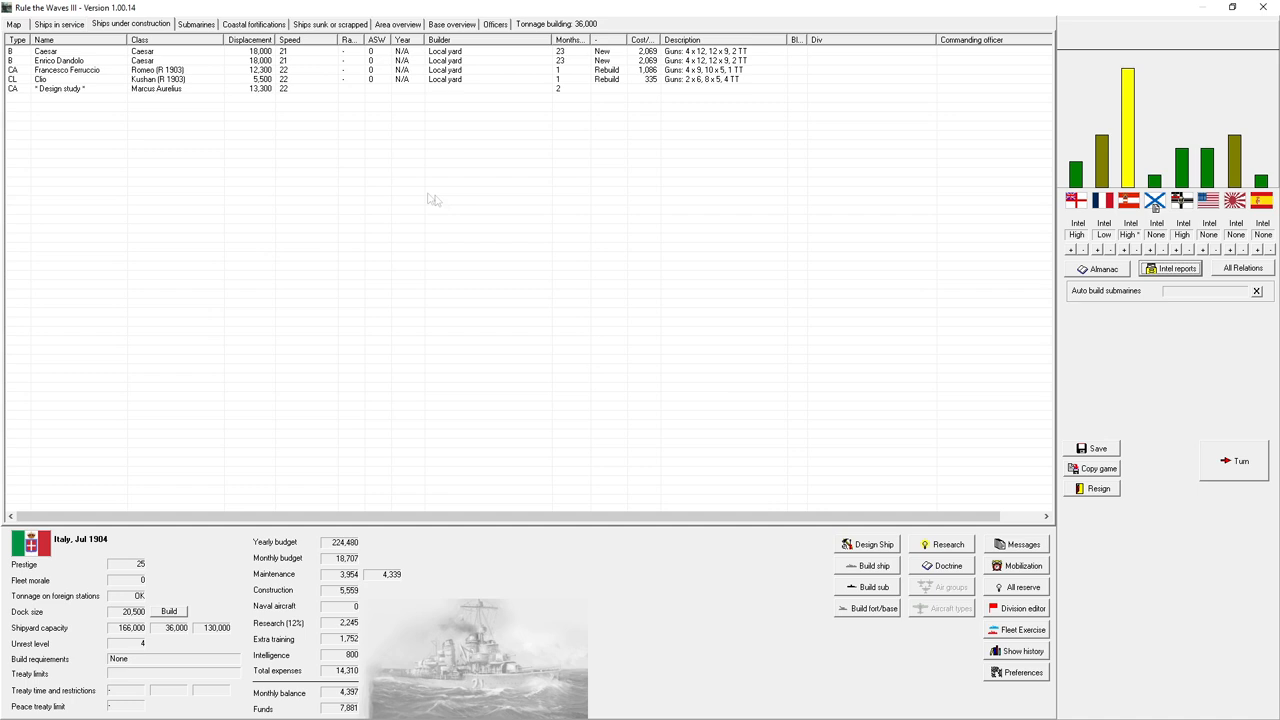
mouse_move(492, 196)
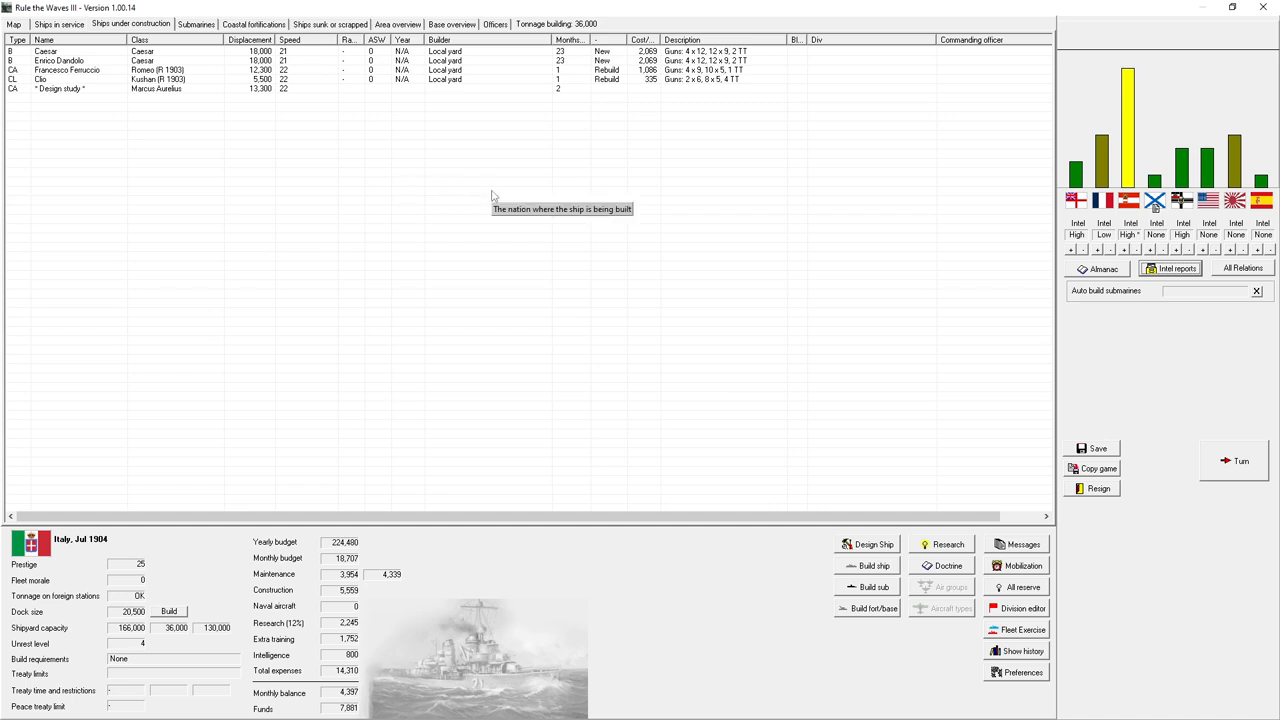
- Order twelve Monolith-class destroyers from the Build ship dialog
click(872, 564)
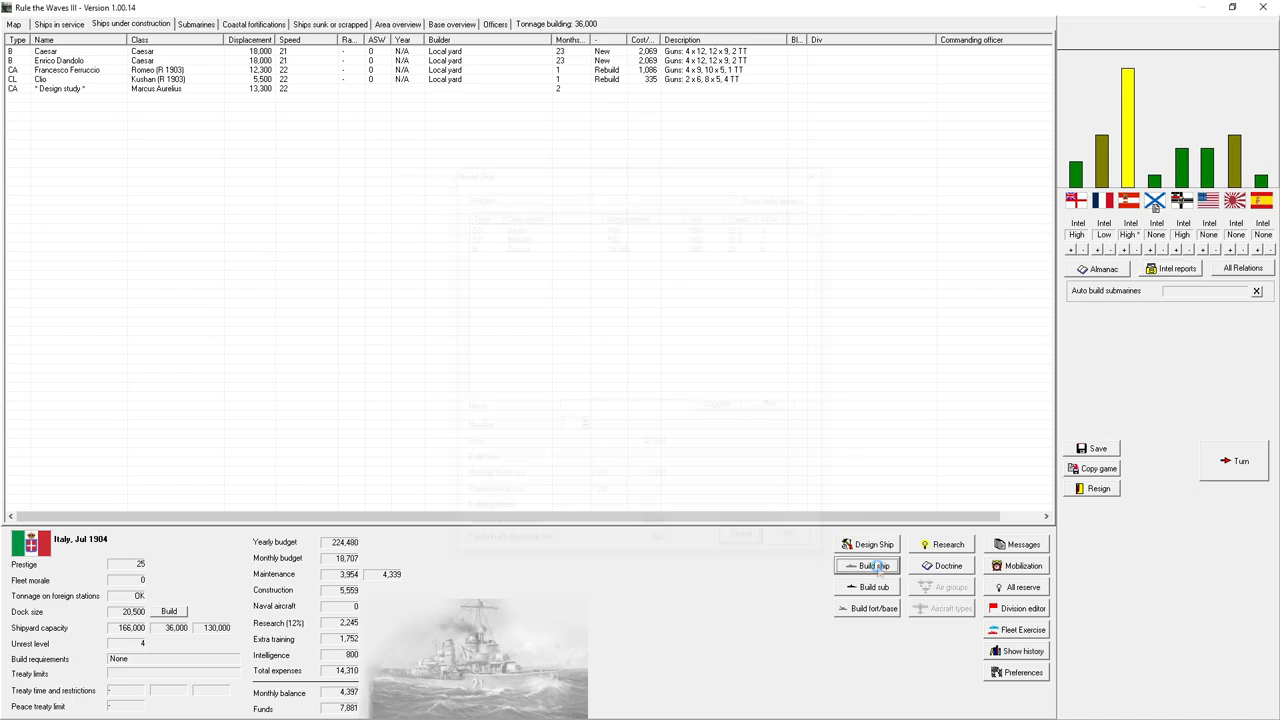
click(872, 564)
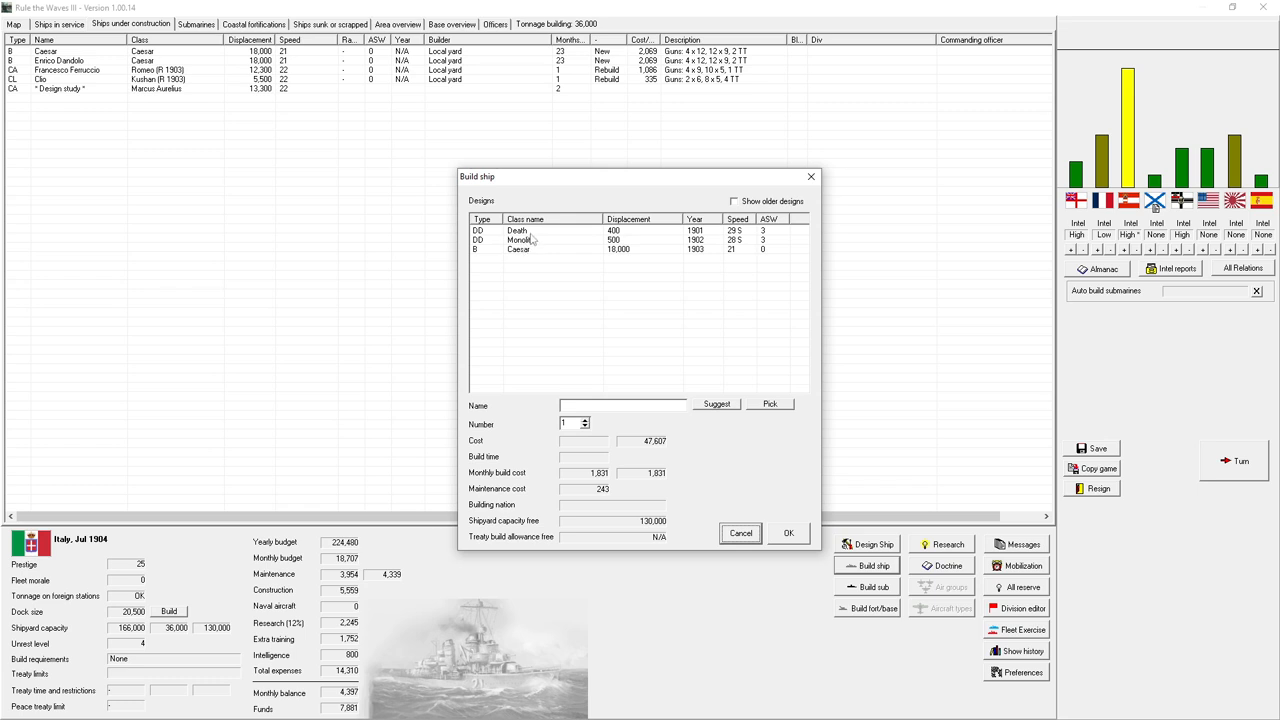
click(520, 240)
text(0)
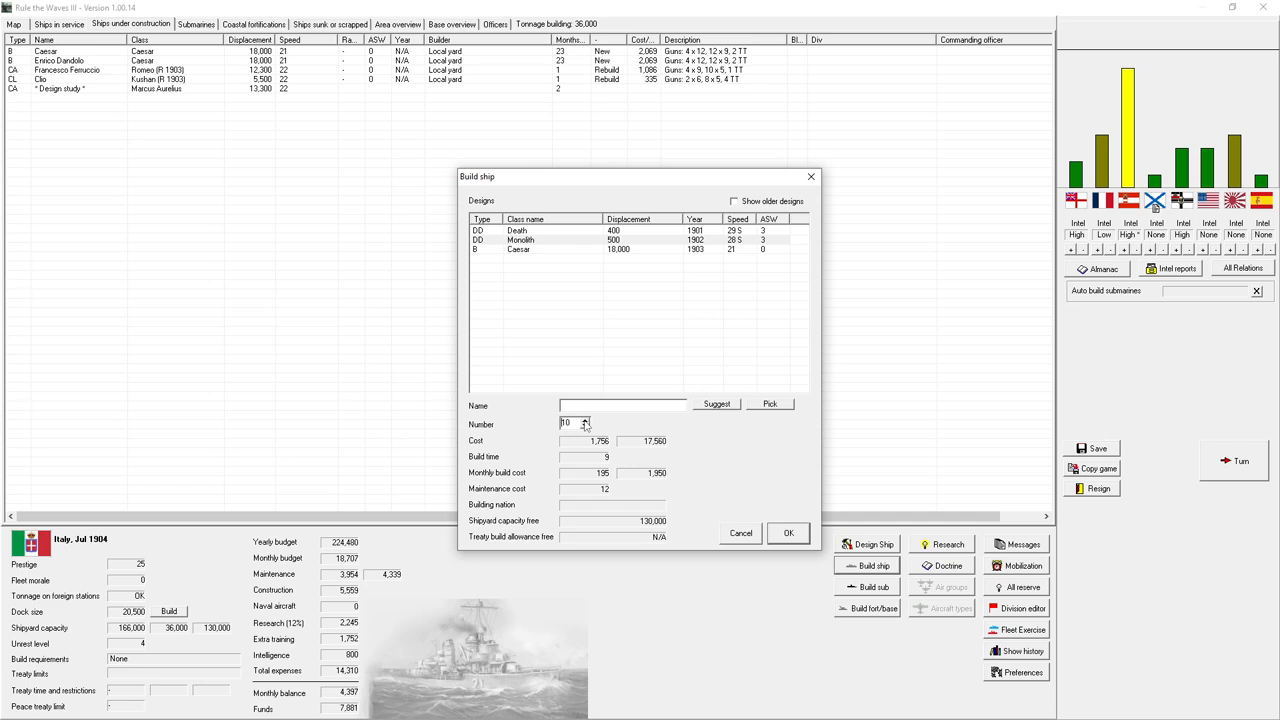
click(586, 420)
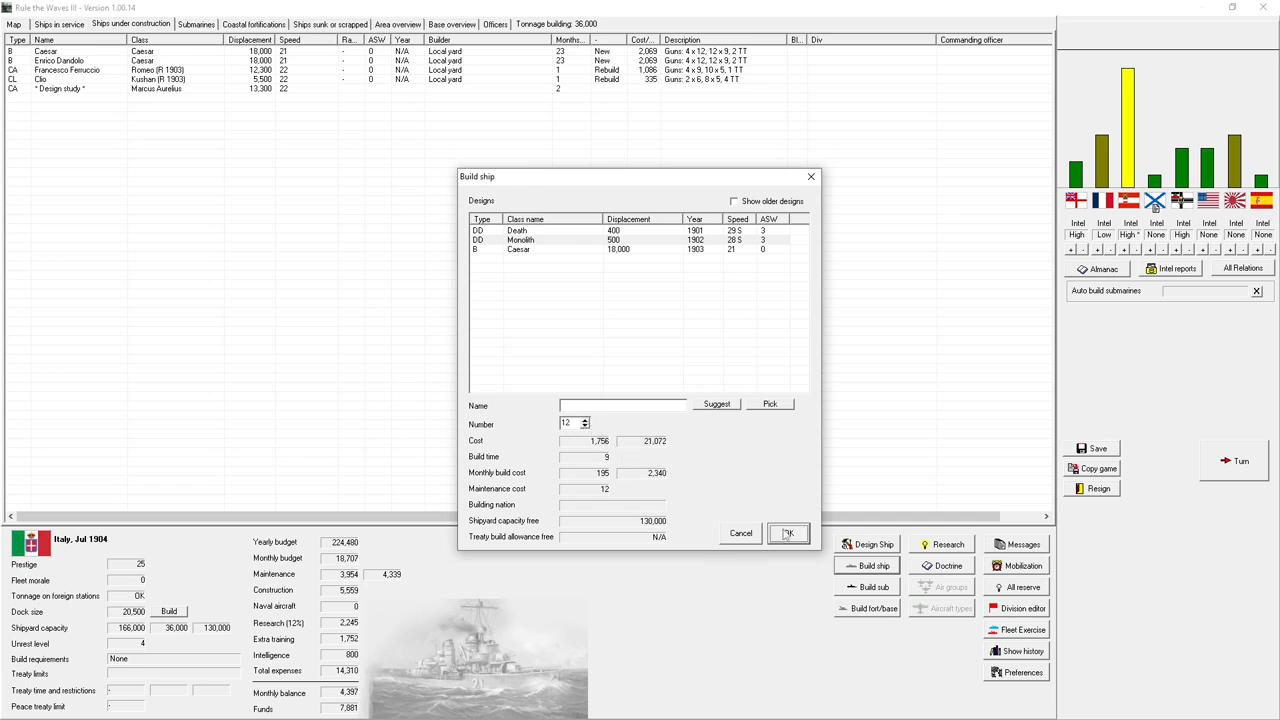
click(788, 532)
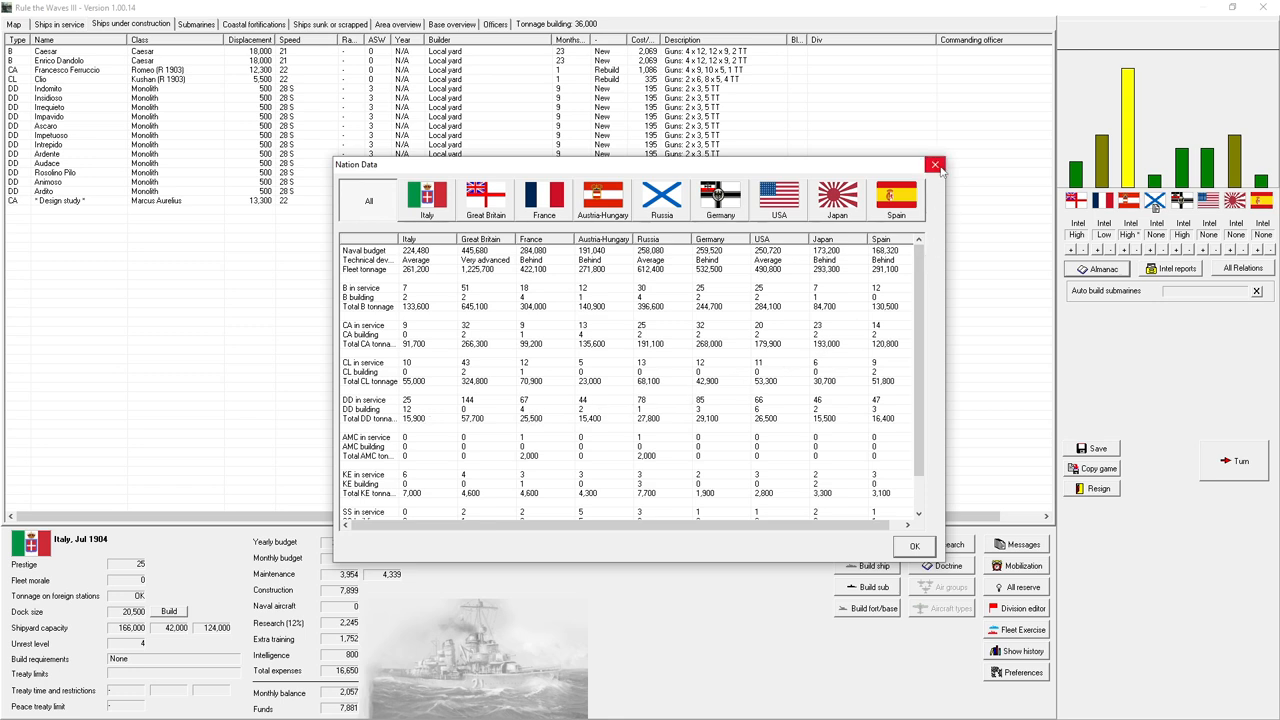
mouse_move(936, 164)
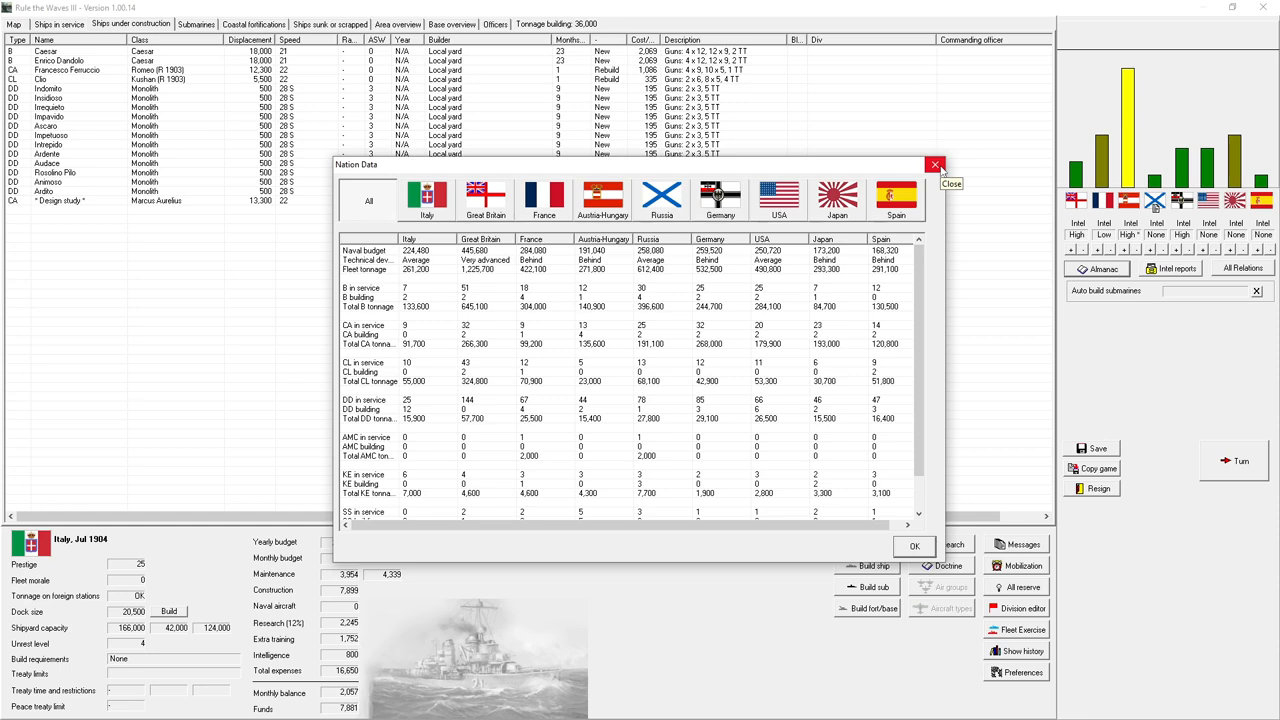
- Close the nation fleet comparison, end the turn and dismiss the spy blueprints notice
click(912, 546)
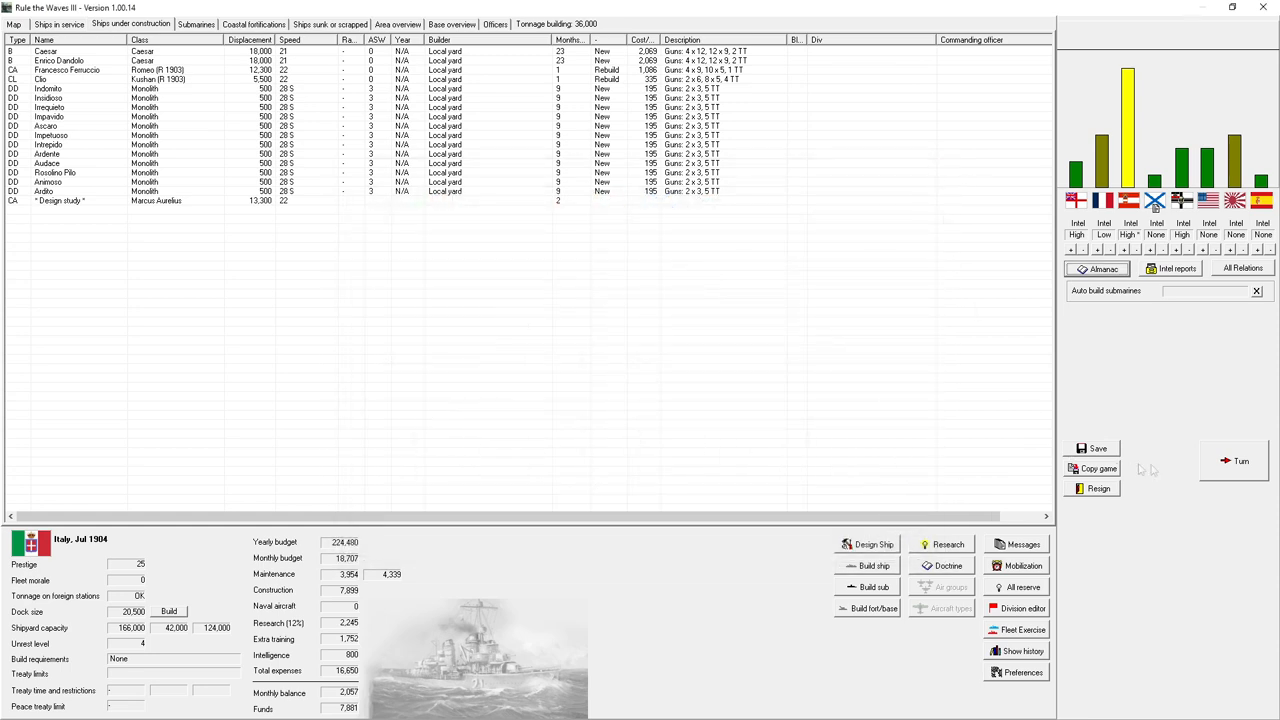
click(1240, 460)
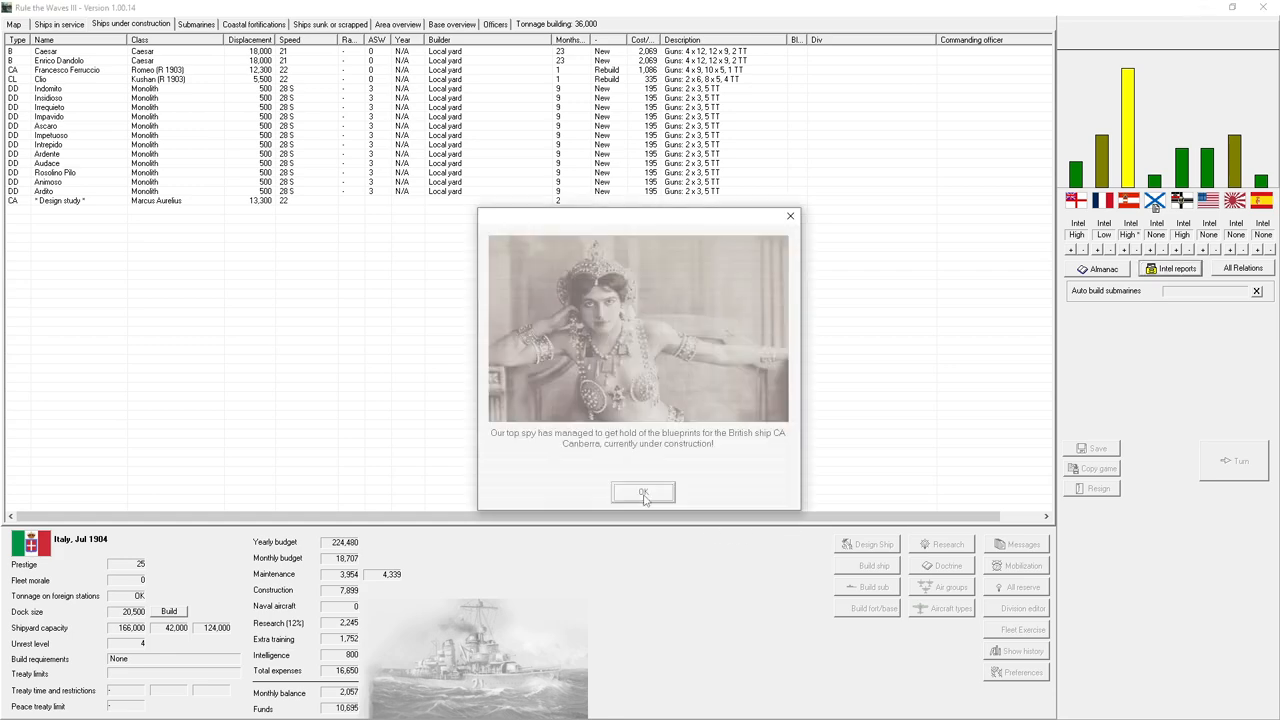
click(644, 492)
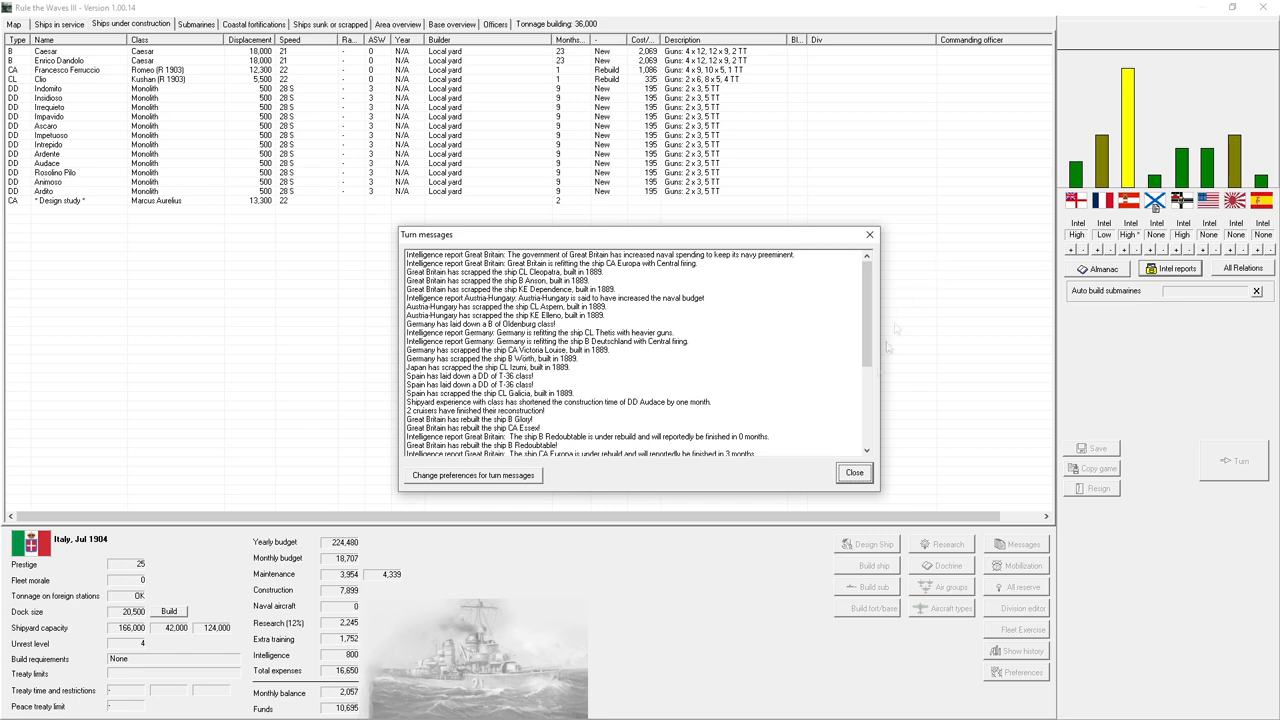
- Dismiss the turn messages and view a Kuchan-class light cruiser's design, closing it unchanged
click(852, 472)
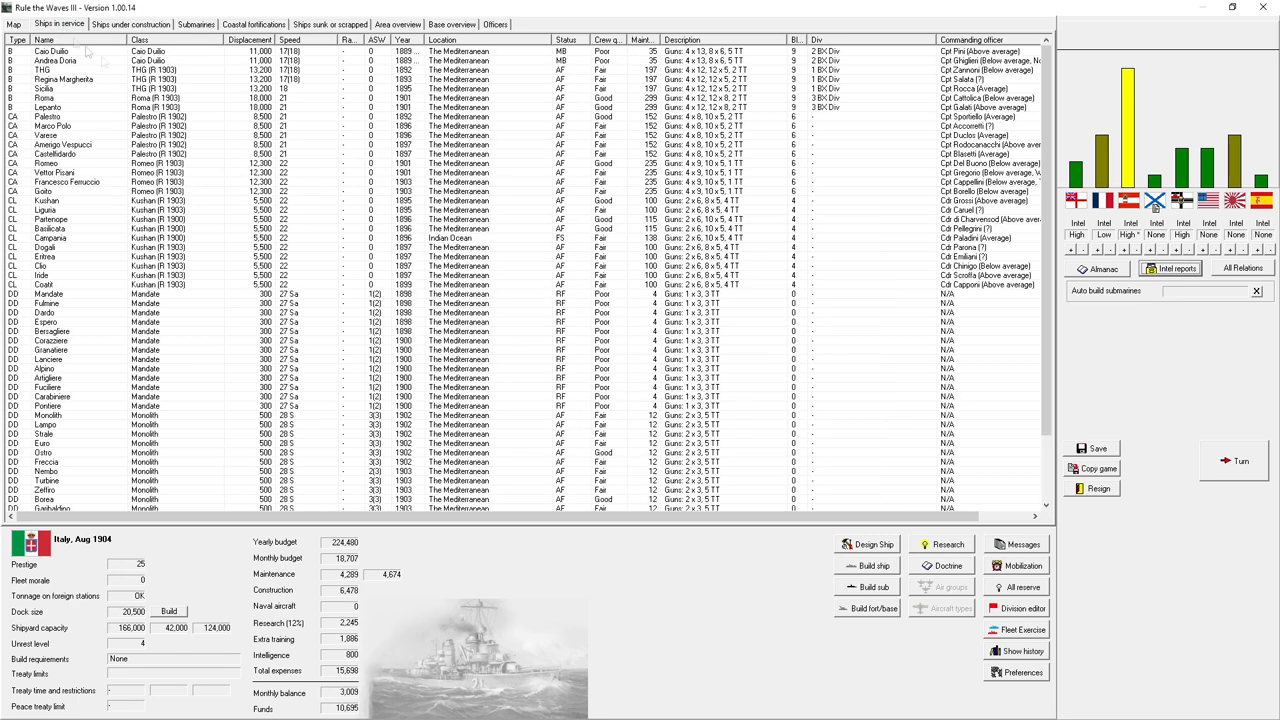
right_click(42, 284)
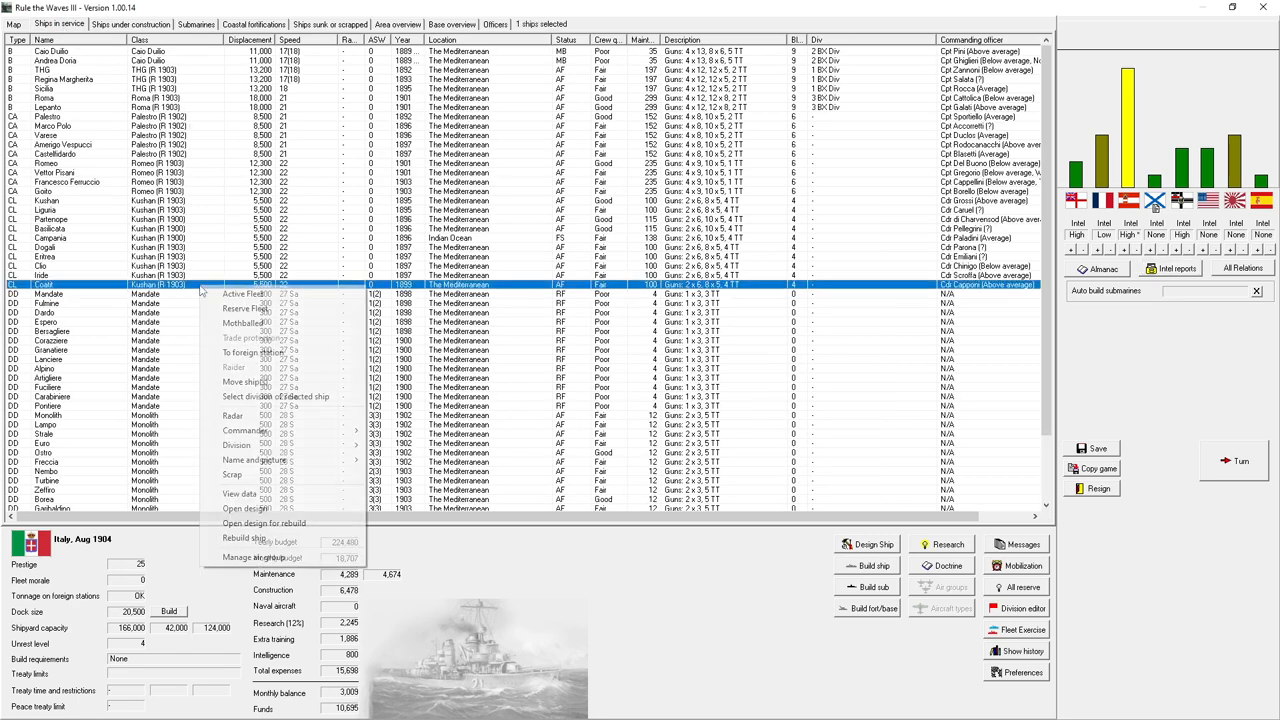
click(244, 508)
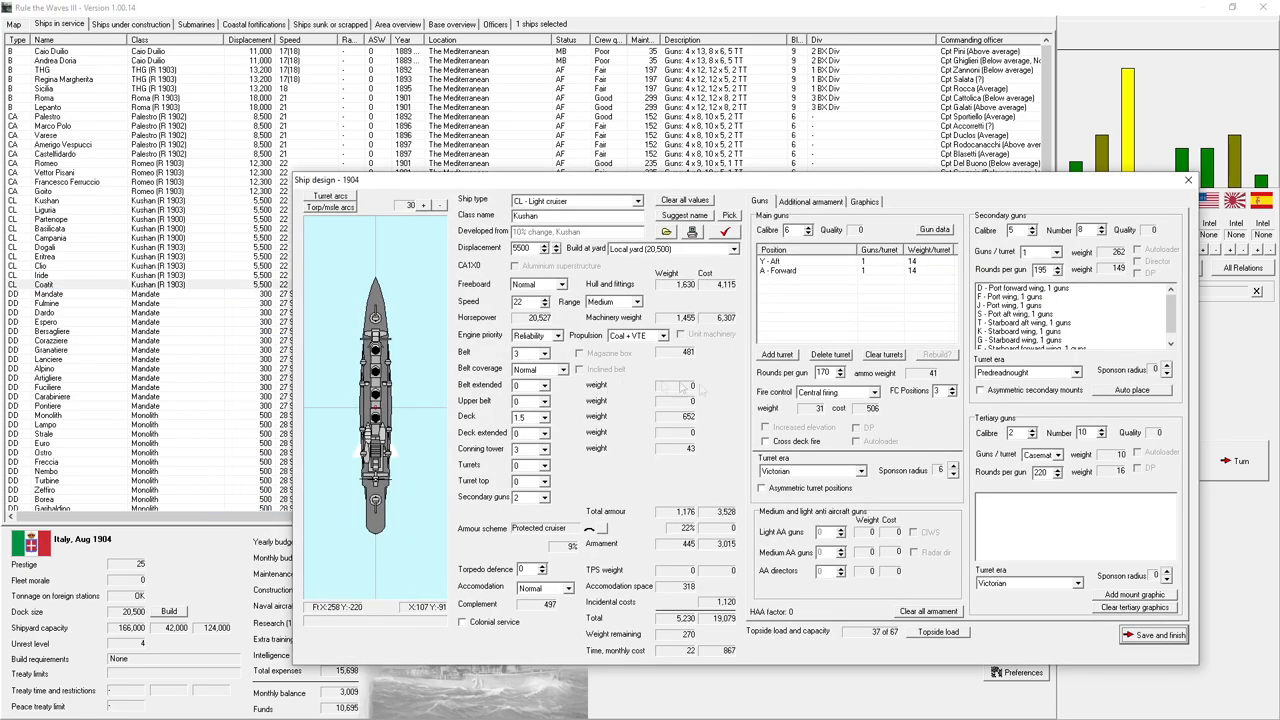
click(836, 390)
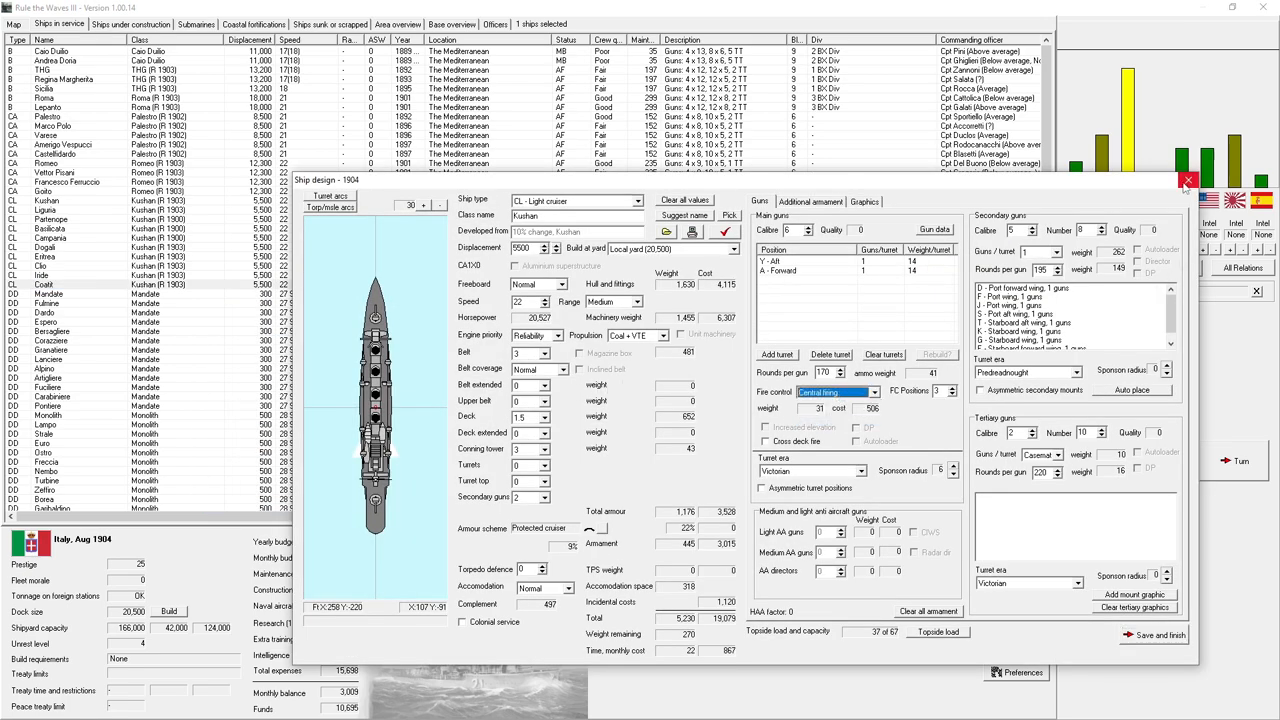
click(1188, 180)
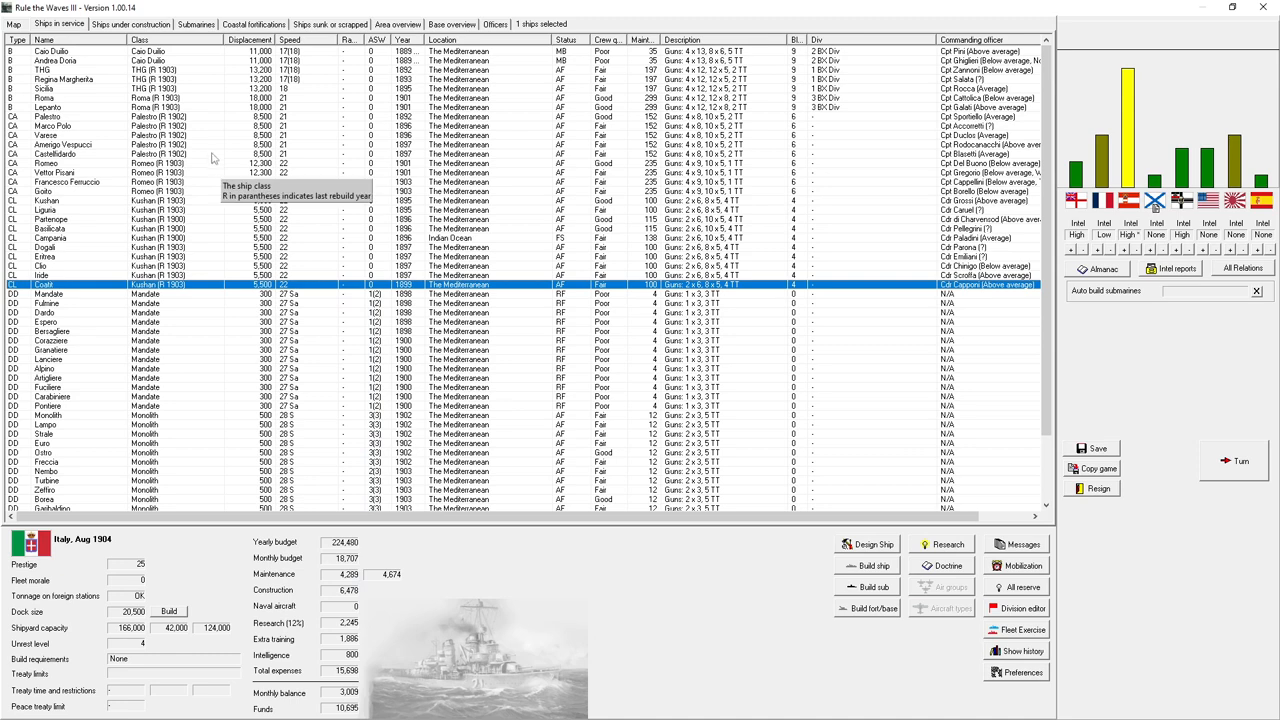
- Start a rebuild redesign of the Palestro armoured cruiser with a different fire control type
right_click(80, 136)
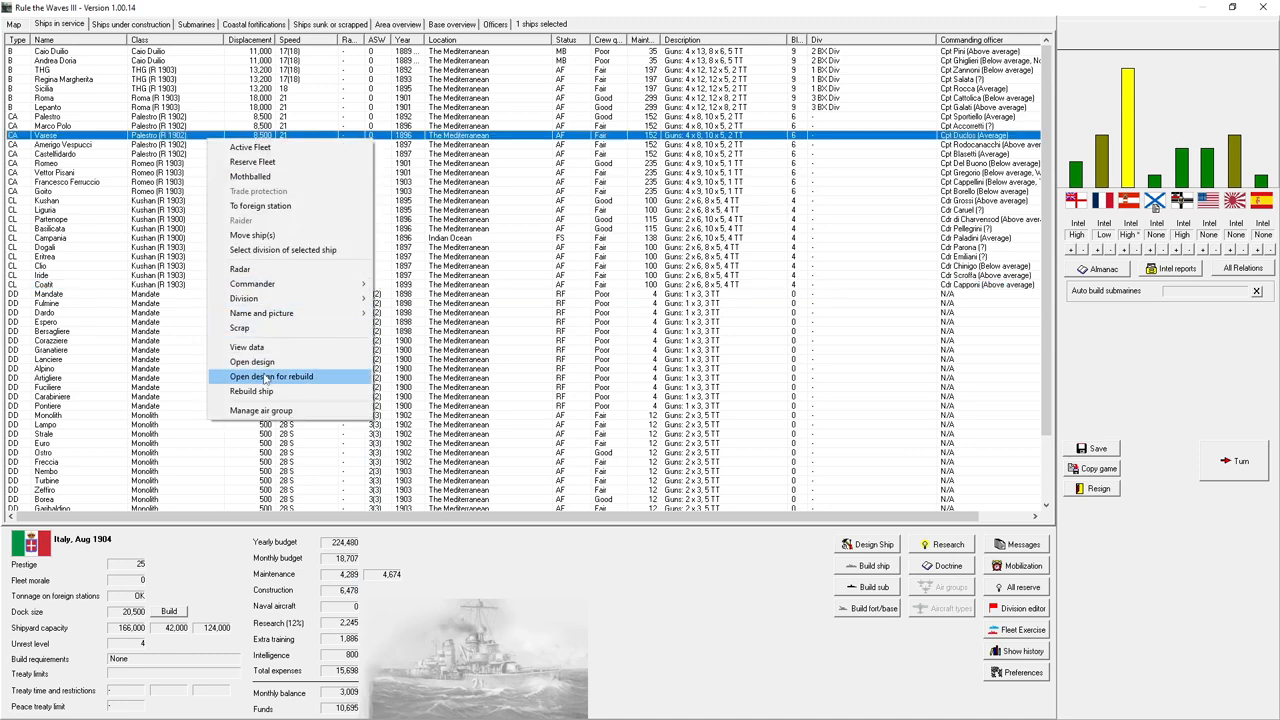
click(272, 376)
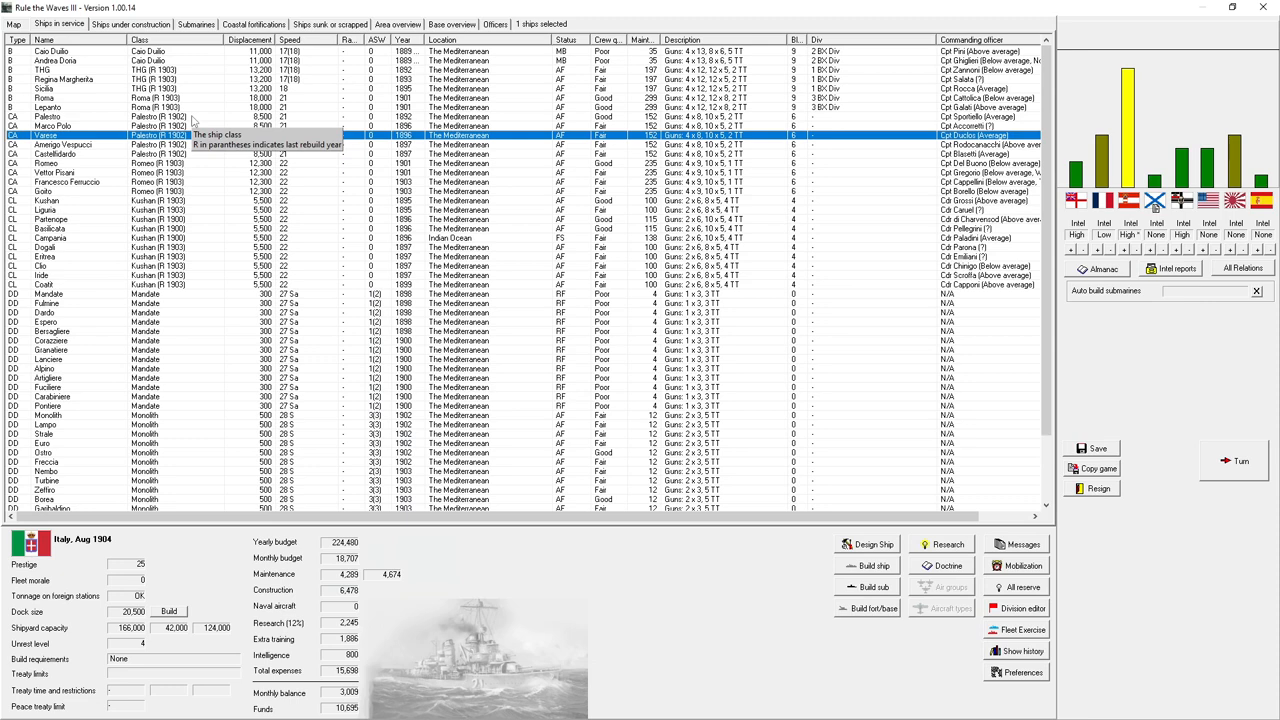
right_click(50, 116)
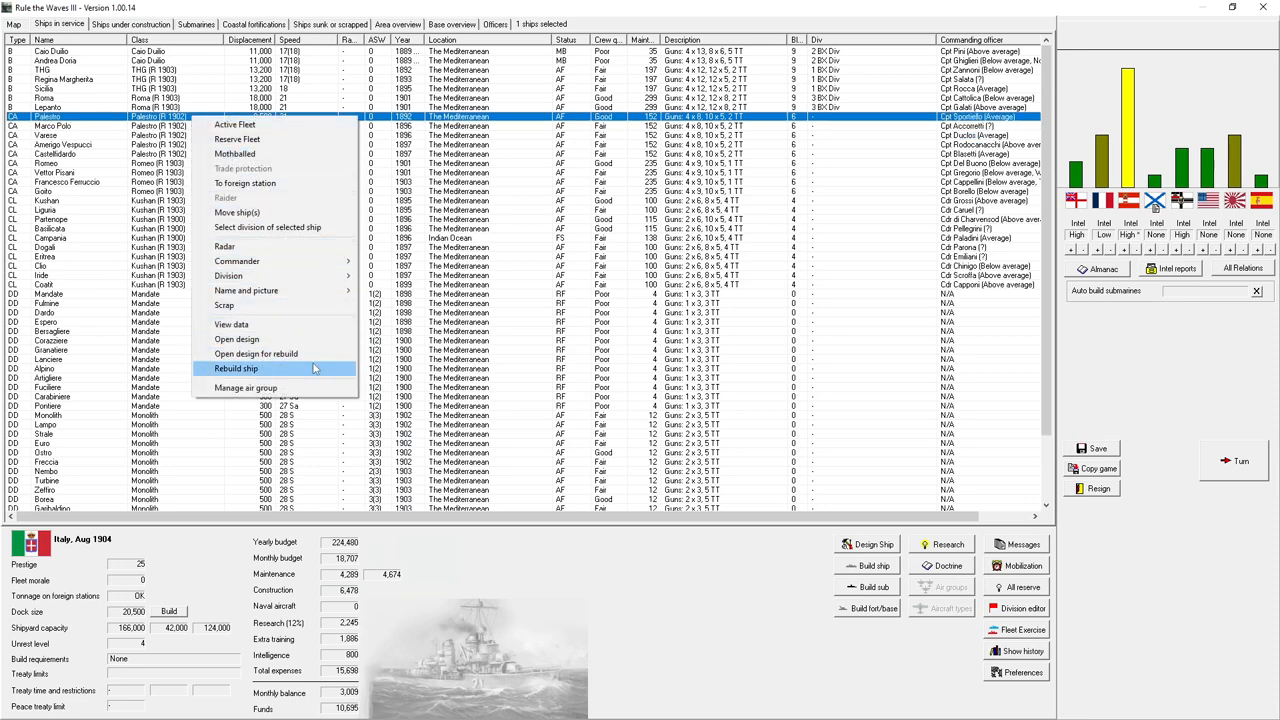
click(236, 368)
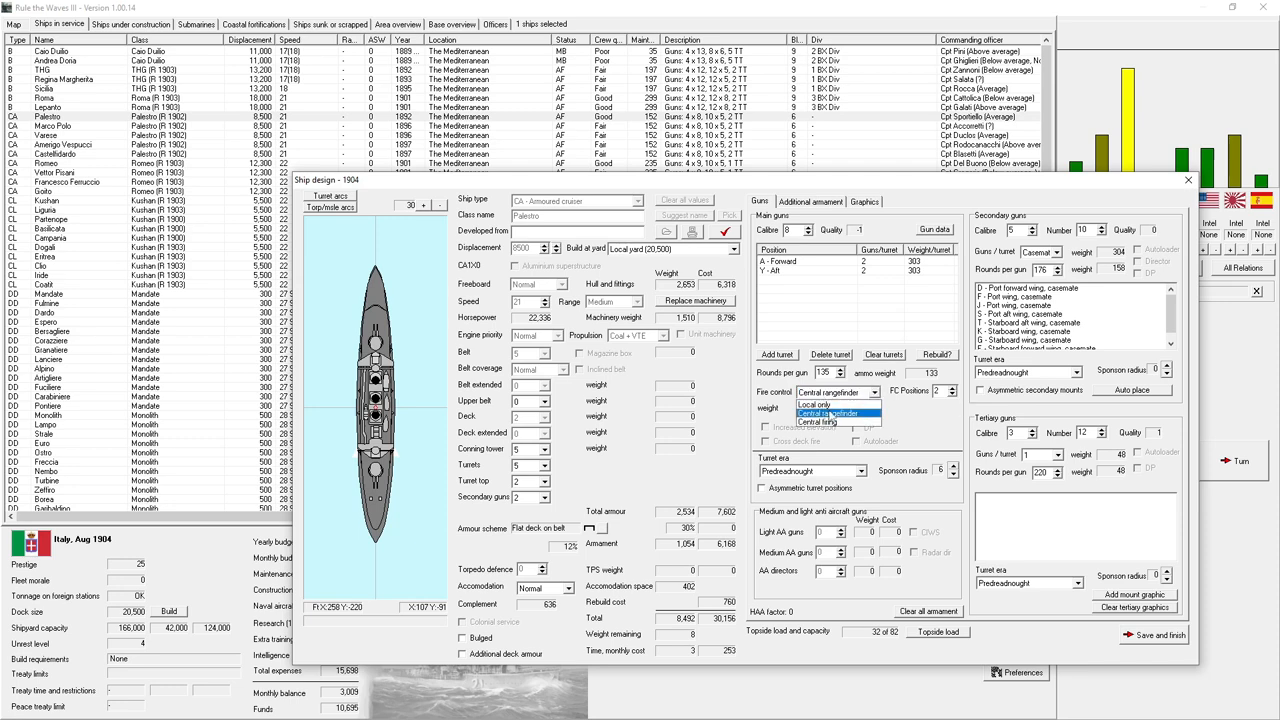
click(818, 420)
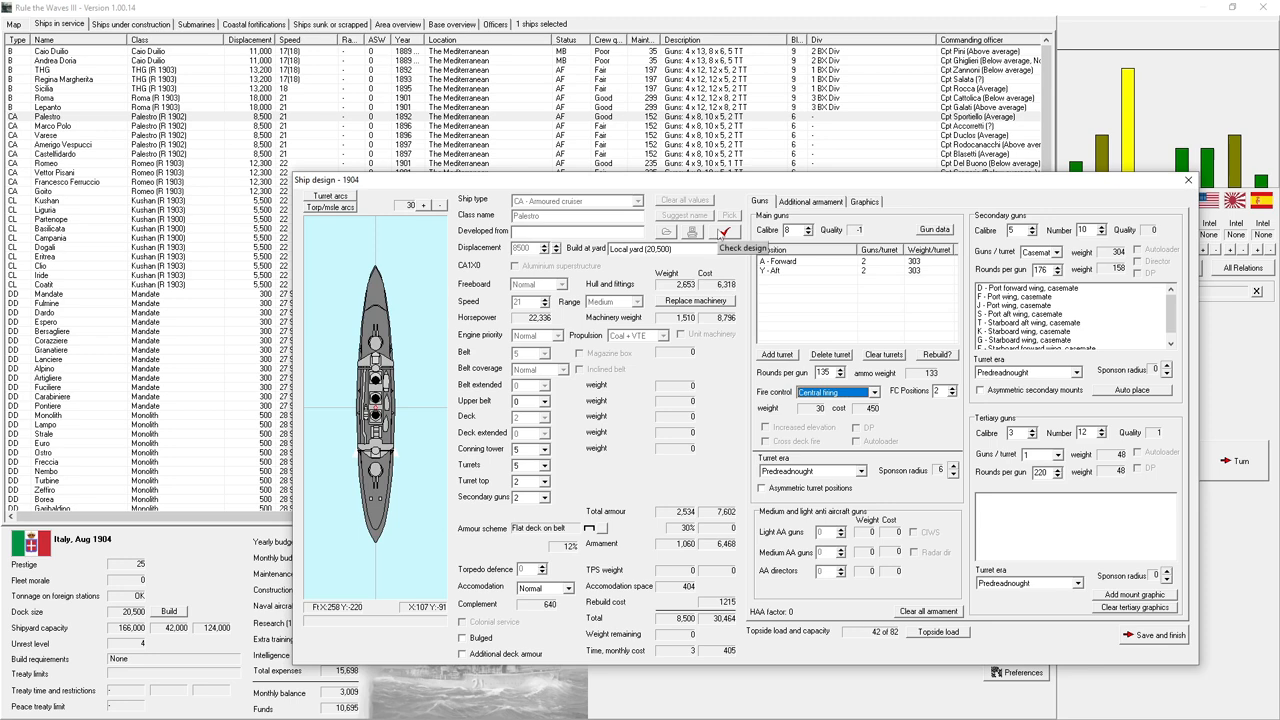
- Check the revised Palestro (R 1904) design, then save and finish it, accepting the report
click(744, 248)
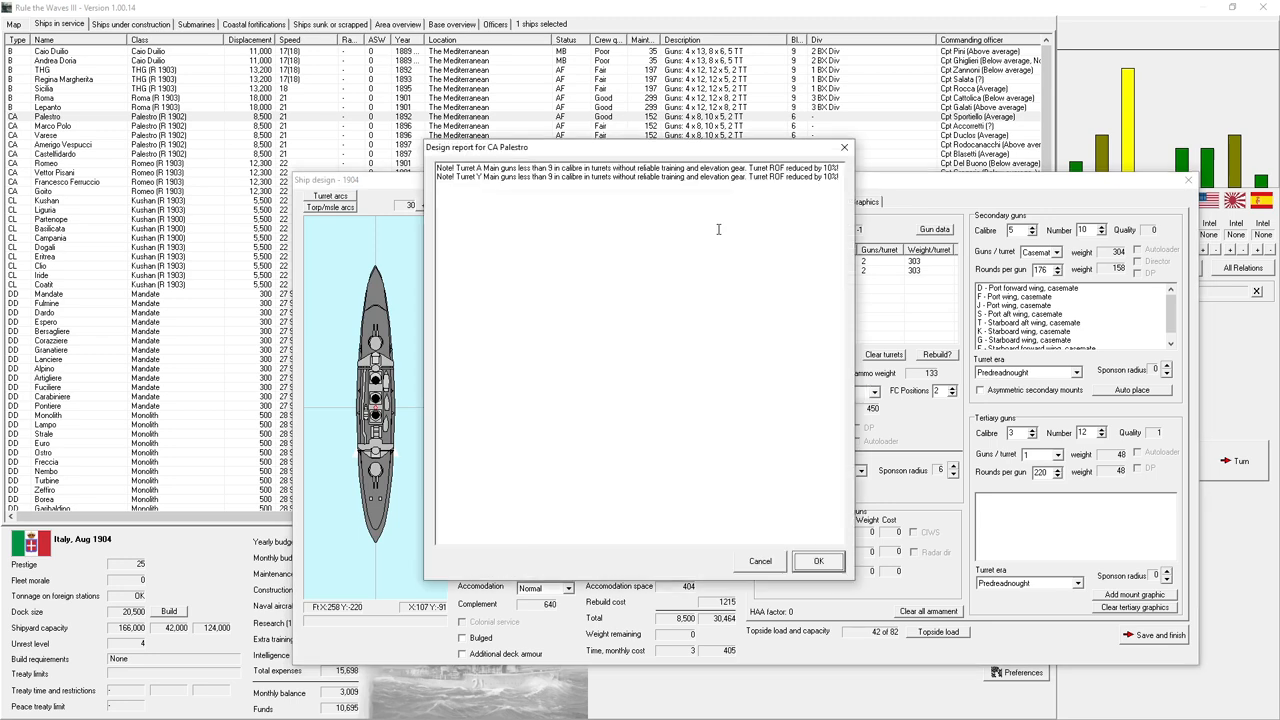
mouse_move(744, 356)
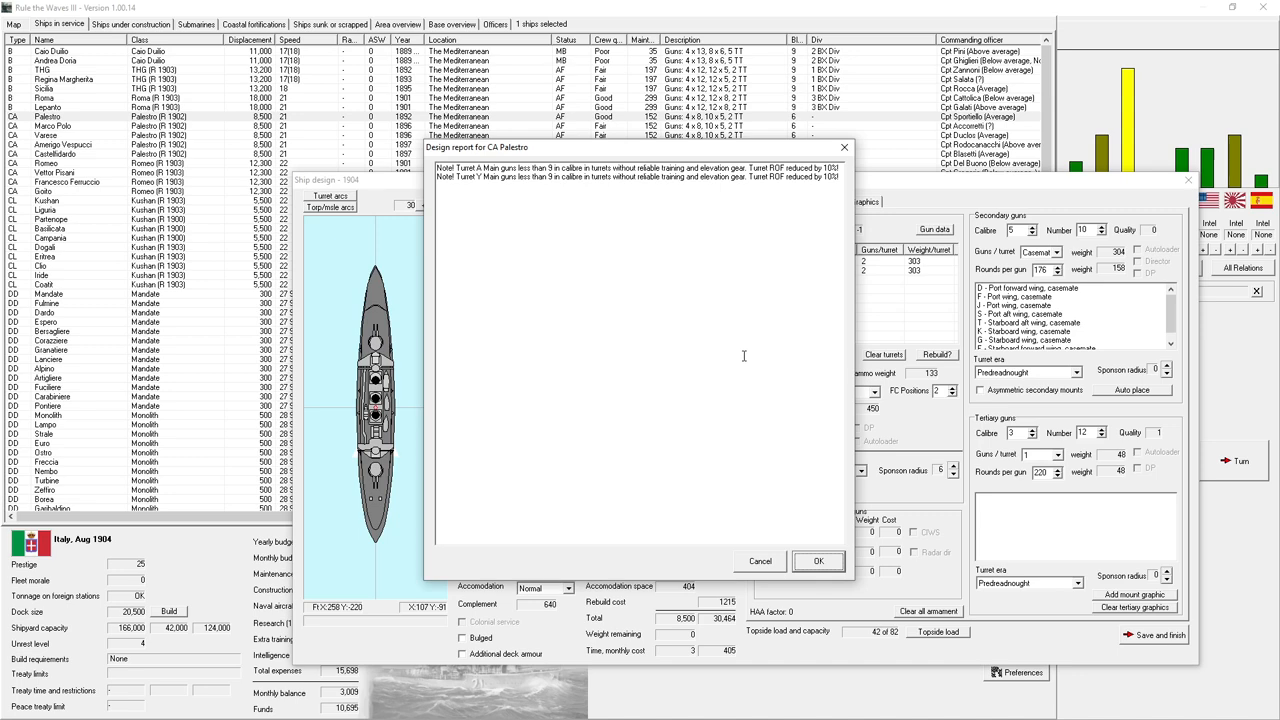
click(818, 560)
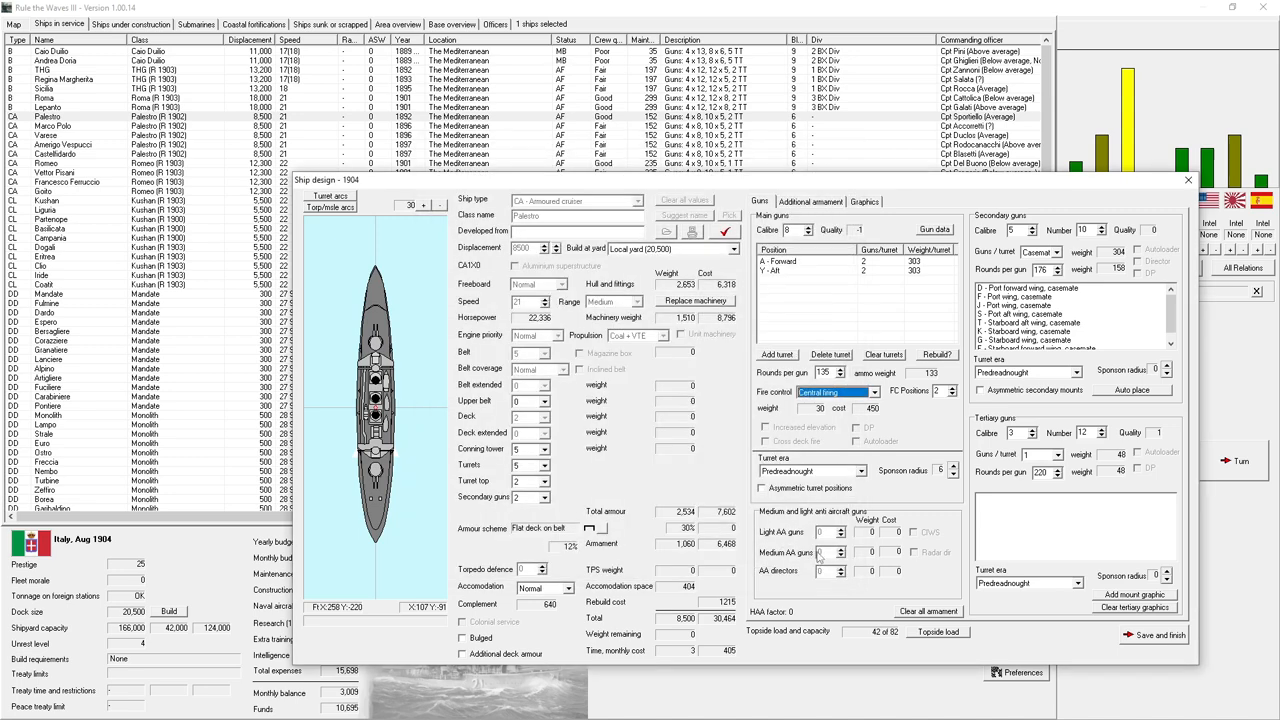
mouse_move(818, 524)
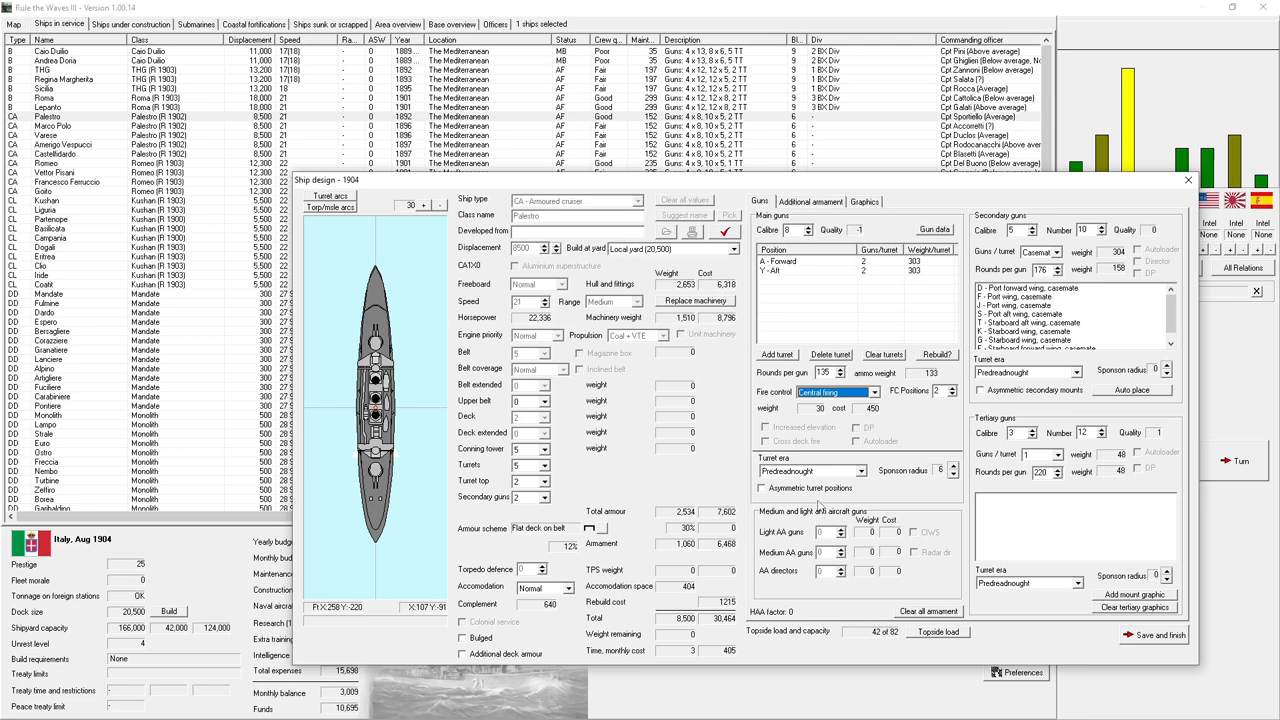
mouse_move(550, 400)
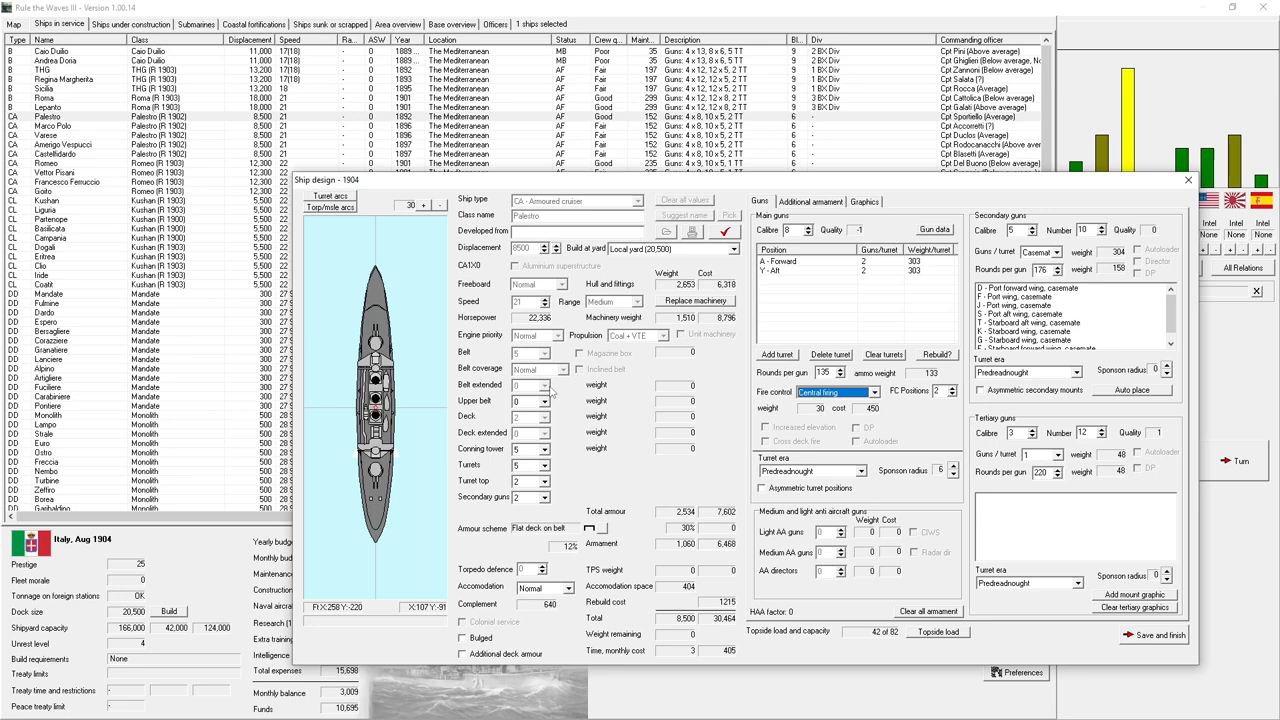
mouse_move(1064, 648)
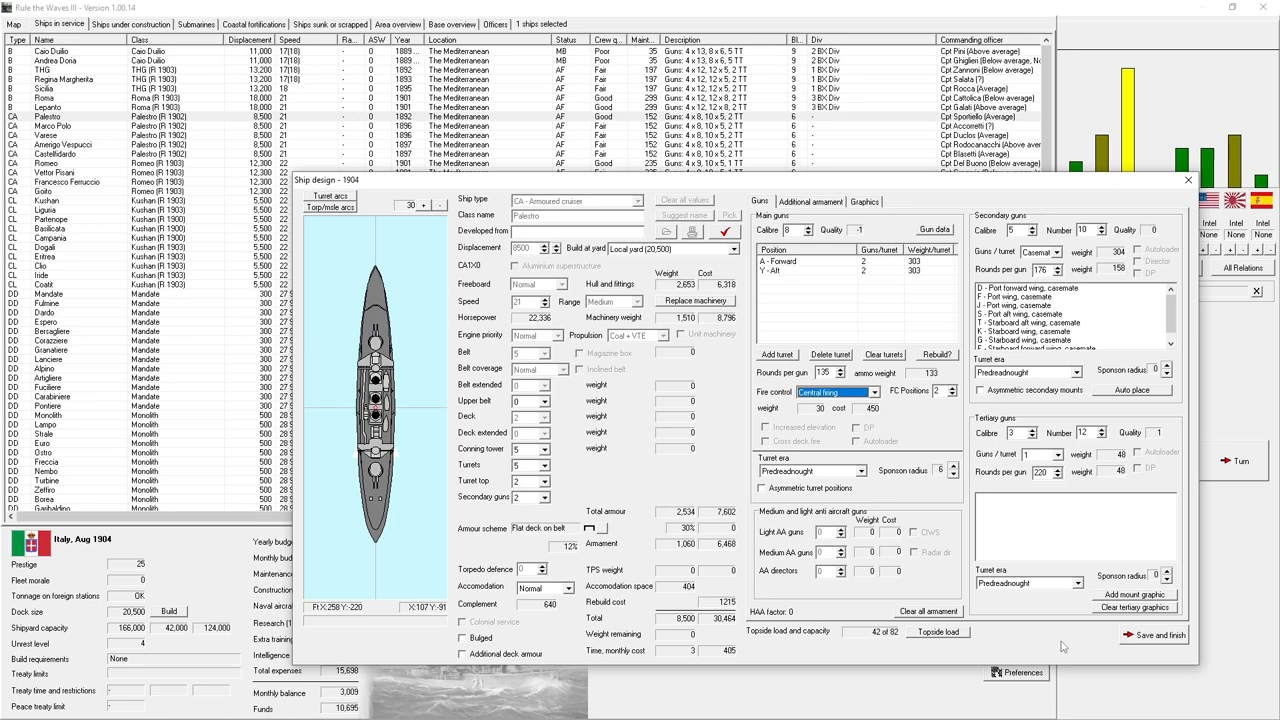
mouse_move(1156, 640)
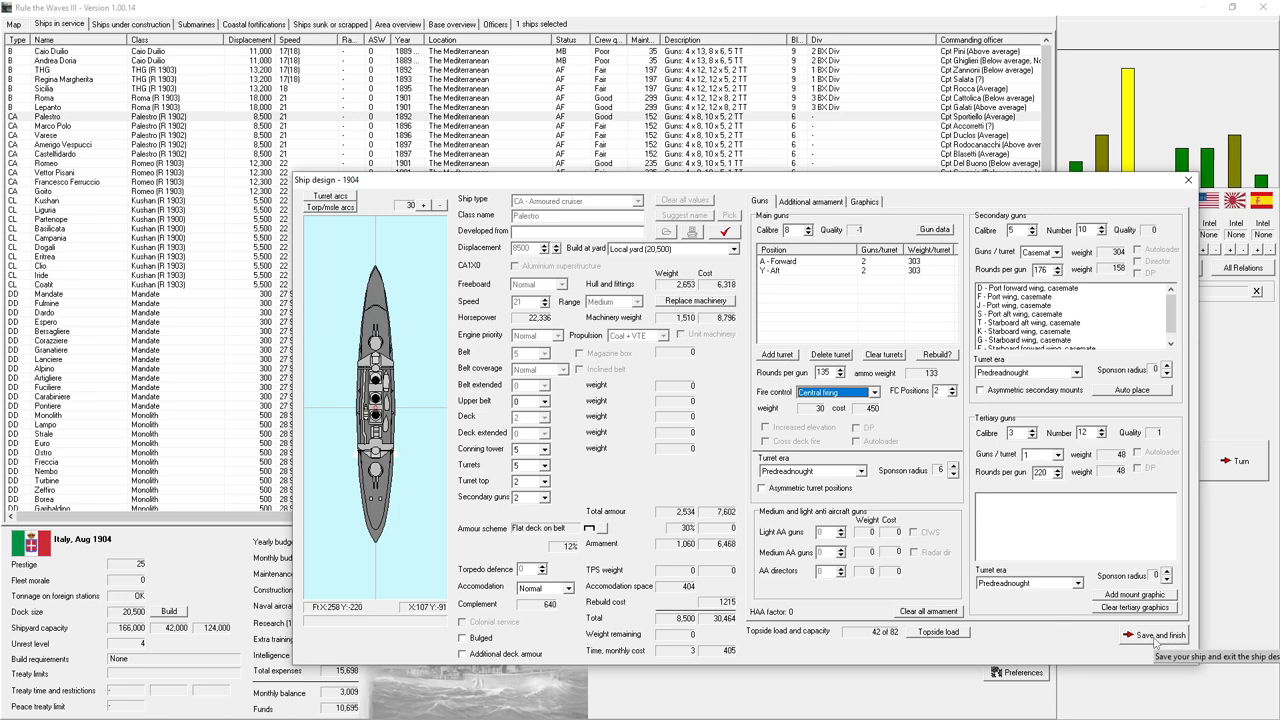
click(1160, 636)
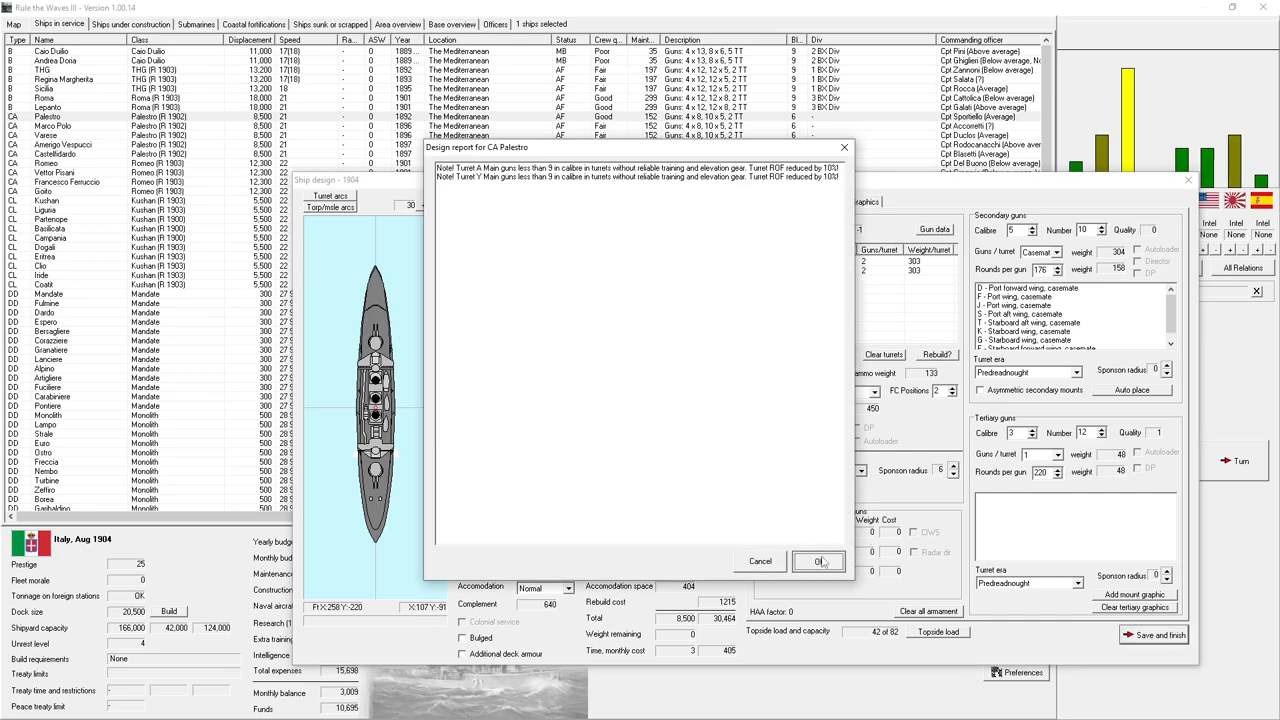
click(818, 560)
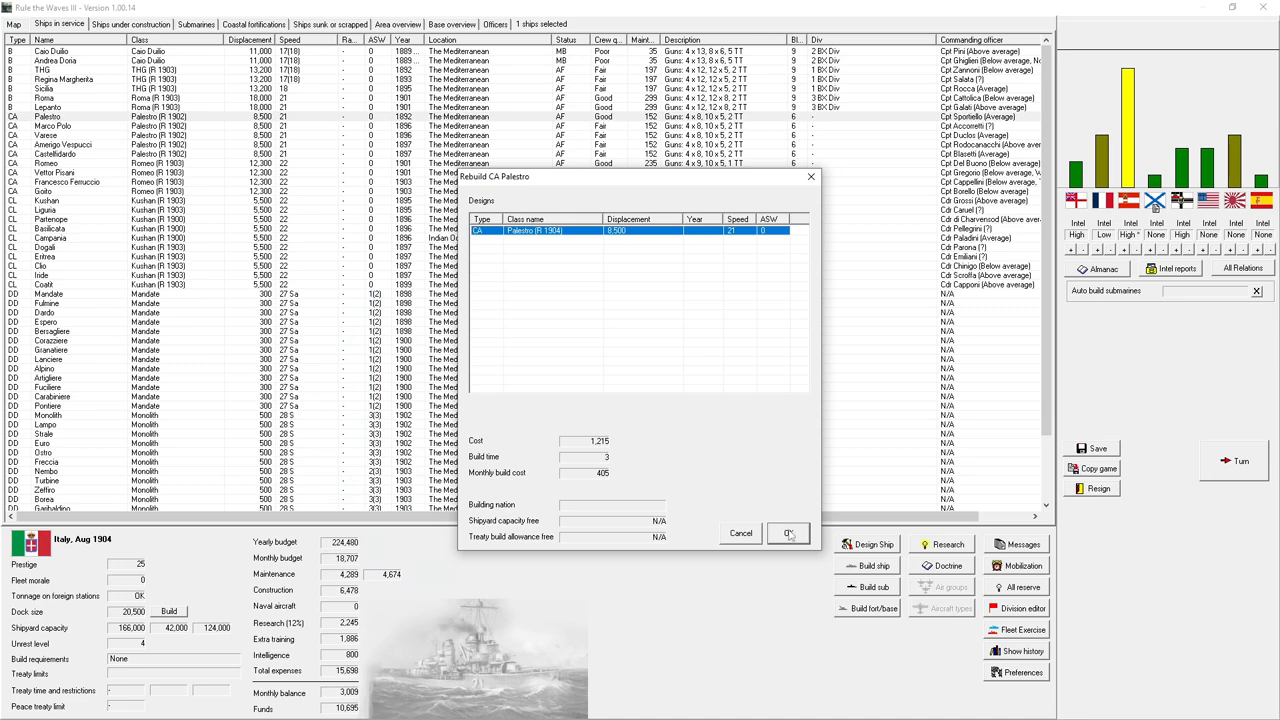
- Confirm the rebuild cost and send the remaining Palestro-class cruisers for rebuilding too
click(788, 532)
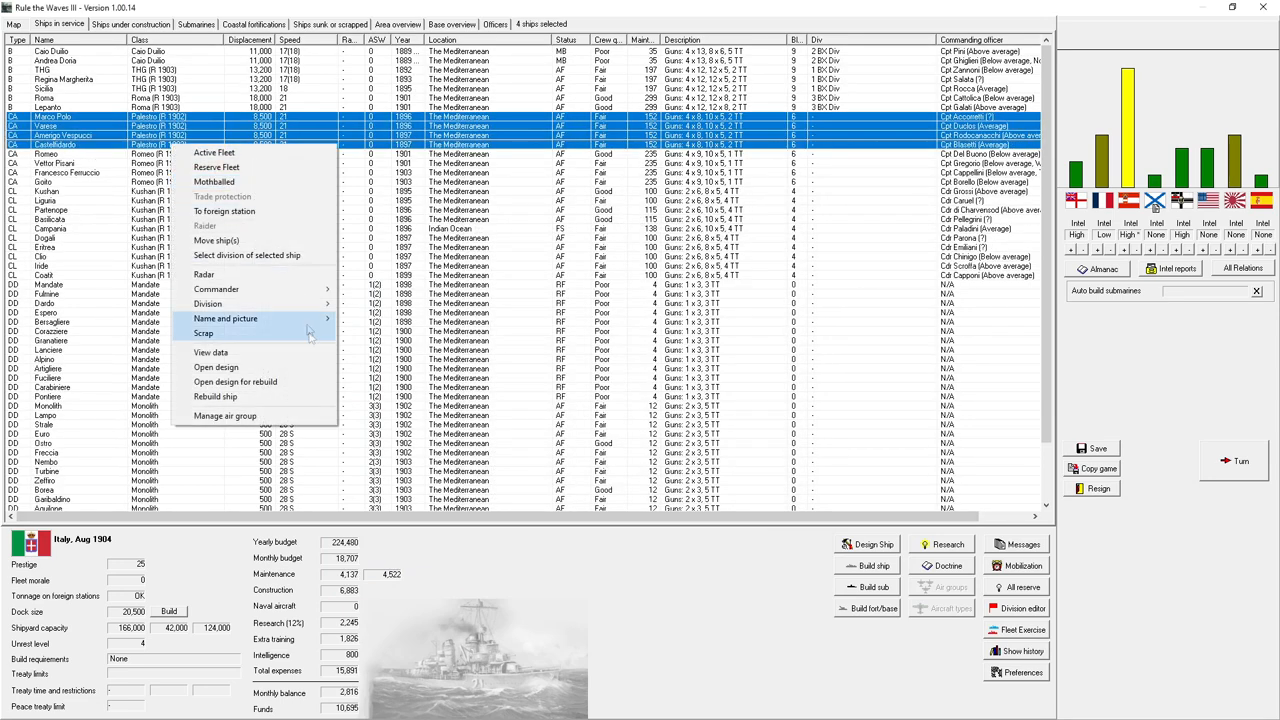
click(216, 396)
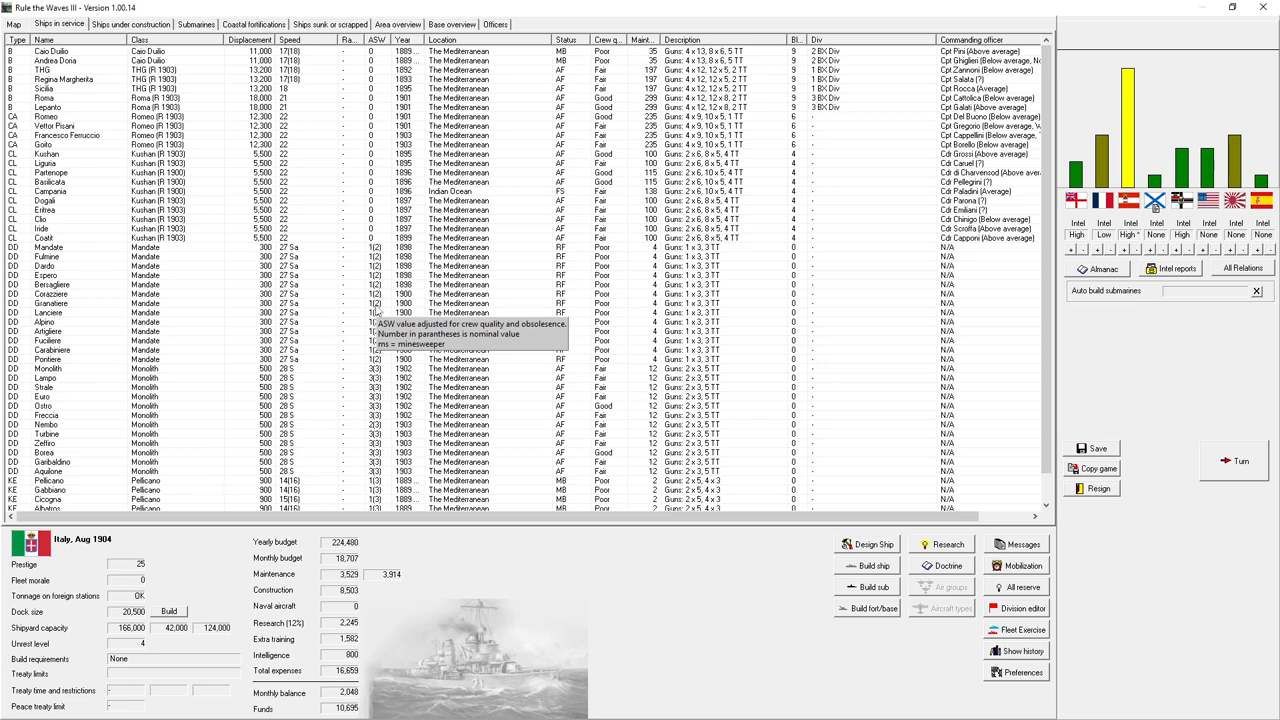
mouse_move(356, 284)
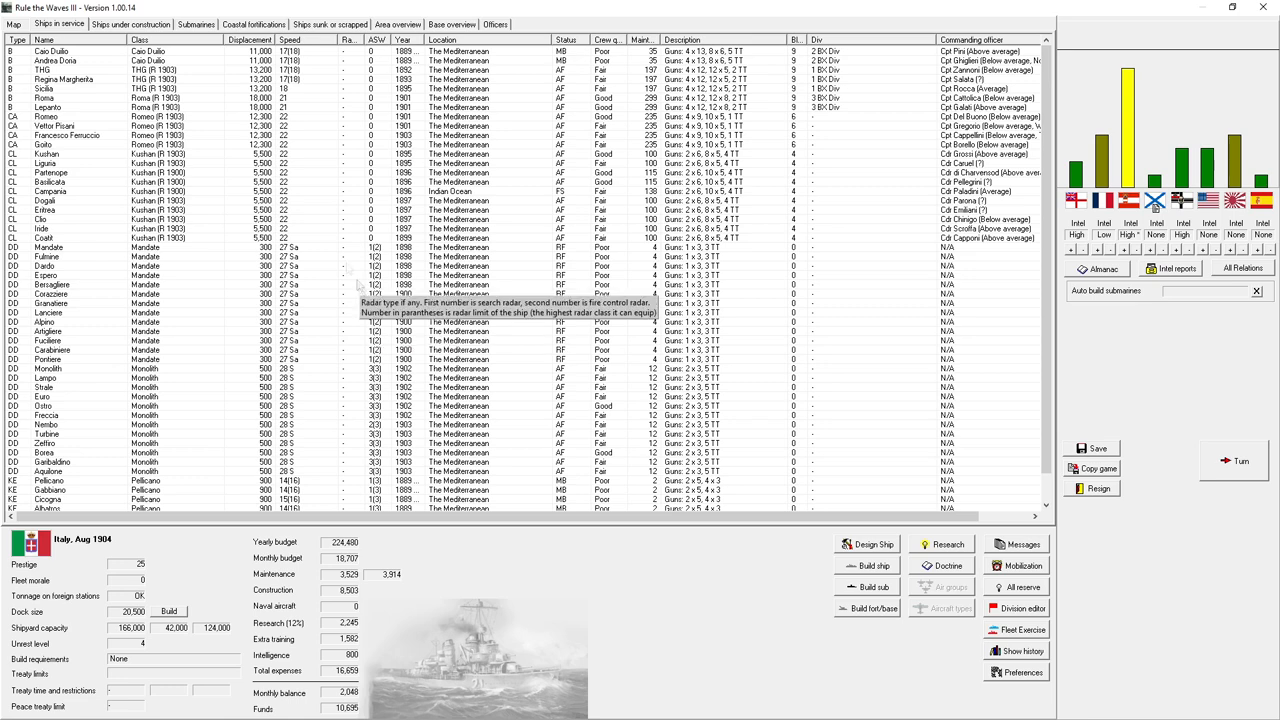
- Inspect a pre-dreadnought battleship's design and fire control options, then bring up the Roma cruiser's actions
right_click(150, 88)
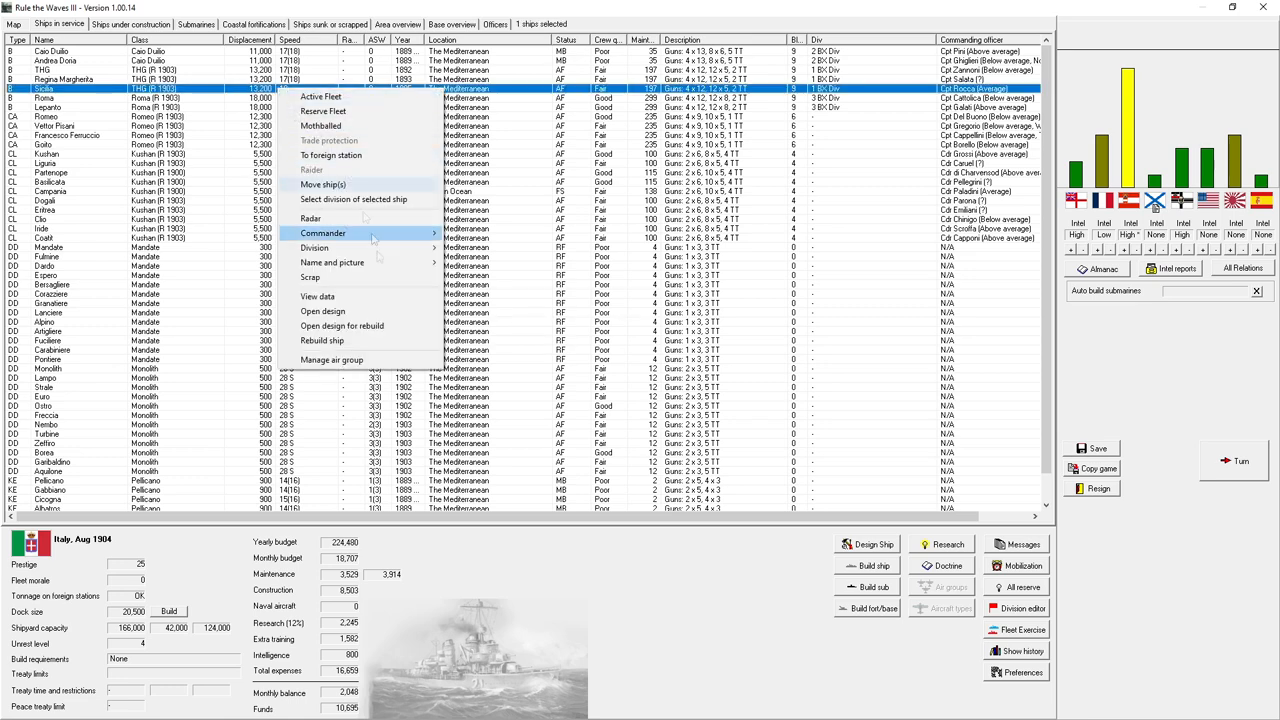
click(322, 310)
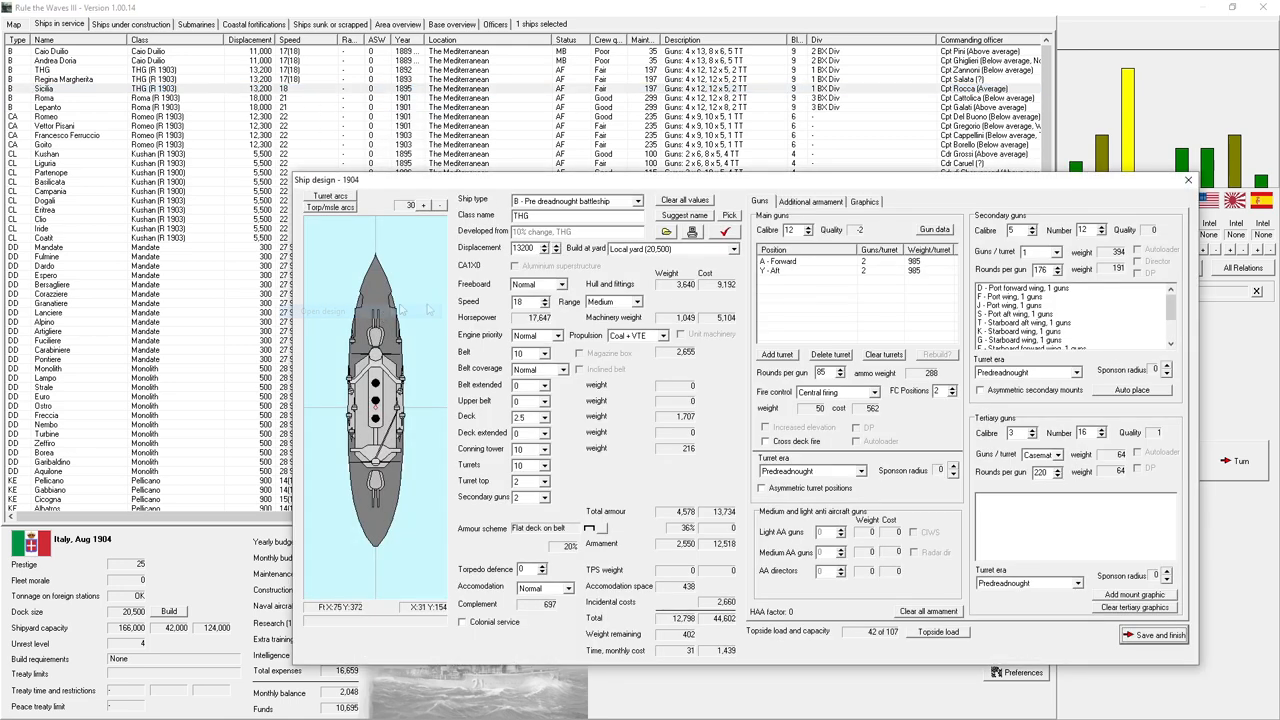
click(866, 390)
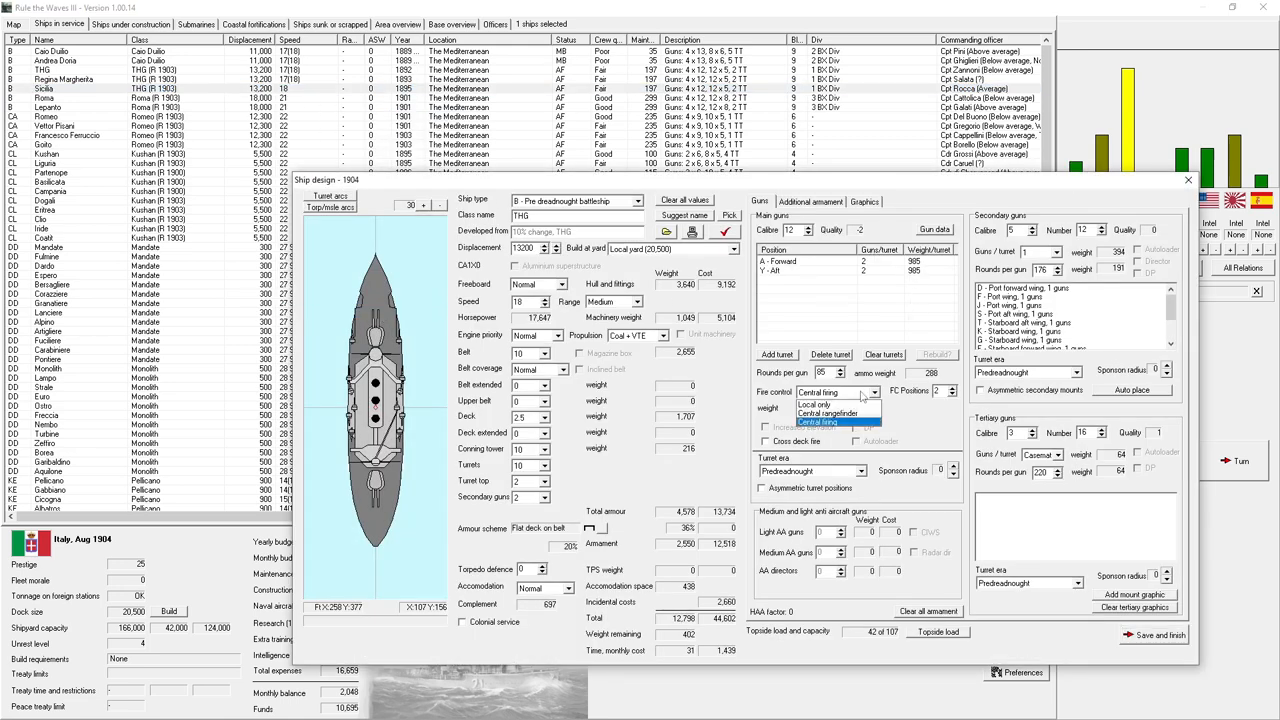
click(1188, 180)
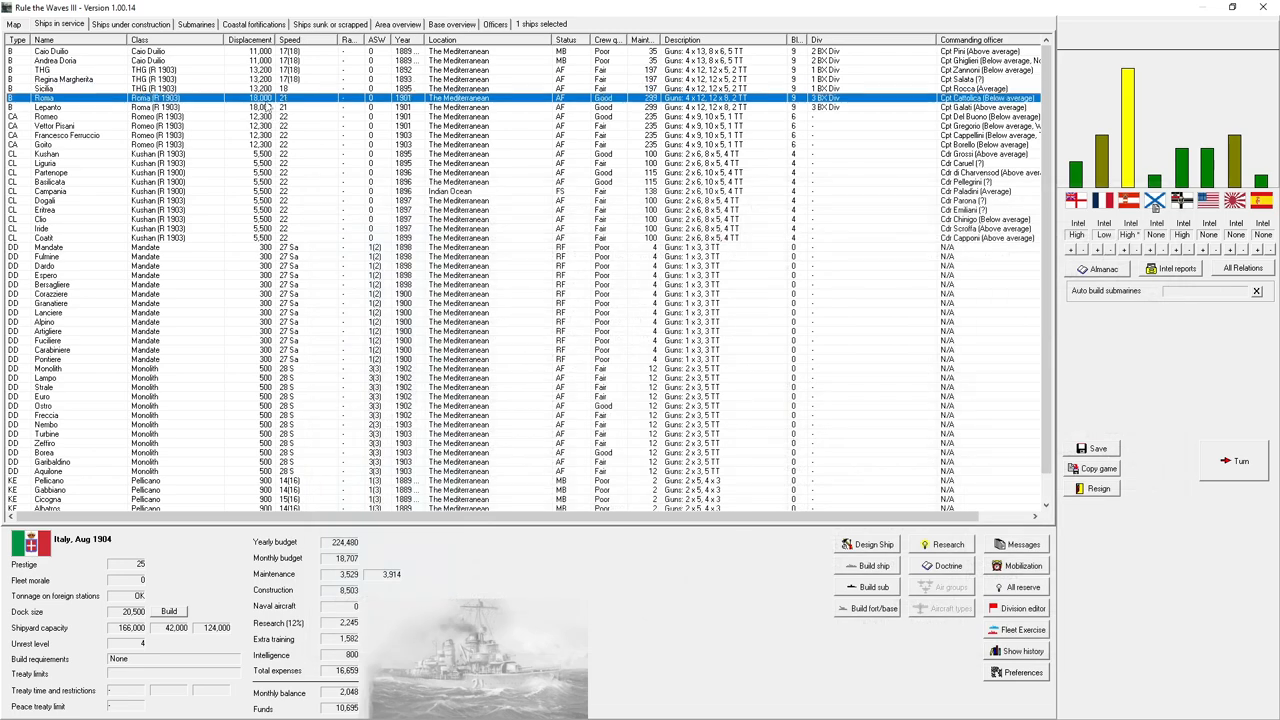
click(872, 544)
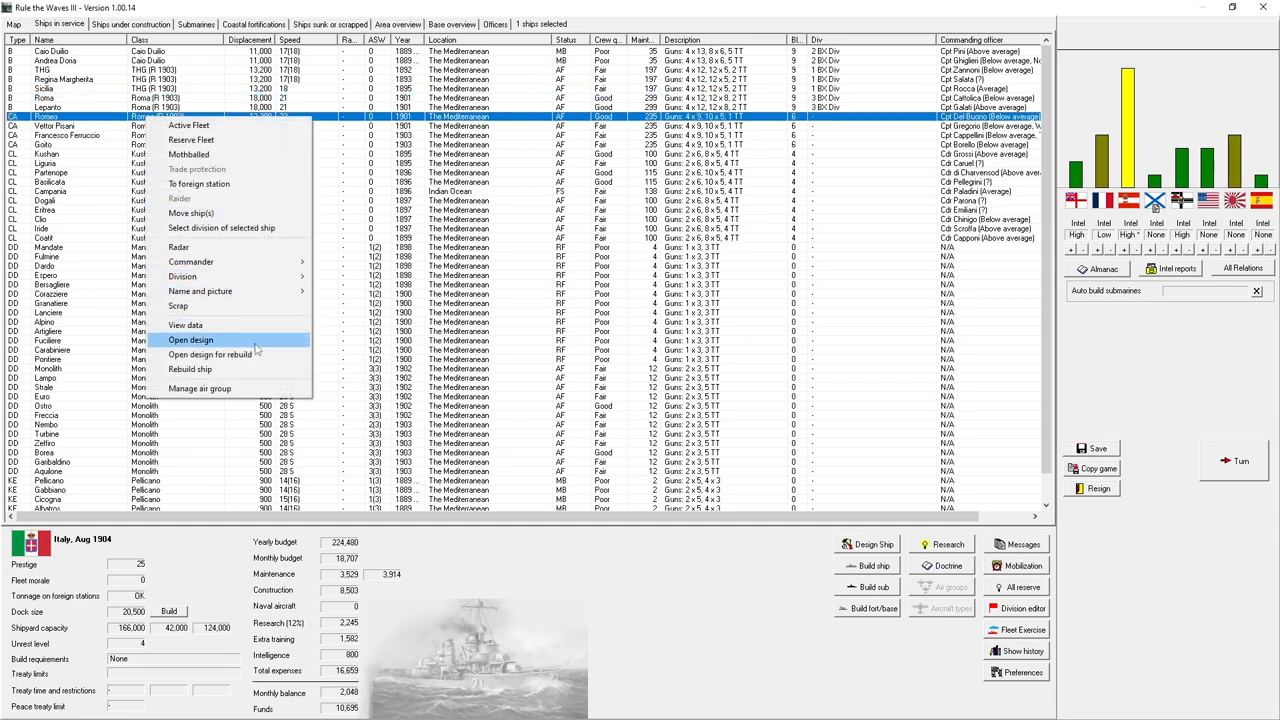
- View the Roma cruiser's design, then show the ships under construction list
click(190, 340)
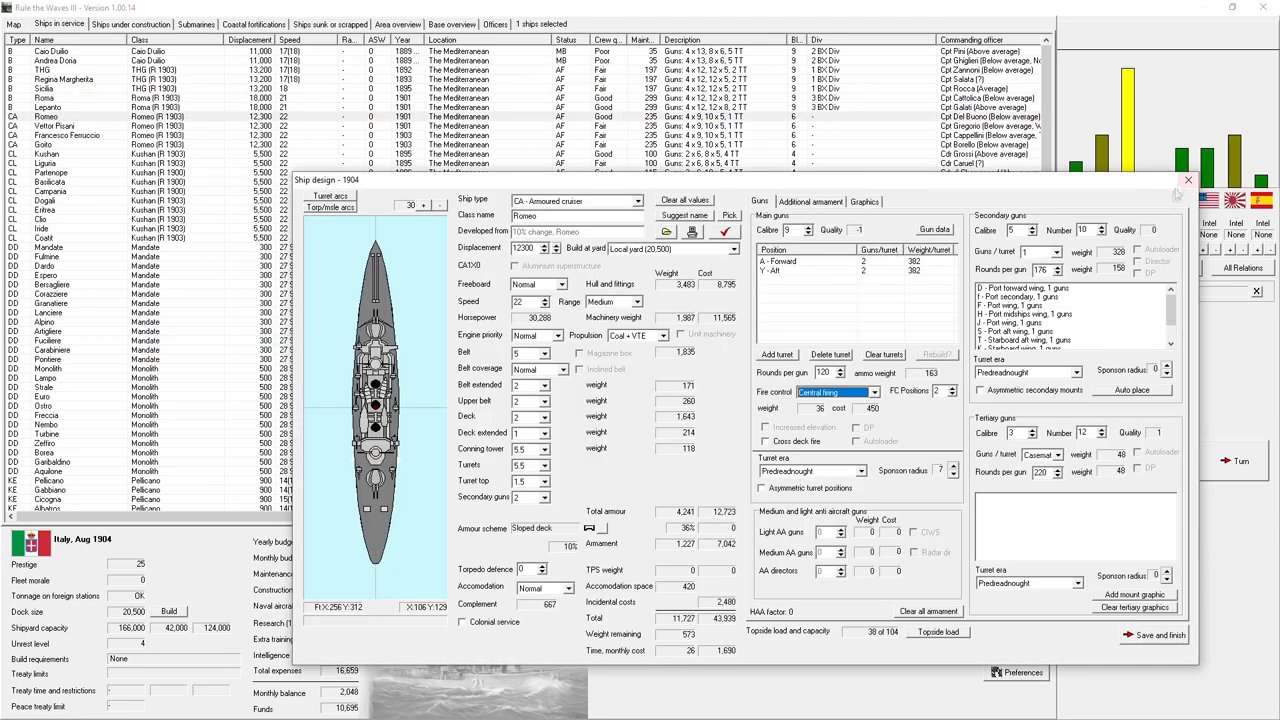
click(1188, 180)
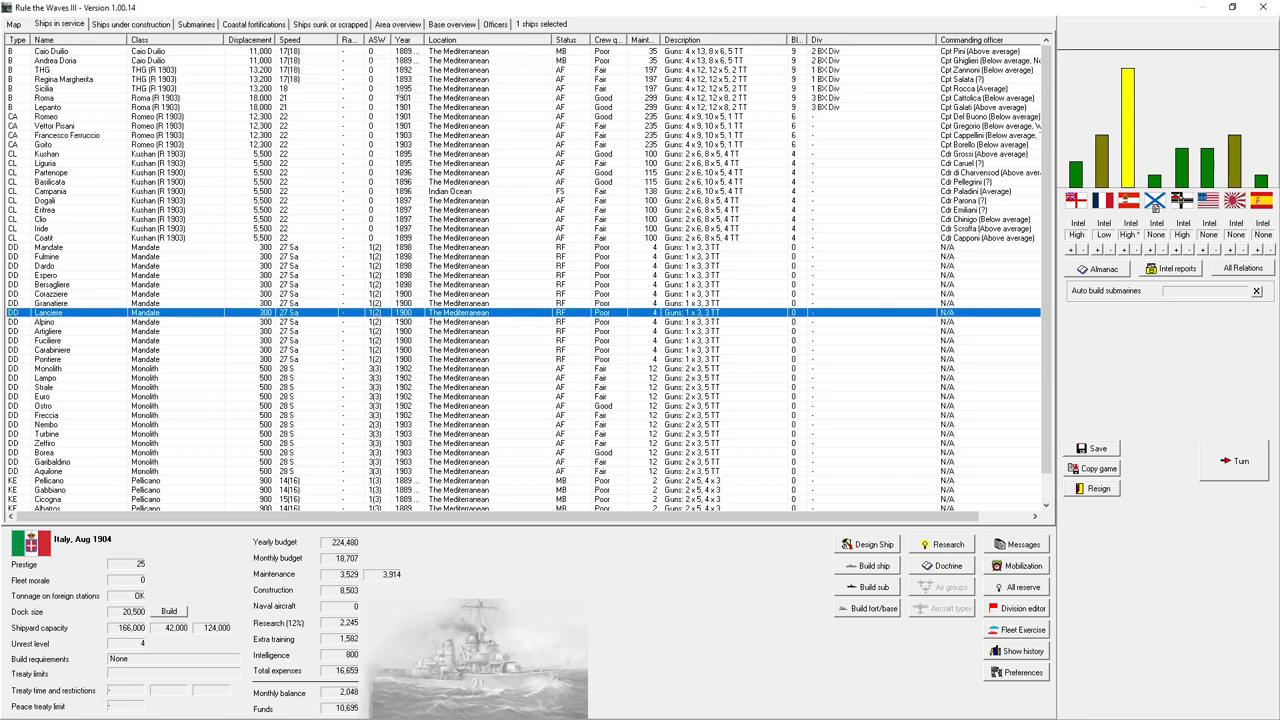
mouse_move(384, 90)
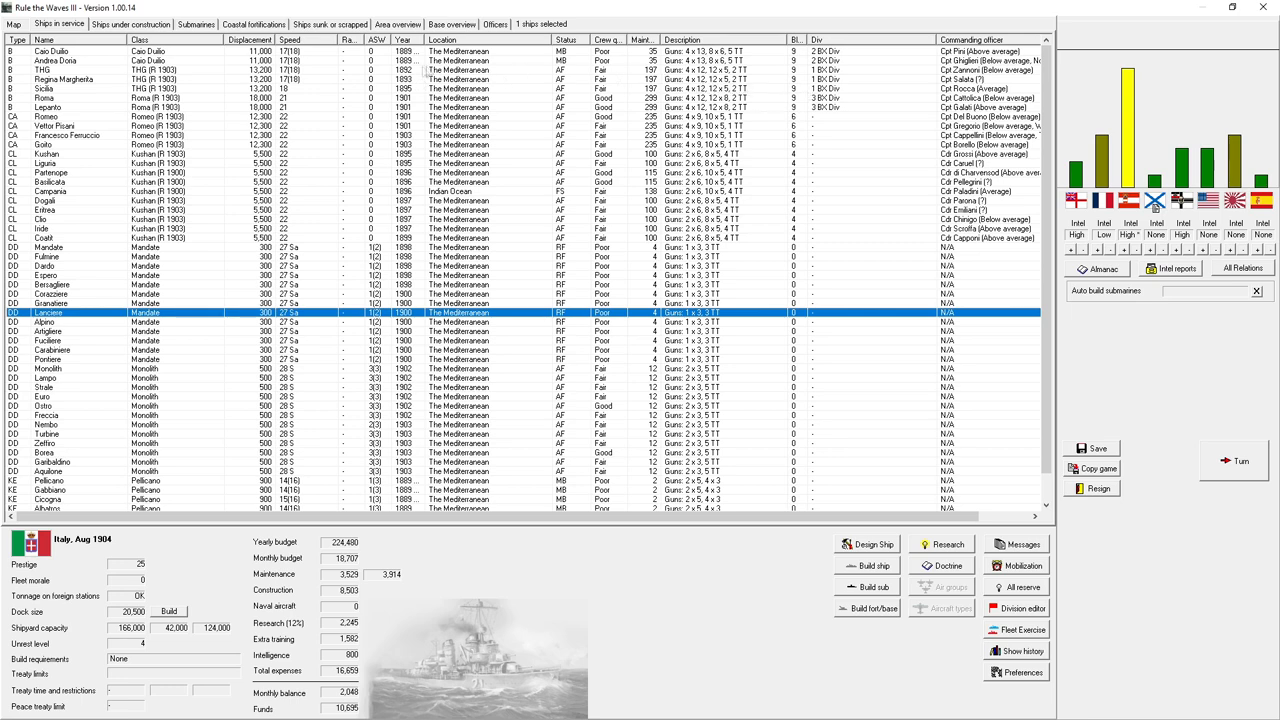
mouse_move(290, 88)
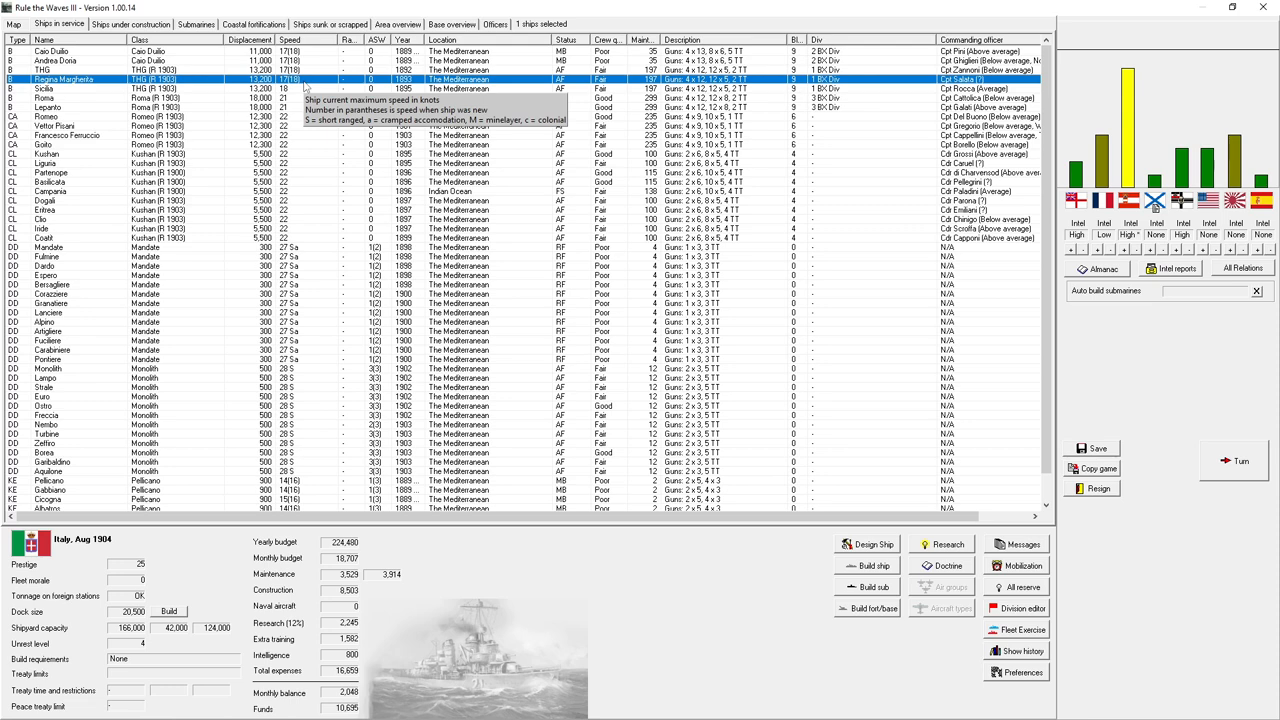
mouse_move(304, 88)
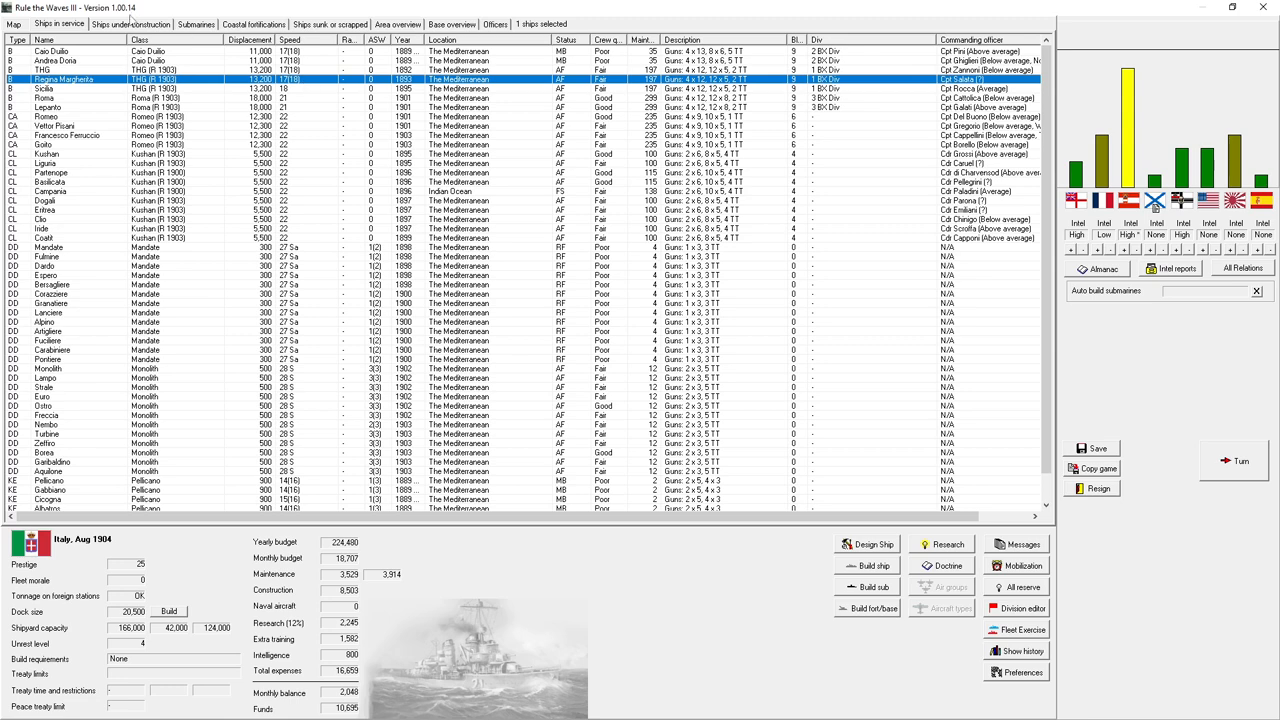
click(130, 24)
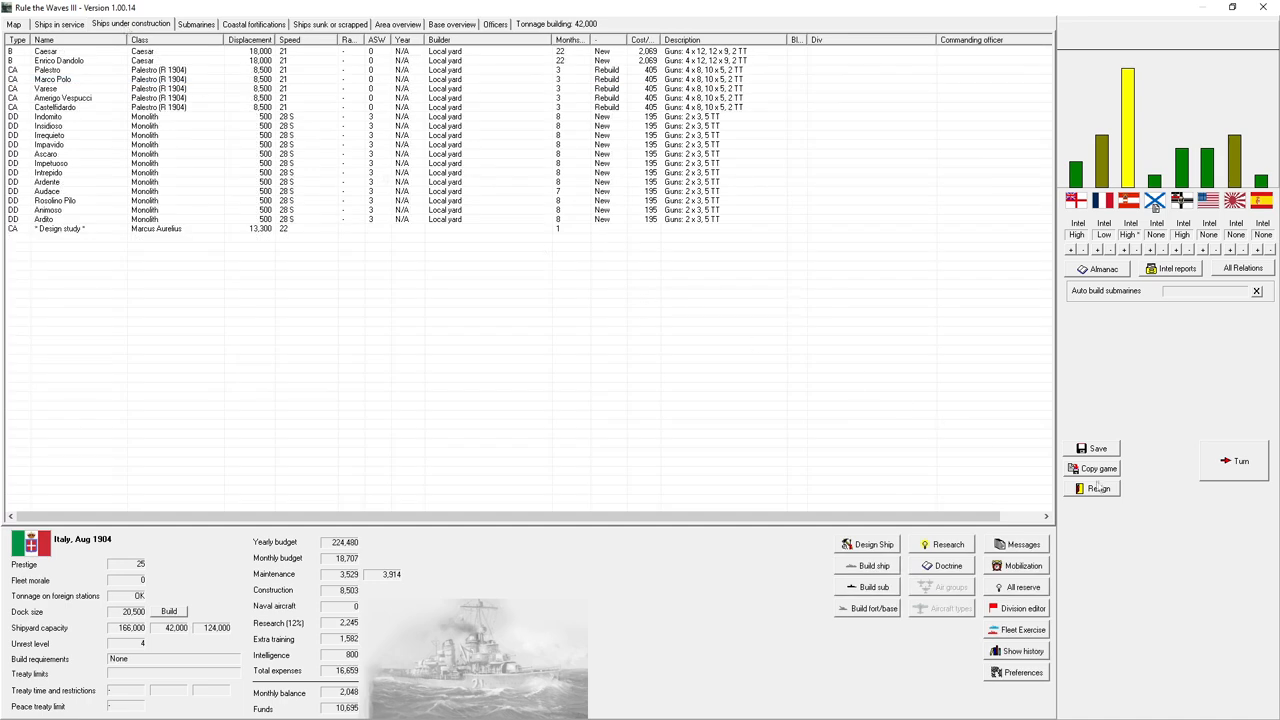
- Advance to September 1904 and condemn Austria-Hungary's rearmament
click(1240, 460)
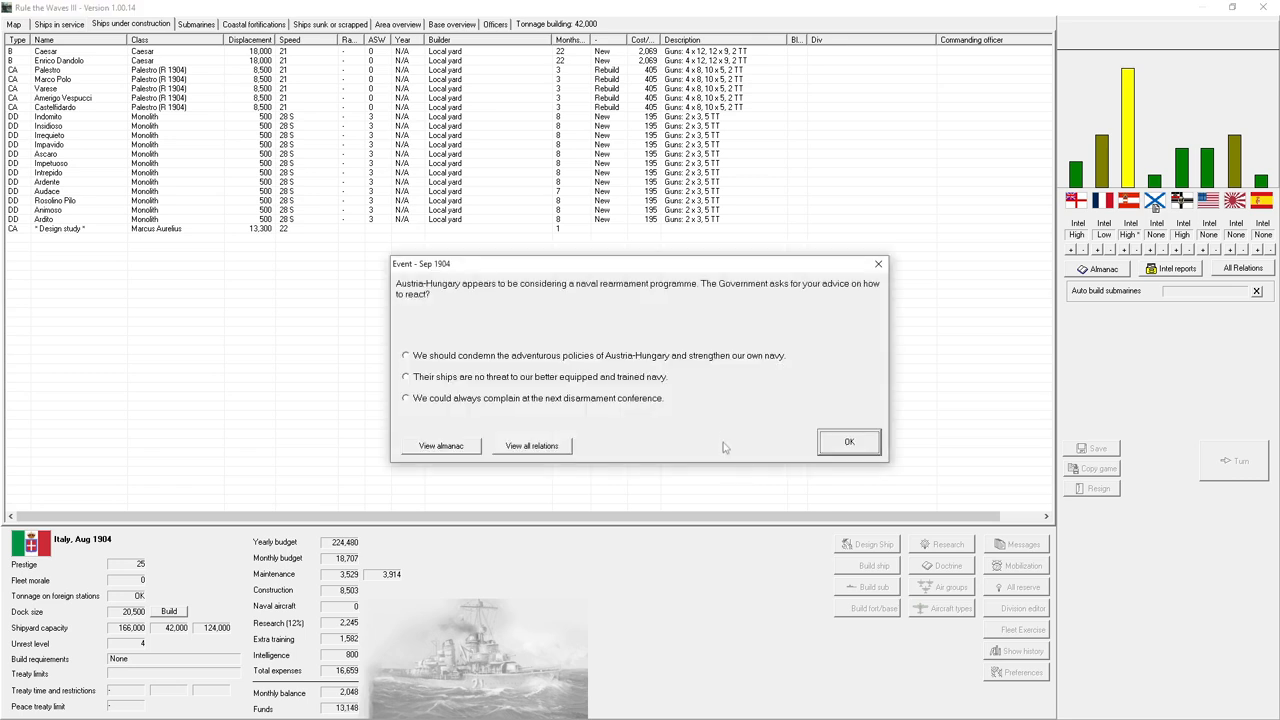
mouse_move(752, 374)
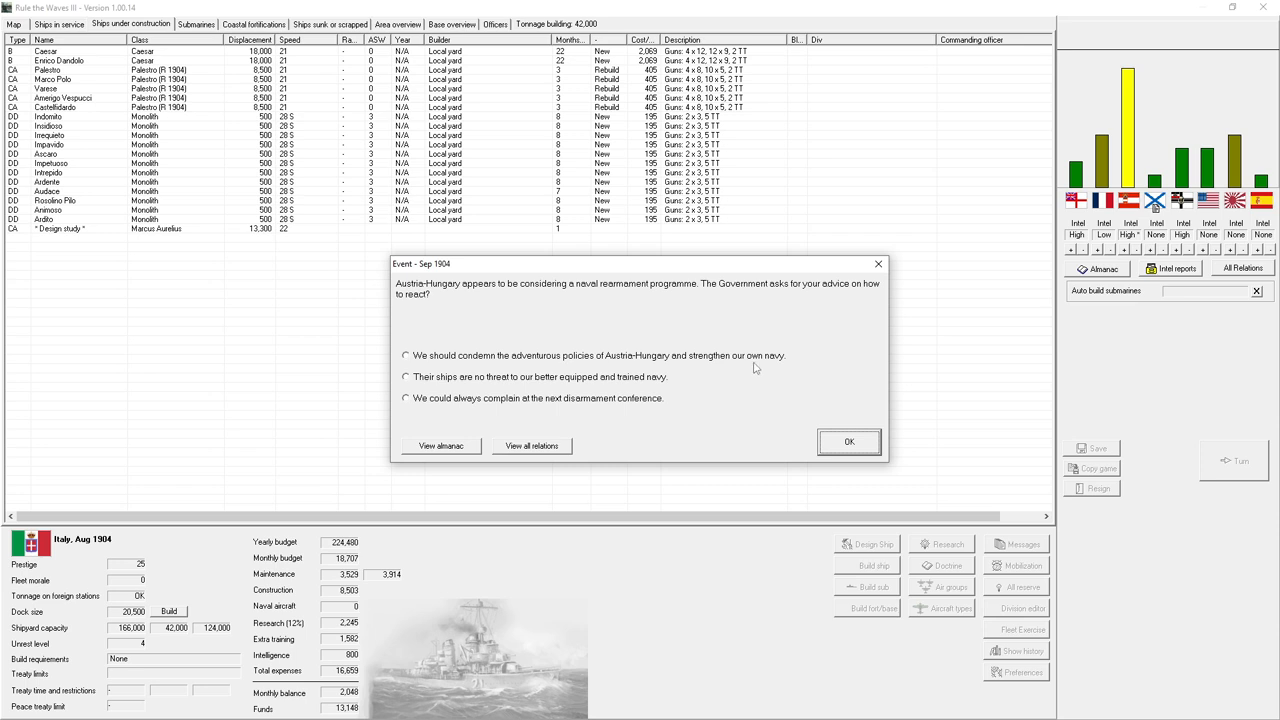
mouse_move(760, 356)
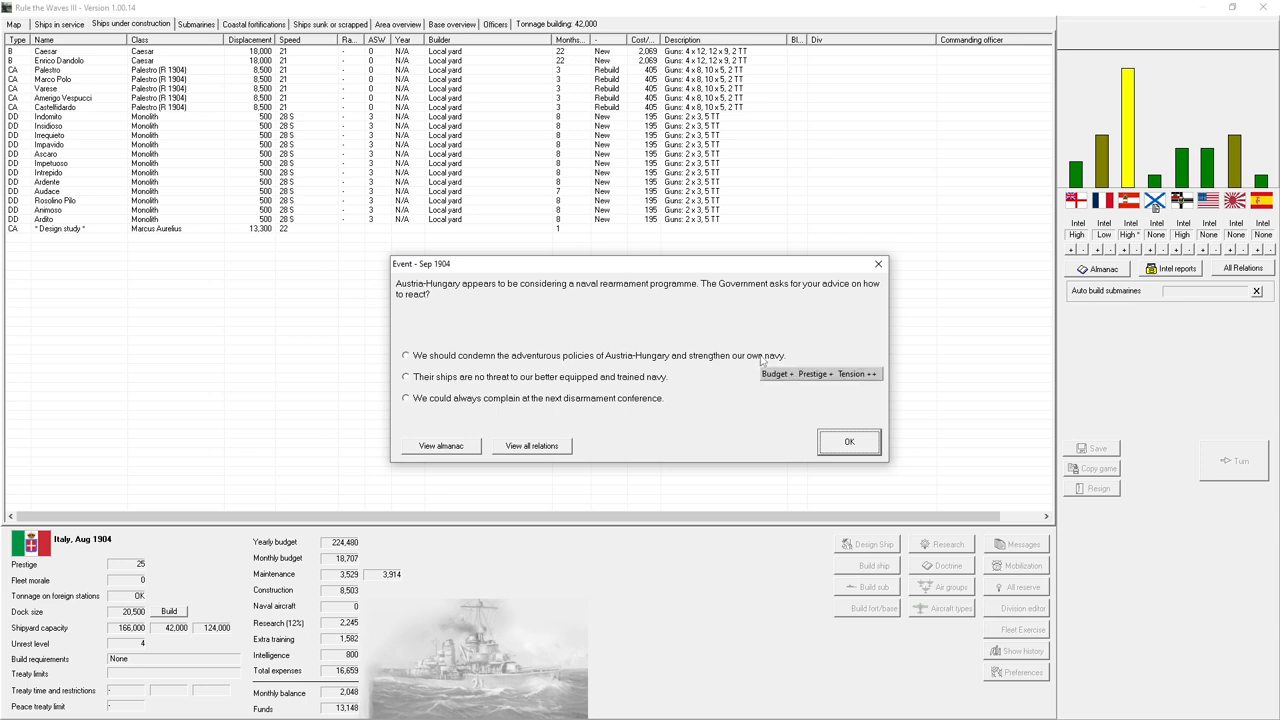
click(406, 356)
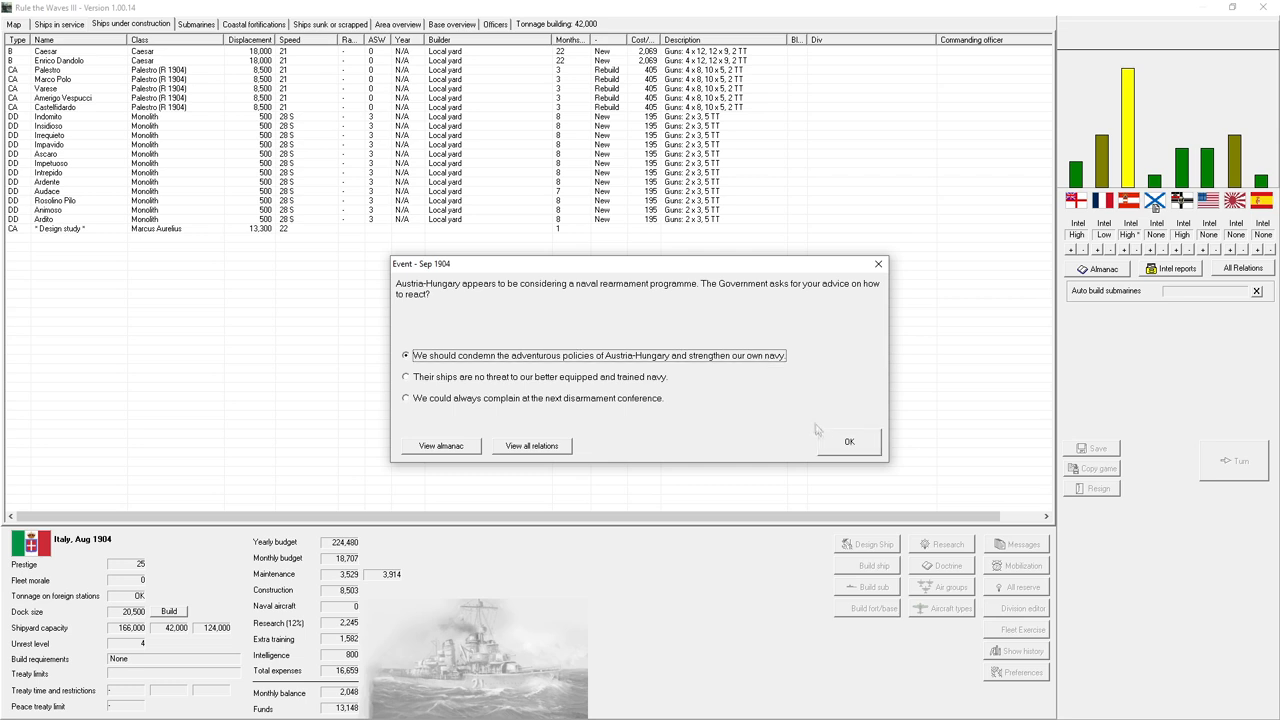
click(848, 442)
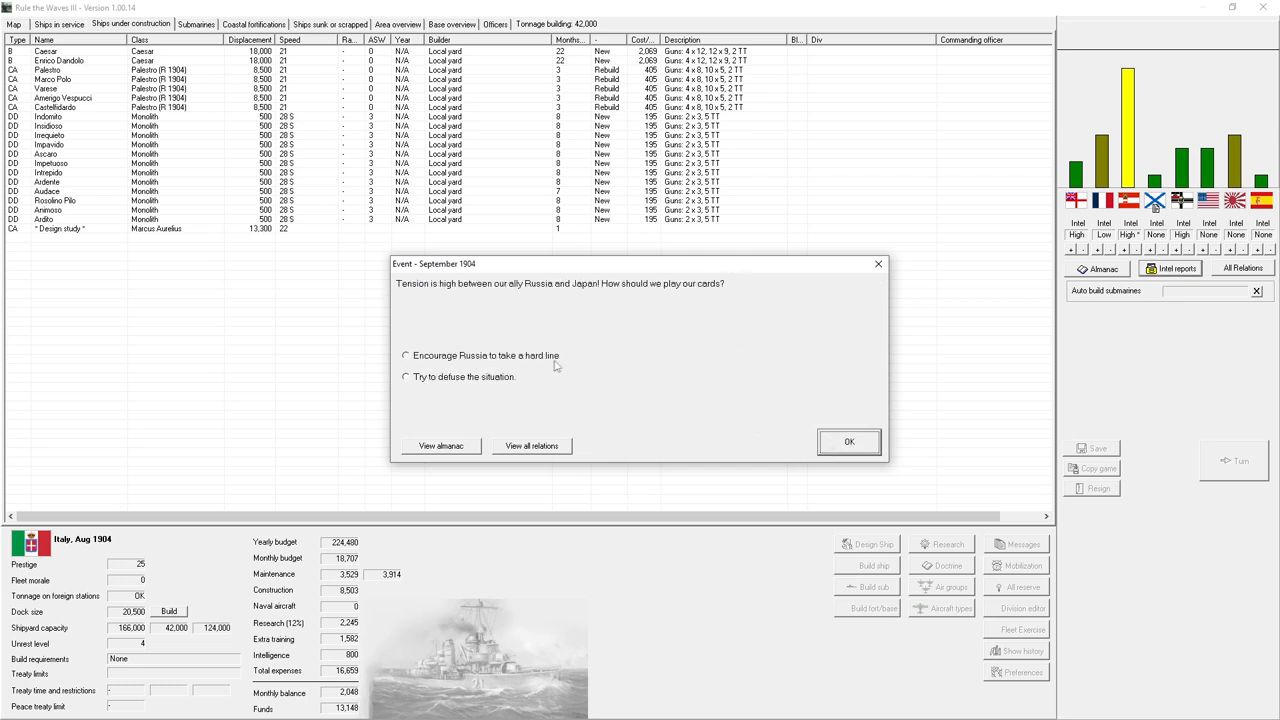
mouse_move(464, 376)
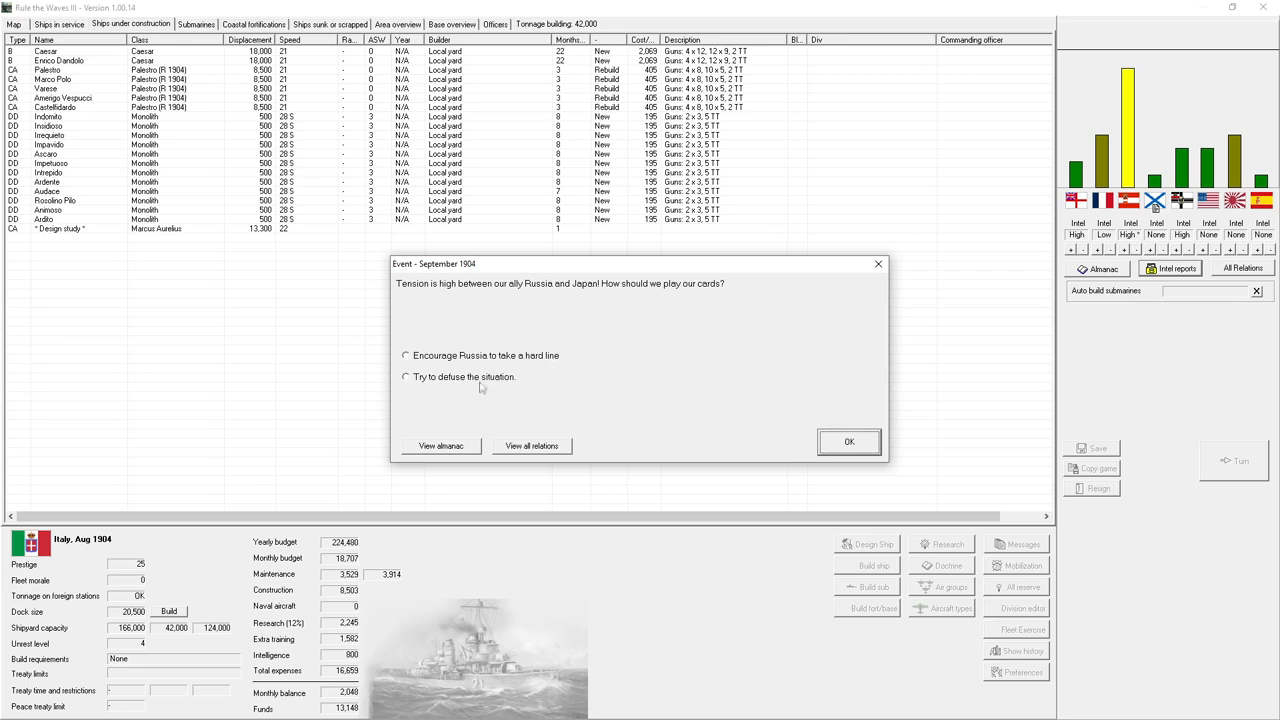
- Encourage Russia to take a hard line against Japan and acknowledge the AP Projectiles breakthrough
click(406, 376)
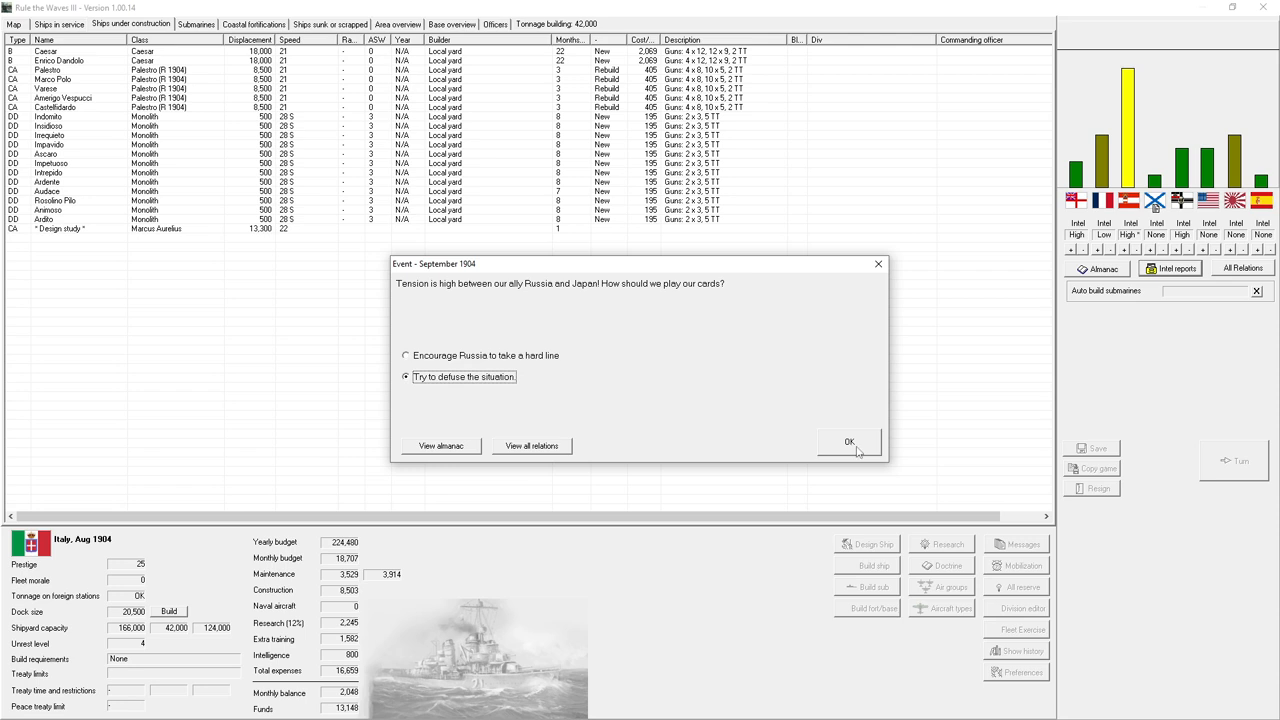
mouse_move(528, 356)
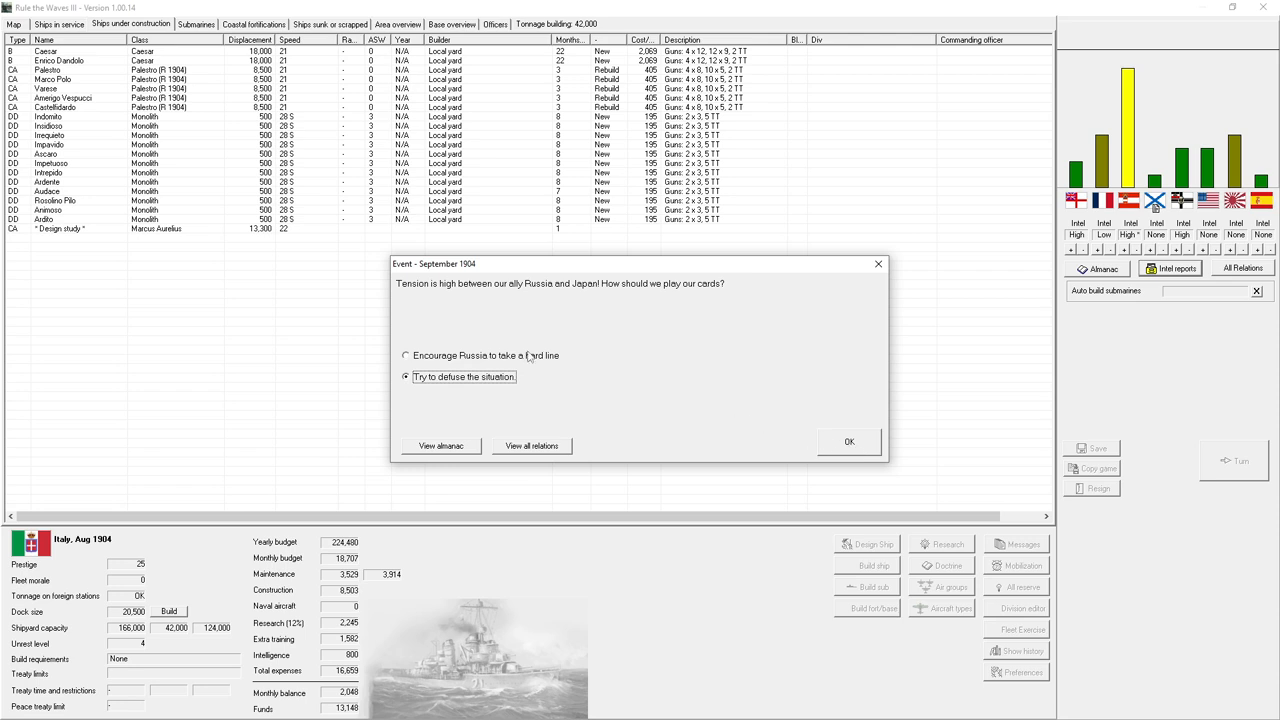
click(406, 356)
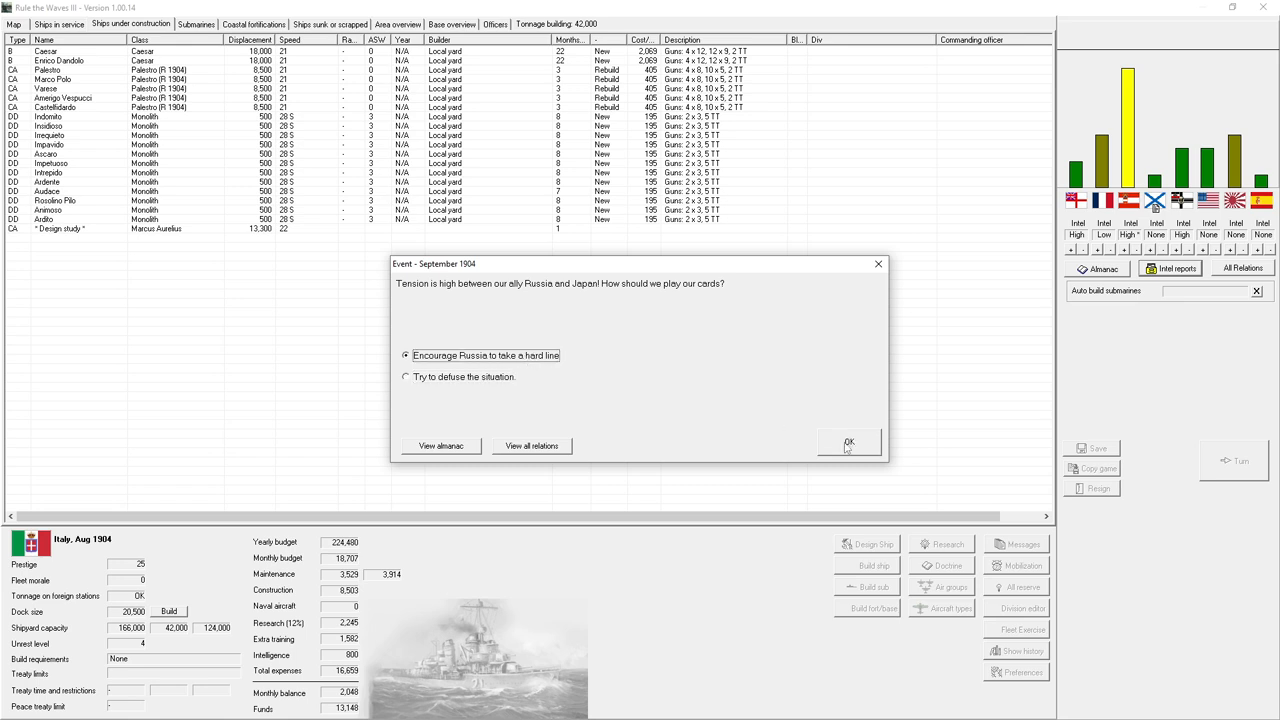
click(848, 442)
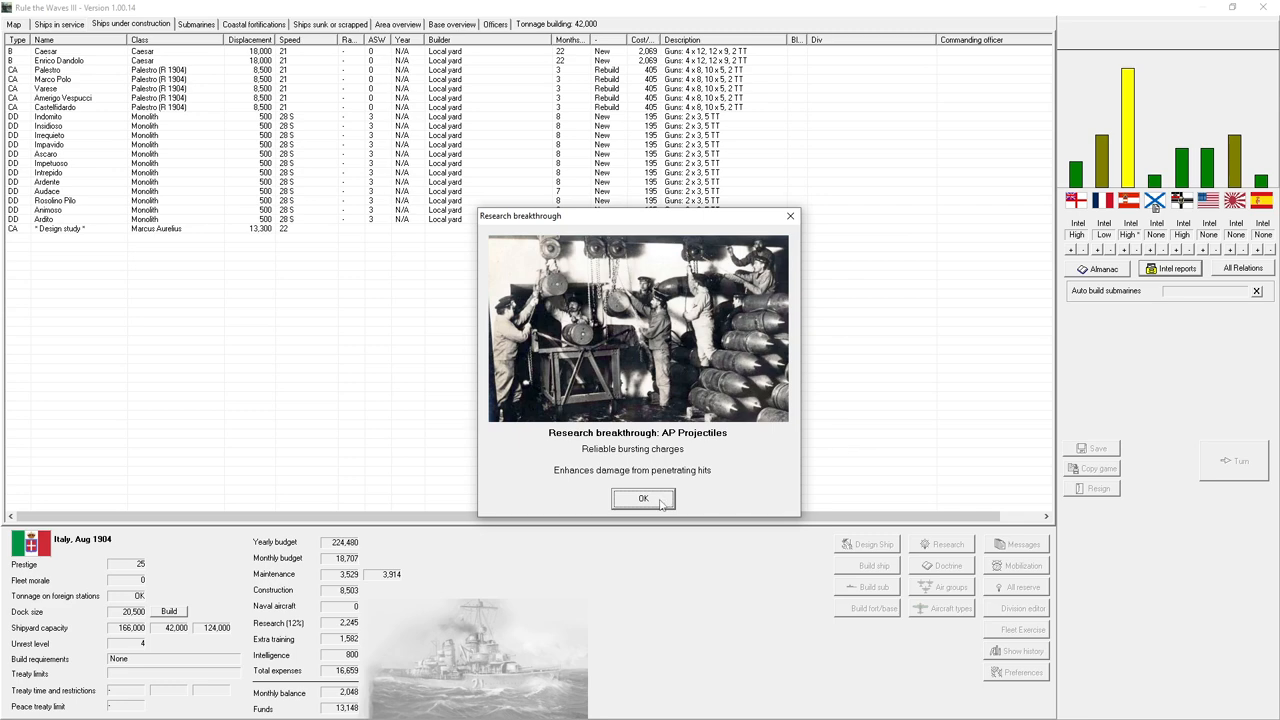
click(644, 500)
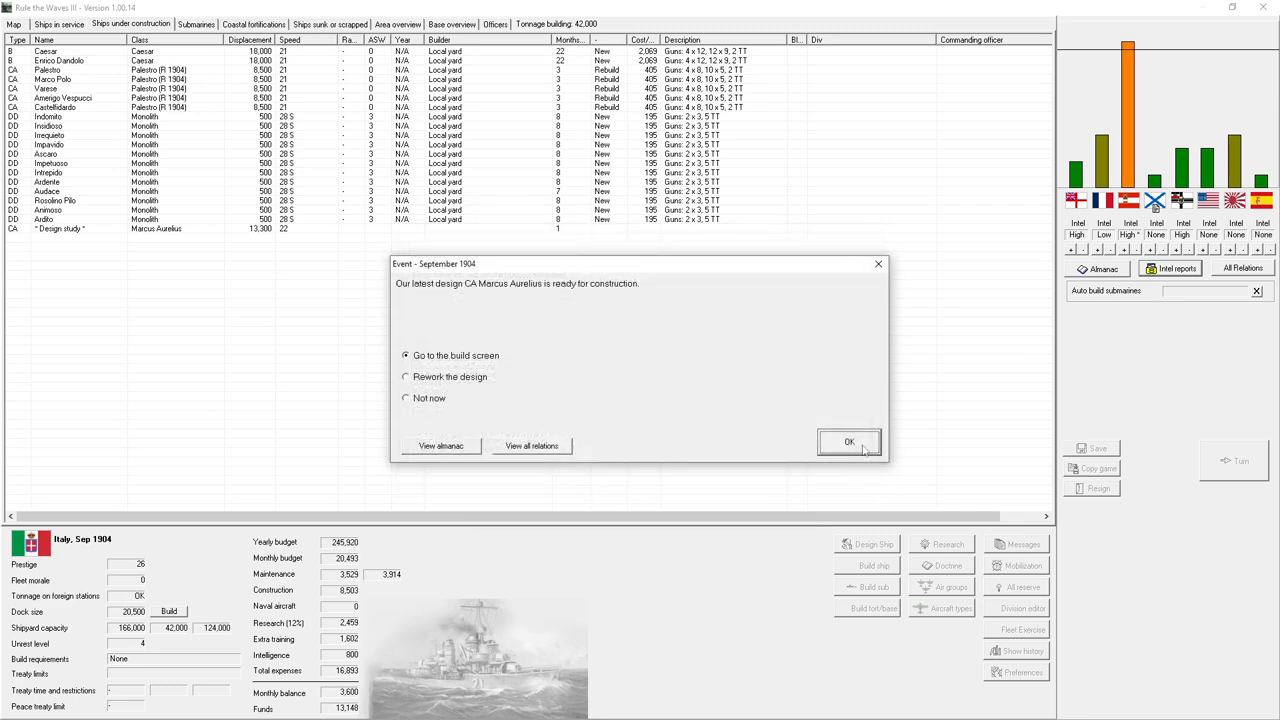
- Go to the build screen and order two Marcus Aurelius-class cruisers
click(848, 442)
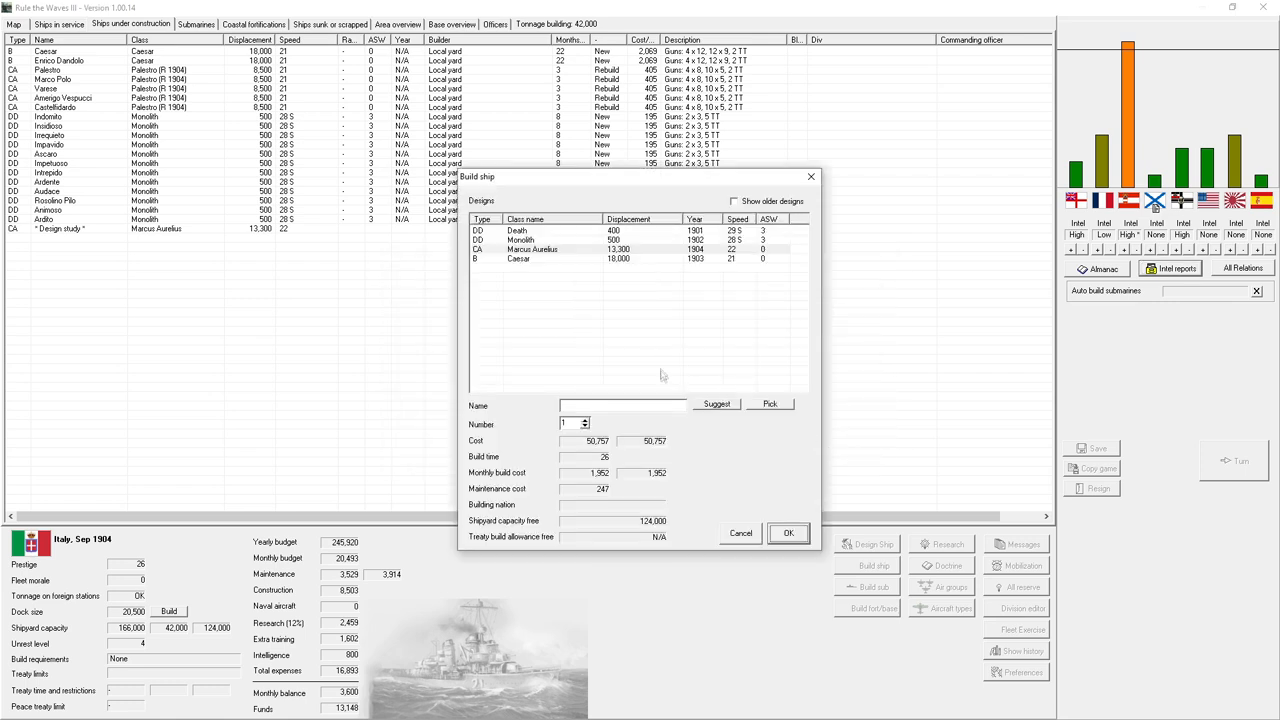
click(584, 420)
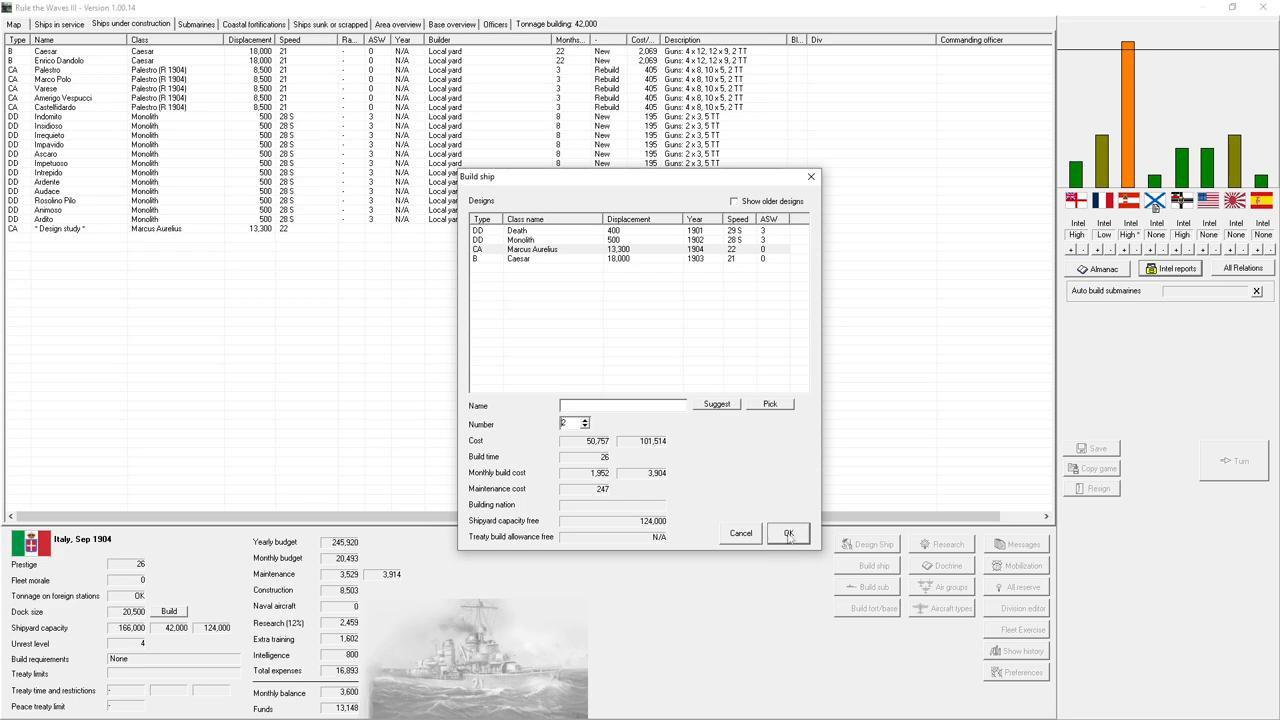
click(788, 532)
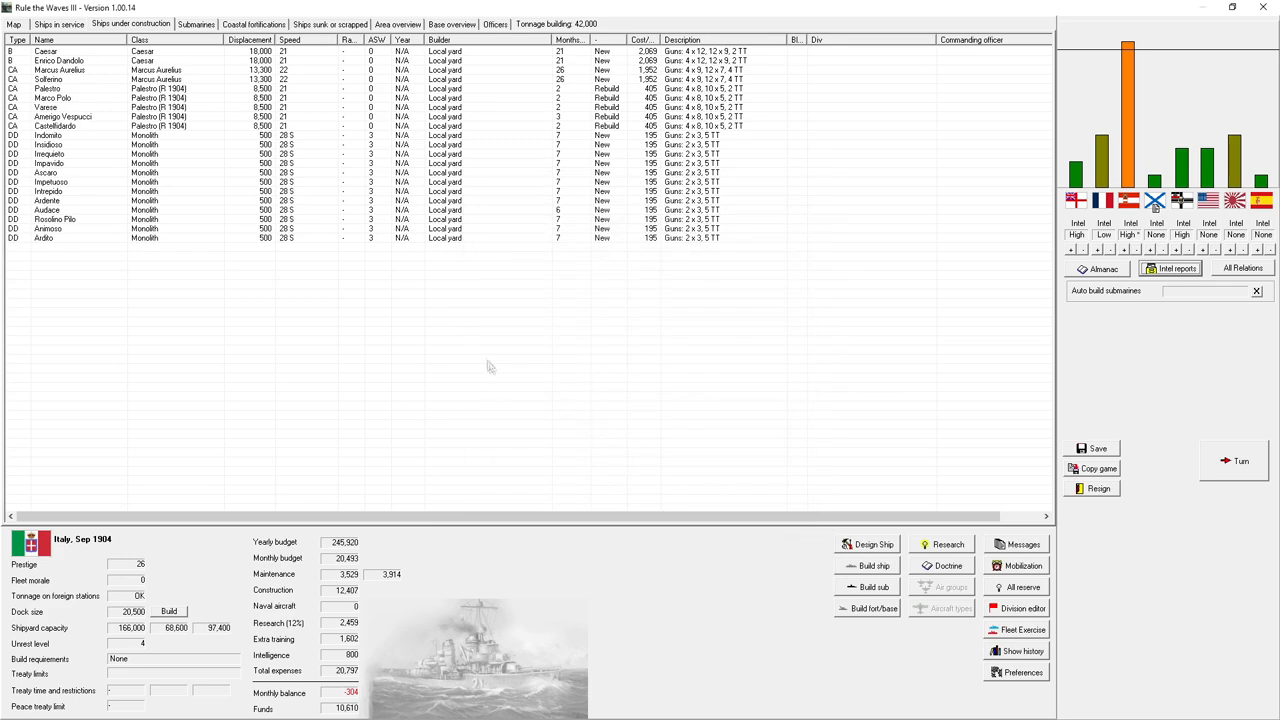
mouse_move(584, 72)
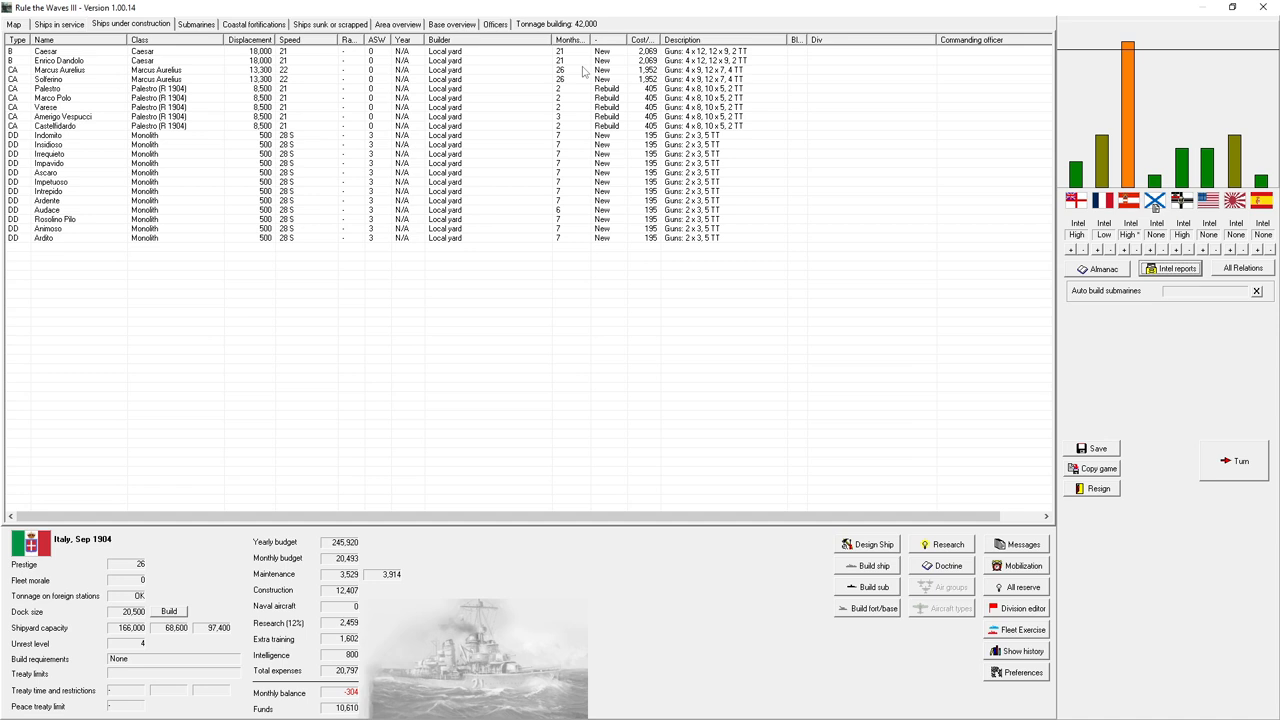
mouse_move(584, 72)
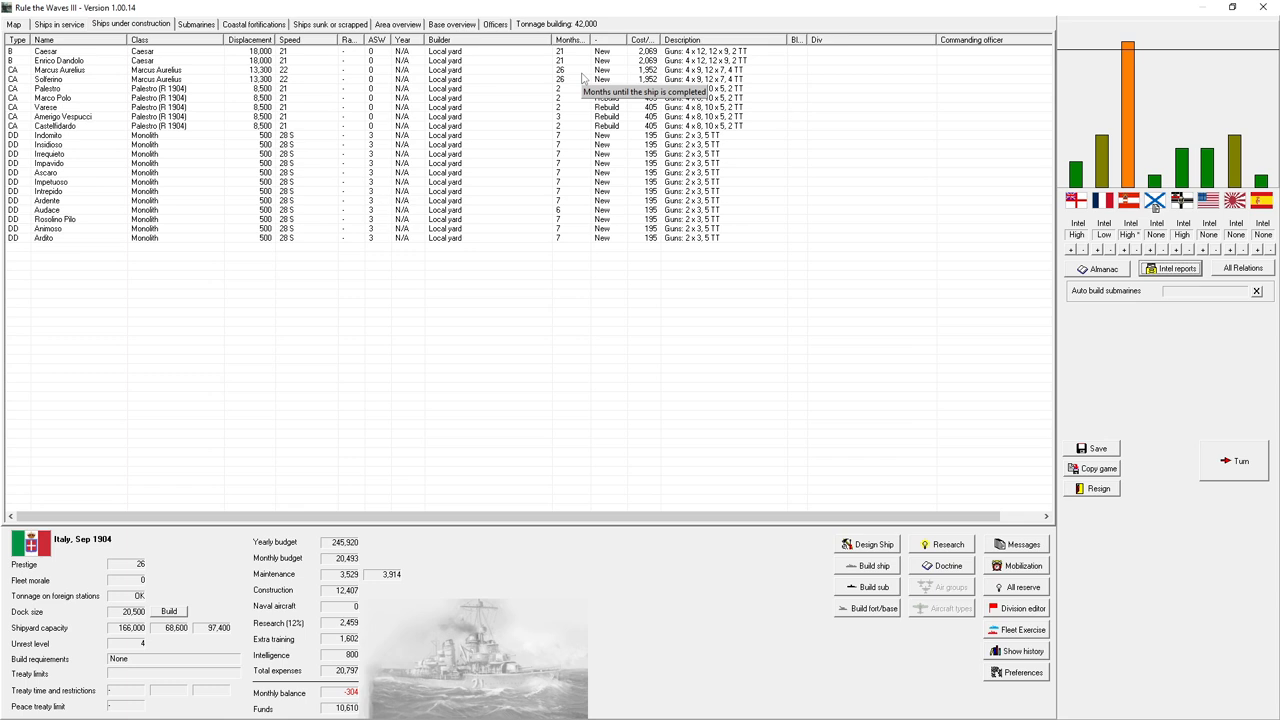
mouse_move(128, 36)
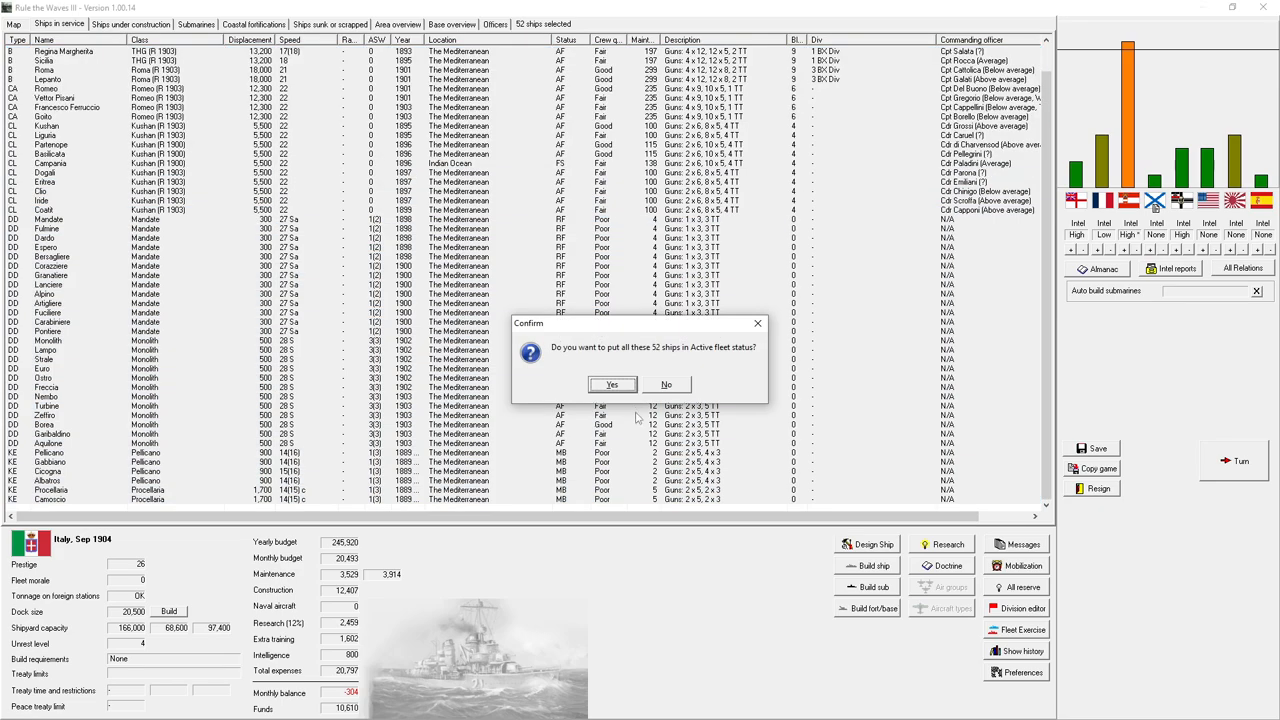
click(612, 384)
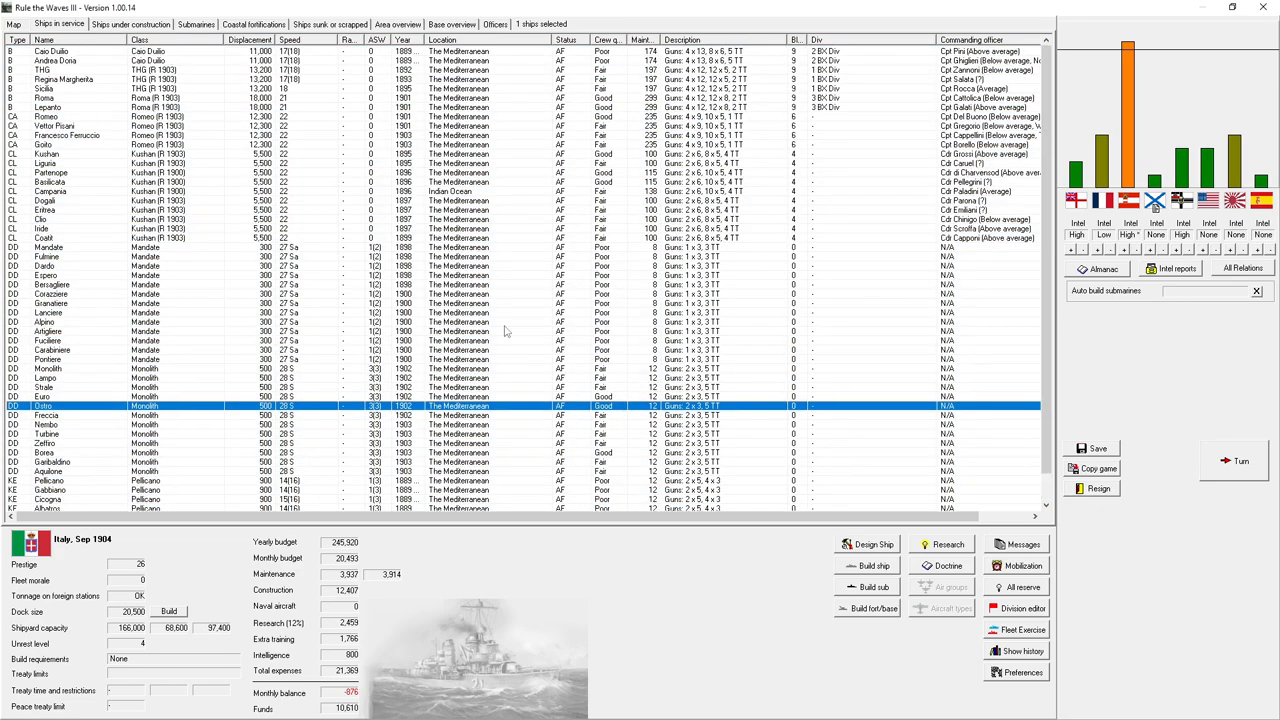
click(130, 24)
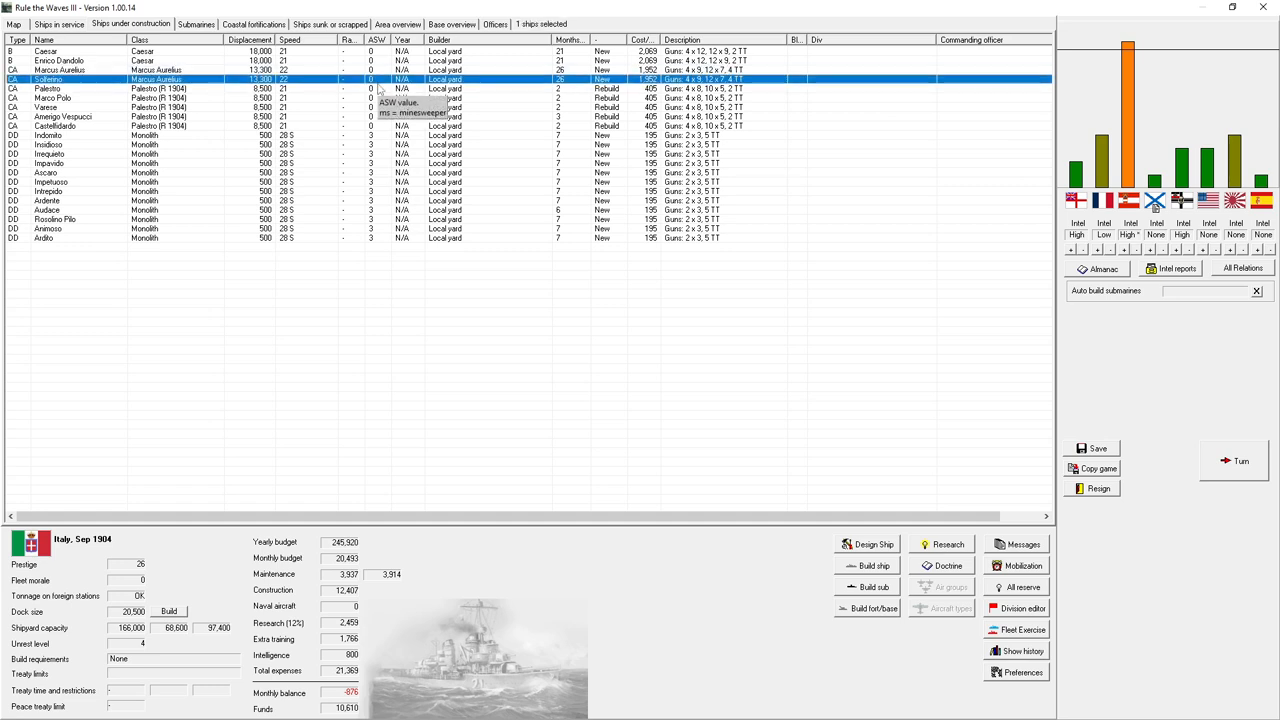
mouse_move(502, 224)
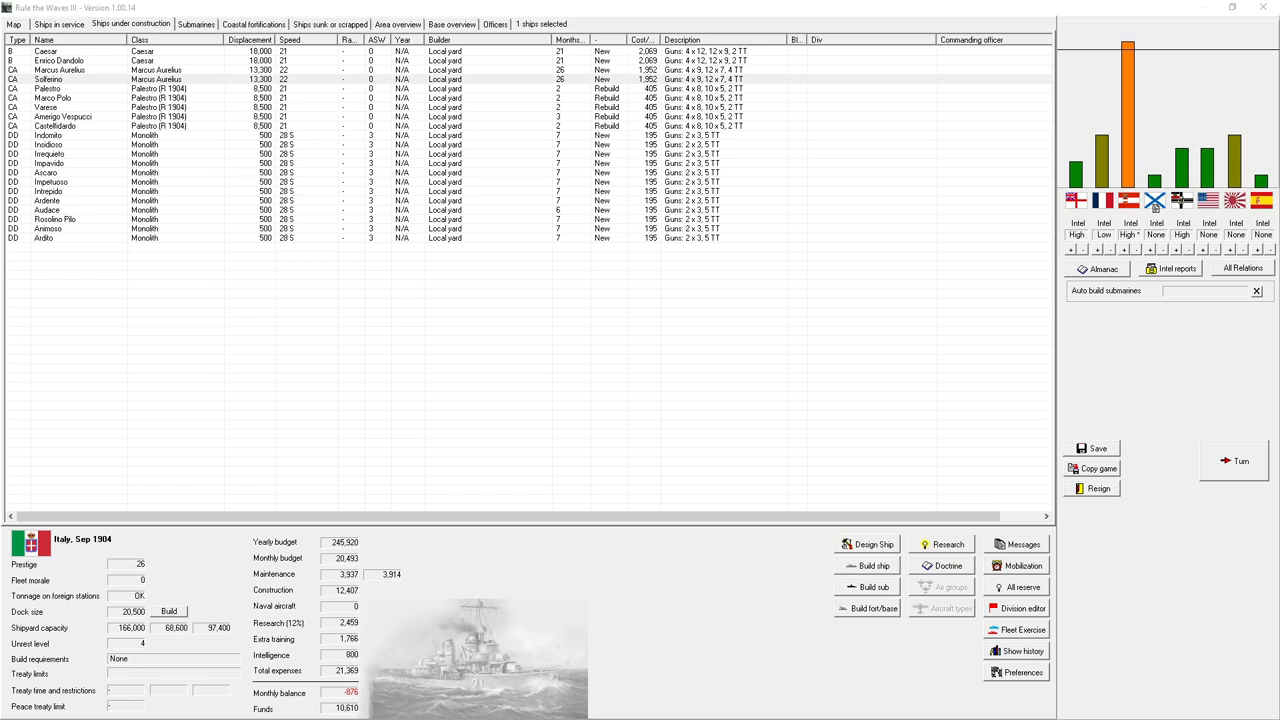
mouse_move(448, 180)
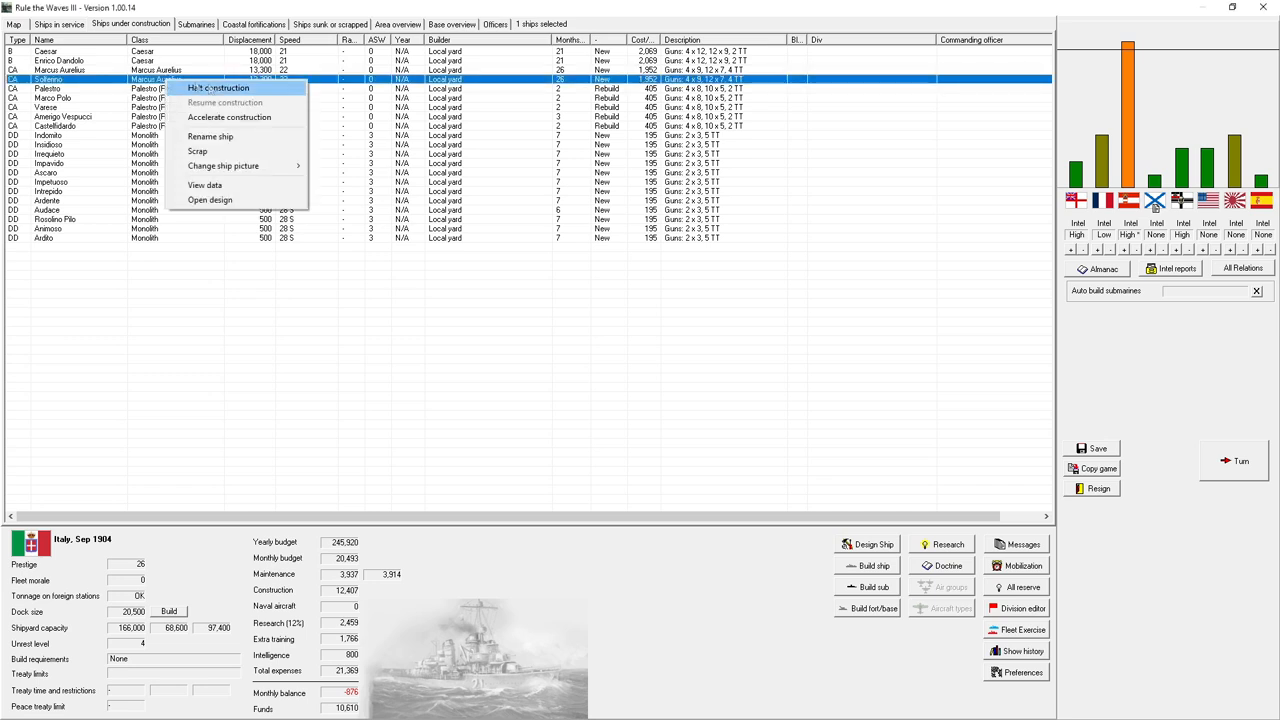
- Rename the second Marcus Aurelius-class cruiser, Solferino
click(210, 136)
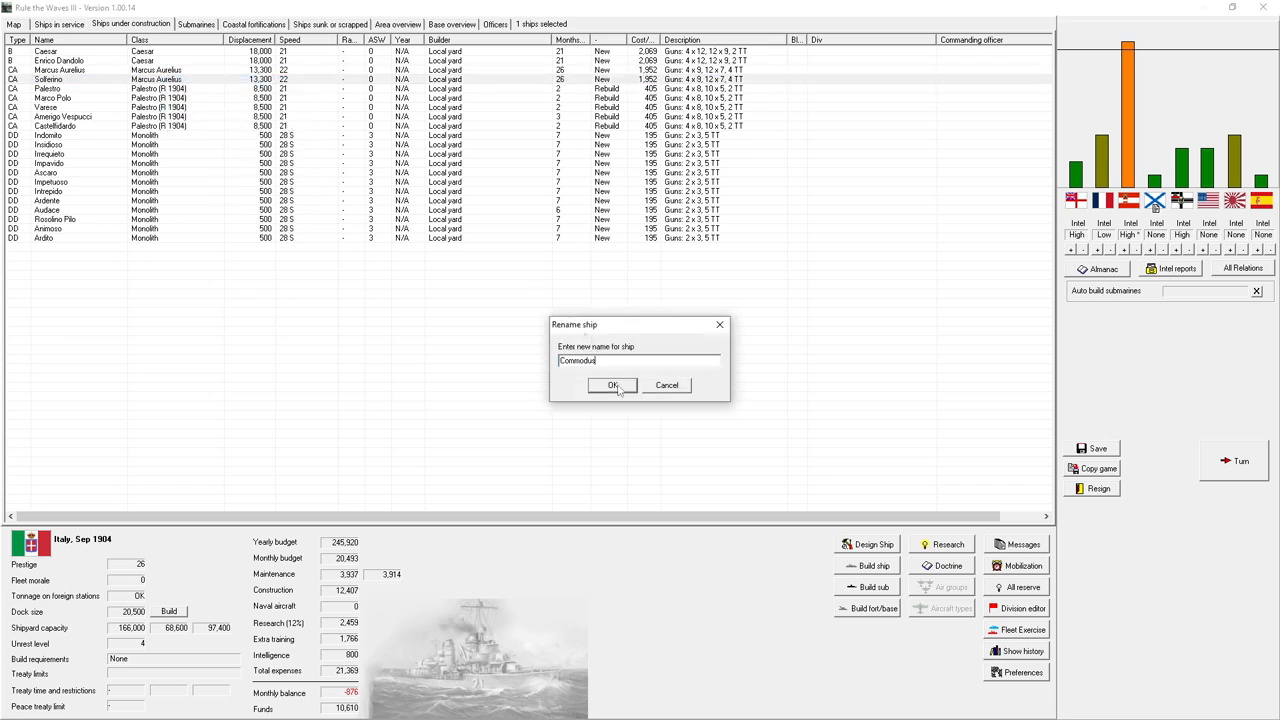
click(612, 386)
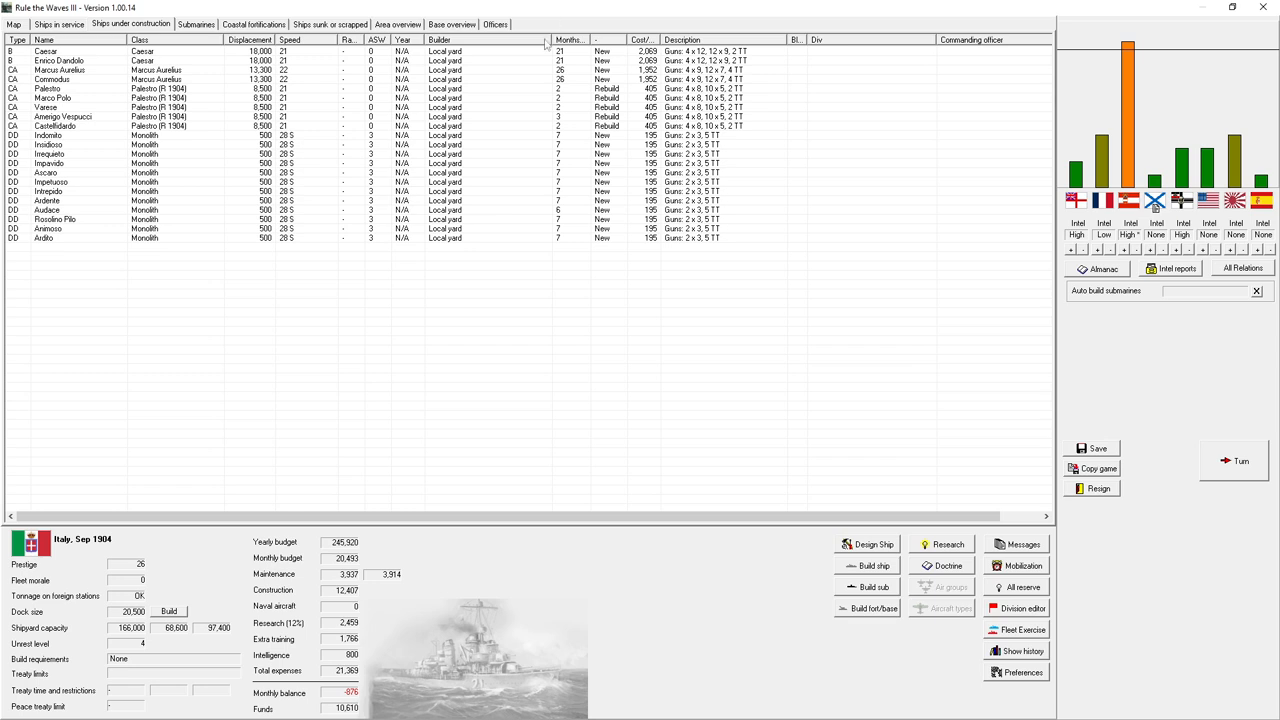
mouse_move(290, 108)
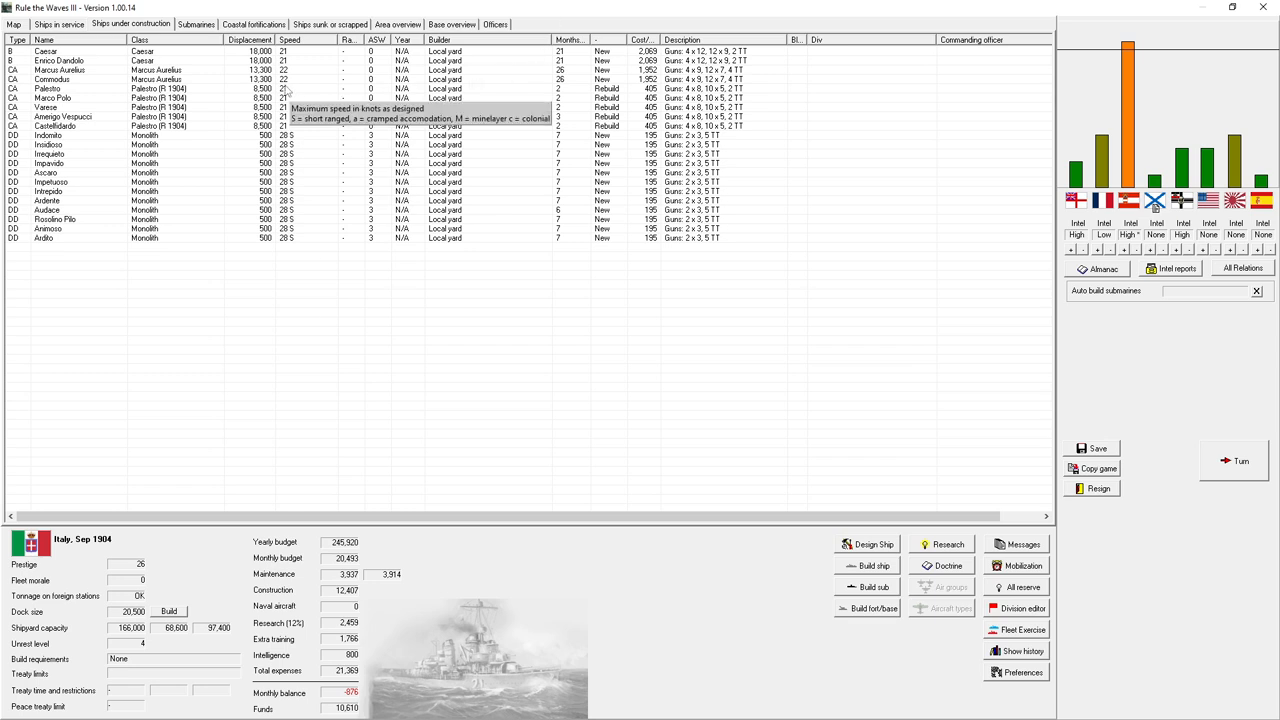
mouse_move(874, 564)
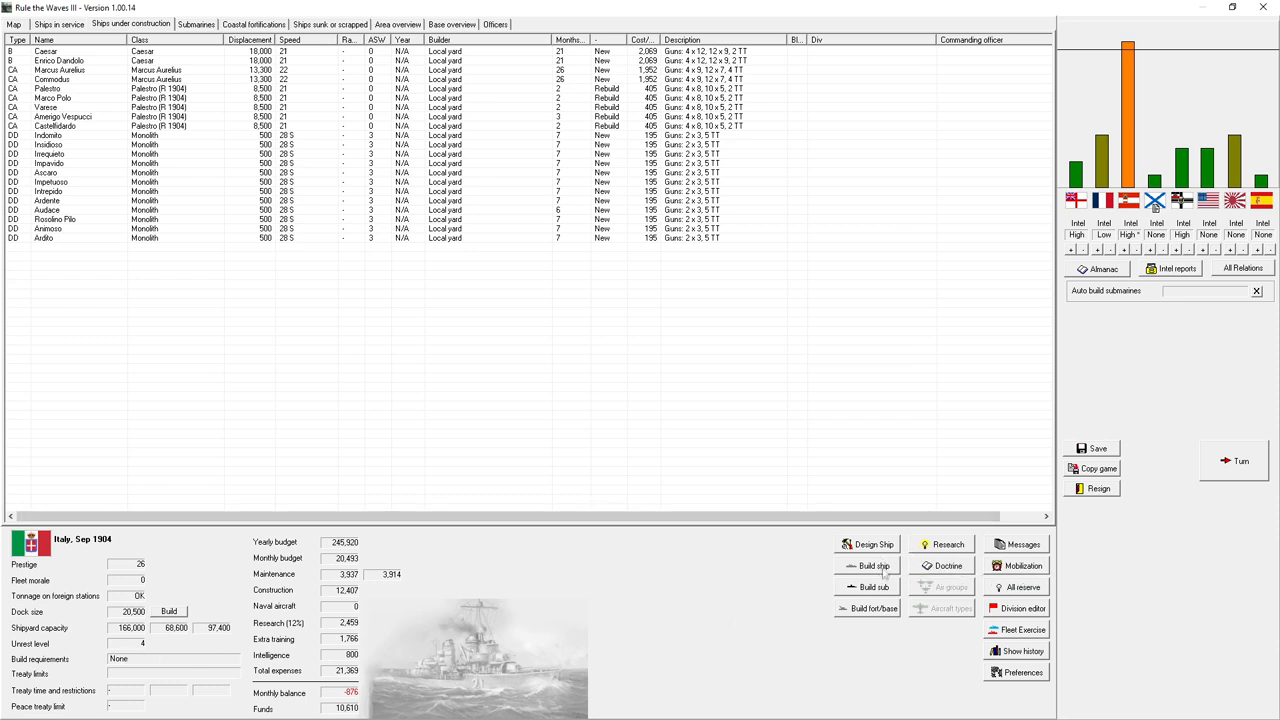
- Order another Marcus Aurelius-class armoured cruiser
click(866, 564)
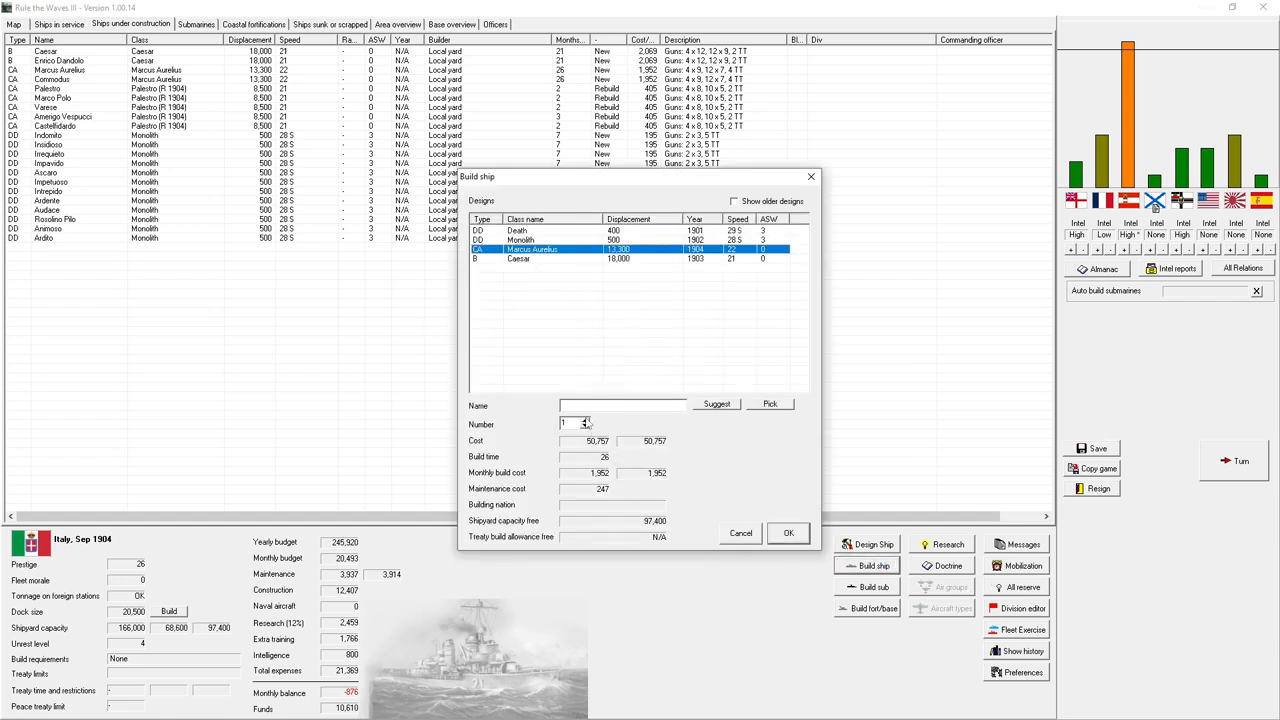
click(788, 532)
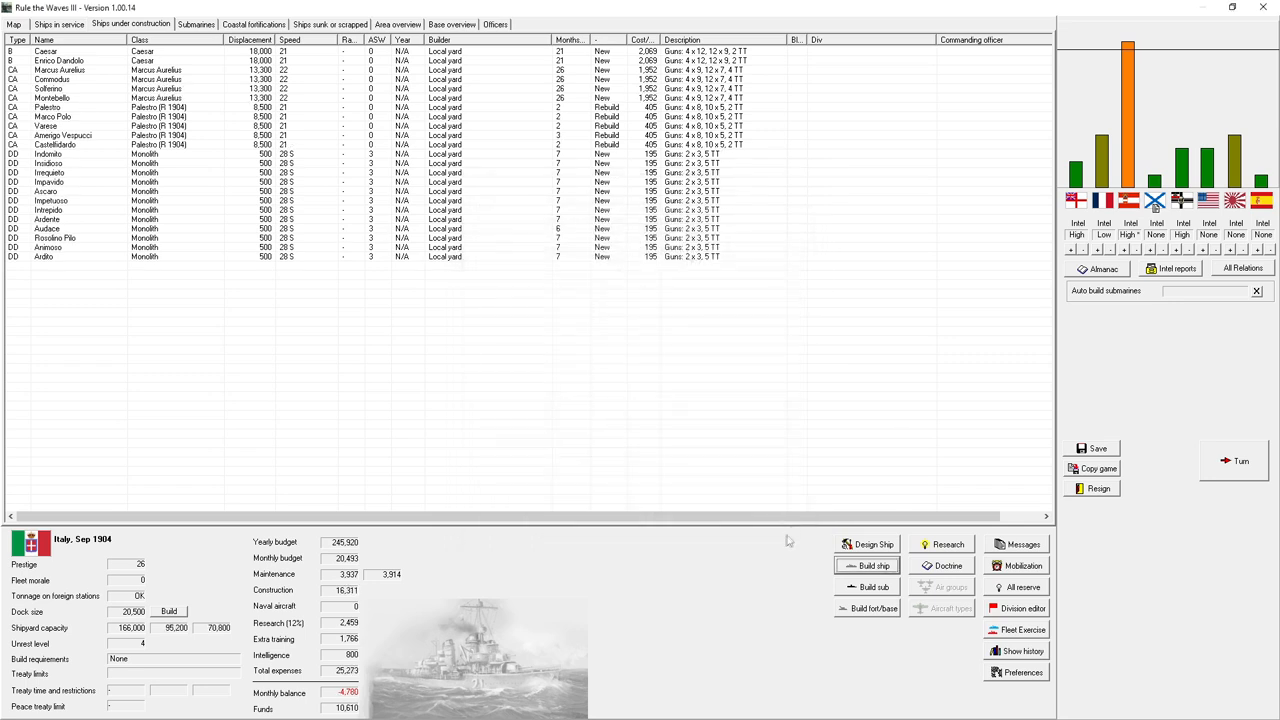
mouse_move(788, 540)
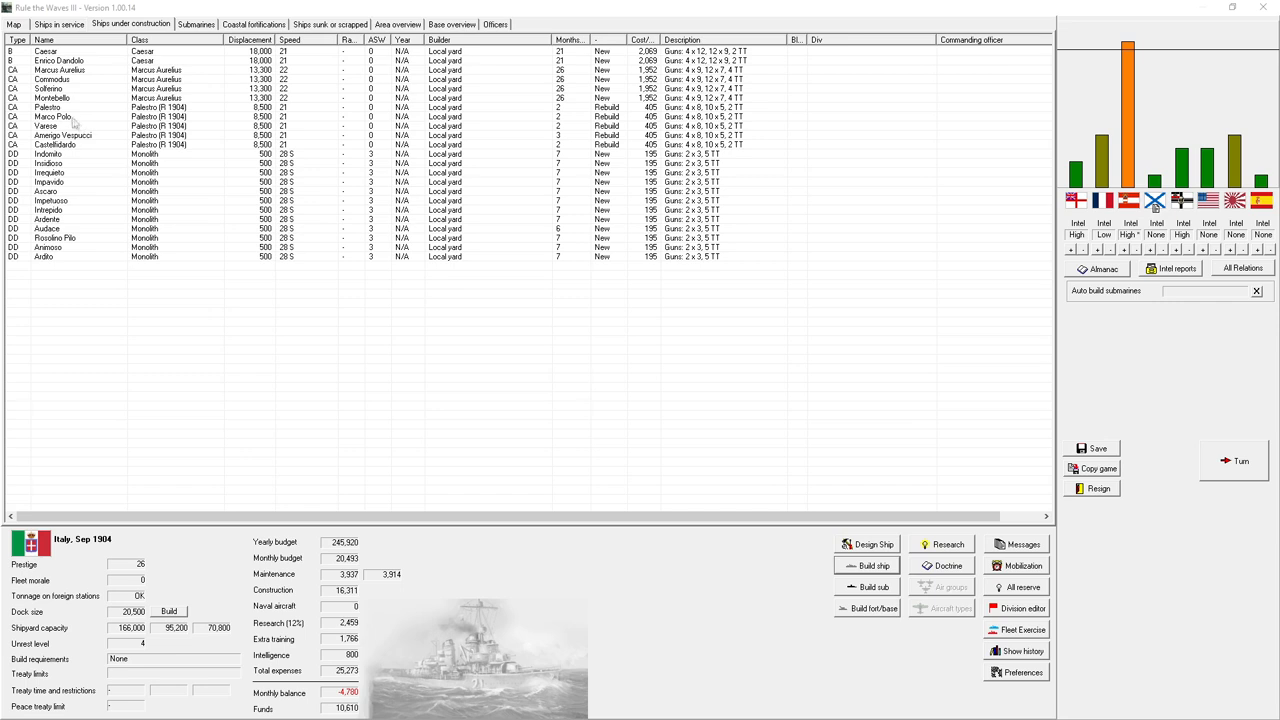
- Rename two newly ordered Marcus Aurelius-class cruisers as Nerva and Trajan
right_click(56, 88)
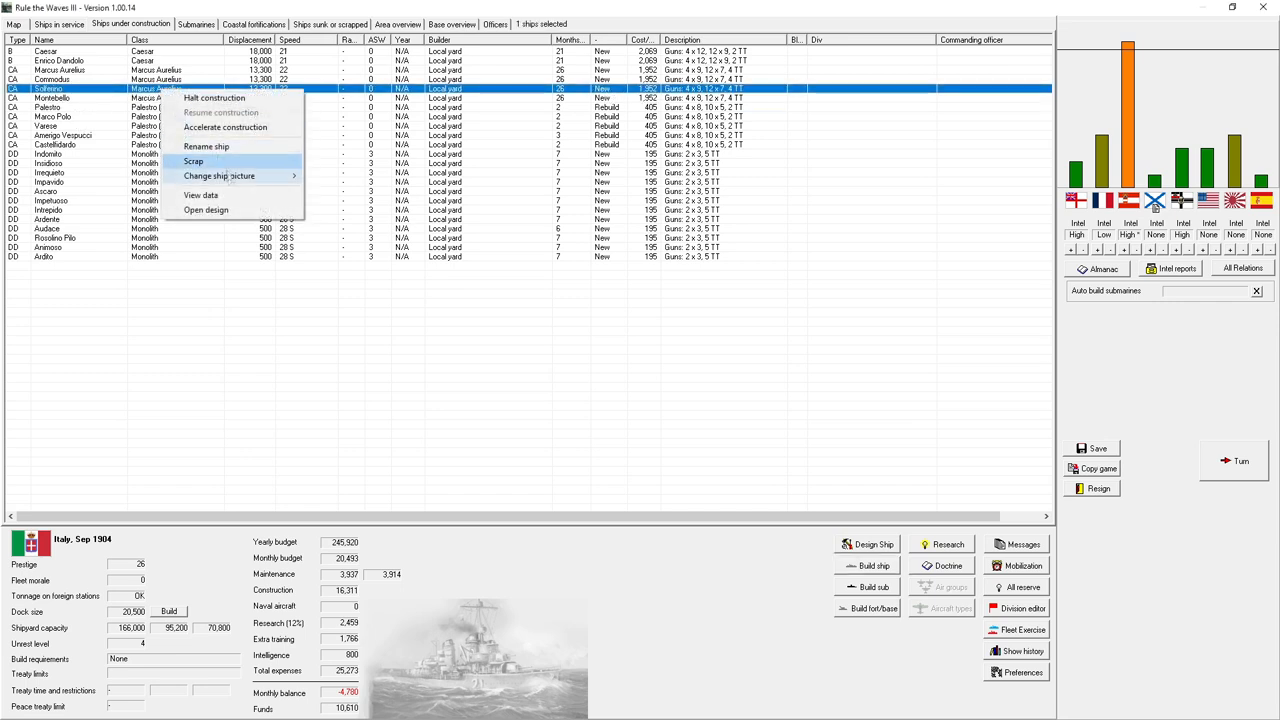
click(206, 146)
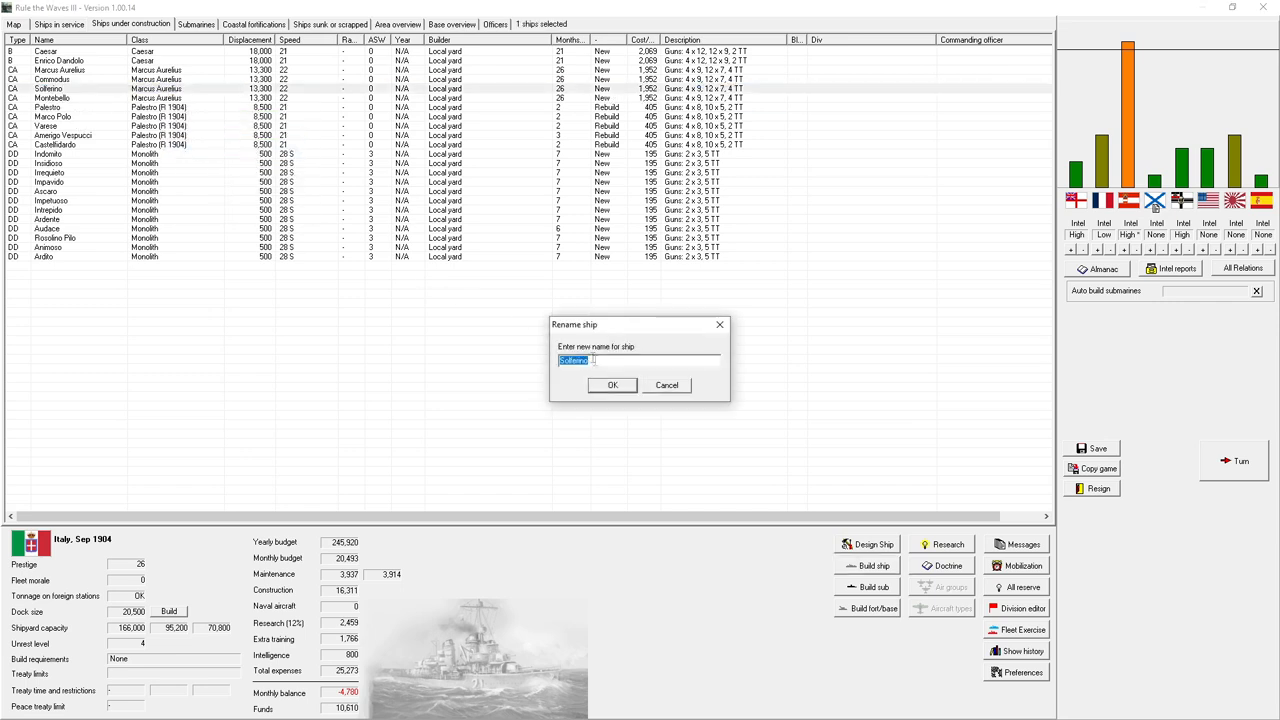
click(612, 384)
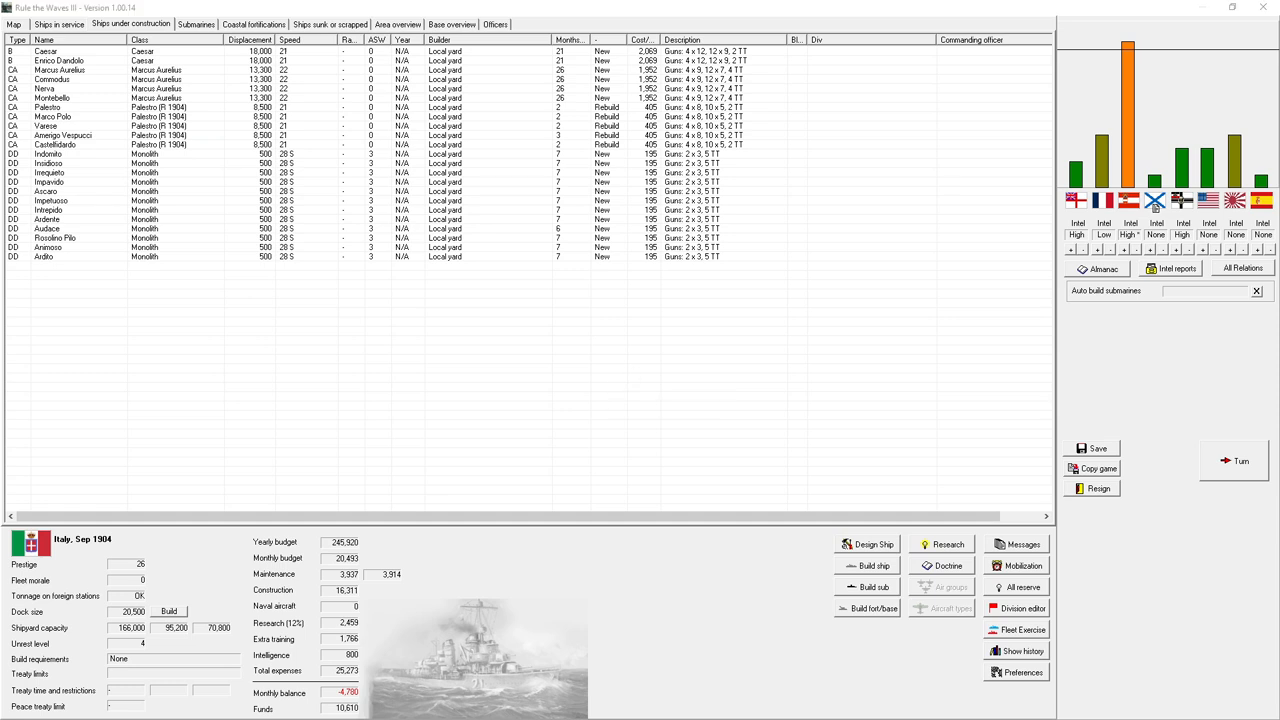
click(144, 98)
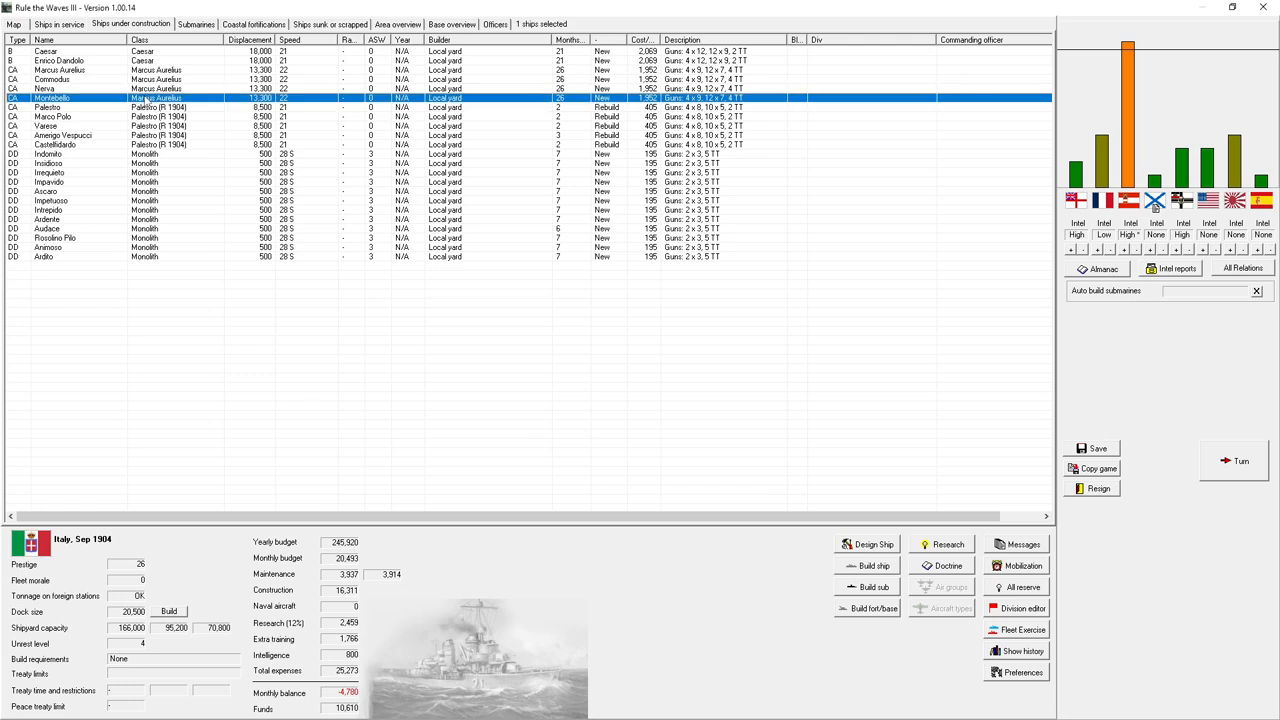
click(190, 152)
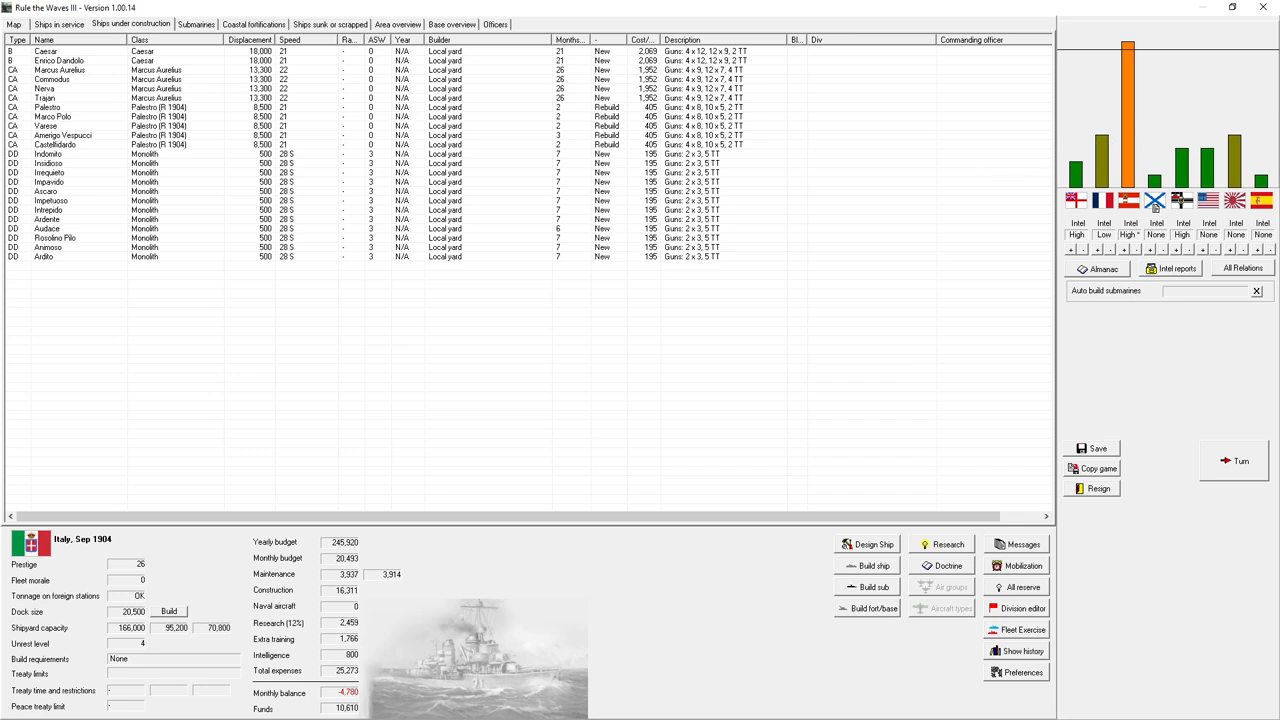
mouse_move(826, 156)
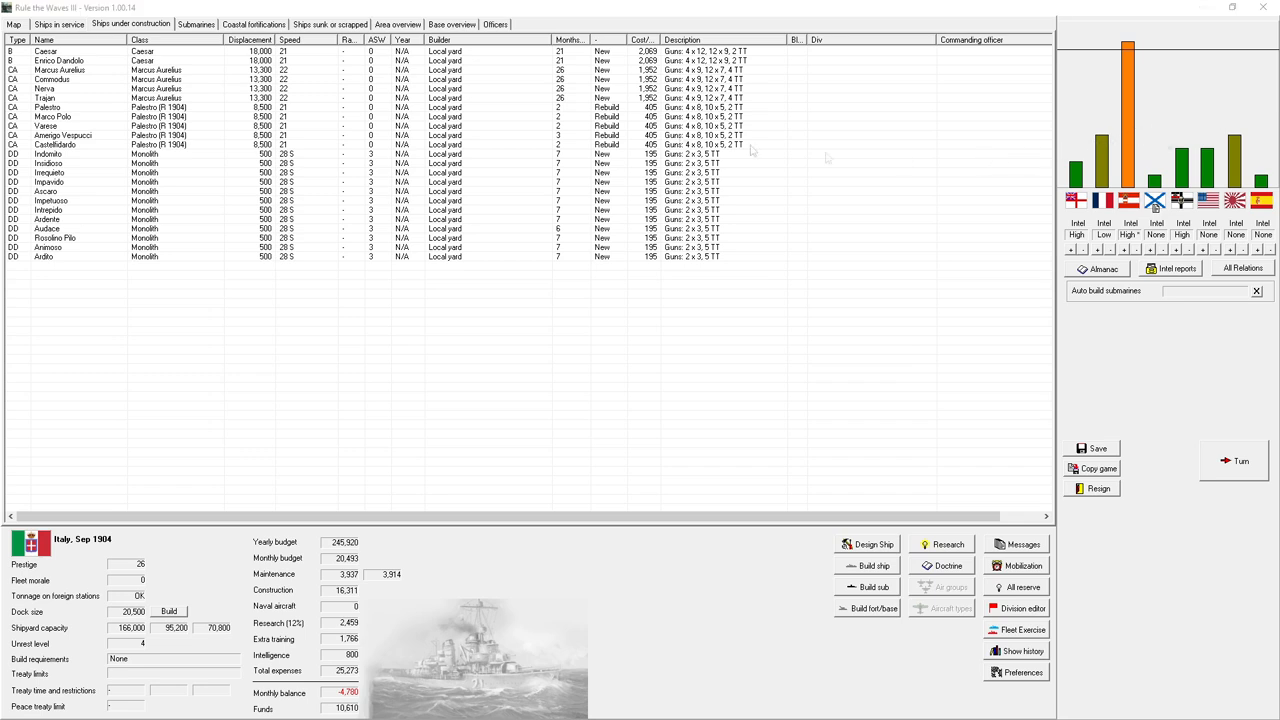
mouse_move(212, 108)
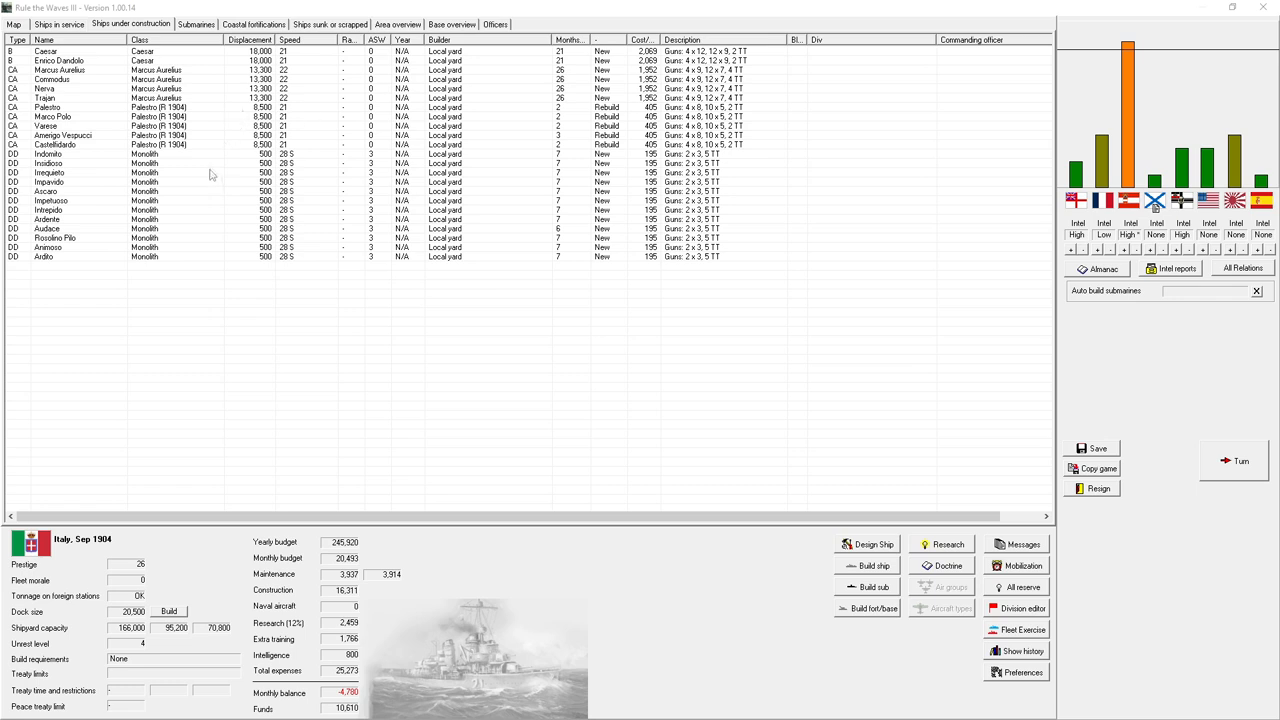
mouse_move(224, 128)
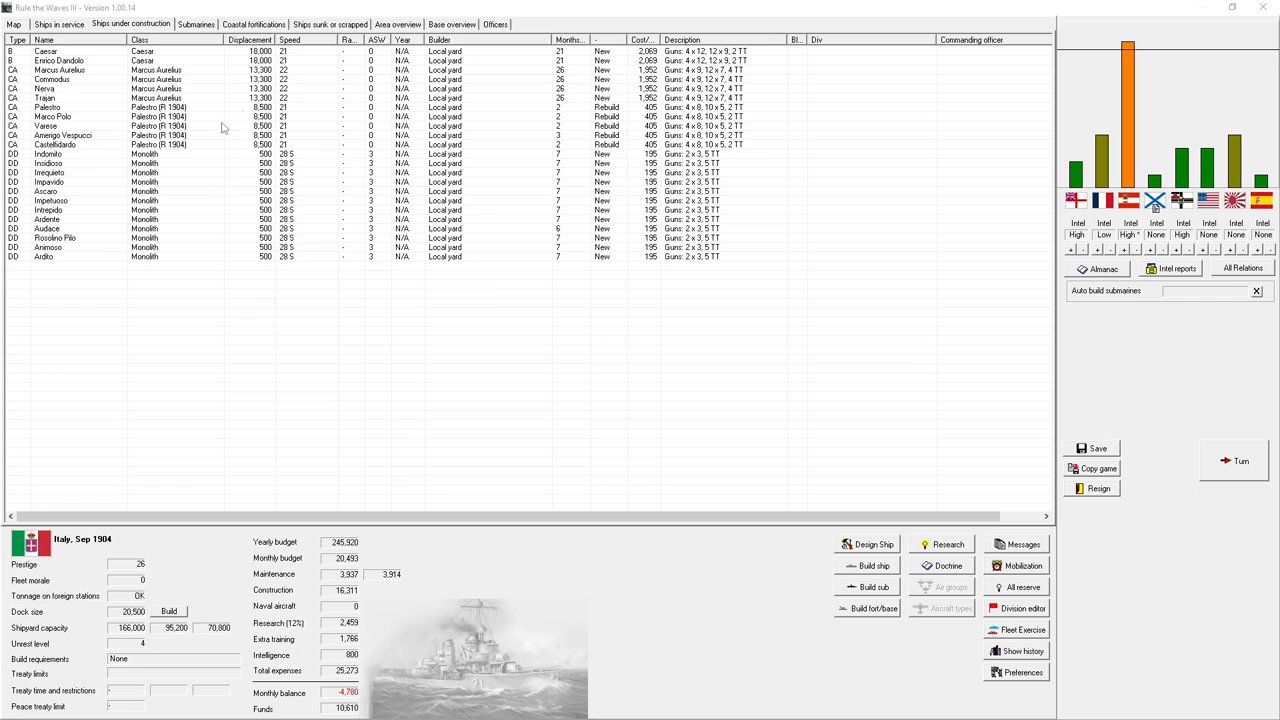
- Advance from the in-service list to October 1904 and answer the grounded-cruiser spying event
click(58, 24)
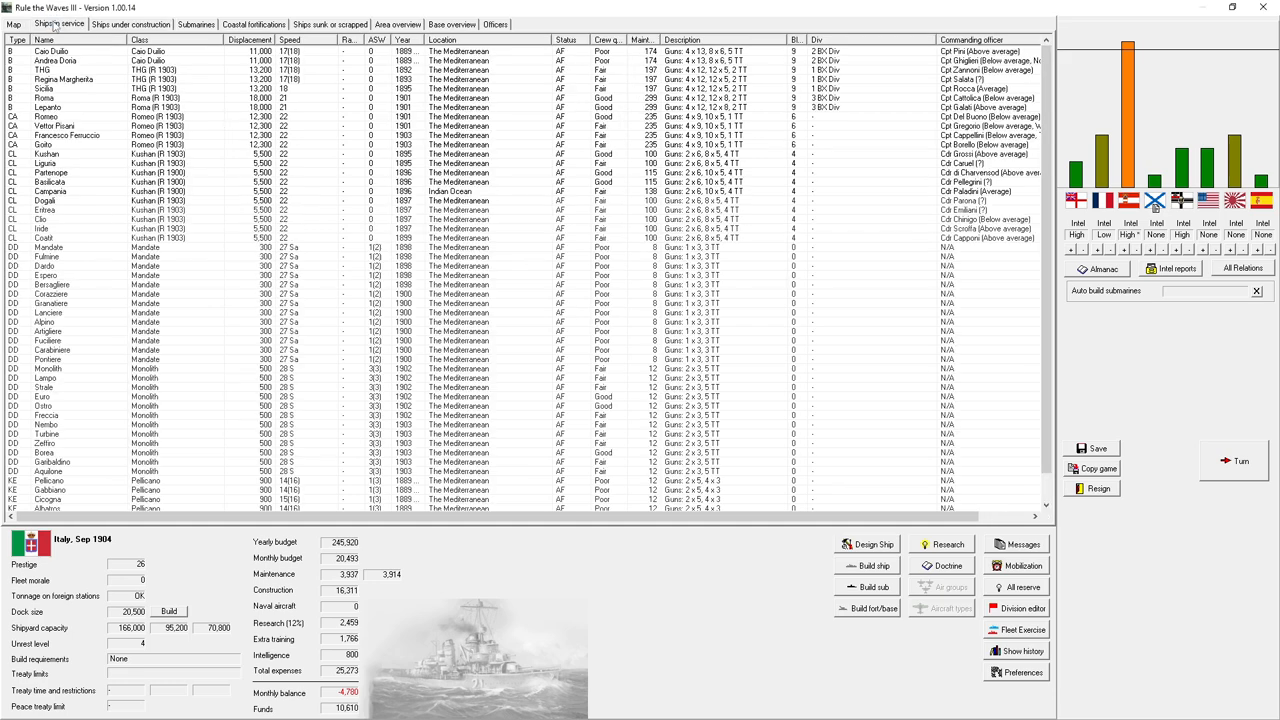
scroll(down, 3)
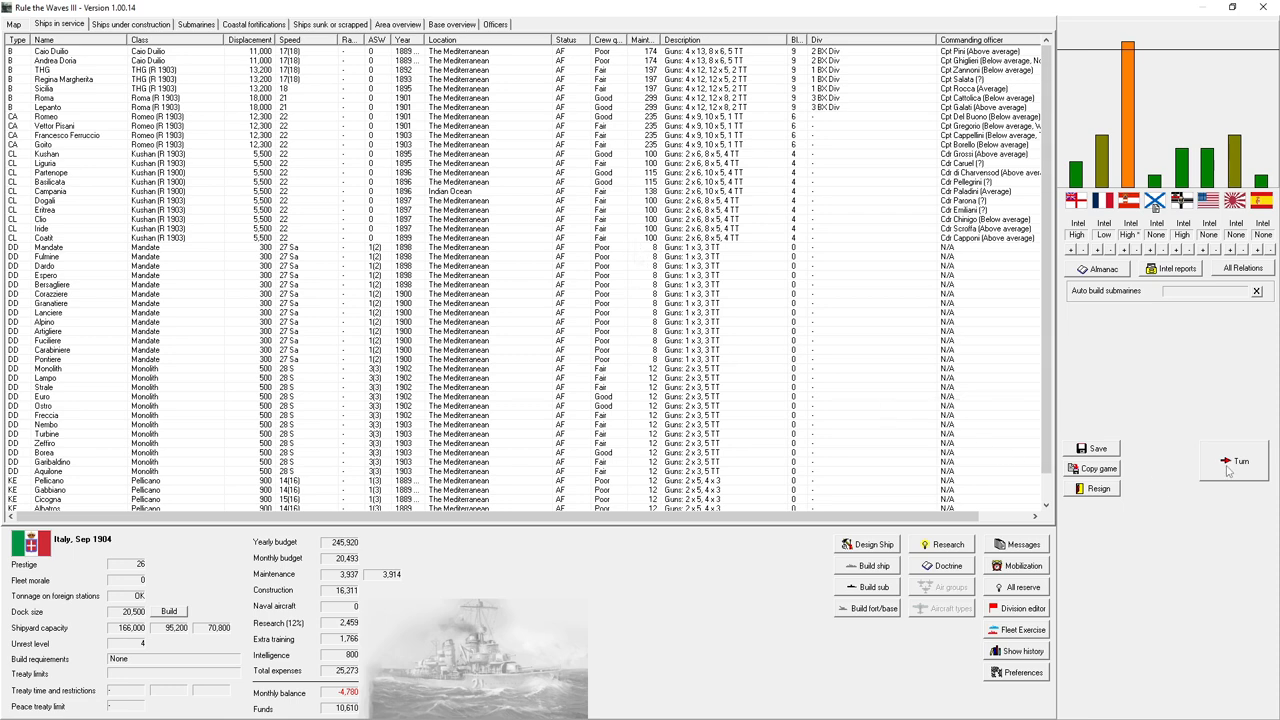
click(1240, 460)
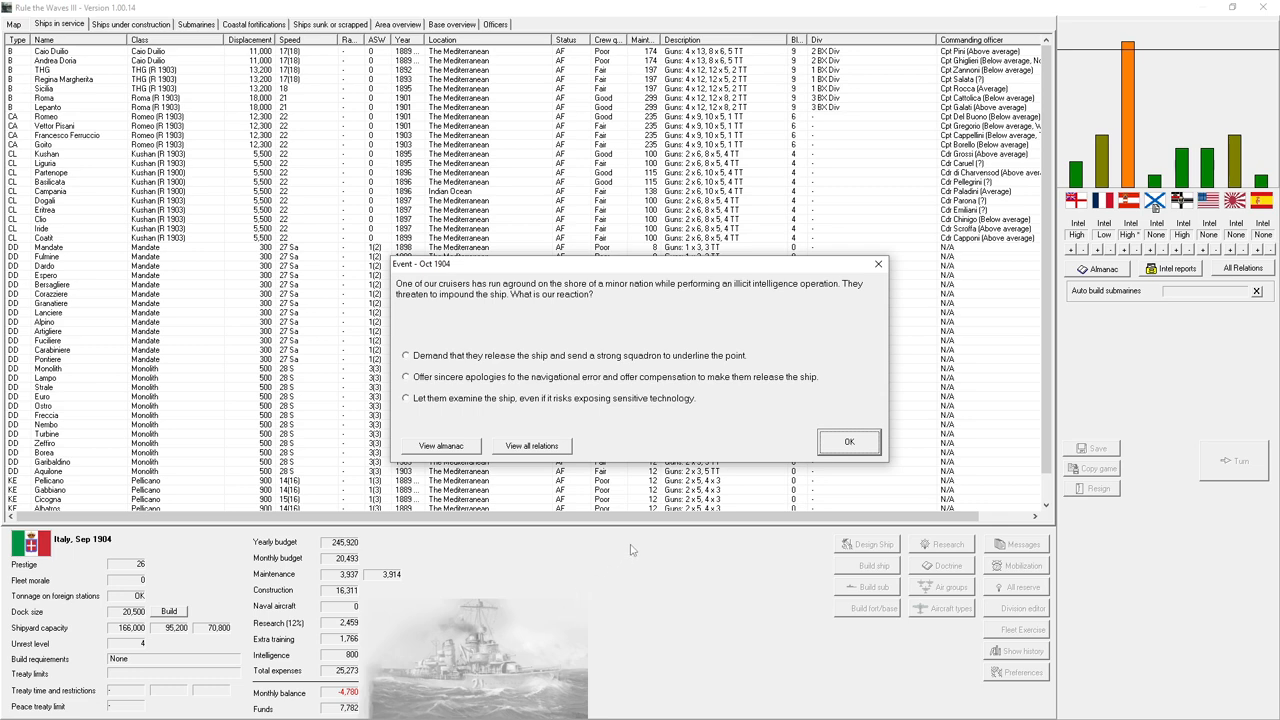
mouse_move(592, 440)
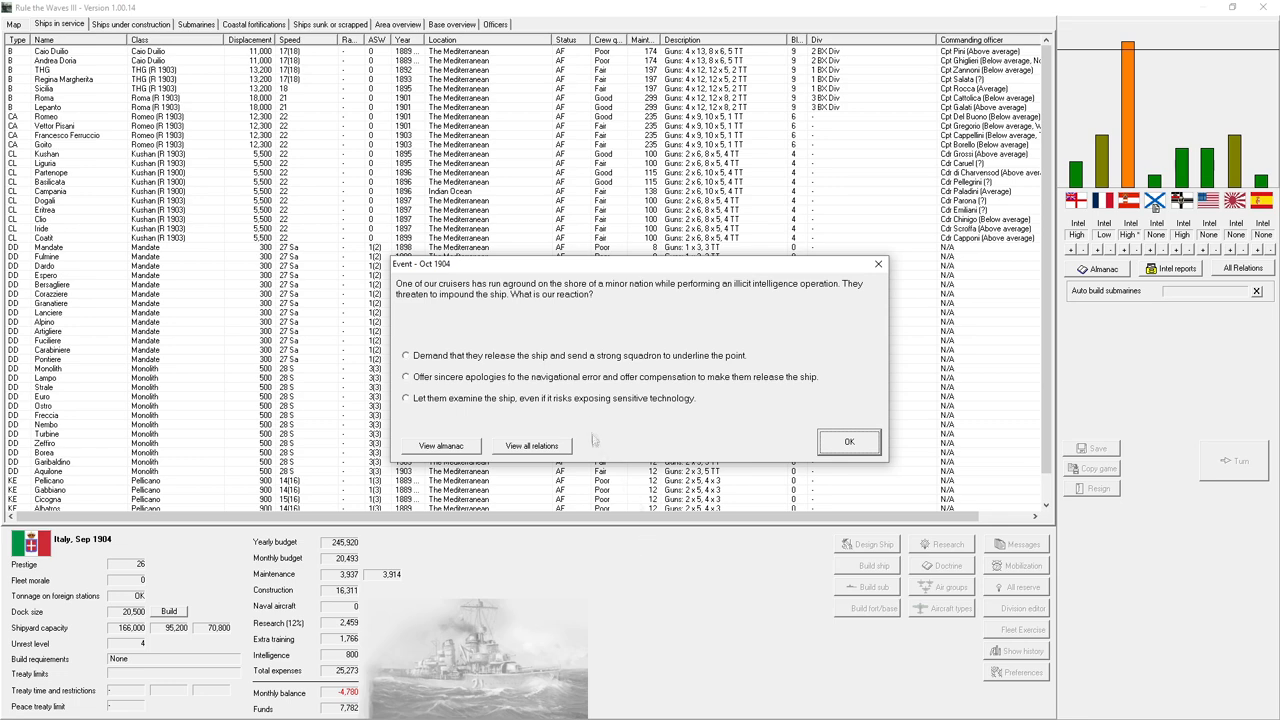
mouse_move(610, 360)
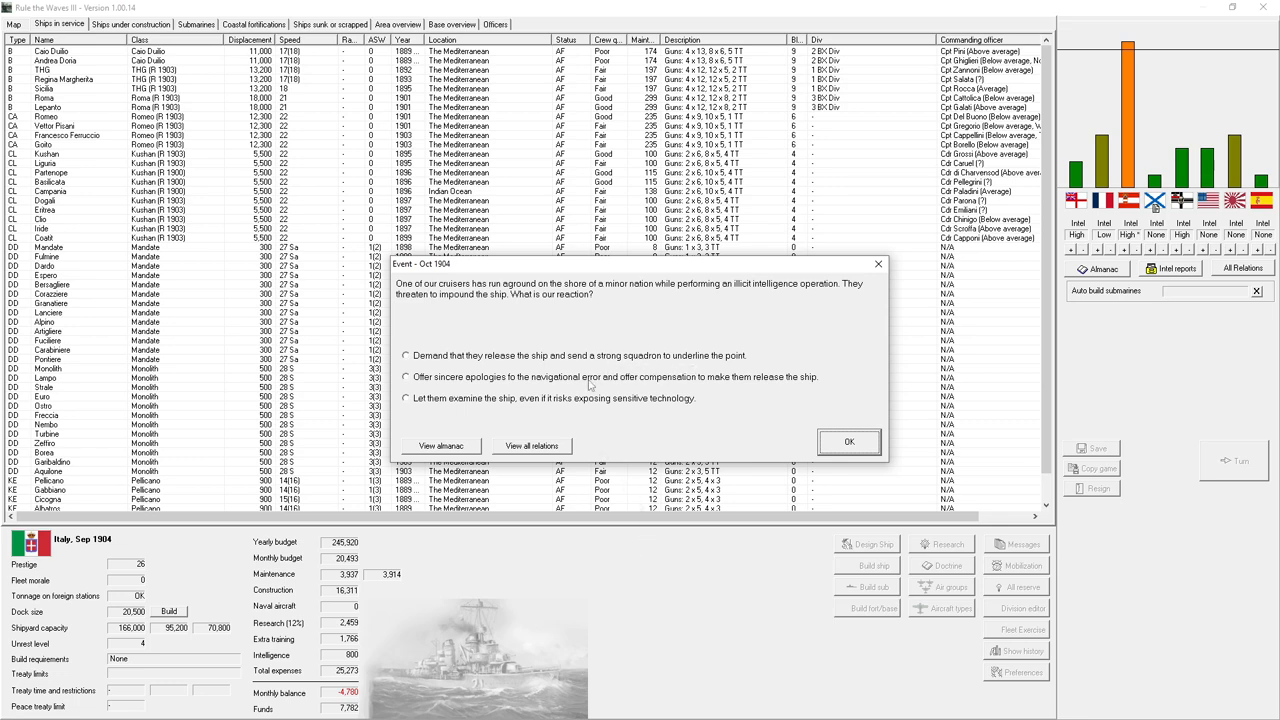
mouse_move(536, 412)
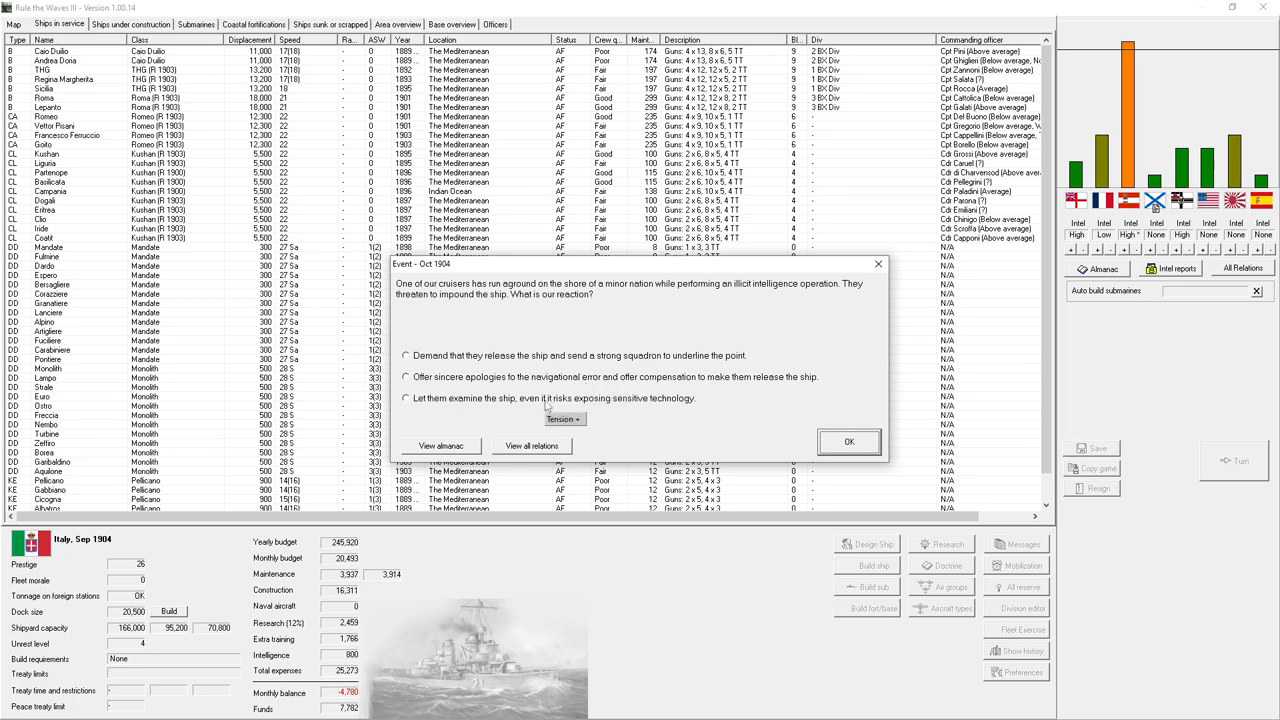
mouse_move(560, 384)
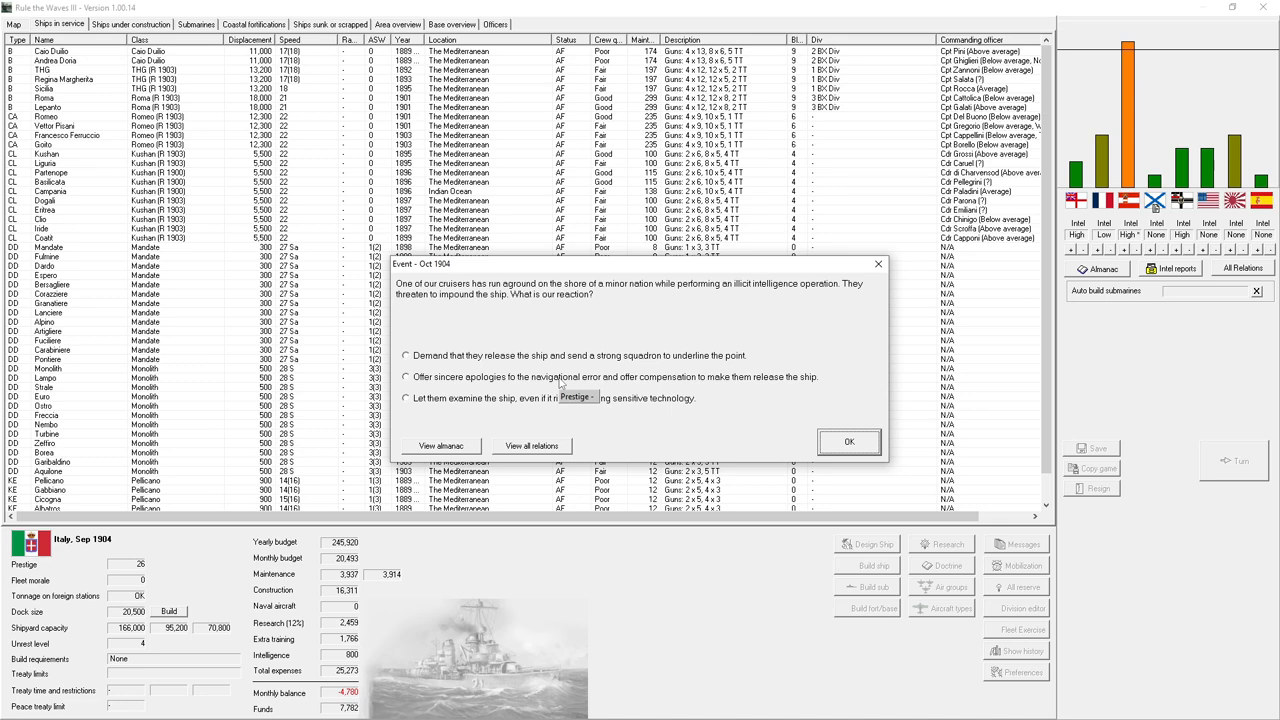
click(848, 442)
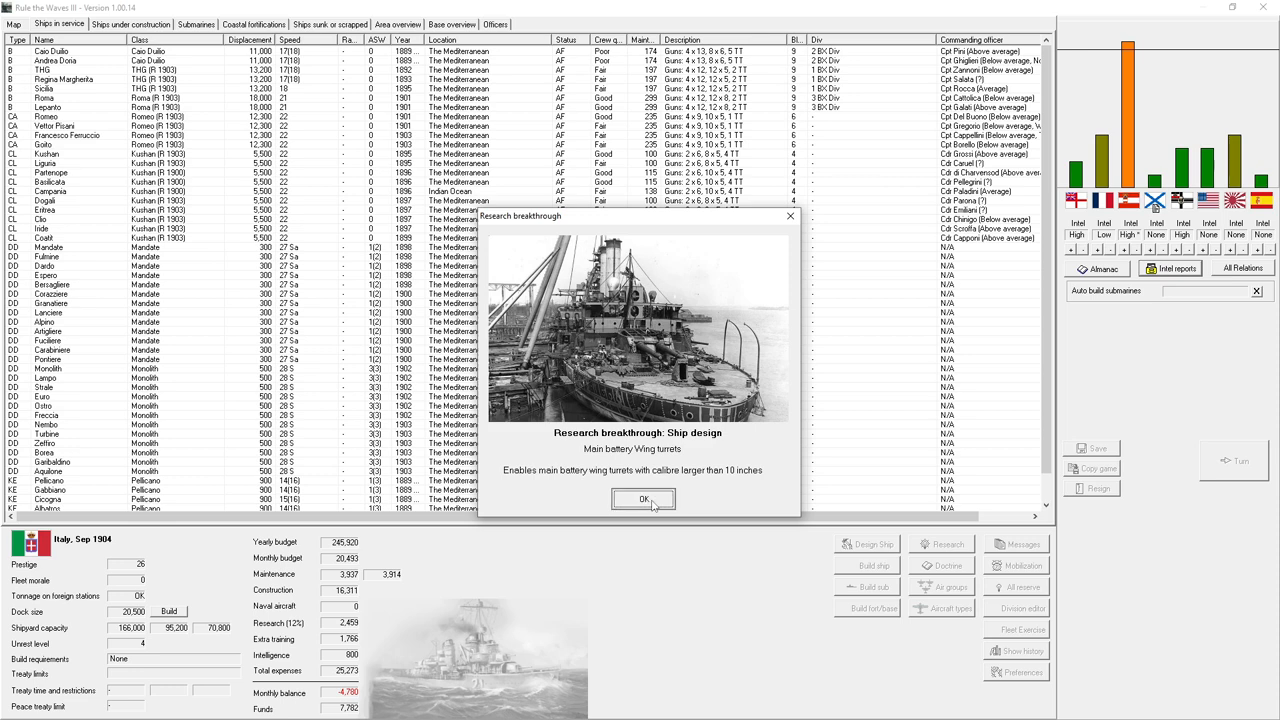
- Dismiss the wing-turret breakthrough, review the Nation Data fleet comparison, and return to the construction list
click(644, 500)
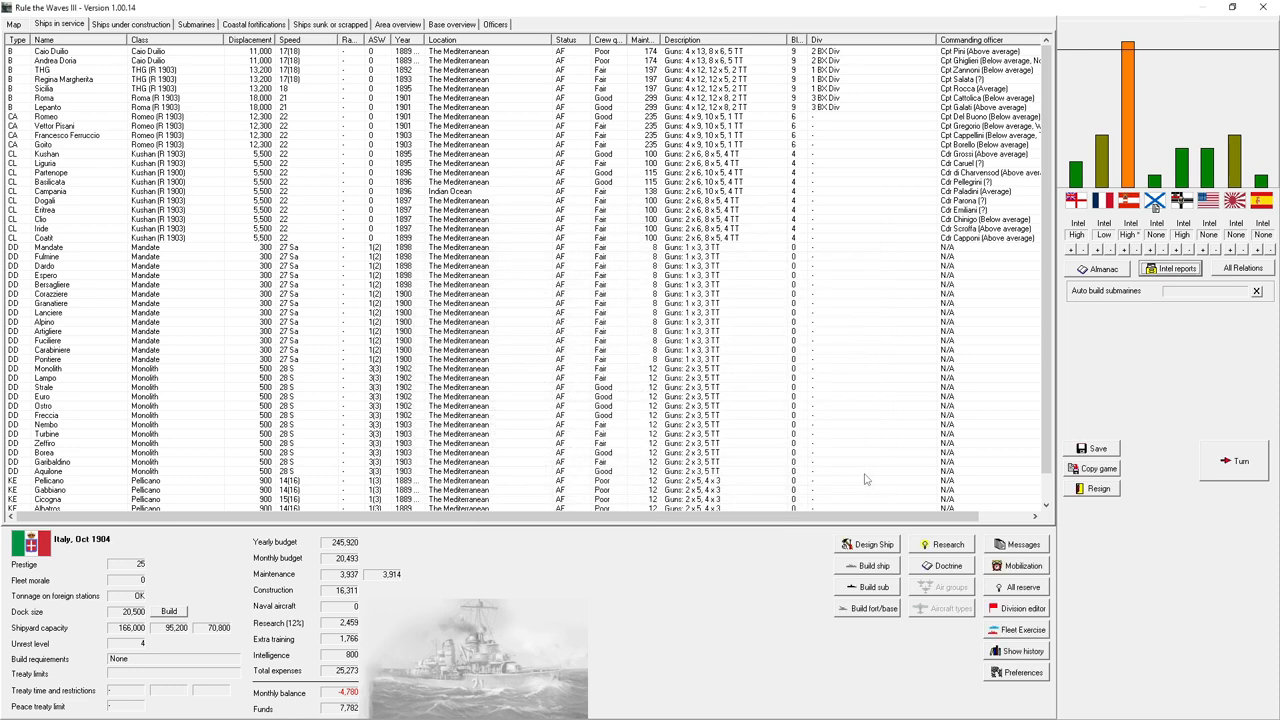
mouse_move(1130, 130)
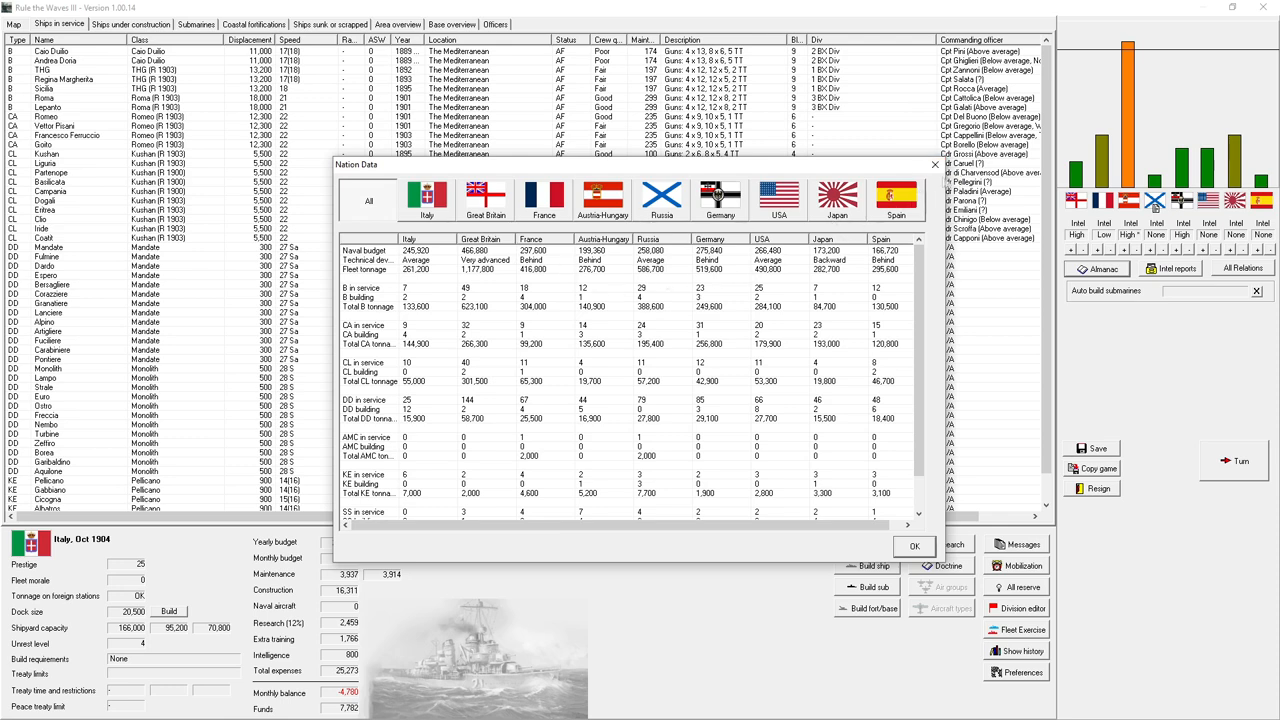
click(912, 546)
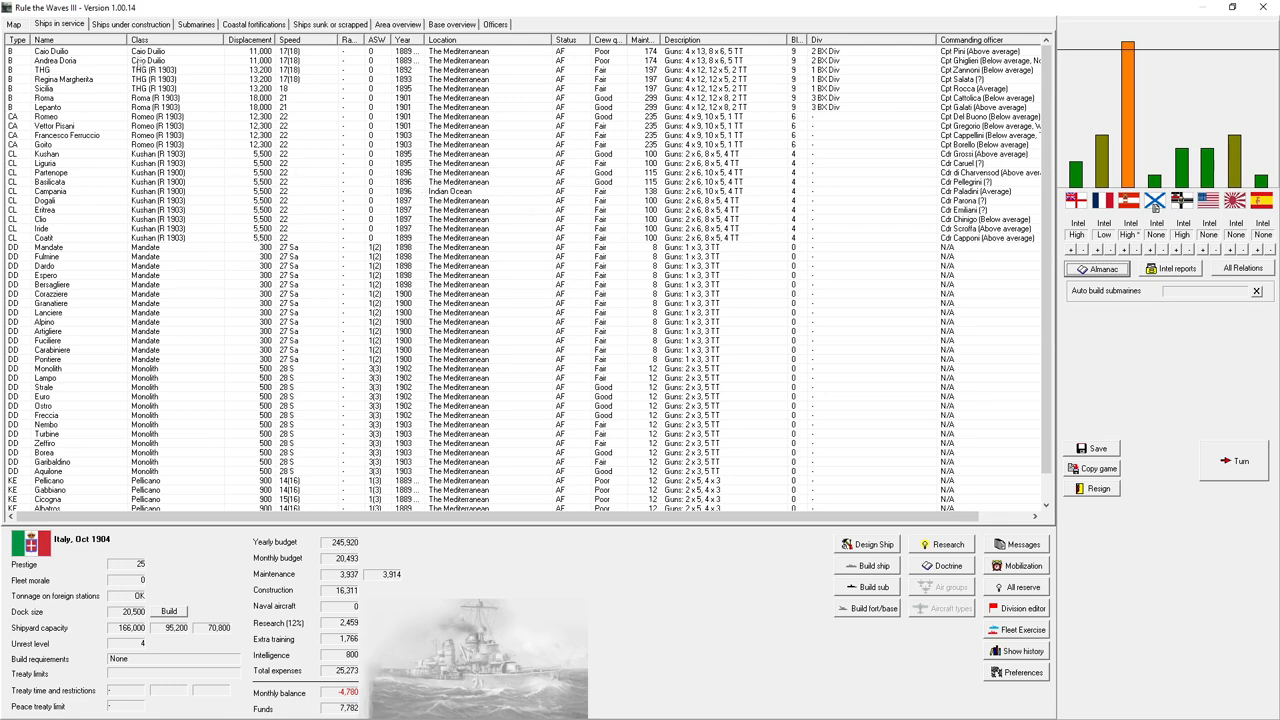
click(130, 24)
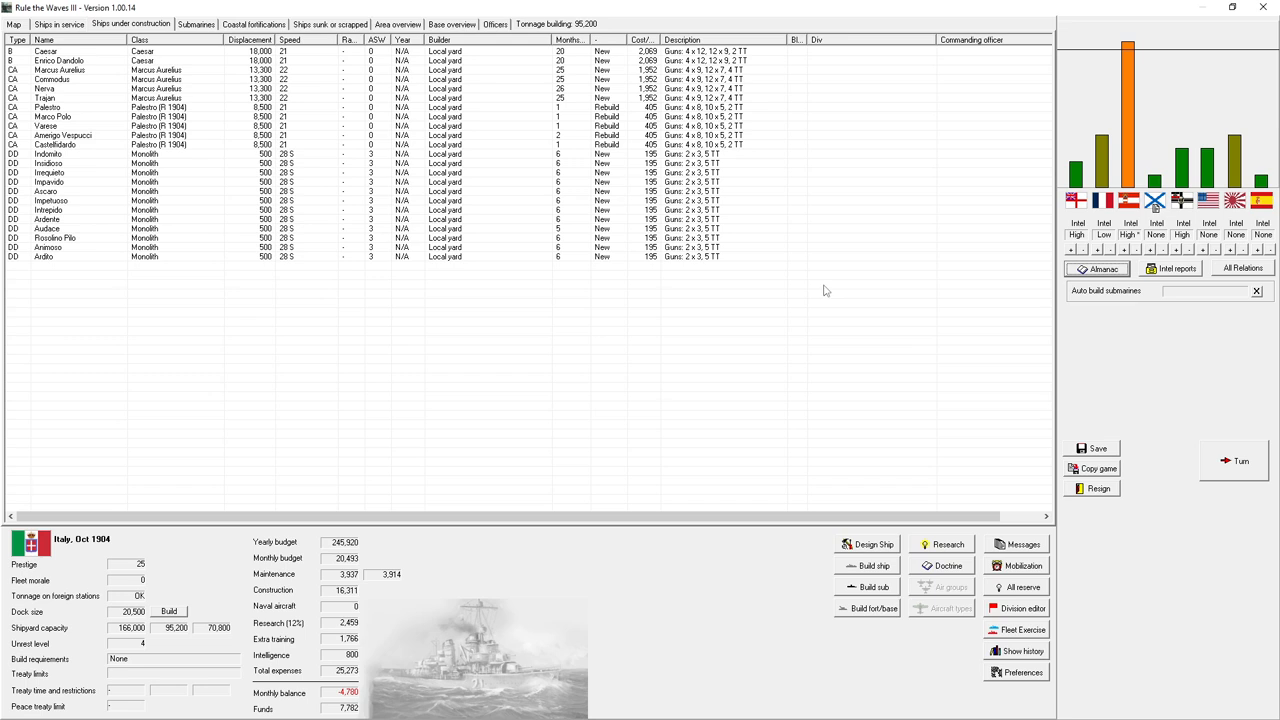
mouse_move(1232, 472)
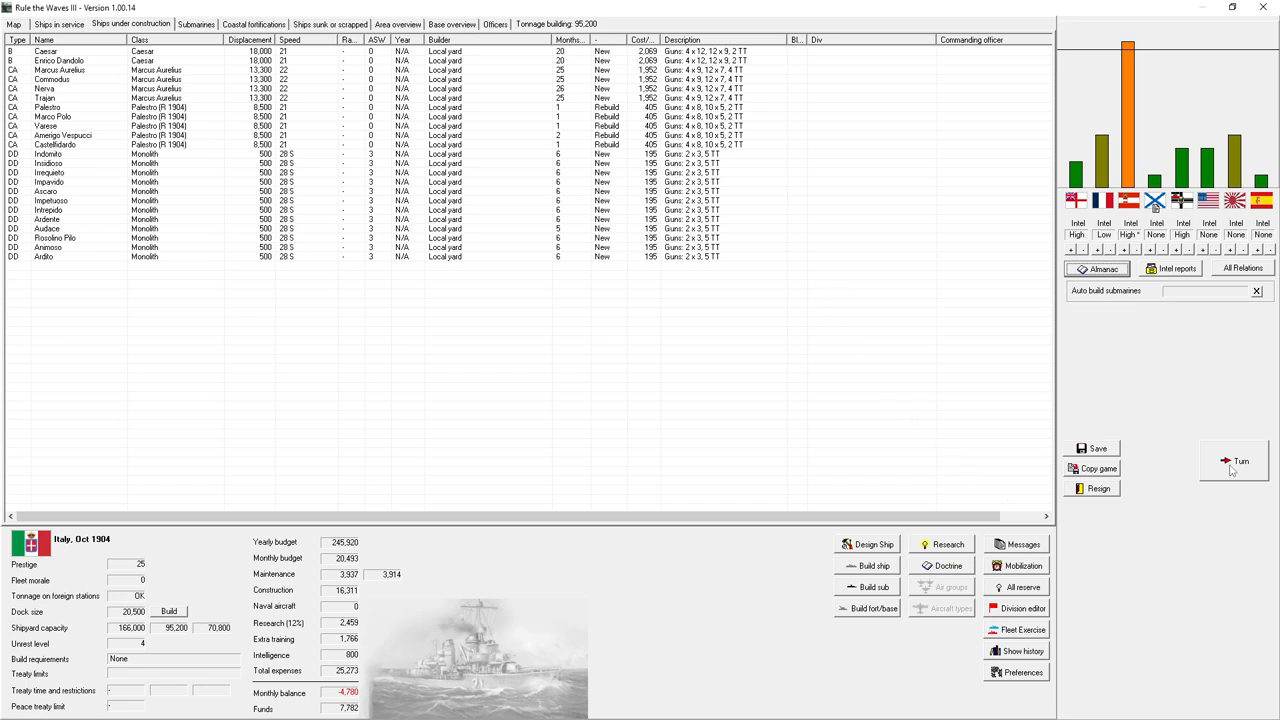
- Advance to November 1904, name Austria-Hungary in the Navy League speech, and acknowledge the outbreak of war
click(1240, 460)
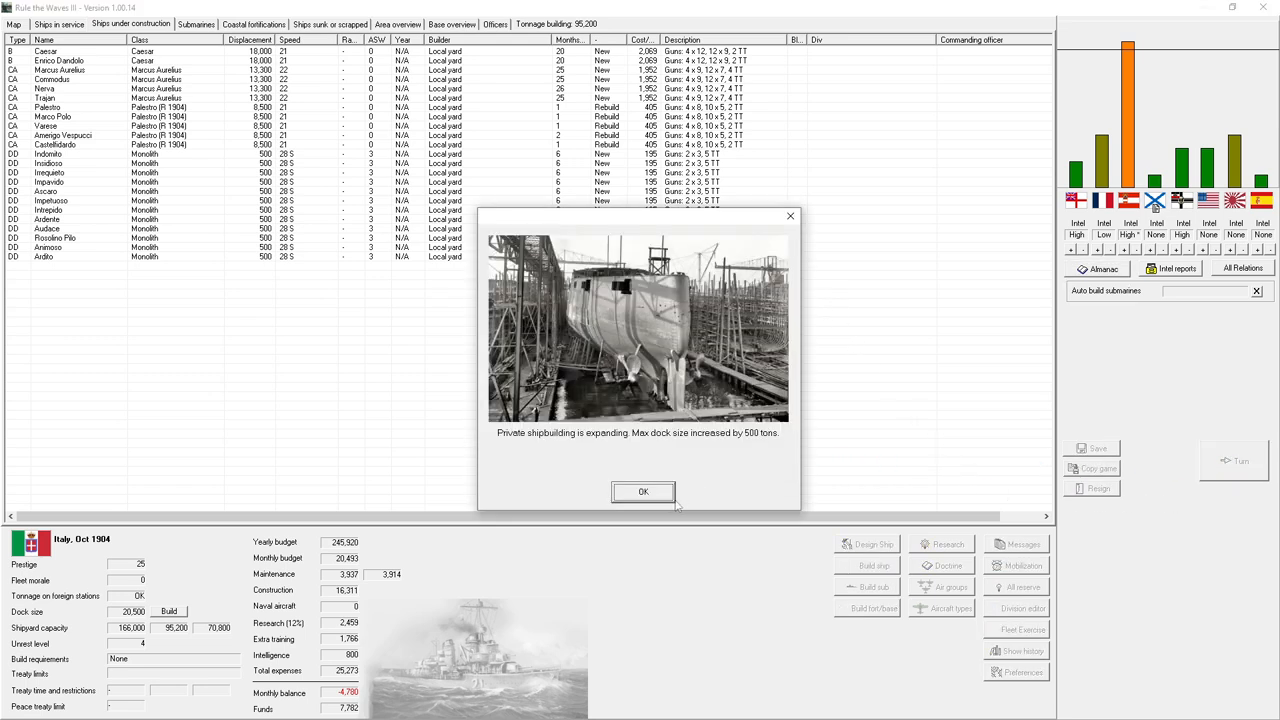
click(644, 492)
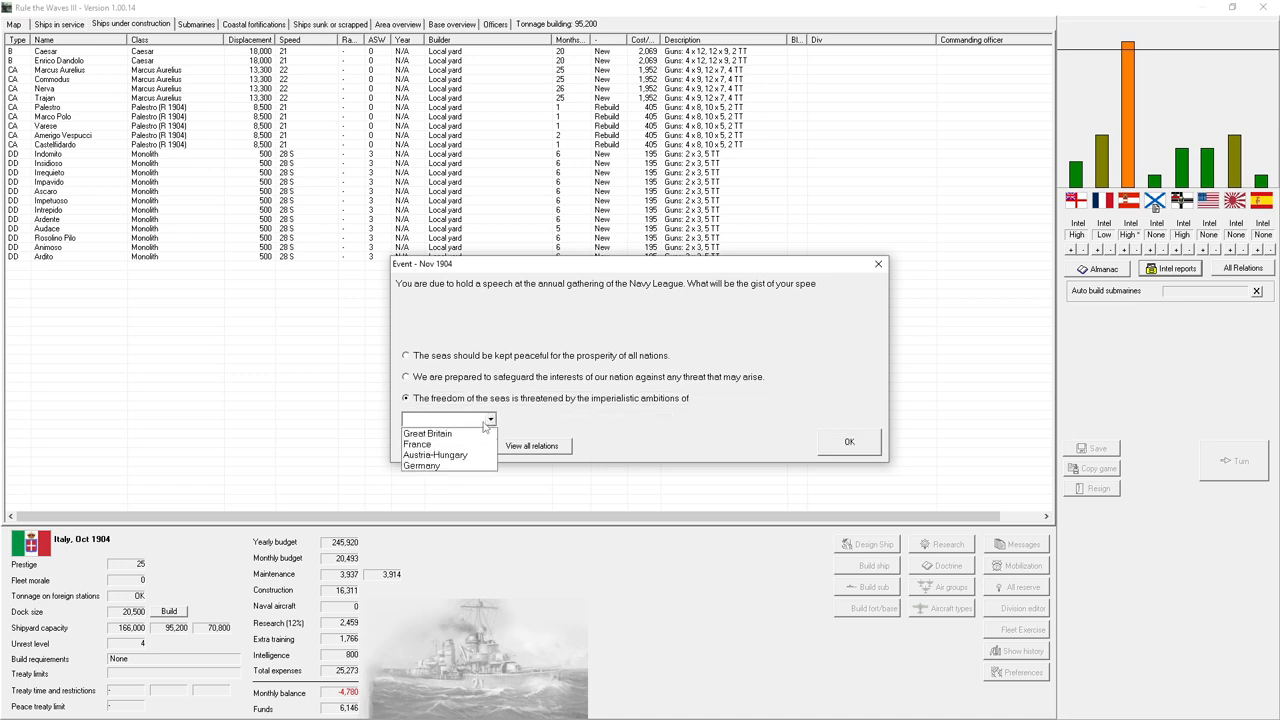
click(436, 456)
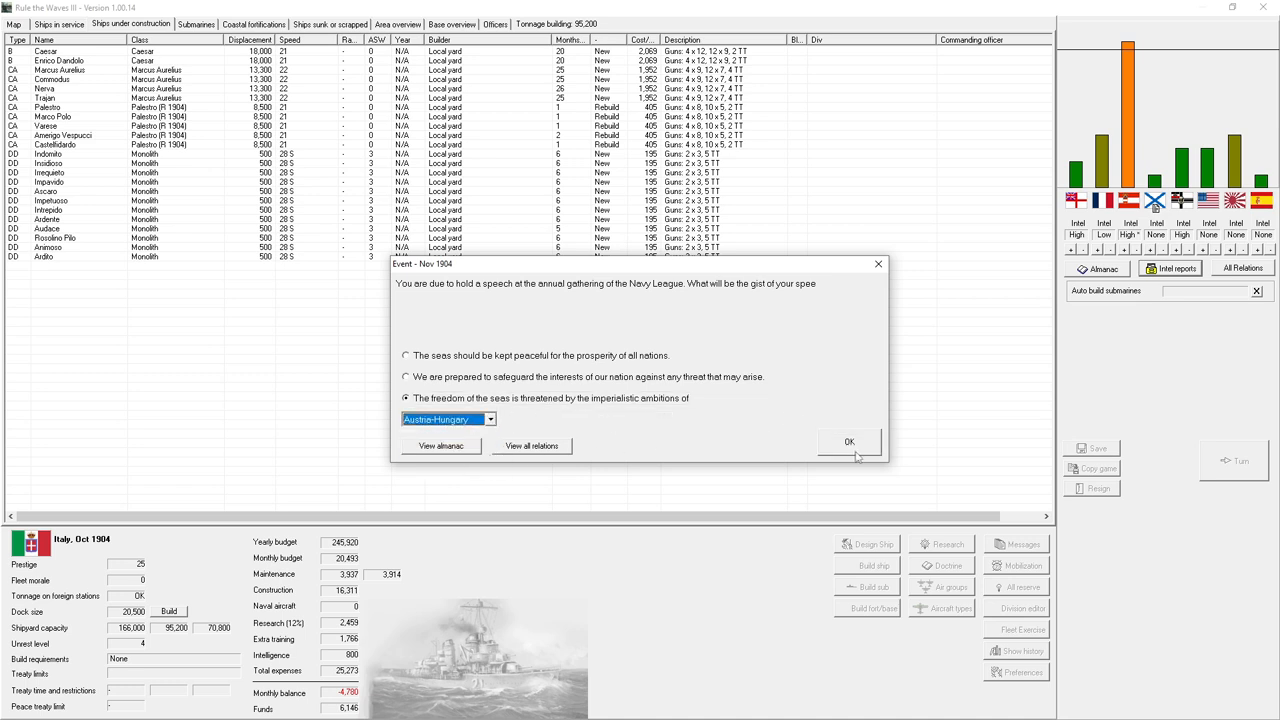
click(848, 442)
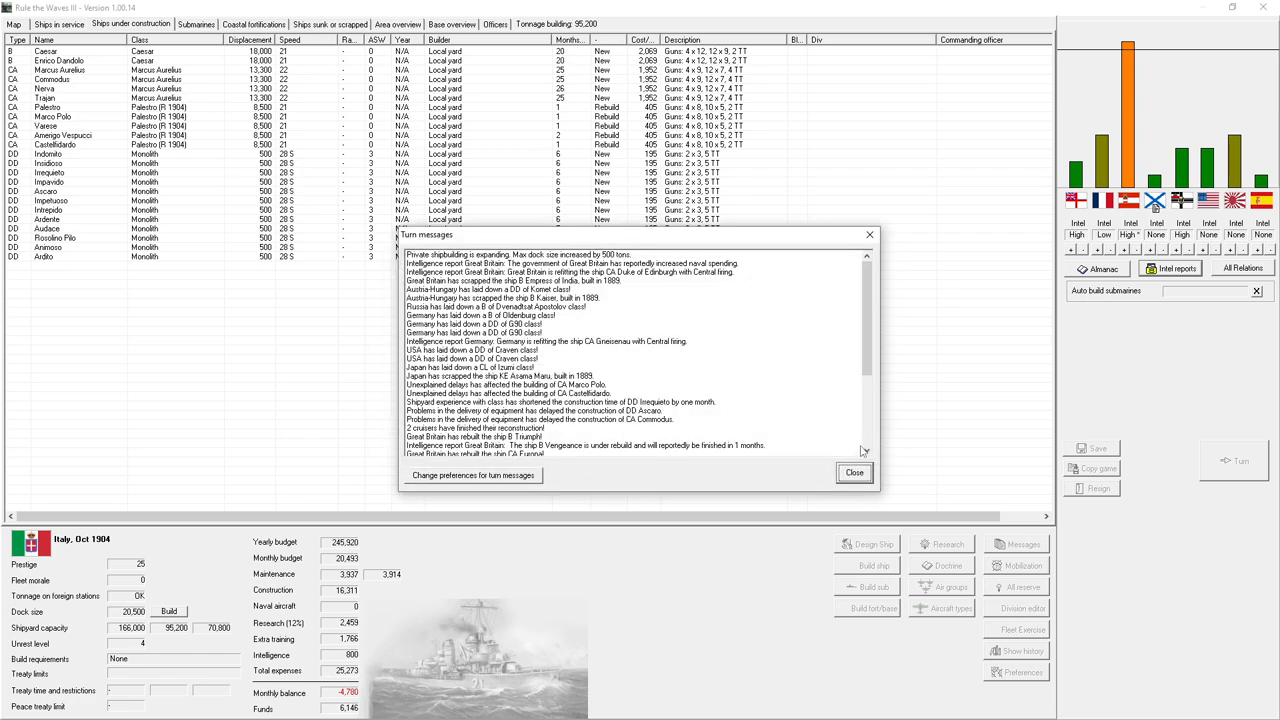
click(852, 472)
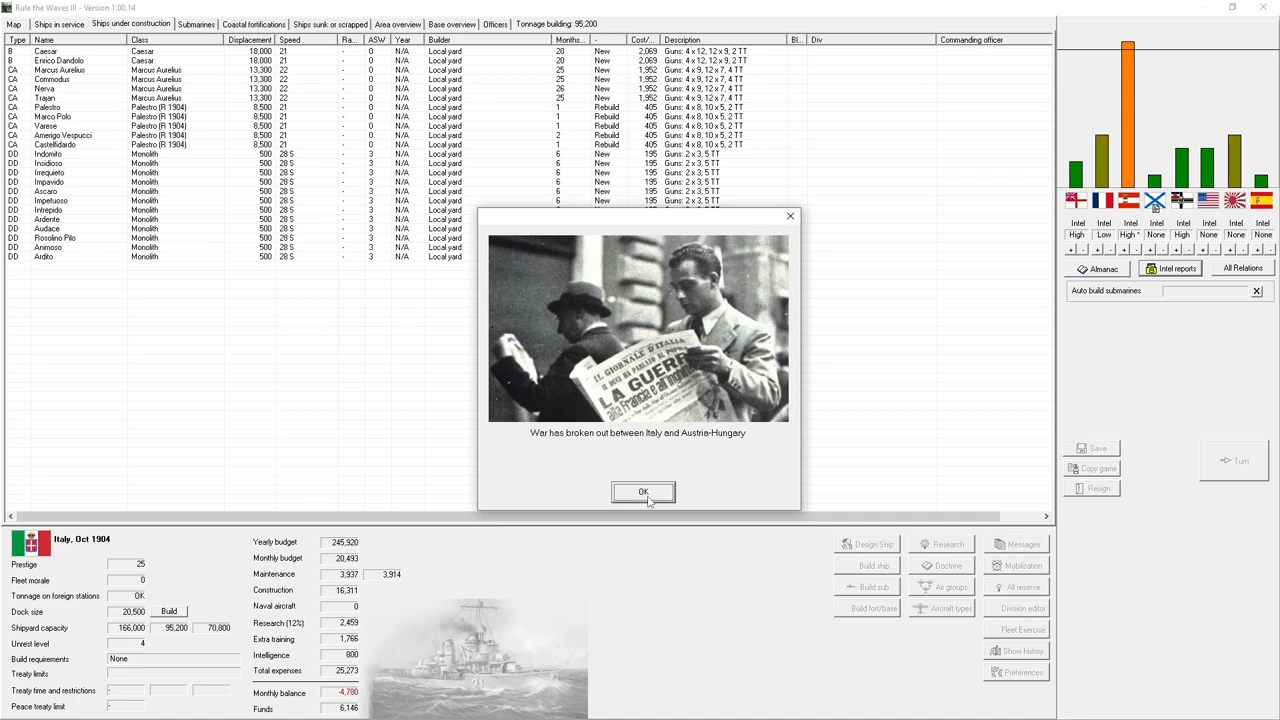
click(644, 492)
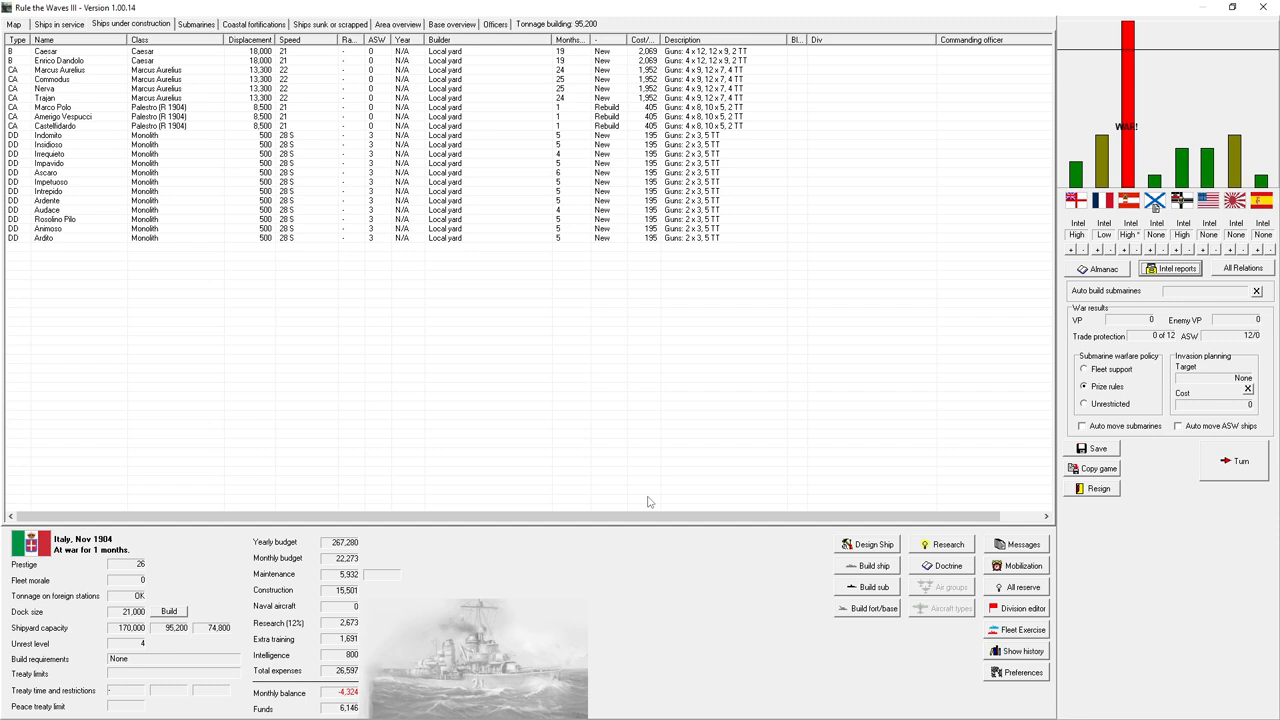
mouse_move(504, 348)
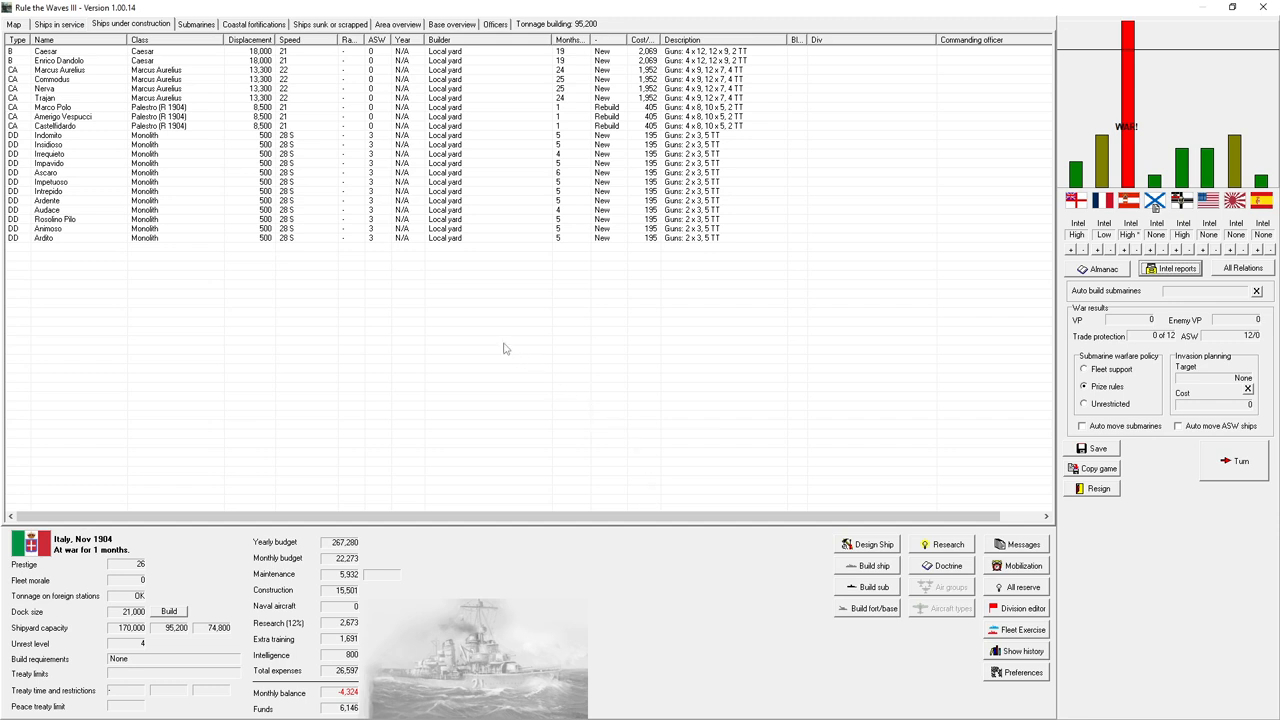
mouse_move(504, 348)
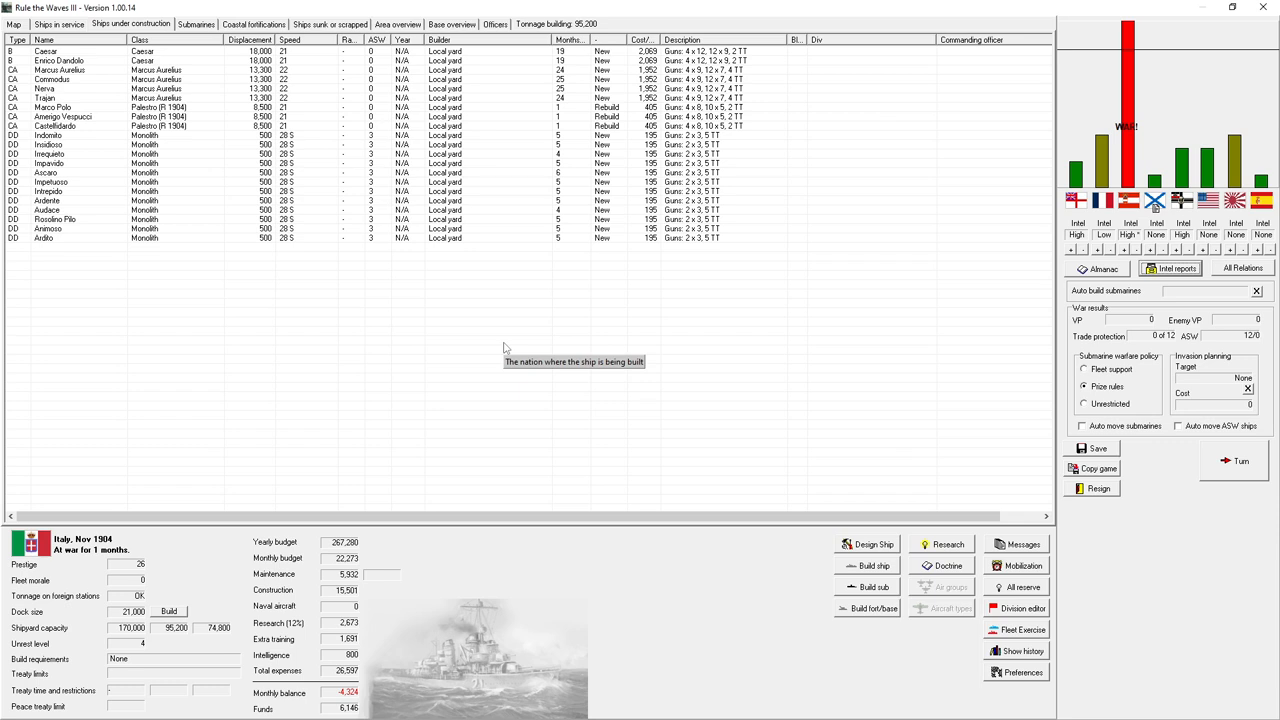
mouse_move(348, 280)
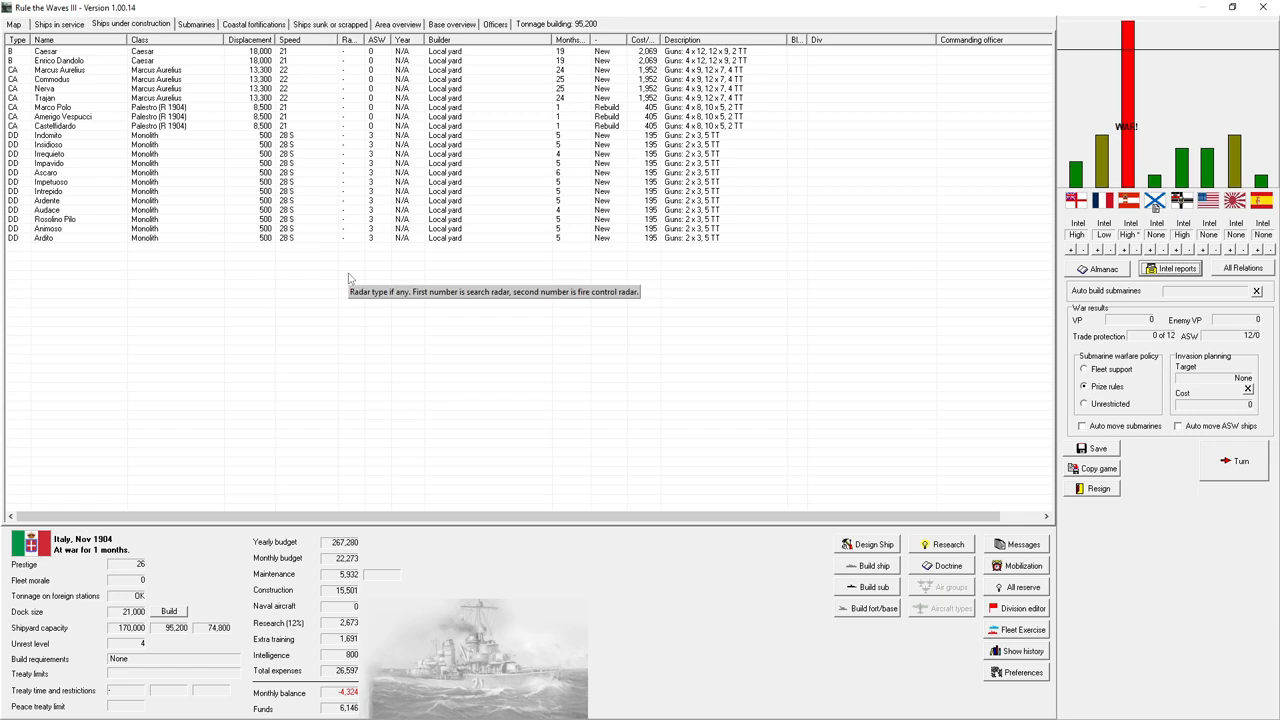
- Assign the five selected torpedo boats, including Pellicano, to trade protection
click(60, 24)
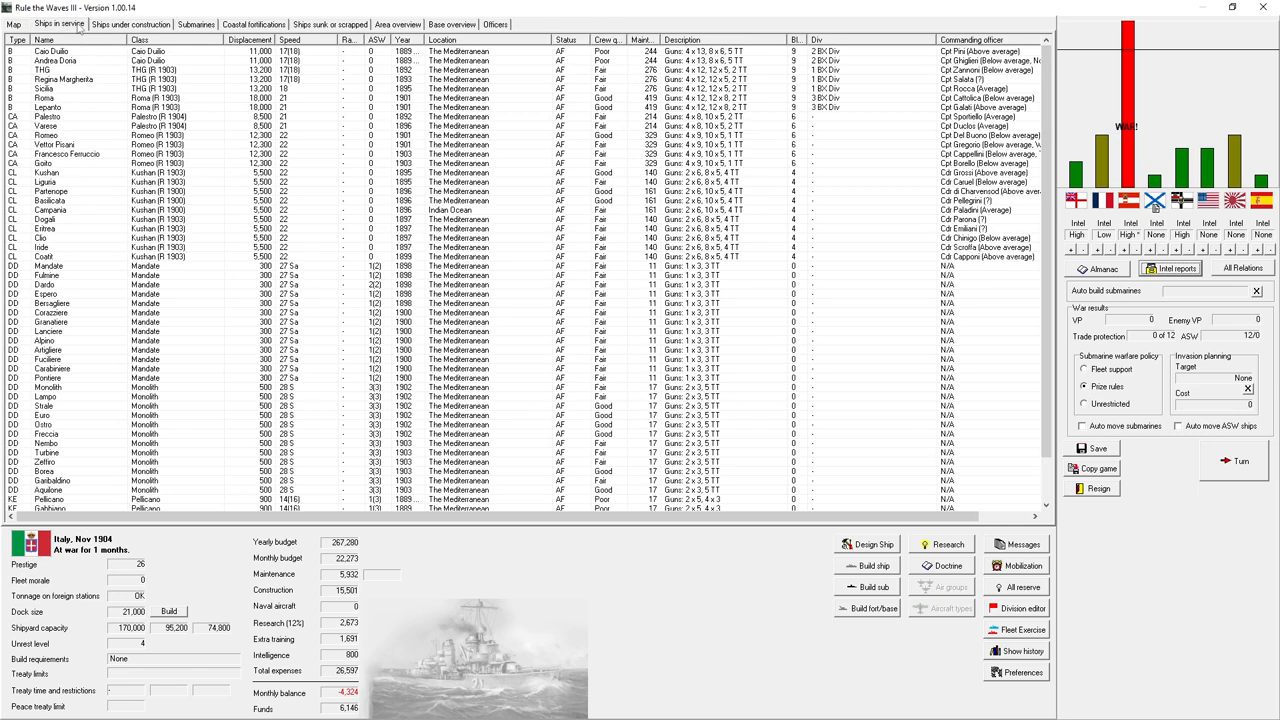
mouse_move(524, 404)
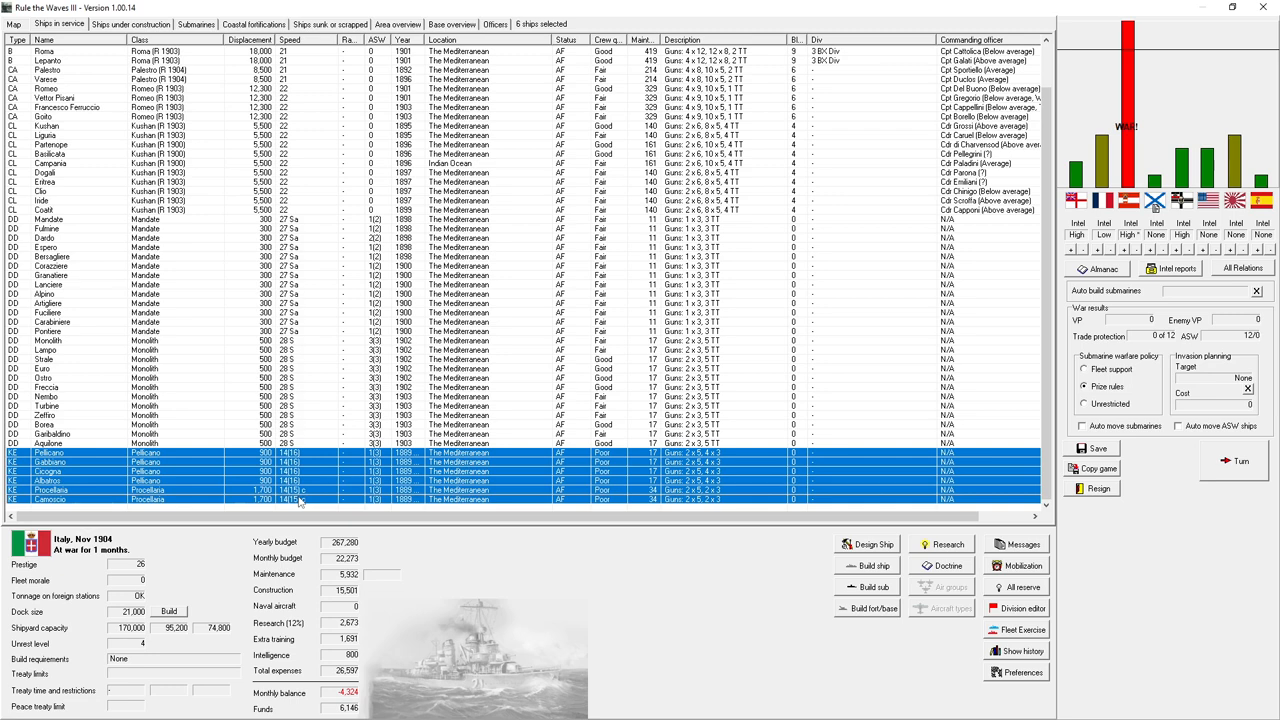
right_click(300, 496)
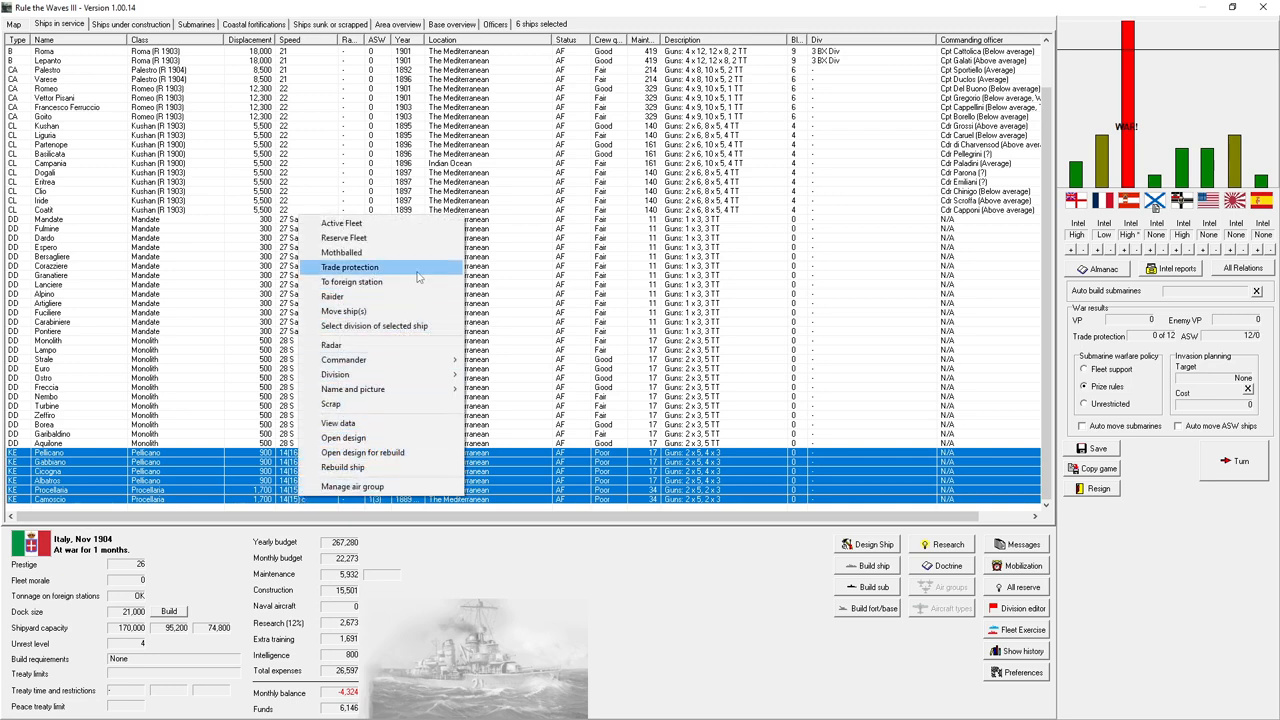
click(348, 268)
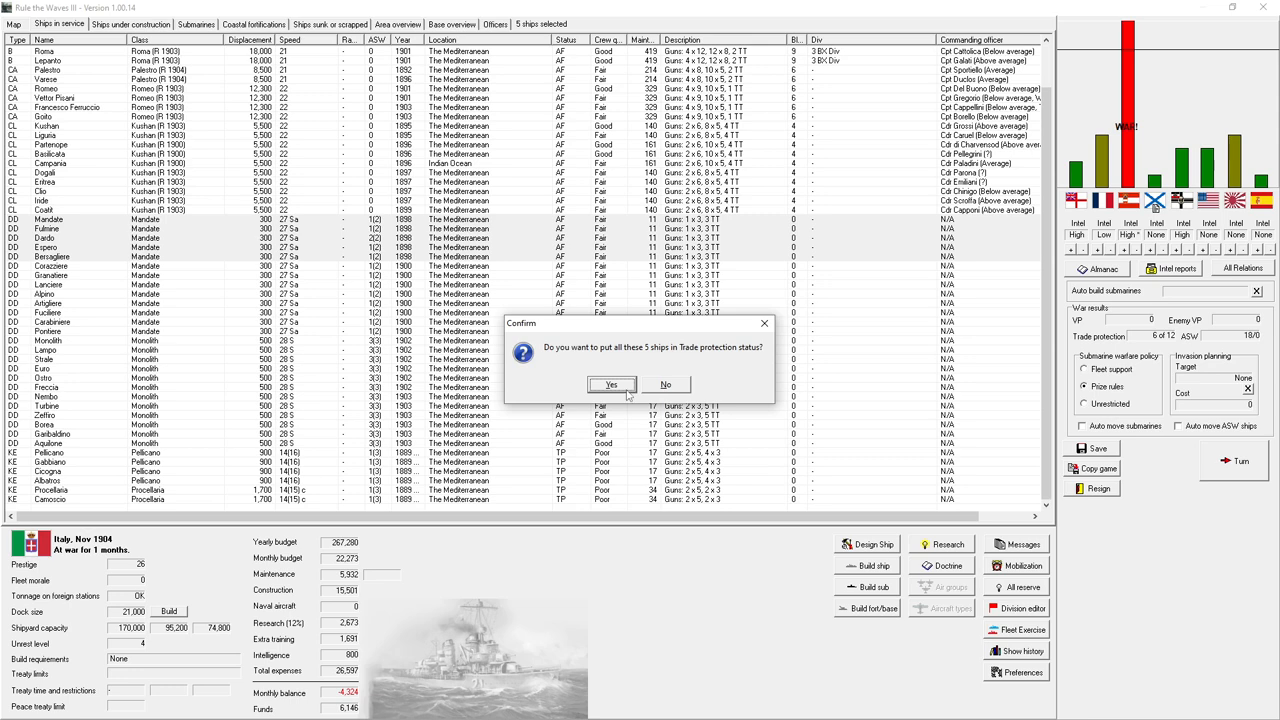
click(612, 384)
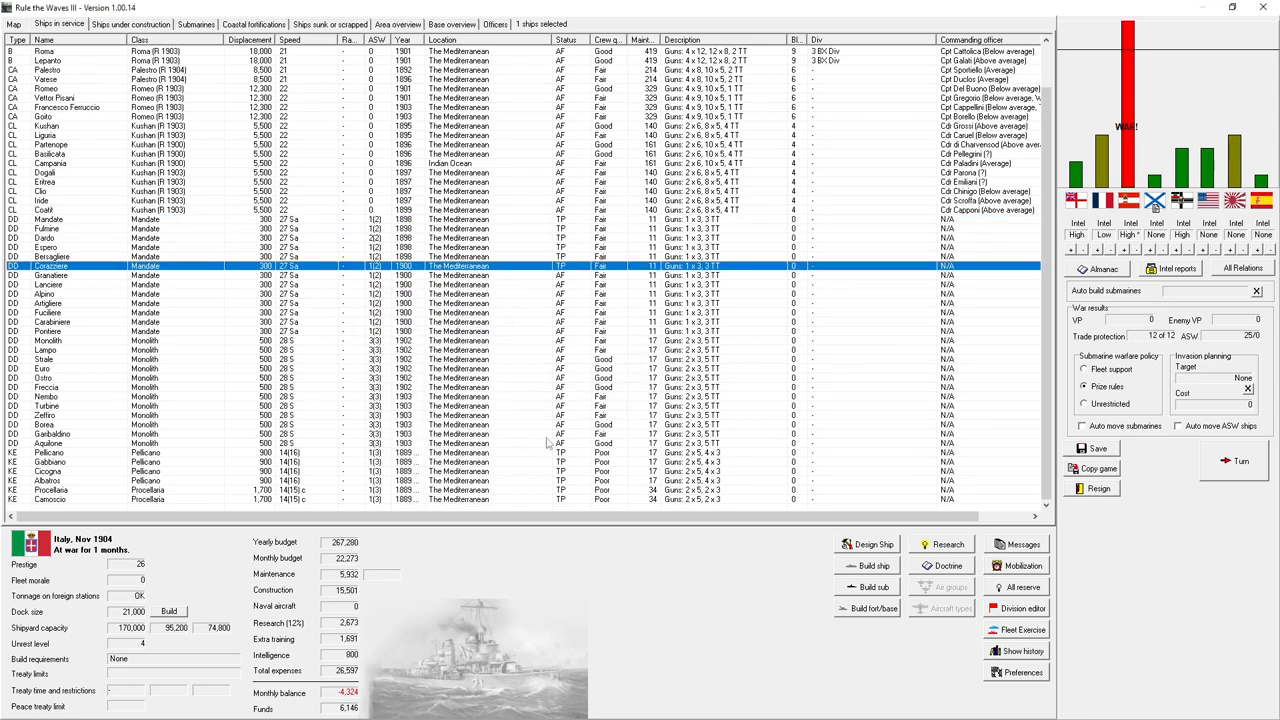
mouse_move(532, 440)
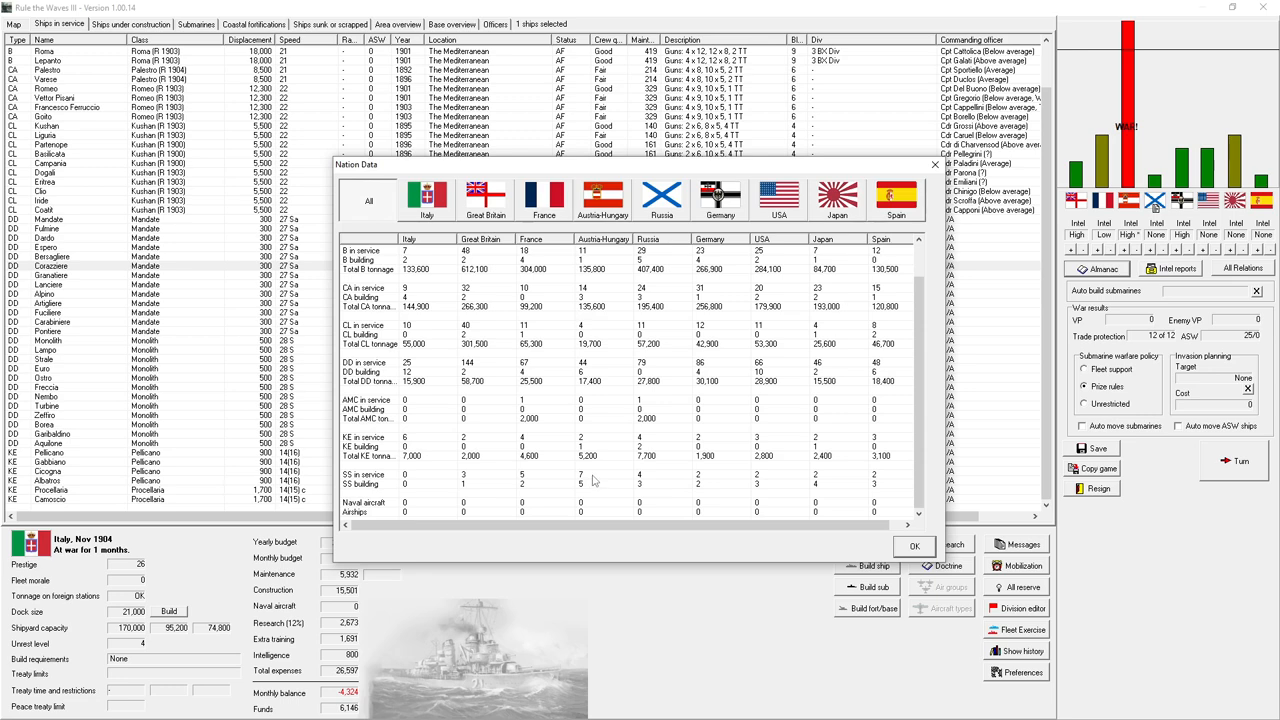
- Close the nation data comparison and bring up Italy's empty submarine list
click(912, 546)
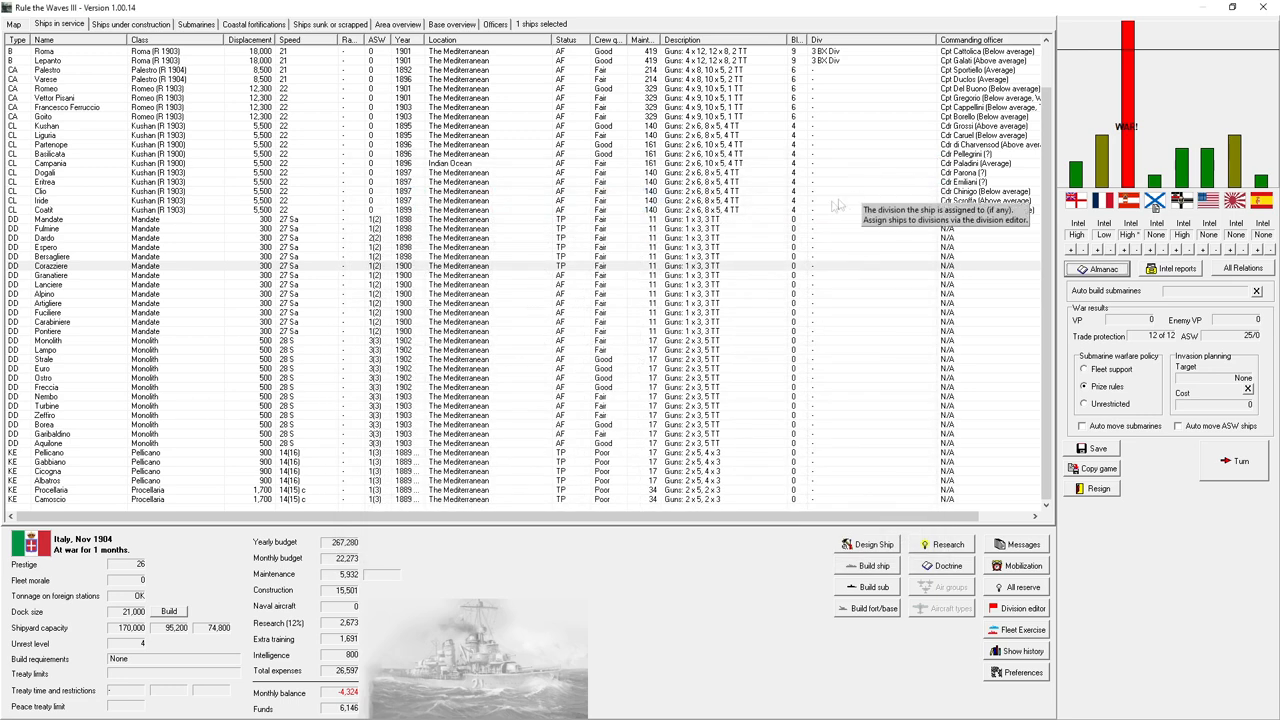
click(196, 24)
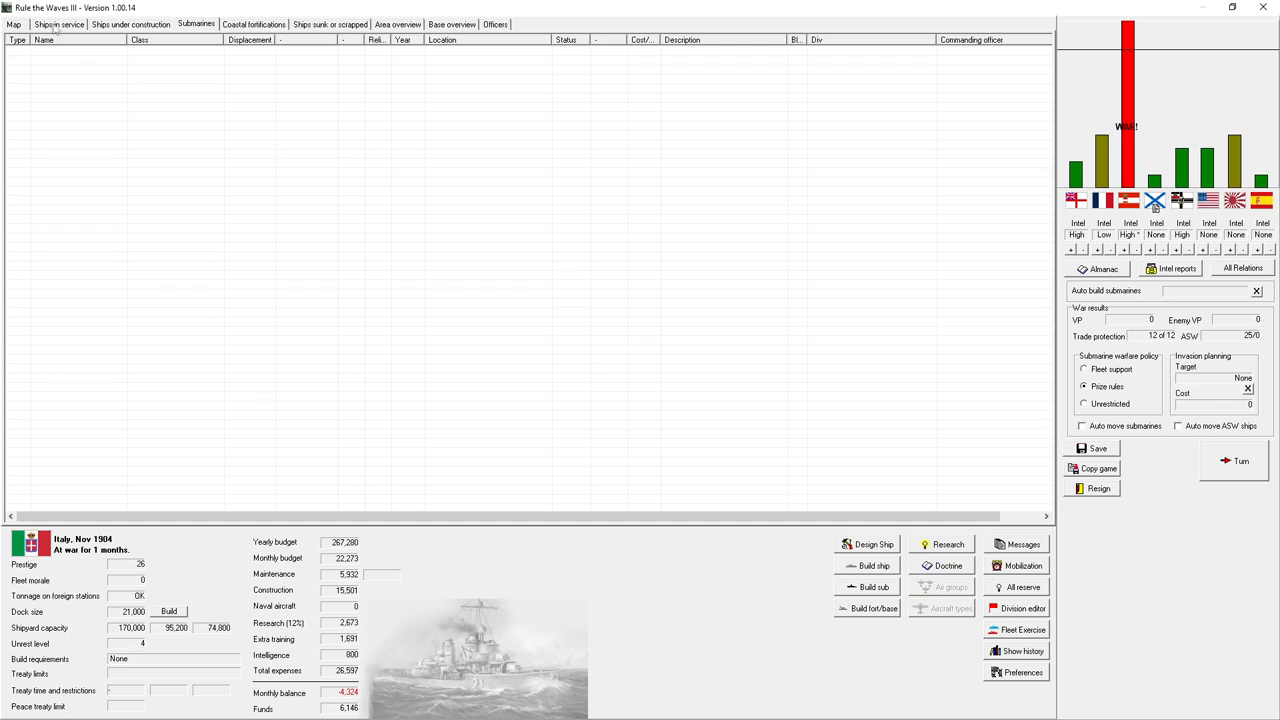
mouse_move(140, 72)
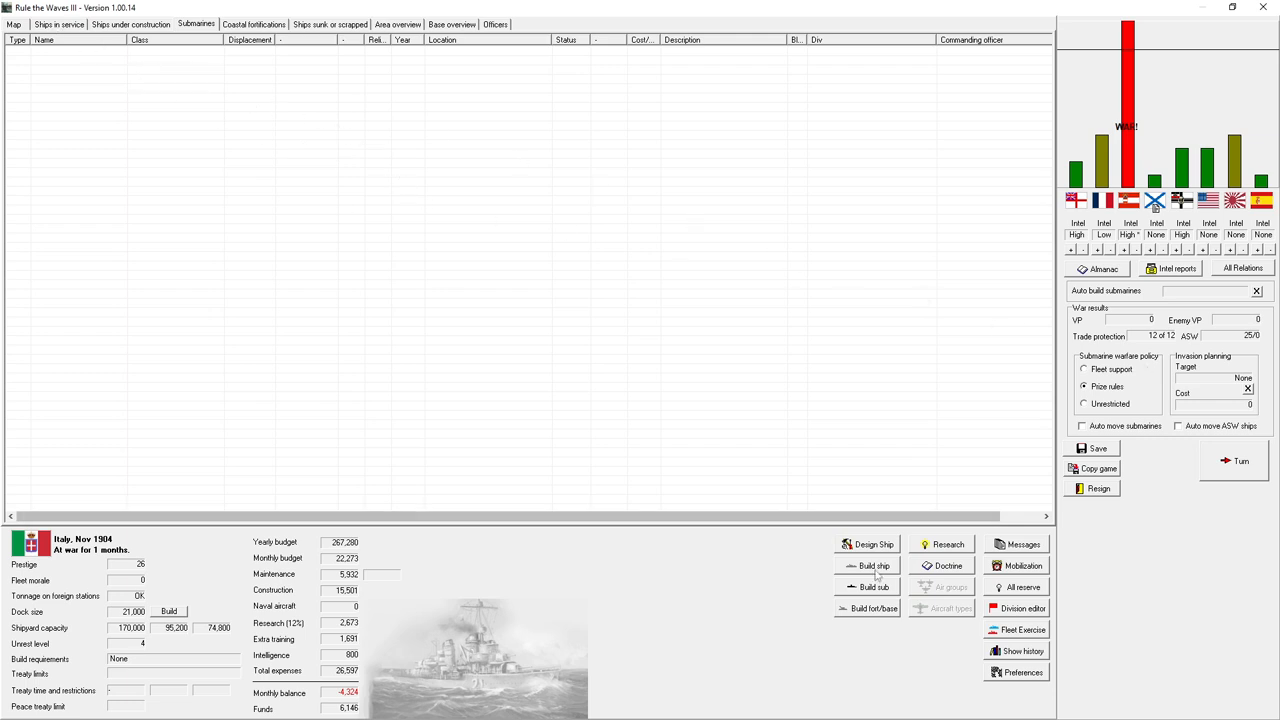
- Order 12 Coastal submarines (SSC) so they appear as building in the submarine list
click(872, 564)
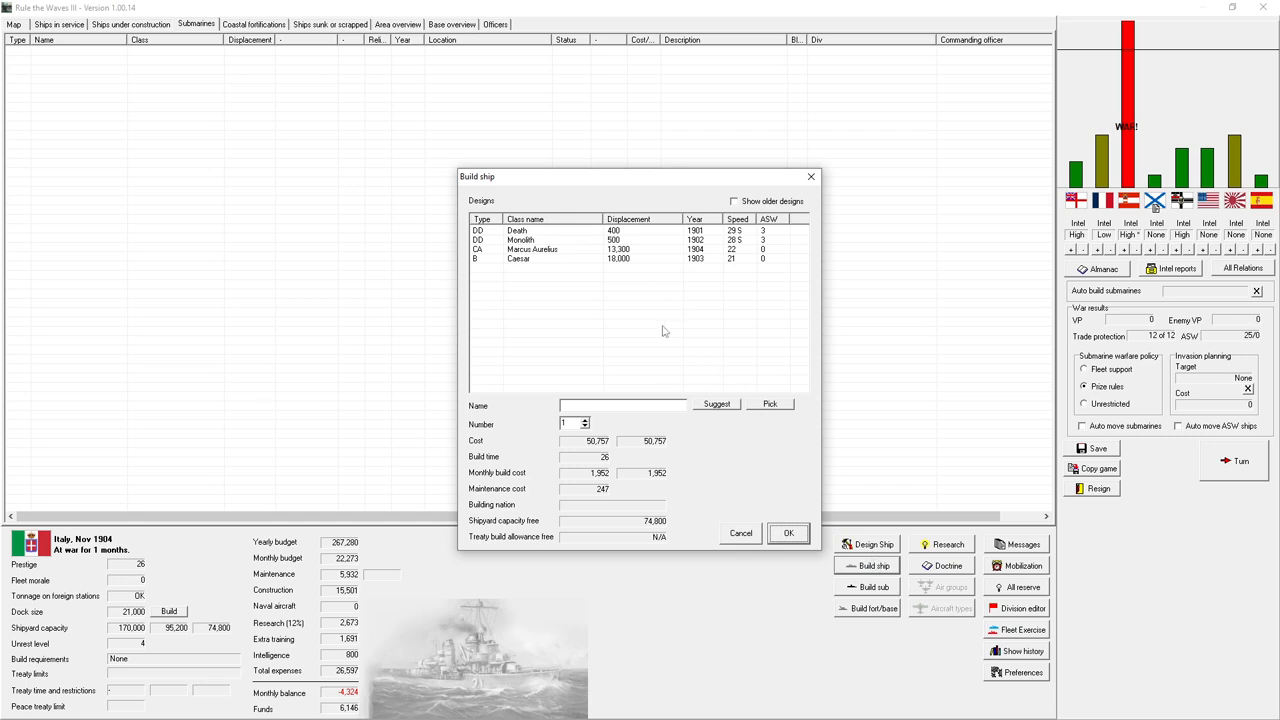
mouse_move(790, 592)
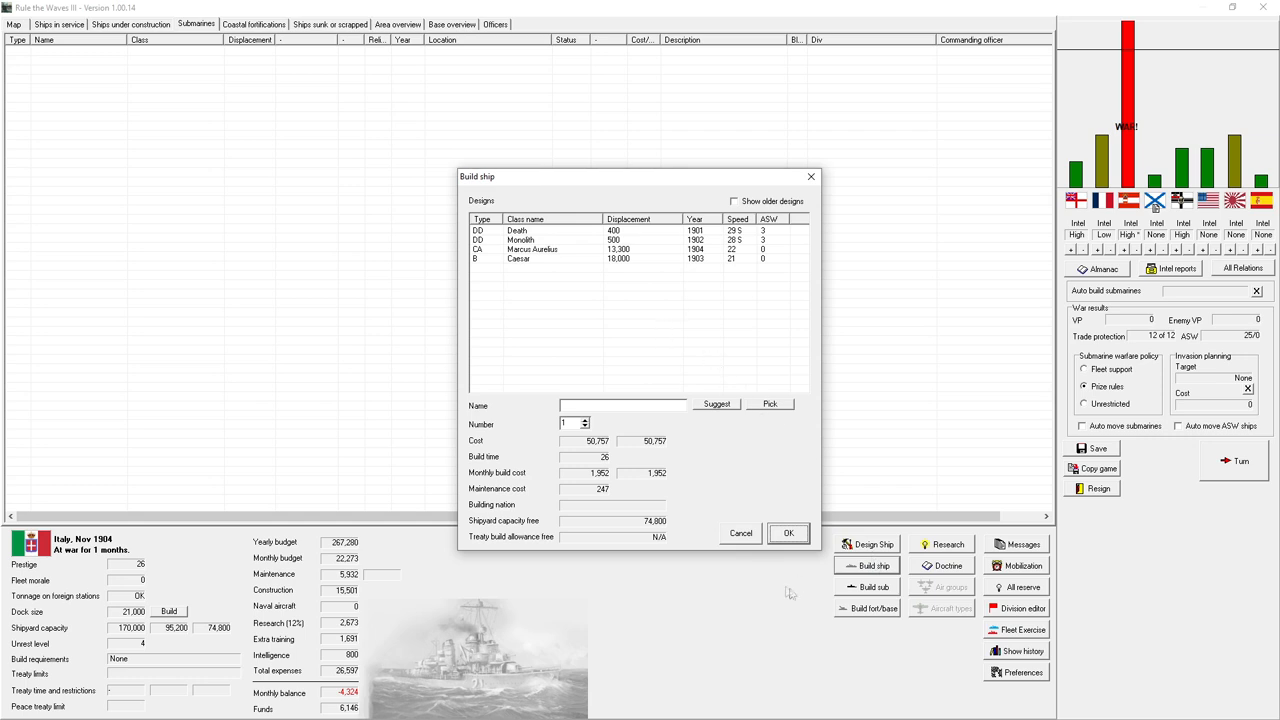
click(872, 588)
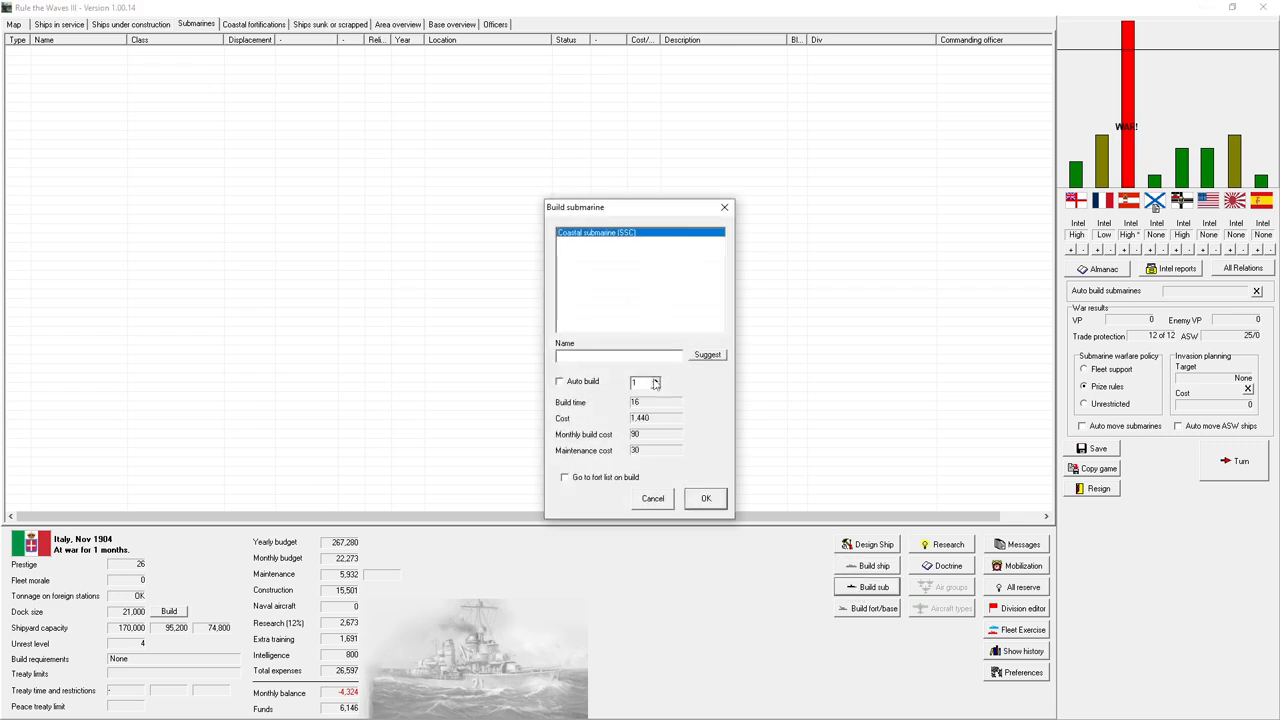
click(654, 380)
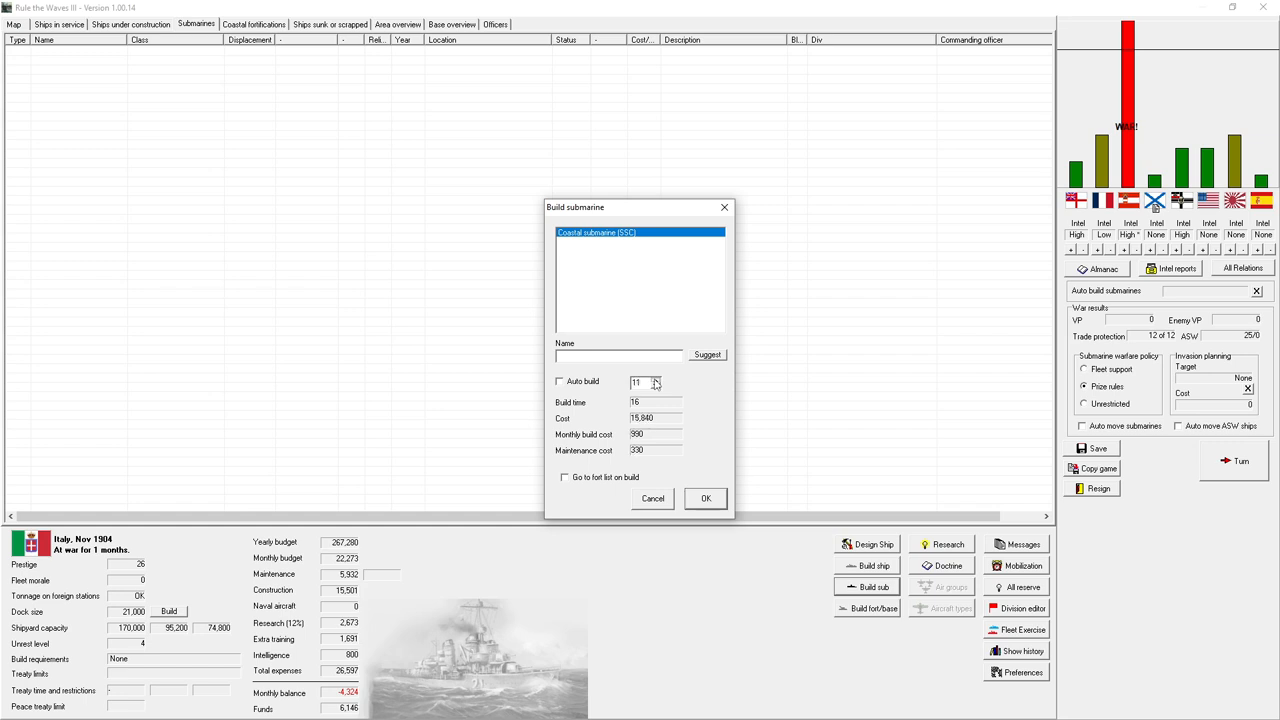
click(656, 380)
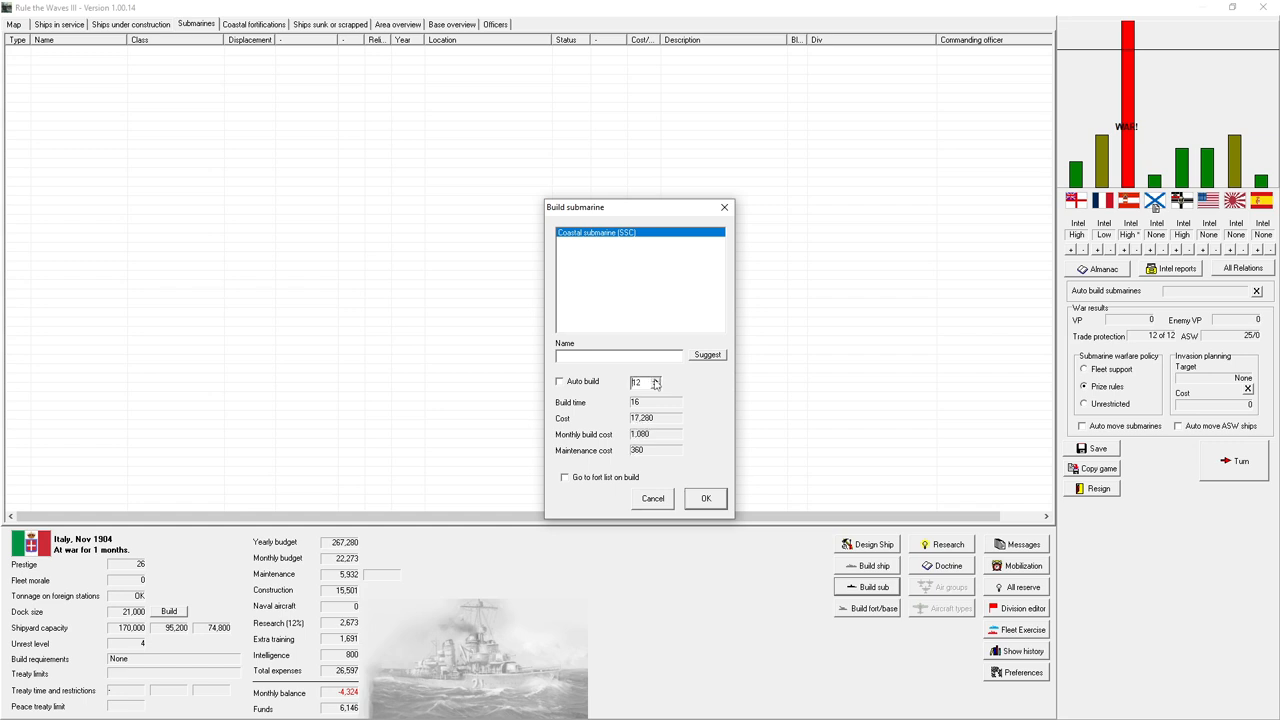
click(656, 384)
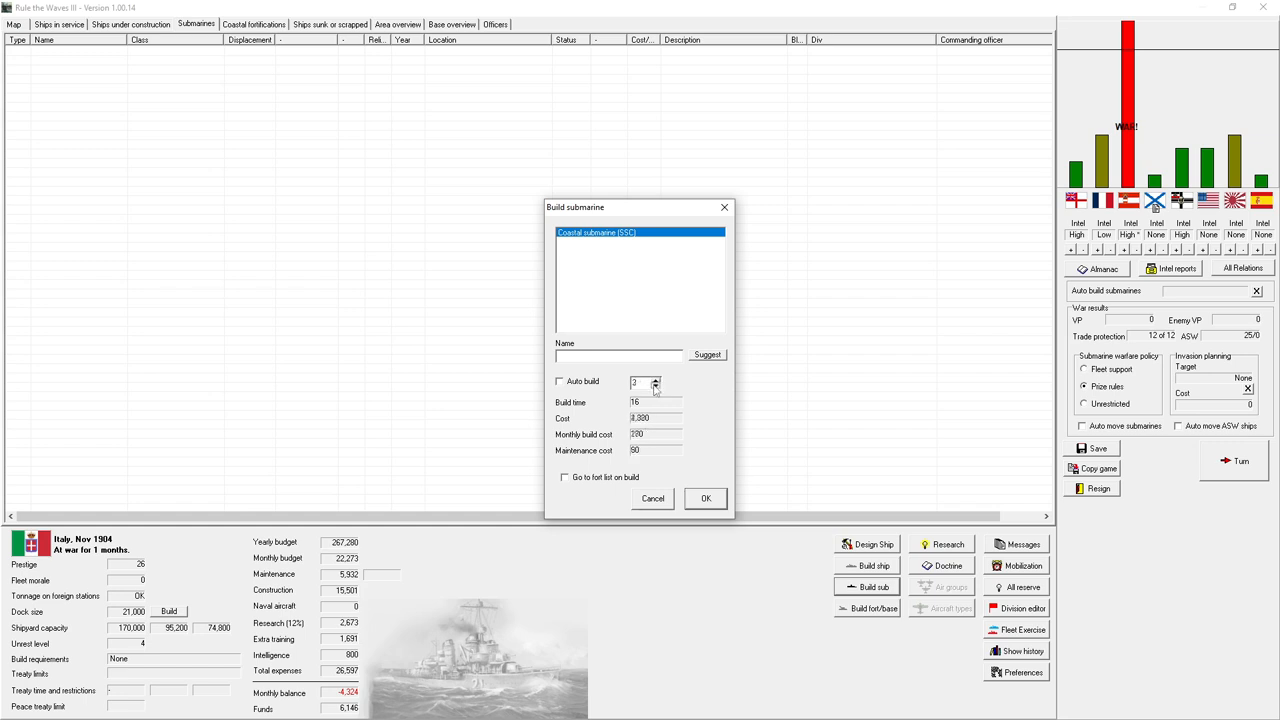
click(656, 380)
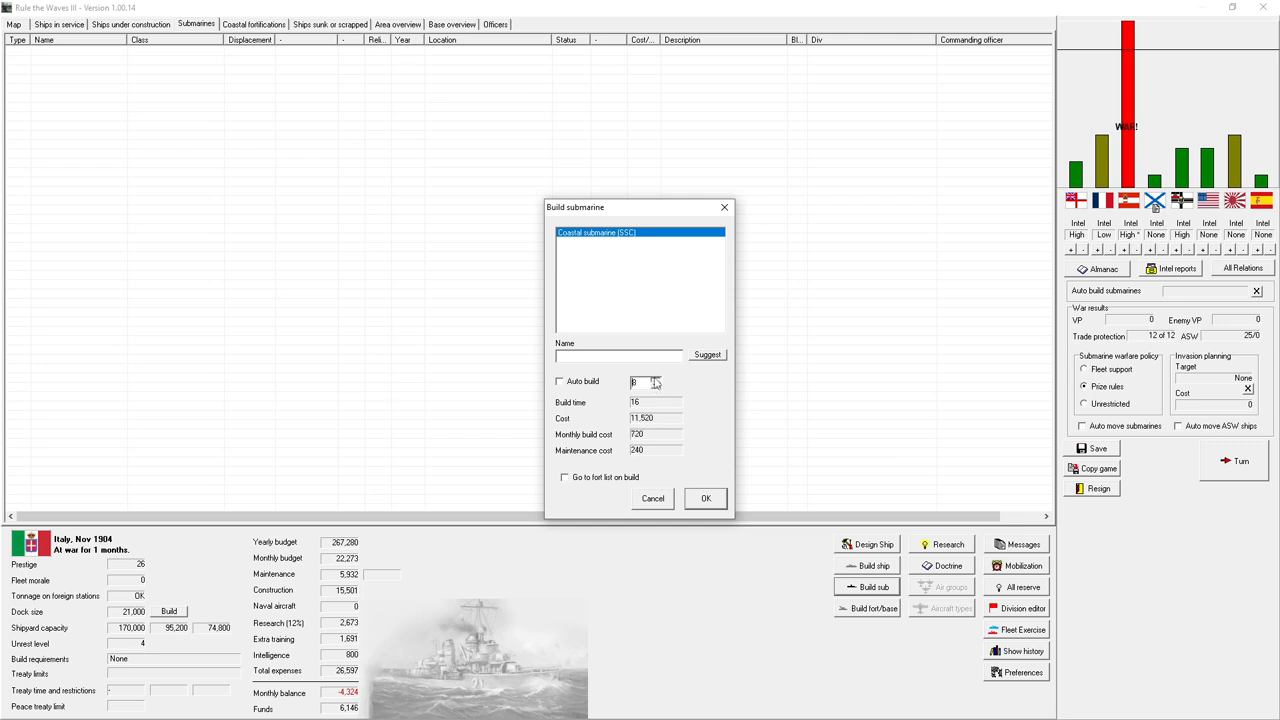
click(656, 378)
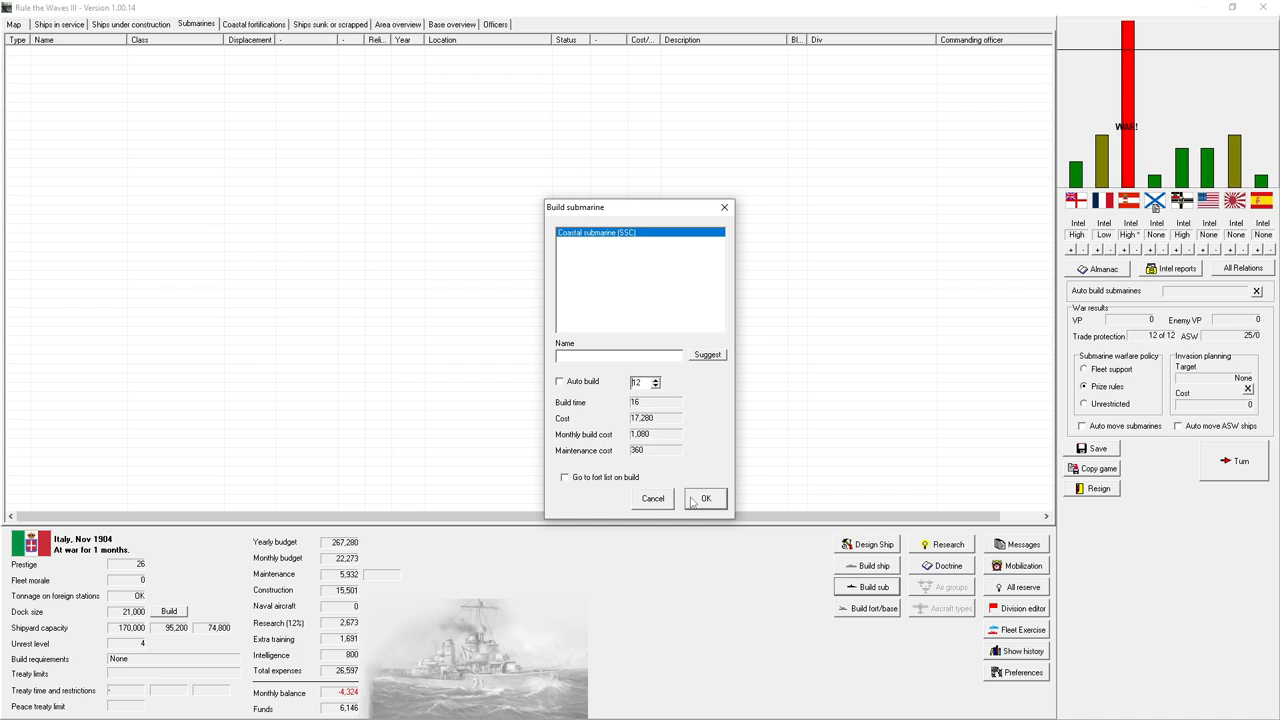
click(704, 498)
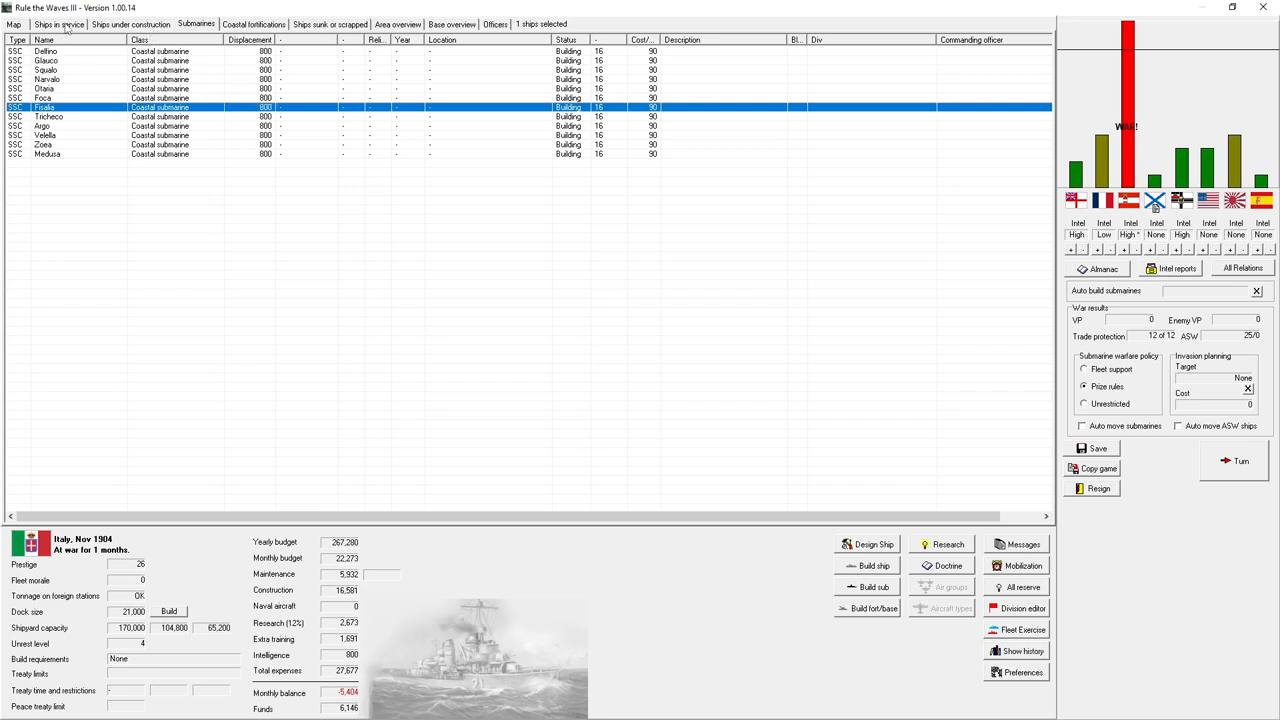
mouse_move(176, 628)
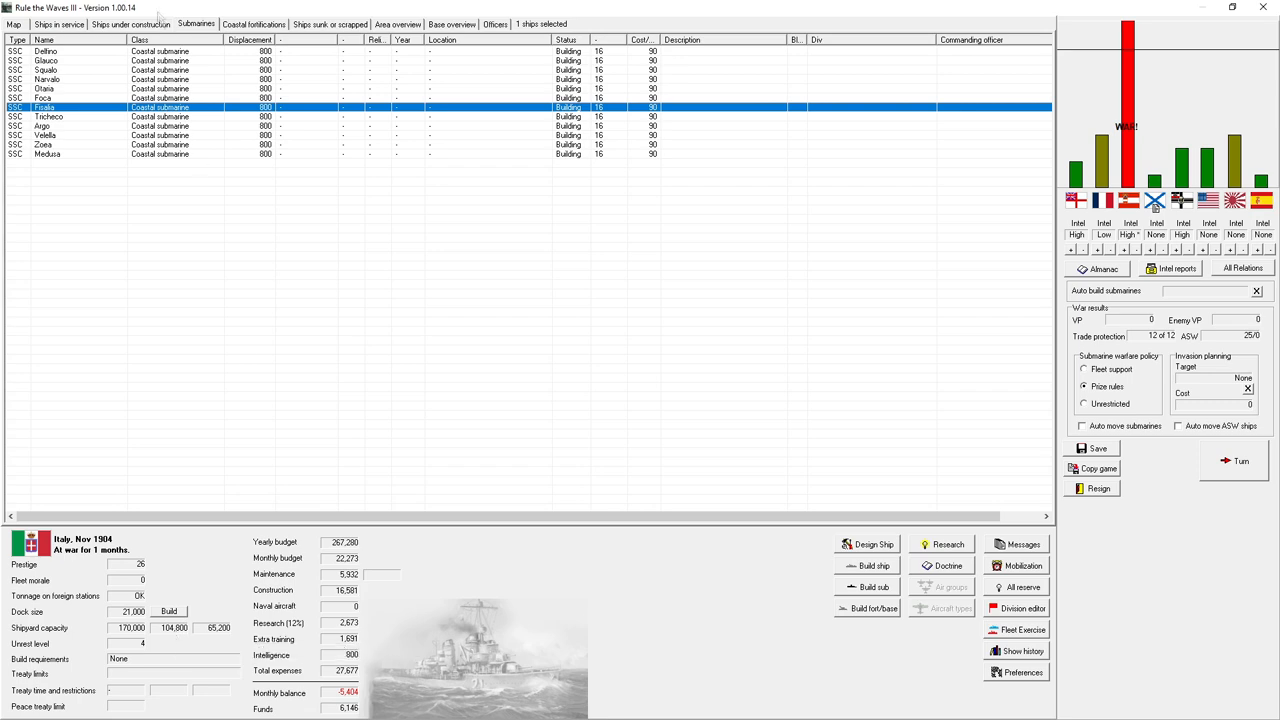
- Look over the construction list's cruisers and battleships, then return to ships in service
click(60, 24)
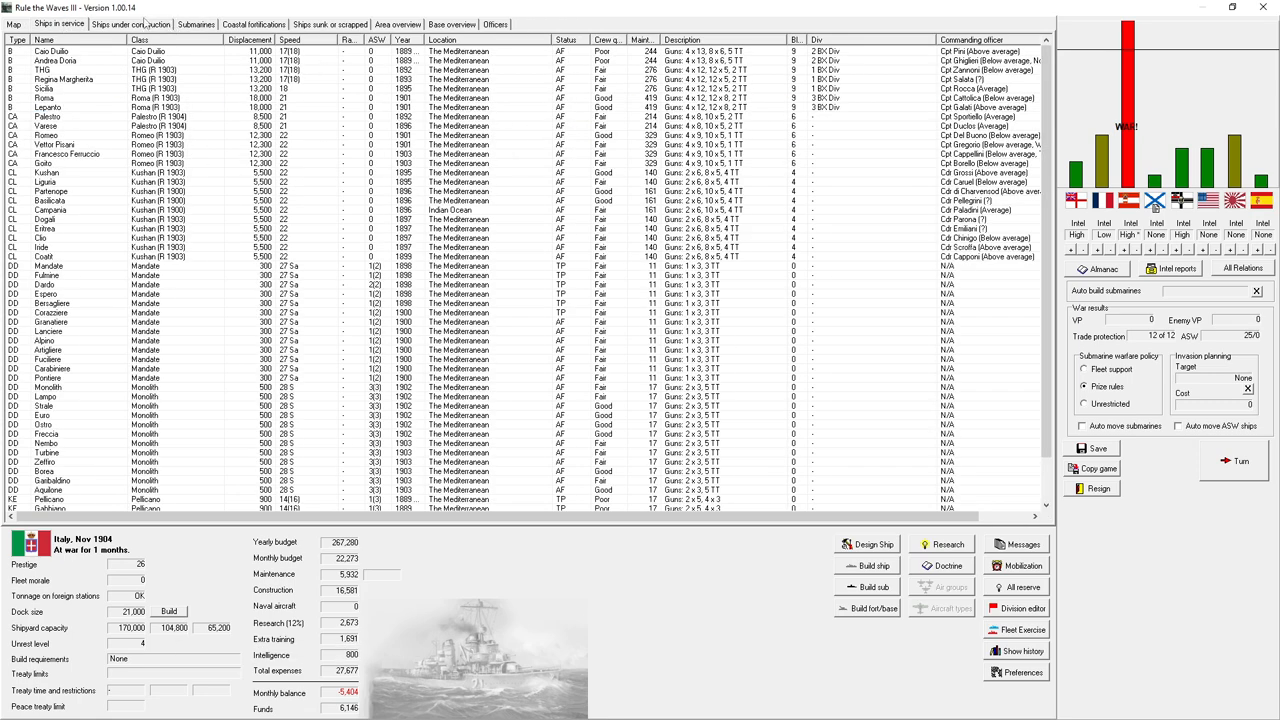
click(130, 24)
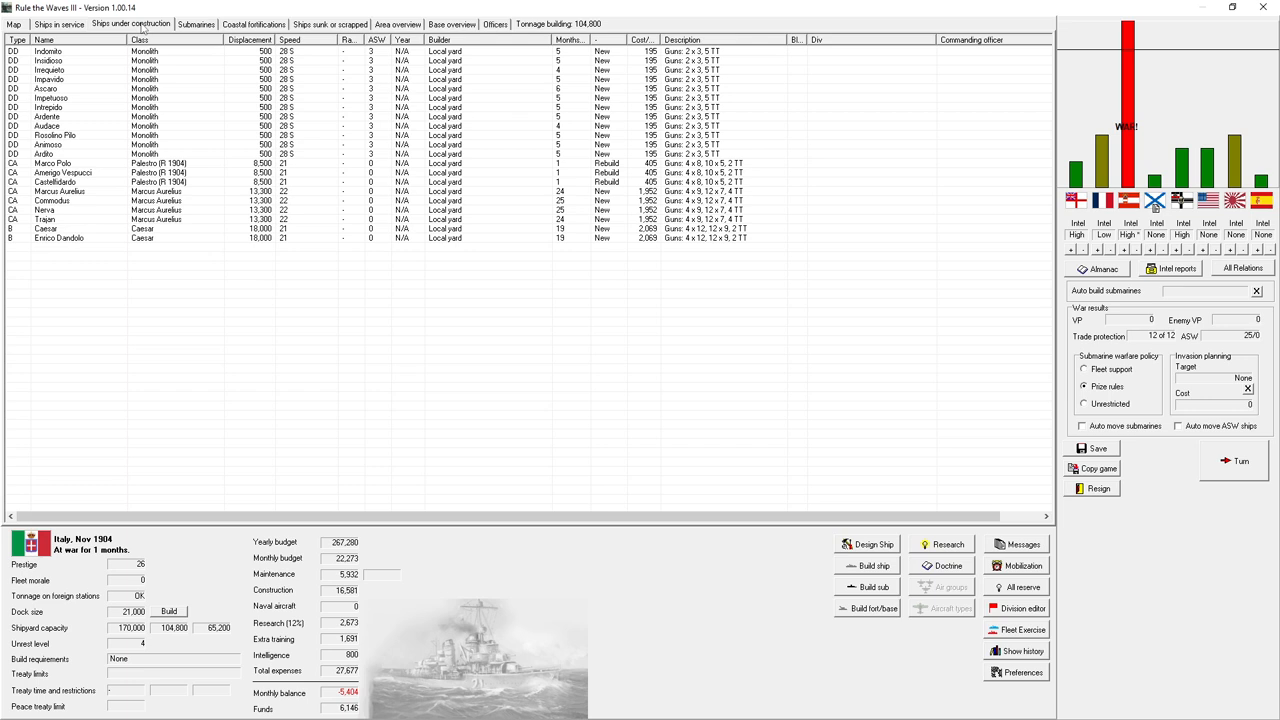
mouse_move(584, 164)
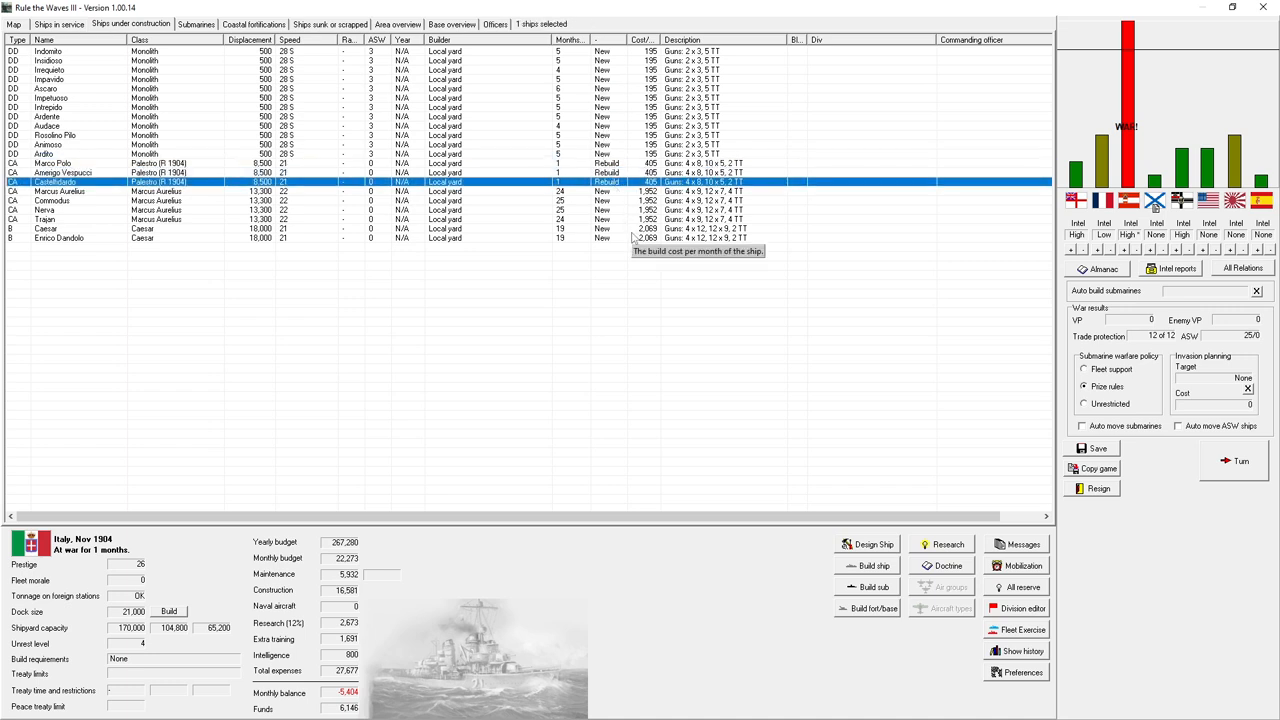
mouse_move(638, 236)
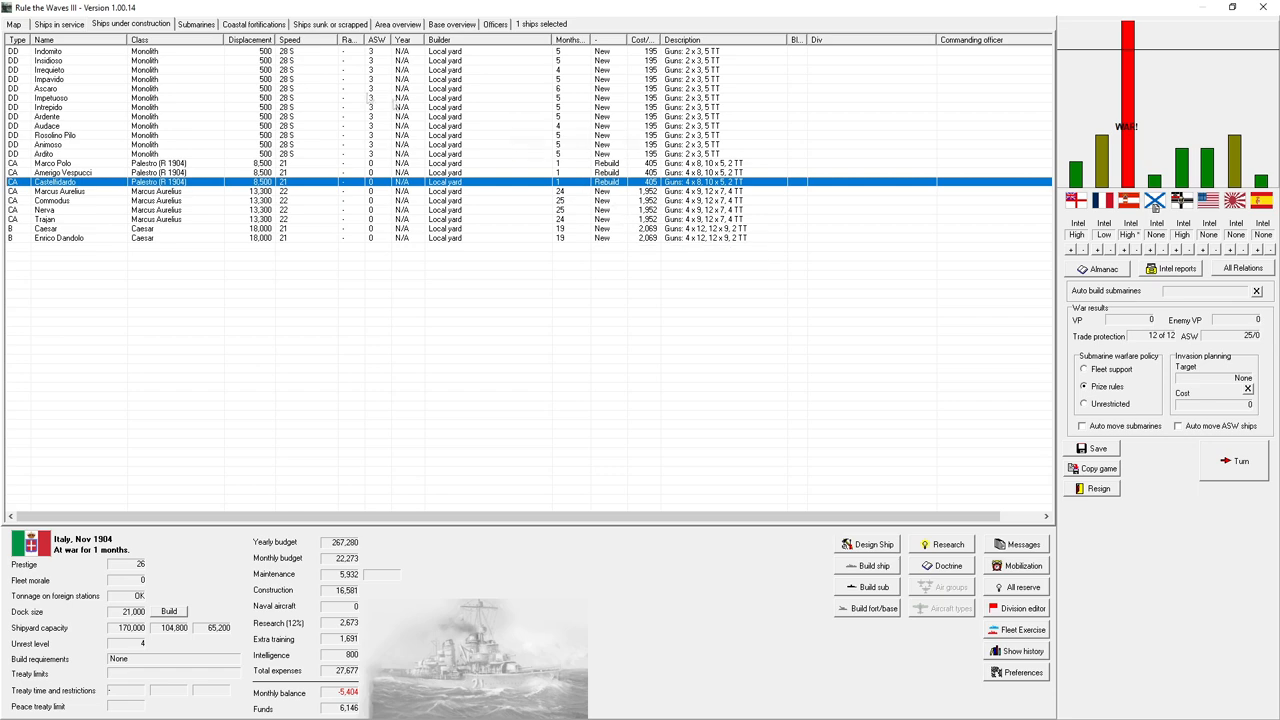
click(60, 24)
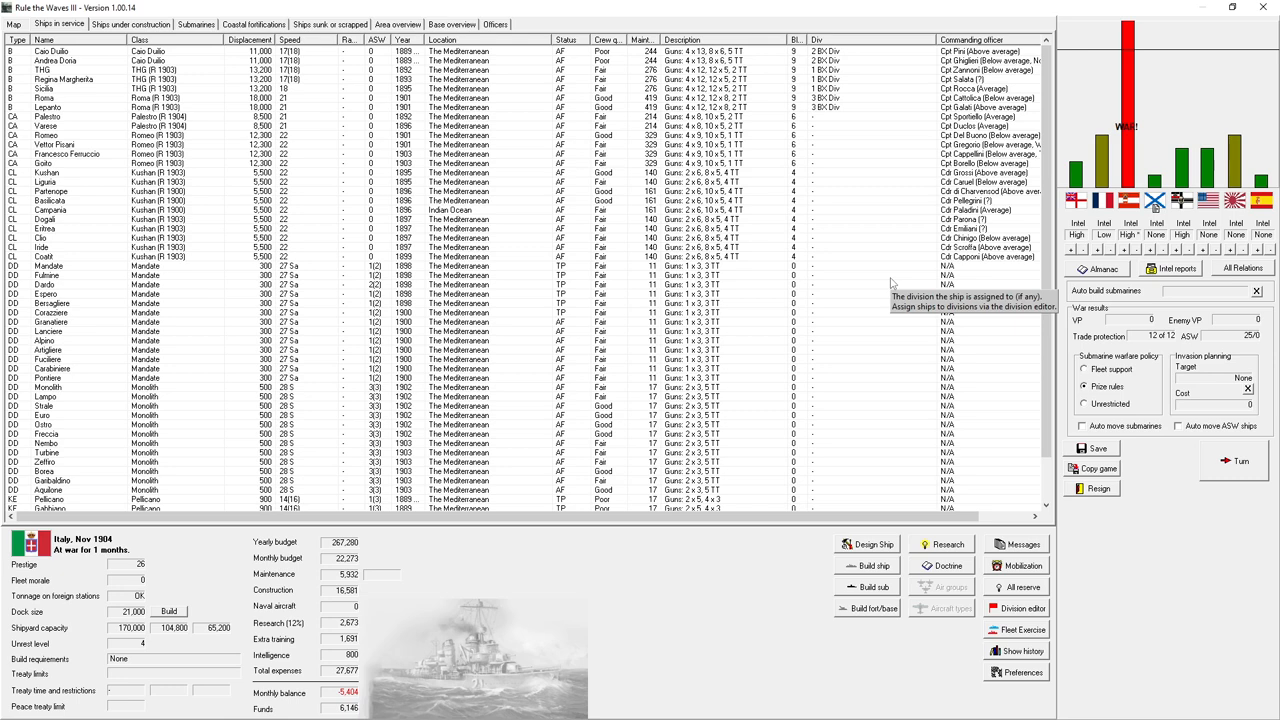
mouse_move(1072, 278)
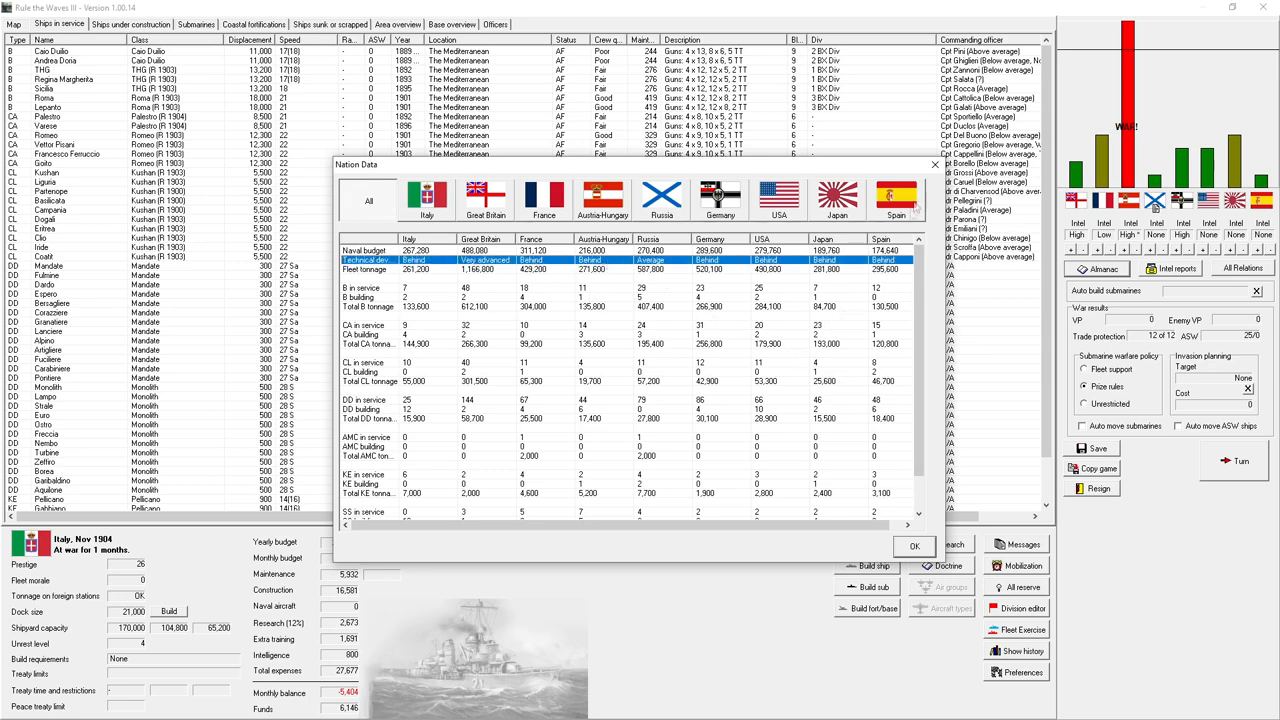
- Browse Great Britain's and Austria-Hungary's ship rosters in Nation Data, then close the window
click(486, 198)
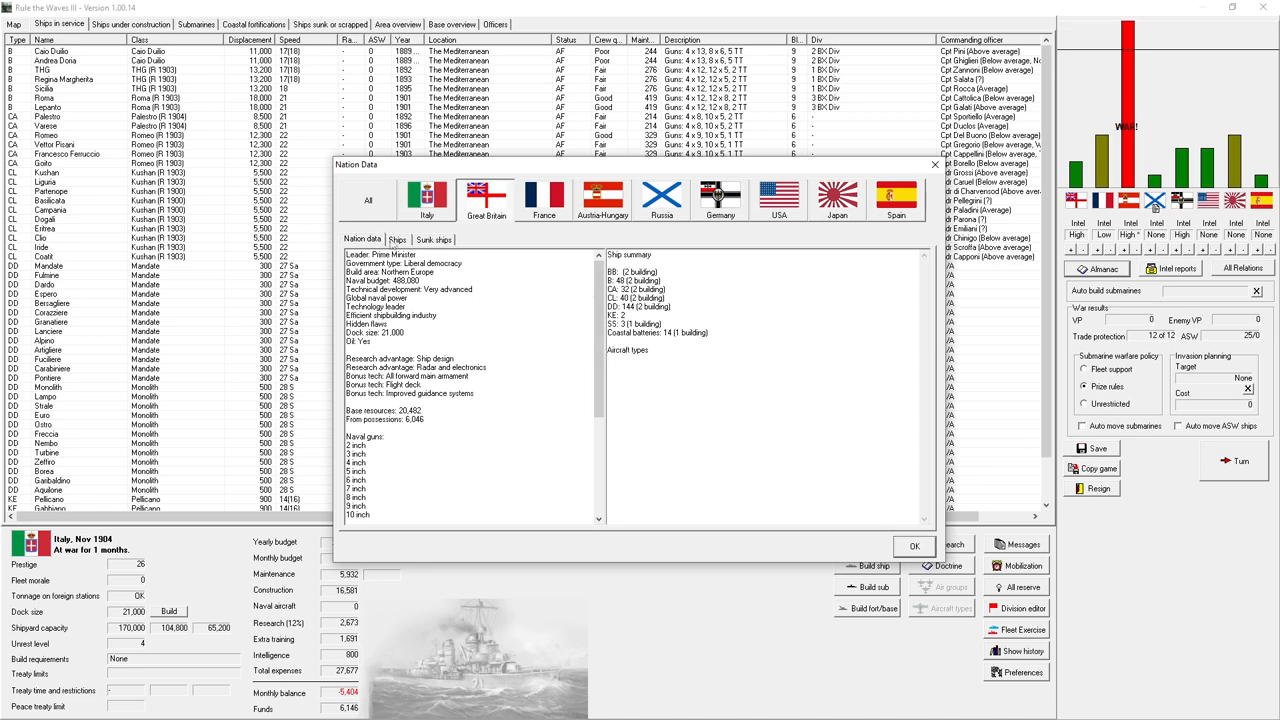
click(398, 240)
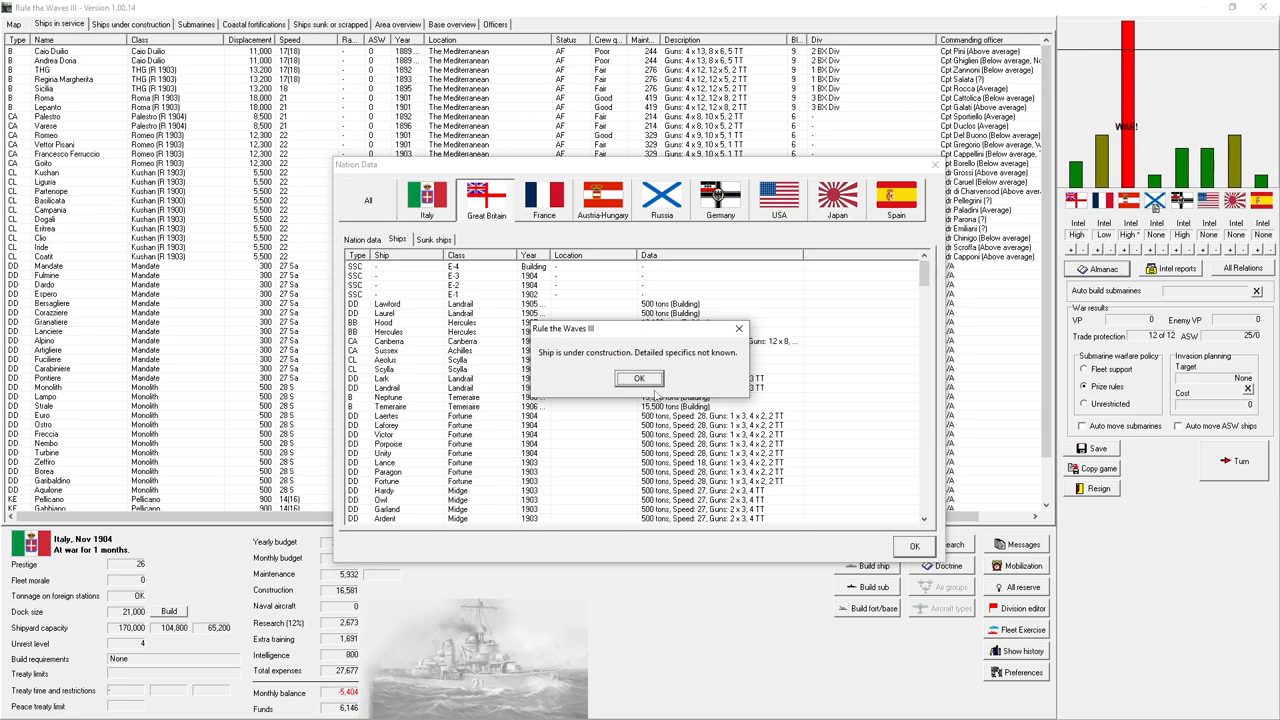
click(640, 378)
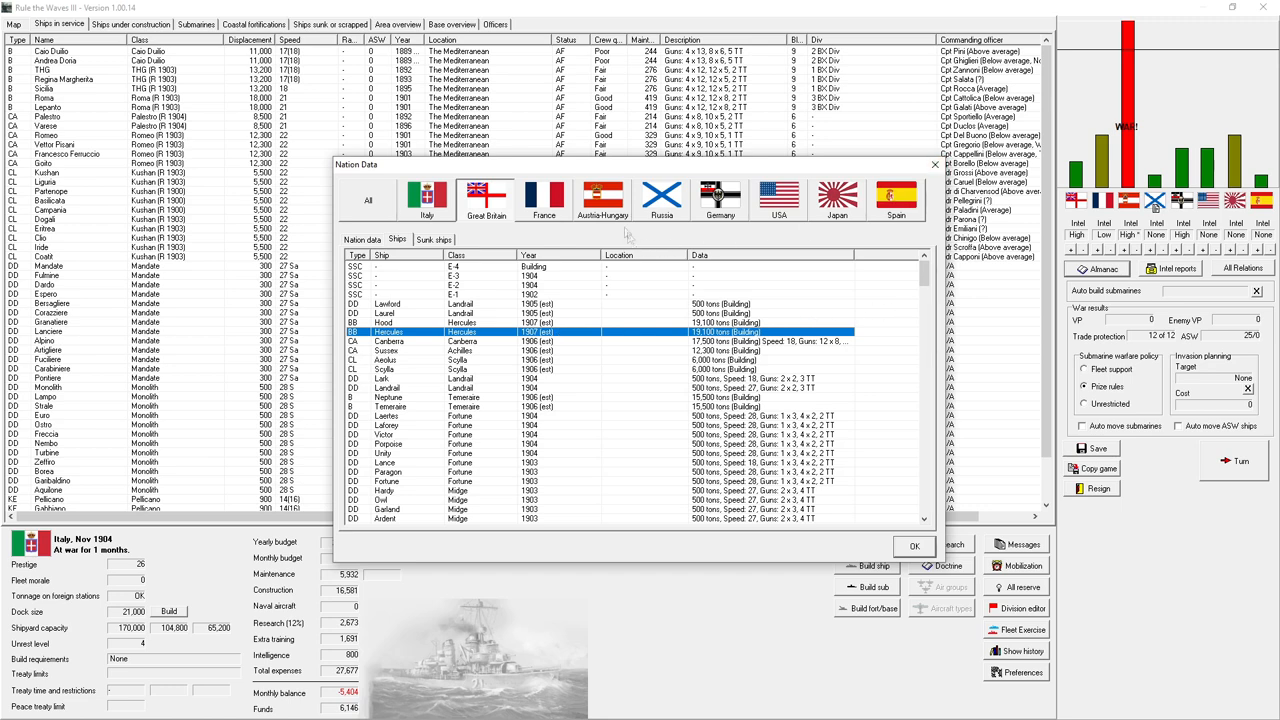
click(602, 198)
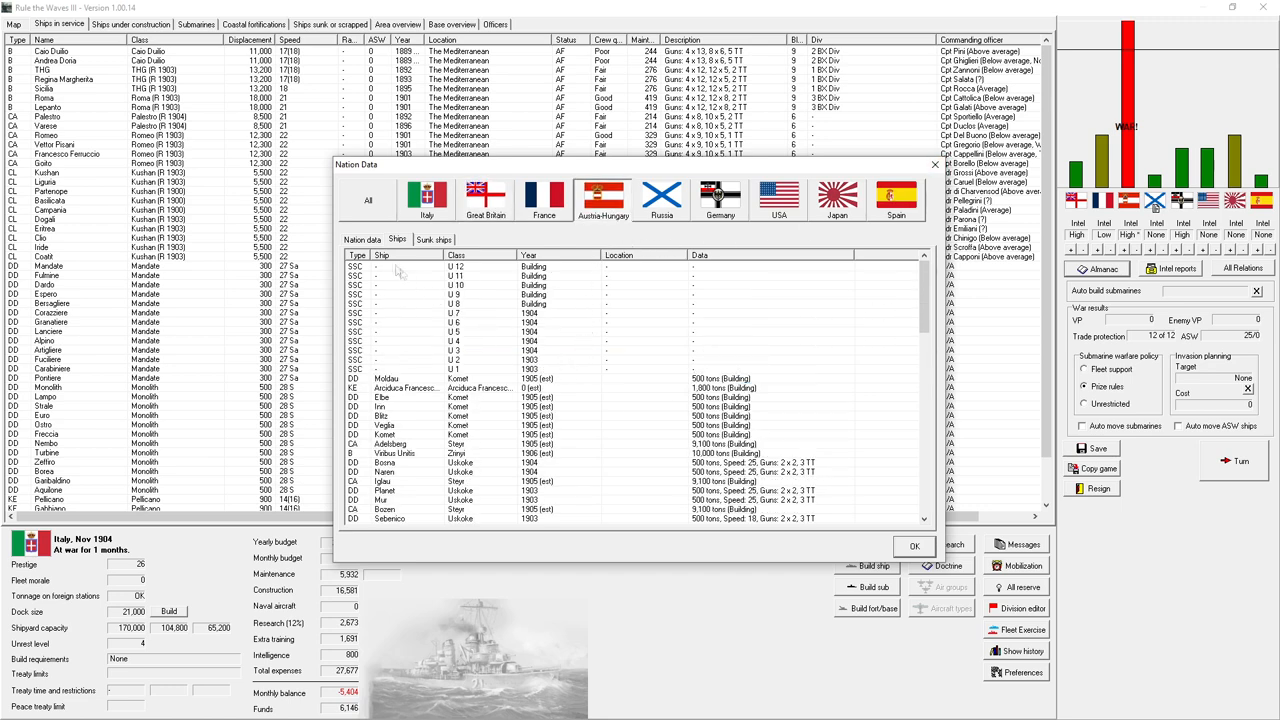
mouse_move(570, 368)
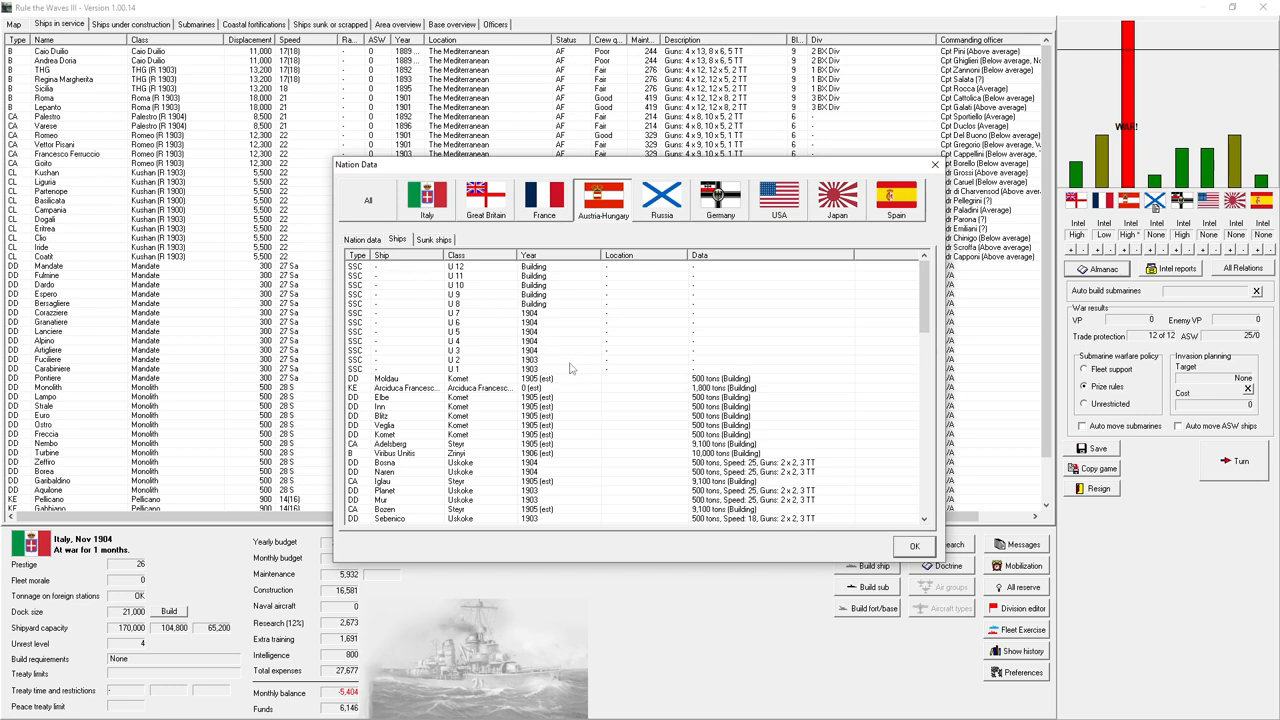
scroll(down, 3)
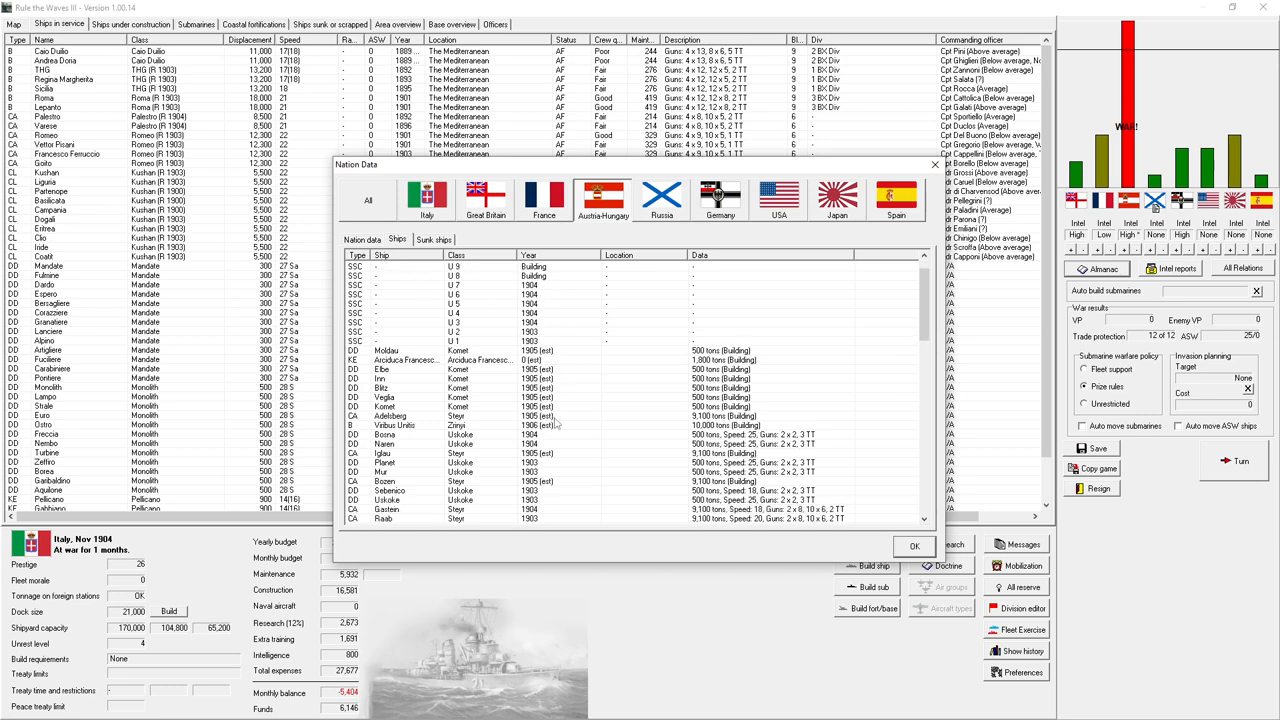
scroll(down, 3)
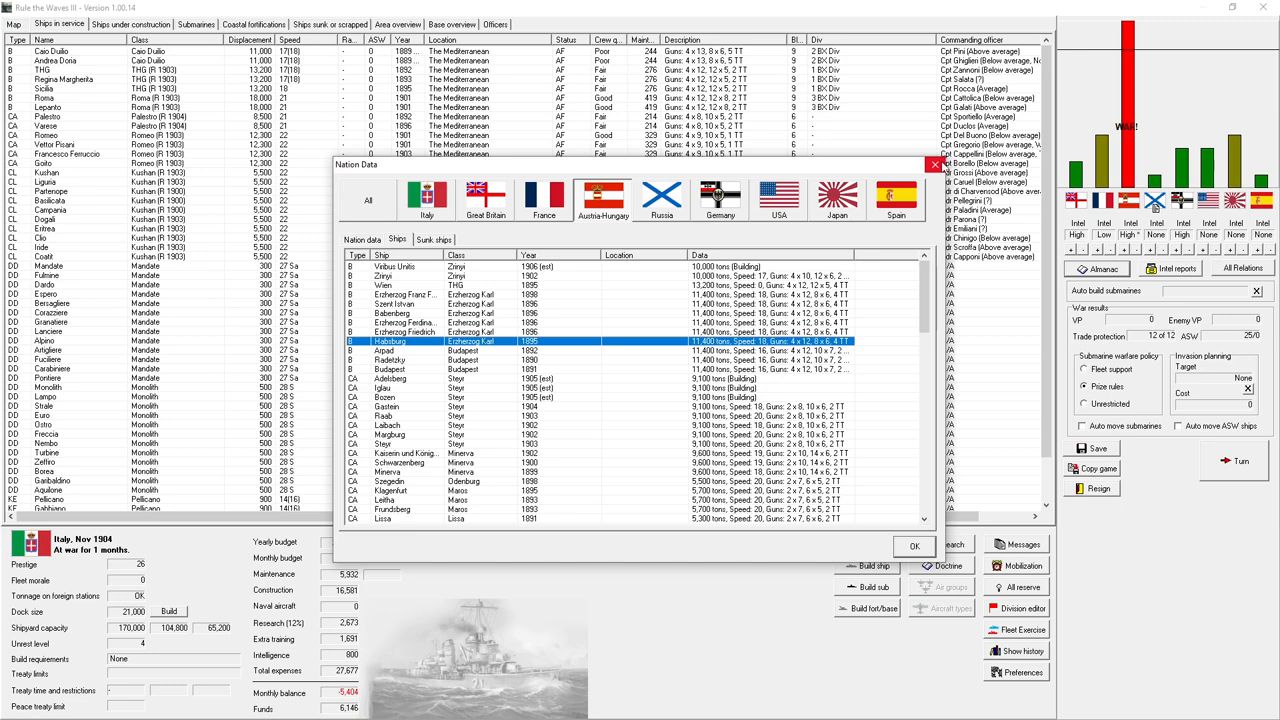
click(912, 546)
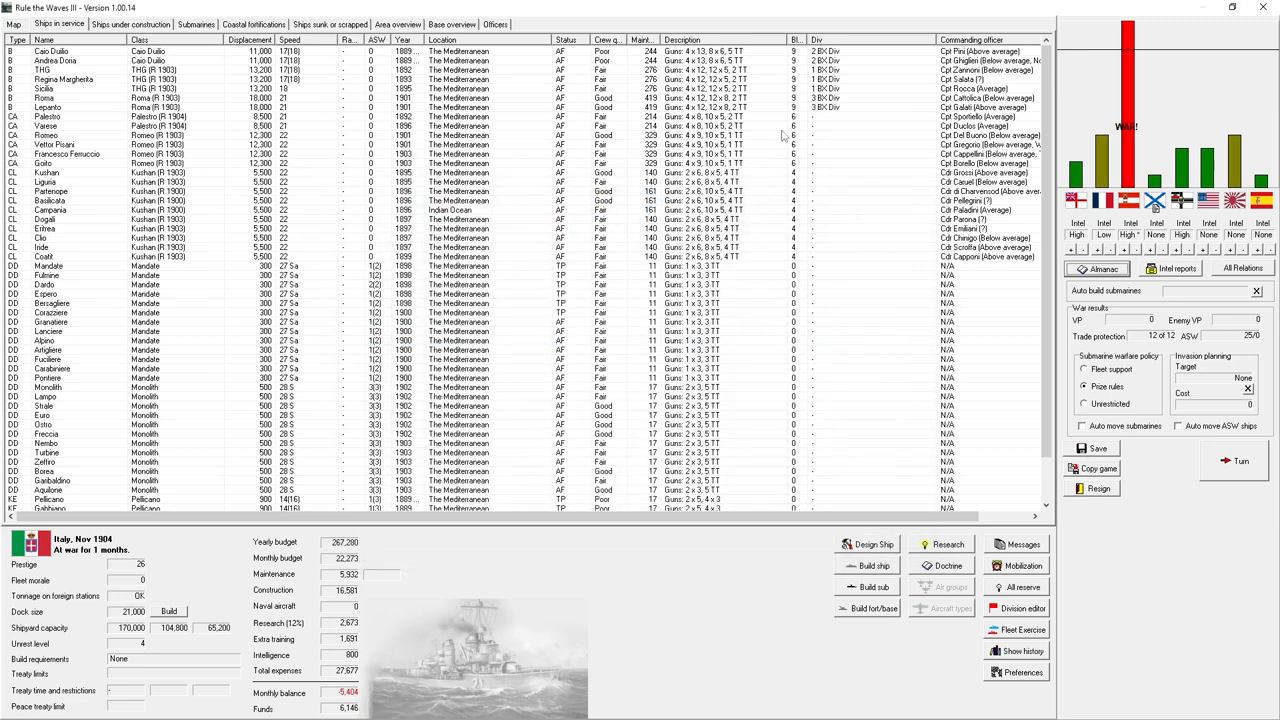
mouse_move(784, 130)
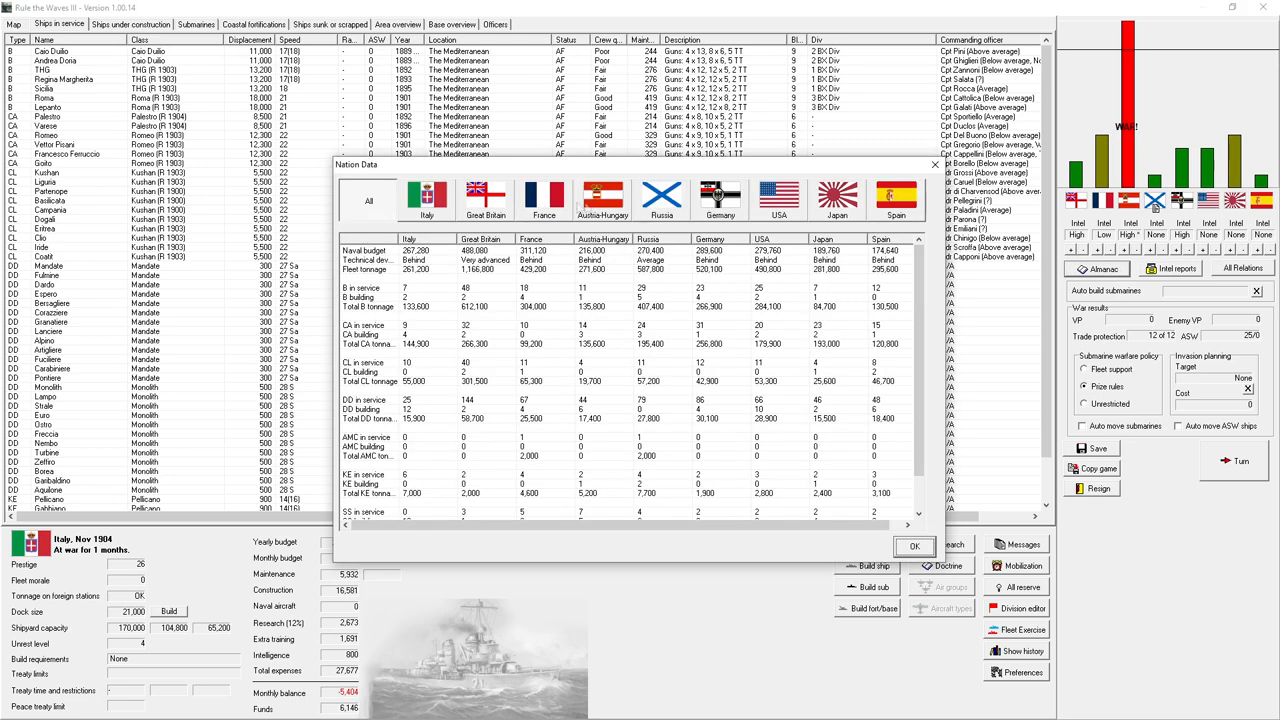
click(486, 198)
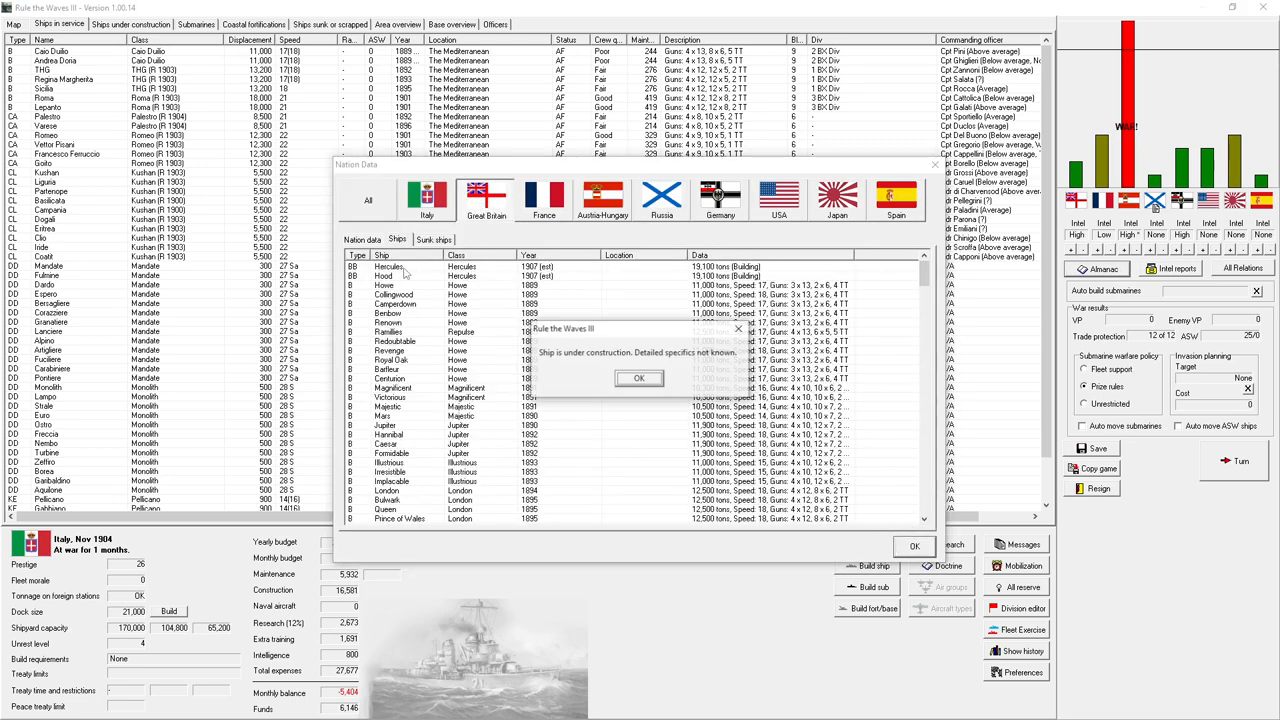
click(638, 378)
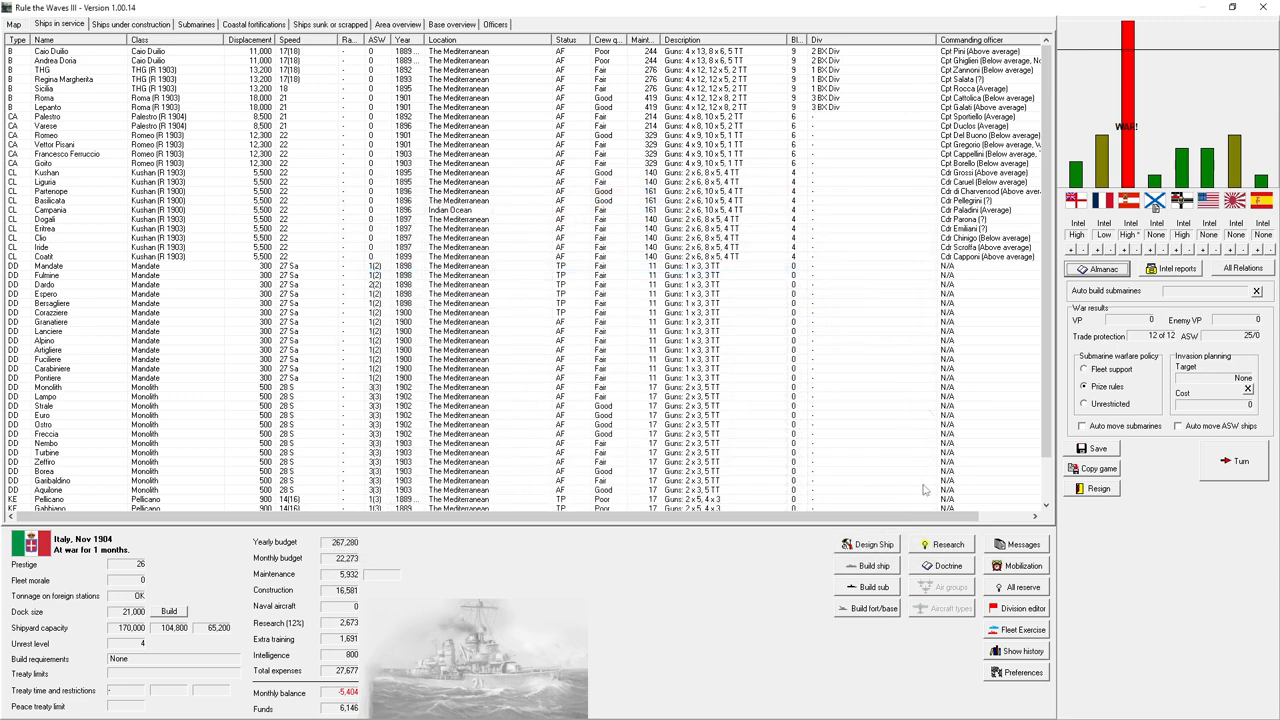
mouse_move(922, 490)
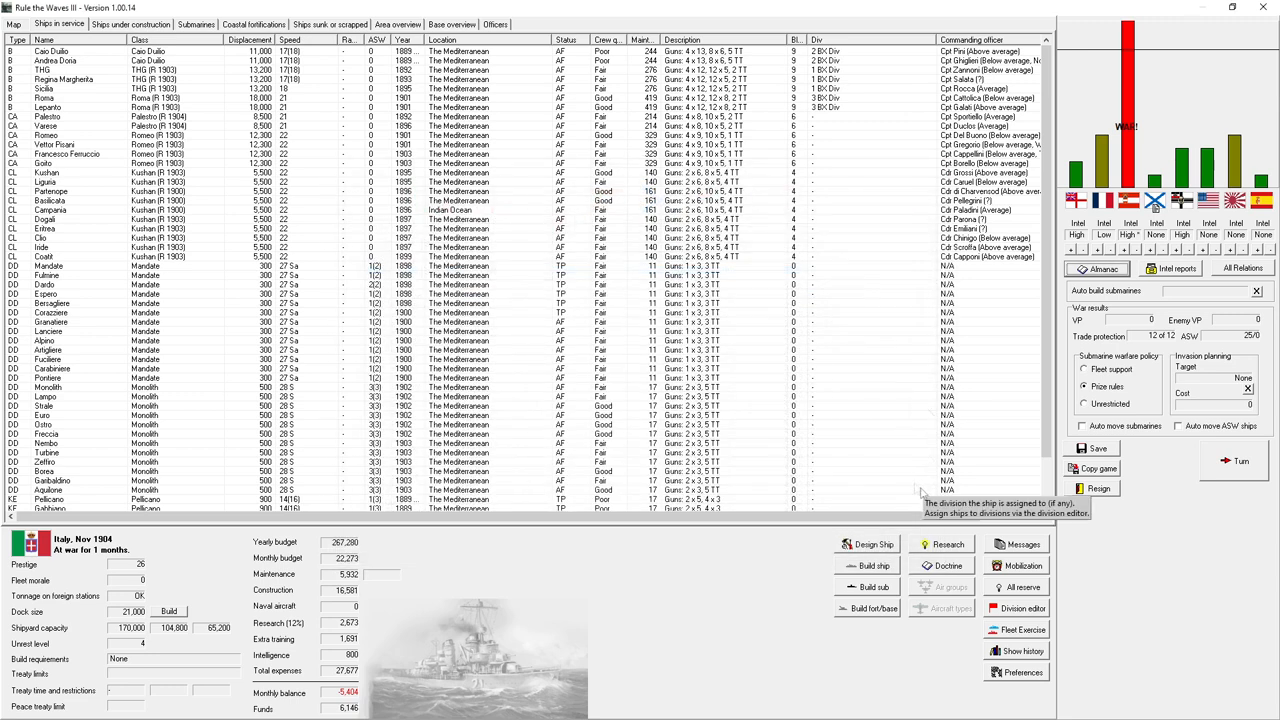
mouse_move(644, 24)
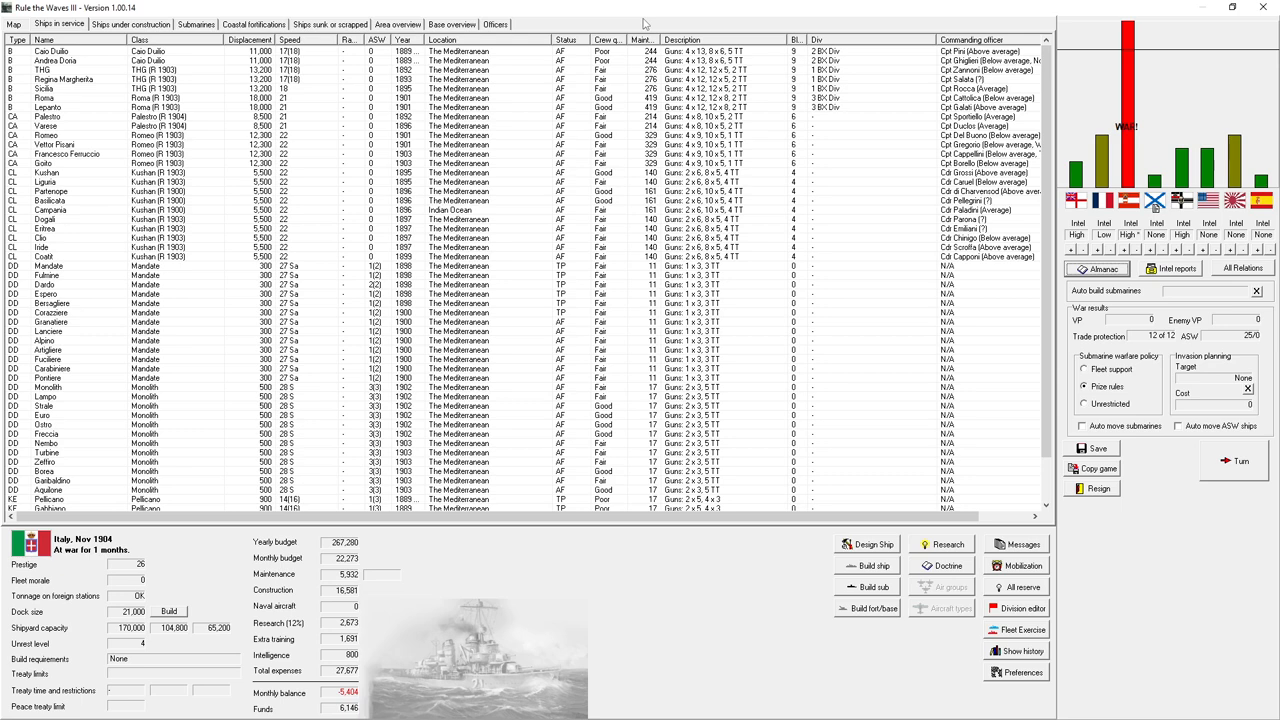
mouse_move(768, 76)
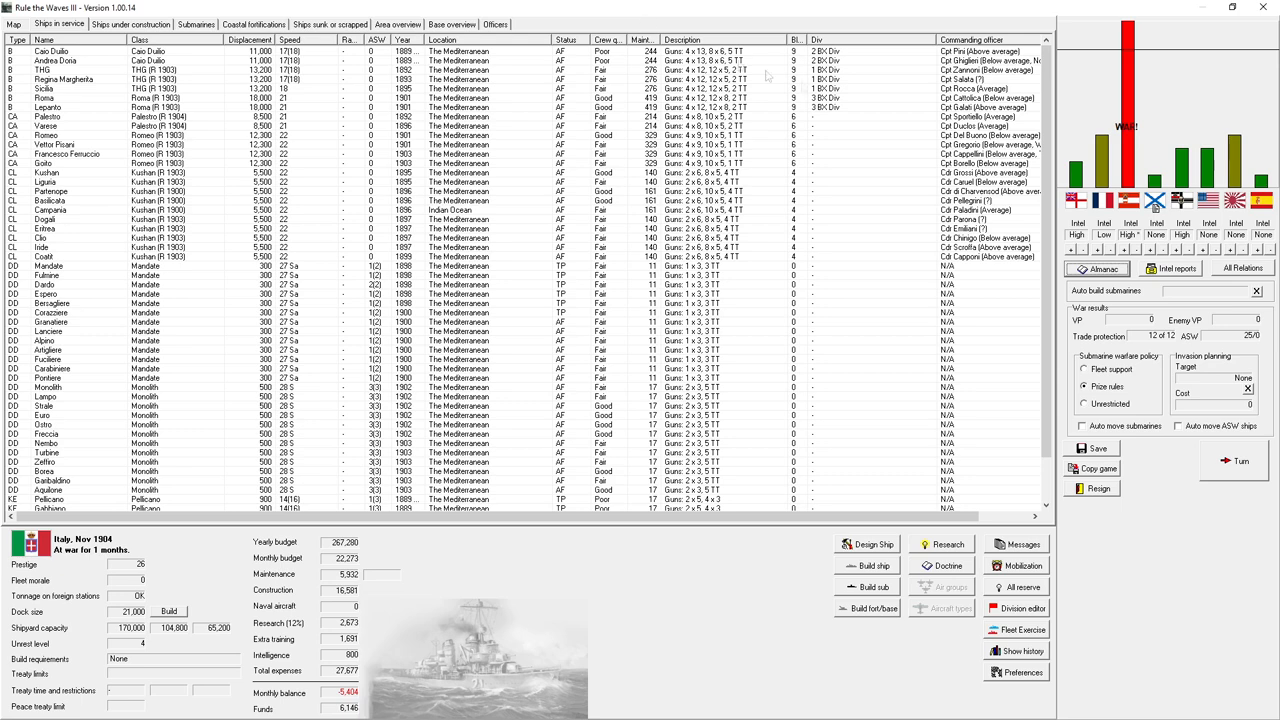